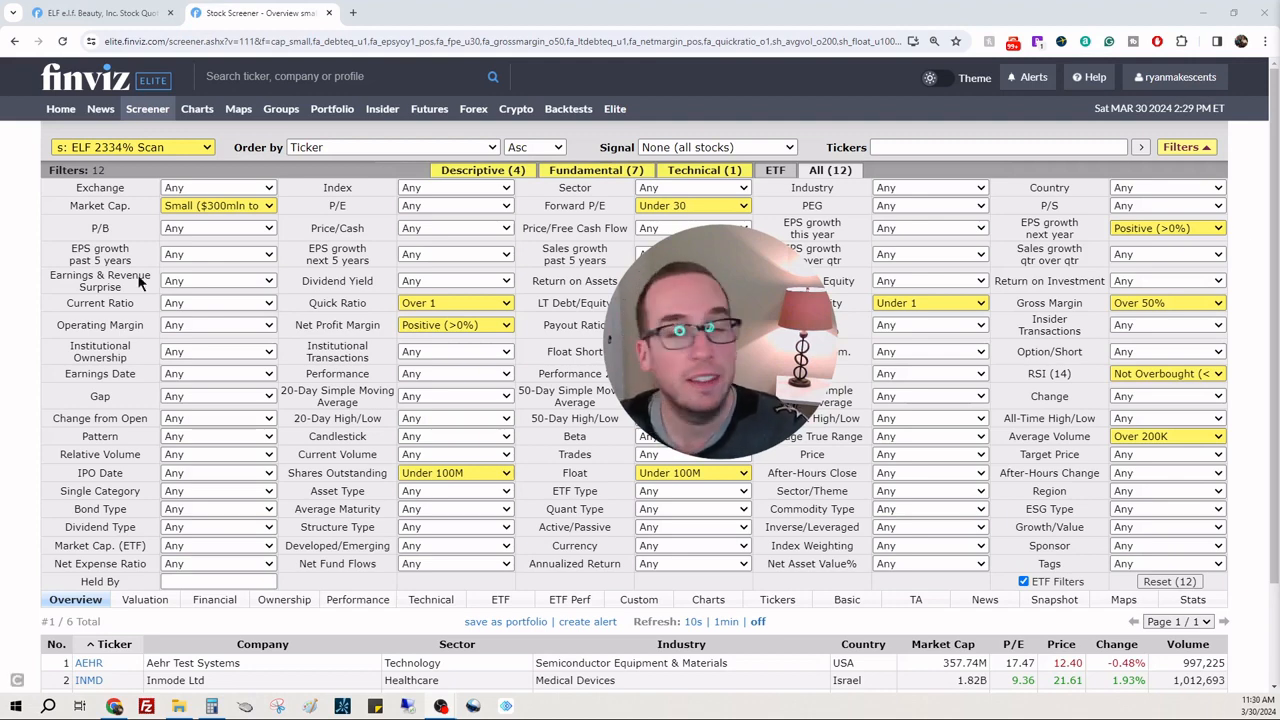
Step: Review the saved screener presets, keeping the ELF scan preset loaded
left_click(130, 148)
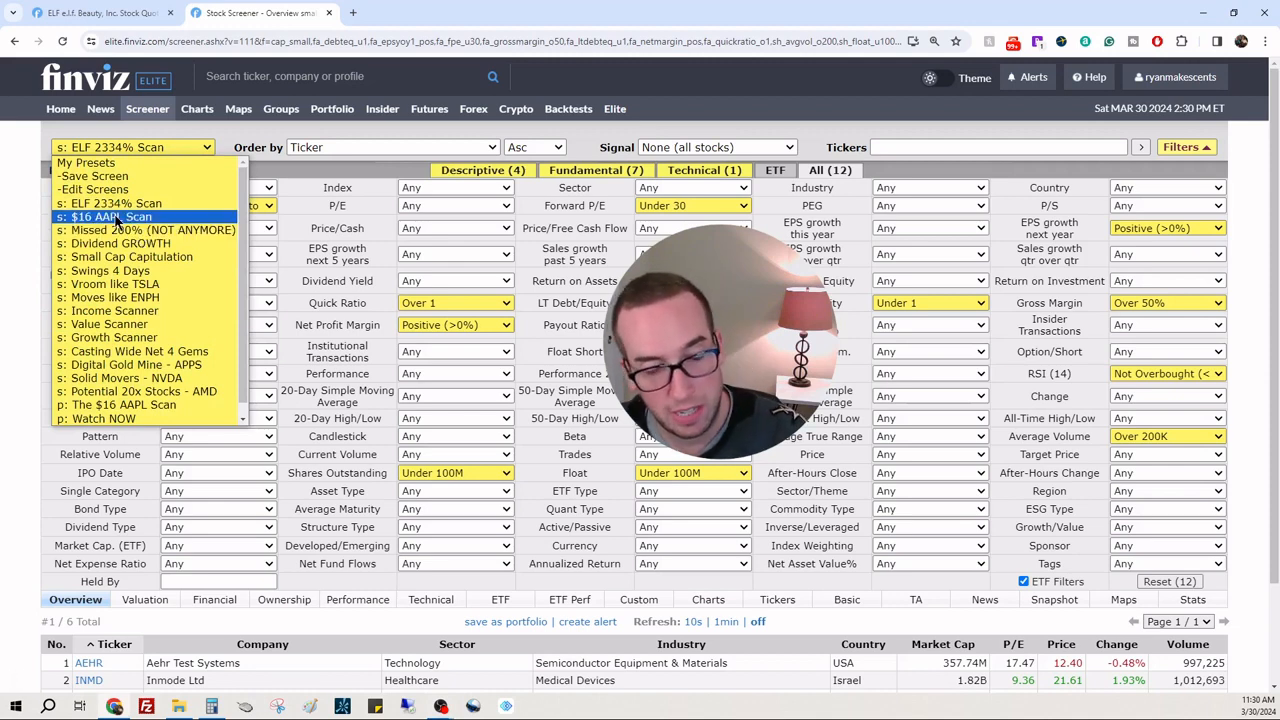
mouse_move(112, 204)
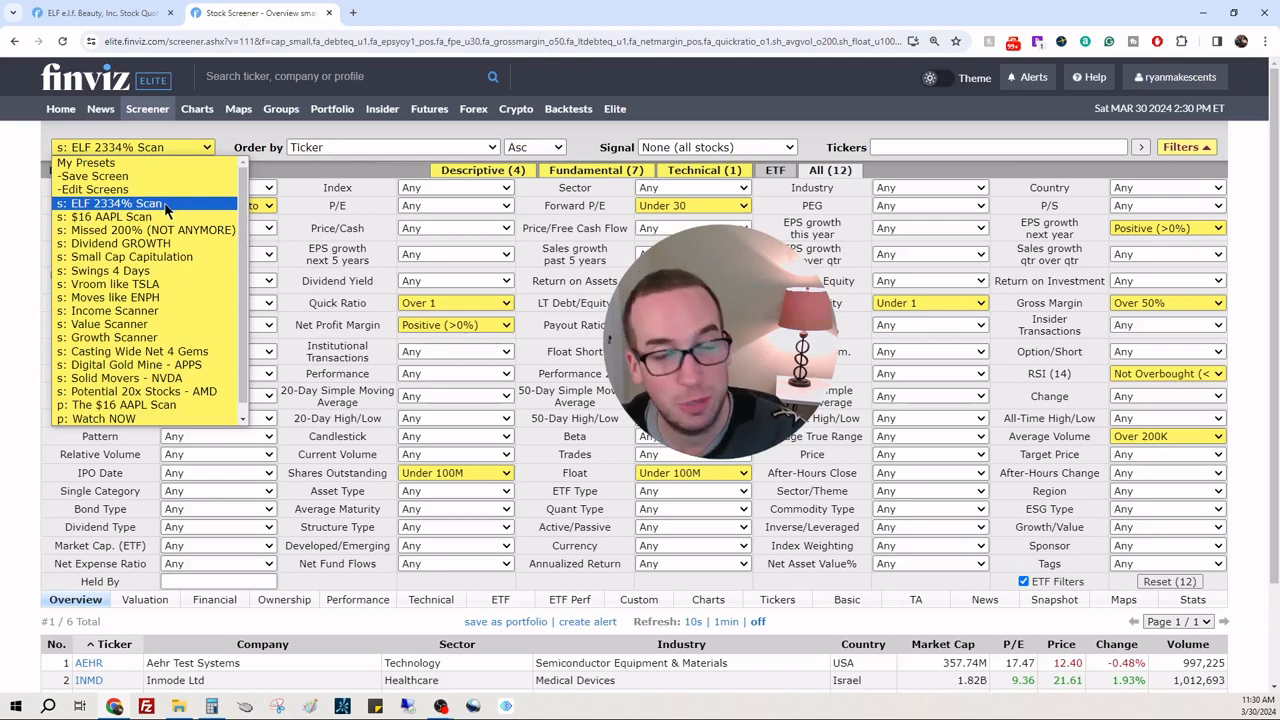
left_click(114, 204)
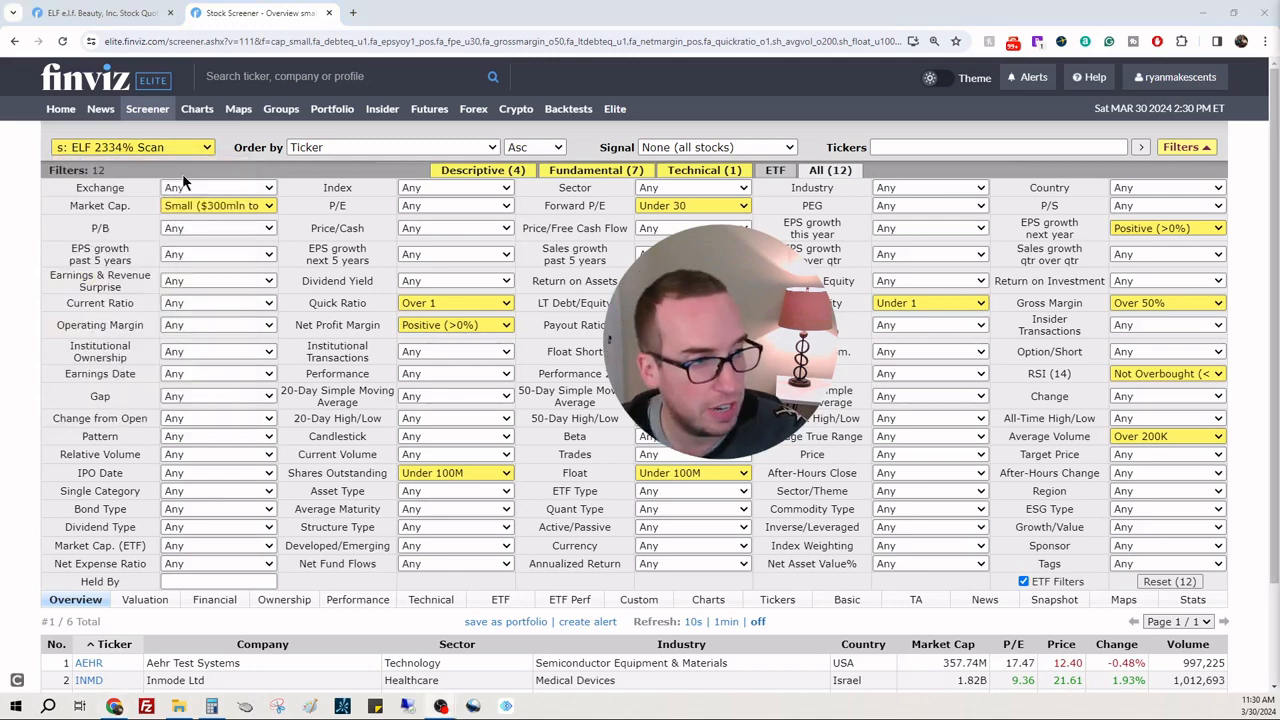
left_click(132, 148)
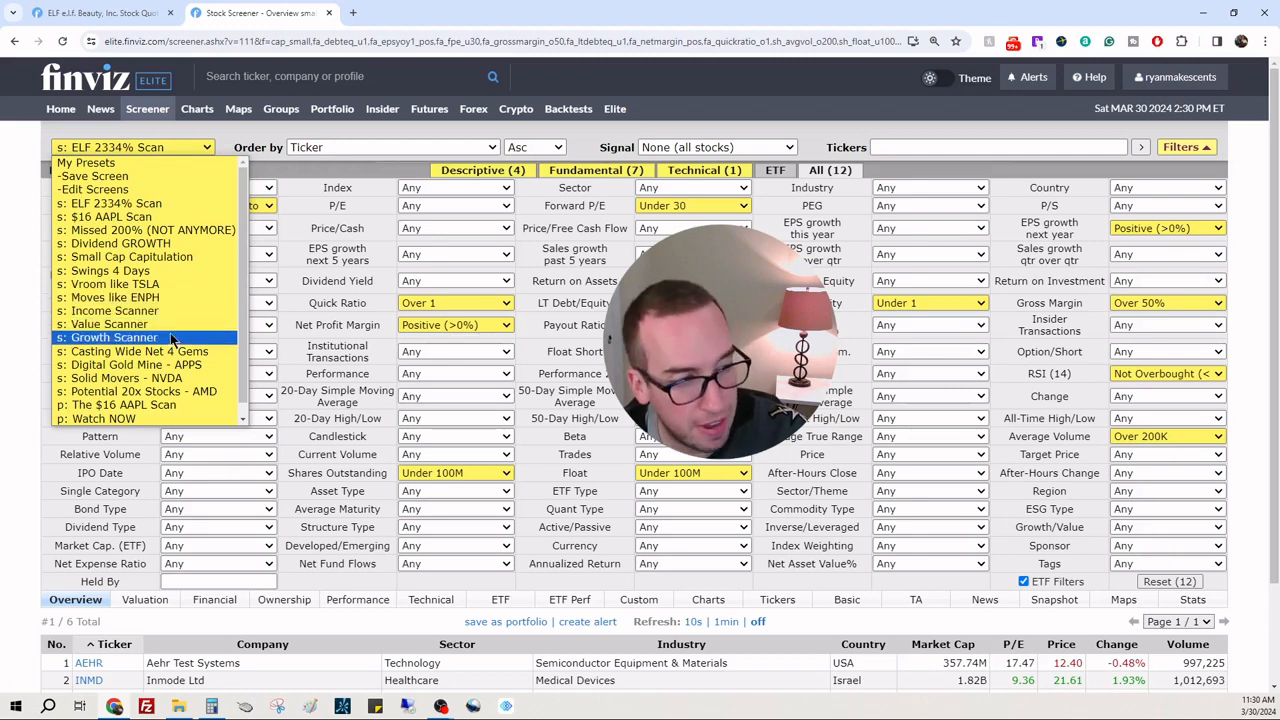
mouse_move(138, 352)
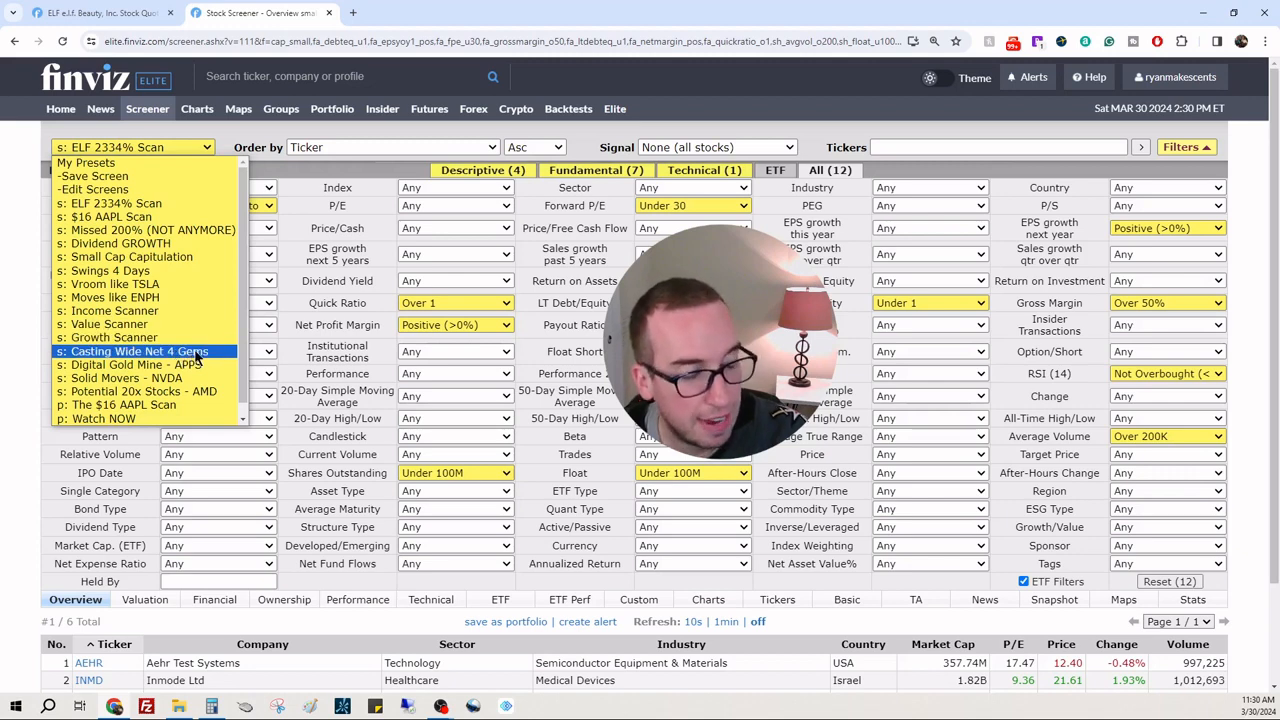
mouse_move(144, 364)
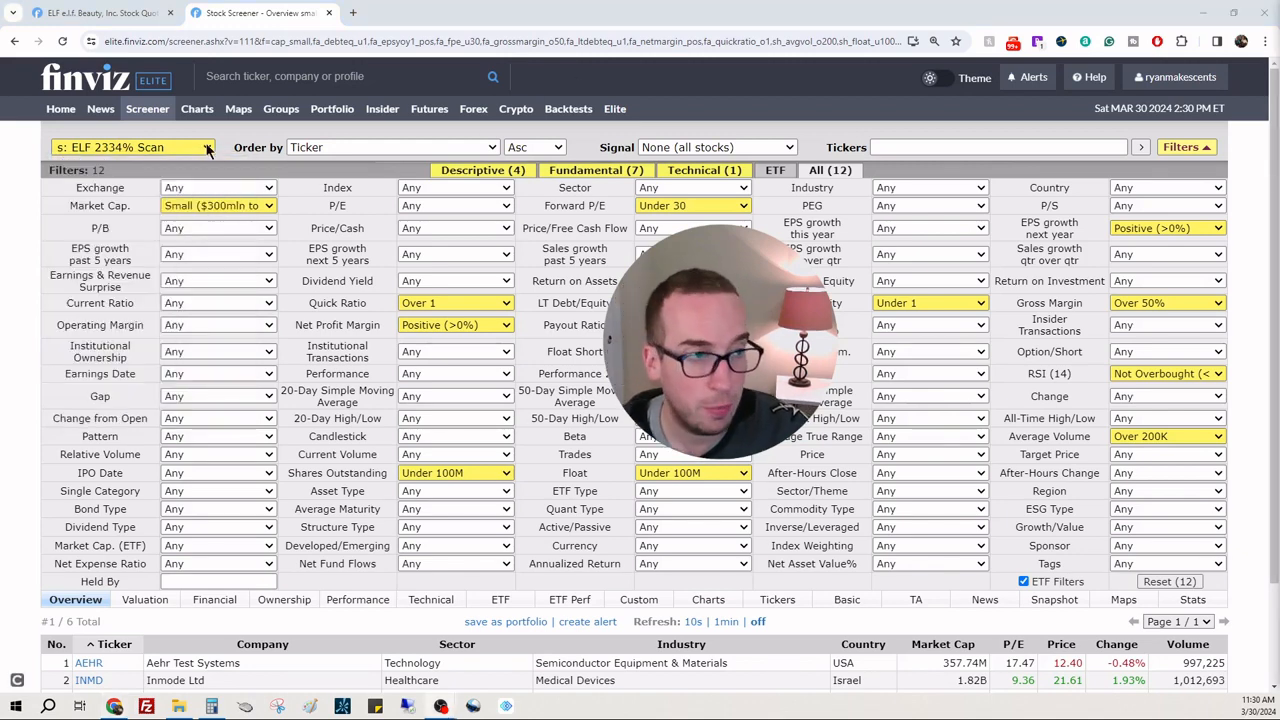
left_click(208, 148)
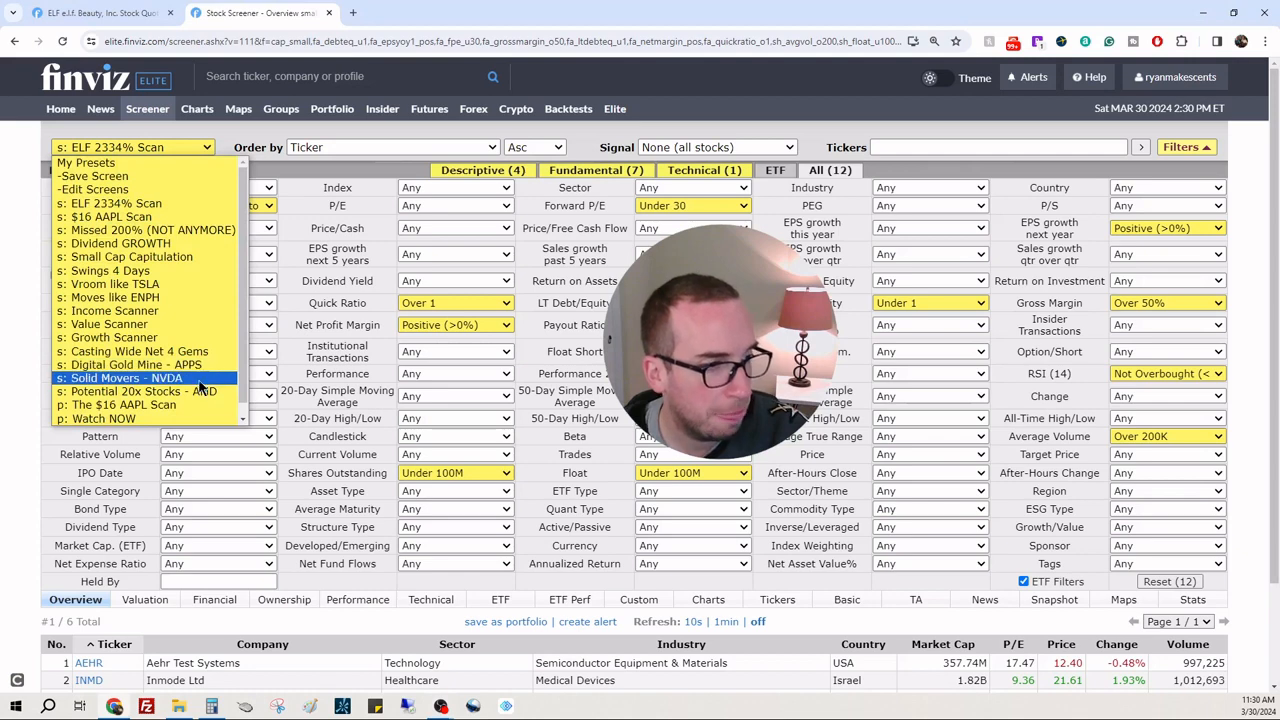
mouse_move(144, 390)
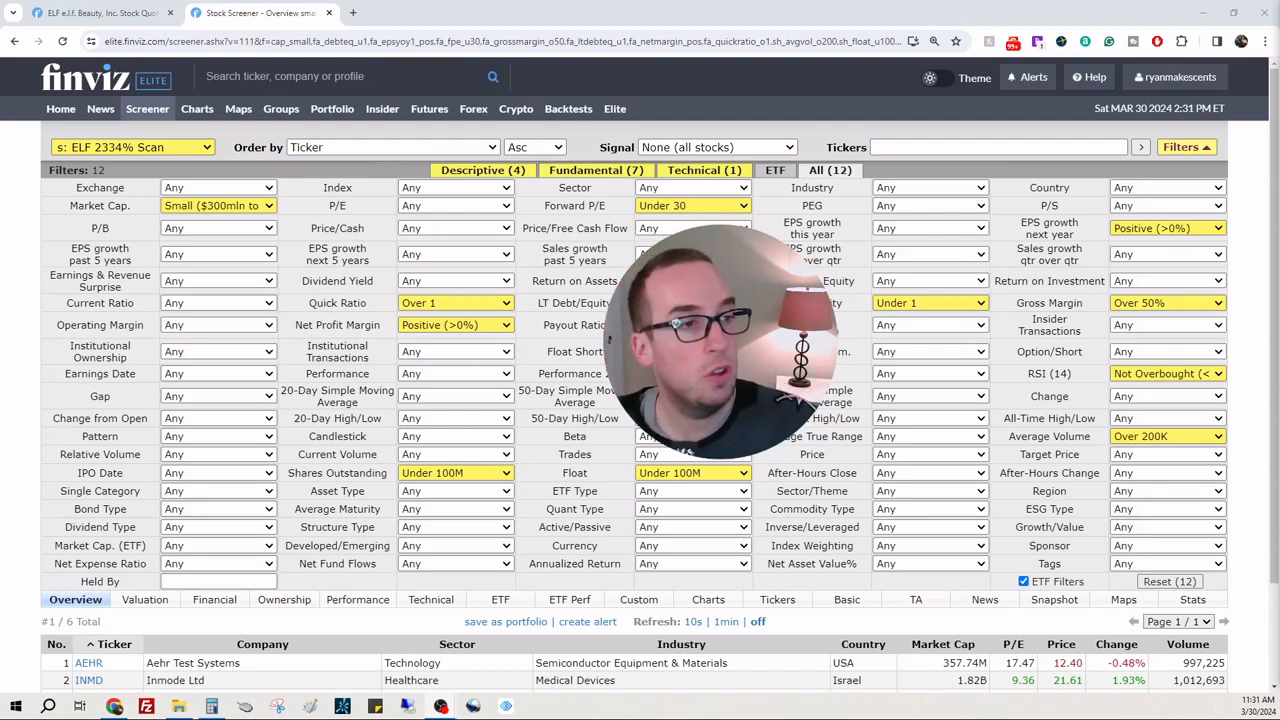
Step: Glance at the archived May 2022 ELF chart, then return to the screener results
left_click(96, 12)
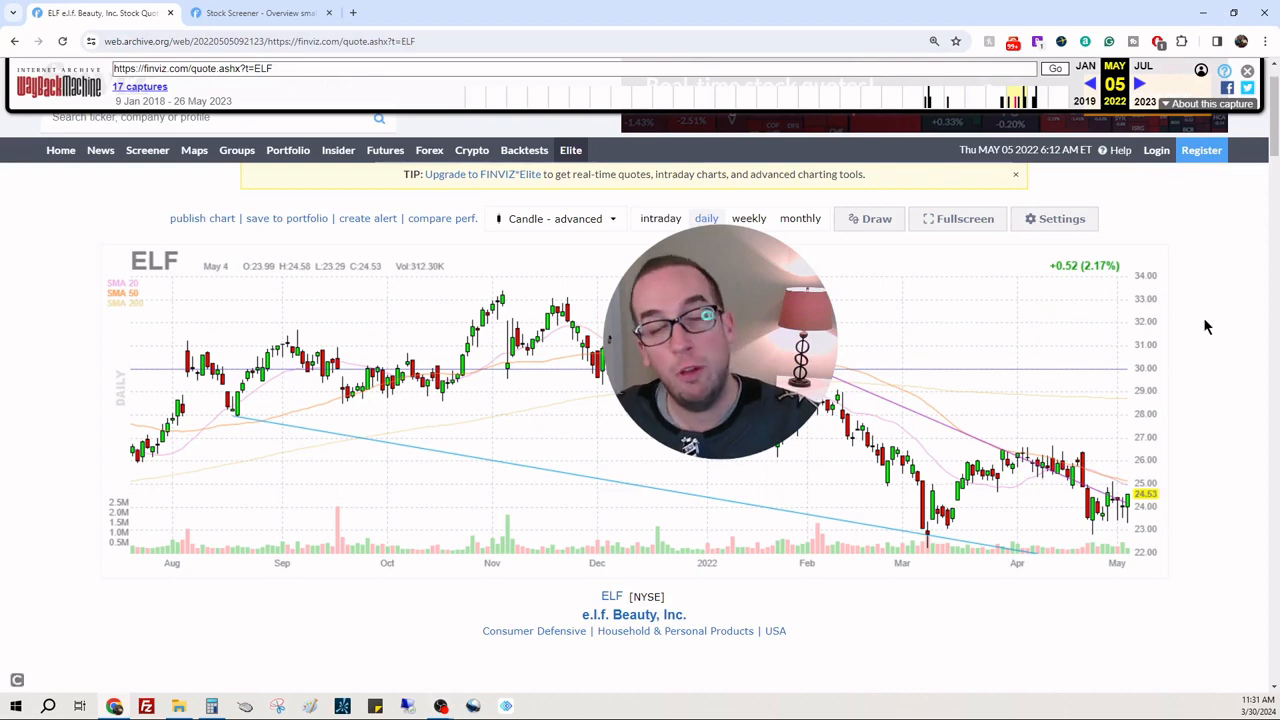
mouse_move(1196, 318)
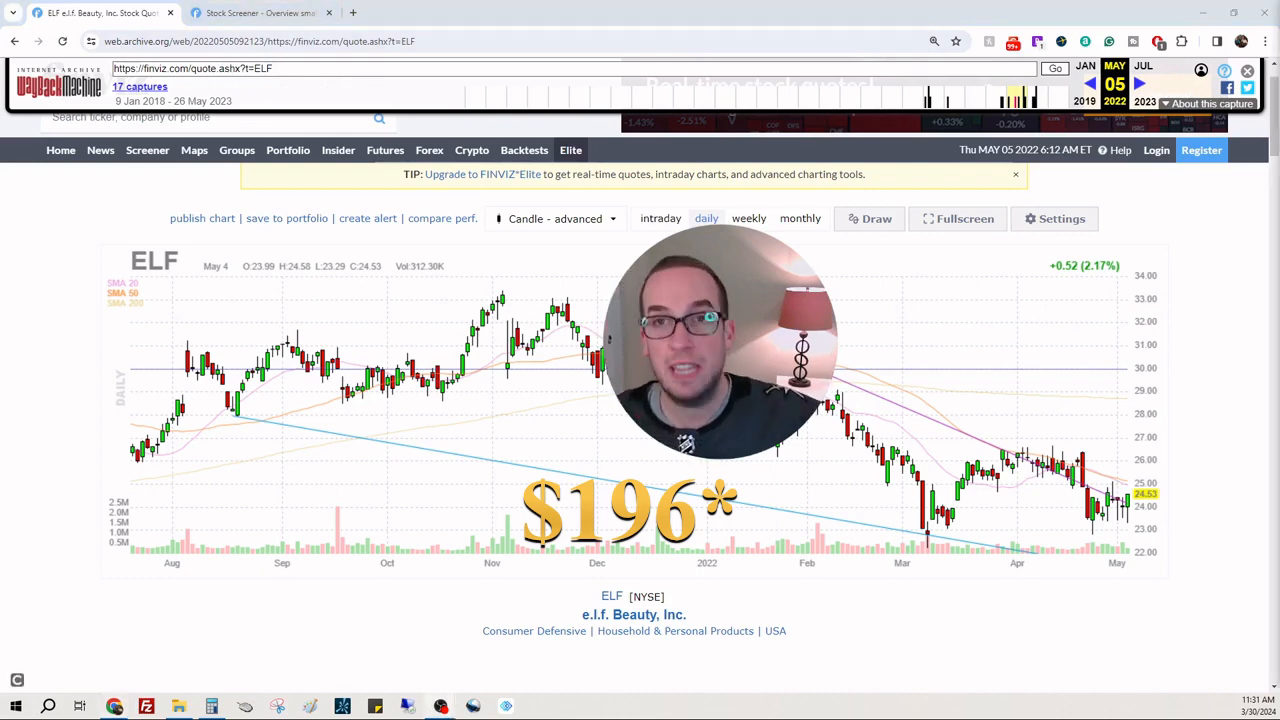
left_click(260, 12)
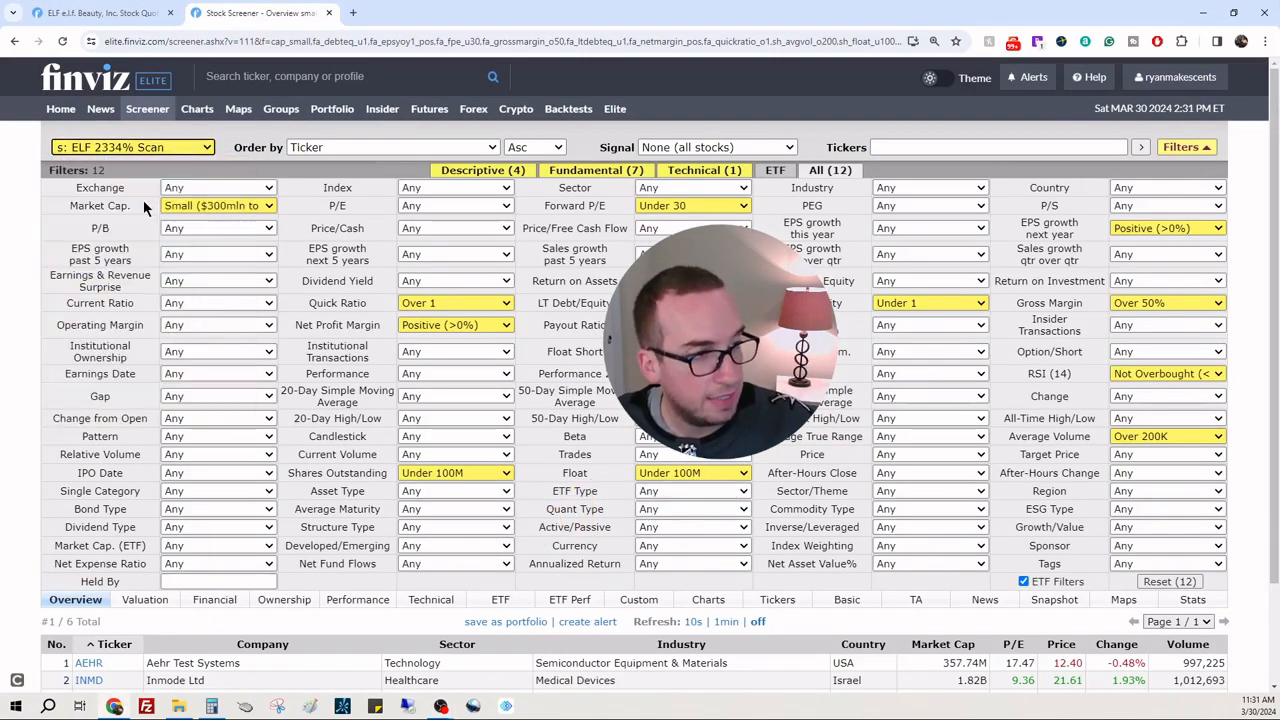
scroll("down", 3)
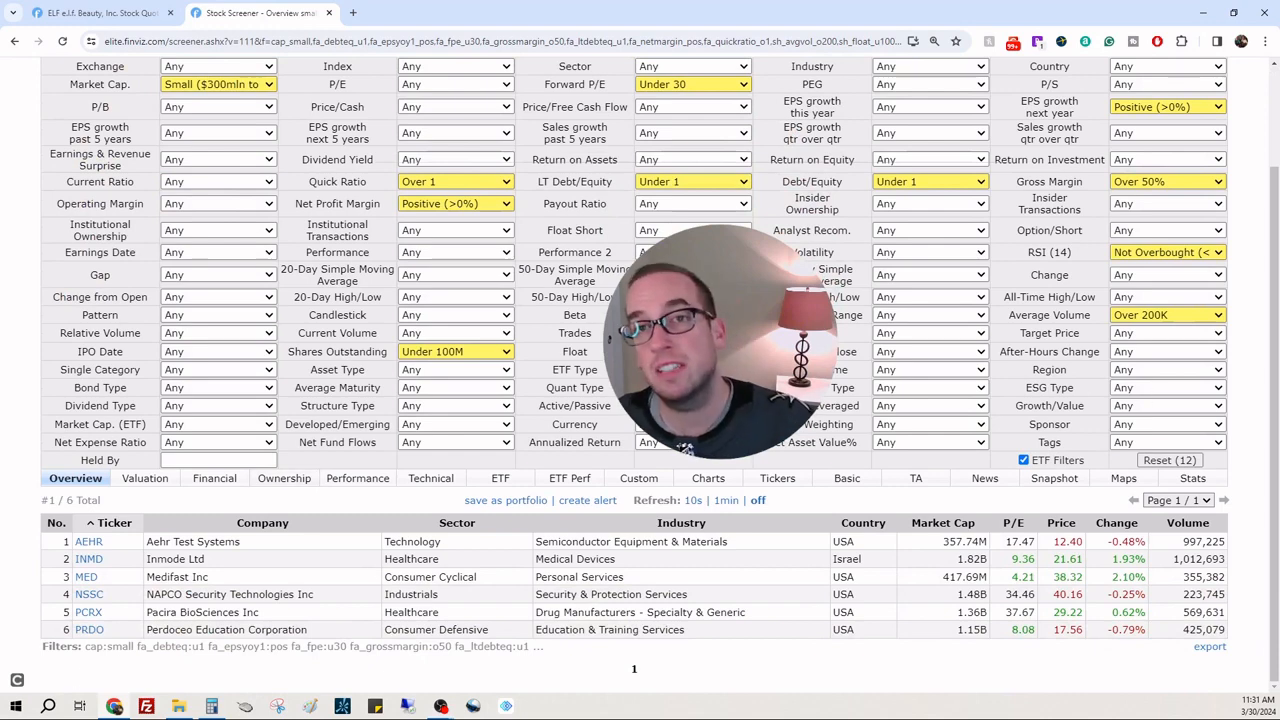
mouse_move(88, 558)
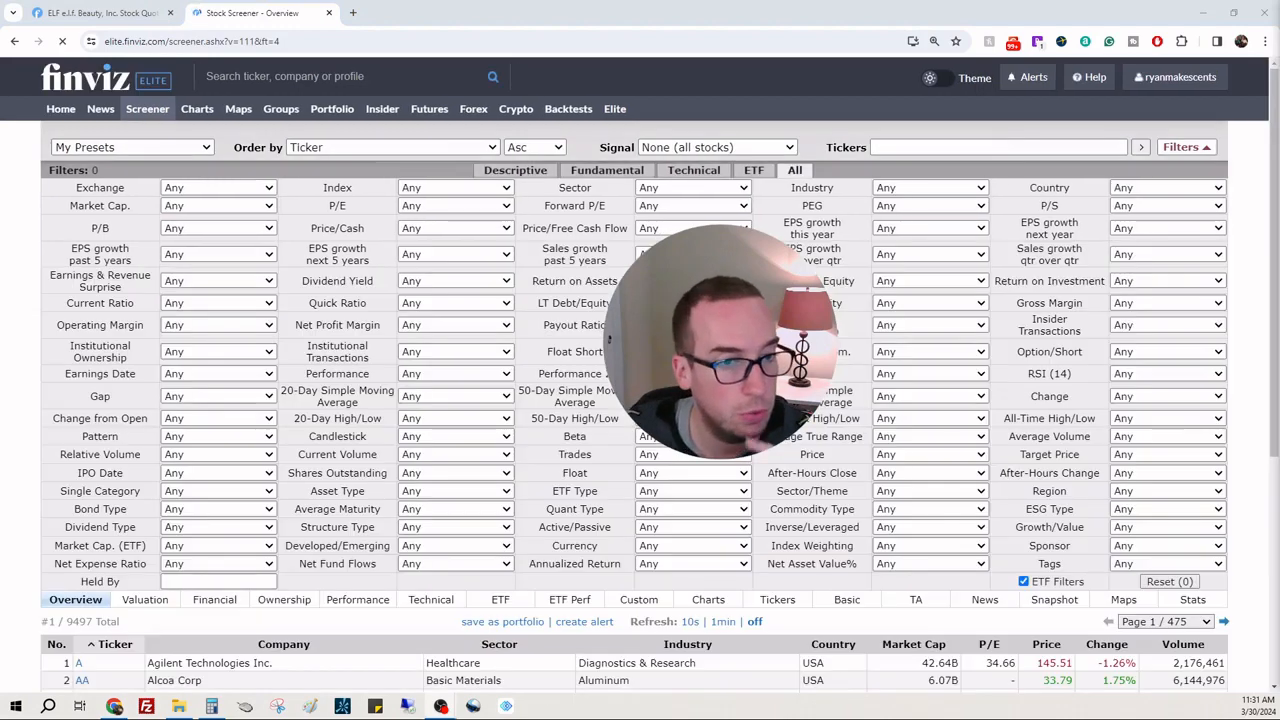
Step: Filter the screener Industry to Household & Personal Products, listing 26 consumer defensive stocks
left_click(928, 188)
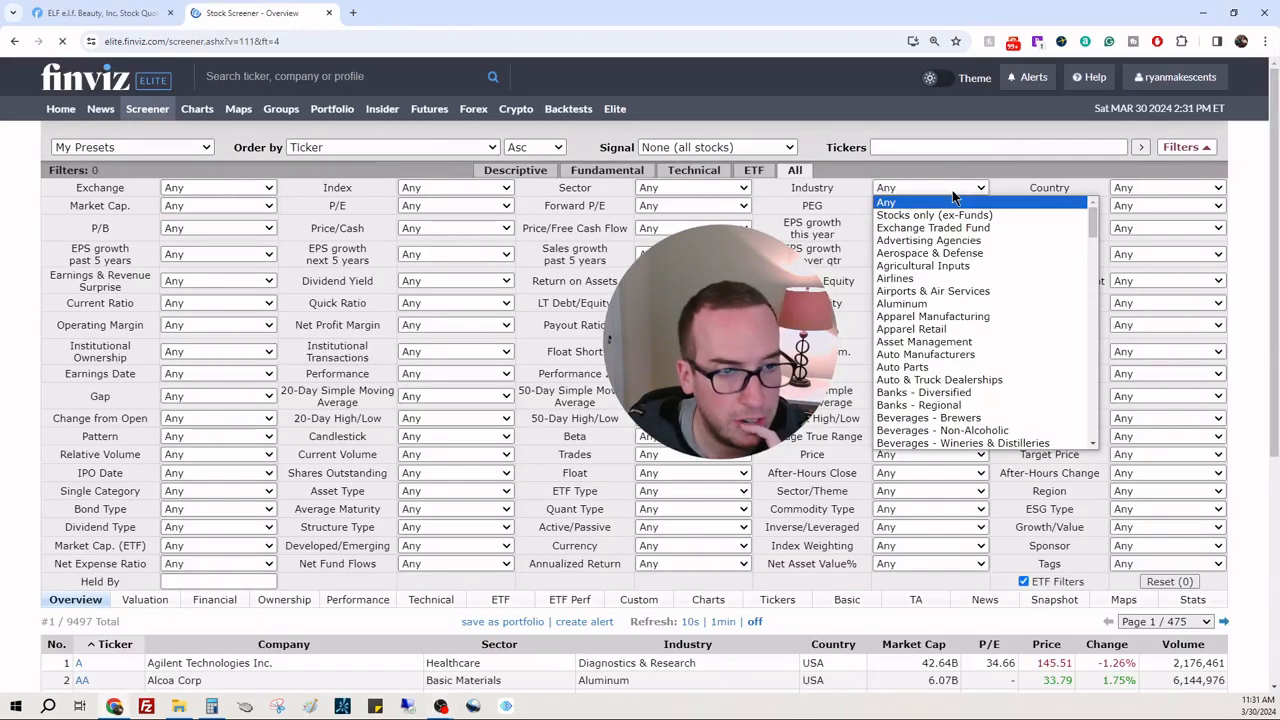
scroll("down", 3)
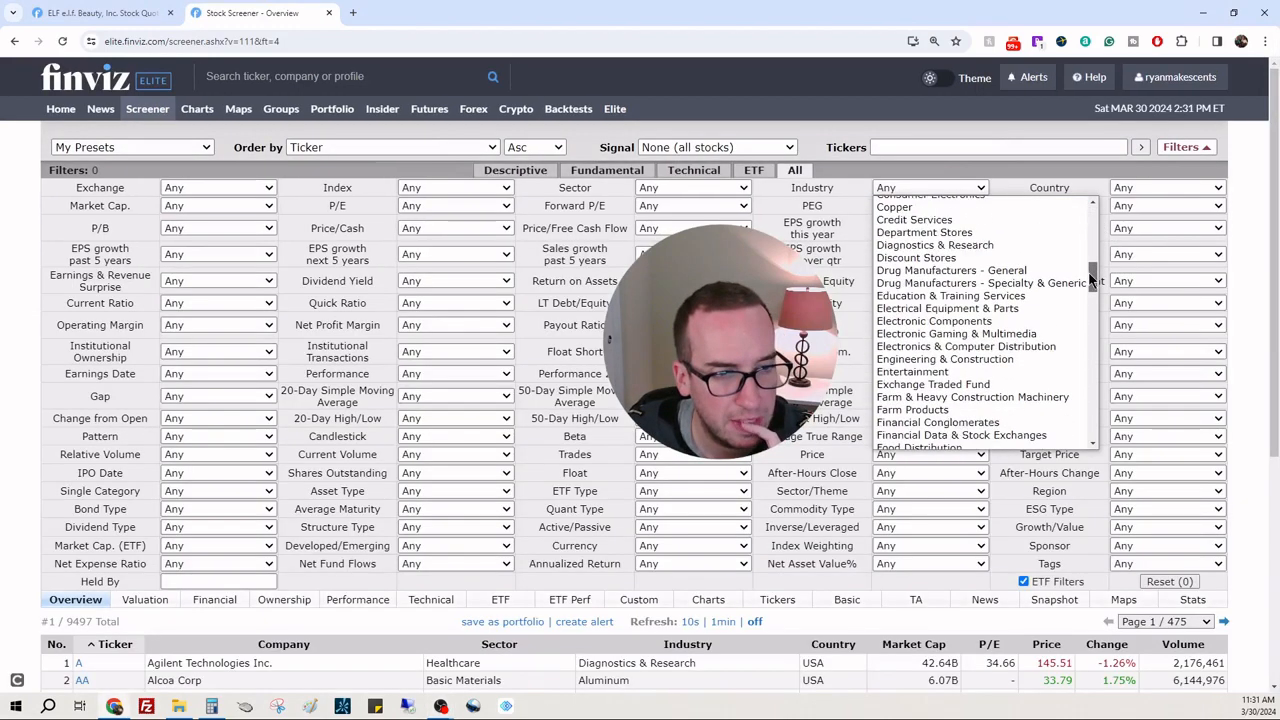
scroll("down", 3)
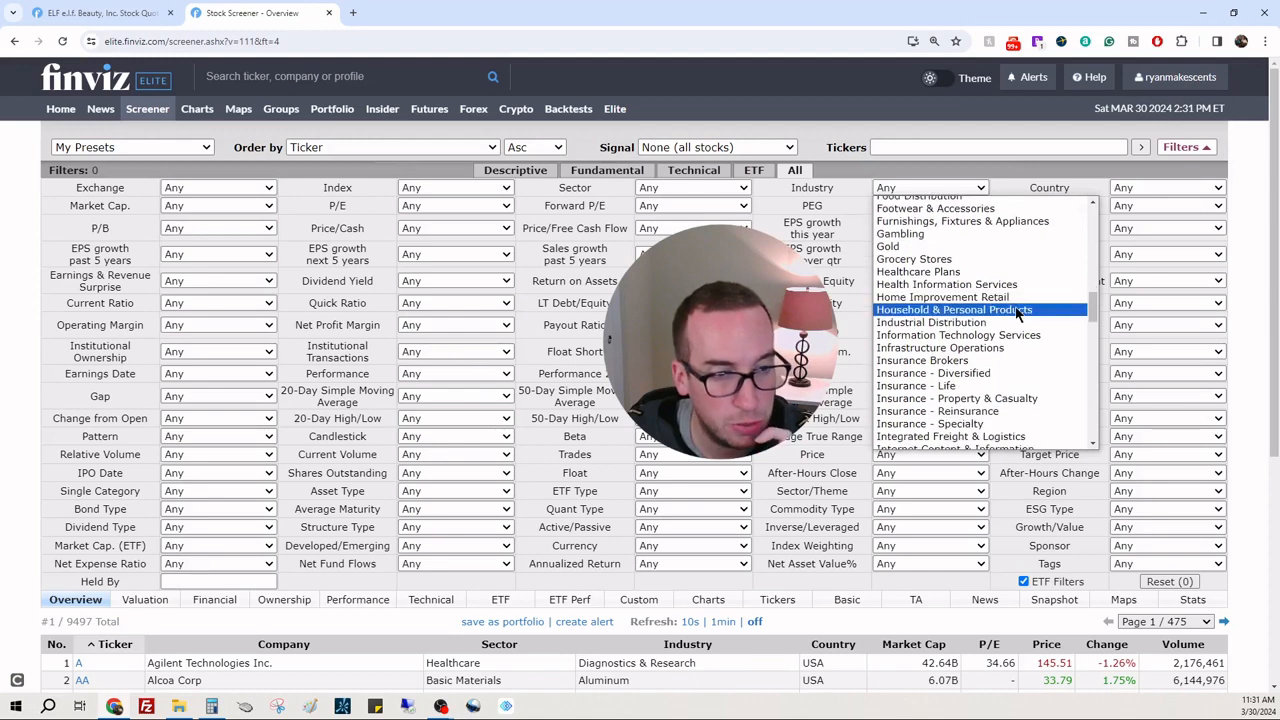
left_click(954, 308)
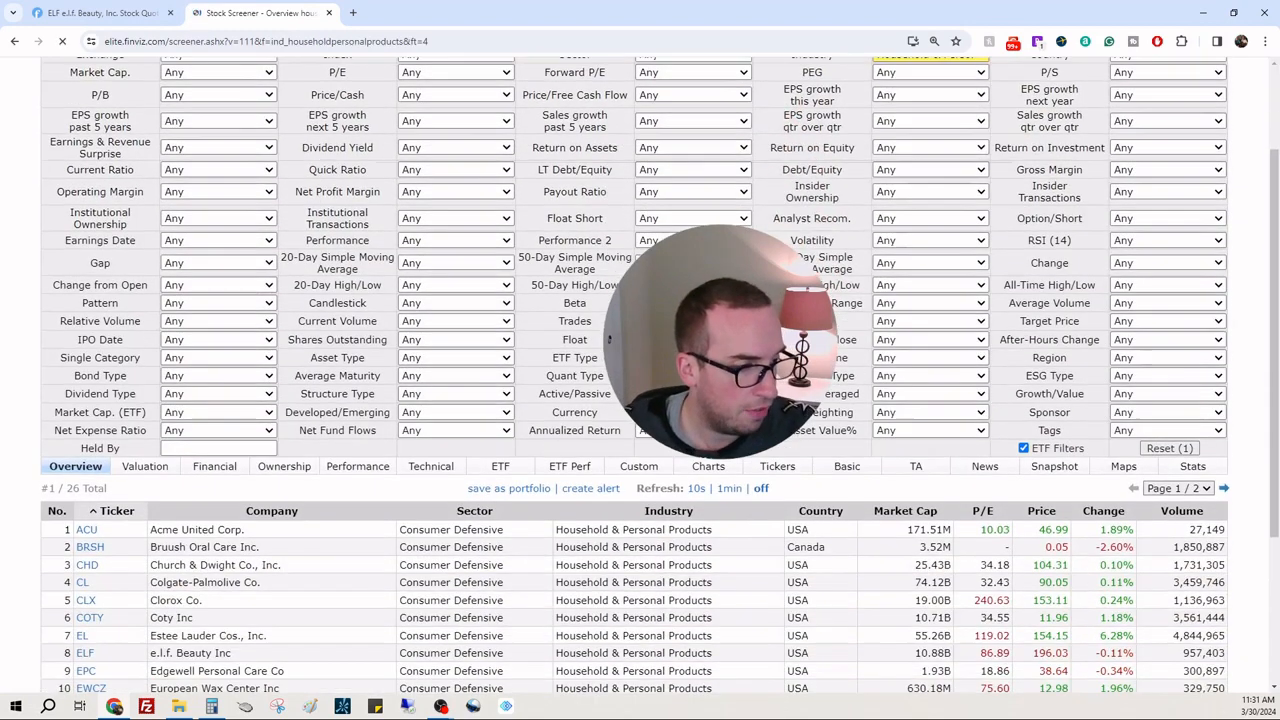
scroll("down", 3)
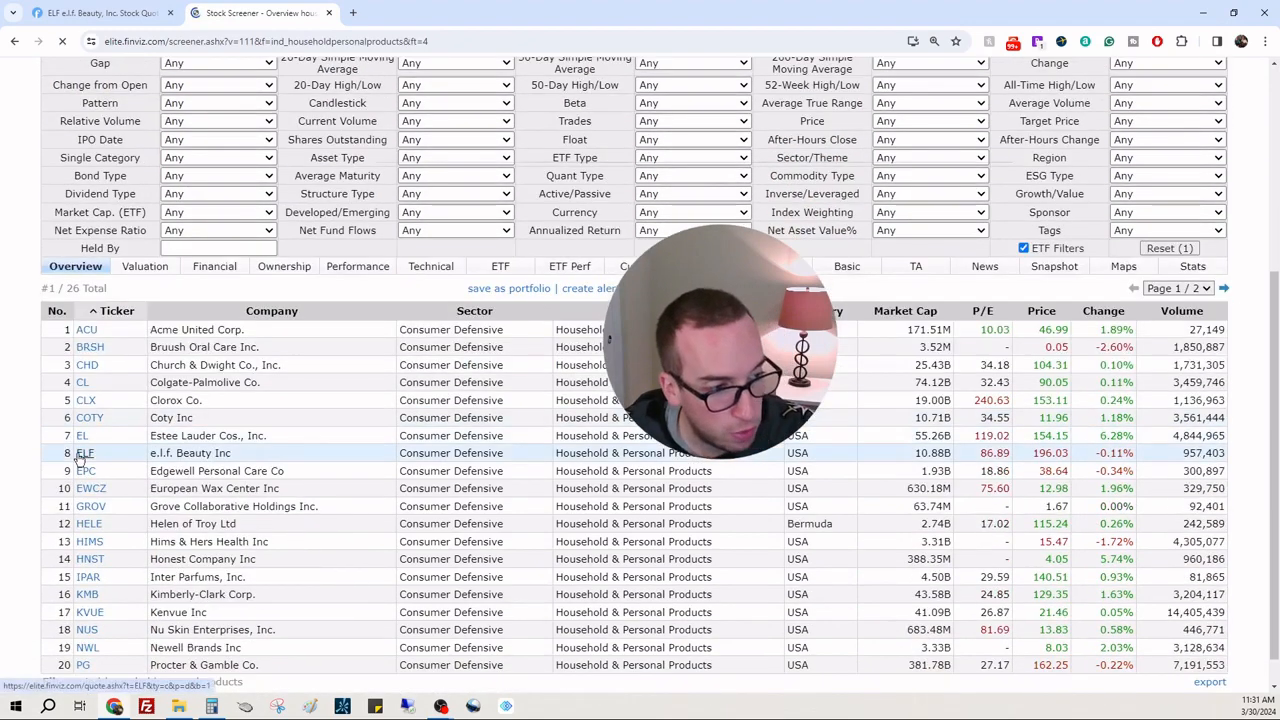
mouse_move(84, 452)
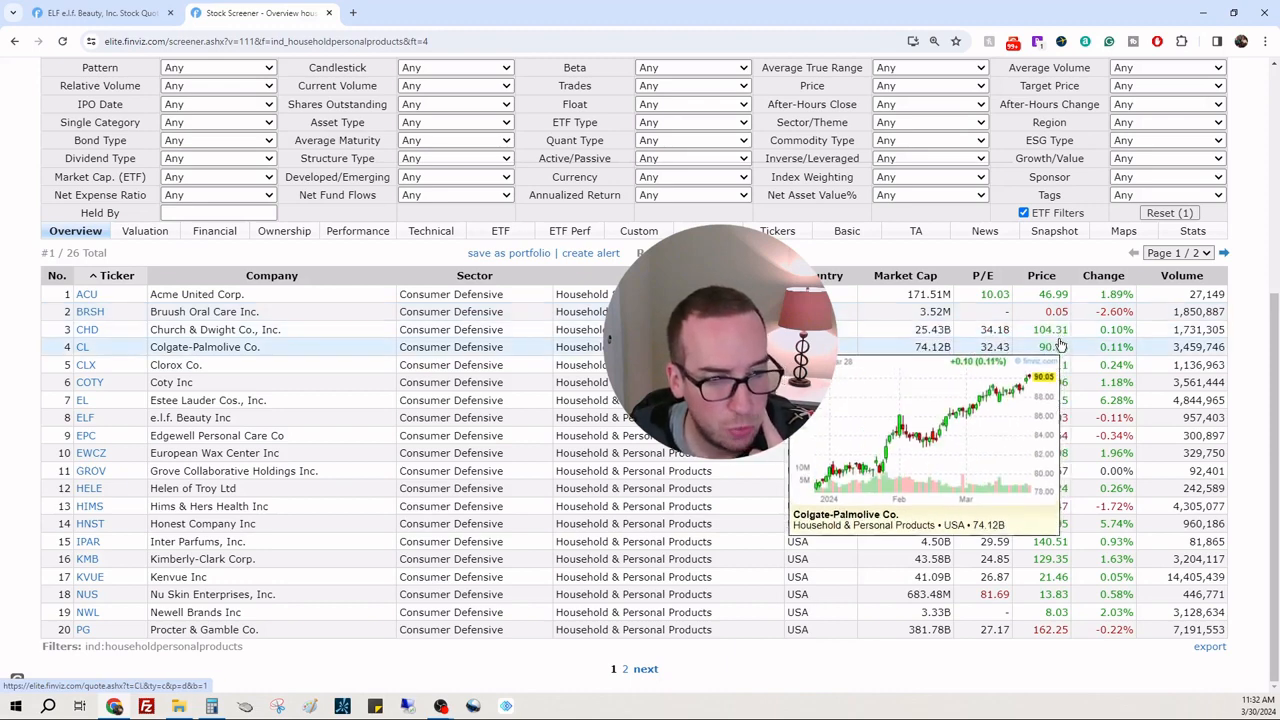
mouse_move(1024, 432)
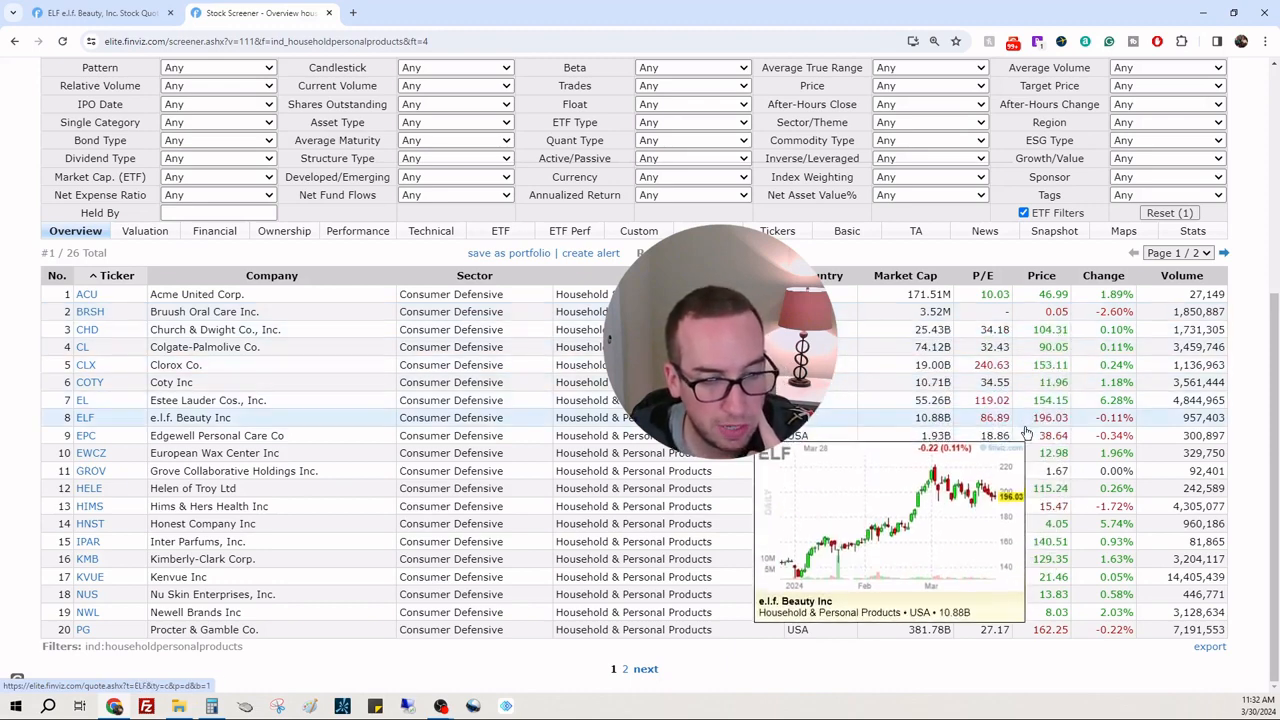
mouse_move(1030, 540)
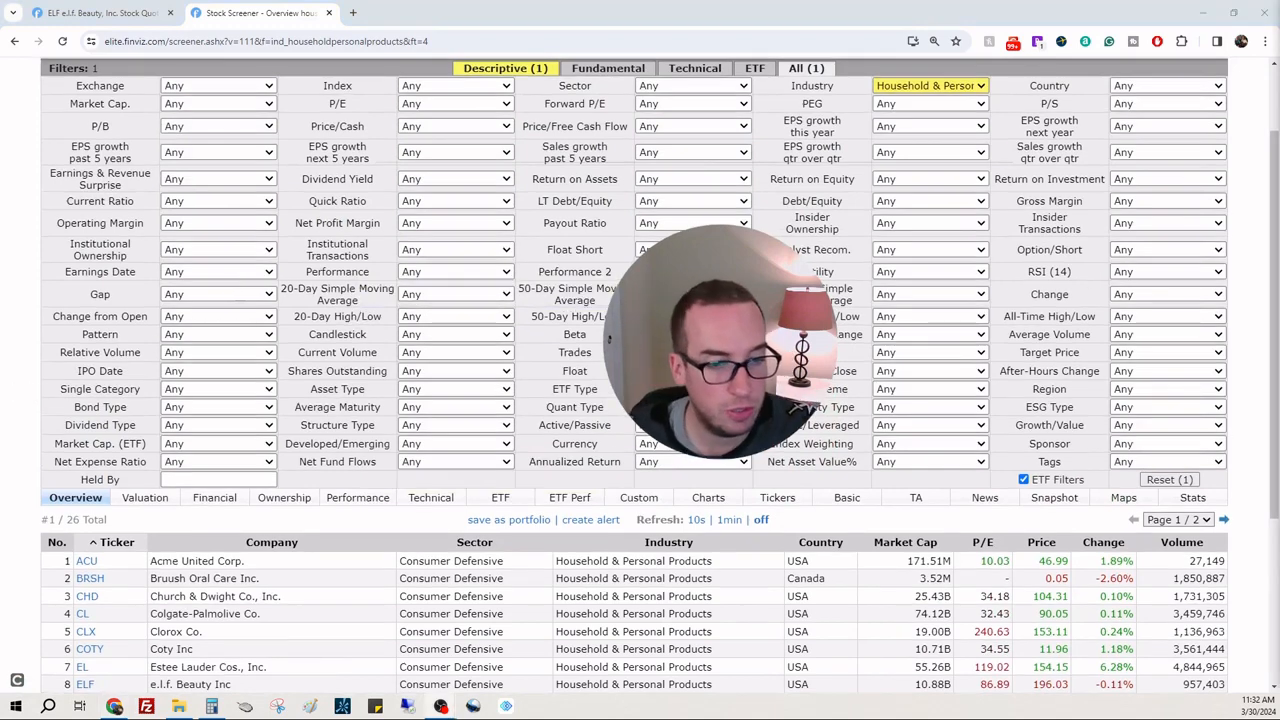
scroll("down", 3)
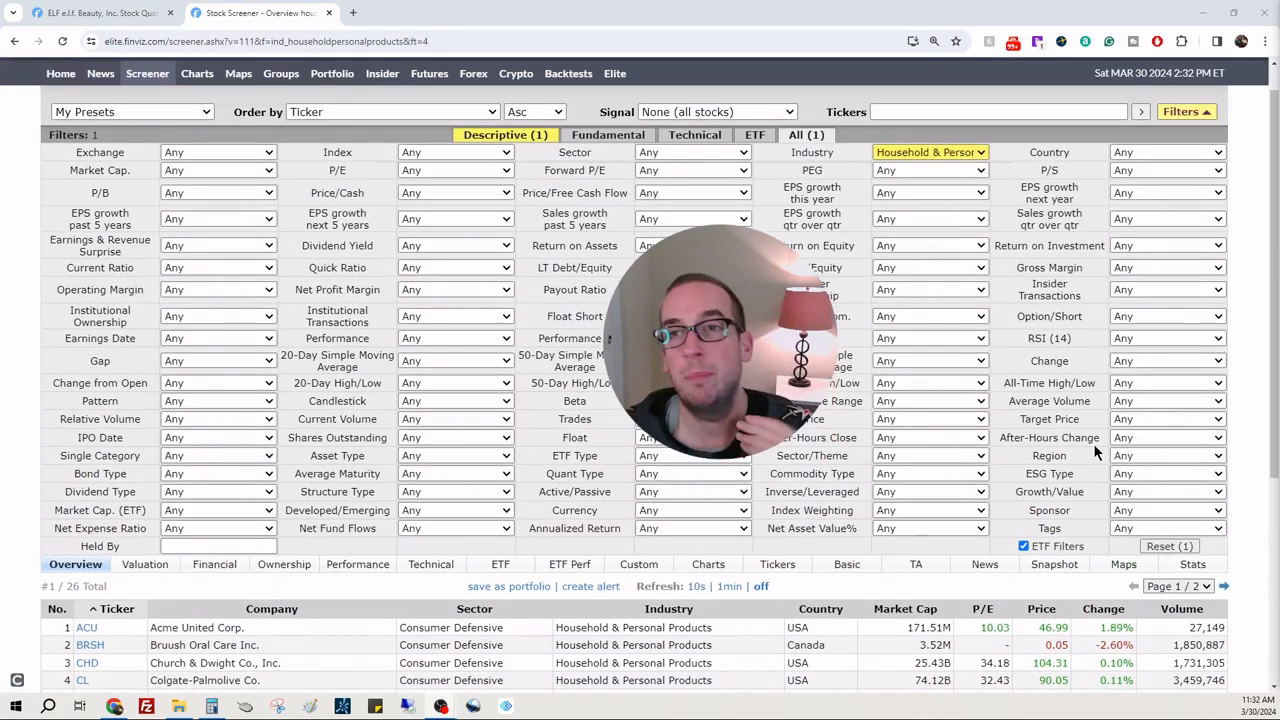
Step: Require a quick ratio over 1 and positive next-year EPS growth, checking ELF's archived figures
left_click(96, 12)
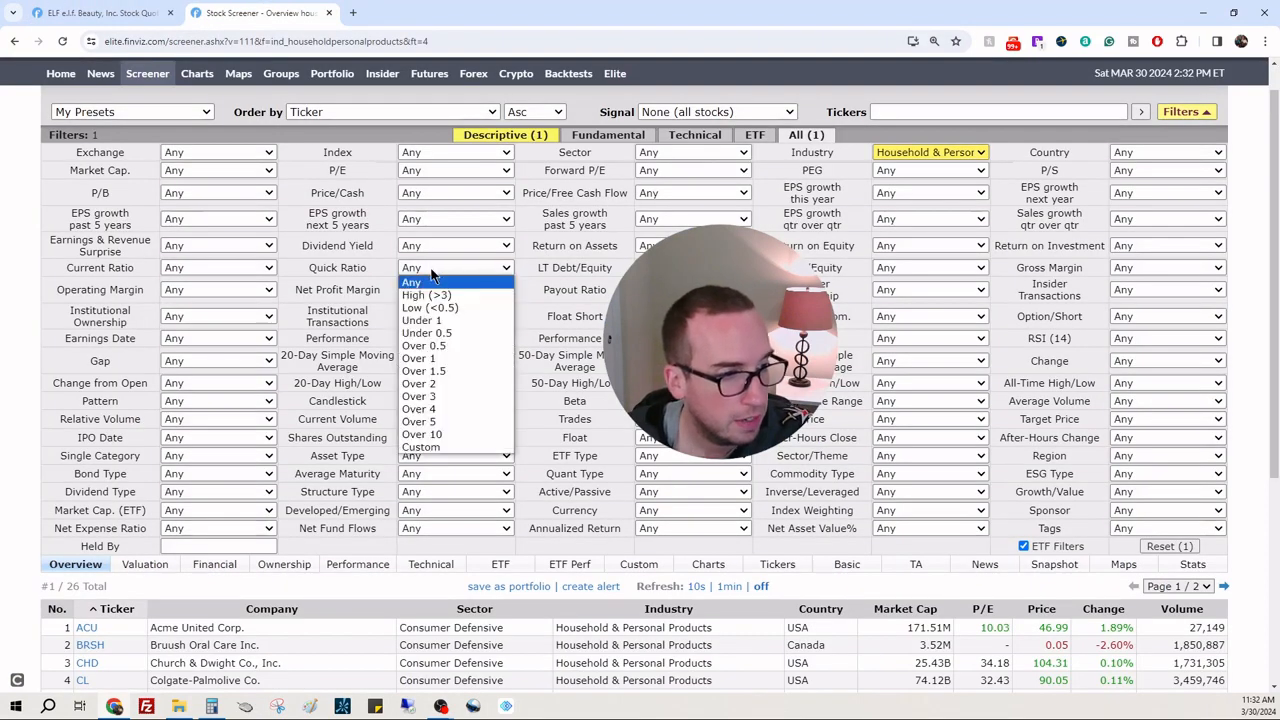
left_click(418, 356)
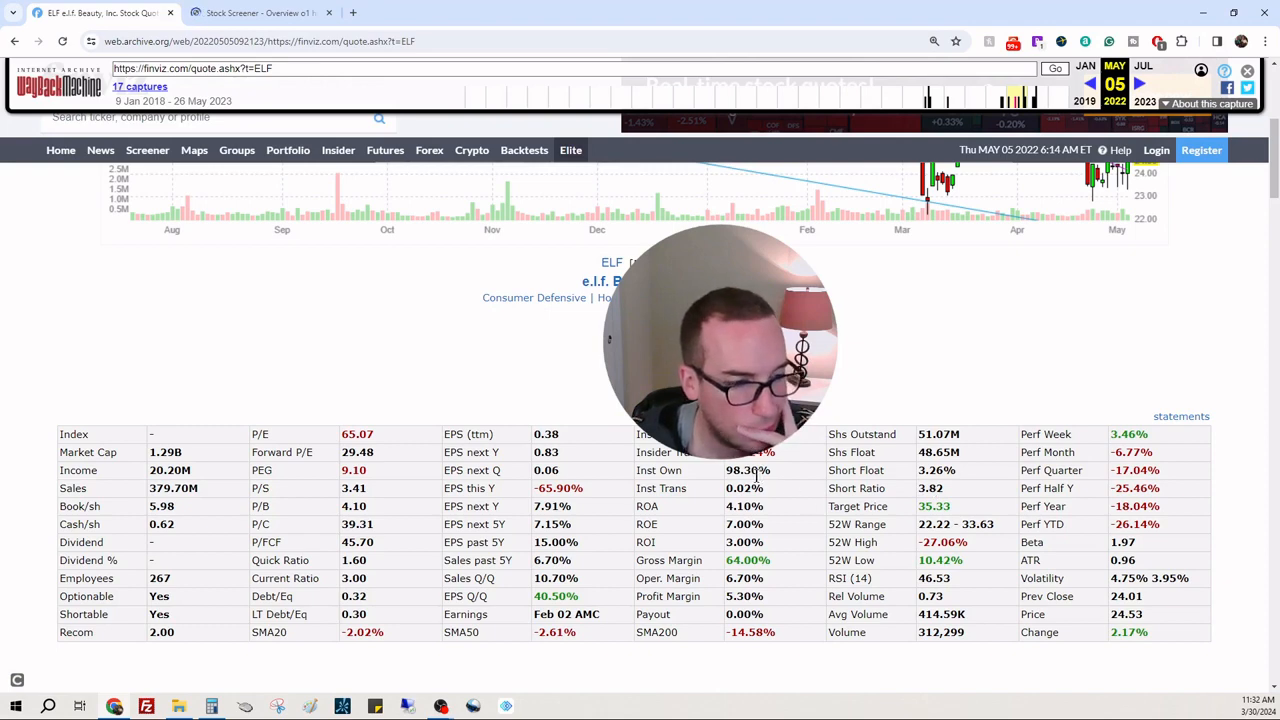
mouse_move(646, 542)
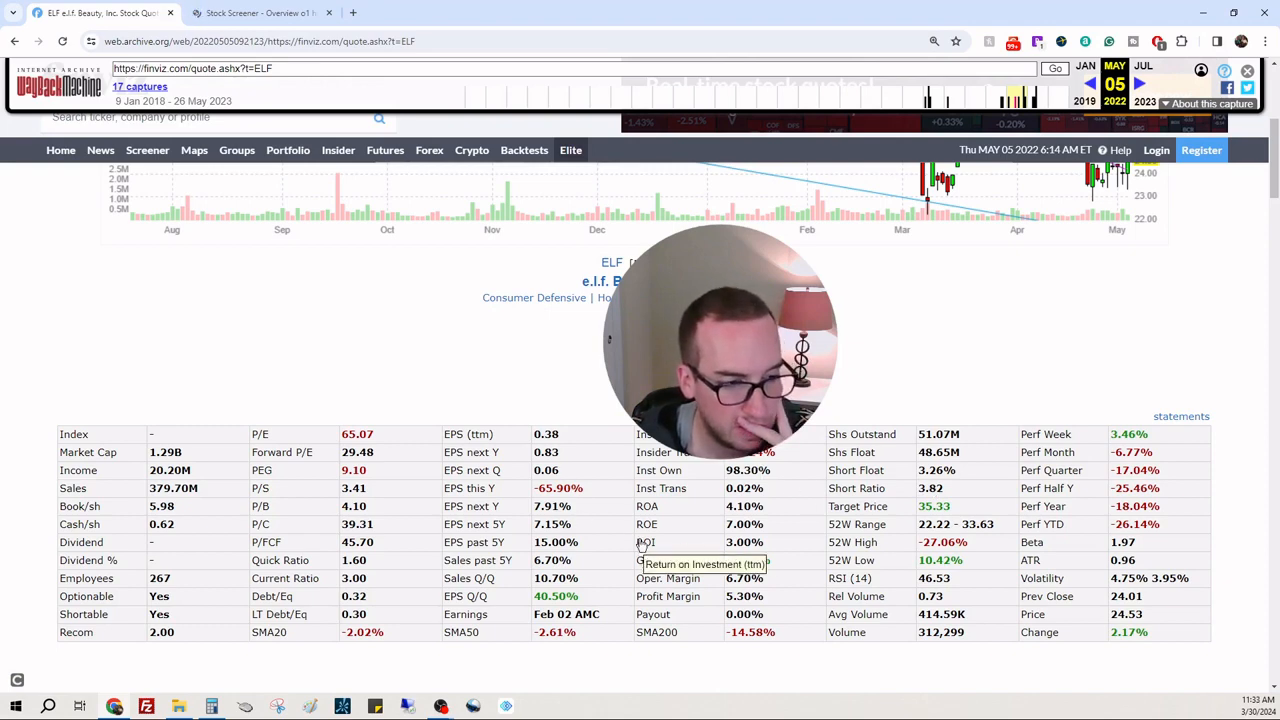
mouse_move(592, 498)
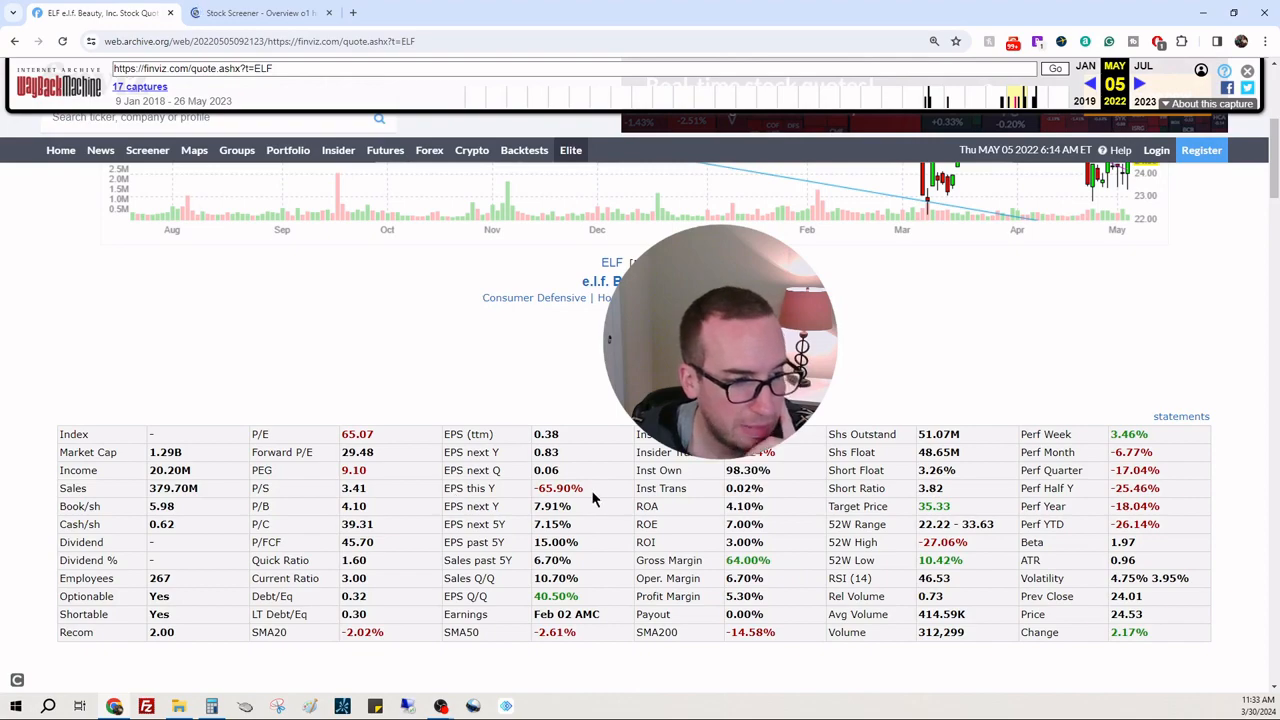
double_click(552, 506)
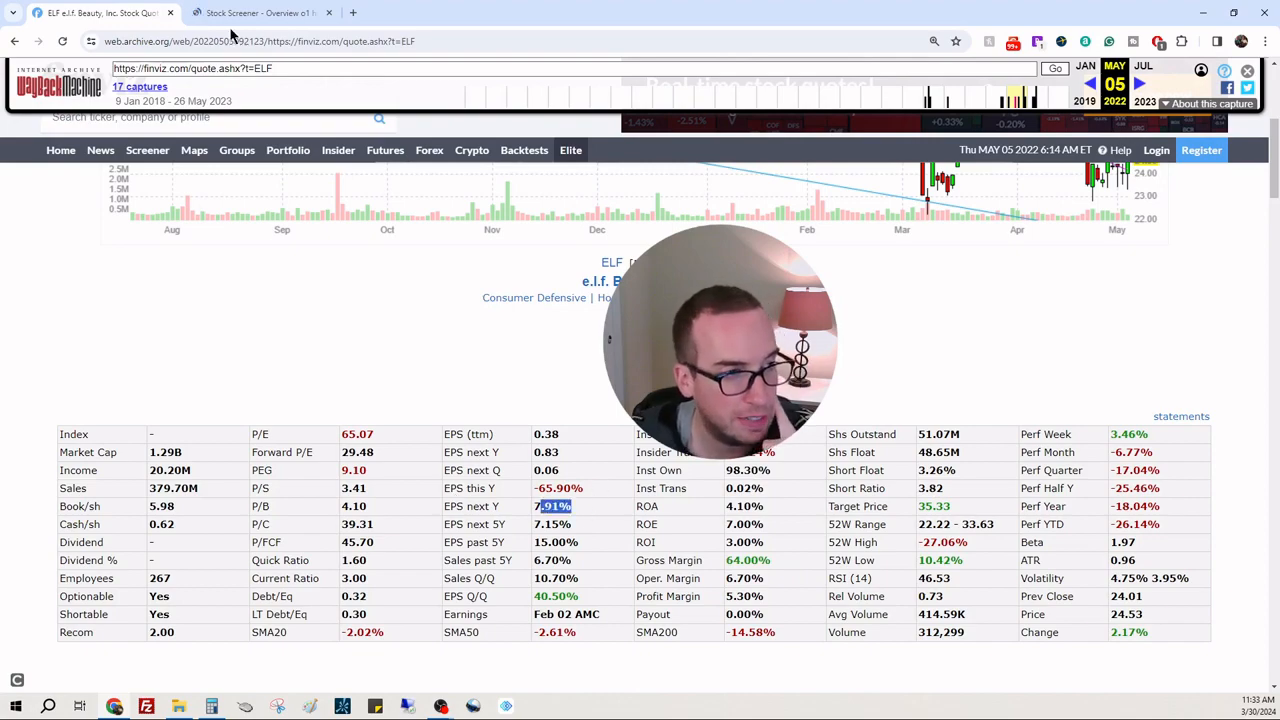
left_click(258, 12)
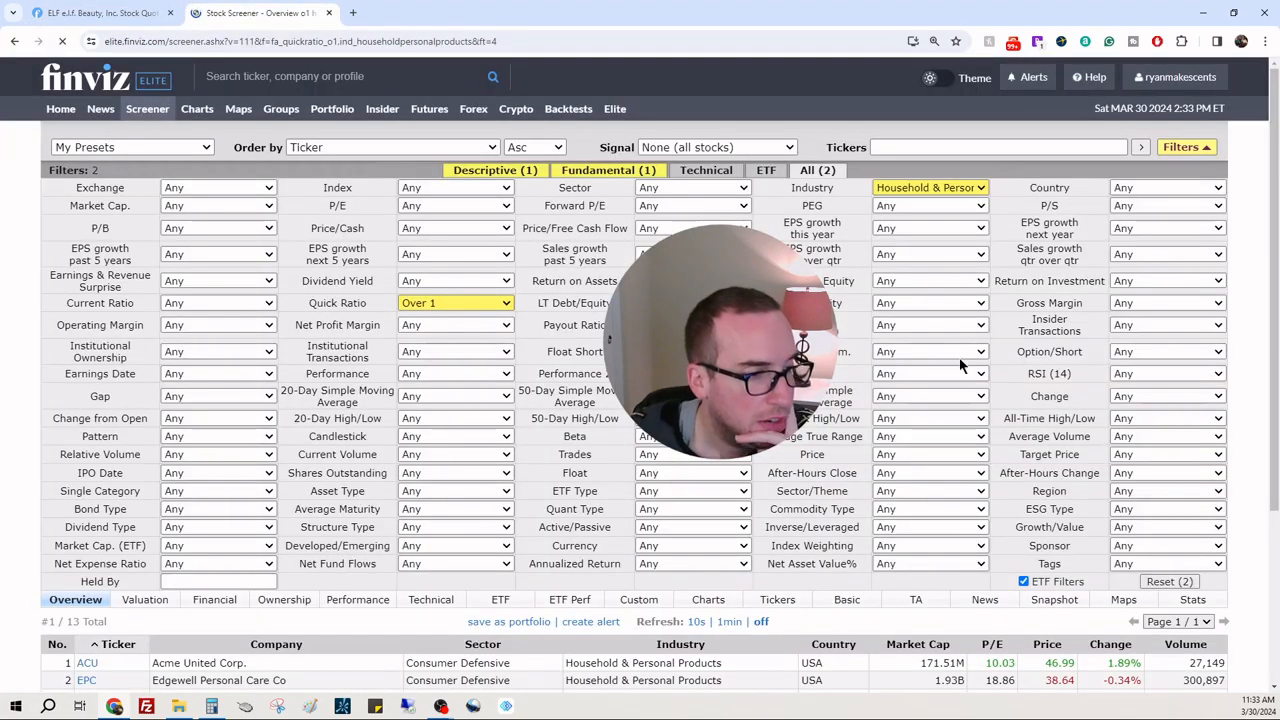
left_click(1168, 160)
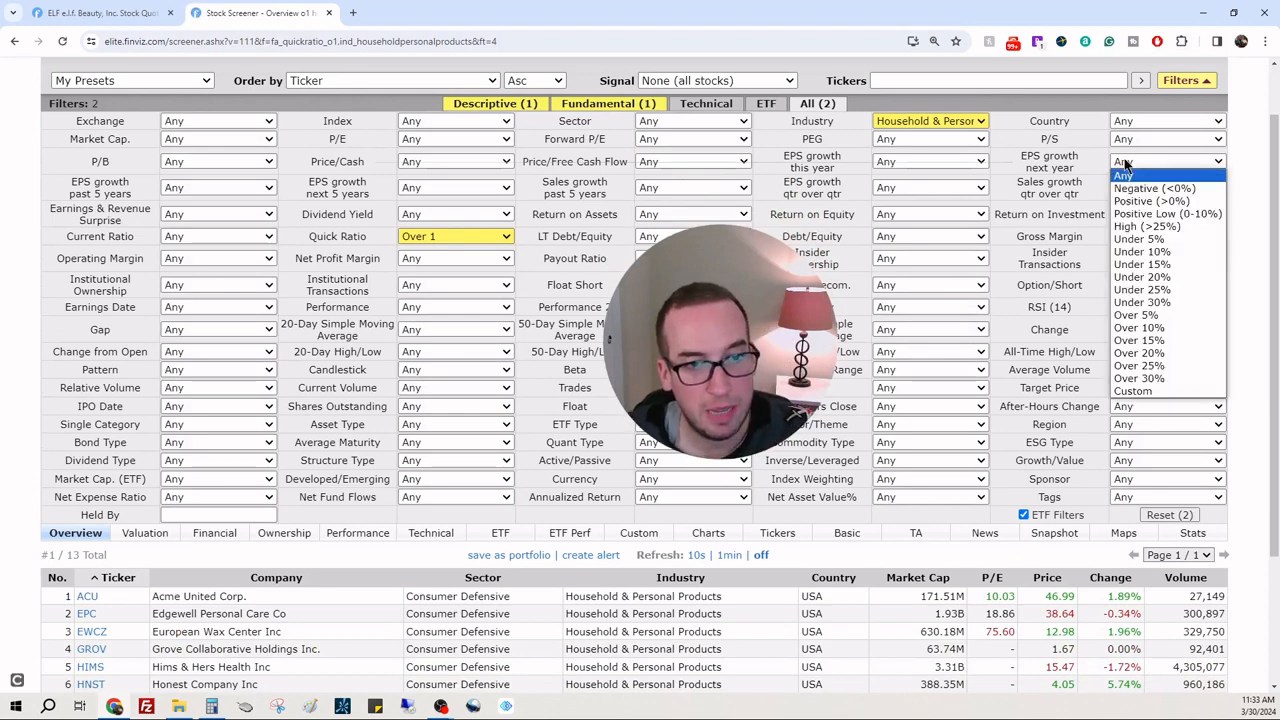
left_click(1150, 200)
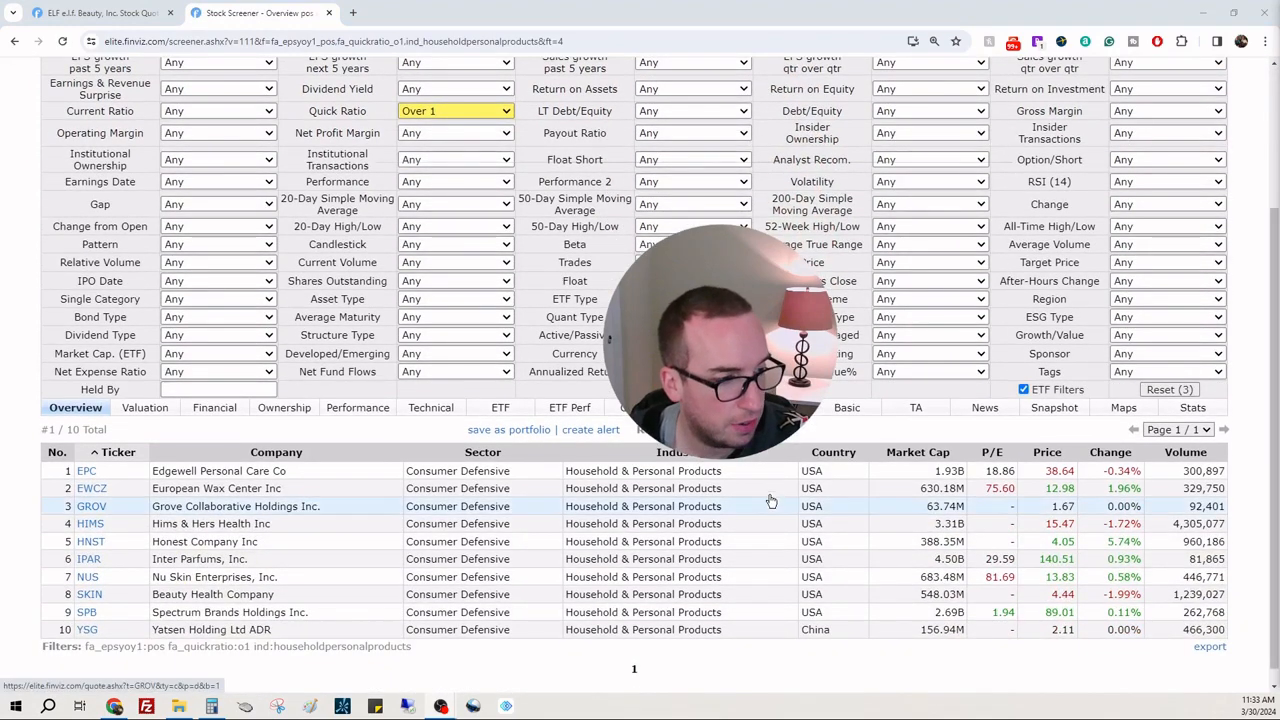
Step: Set Shares Outstanding to Under 100M, in line with ELF's 51.07M from its 2022 snapshot
left_click(96, 12)
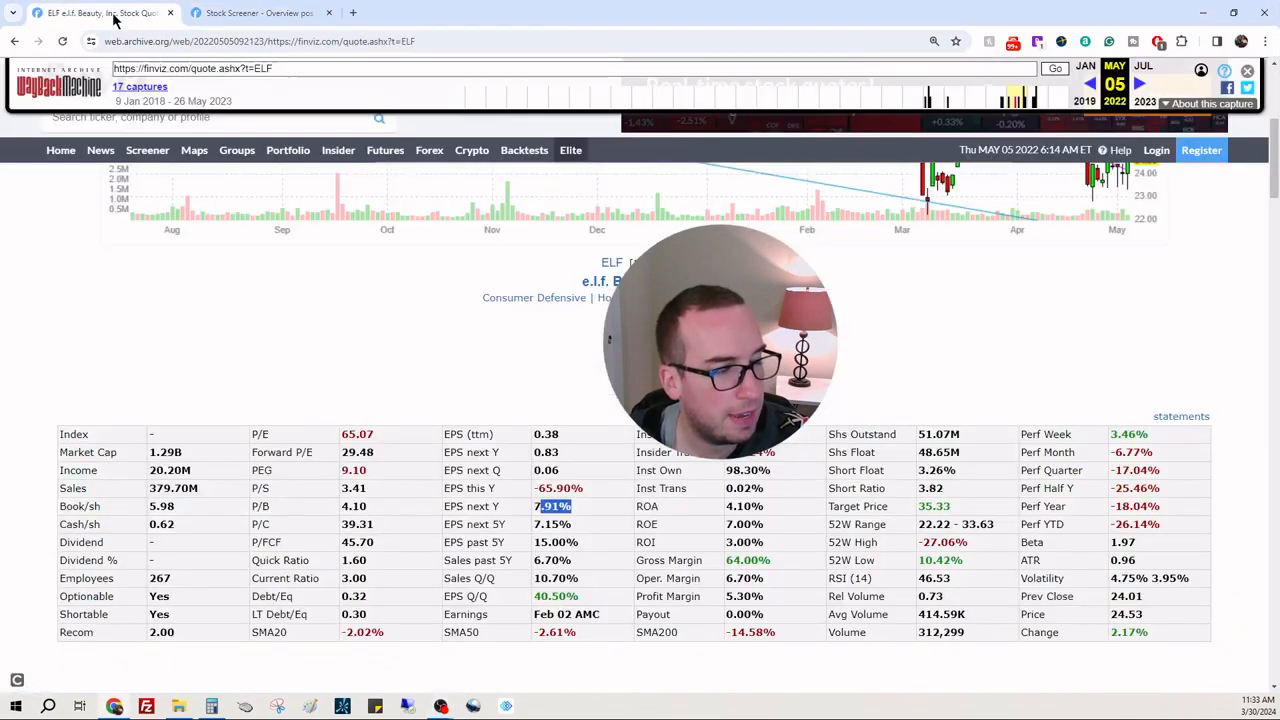
left_click(258, 12)
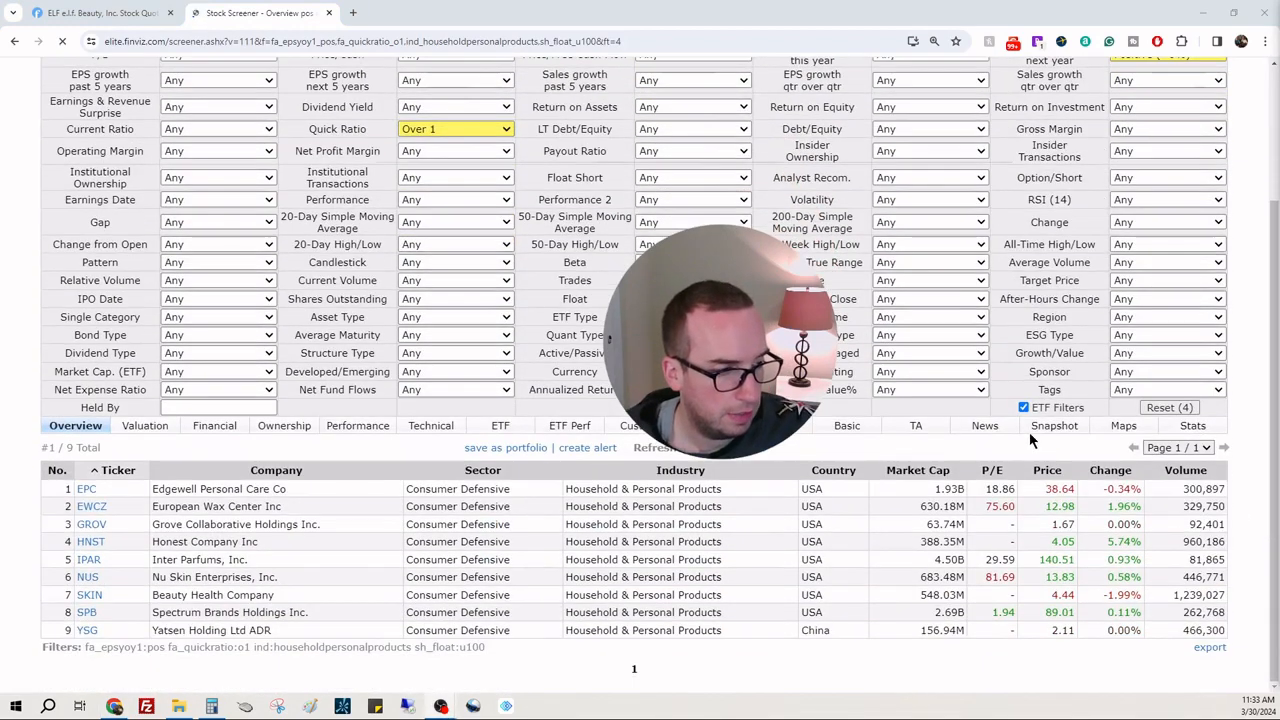
left_click(456, 300)
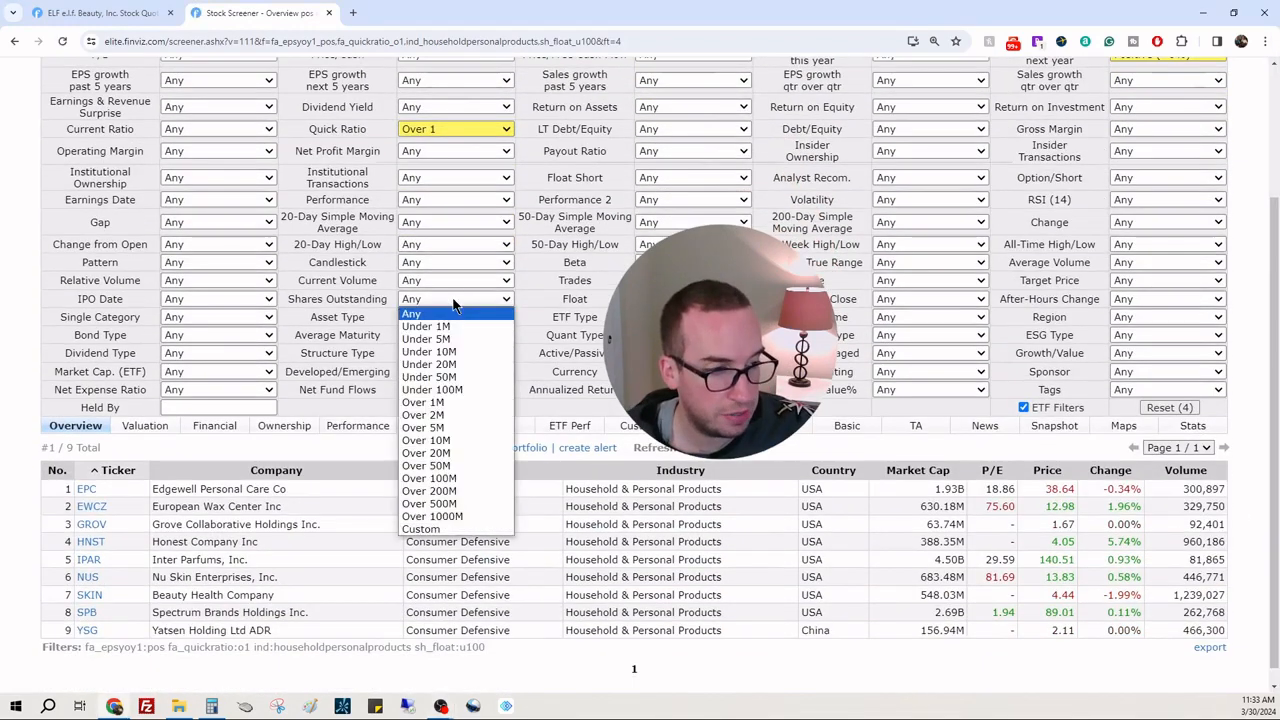
left_click(432, 388)
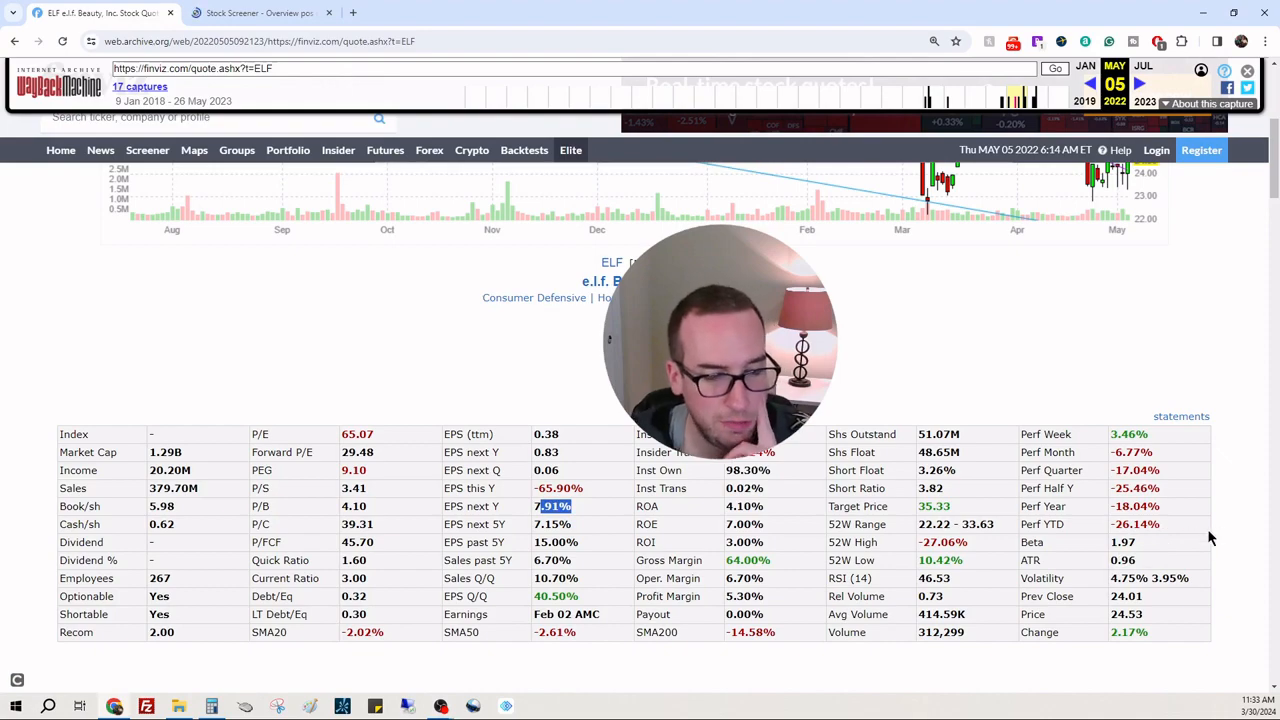
mouse_move(1228, 516)
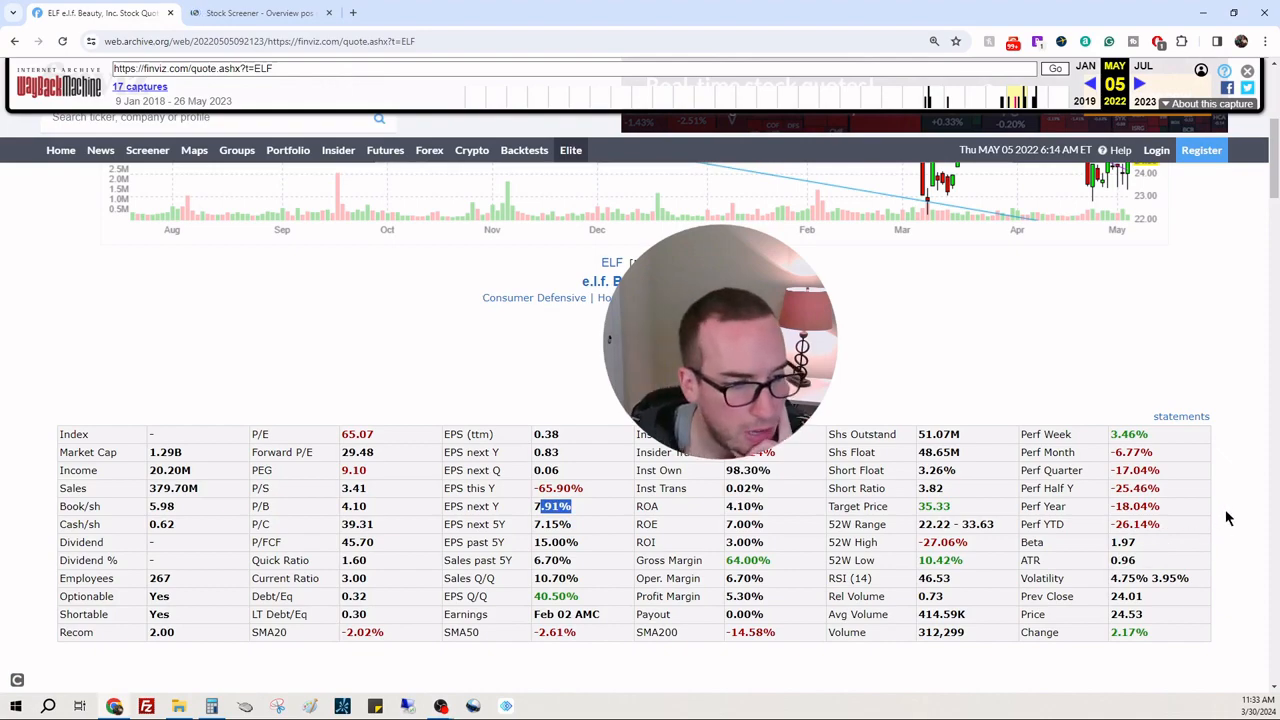
Step: Review the remaining screener results against the ELF snapshot and open EWCZ's quote page in a new tab
left_click(258, 12)
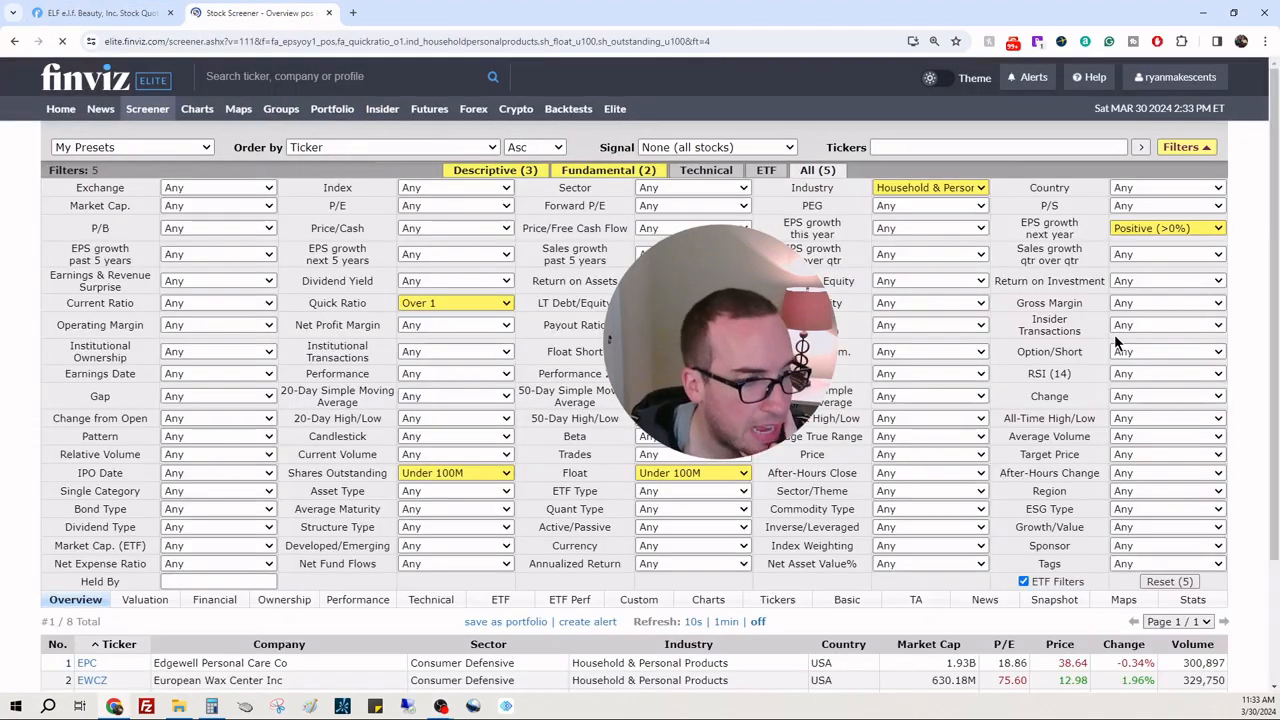
scroll("down", 3)
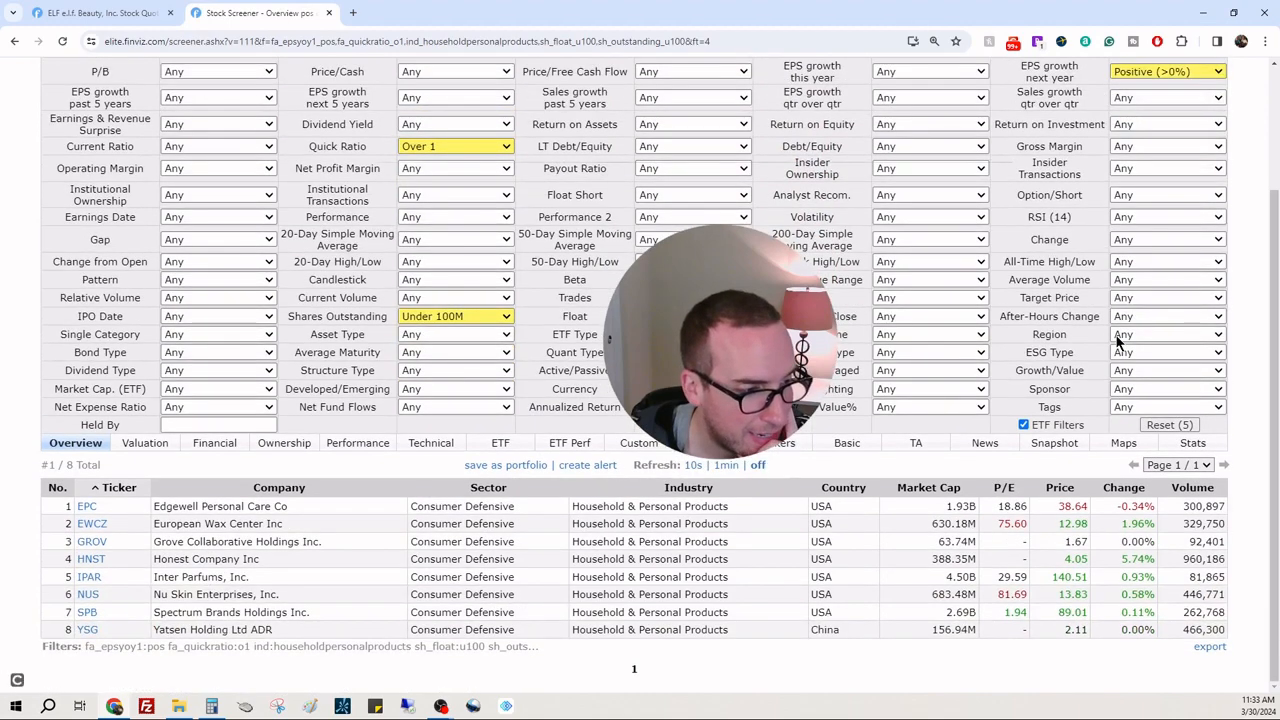
mouse_move(1110, 348)
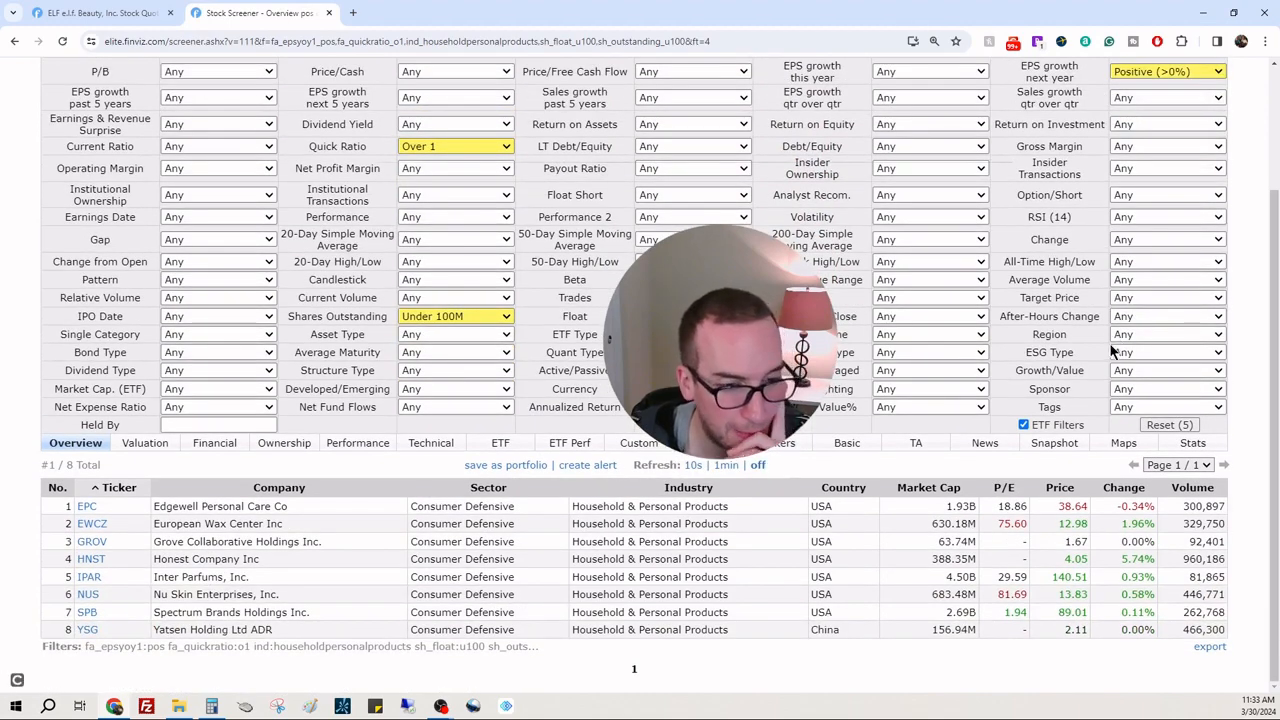
scroll("up", 3)
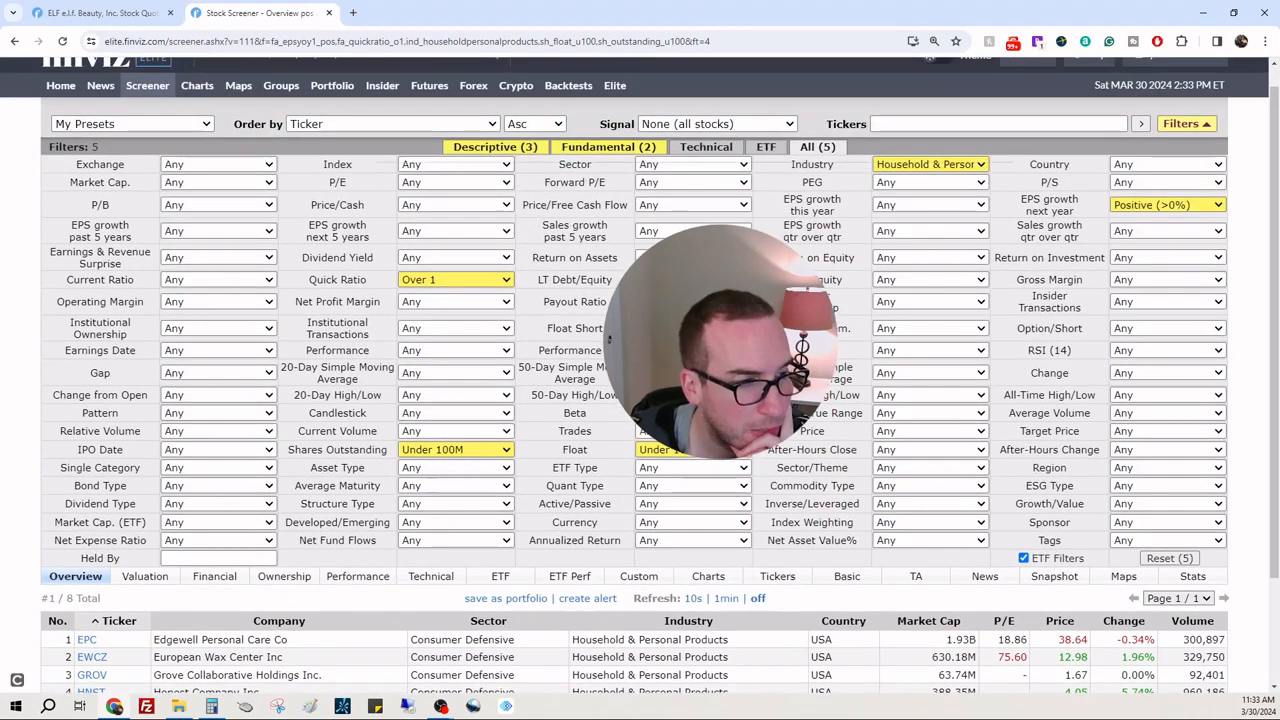
left_click(100, 12)
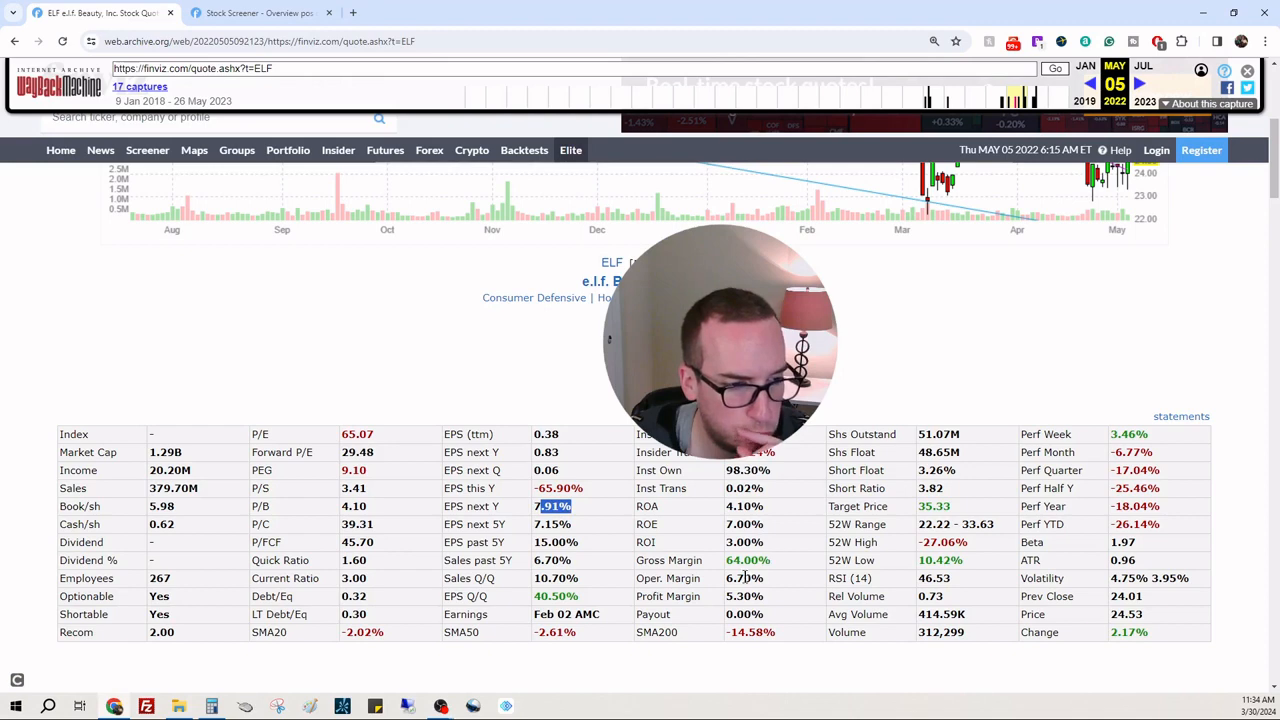
left_click(256, 12)
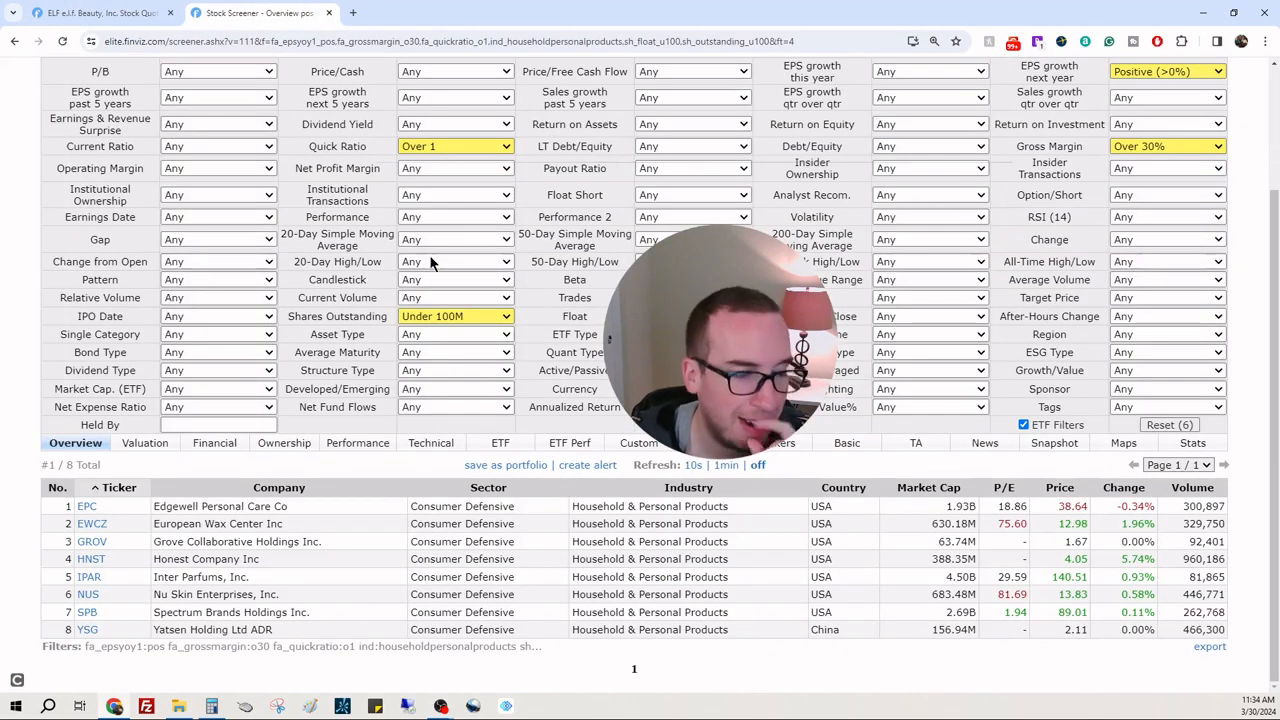
mouse_move(428, 420)
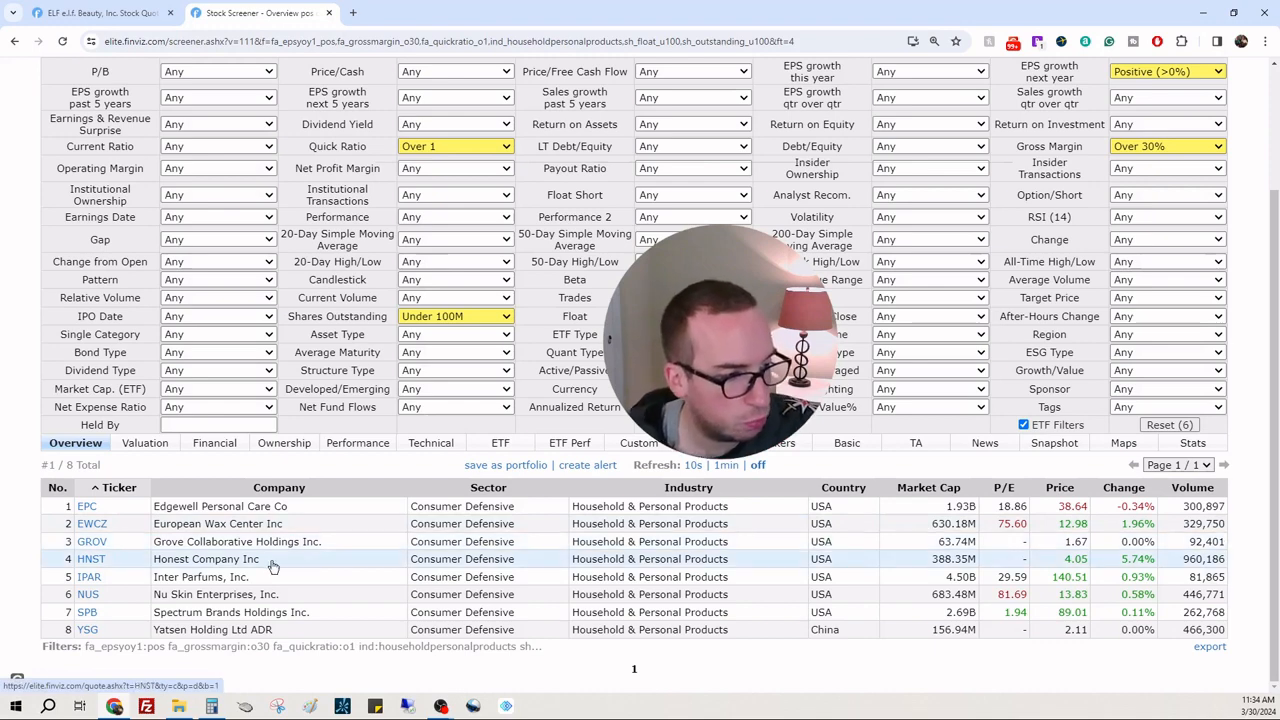
right_click(88, 506)
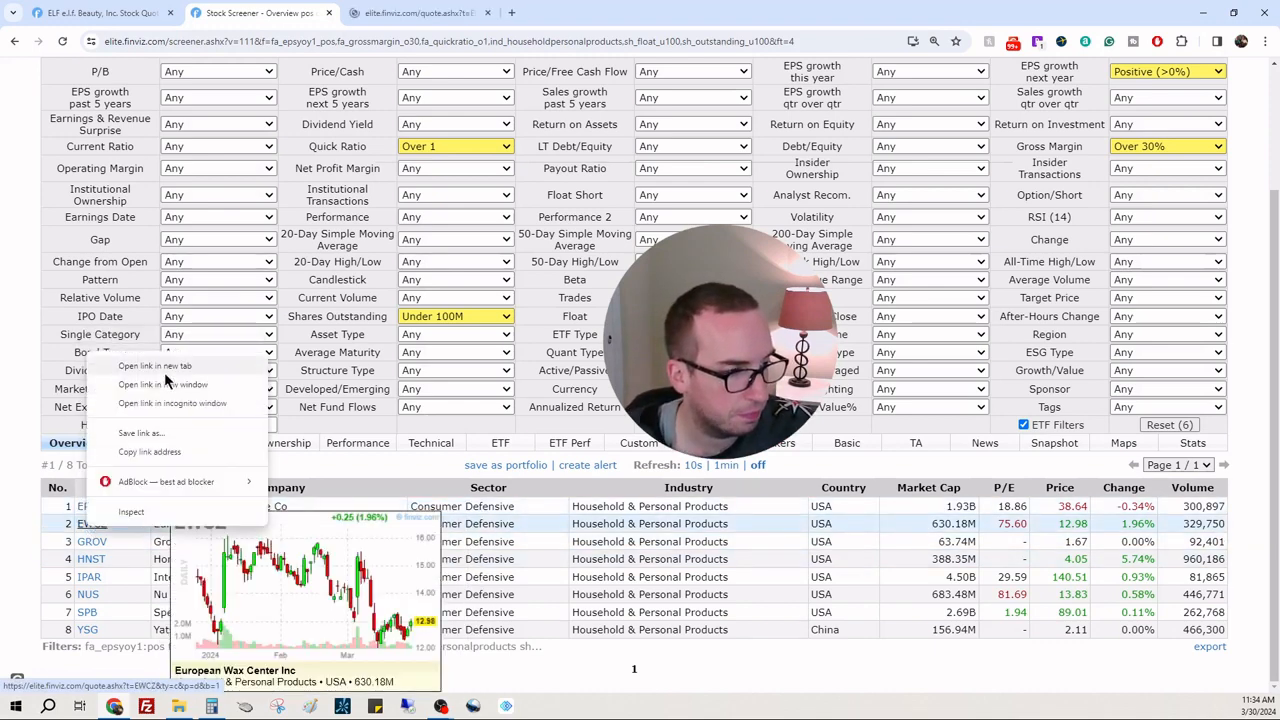
left_click(156, 366)
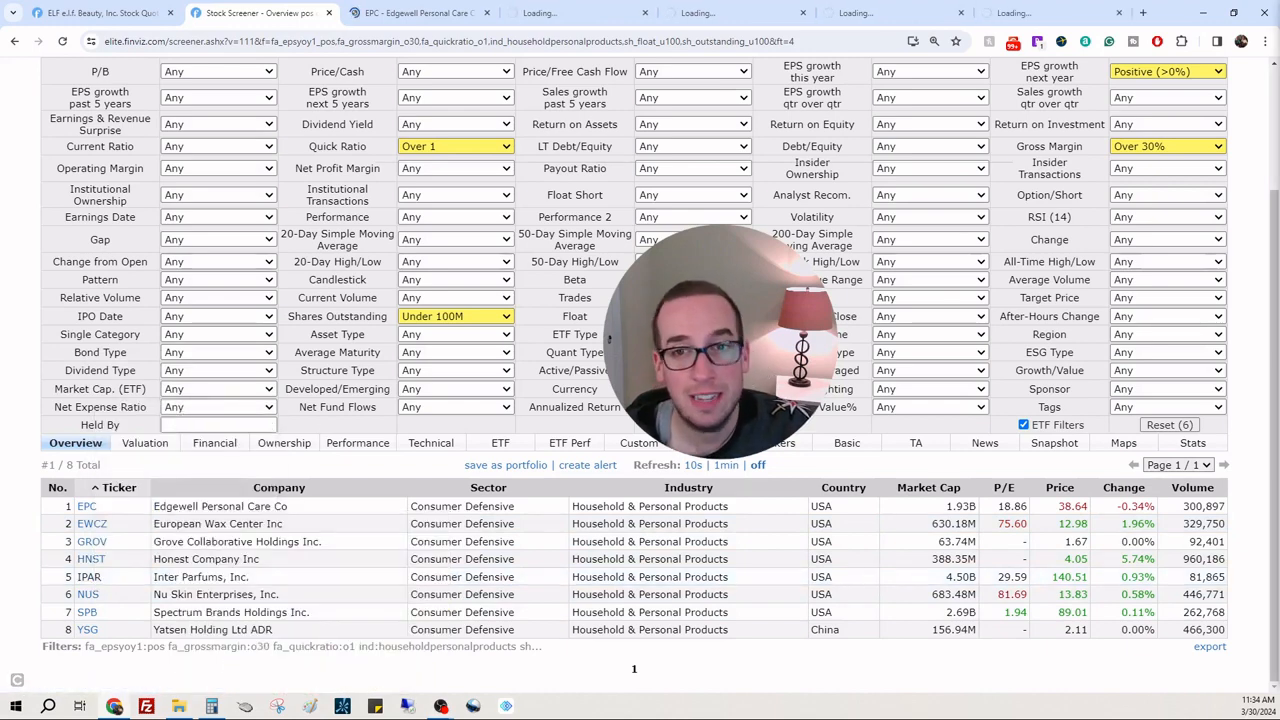
mouse_move(88, 594)
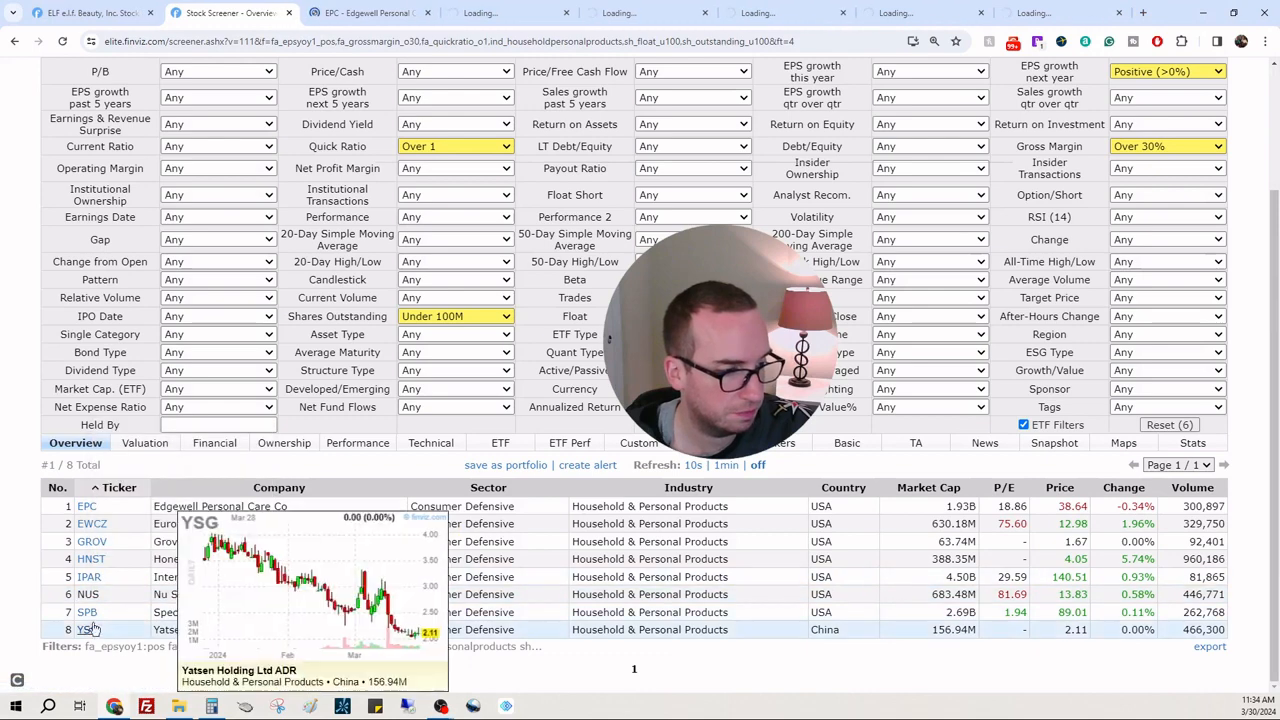
mouse_move(96, 594)
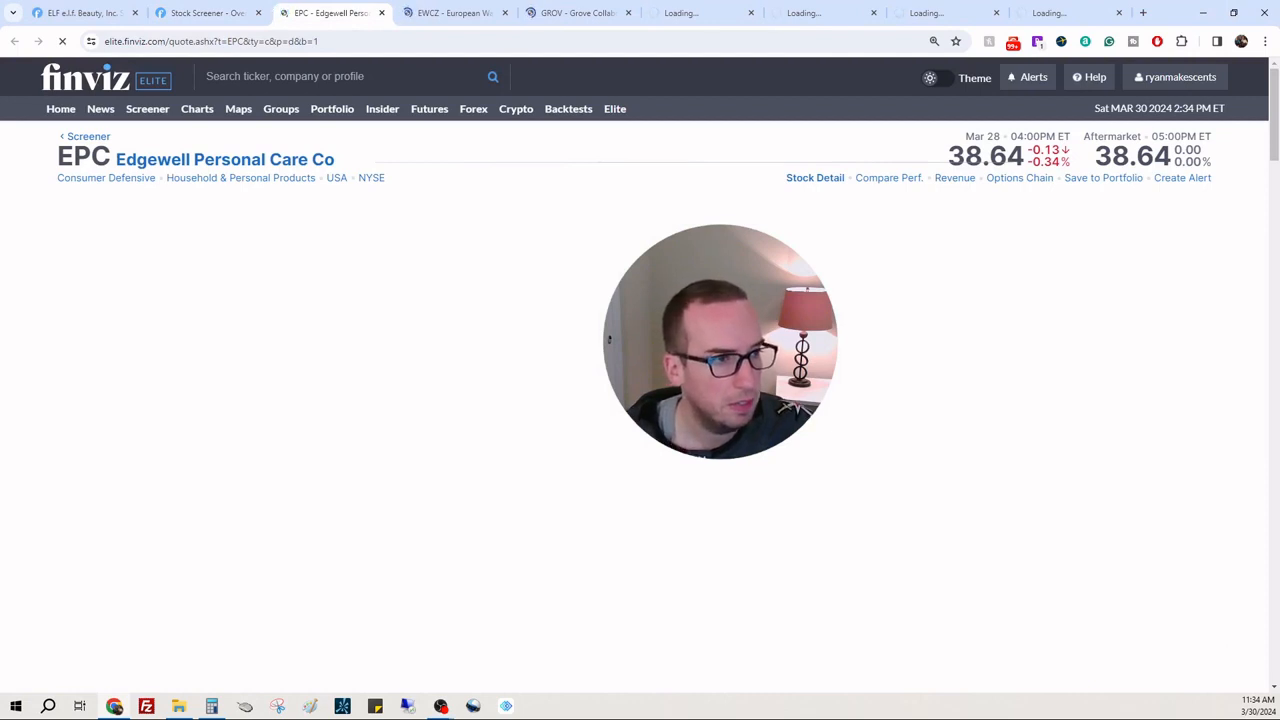
Step: Show EPC's price history on monthly bars and scroll to its fundamentals table and analyst ratings
left_click(196, 108)
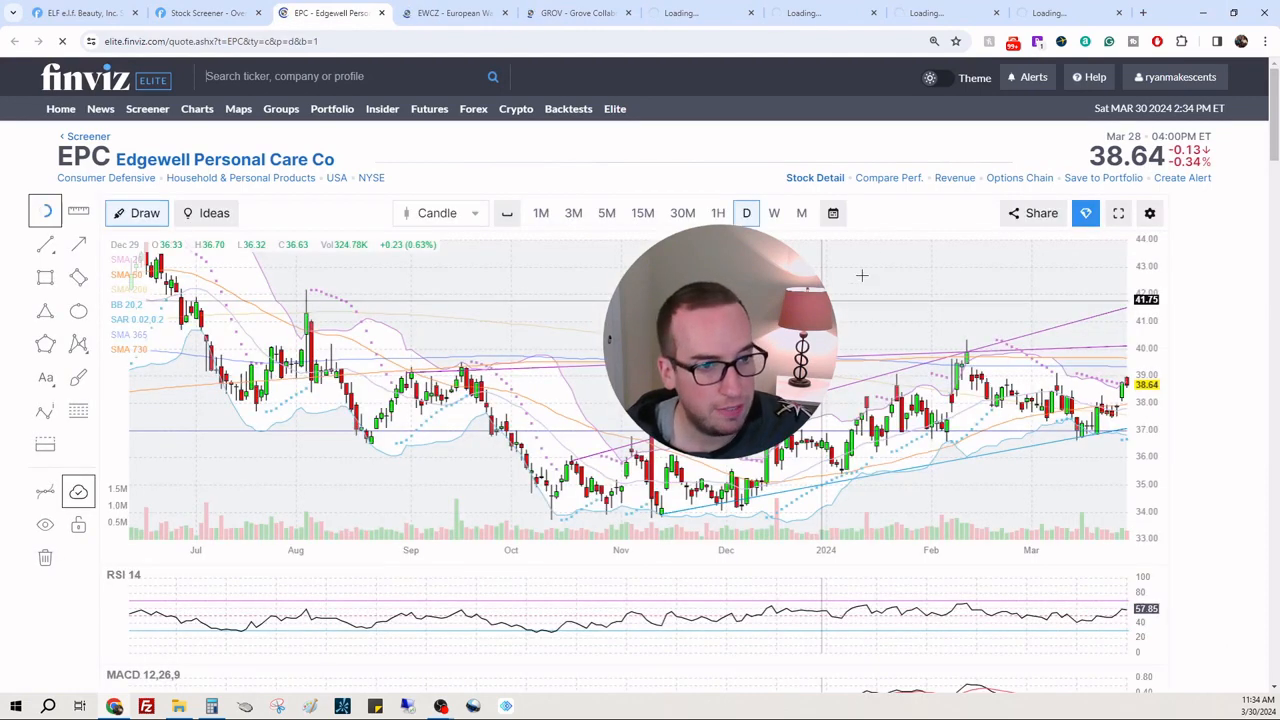
left_click(800, 212)
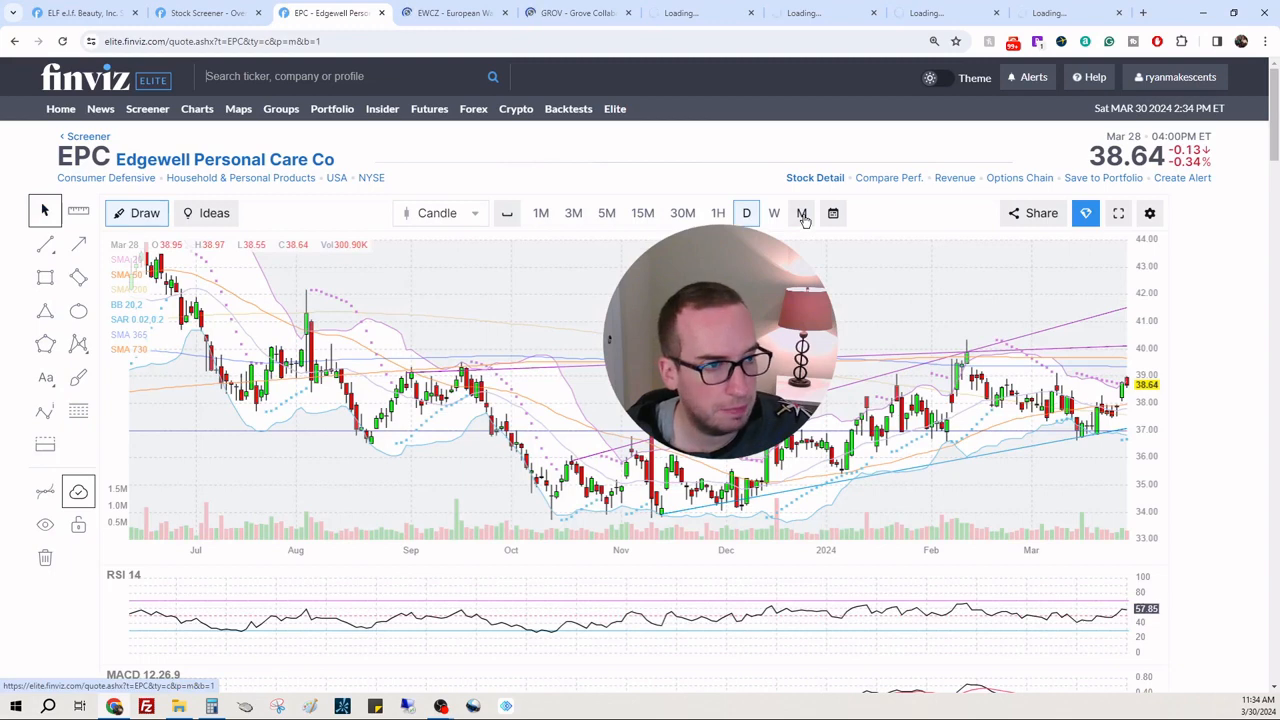
left_click(800, 212)
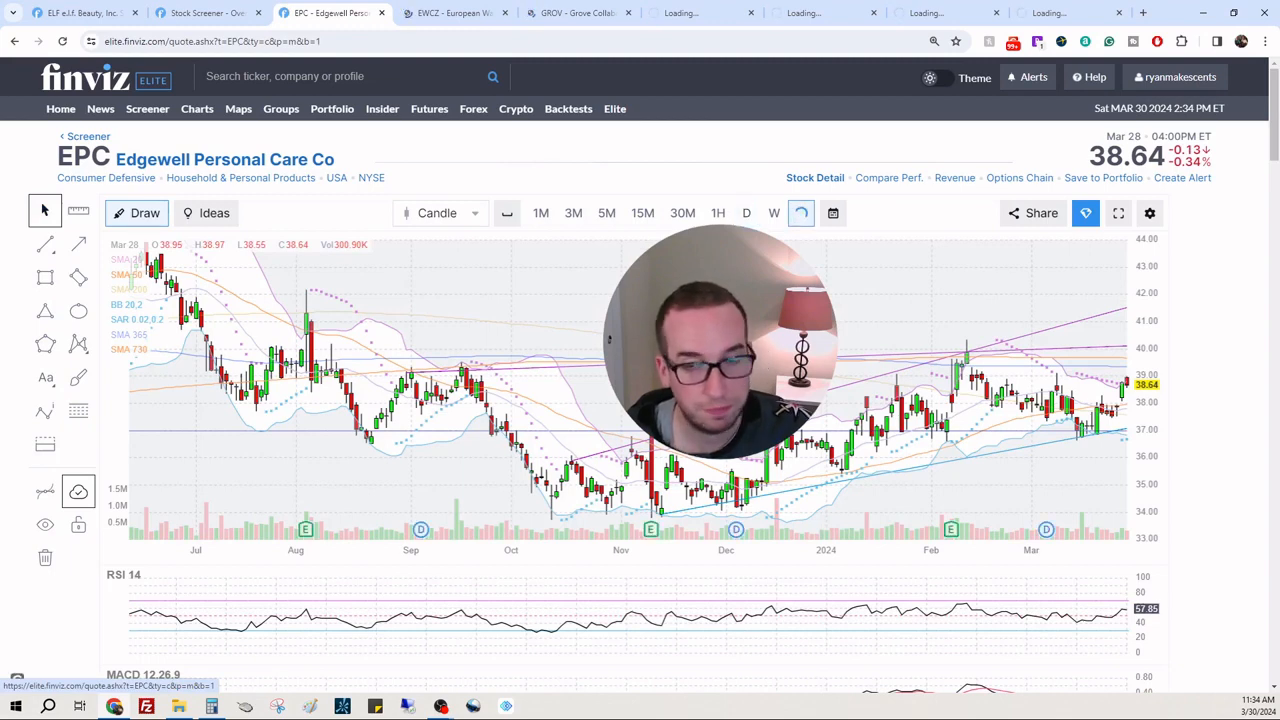
left_click(800, 212)
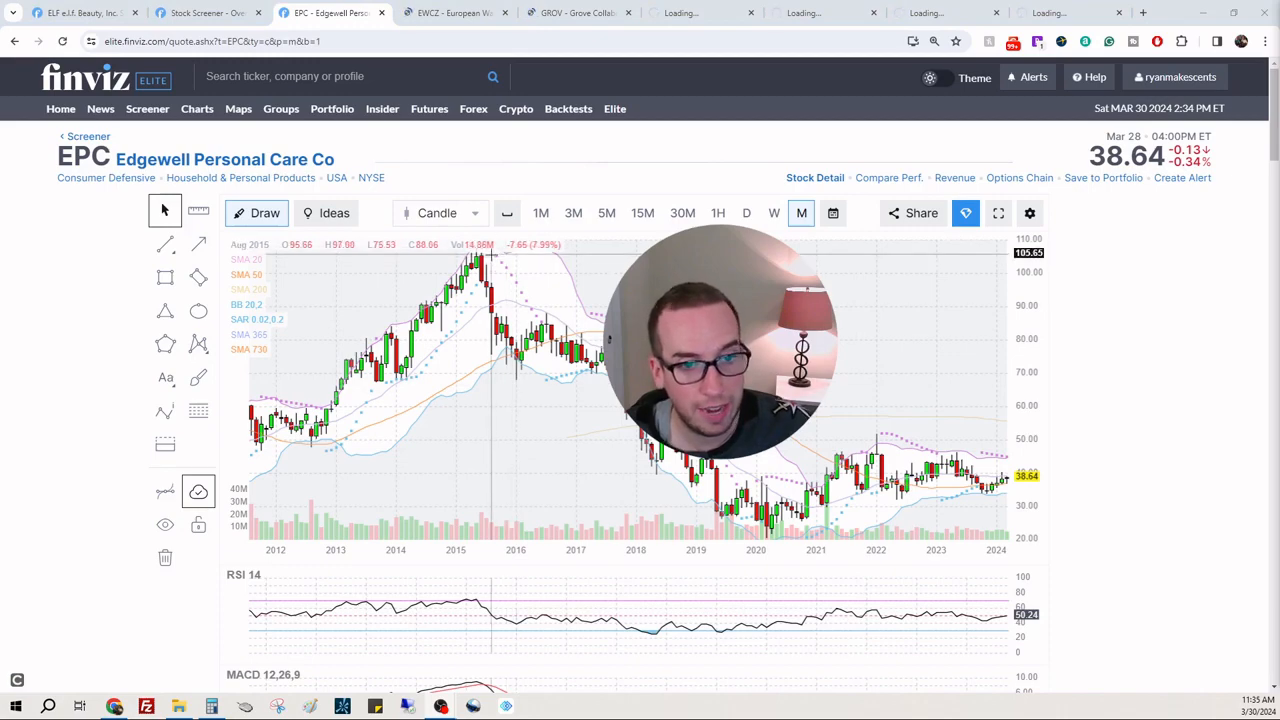
scroll("down", 3)
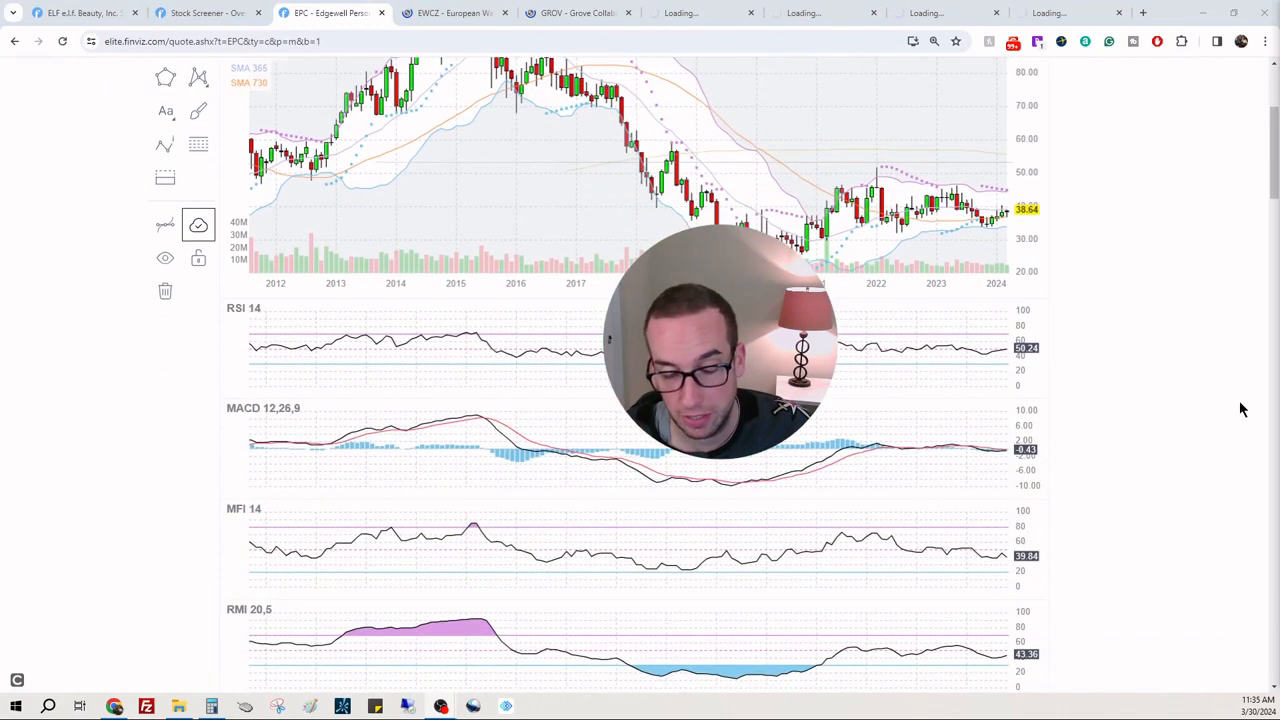
scroll("down", 3)
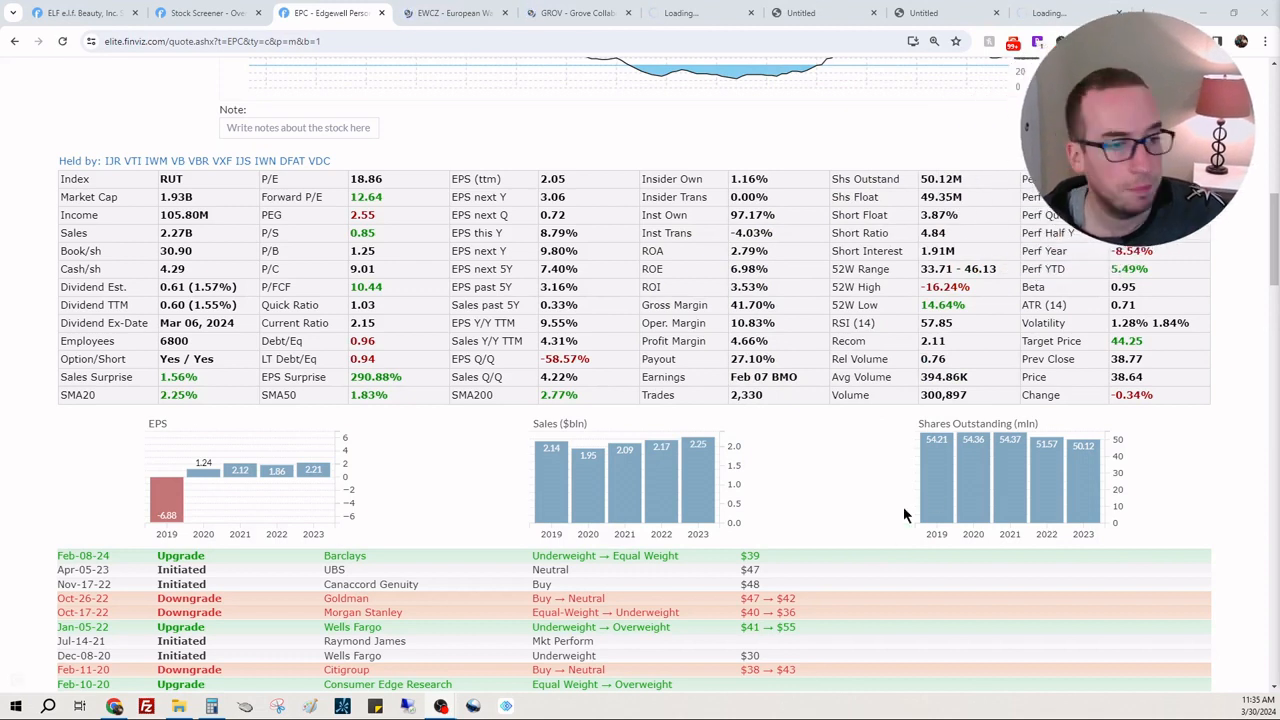
mouse_move(1088, 454)
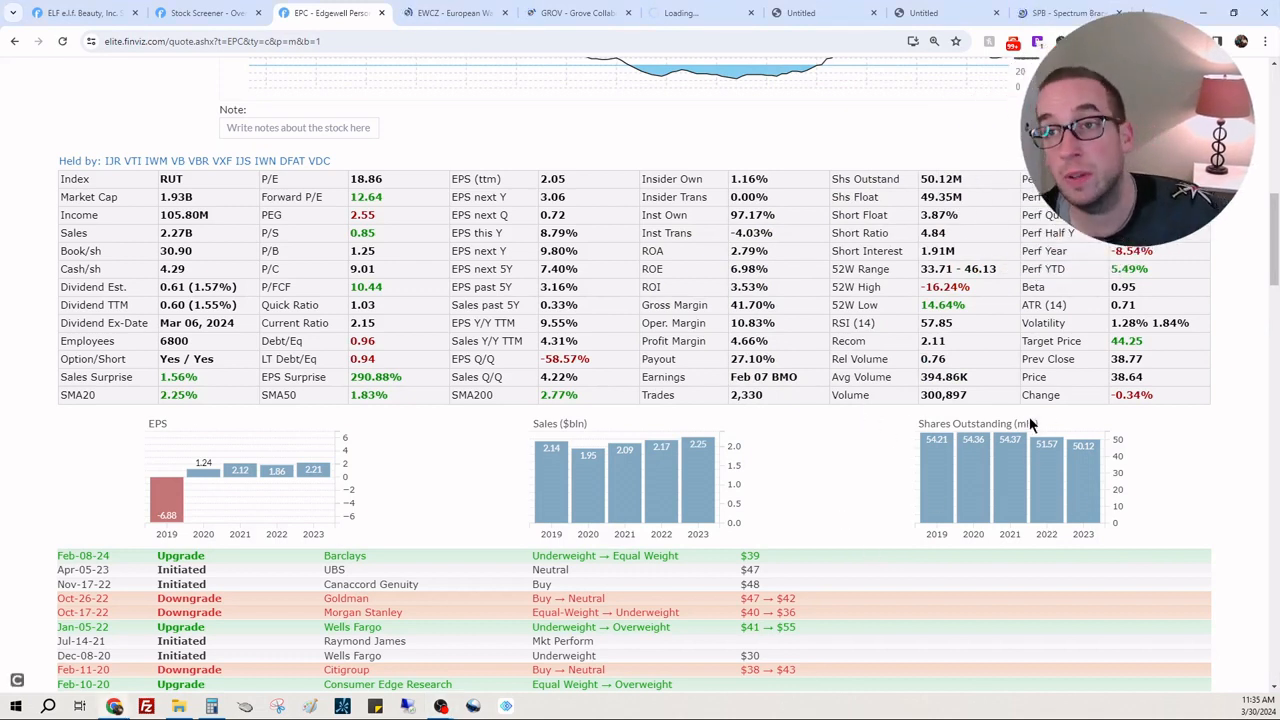
mouse_move(520, 420)
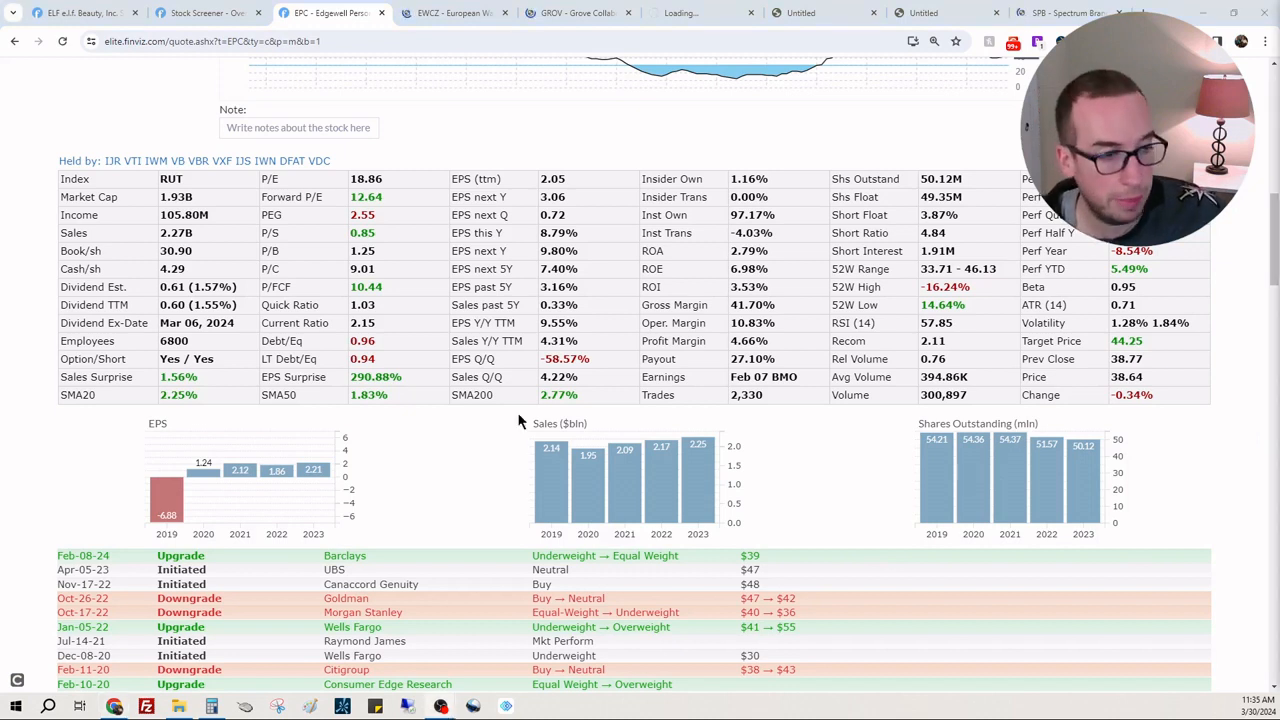
mouse_move(202, 466)
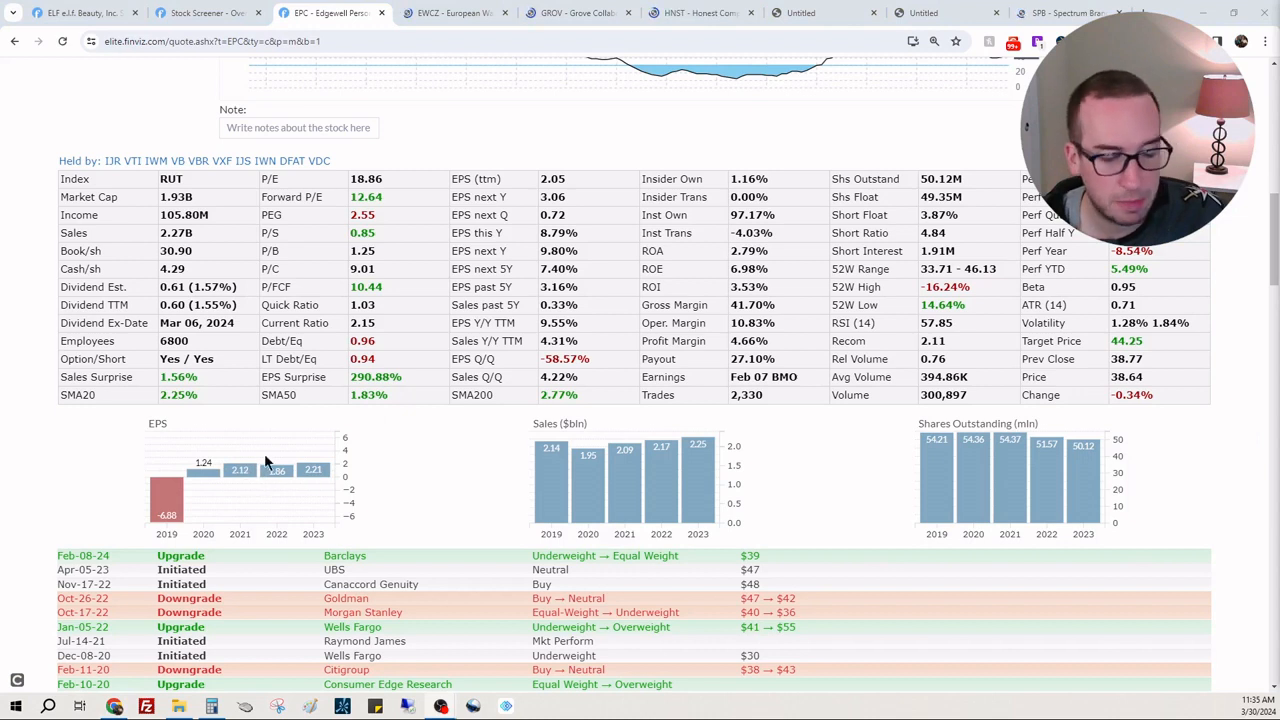
mouse_move(450, 464)
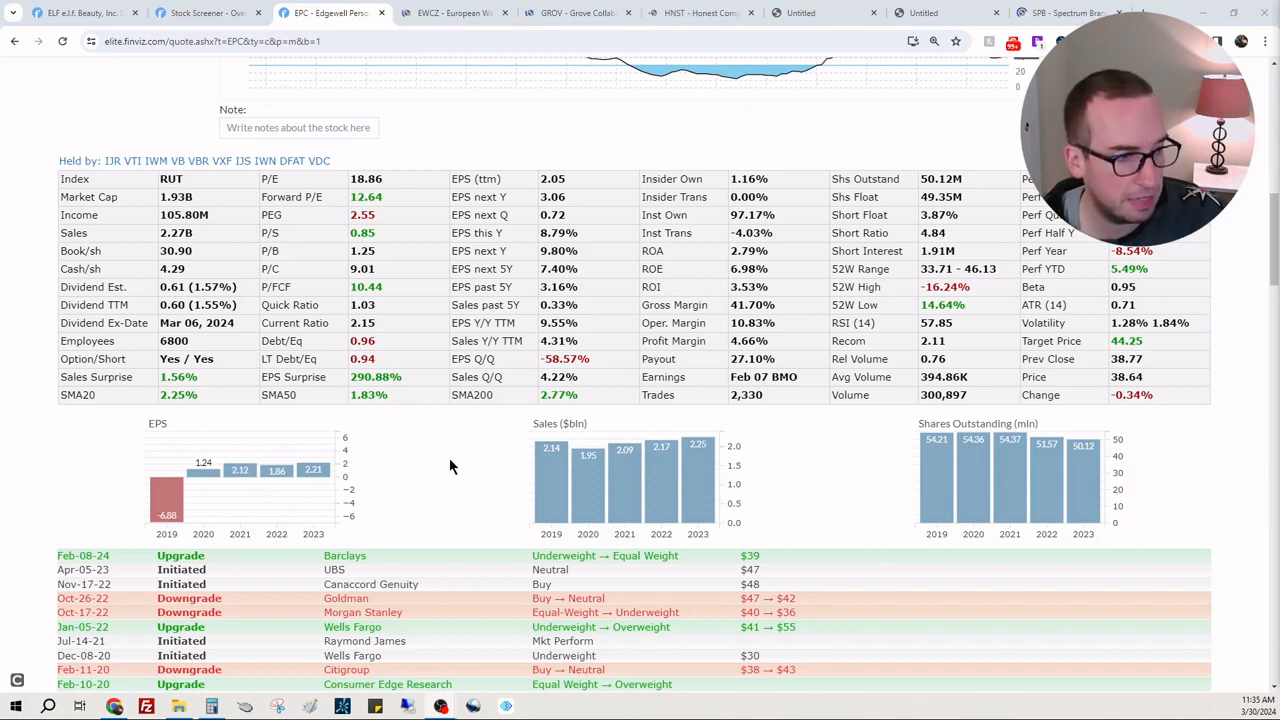
mouse_move(244, 312)
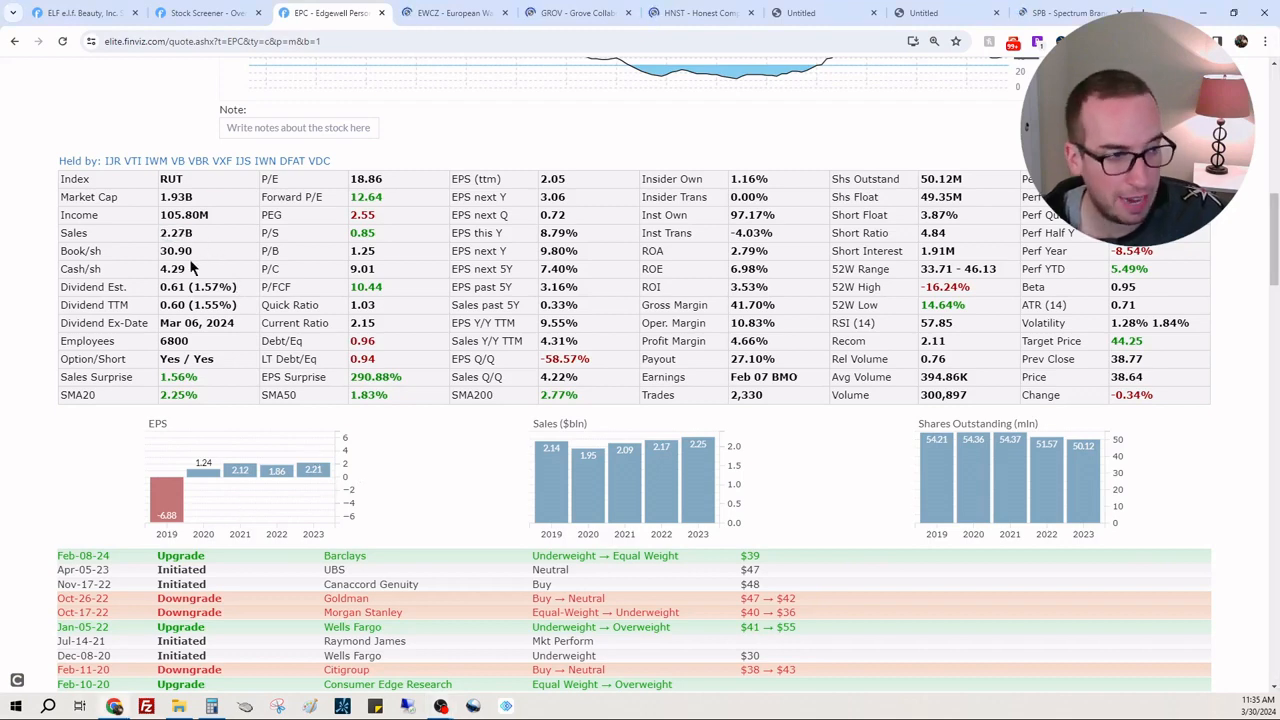
Step: Scroll over EPC's RSI/MACD/MFI/RMI panels and back to its snapshot table with EPS and sales bars
scroll("down", 3)
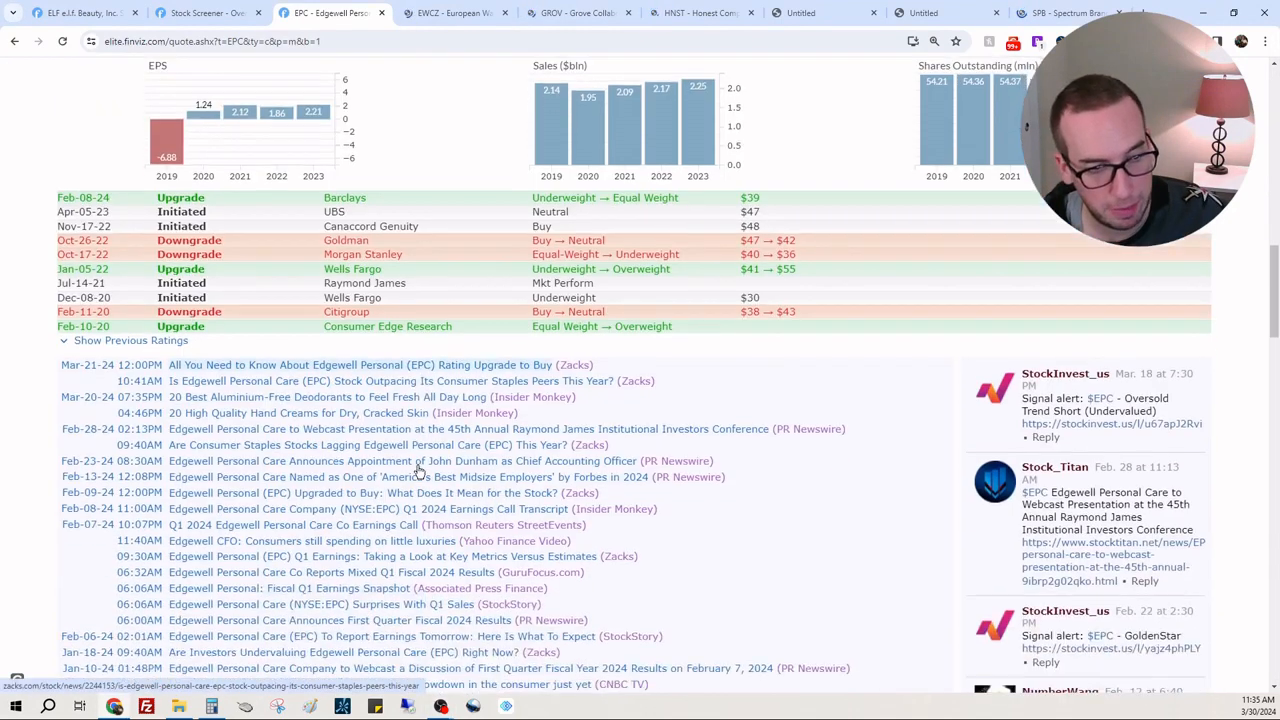
scroll("up", 3)
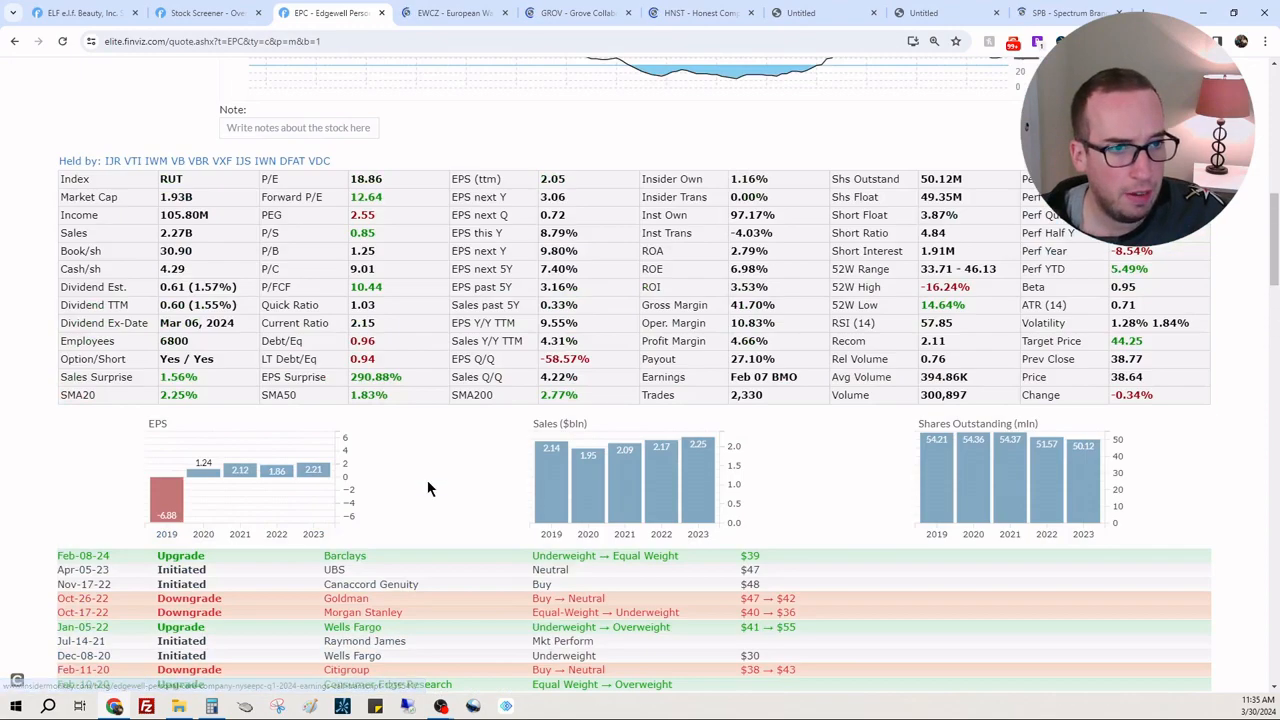
mouse_move(408, 516)
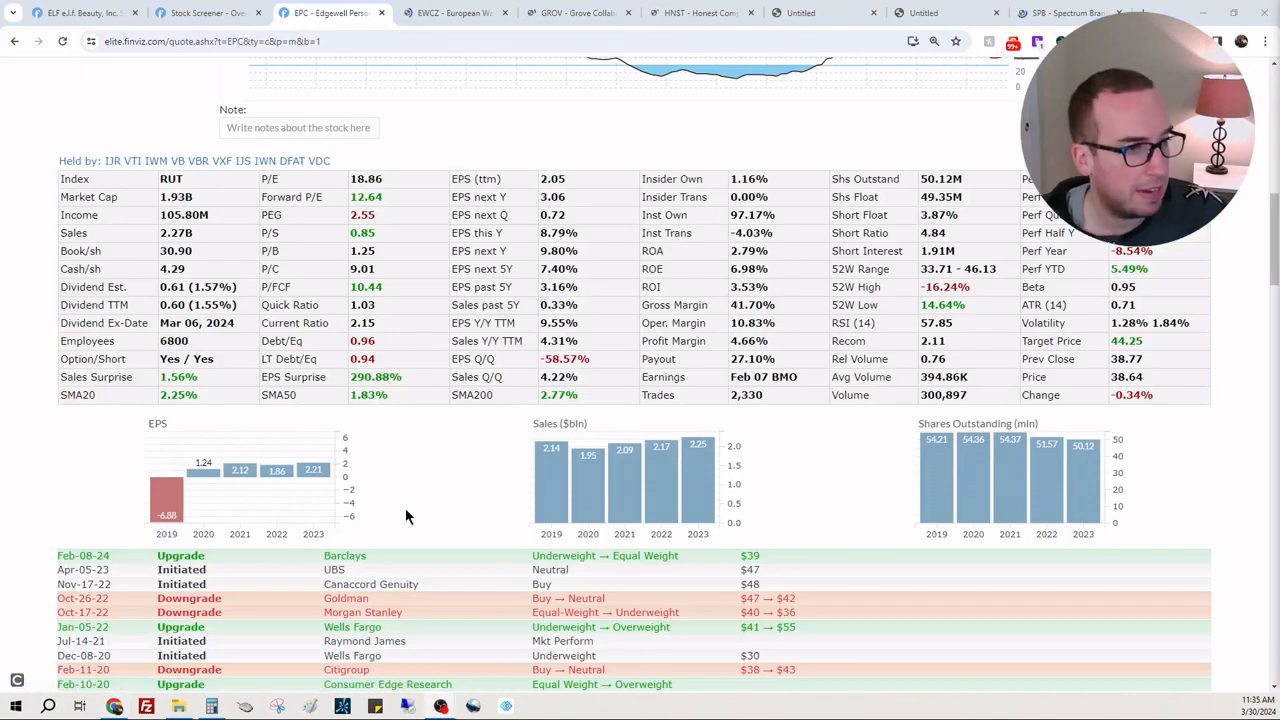
scroll("up", 3)
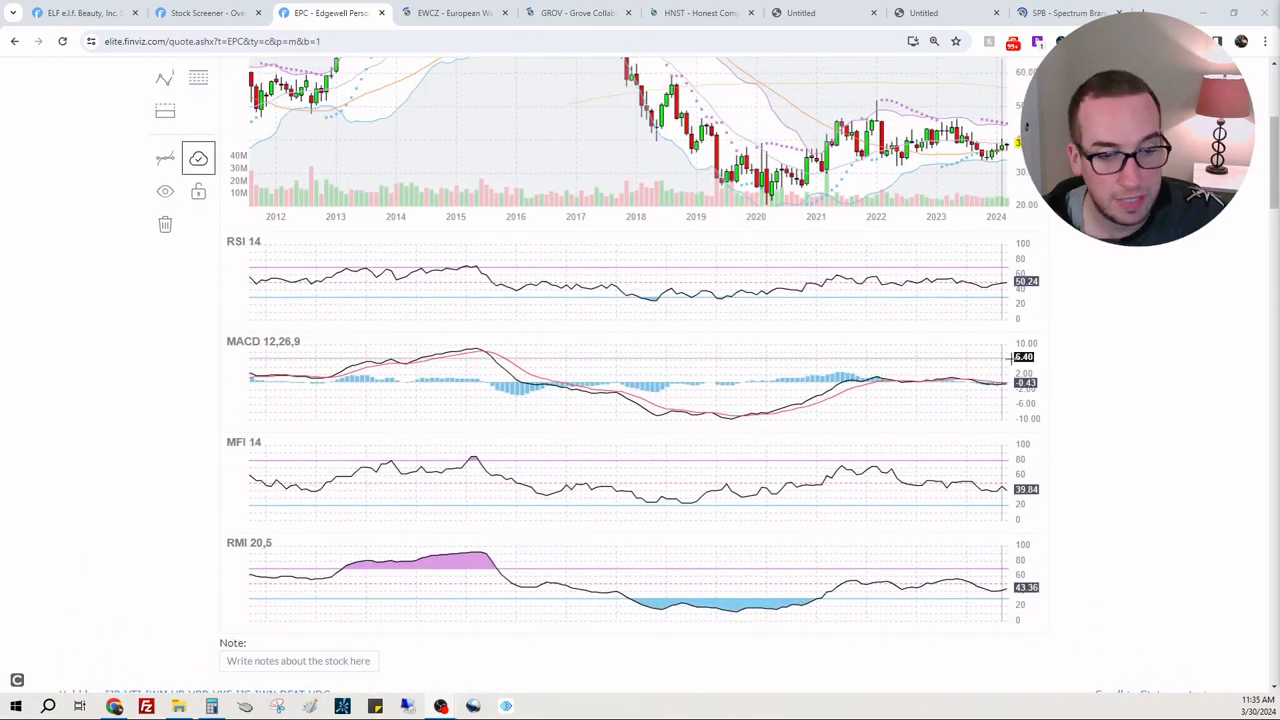
mouse_move(1000, 608)
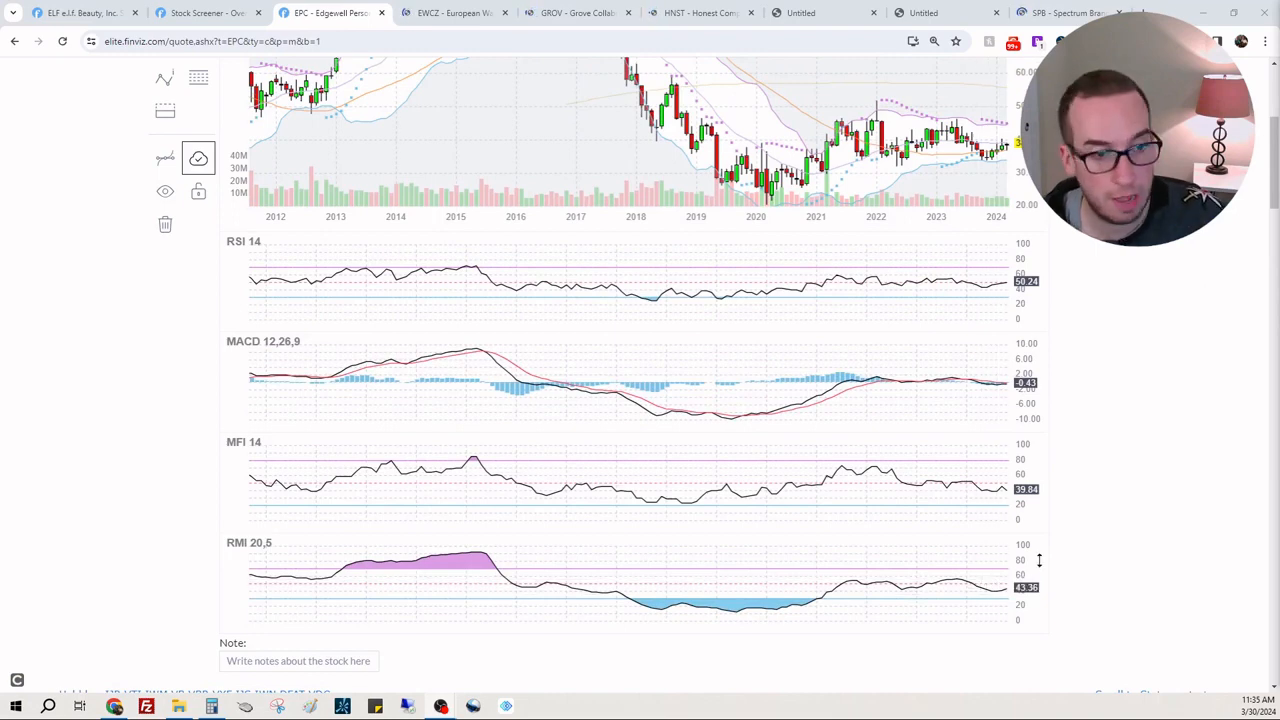
mouse_move(976, 488)
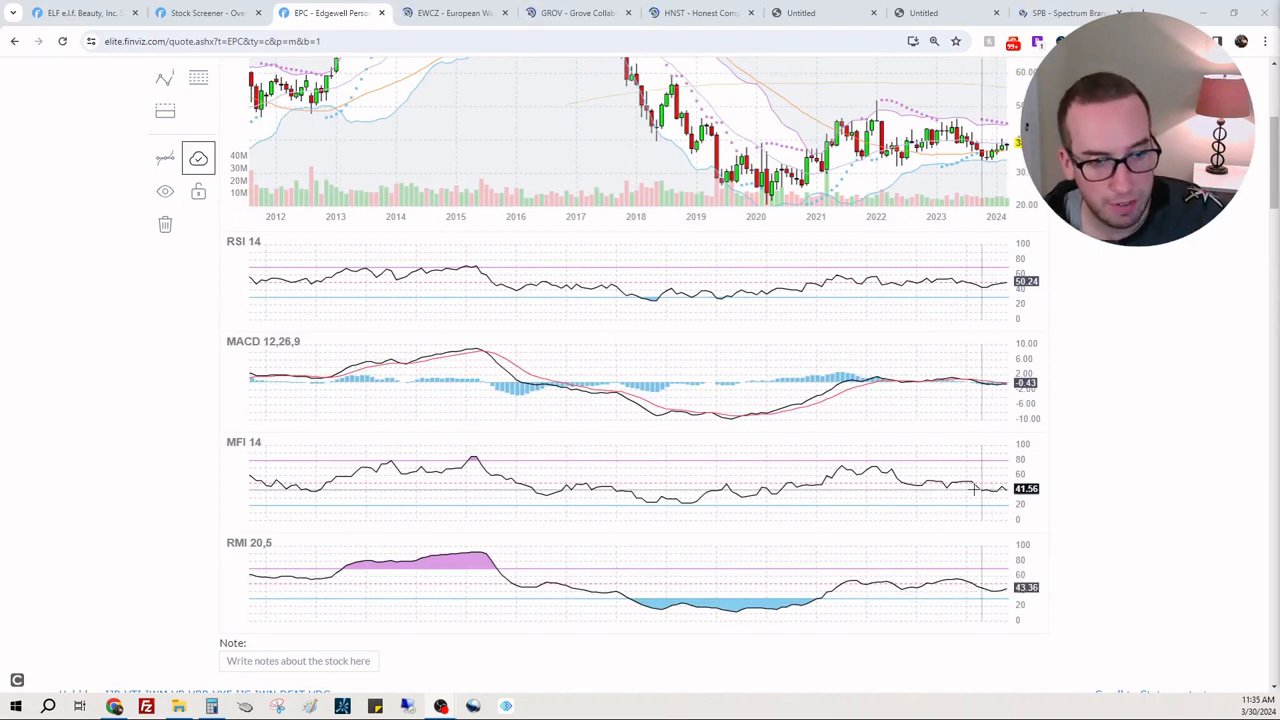
mouse_move(996, 276)
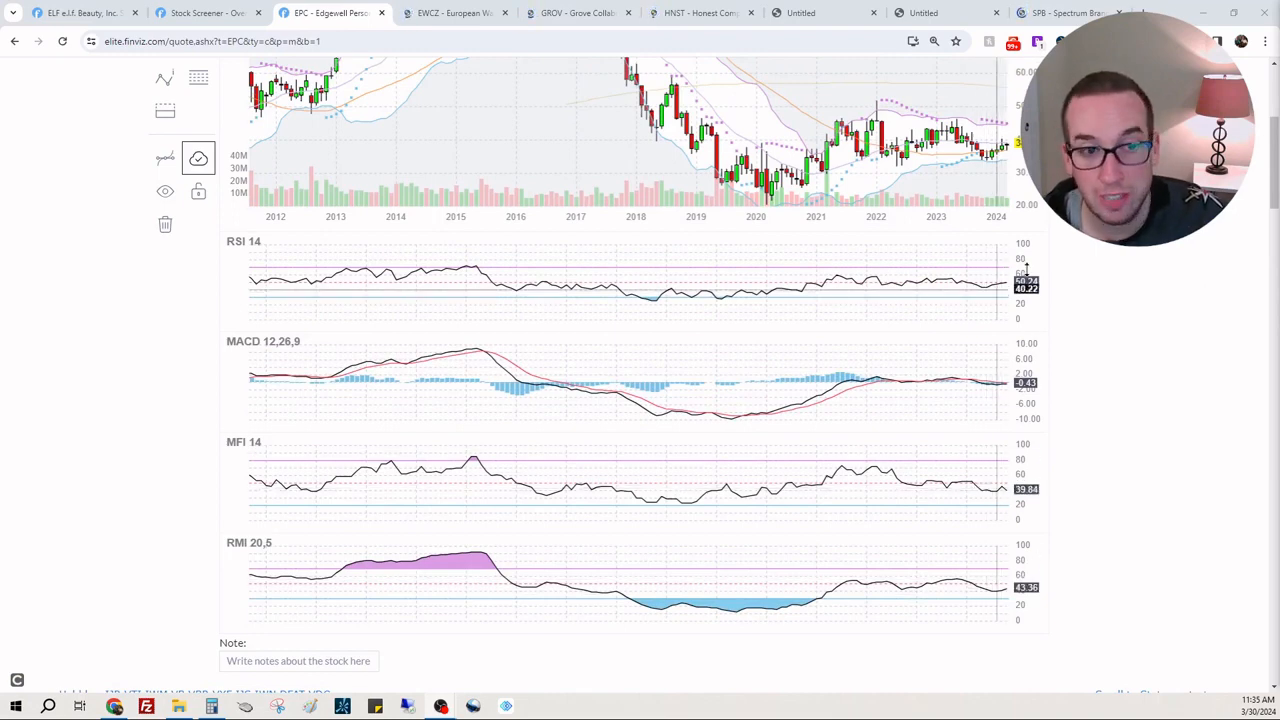
mouse_move(1104, 344)
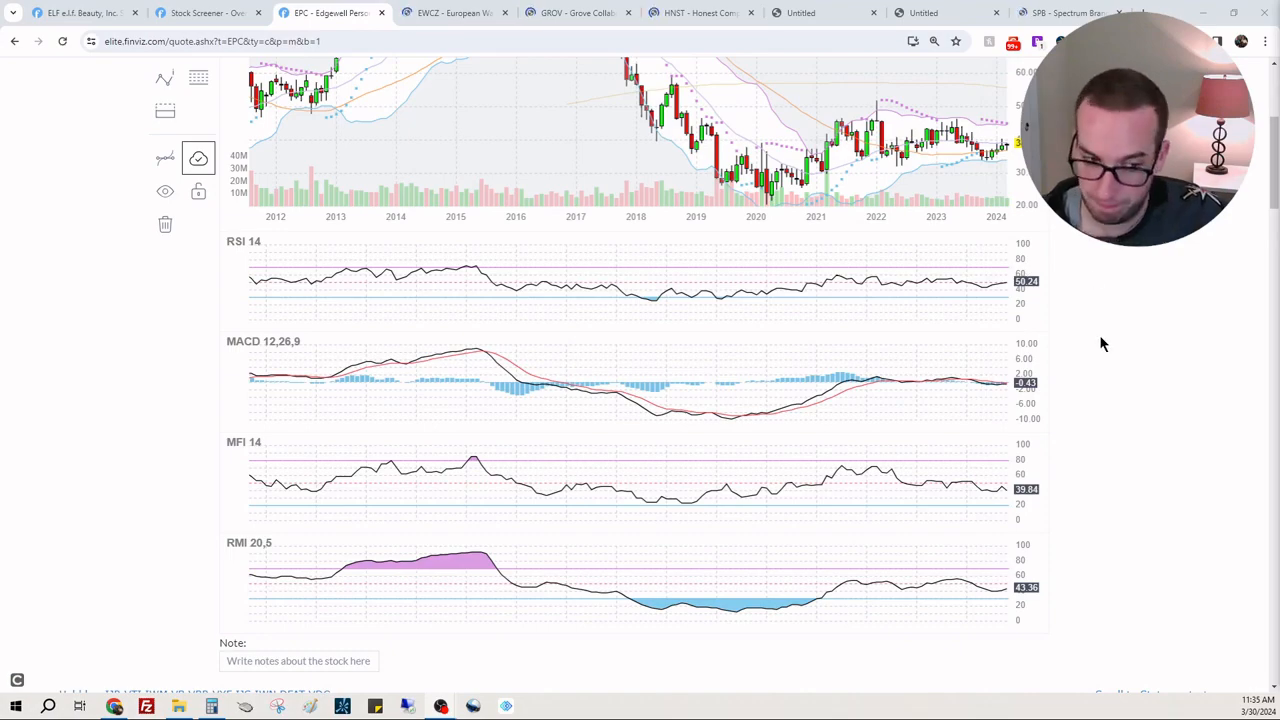
scroll("up", 3)
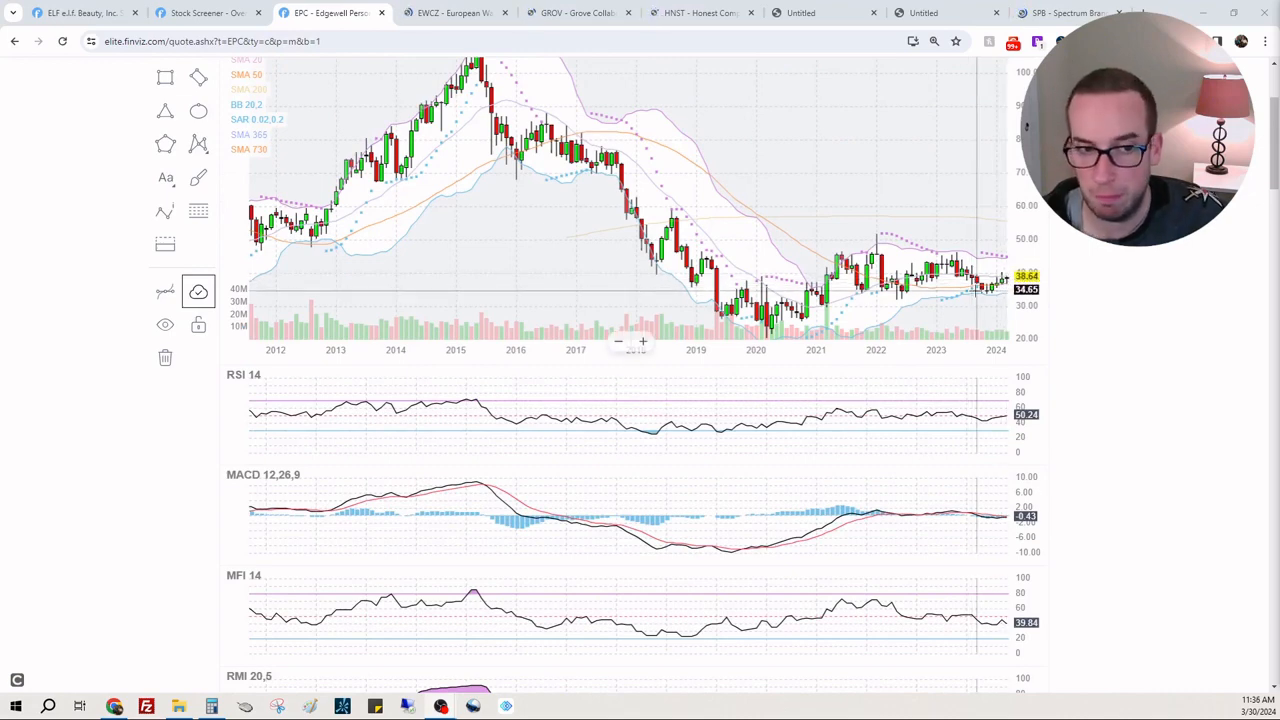
mouse_move(1080, 270)
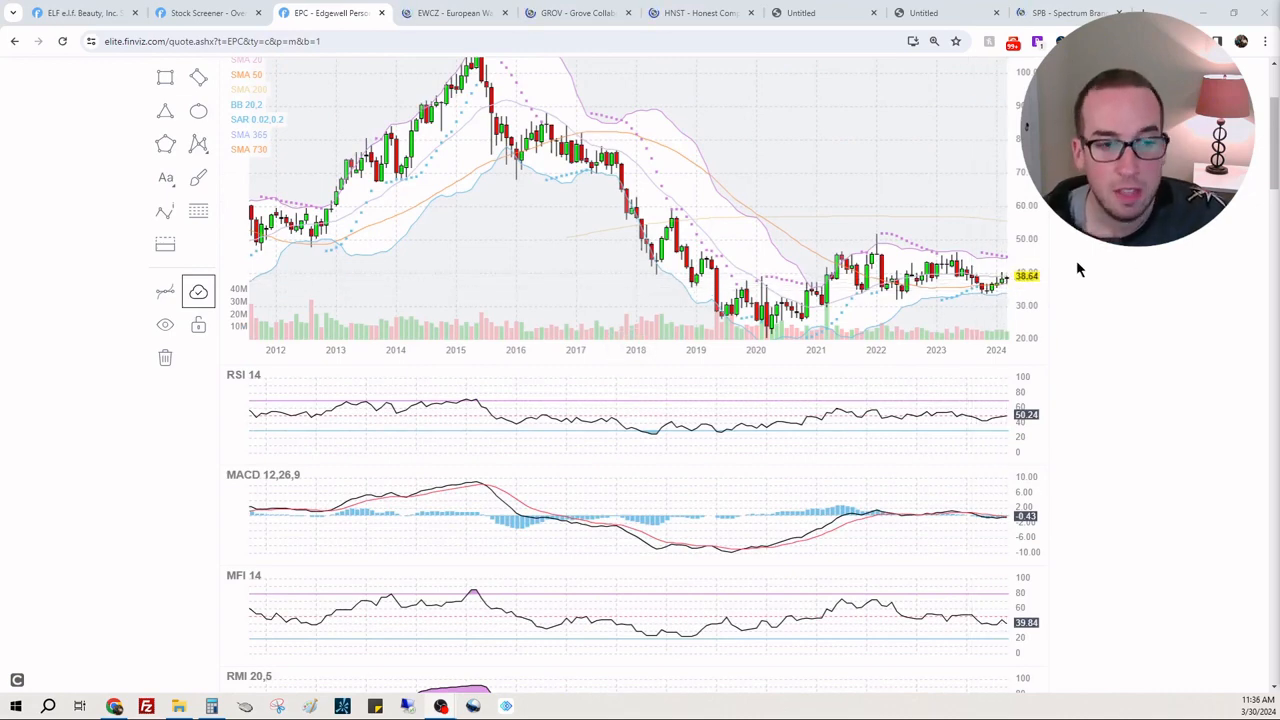
scroll("down", 3)
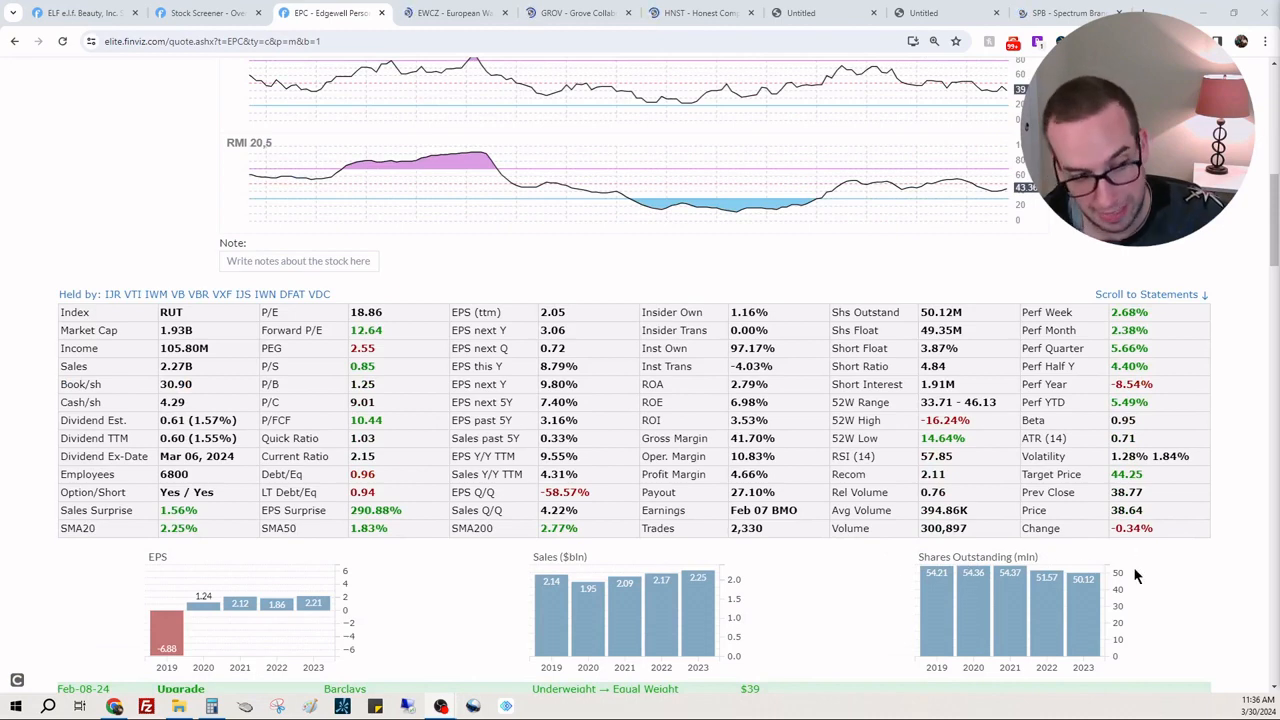
mouse_move(238, 594)
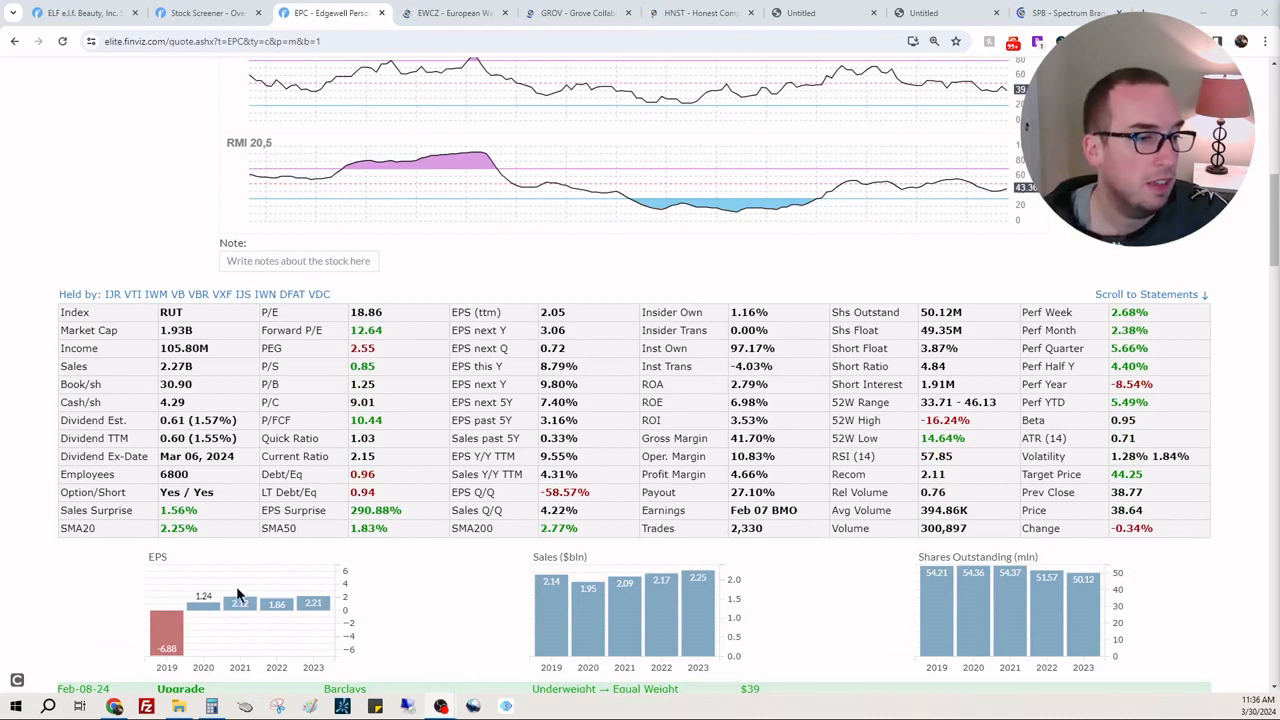
Step: Sum EPC's balance-sheet amounts in Windows Calculator to about 3.0677B
scroll("down", 3)
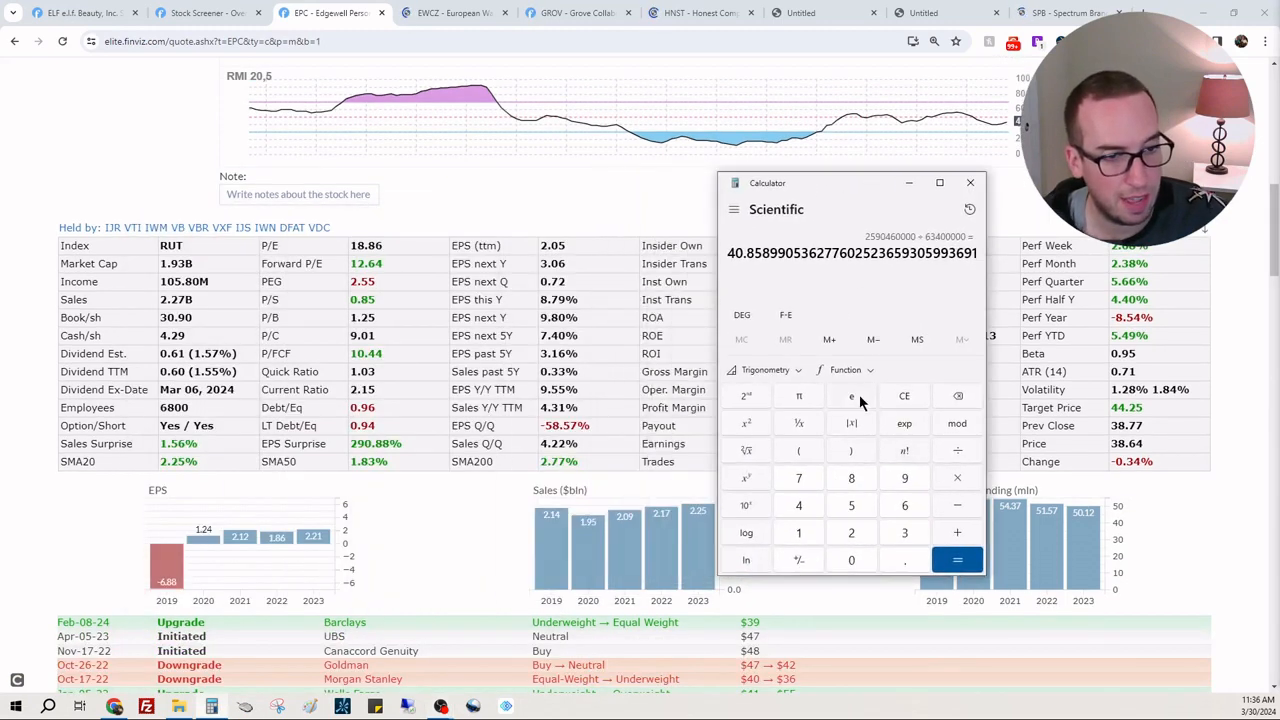
left_click(904, 396)
type("19")
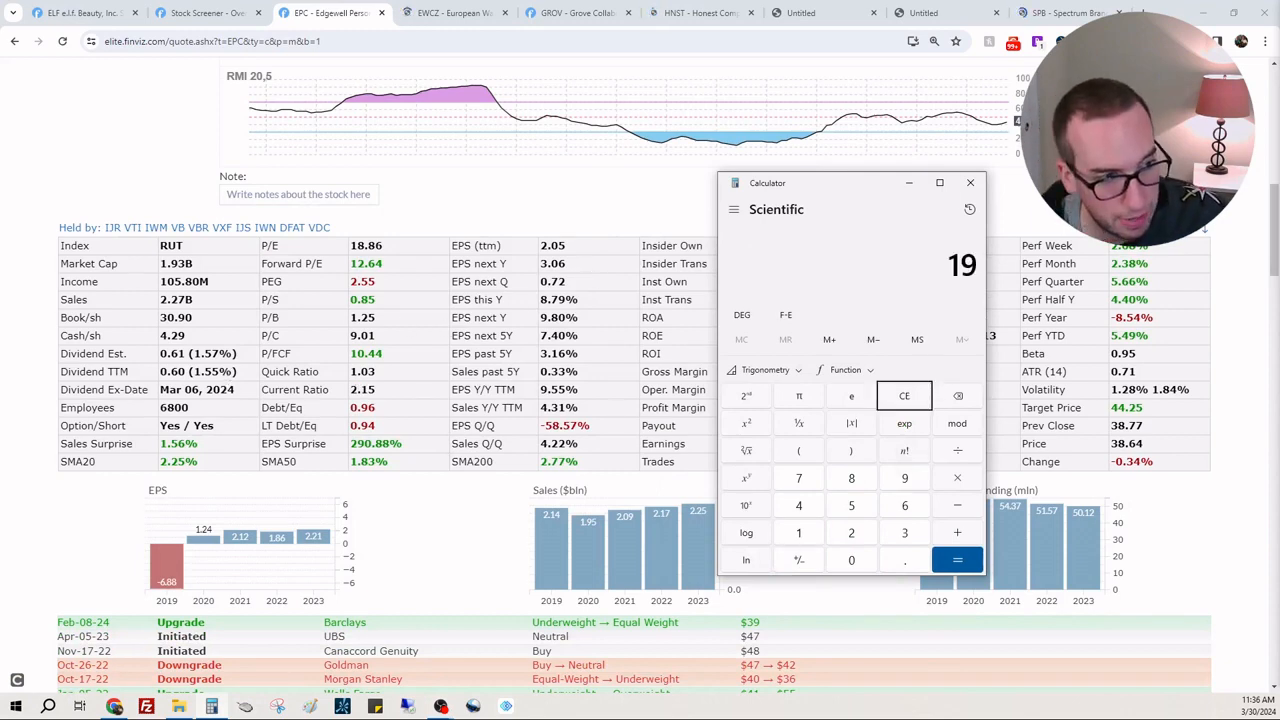
left_click(956, 560)
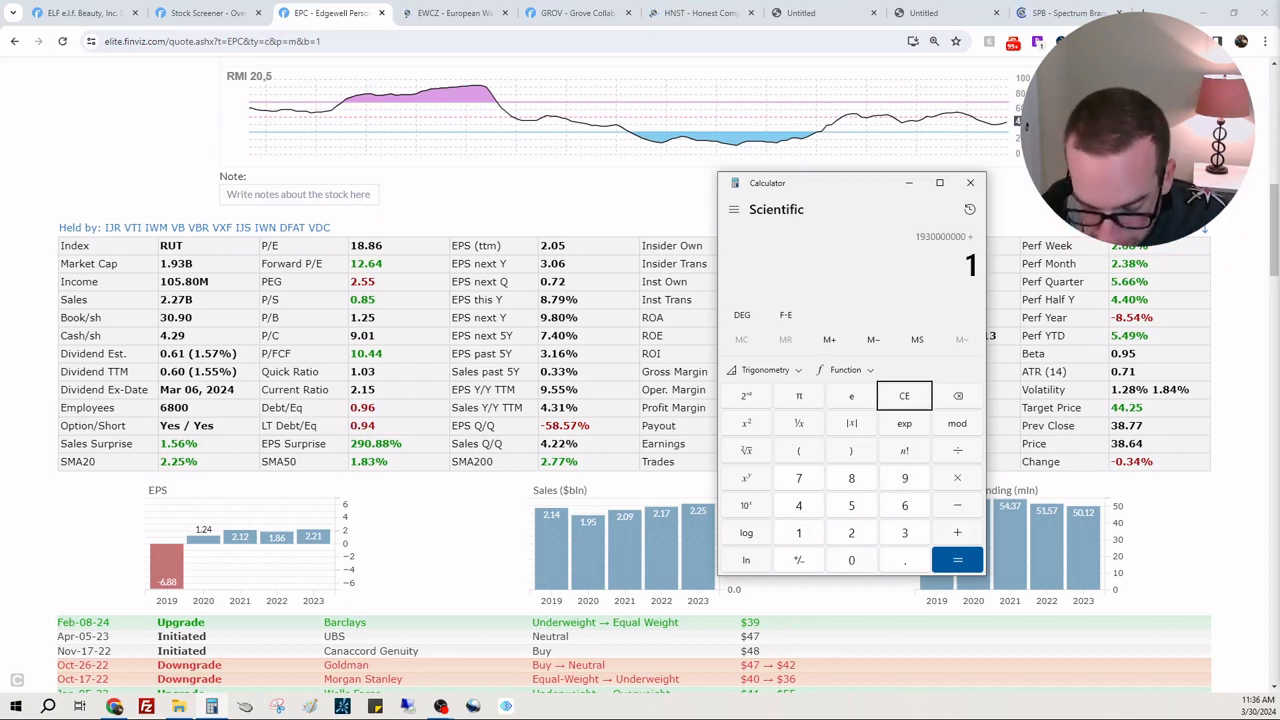
left_click(956, 560)
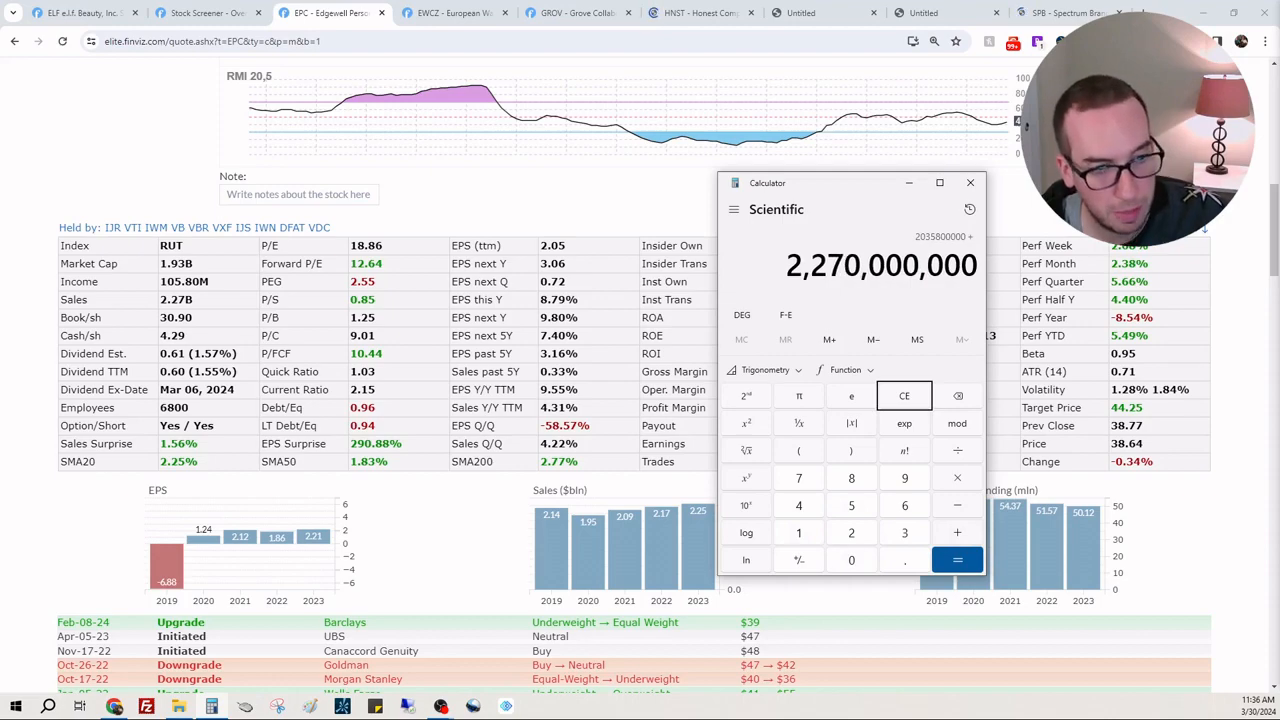
left_click(956, 560)
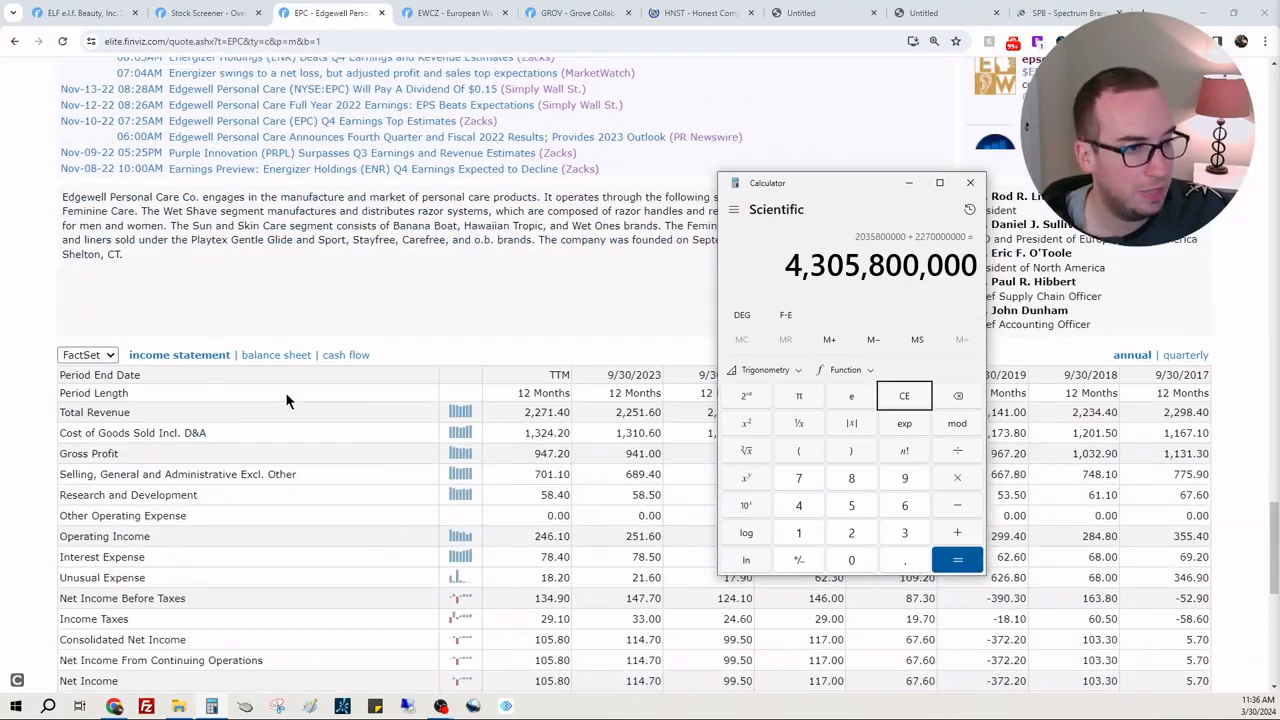
Step: Switch EPC's statements to the quarterly balance sheet and divide the total by 49,350,000, giving about 62.16
left_click(270, 354)
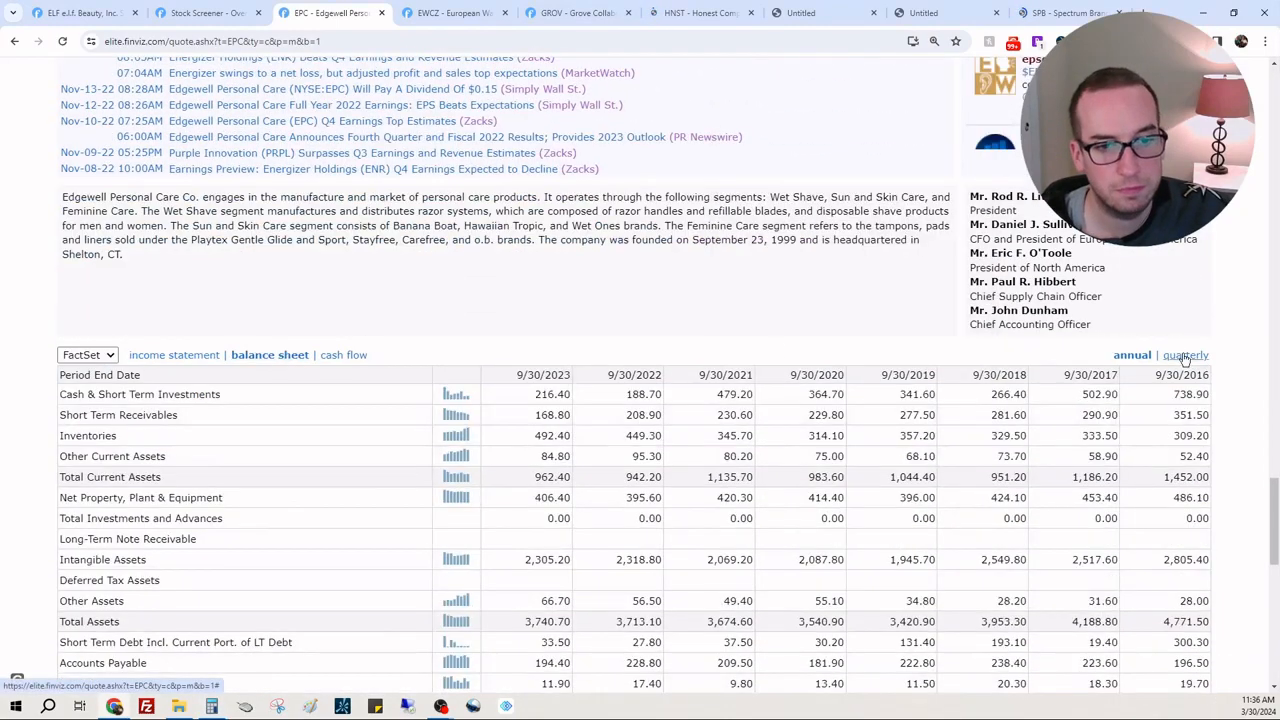
left_click(1184, 356)
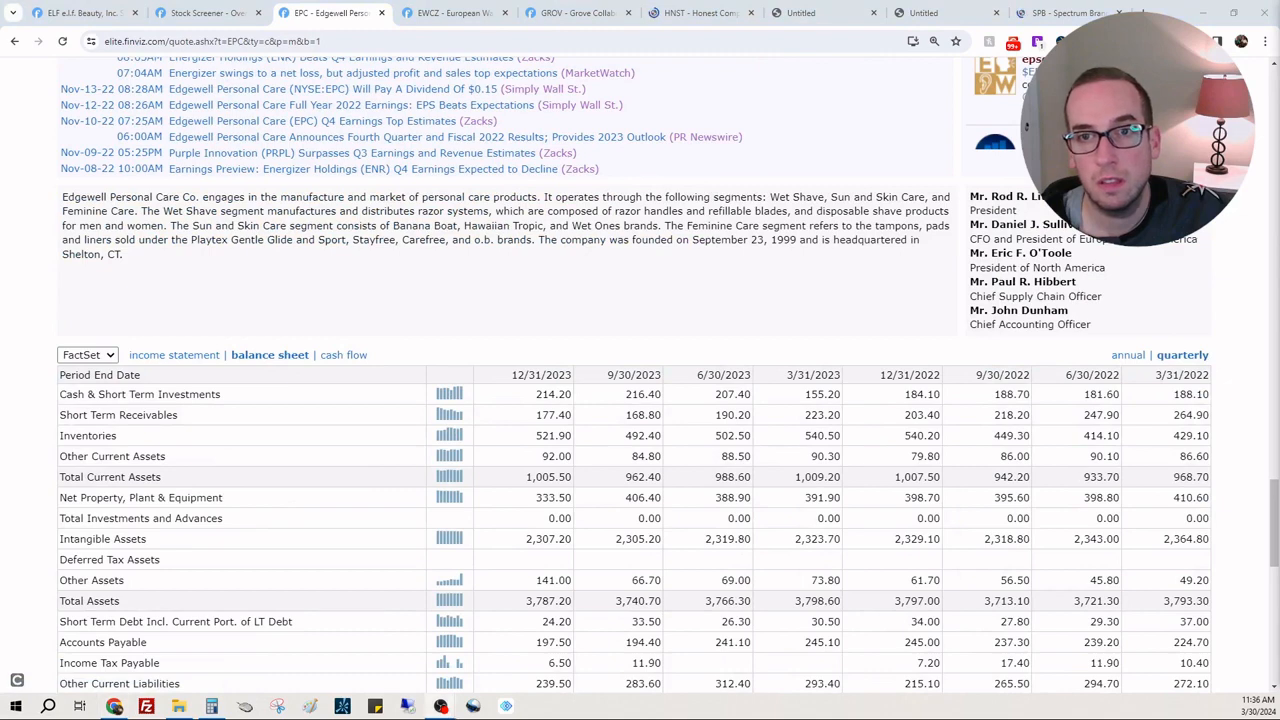
scroll("down", 3)
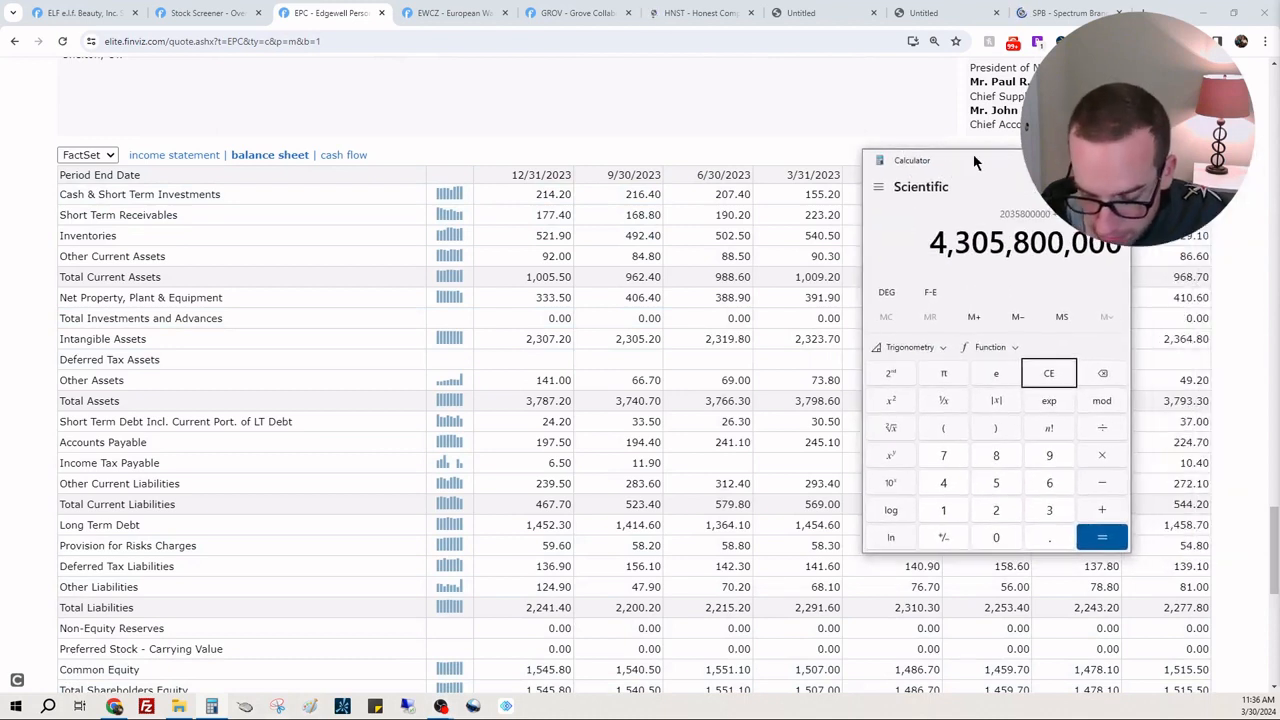
left_click(1048, 374)
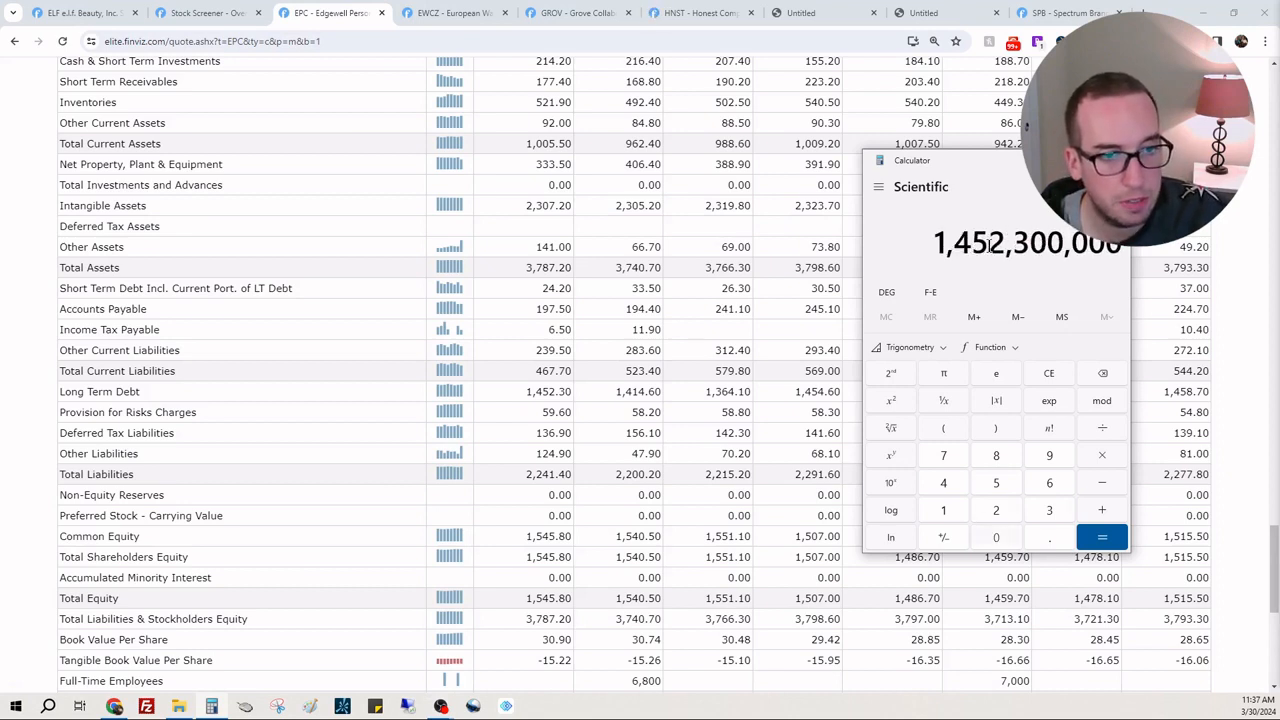
left_click(1100, 536)
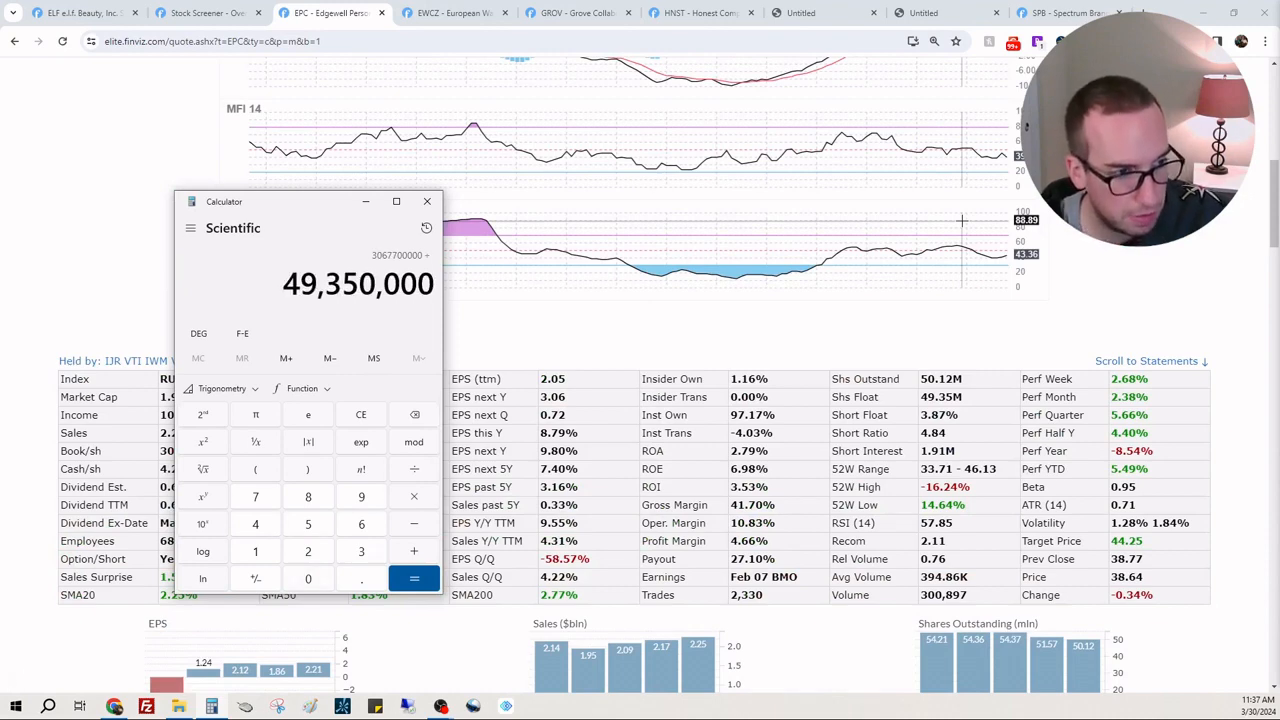
left_click(414, 578)
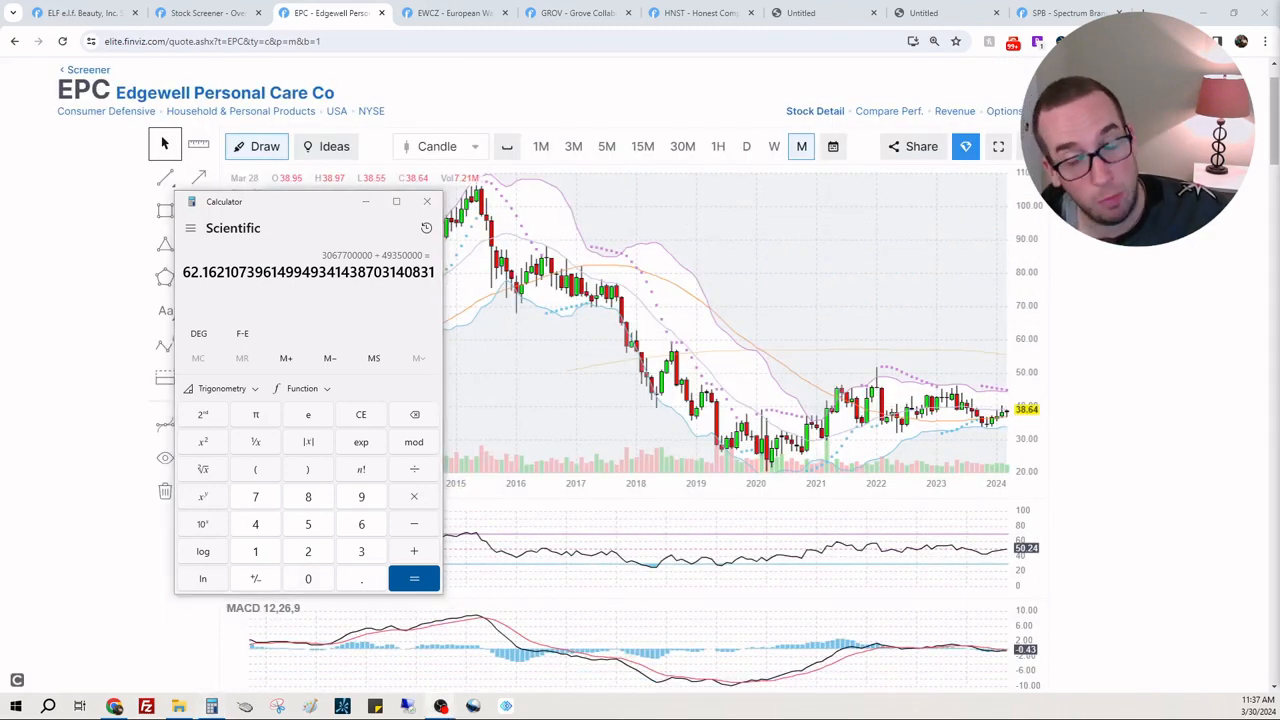
Step: On EPC's full-history chart, draw a falling line over recent highs to form a narrowing wedge with the support line
left_click(426, 200)
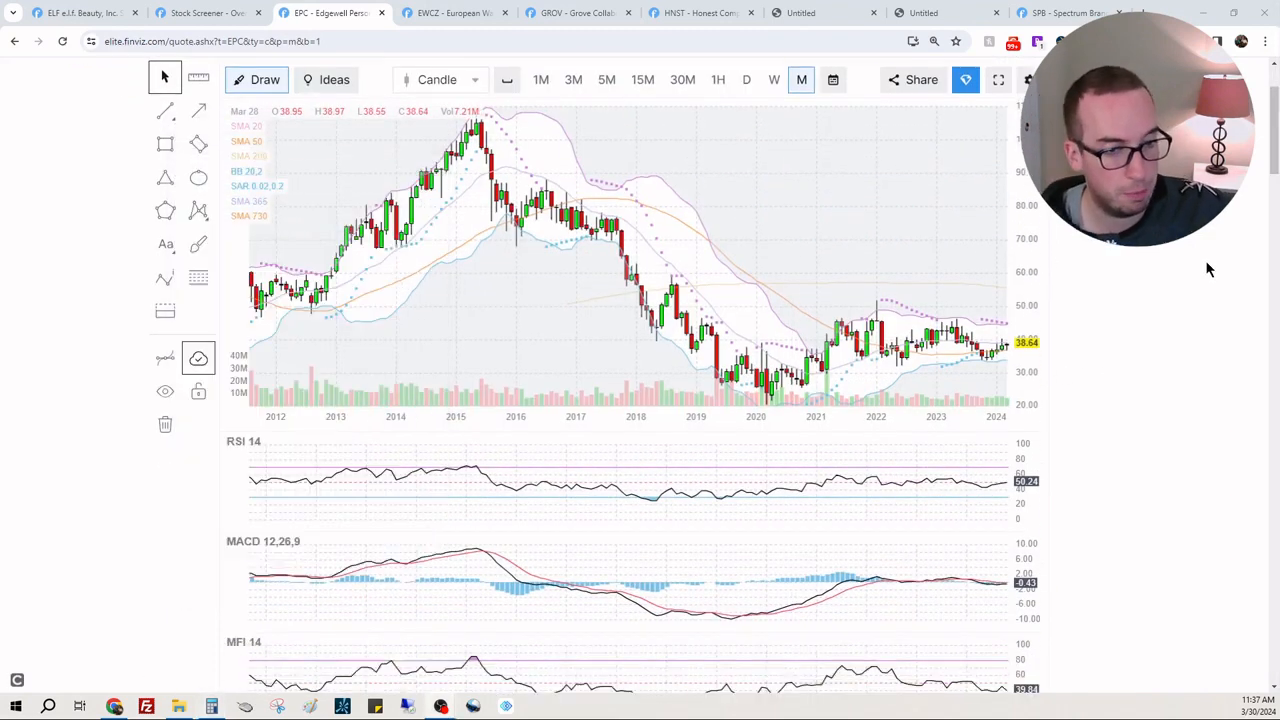
mouse_move(750, 420)
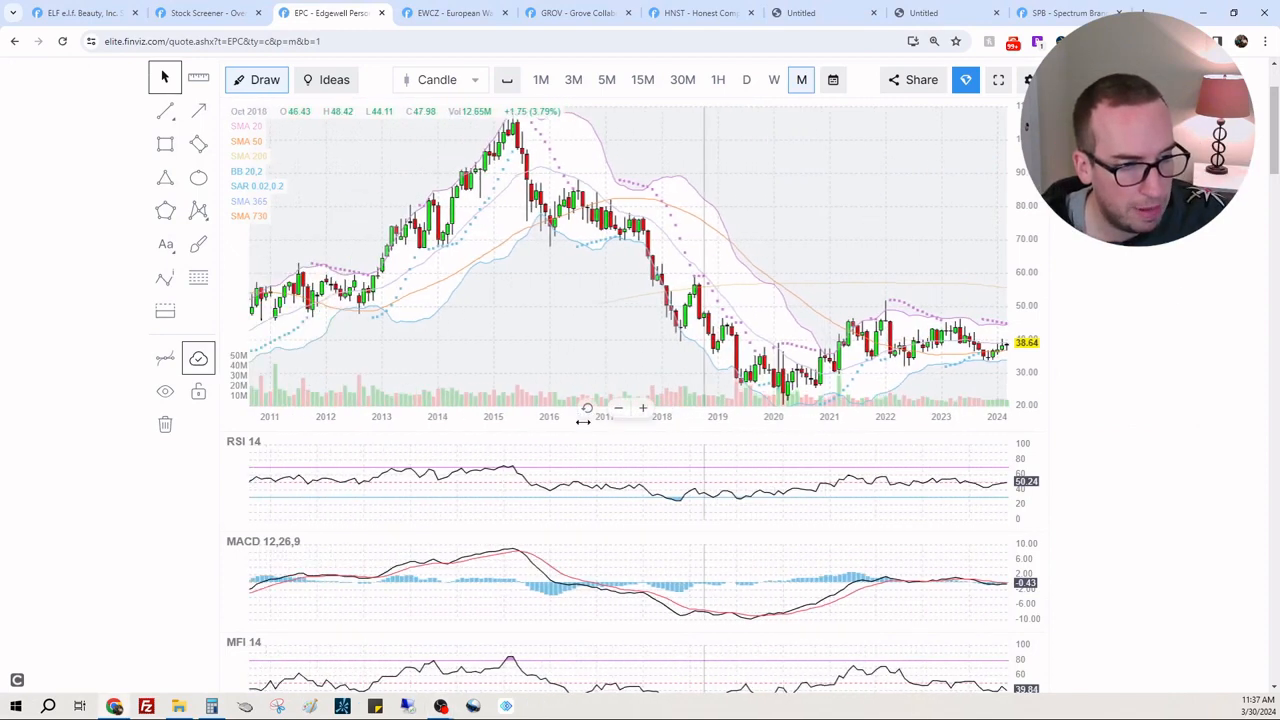
left_click(616, 408)
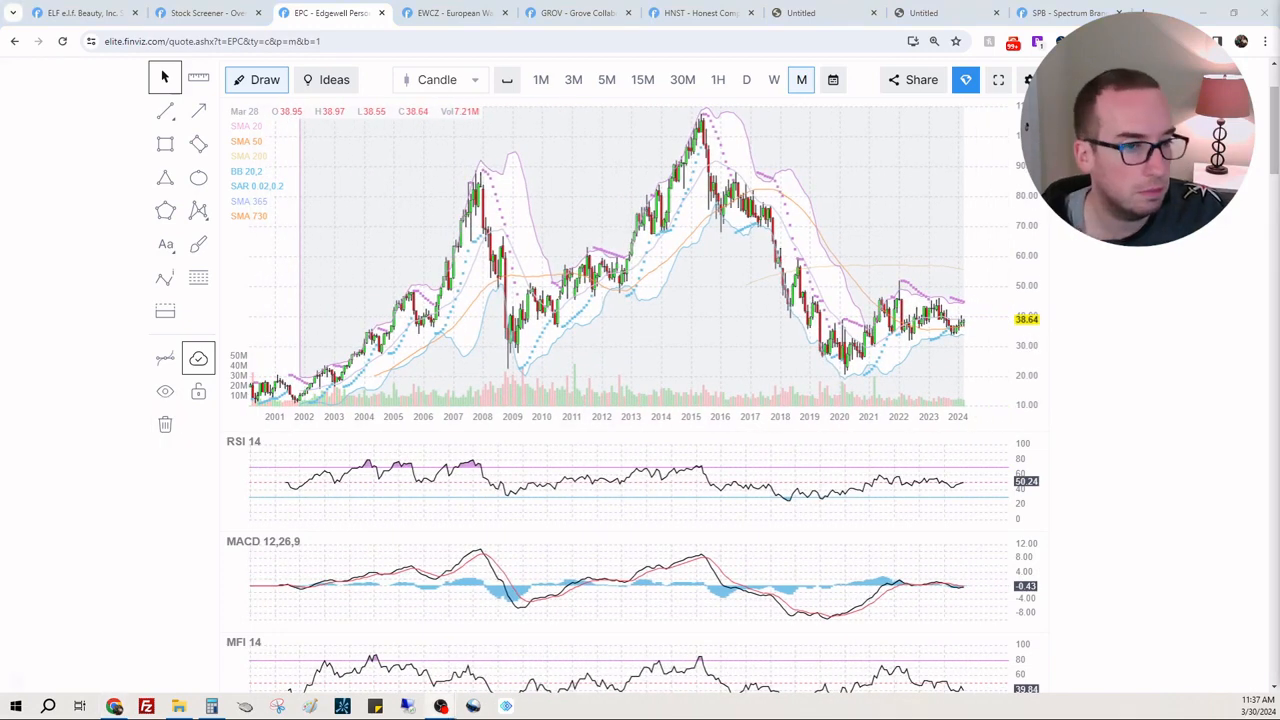
mouse_move(424, 300)
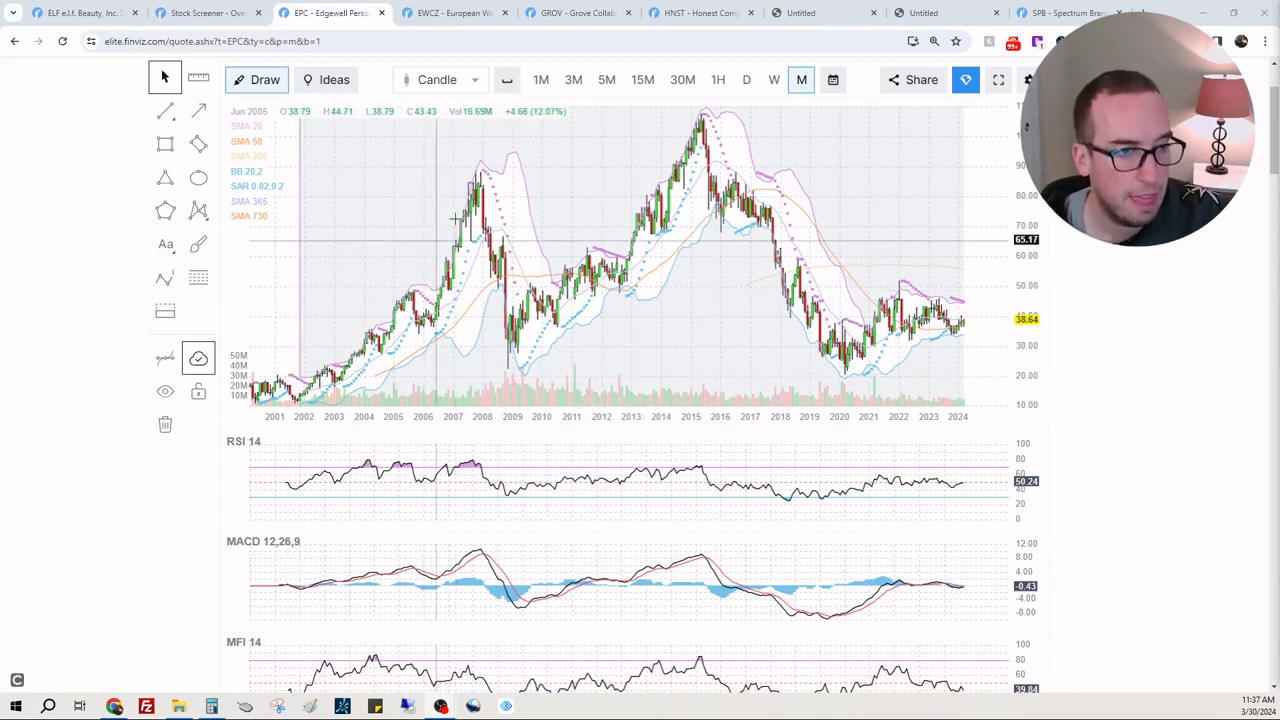
mouse_move(496, 328)
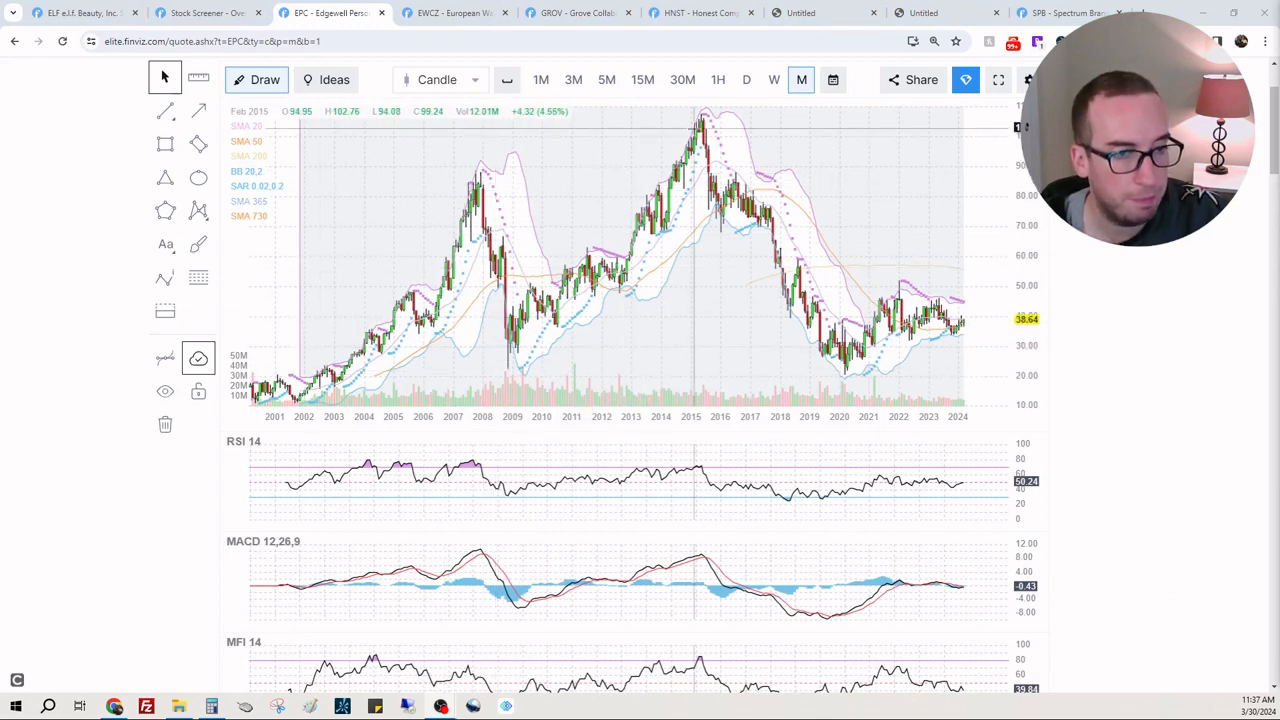
mouse_move(862, 392)
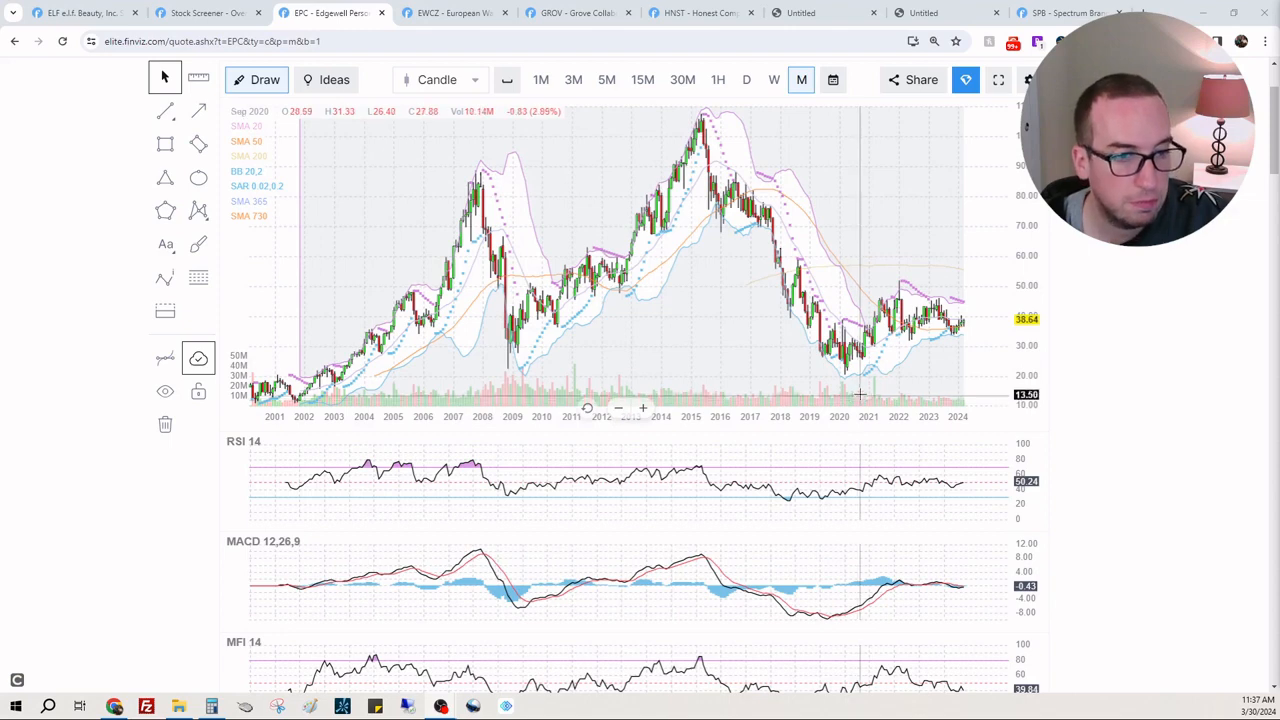
mouse_move(960, 304)
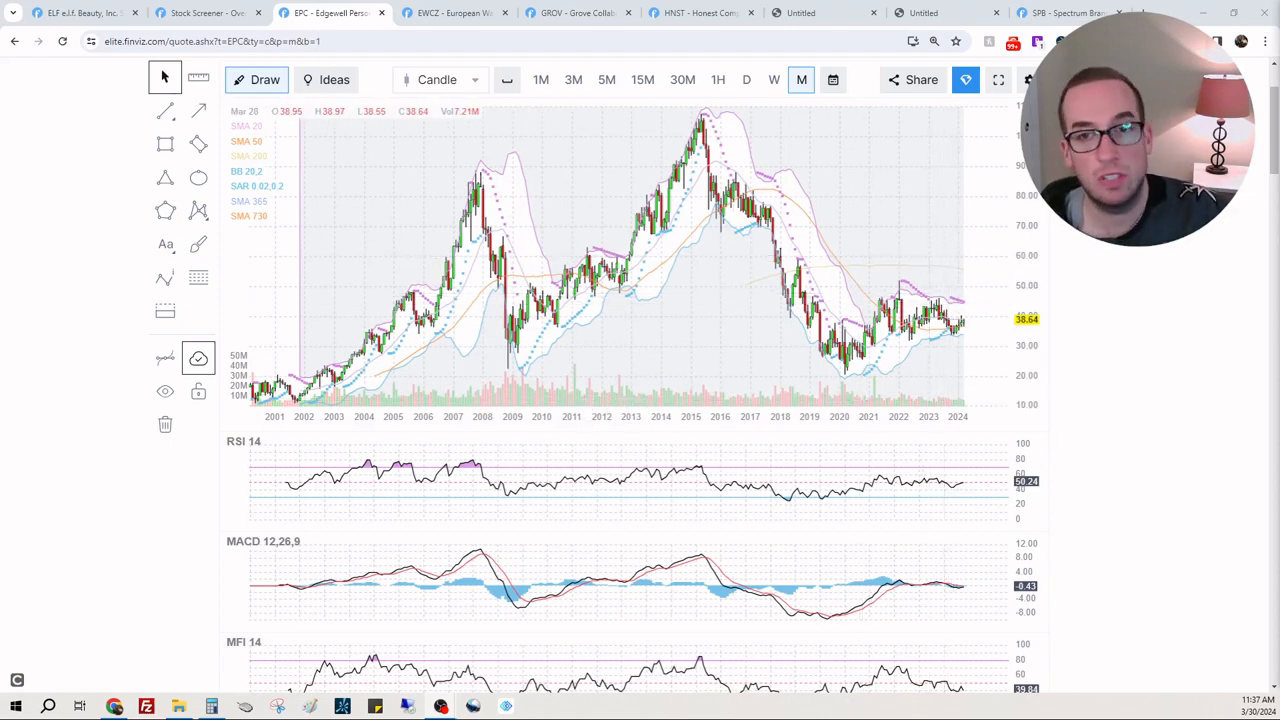
mouse_move(732, 104)
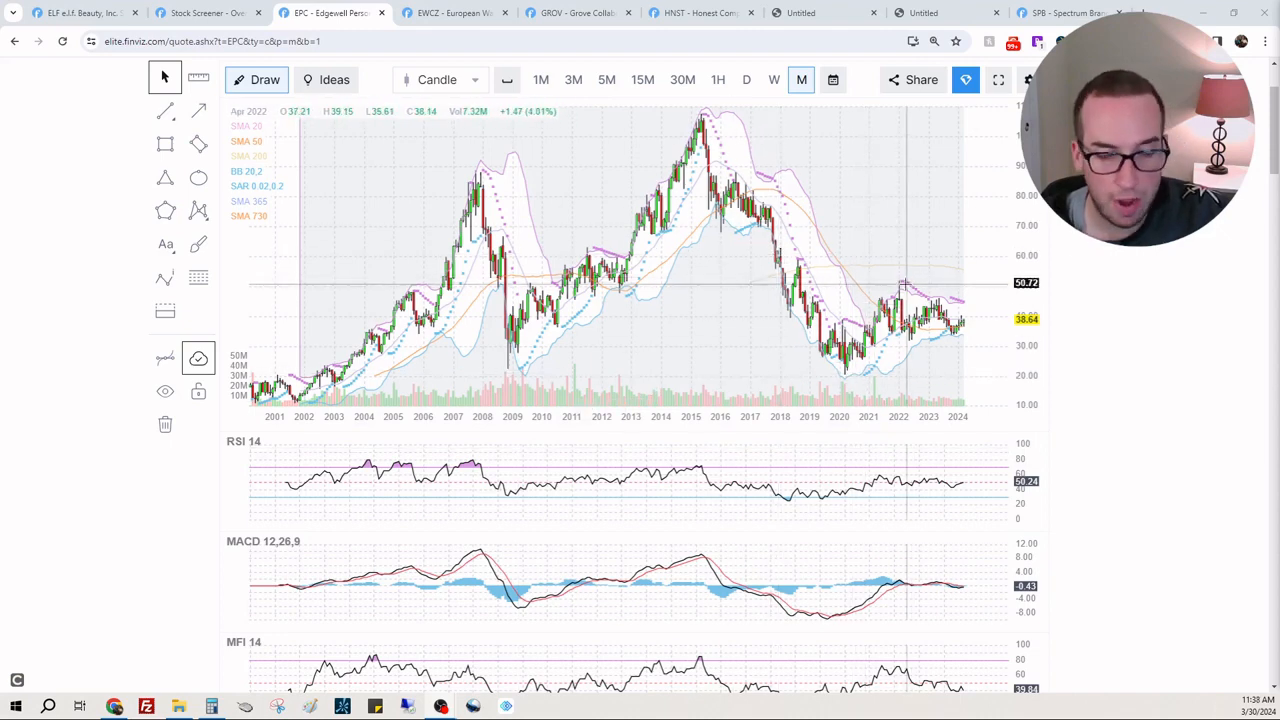
mouse_move(920, 344)
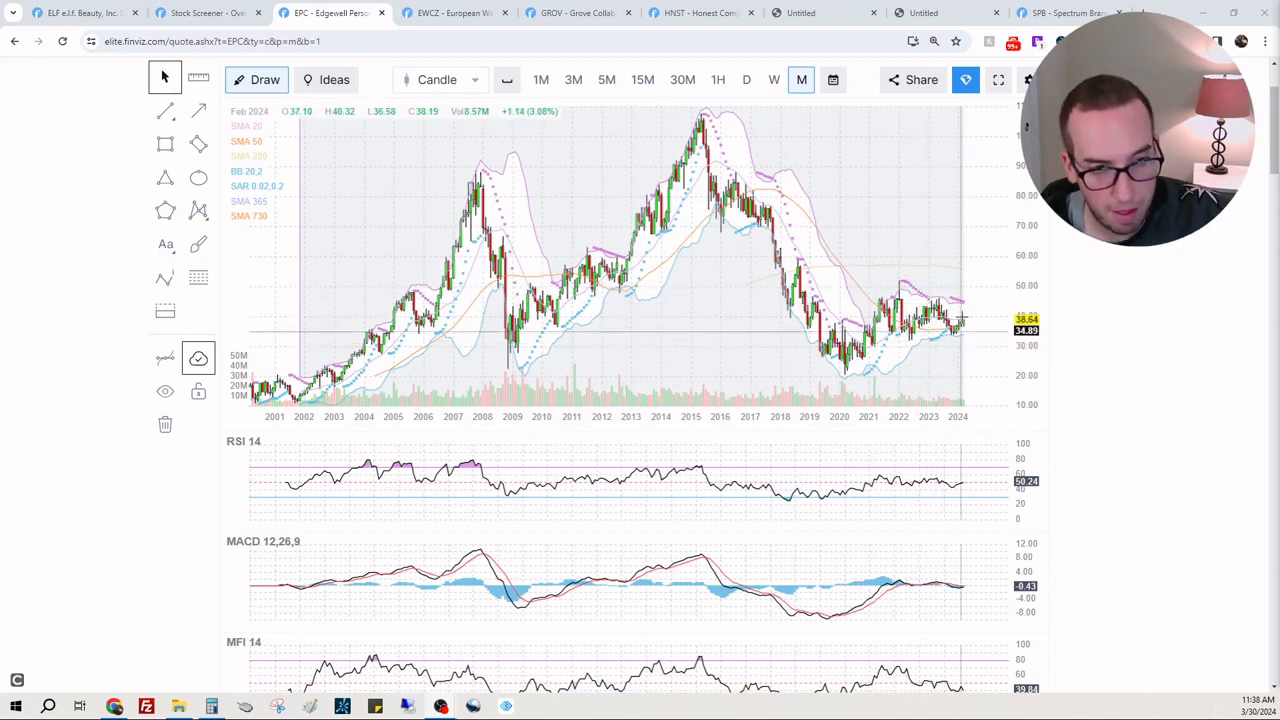
mouse_move(960, 316)
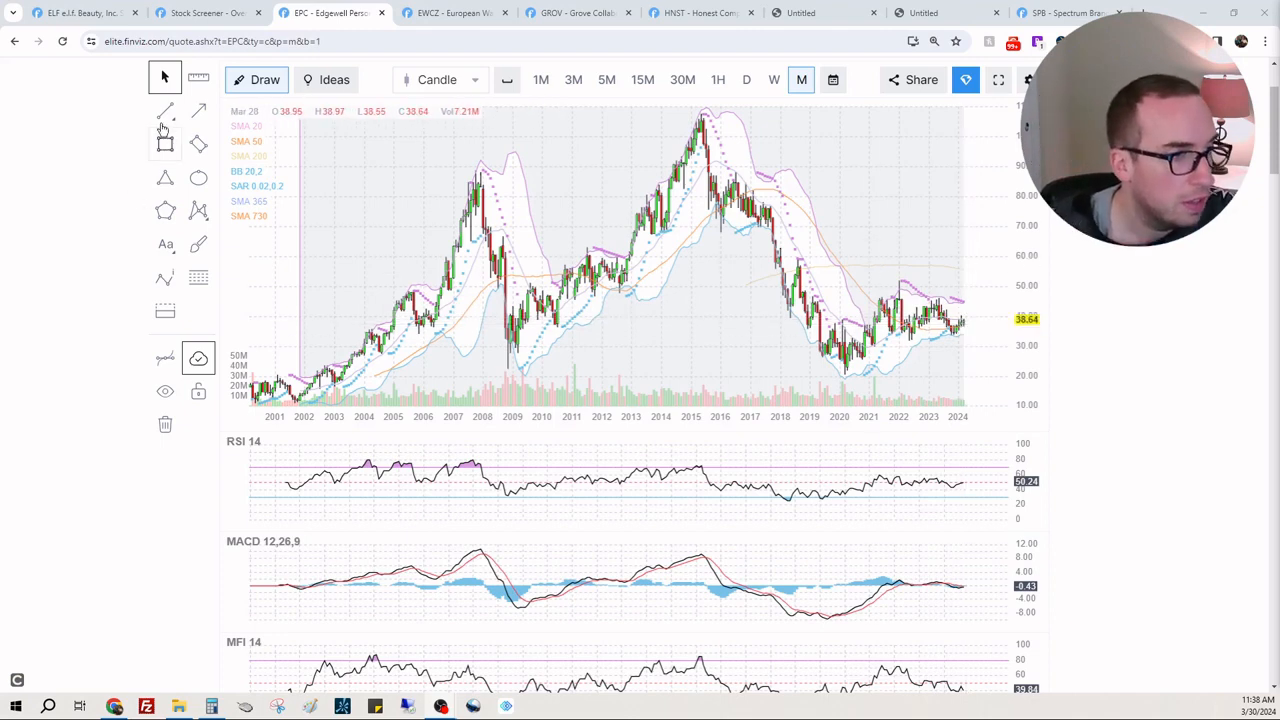
left_click(164, 110)
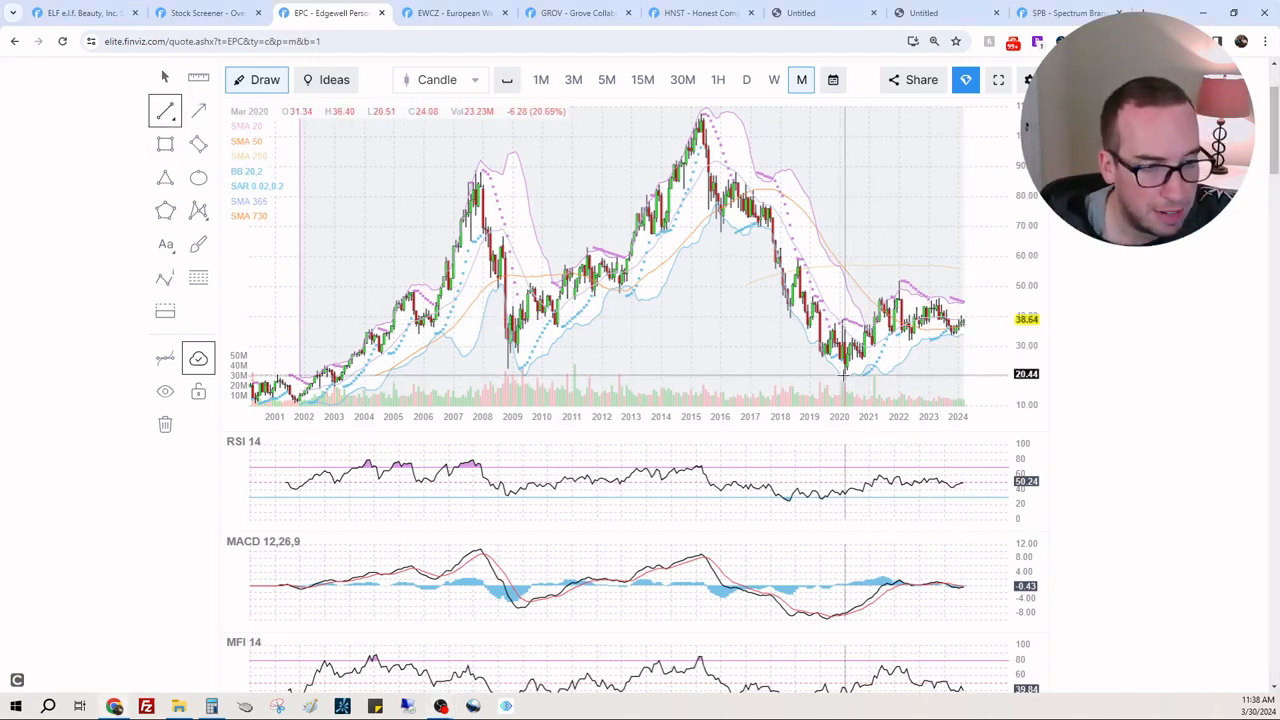
left_click_drag(844, 378, 992, 318)
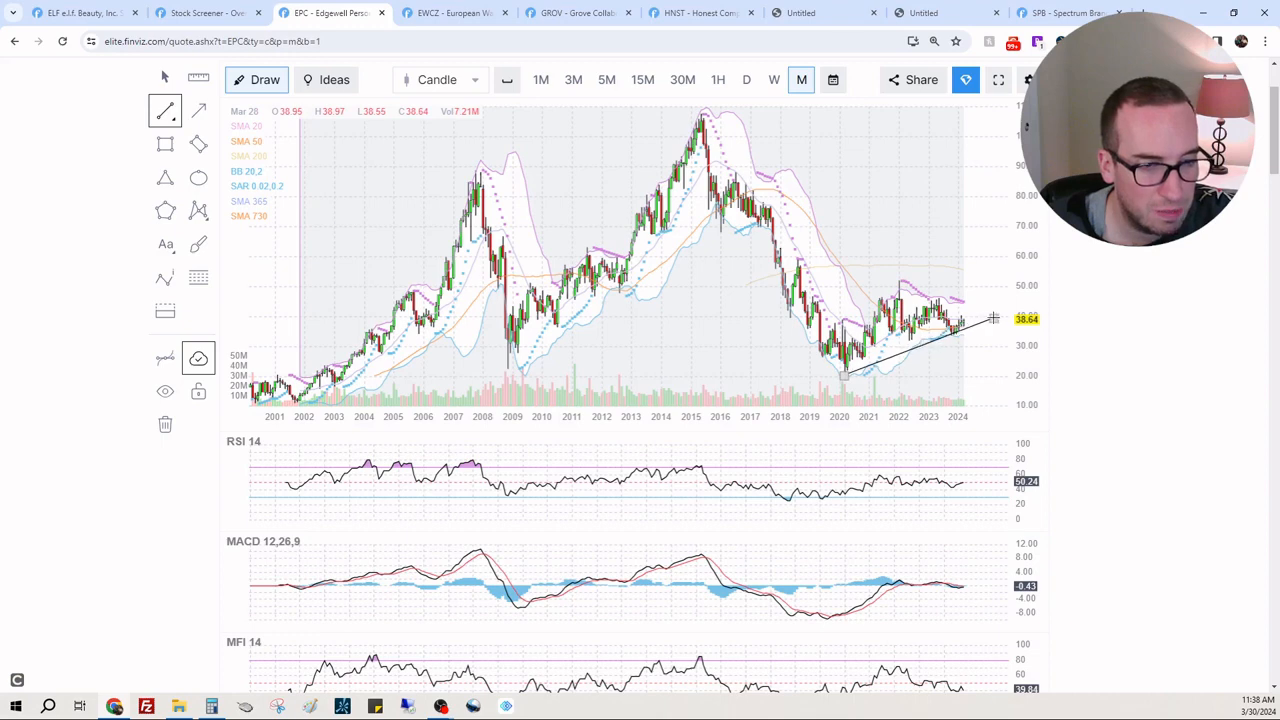
mouse_move(164, 76)
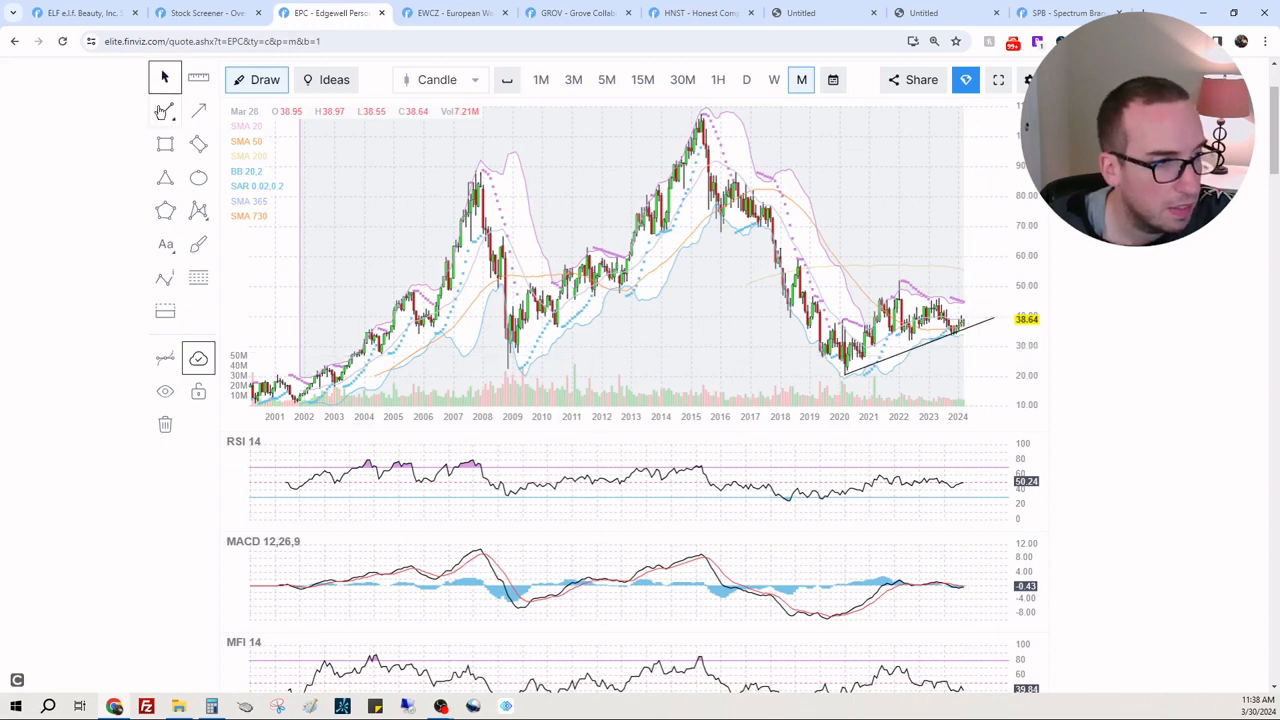
left_click(164, 110)
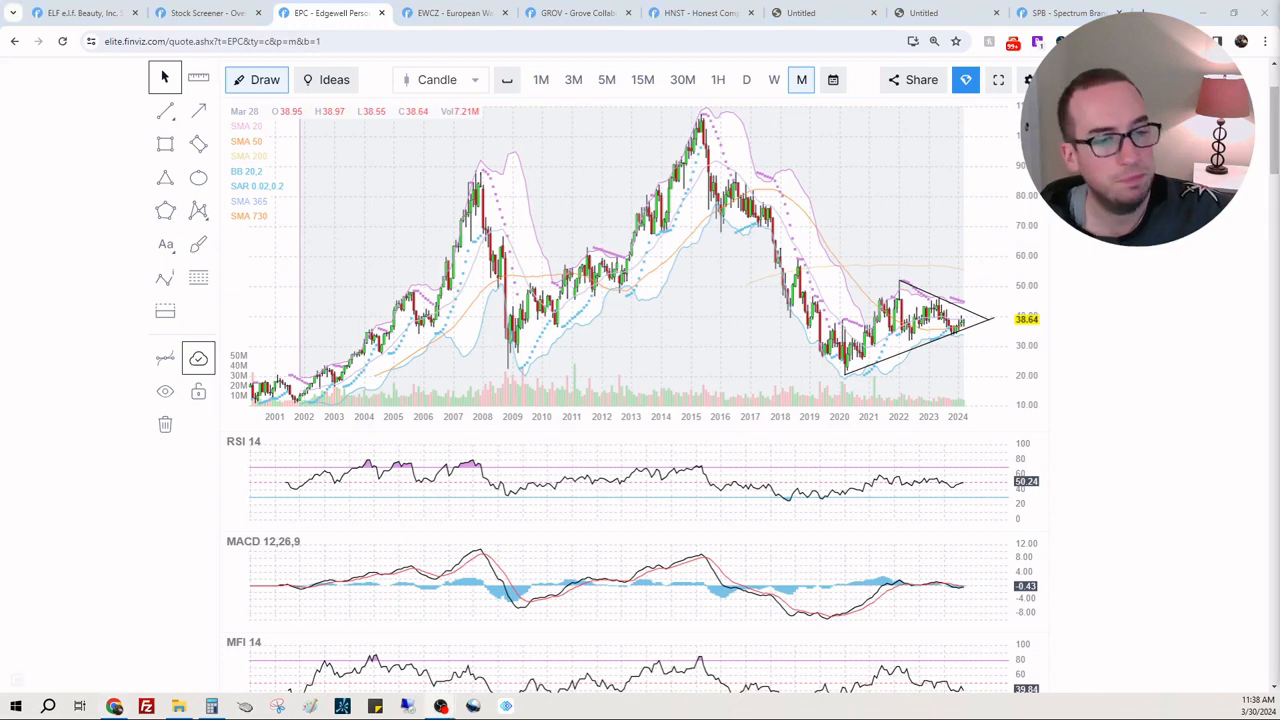
mouse_move(928, 356)
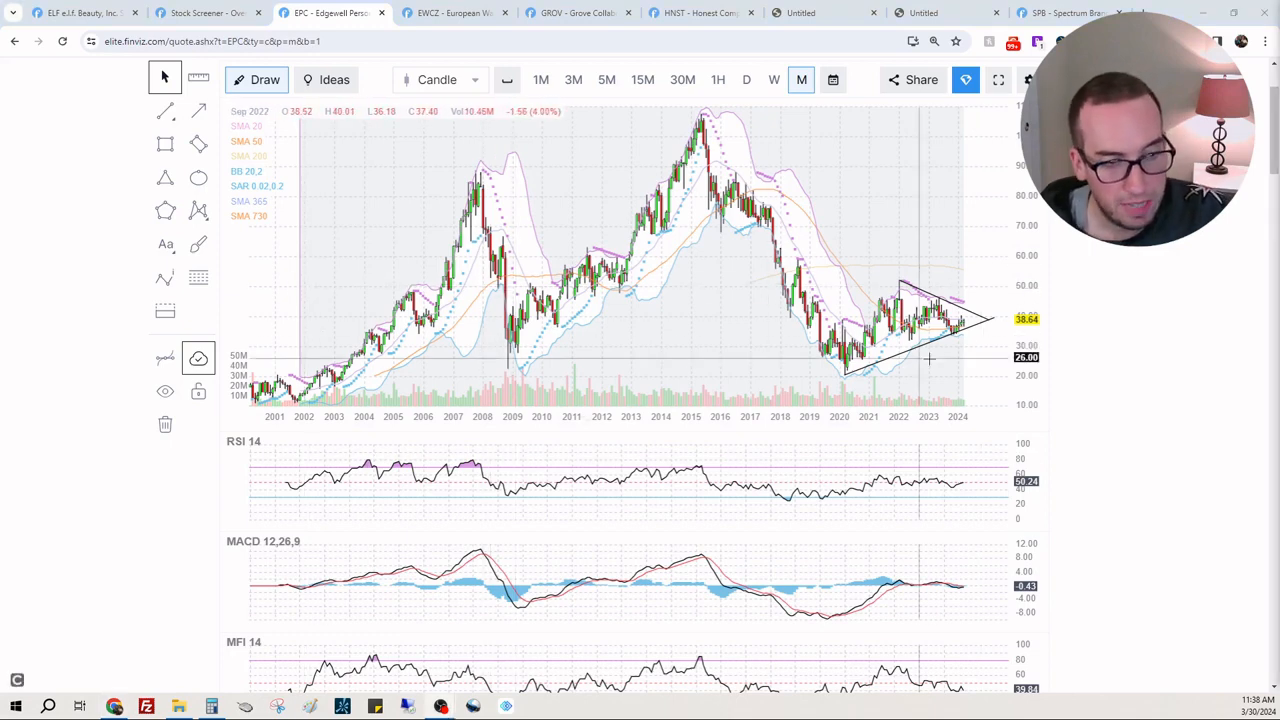
mouse_move(948, 364)
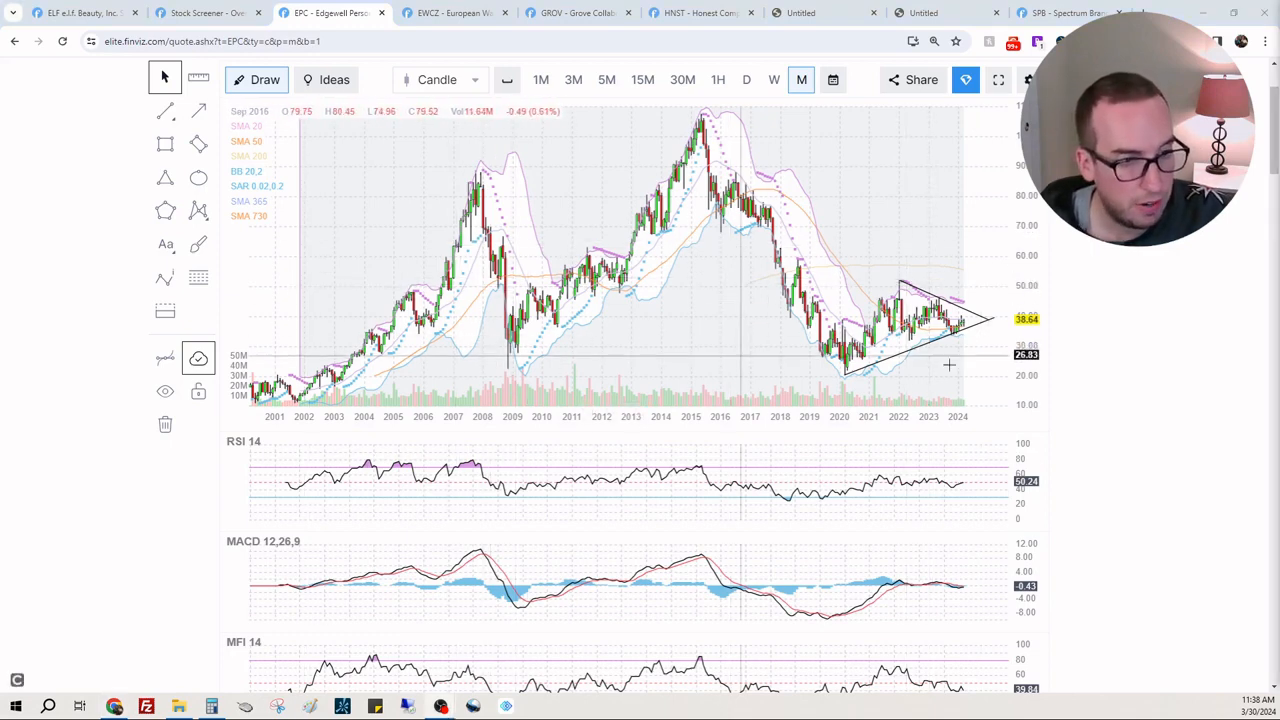
Step: Scroll down to EPC's fundamentals table, yearly EPS and sales bars, and analyst rating history
scroll("down", 3)
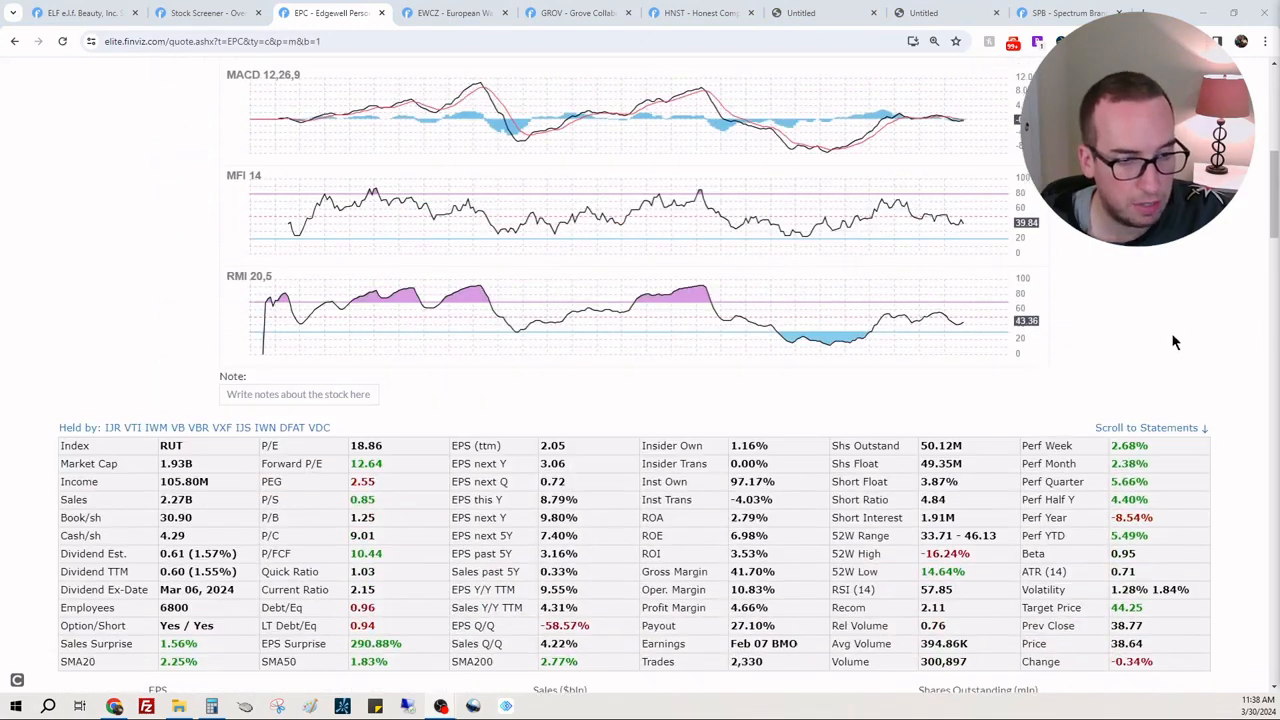
scroll("down", 3)
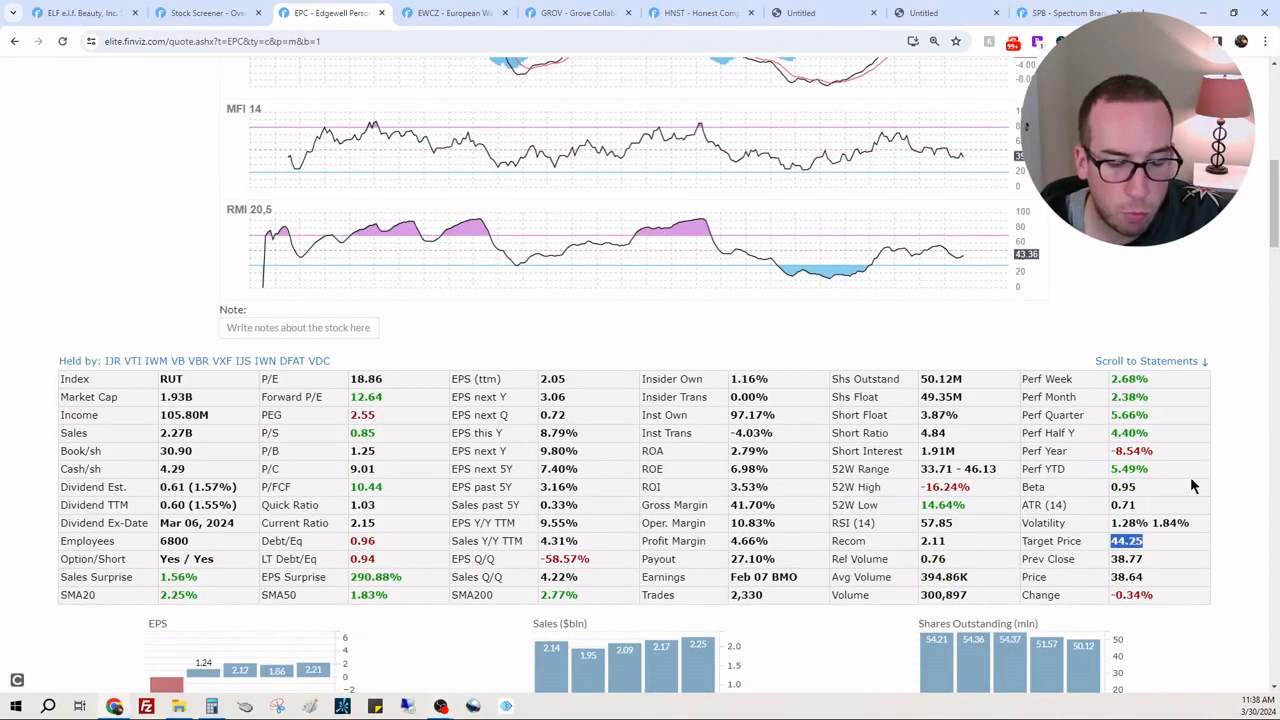
scroll("down", 3)
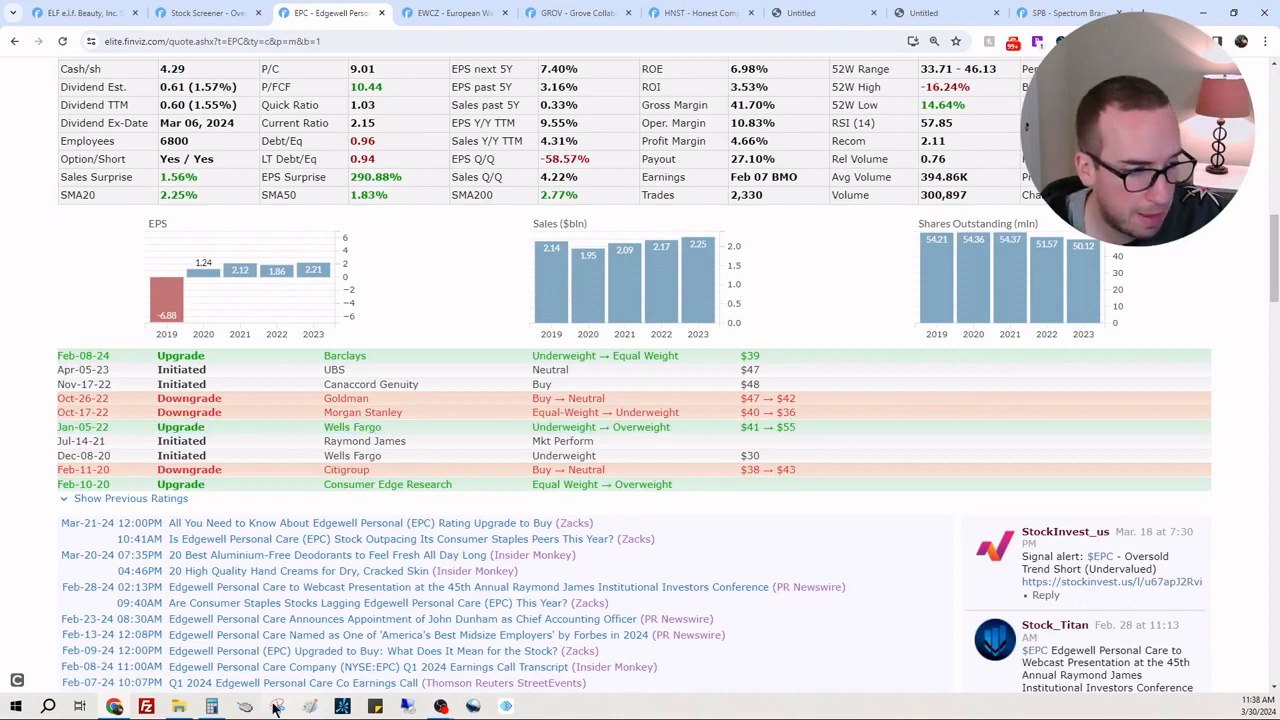
mouse_move(804, 428)
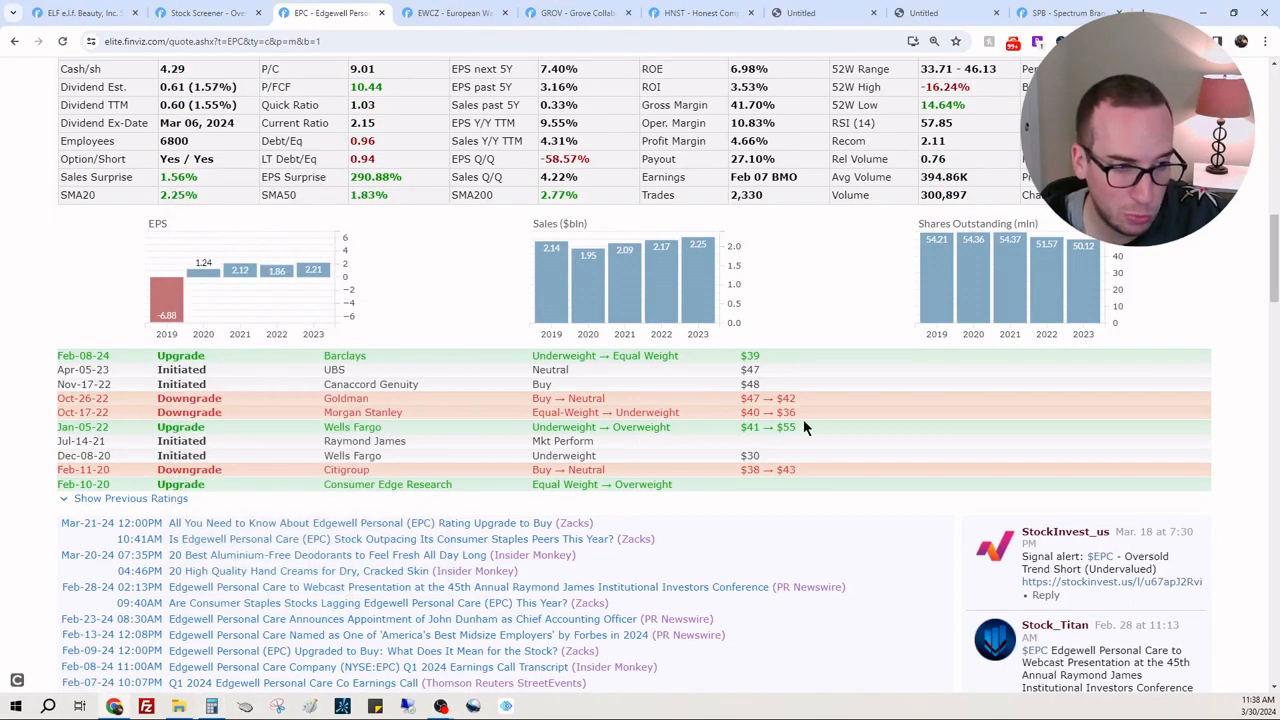
mouse_move(780, 390)
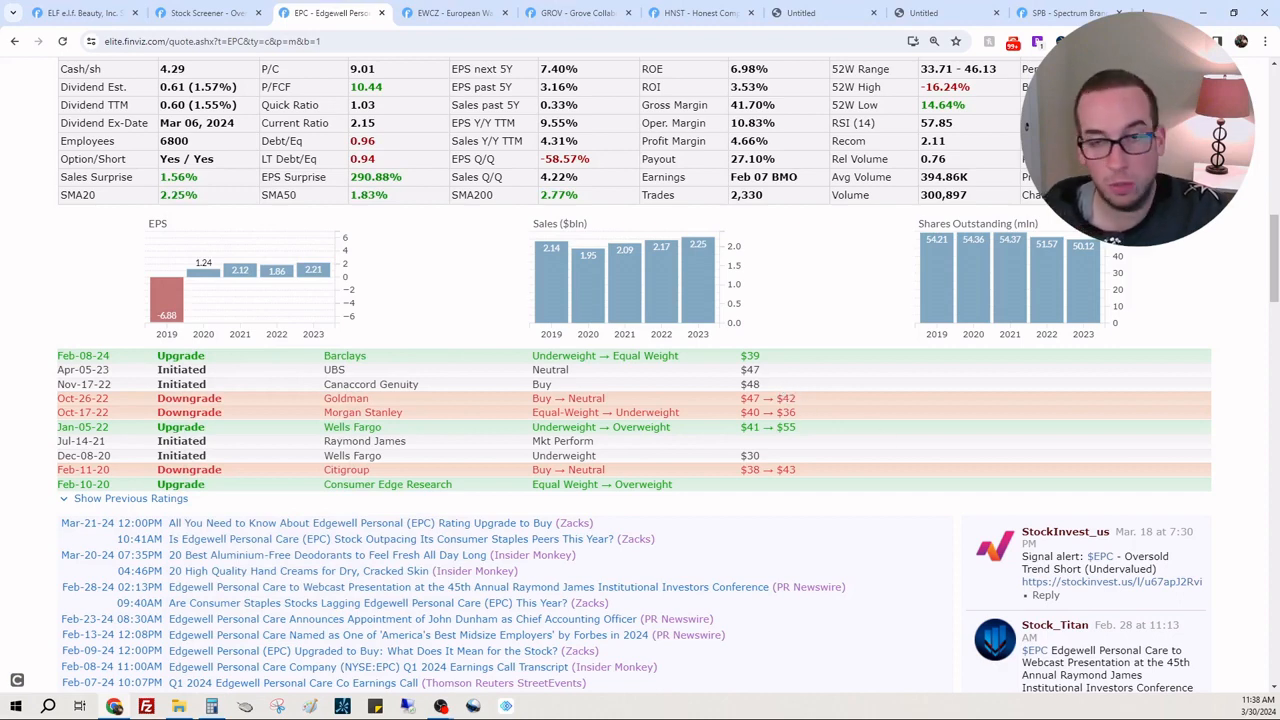
mouse_move(892, 8)
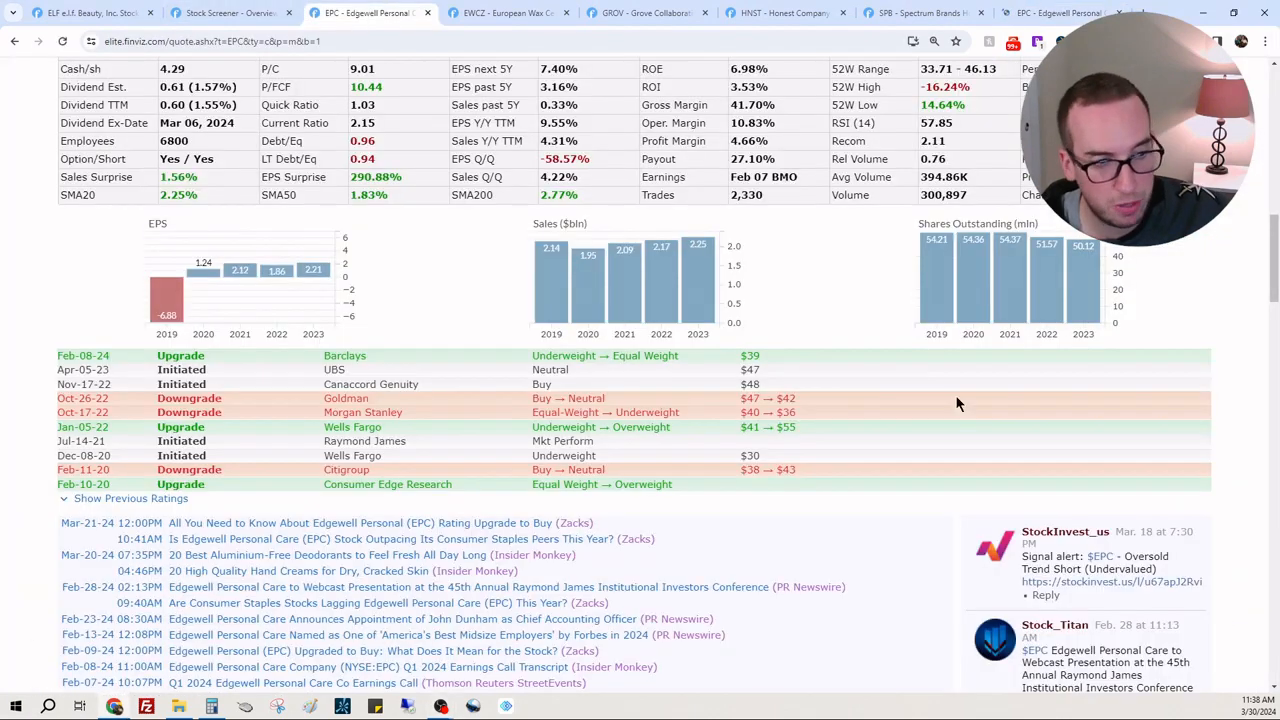
Step: Scroll through Fintel's EPC Basic Stats, institutional ownership (514 owners) and recent 13D/G filings
scroll("up", 3)
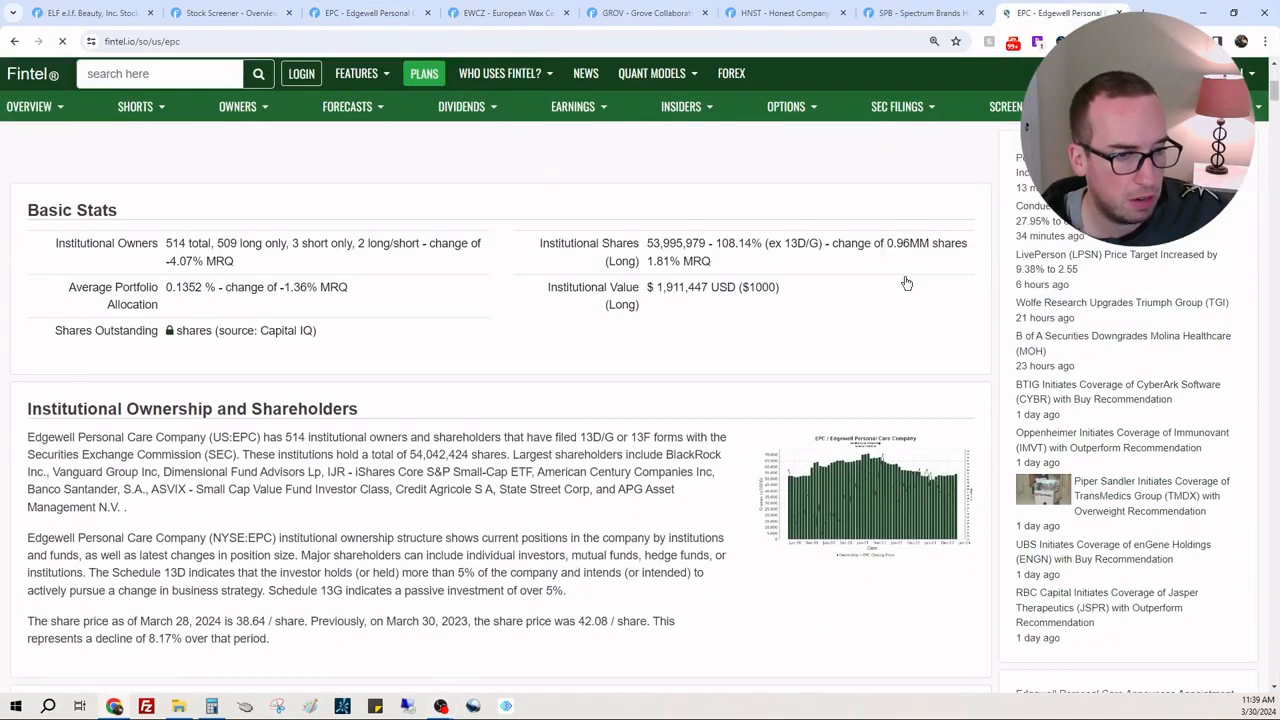
scroll("down", 3)
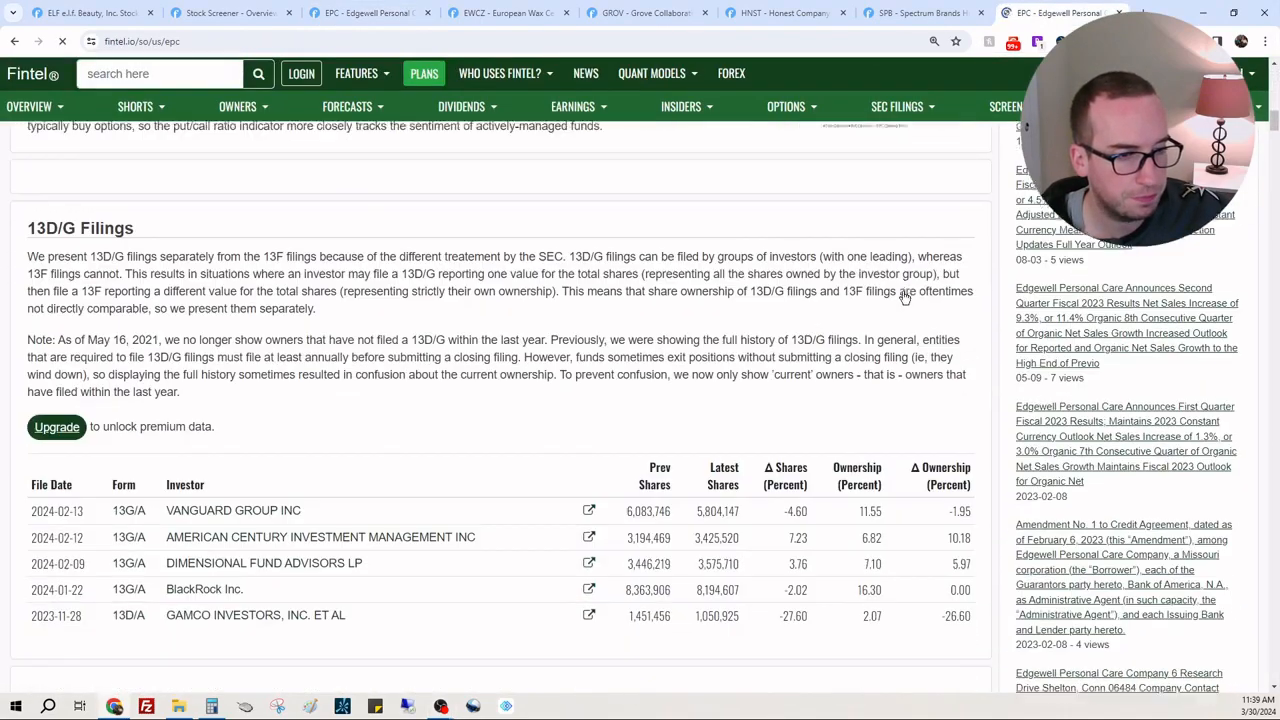
scroll("down", 3)
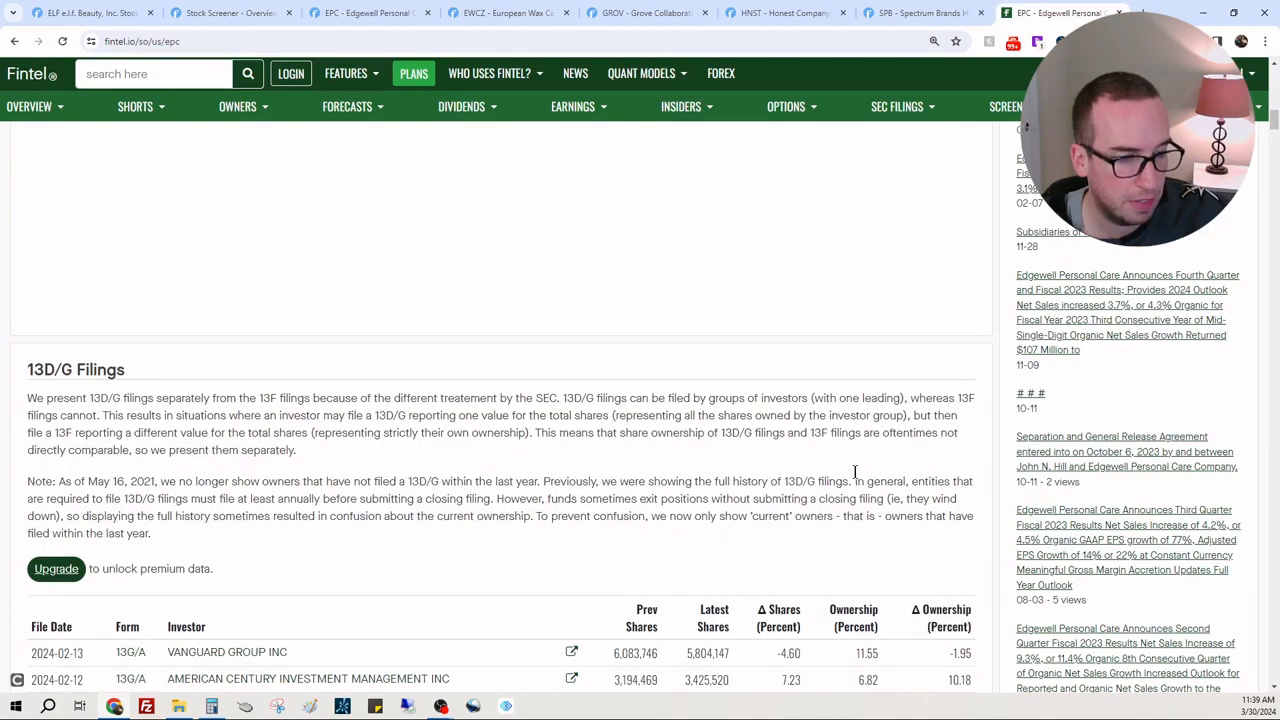
scroll("up", 3)
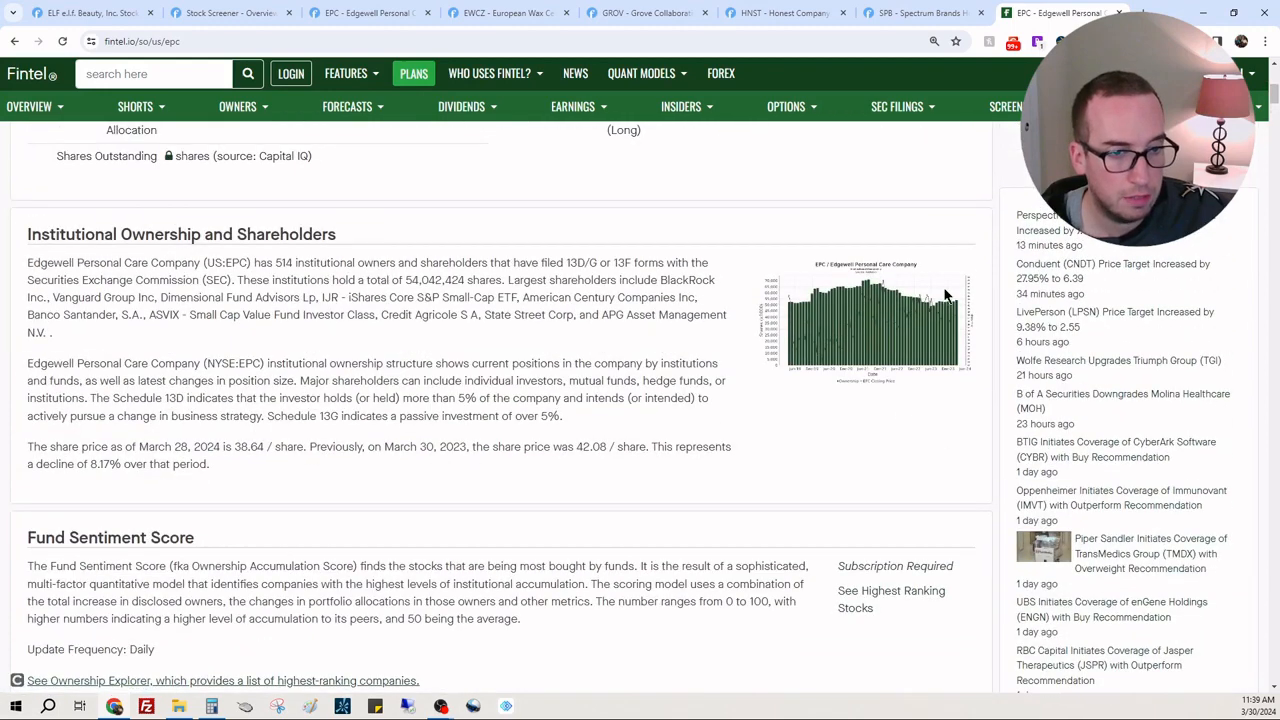
mouse_move(956, 310)
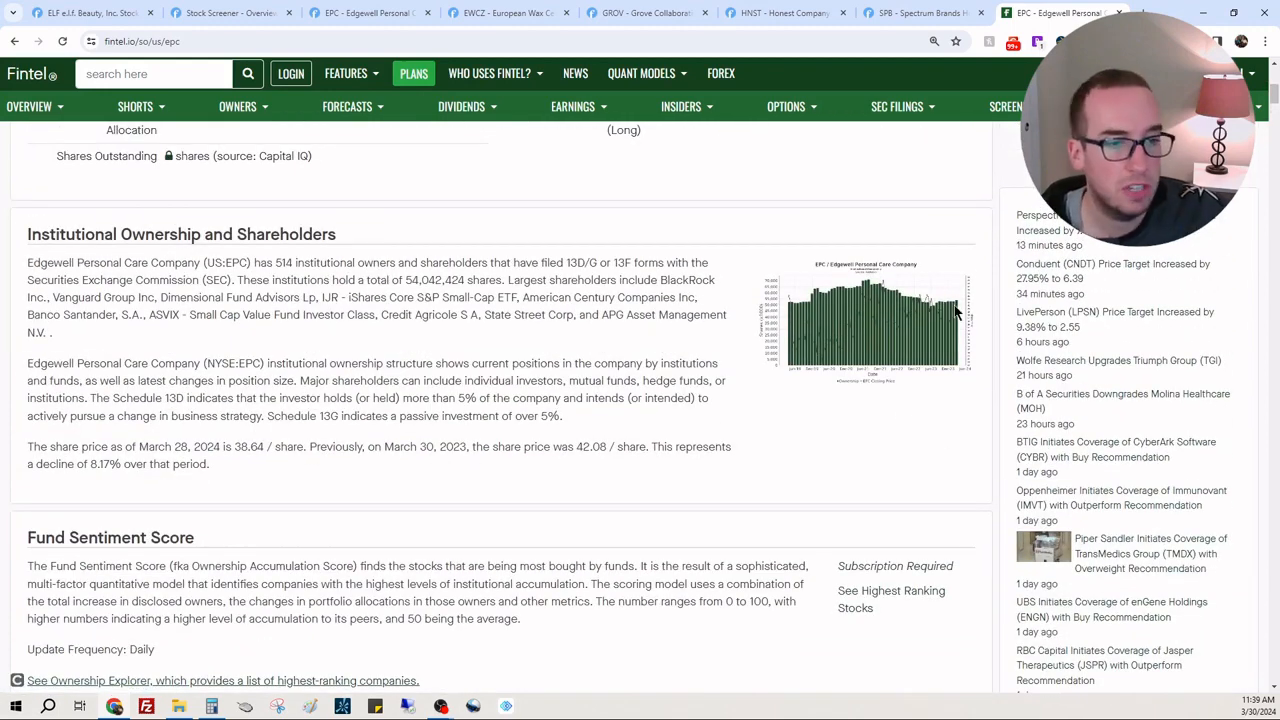
mouse_move(708, 412)
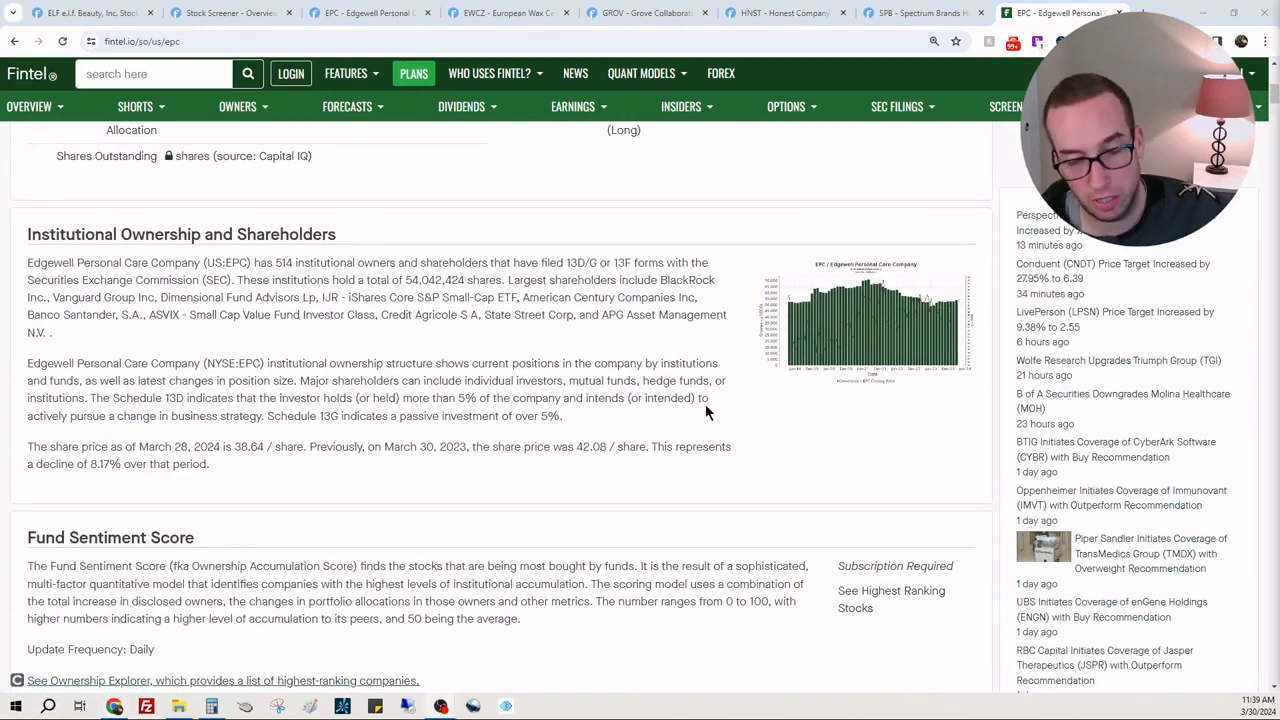
mouse_move(936, 310)
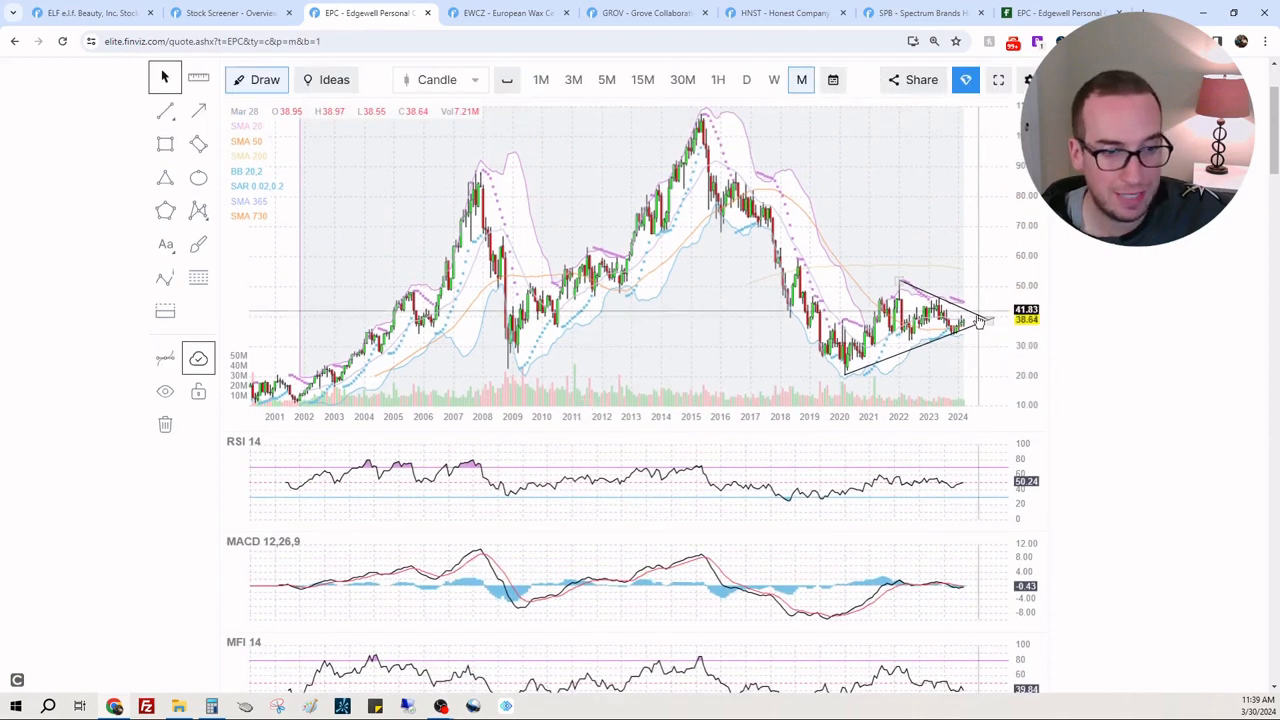
mouse_move(1196, 268)
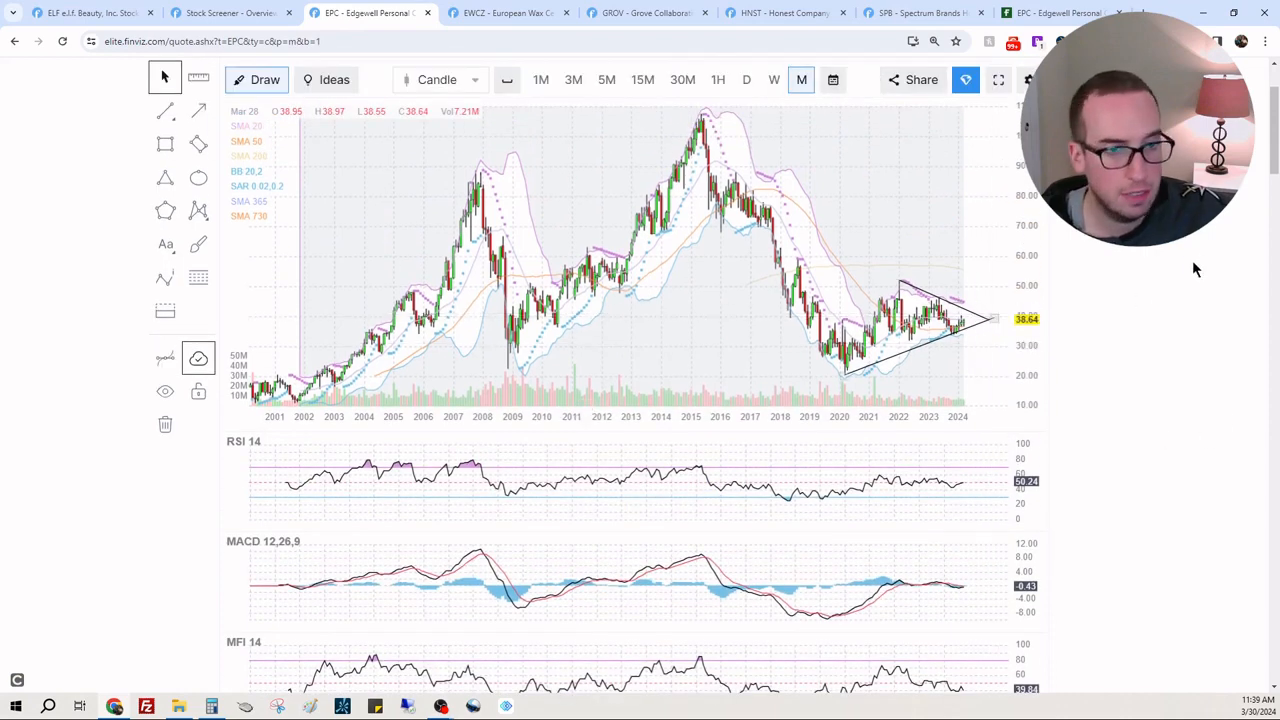
Step: Draw a falling resistance line from EPC's 2016 high down toward 2024
scroll("up", 3)
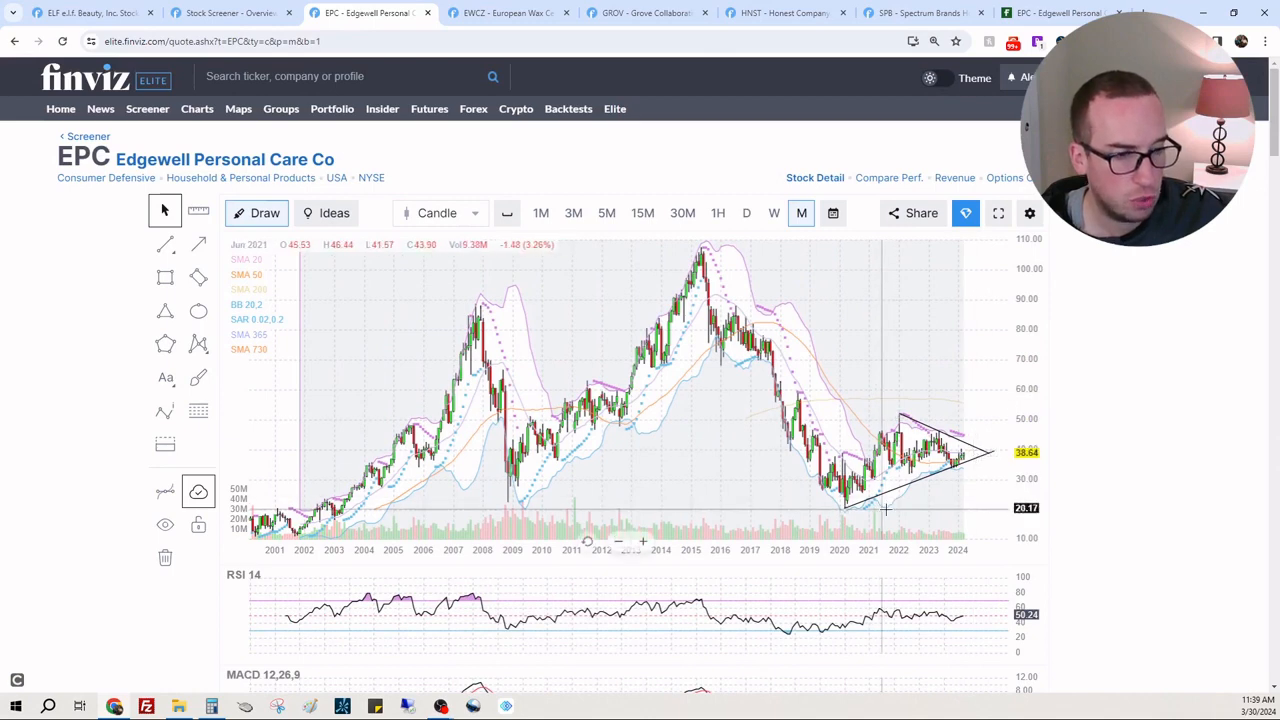
mouse_move(884, 510)
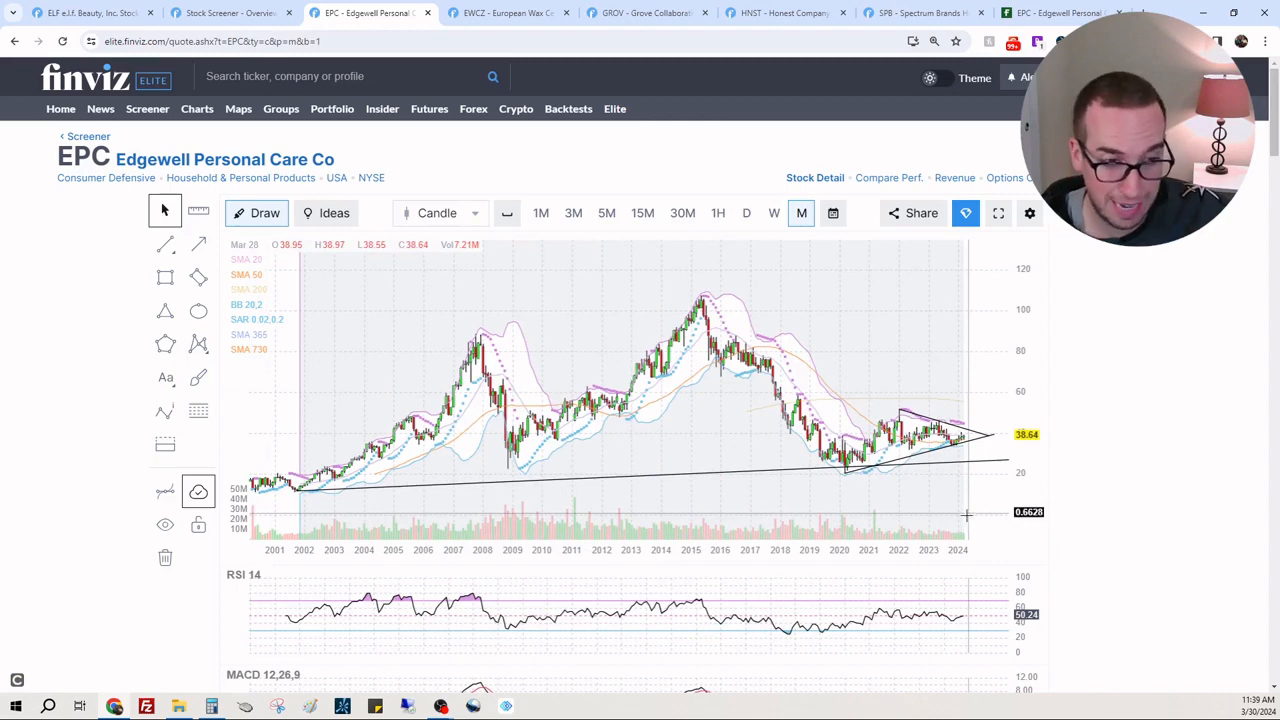
mouse_move(896, 320)
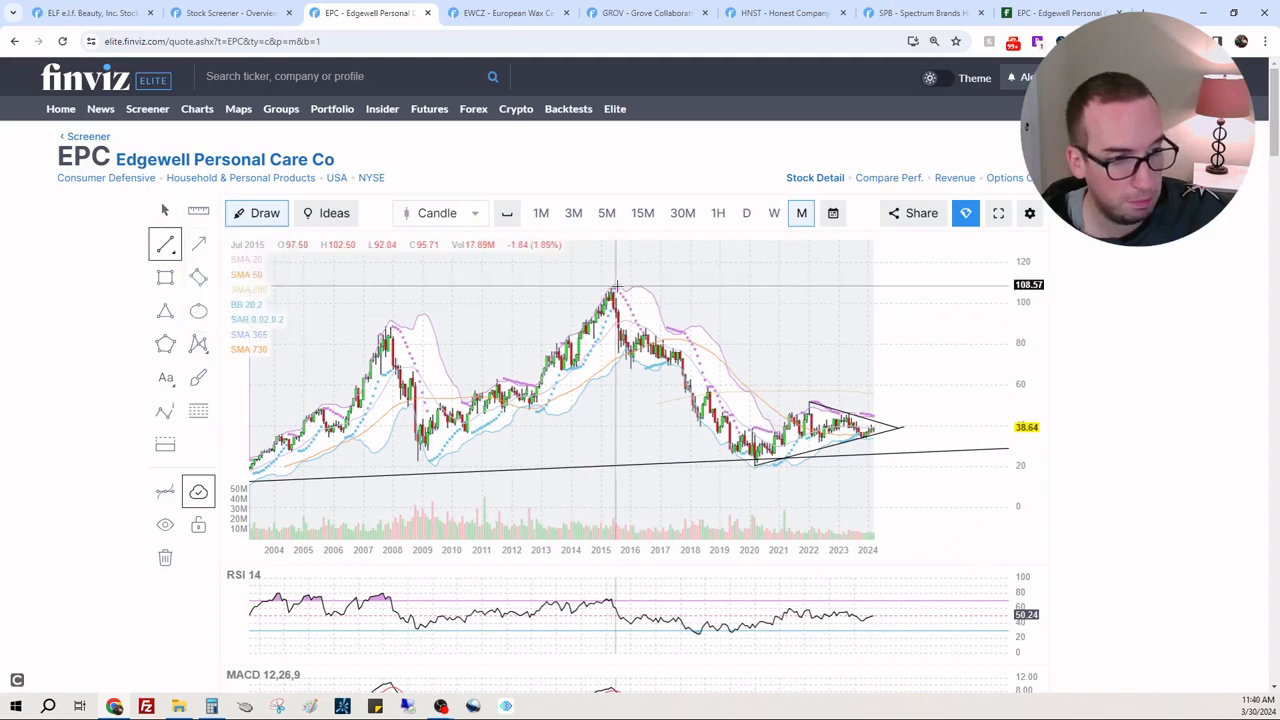
left_click_drag(616, 284, 904, 442)
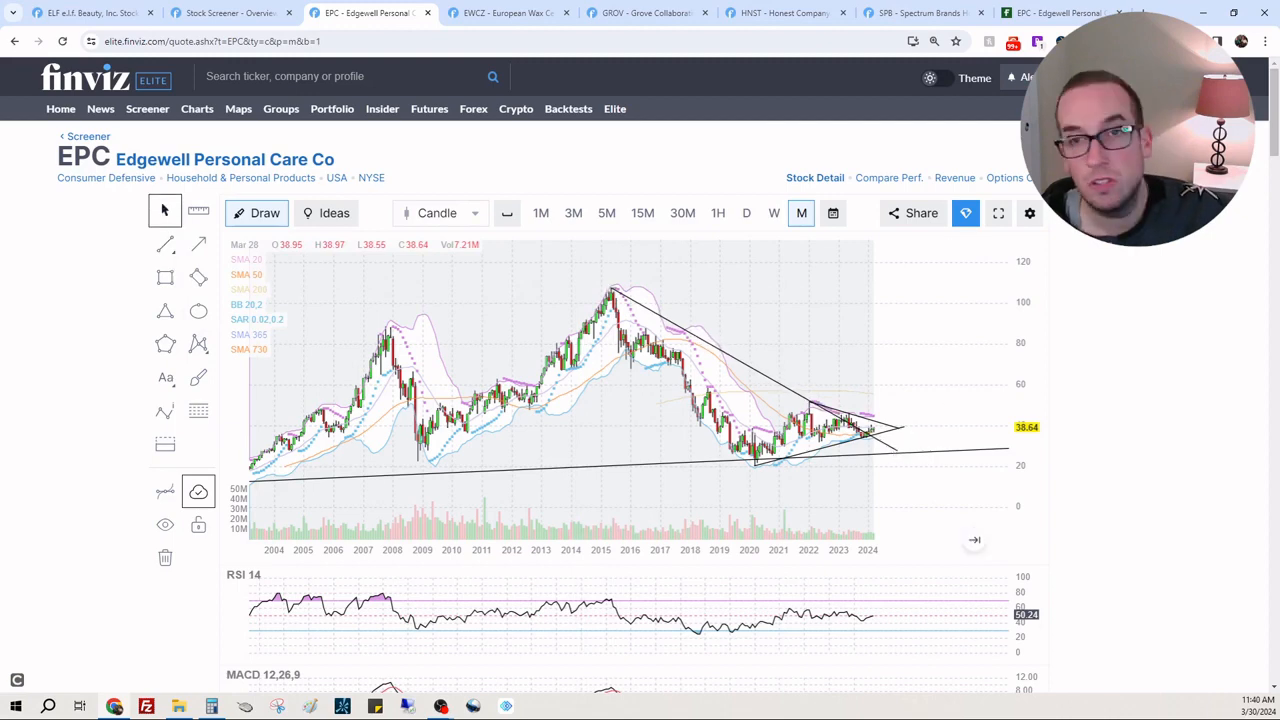
mouse_move(838, 448)
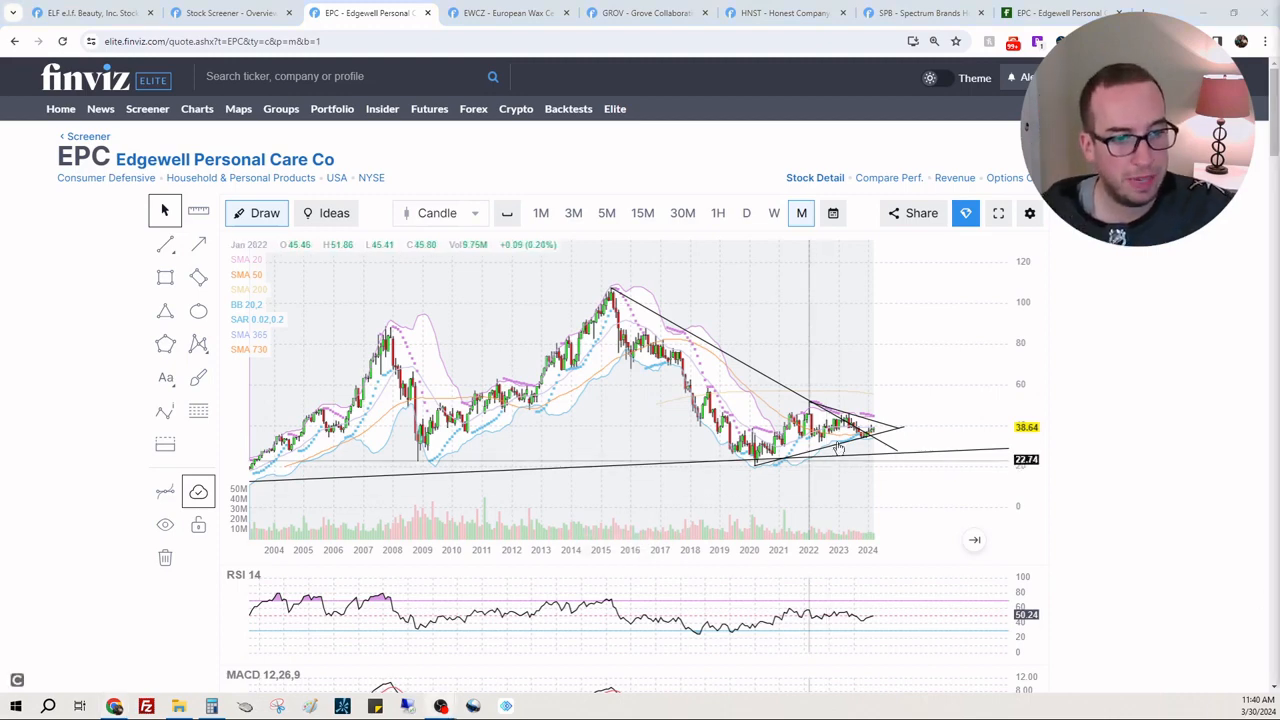
mouse_move(842, 424)
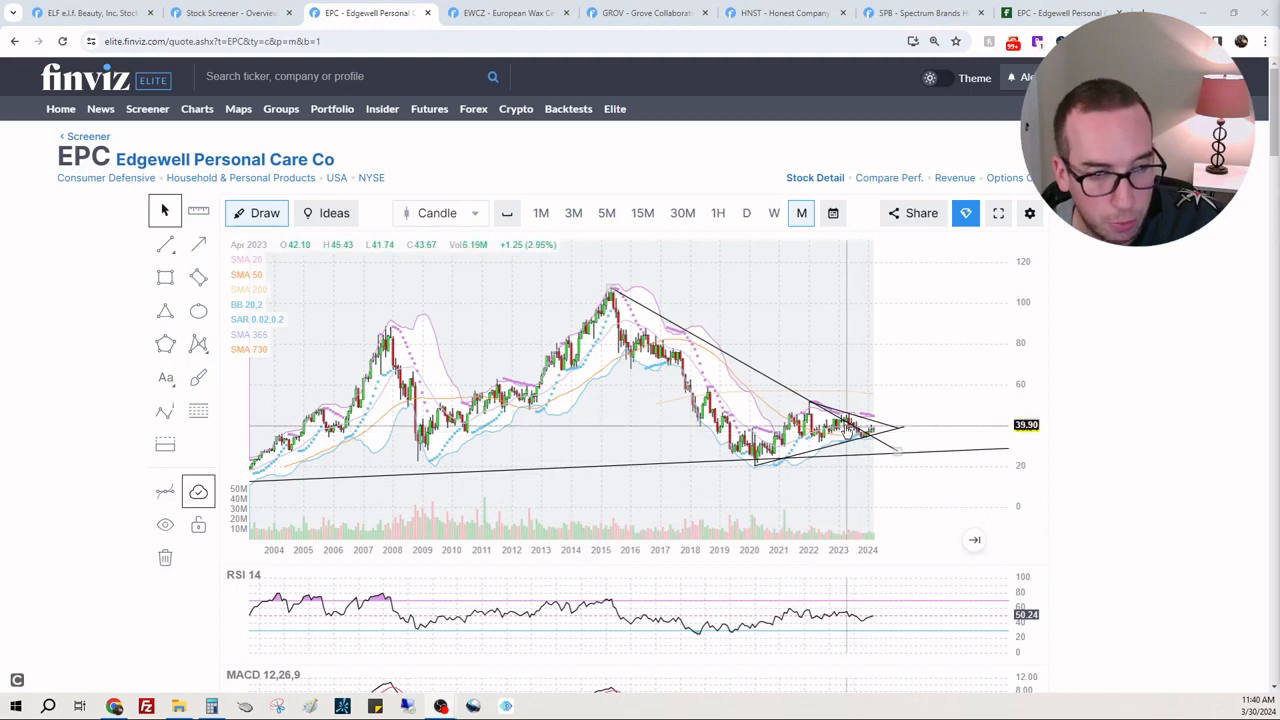
mouse_move(860, 440)
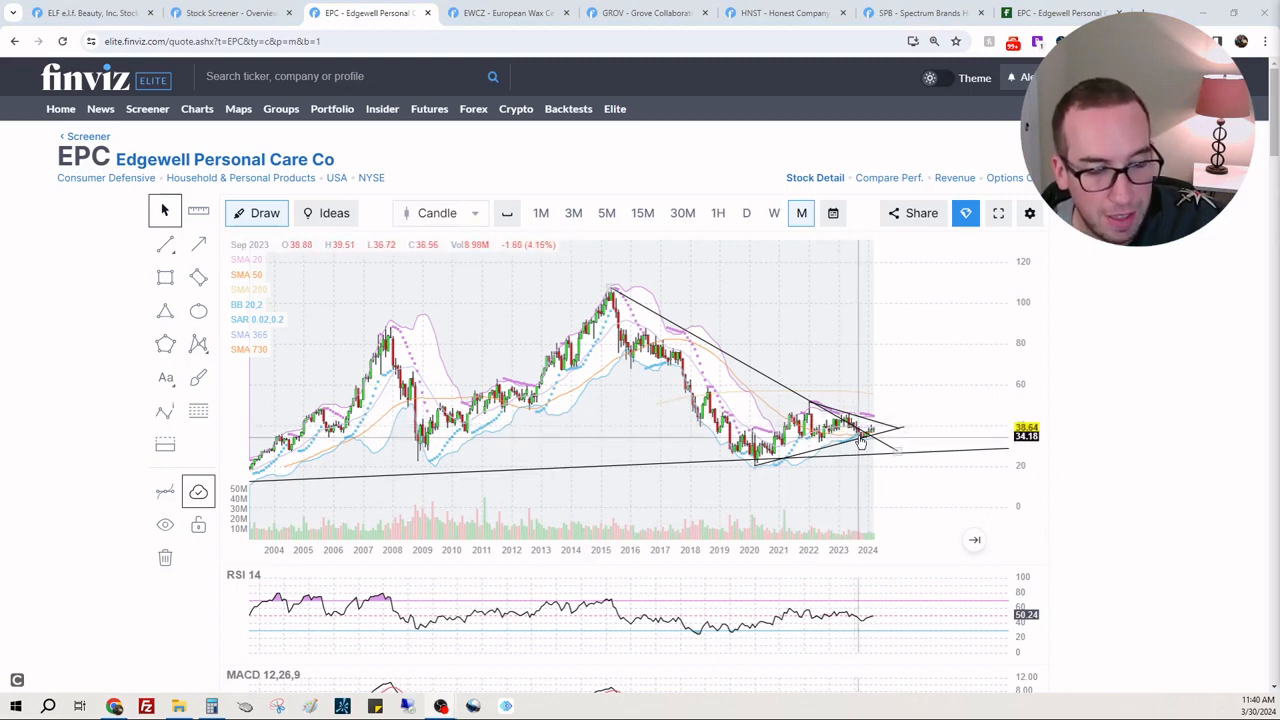
mouse_move(856, 528)
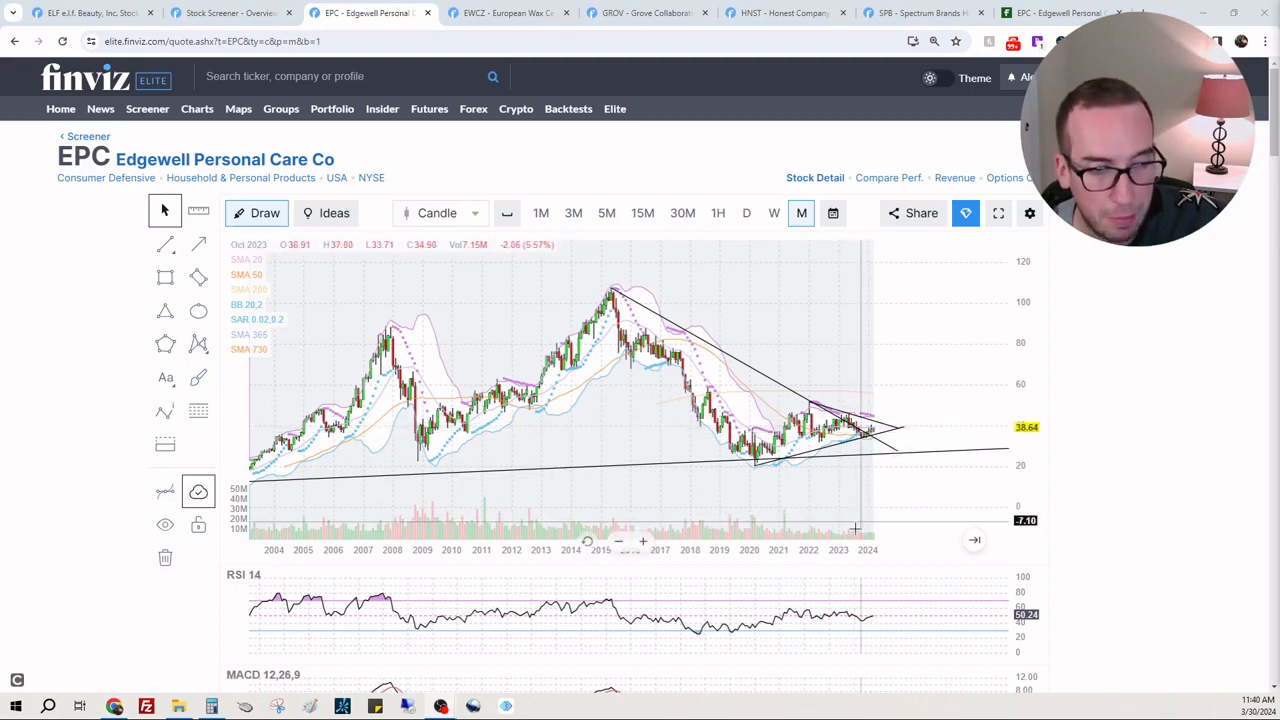
mouse_move(864, 520)
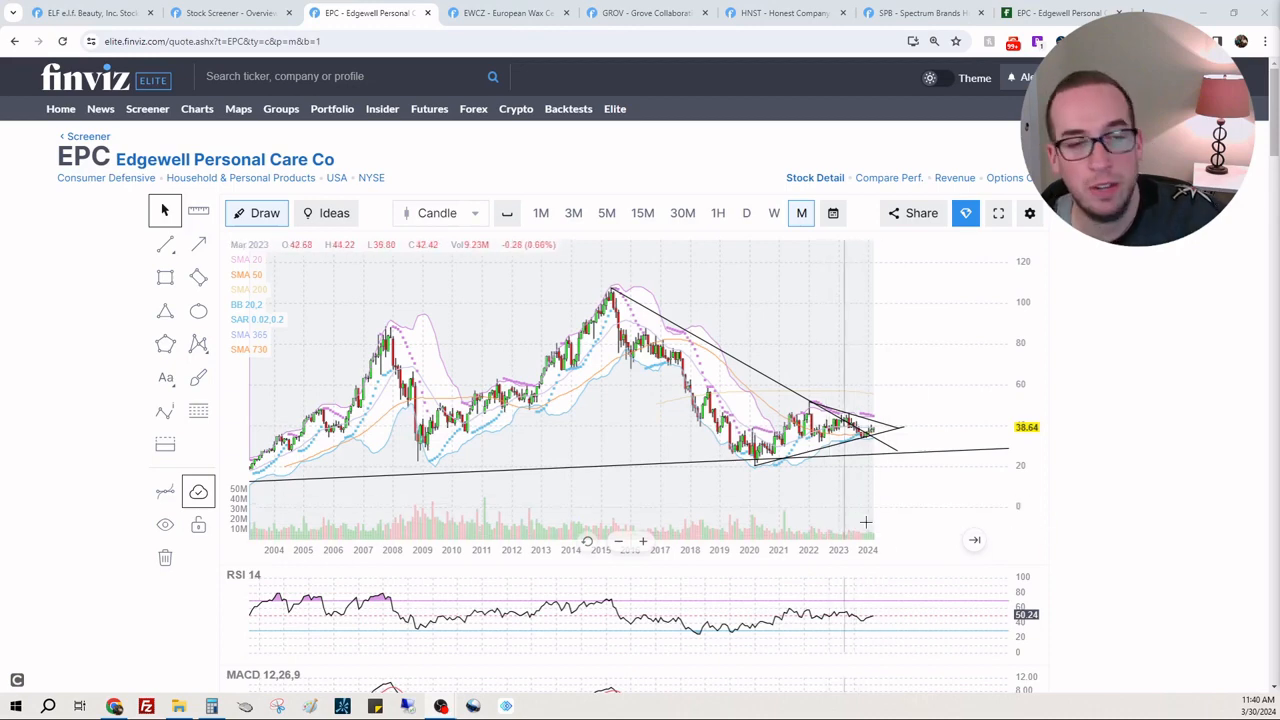
mouse_move(880, 428)
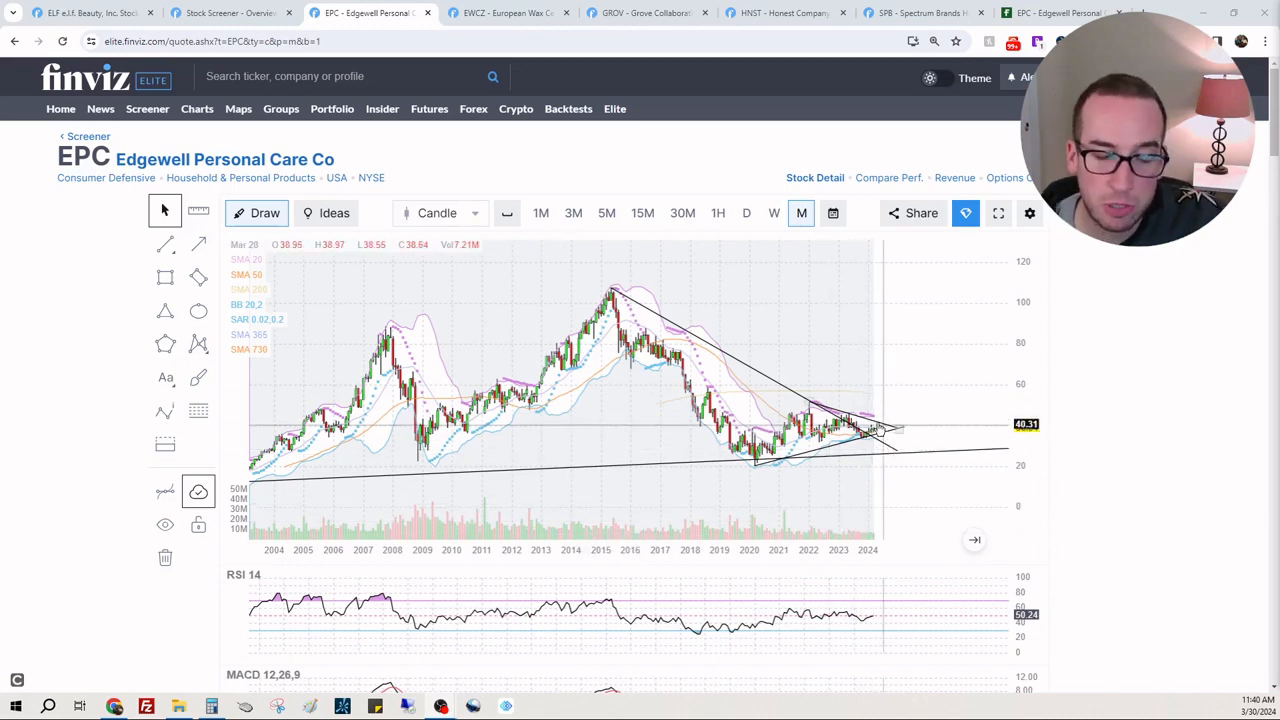
Step: Extend the upper rising trendline from the 2016 peak further right across EPC's monthly chart
scroll("down", 3)
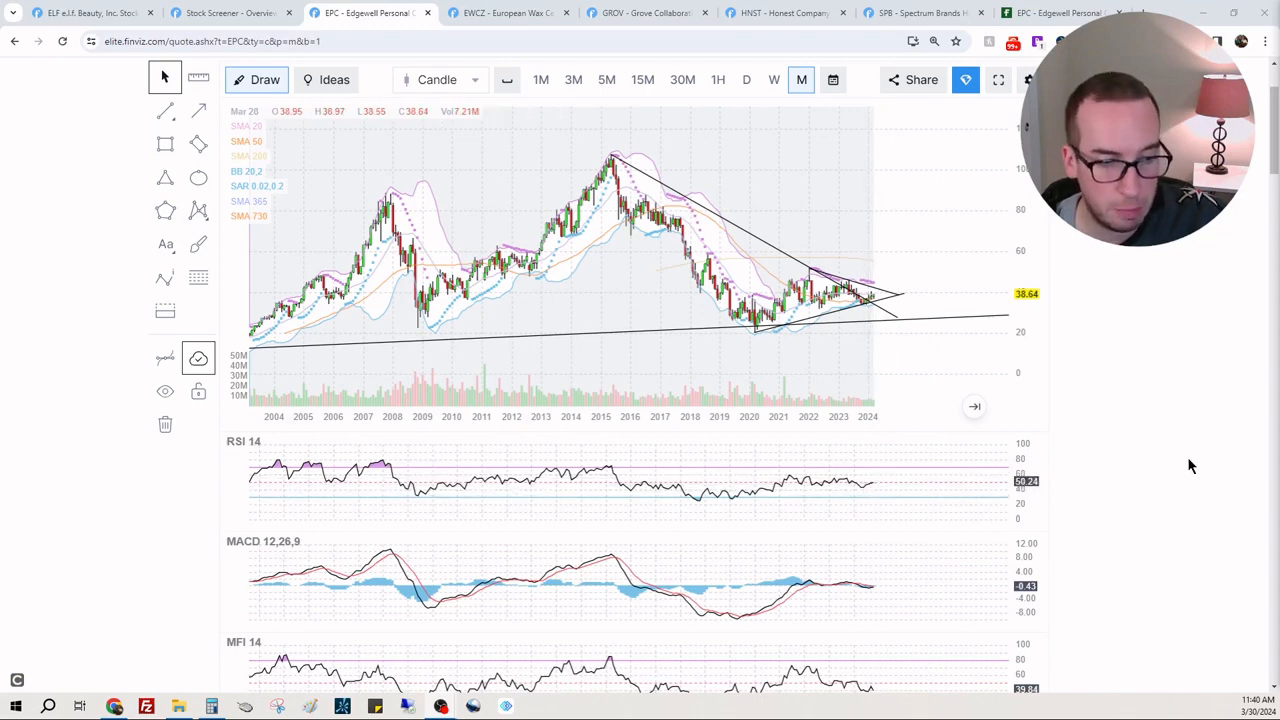
scroll("down", 3)
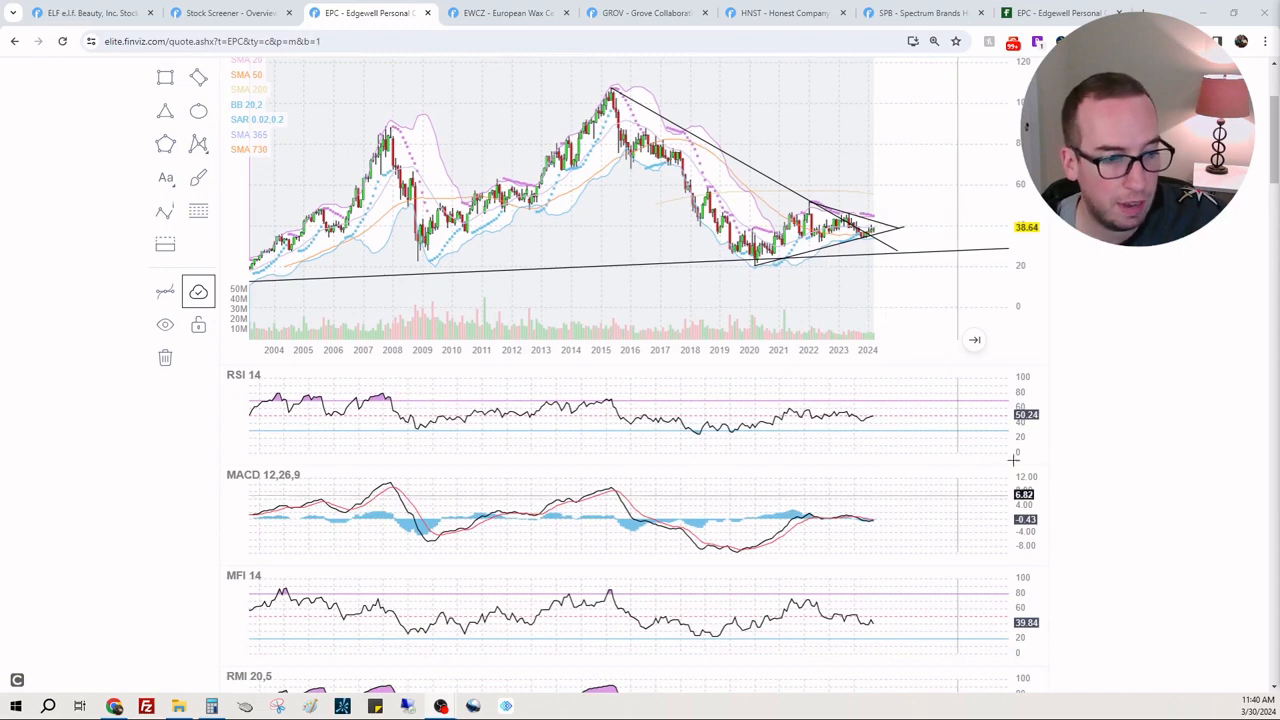
mouse_move(810, 300)
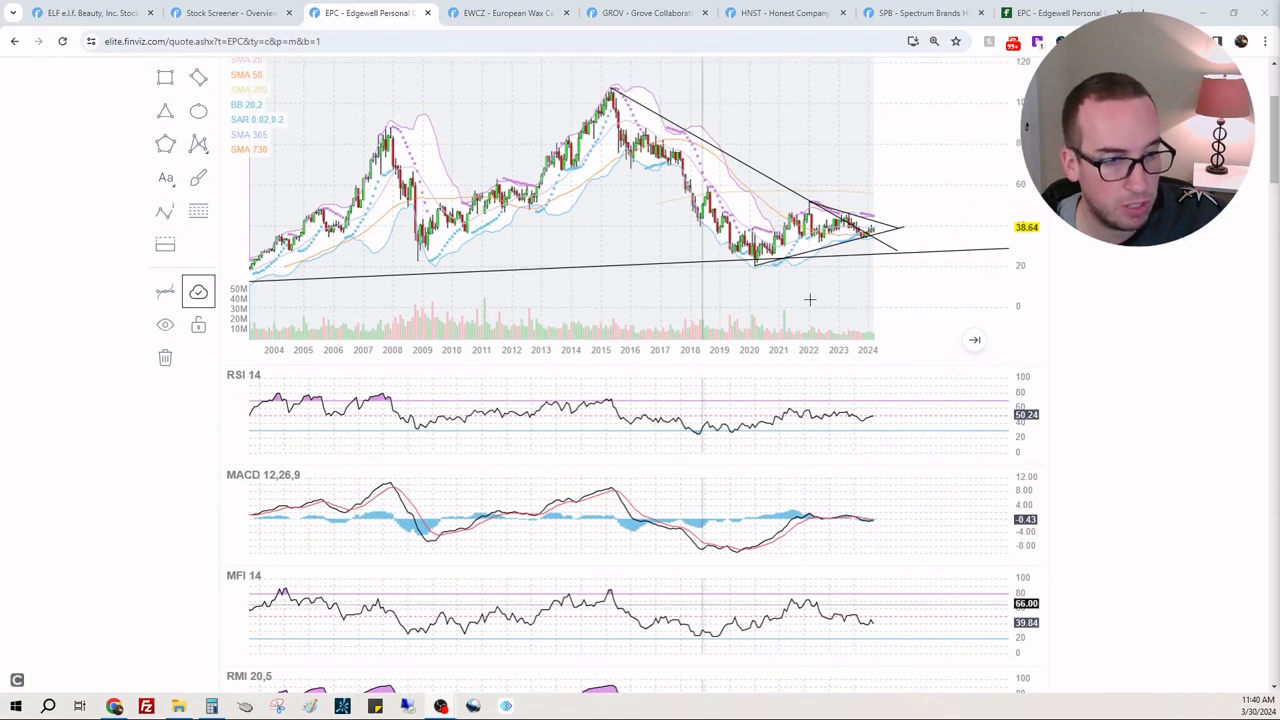
mouse_move(878, 260)
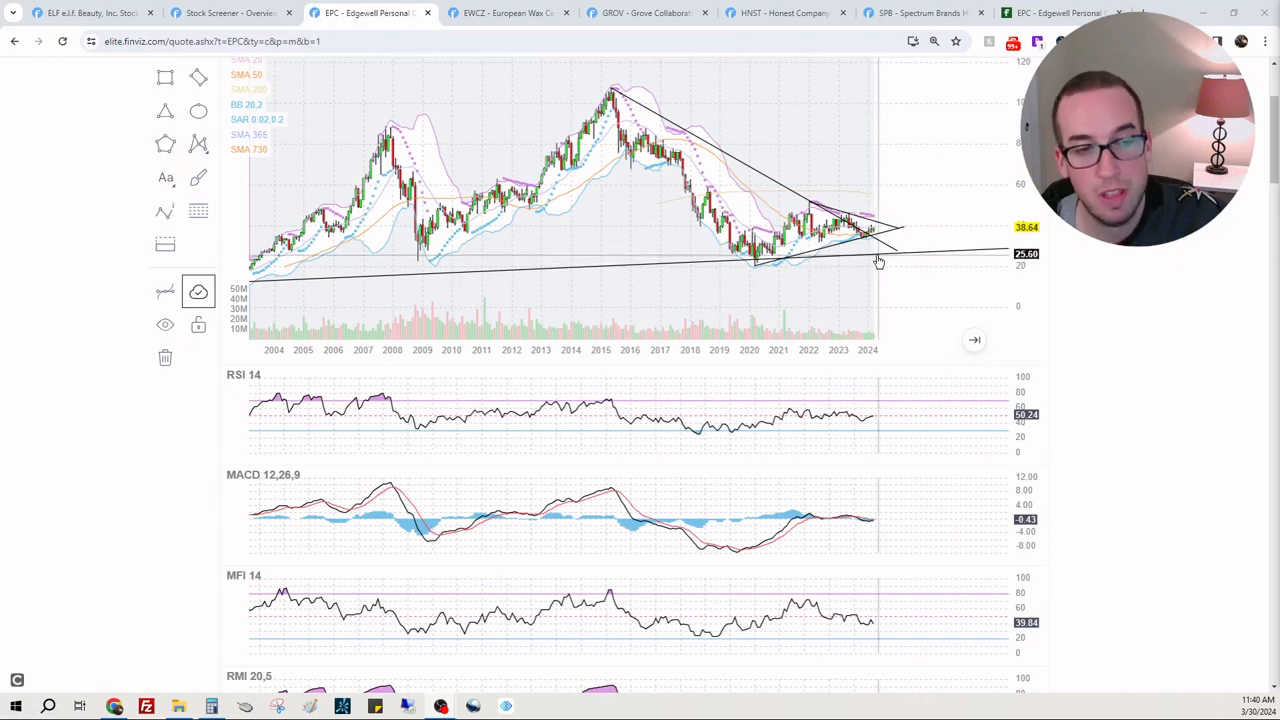
mouse_move(880, 258)
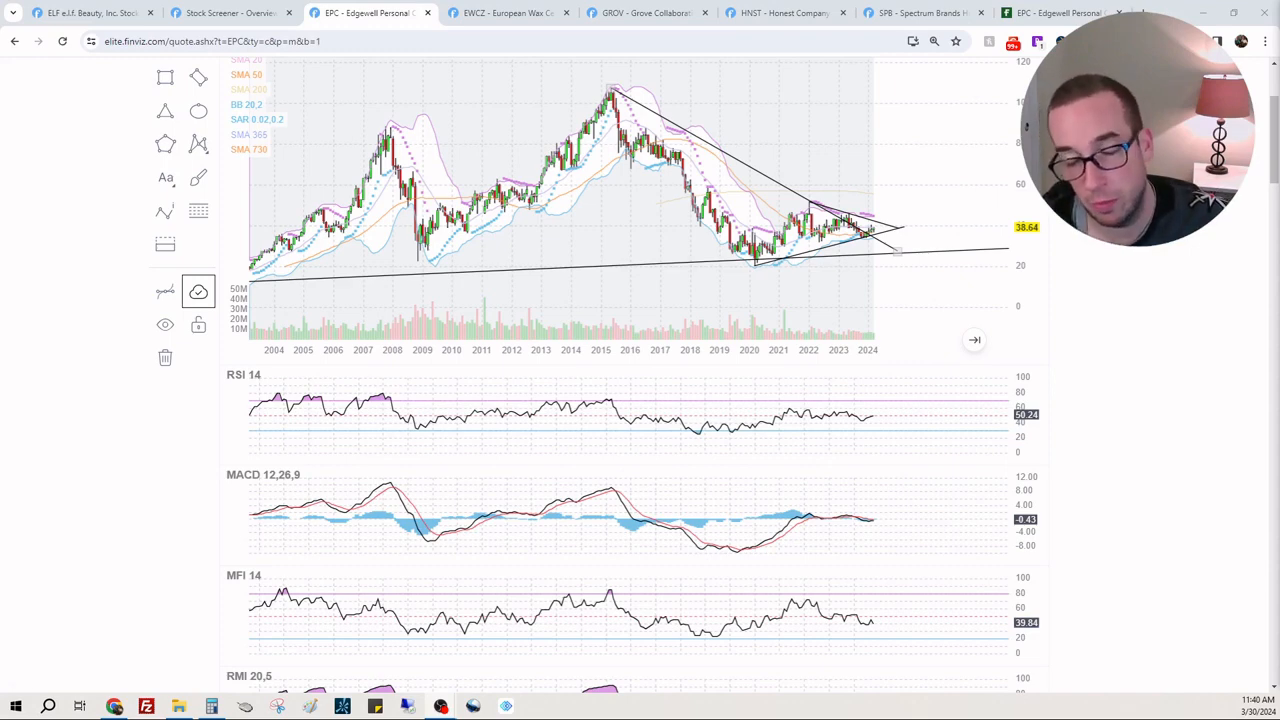
mouse_move(1100, 252)
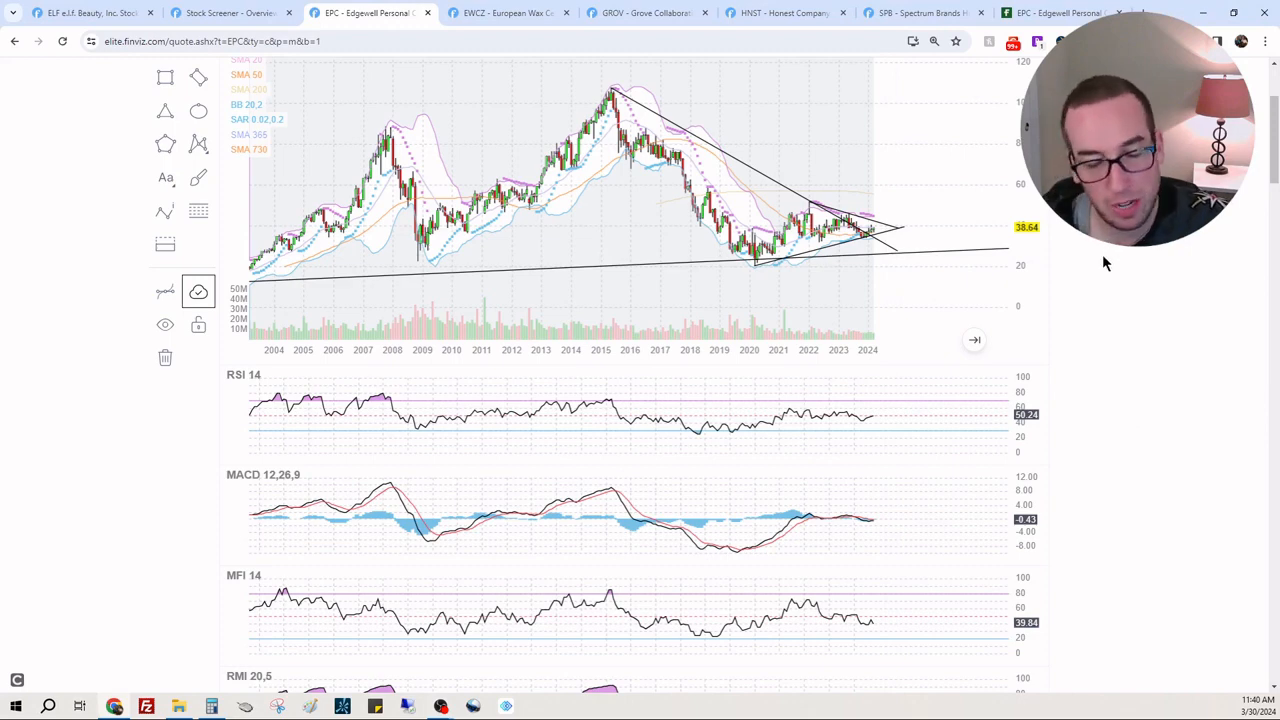
mouse_move(928, 262)
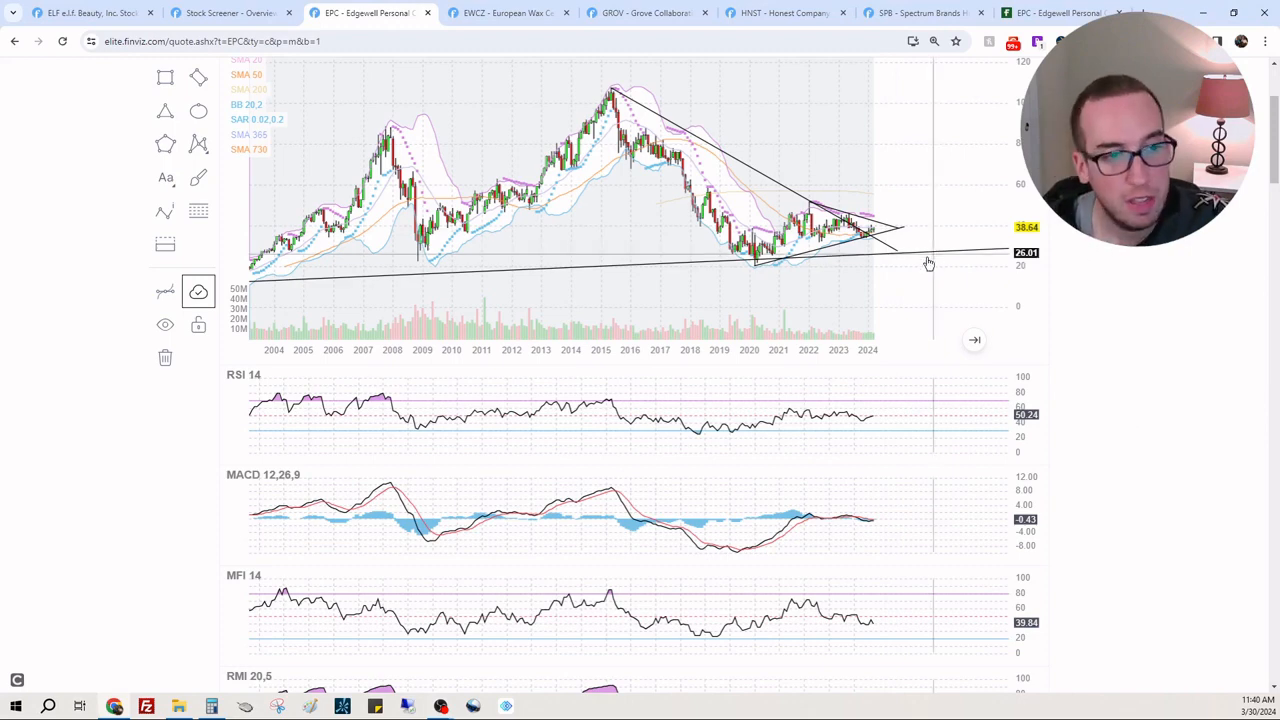
mouse_move(880, 236)
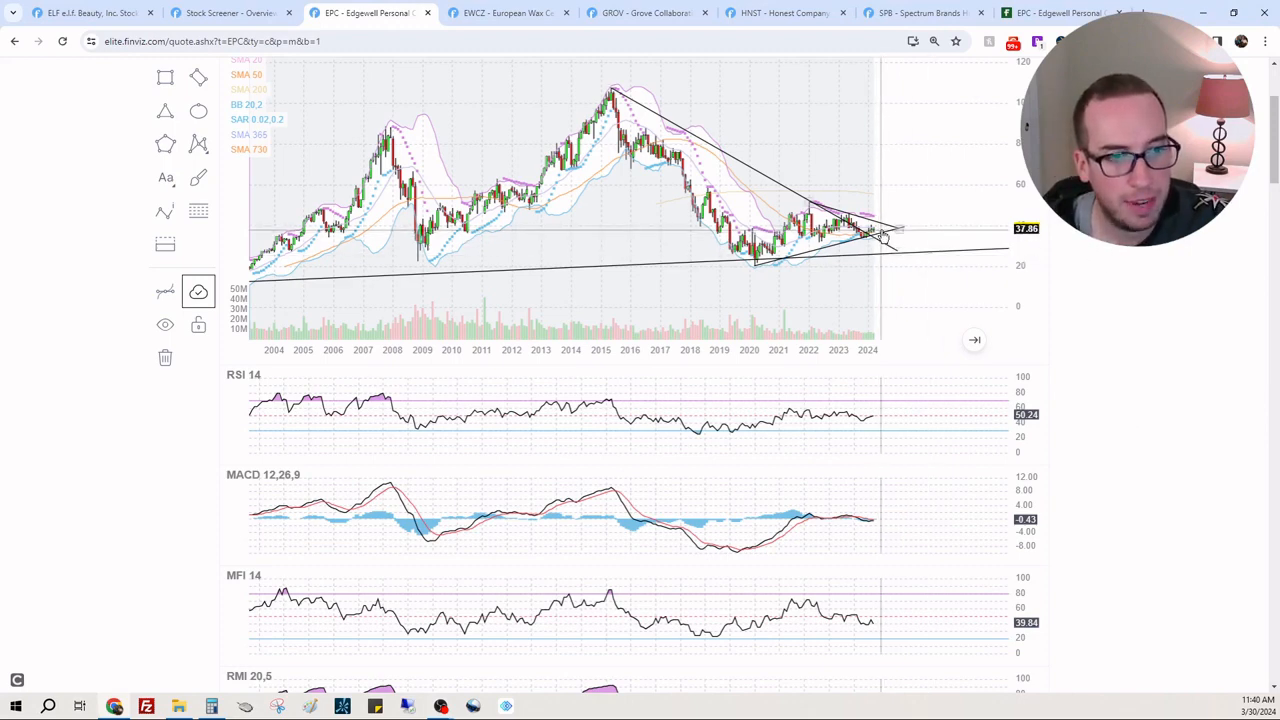
mouse_move(890, 244)
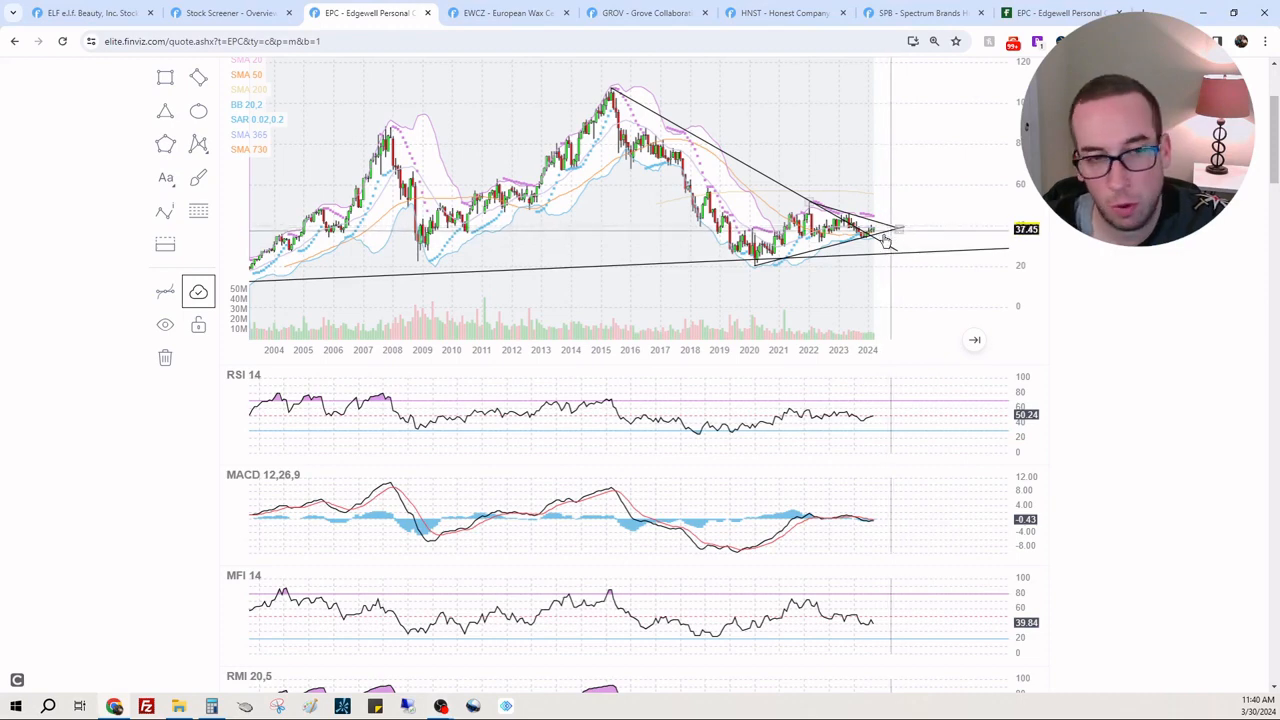
mouse_move(890, 236)
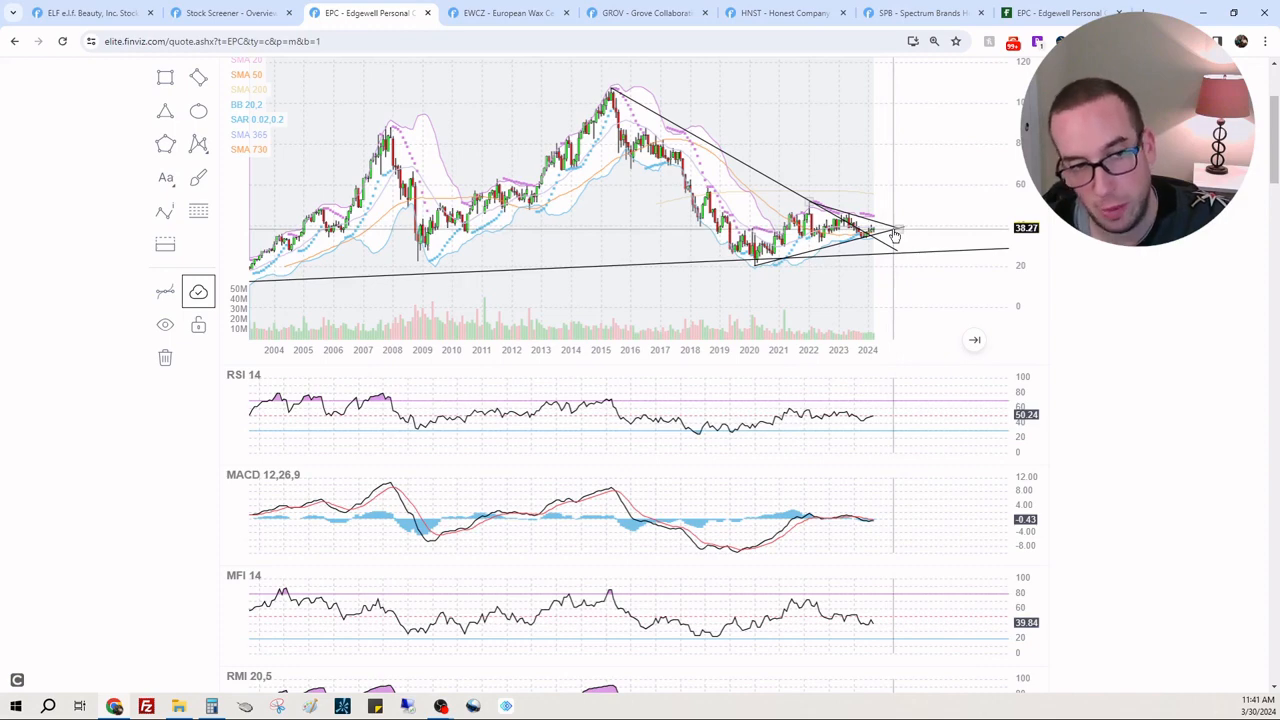
mouse_move(904, 236)
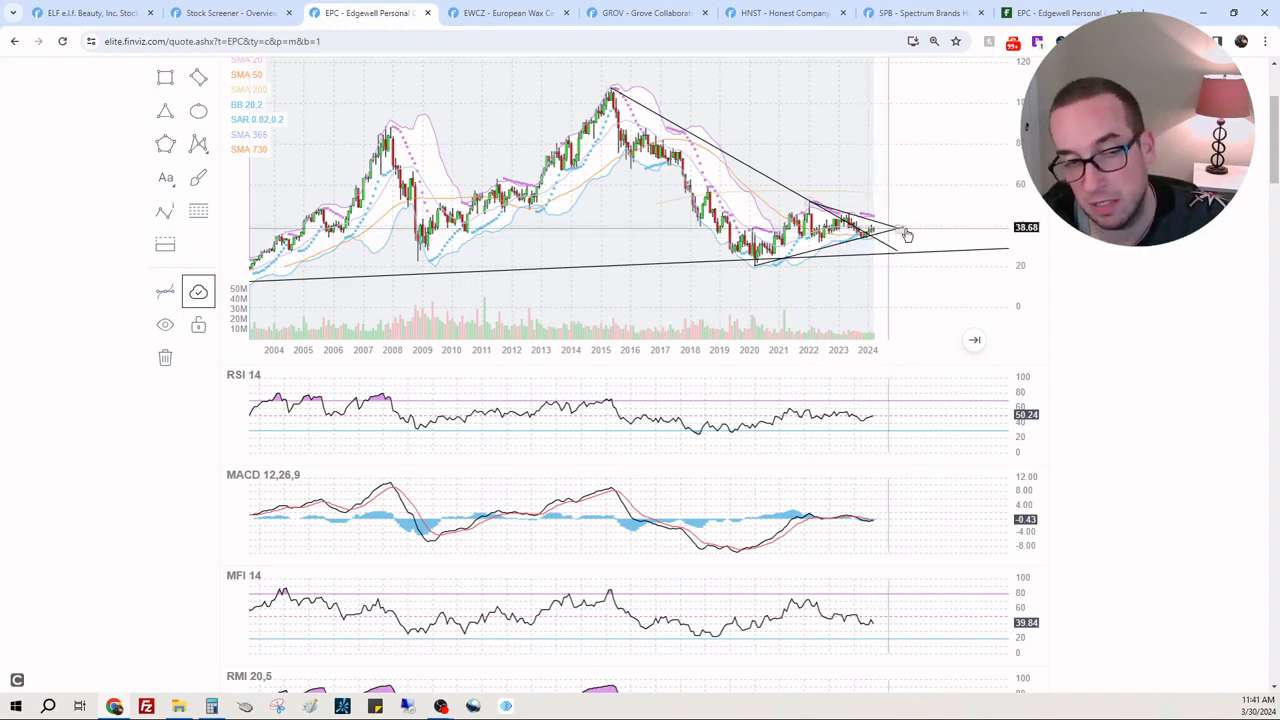
mouse_move(904, 236)
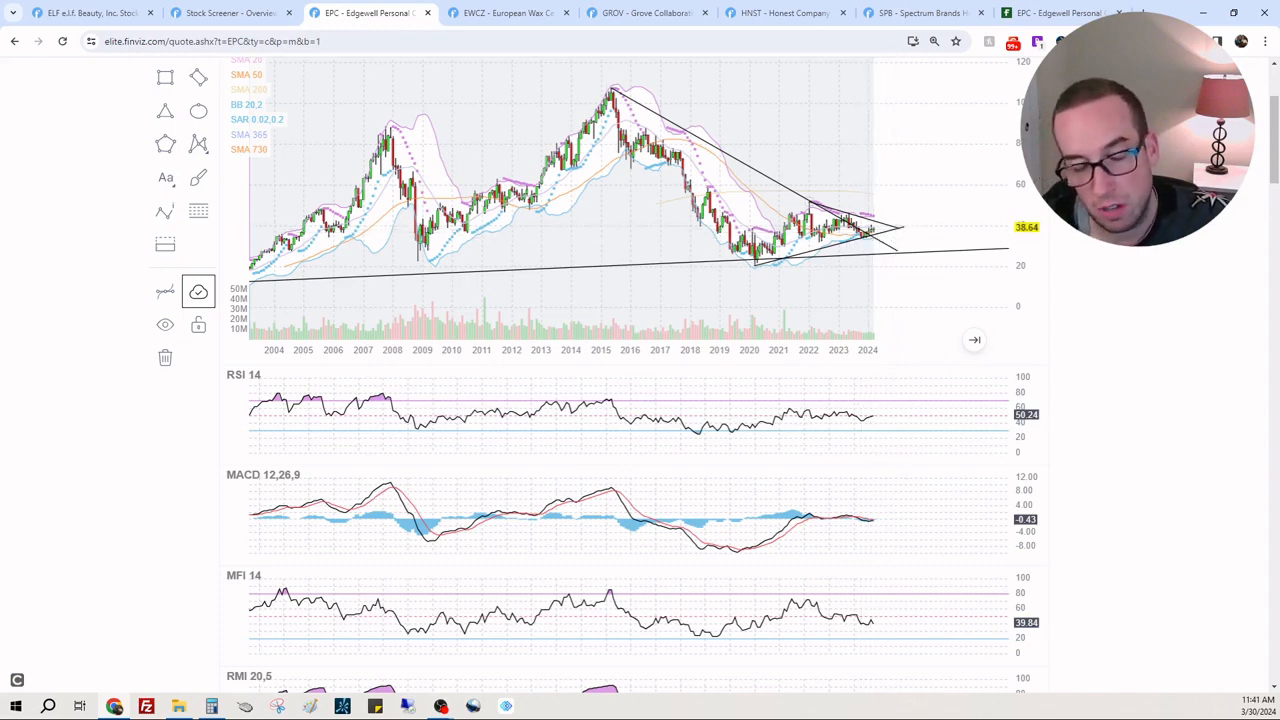
mouse_move(1080, 266)
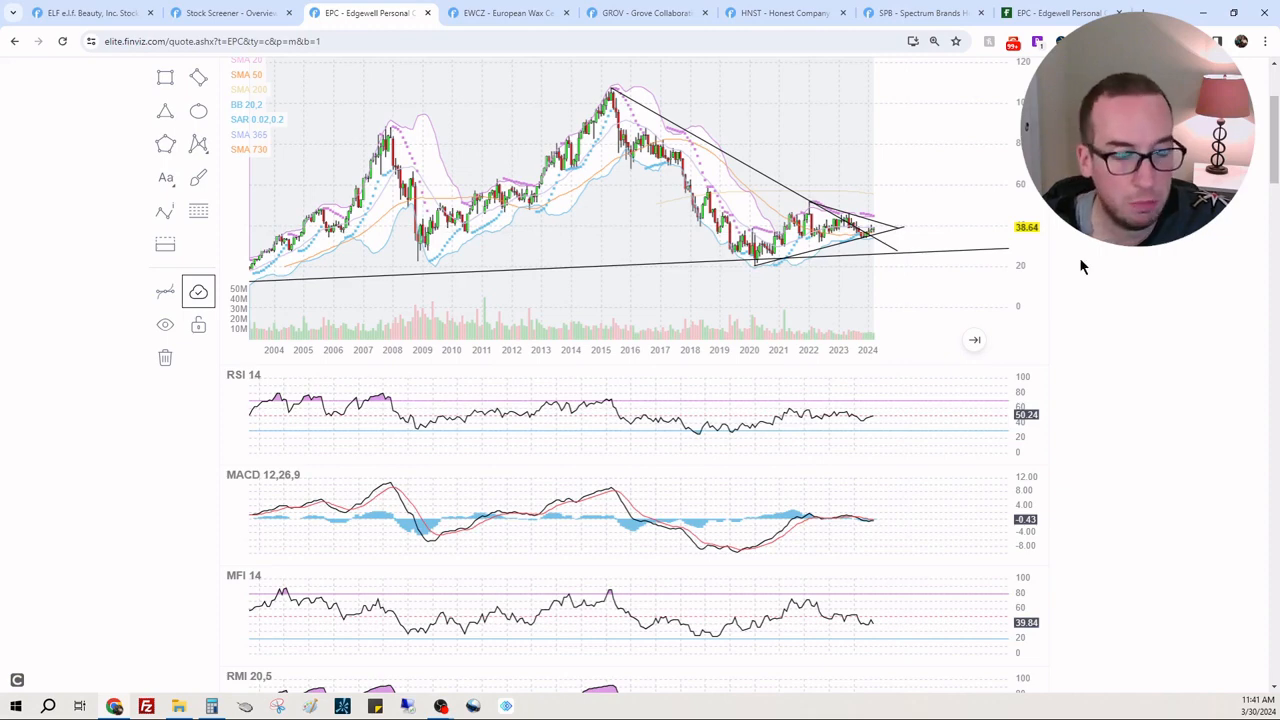
mouse_move(896, 232)
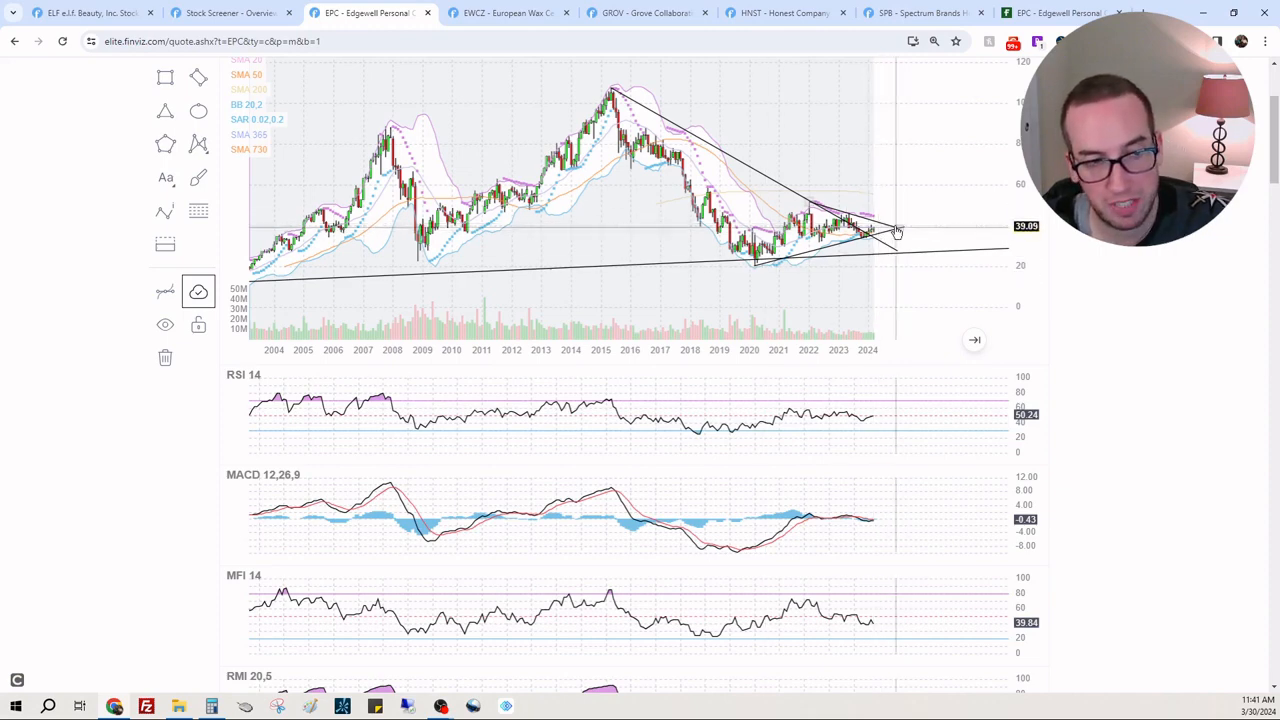
mouse_move(904, 244)
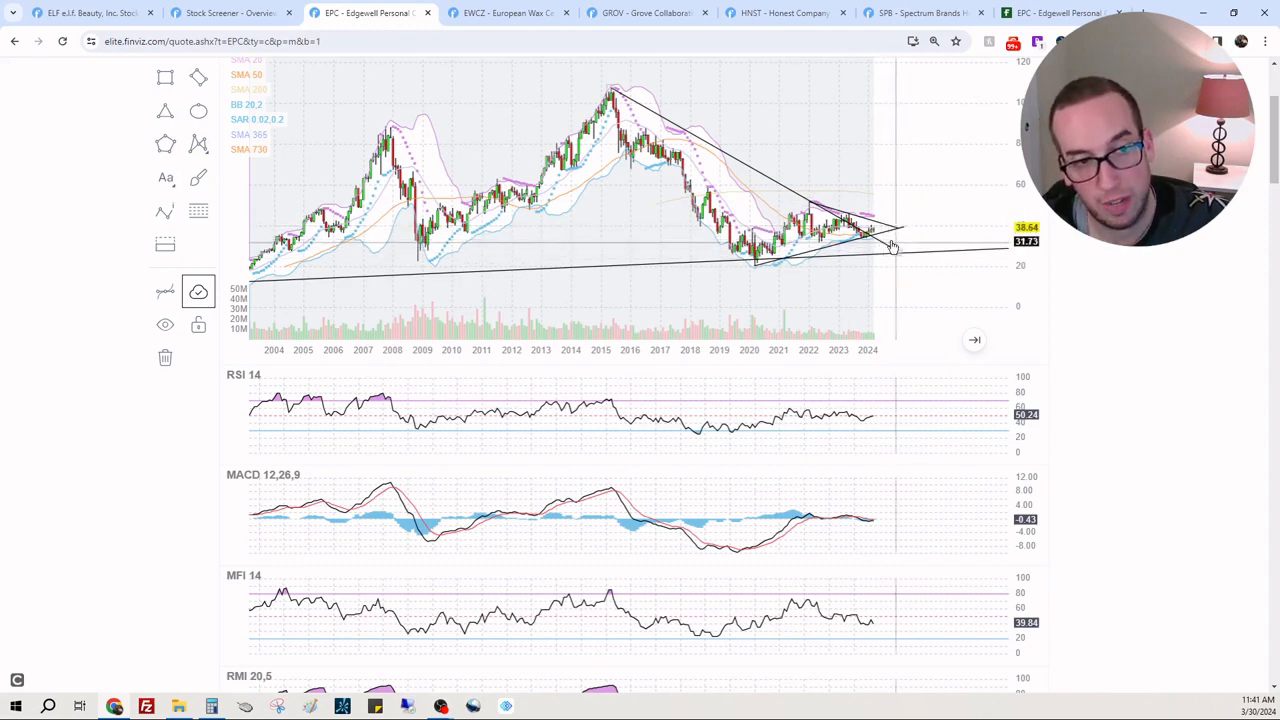
mouse_move(916, 256)
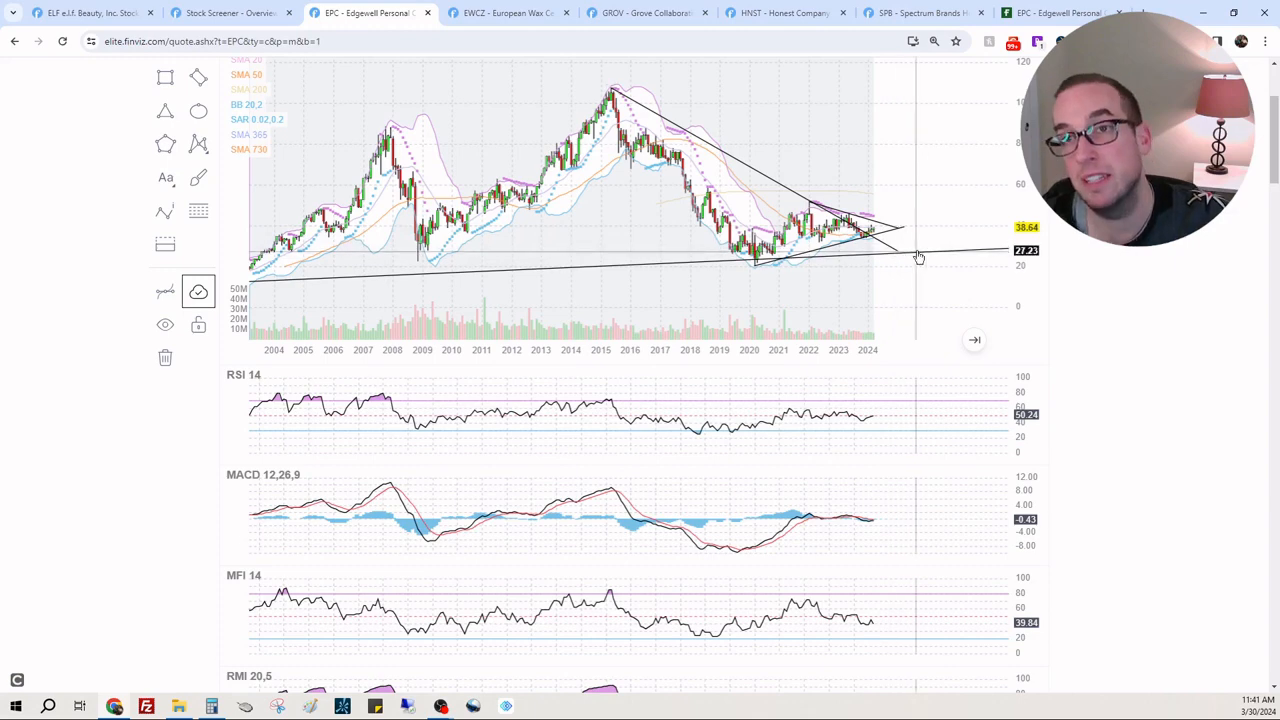
mouse_move(670, 312)
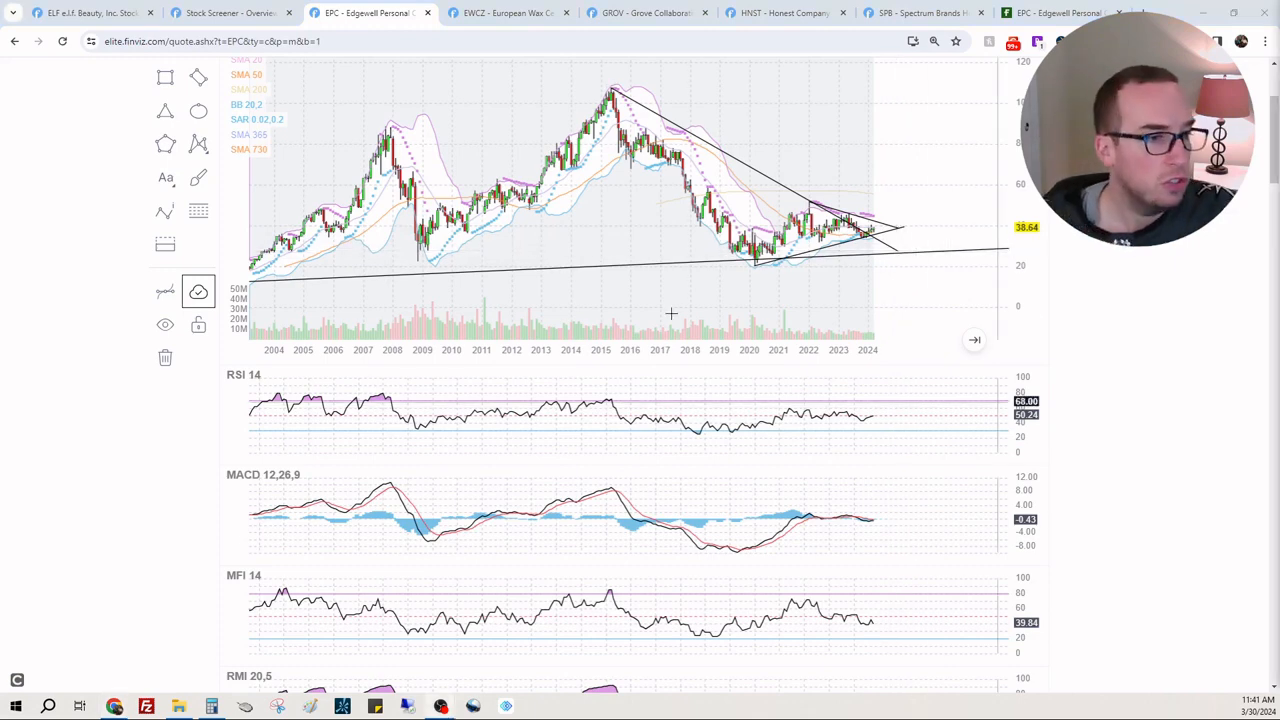
scroll("up", 3)
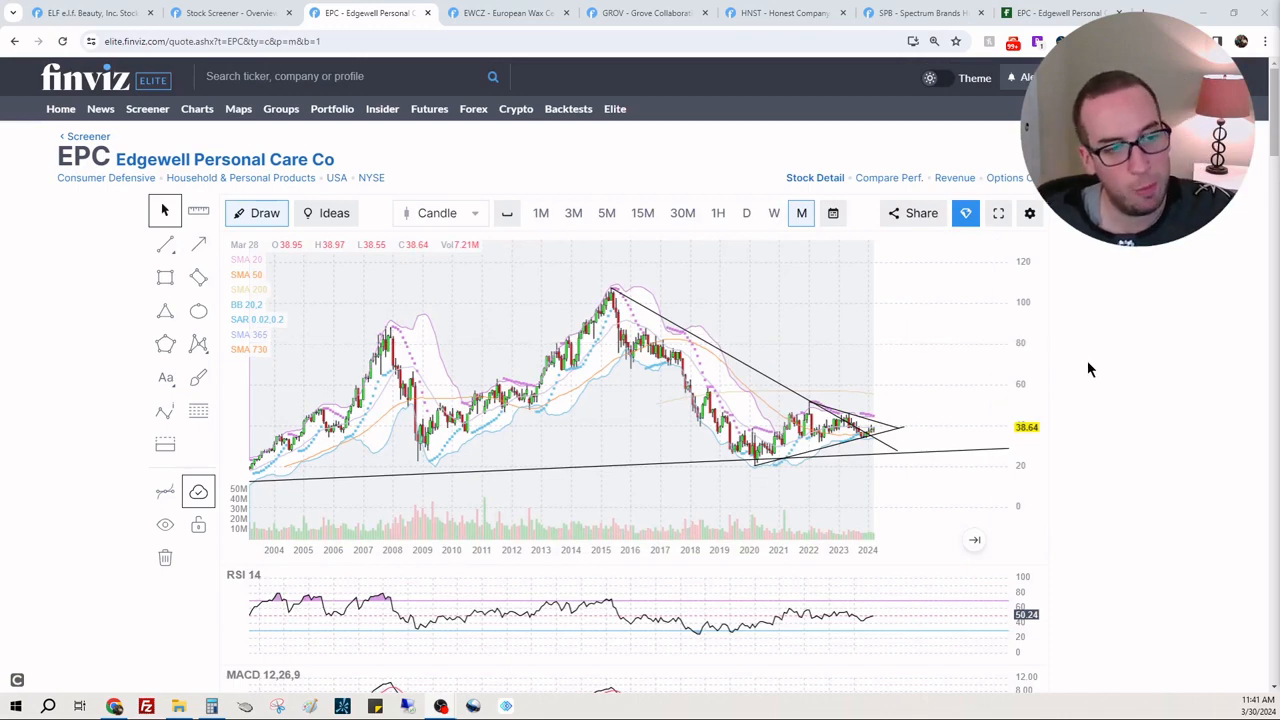
mouse_move(890, 444)
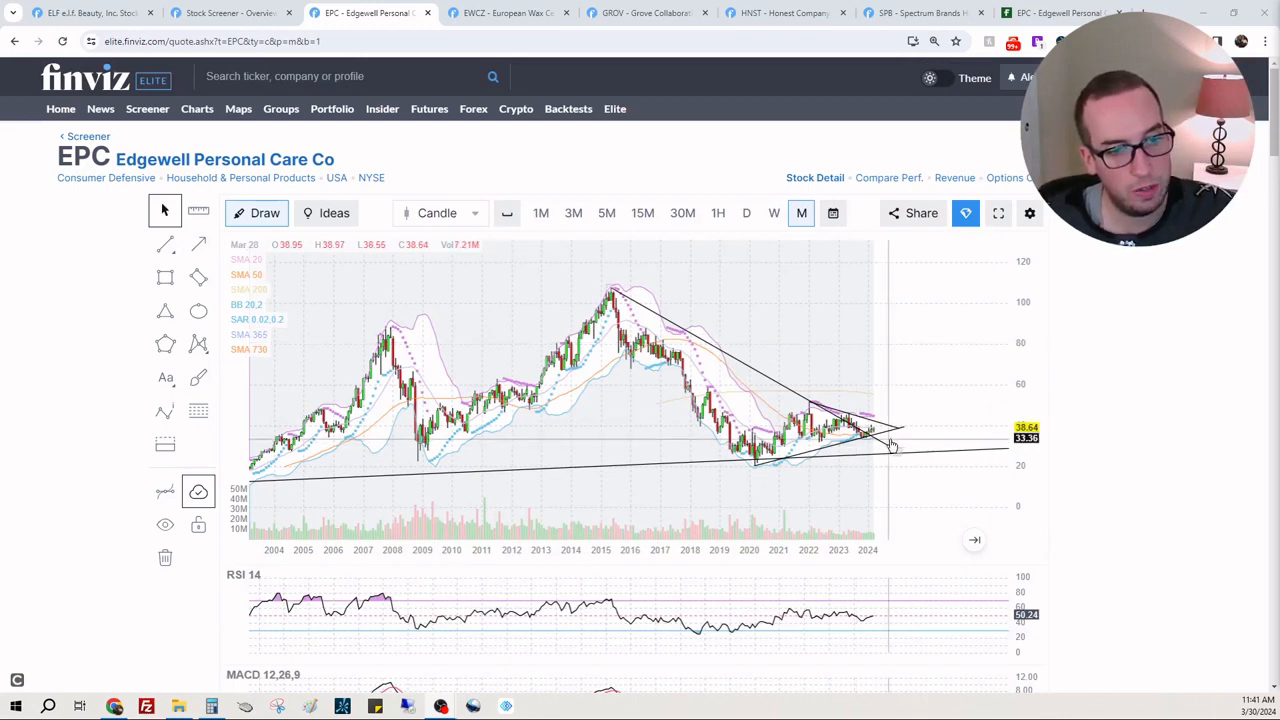
mouse_move(1156, 402)
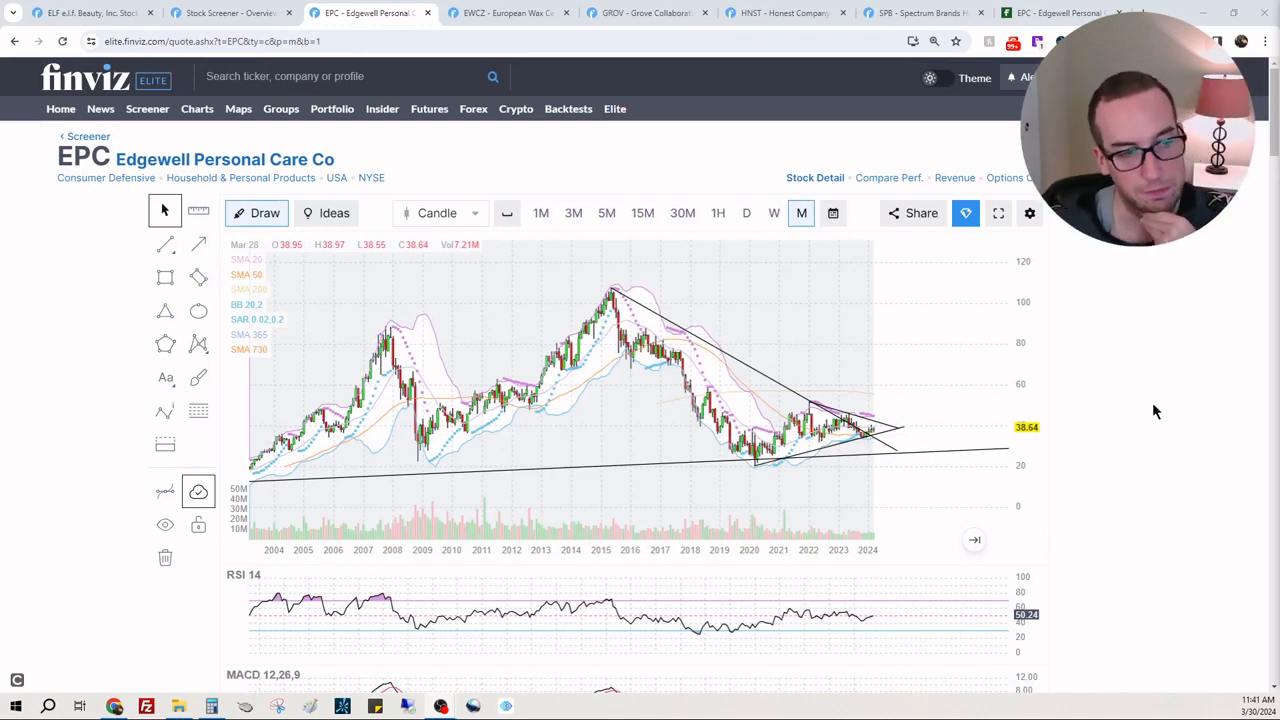
mouse_move(448, 312)
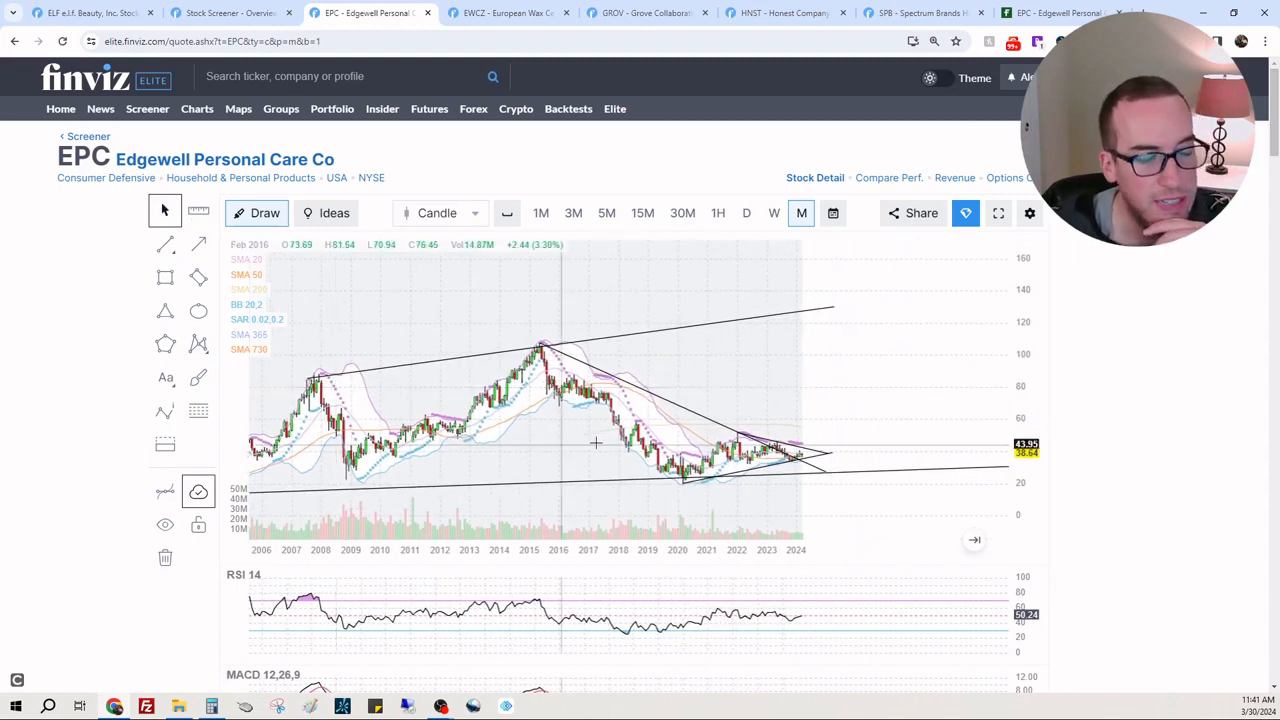
mouse_move(822, 314)
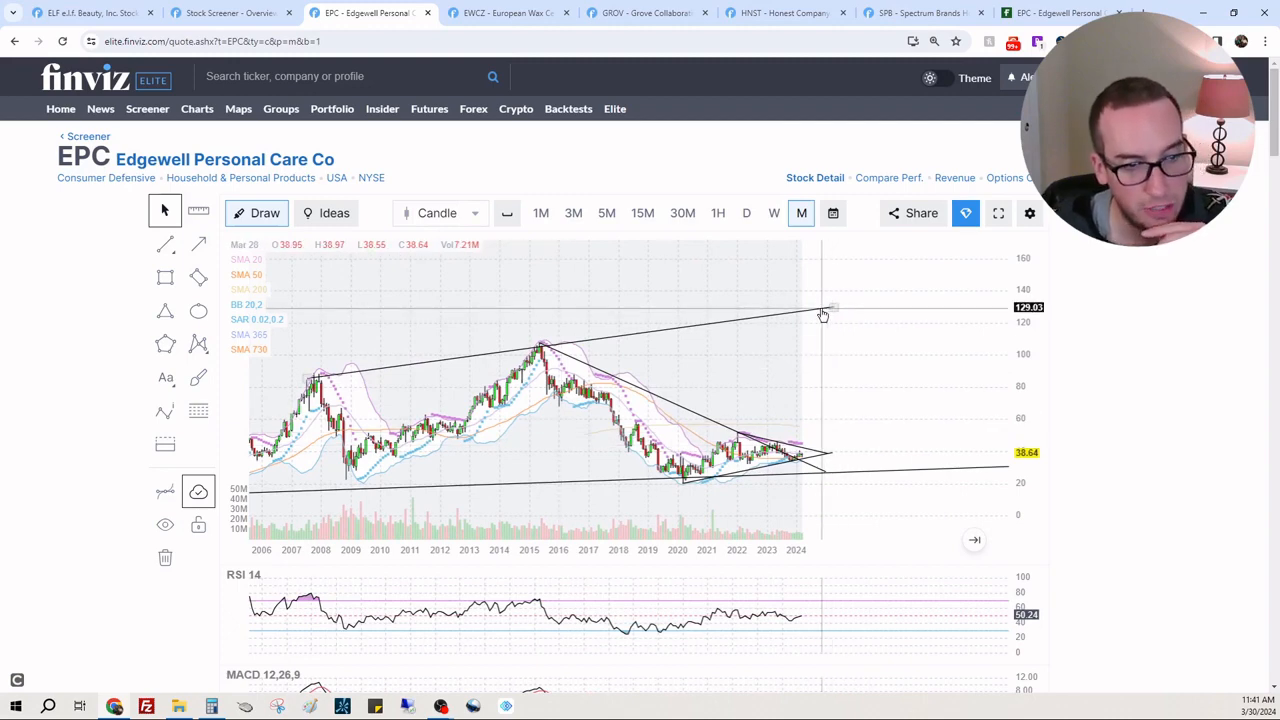
left_click_drag(822, 310, 940, 292)
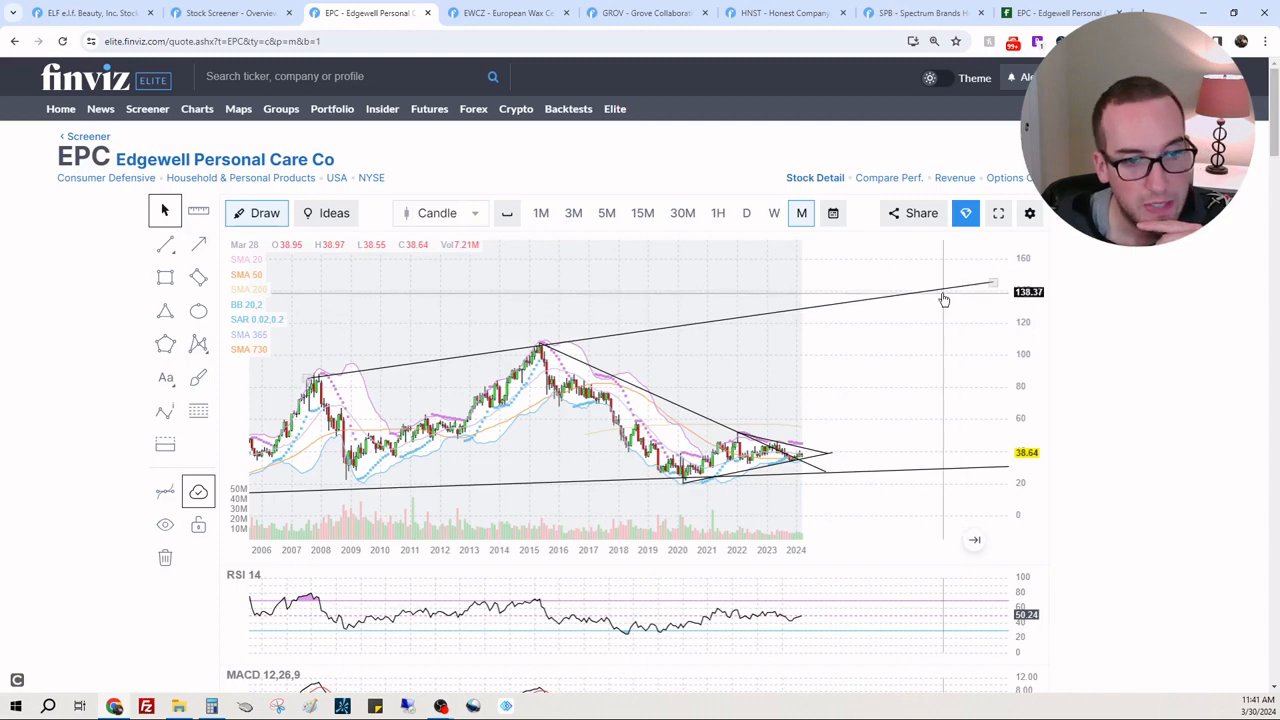
mouse_move(812, 478)
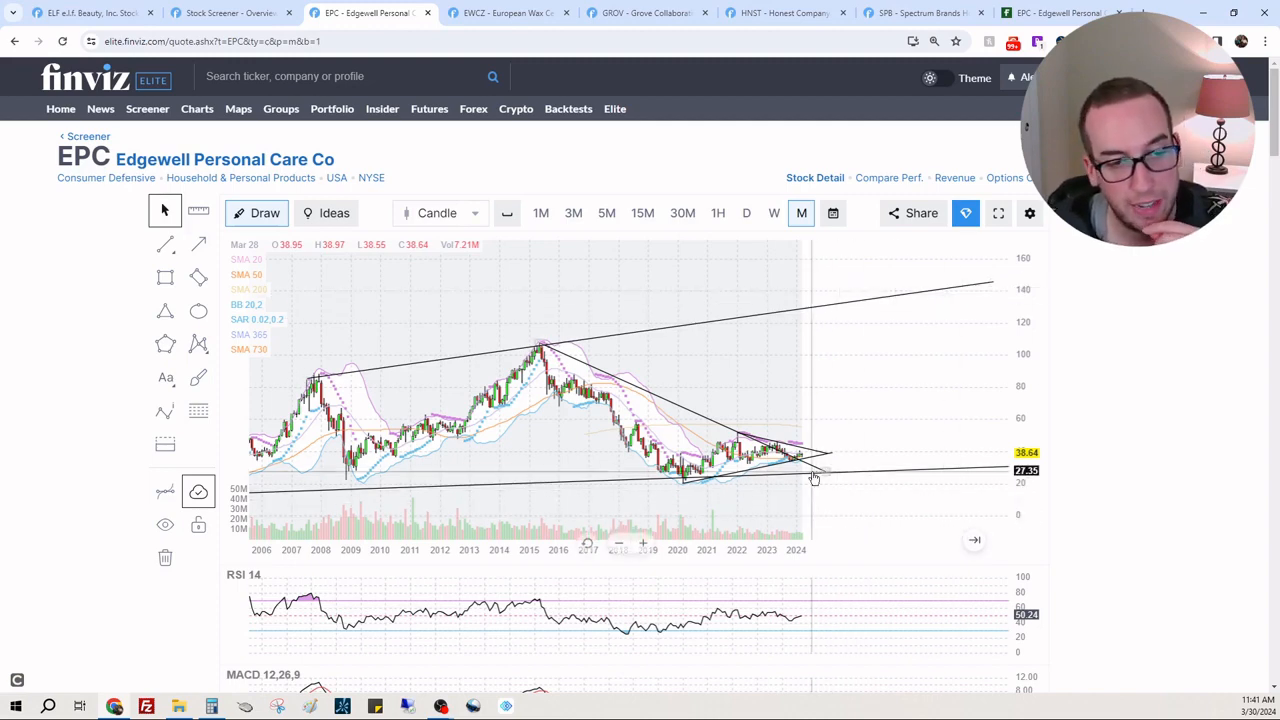
mouse_move(926, 322)
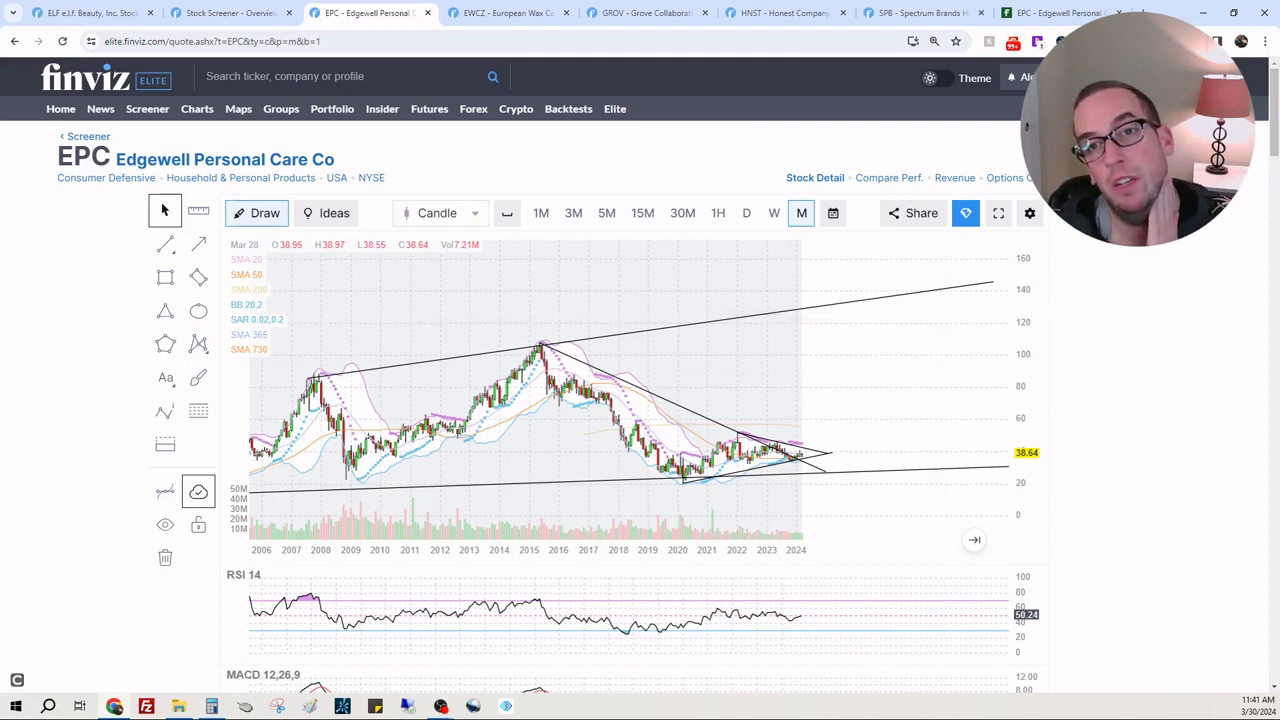
scroll("down", 3)
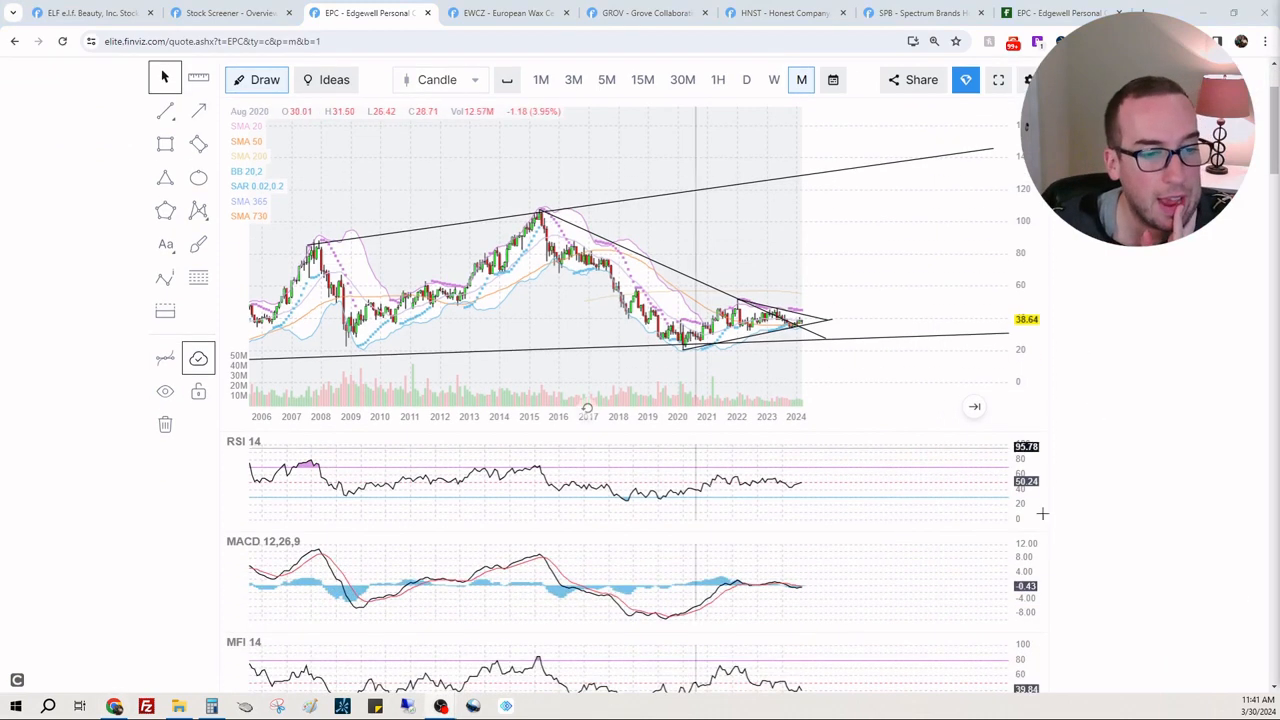
scroll("down", 3)
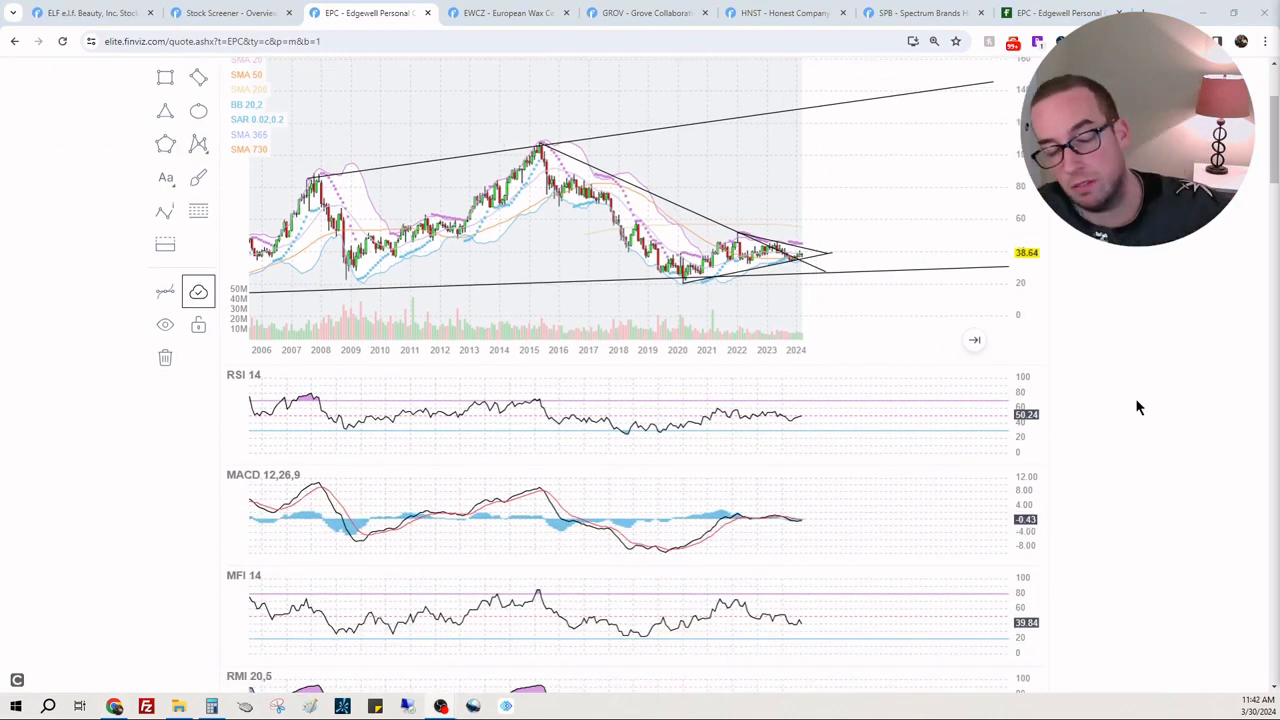
mouse_move(1106, 352)
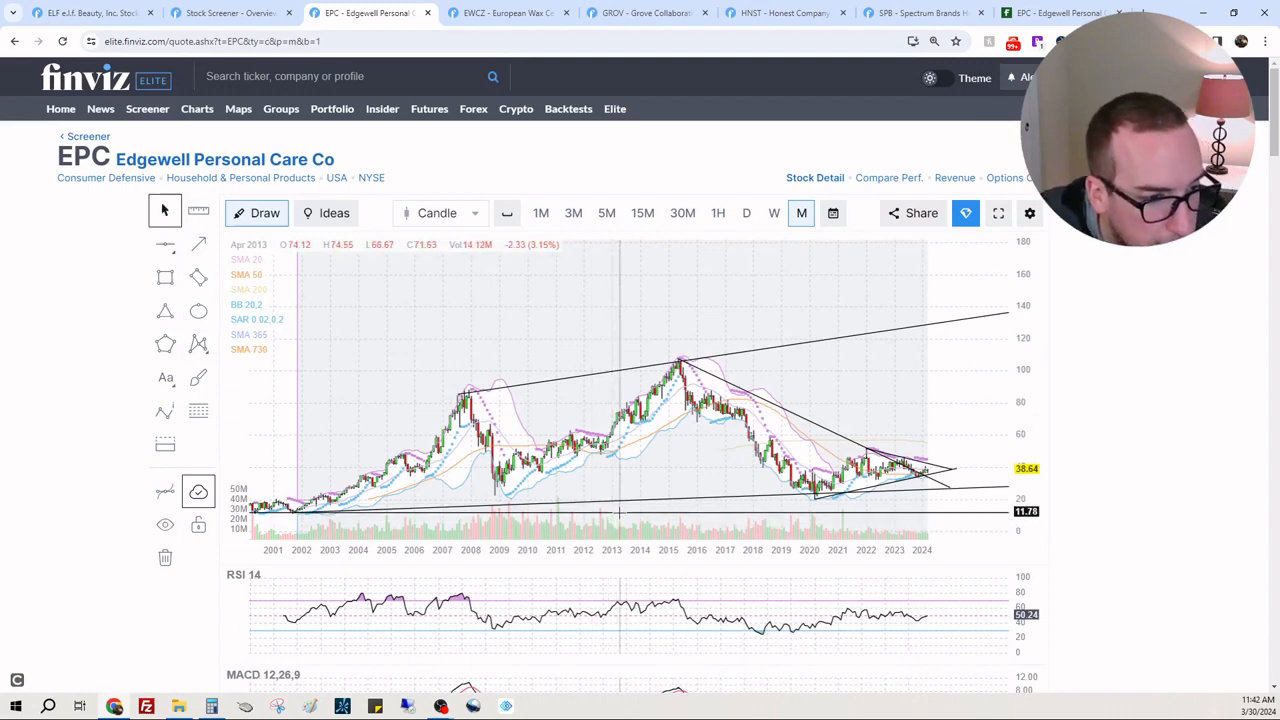
left_click(164, 244)
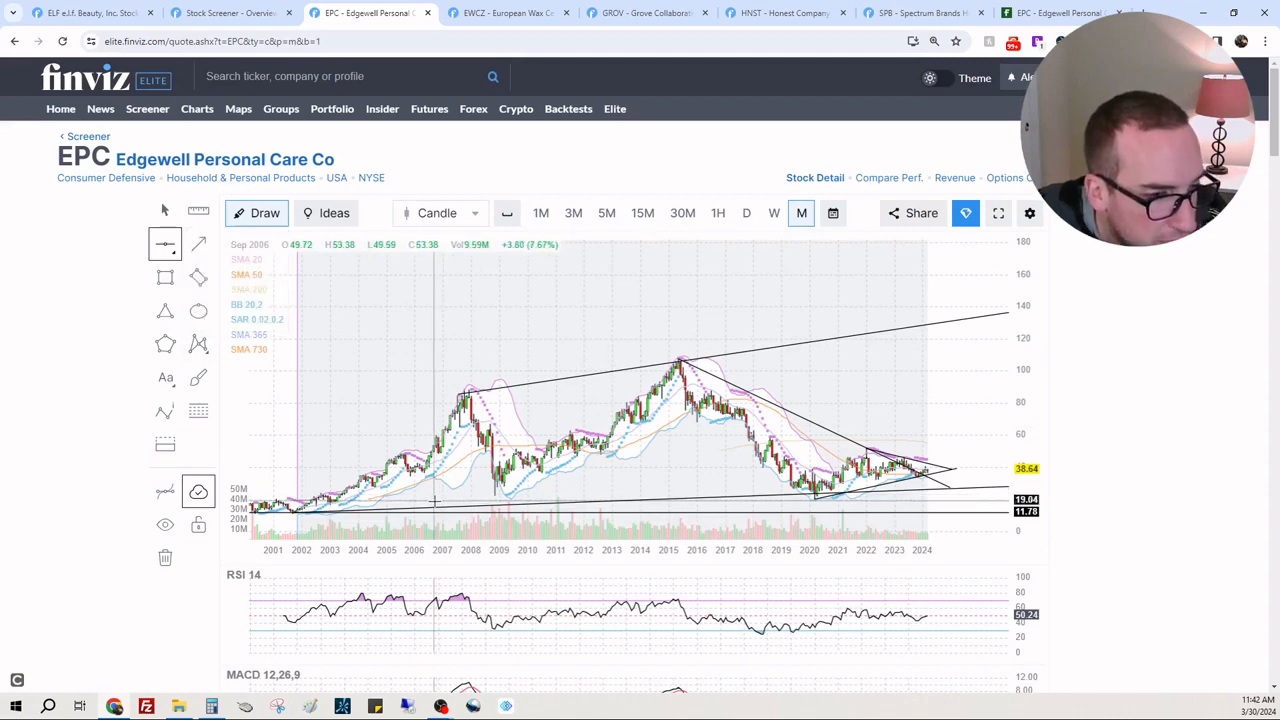
mouse_move(436, 500)
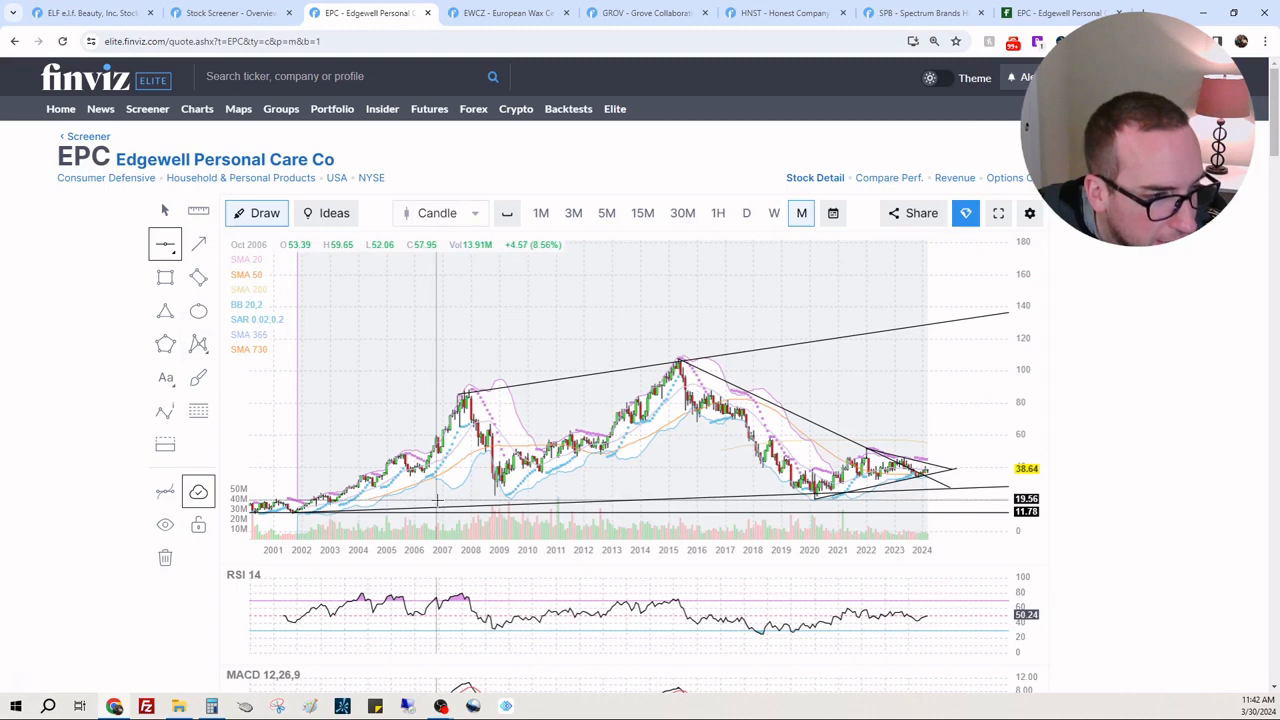
mouse_move(436, 502)
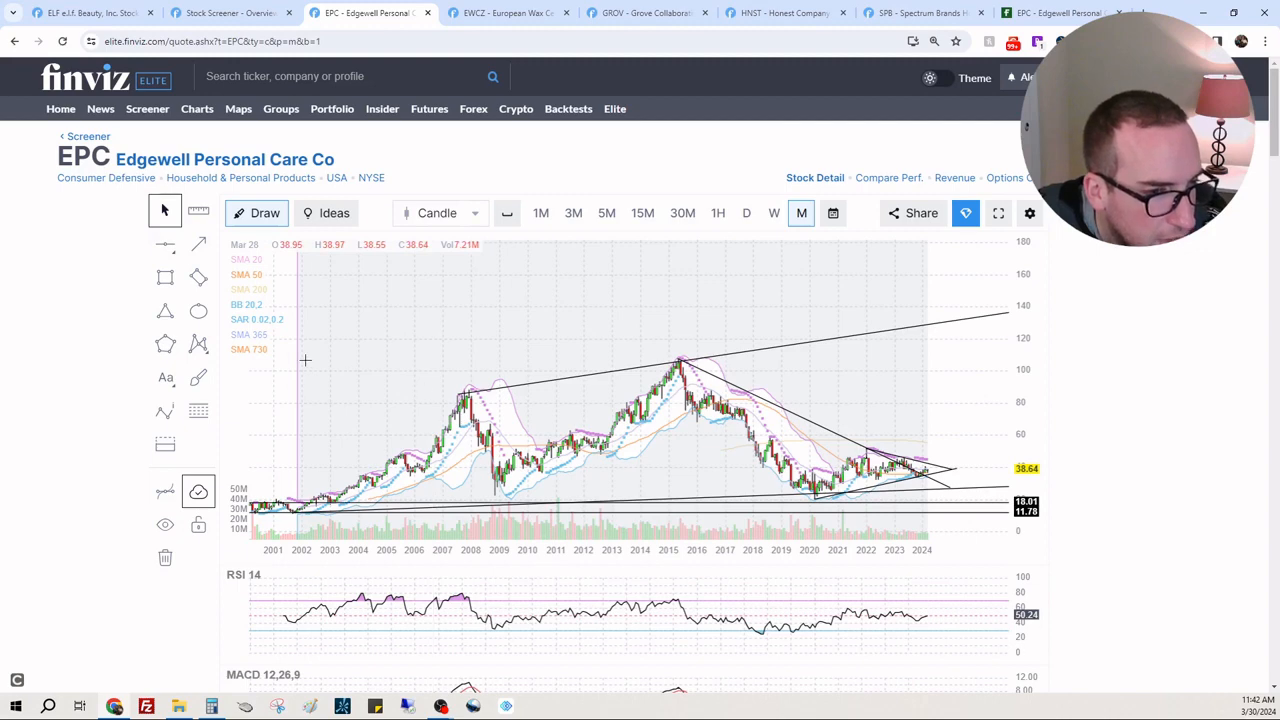
left_click(198, 244)
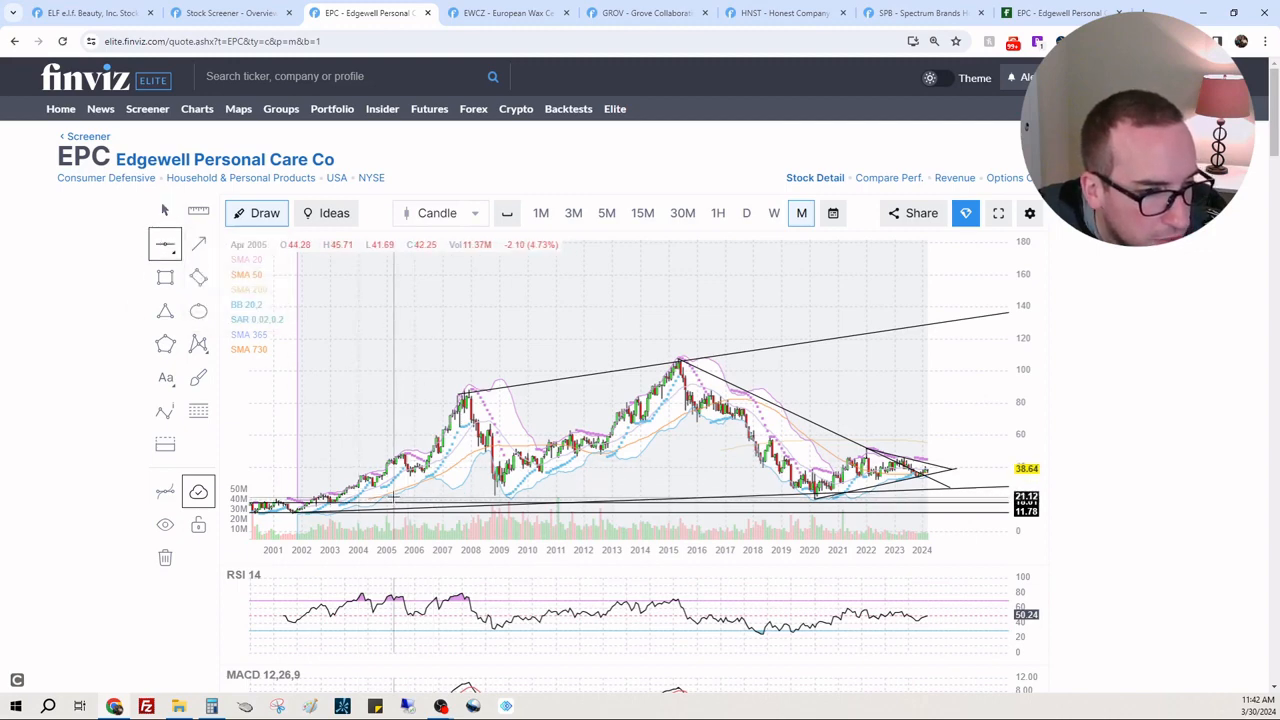
mouse_move(392, 496)
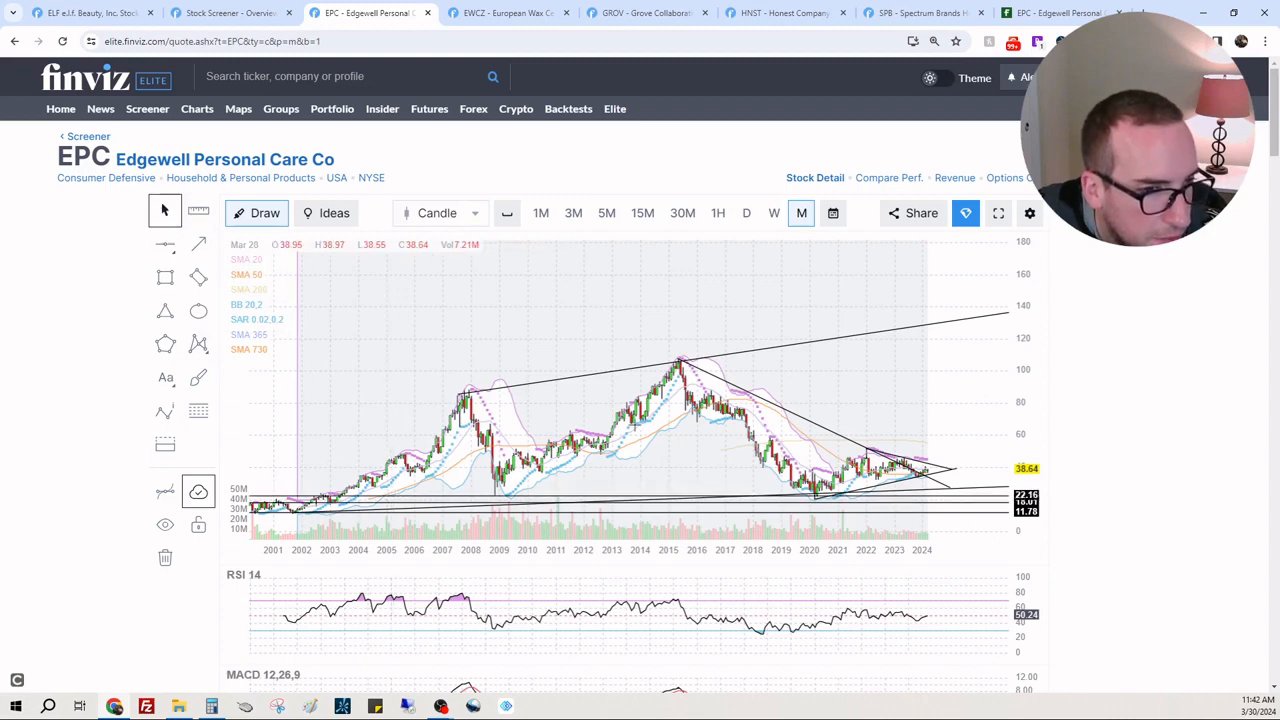
mouse_move(1148, 330)
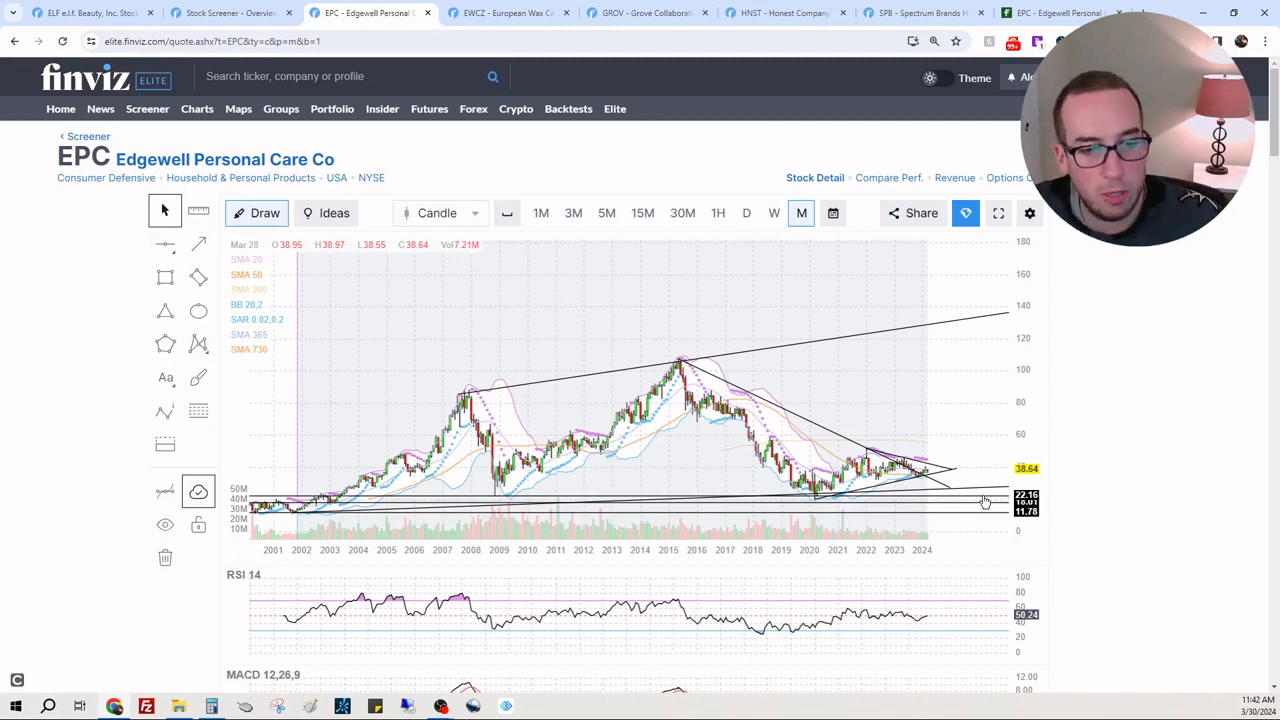
mouse_move(984, 500)
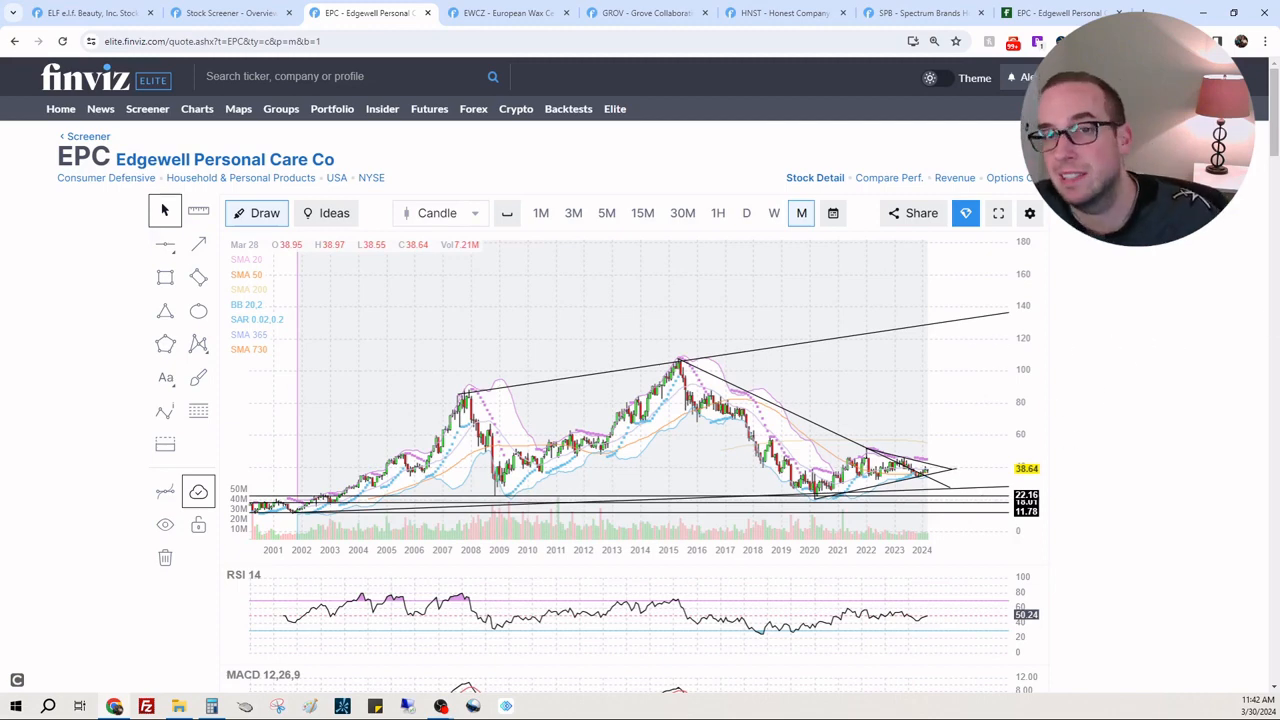
mouse_move(888, 264)
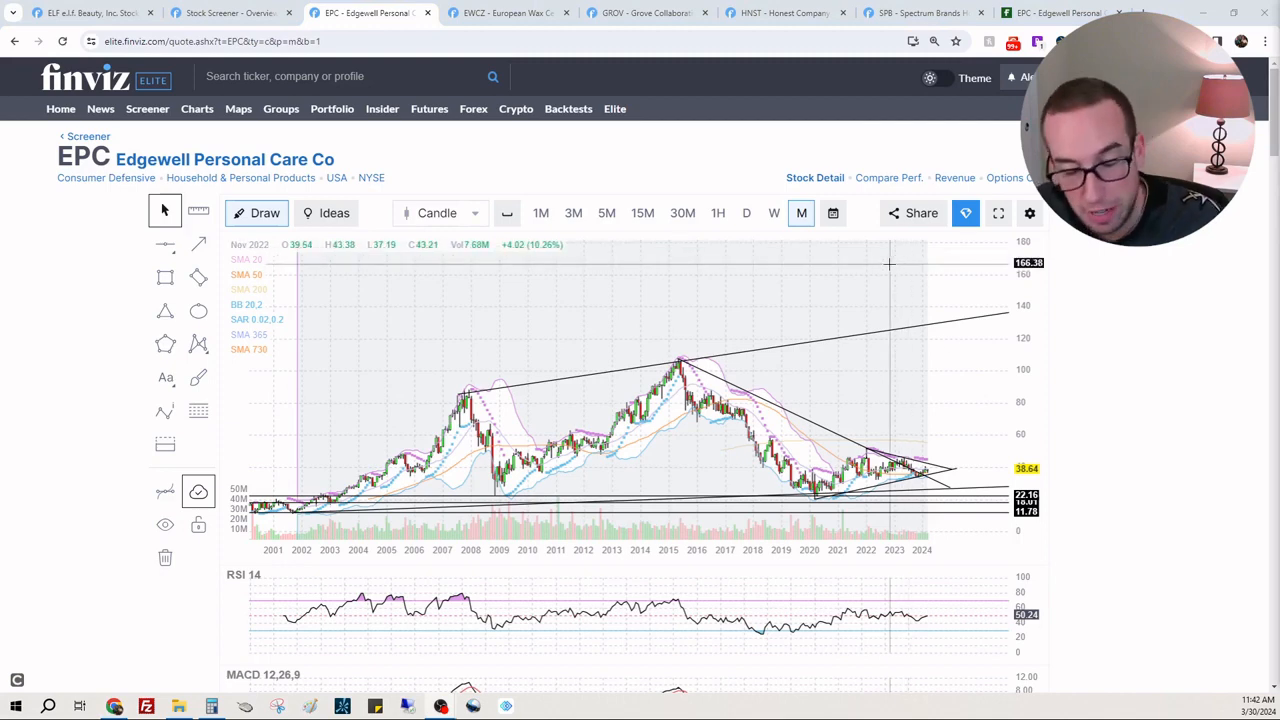
mouse_move(858, 330)
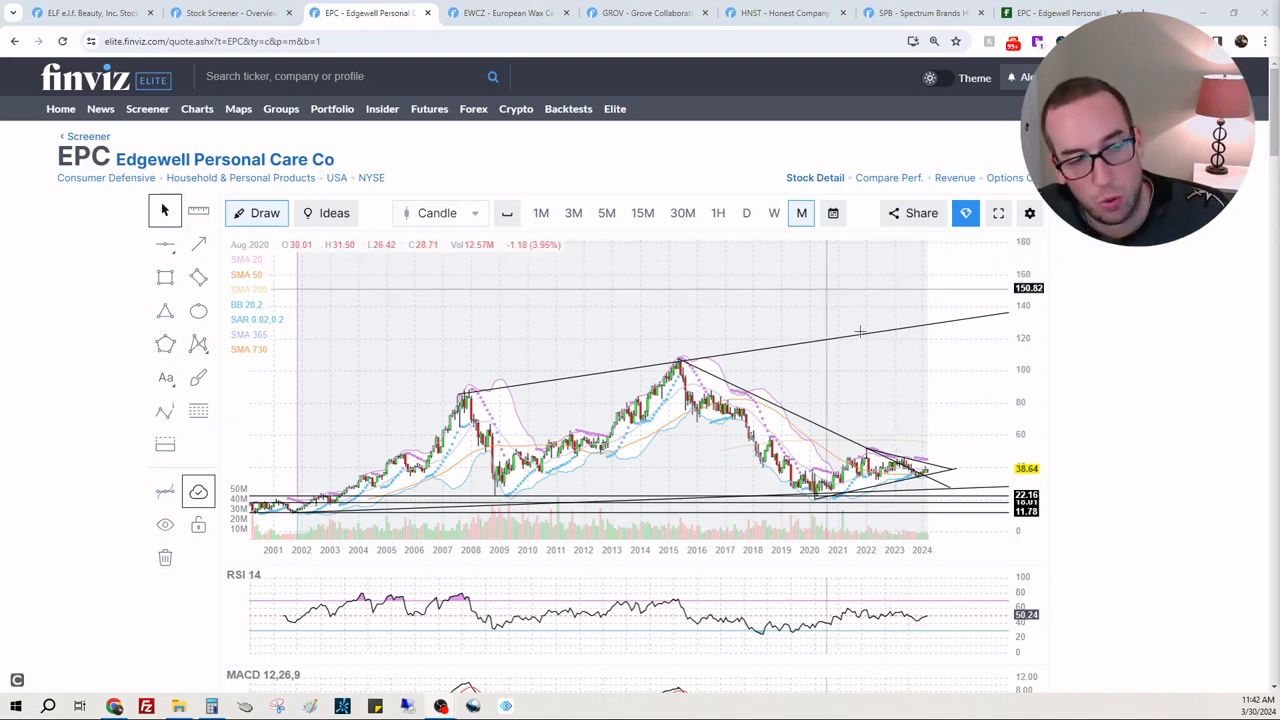
mouse_move(1136, 470)
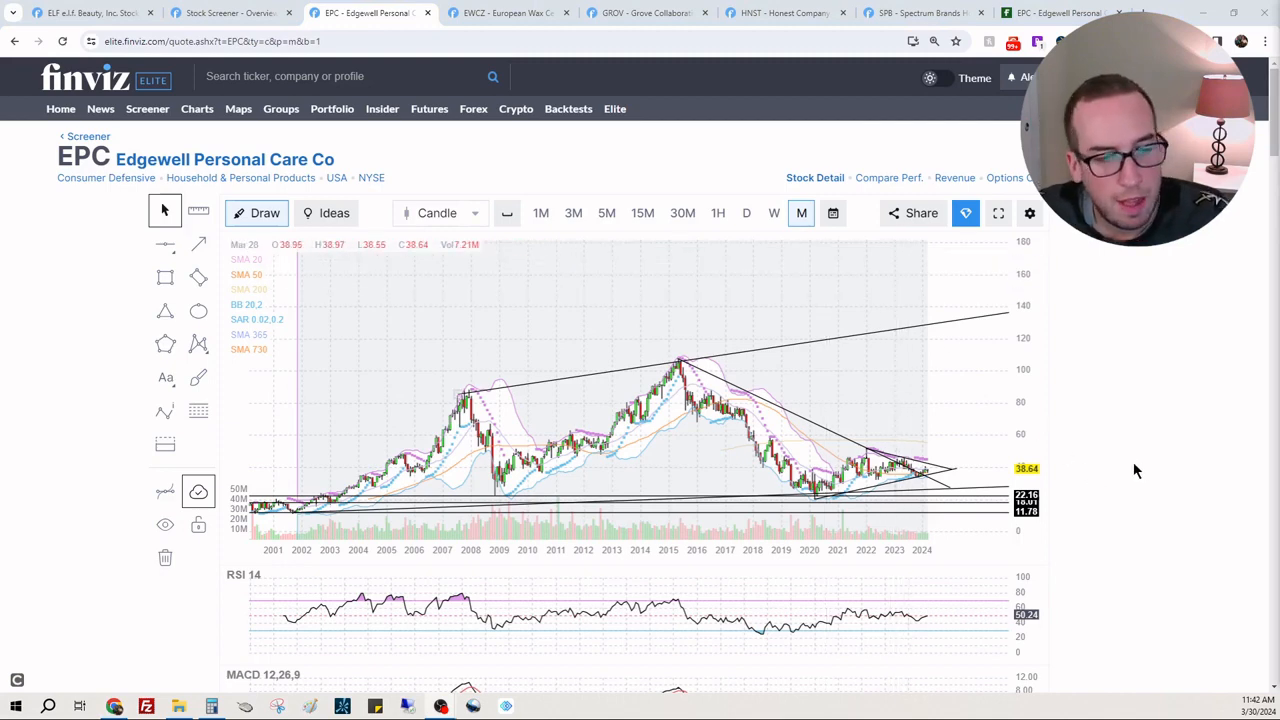
scroll("down", 3)
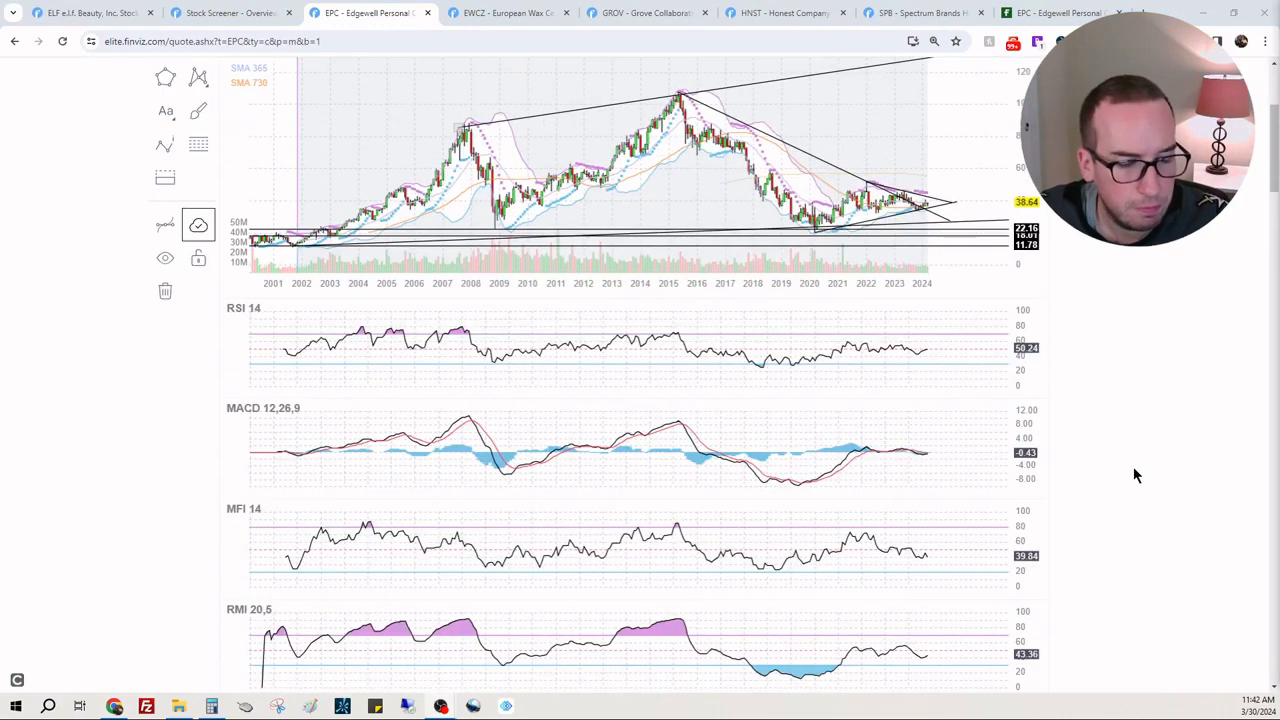
scroll("down", 3)
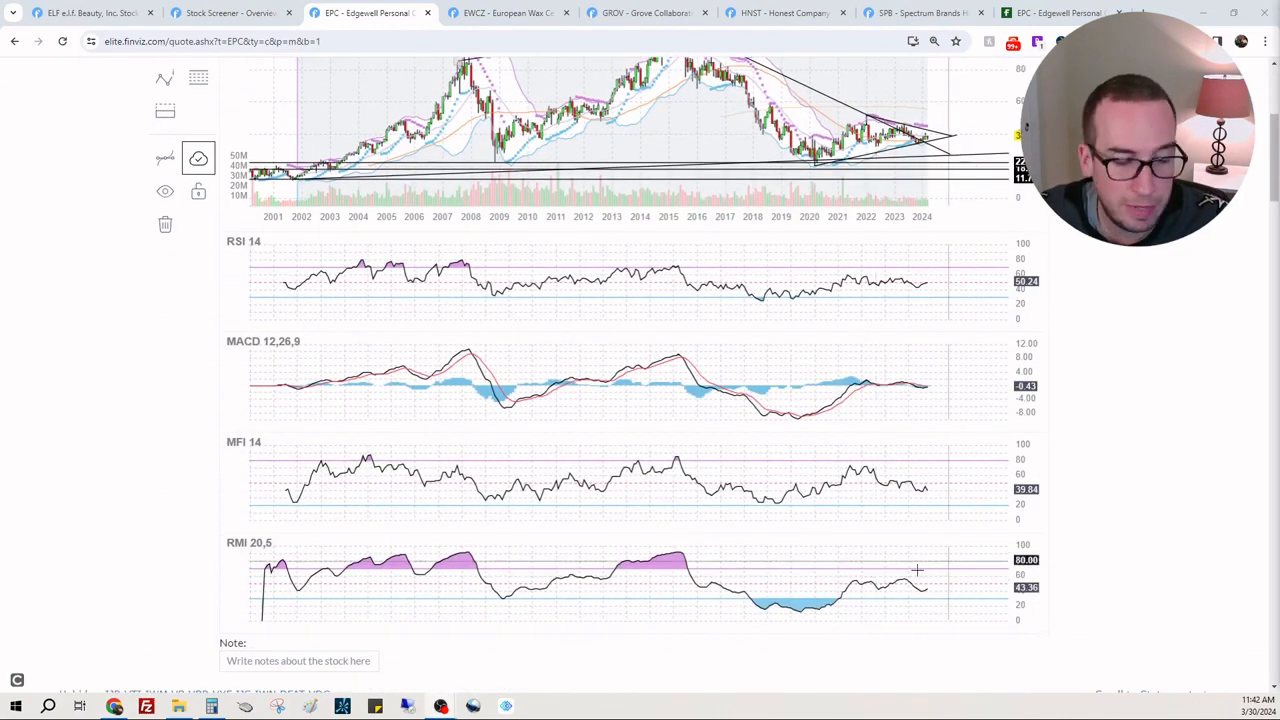
scroll("down", 3)
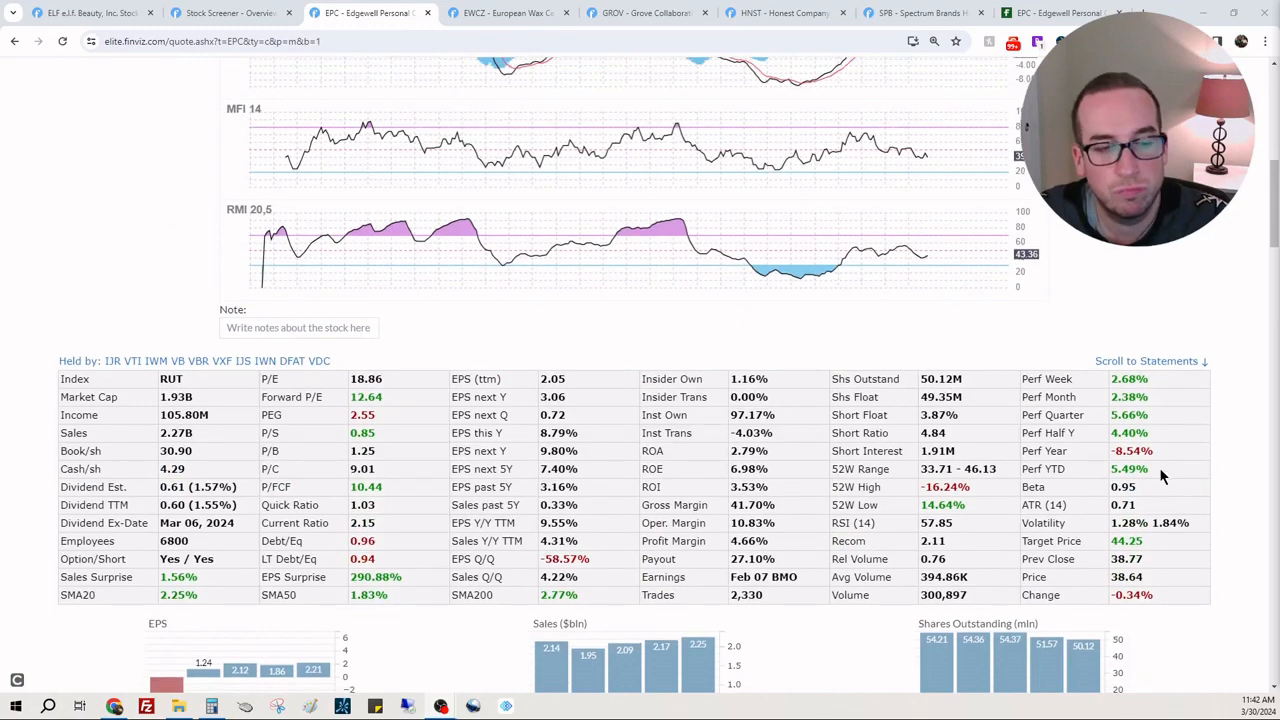
scroll("up", 3)
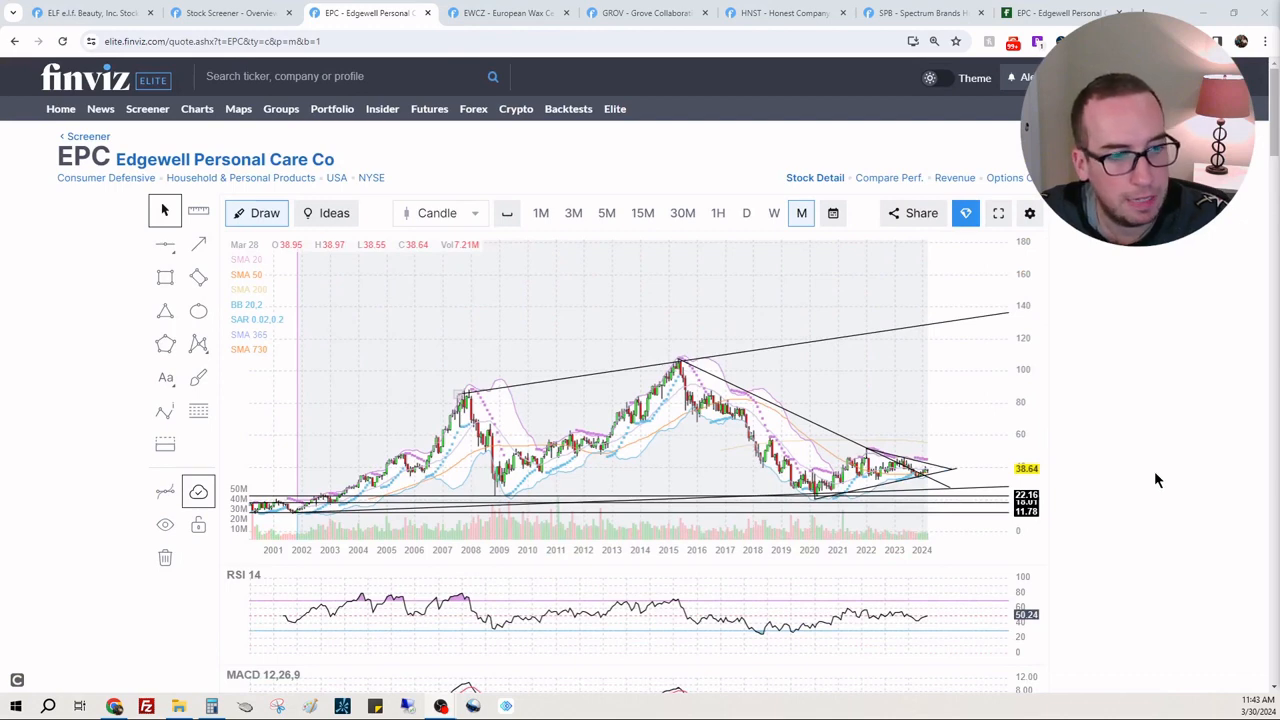
mouse_move(1090, 448)
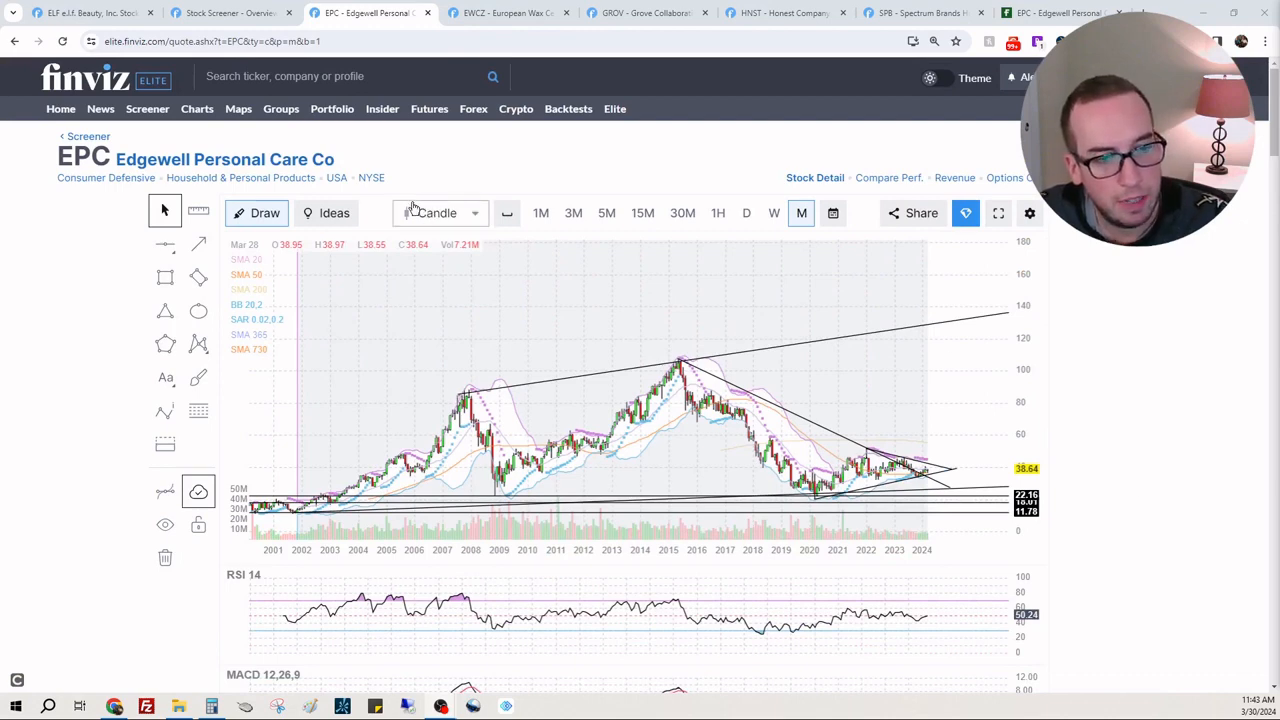
mouse_move(924, 496)
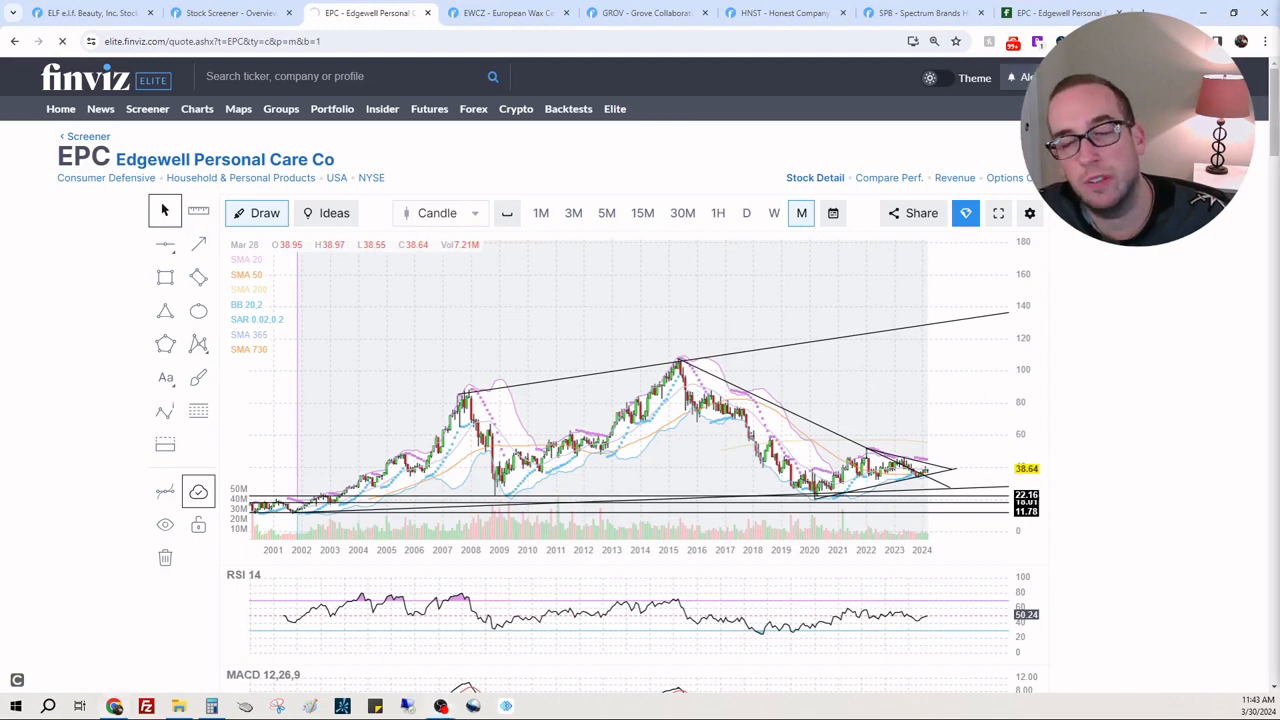
mouse_move(656, 336)
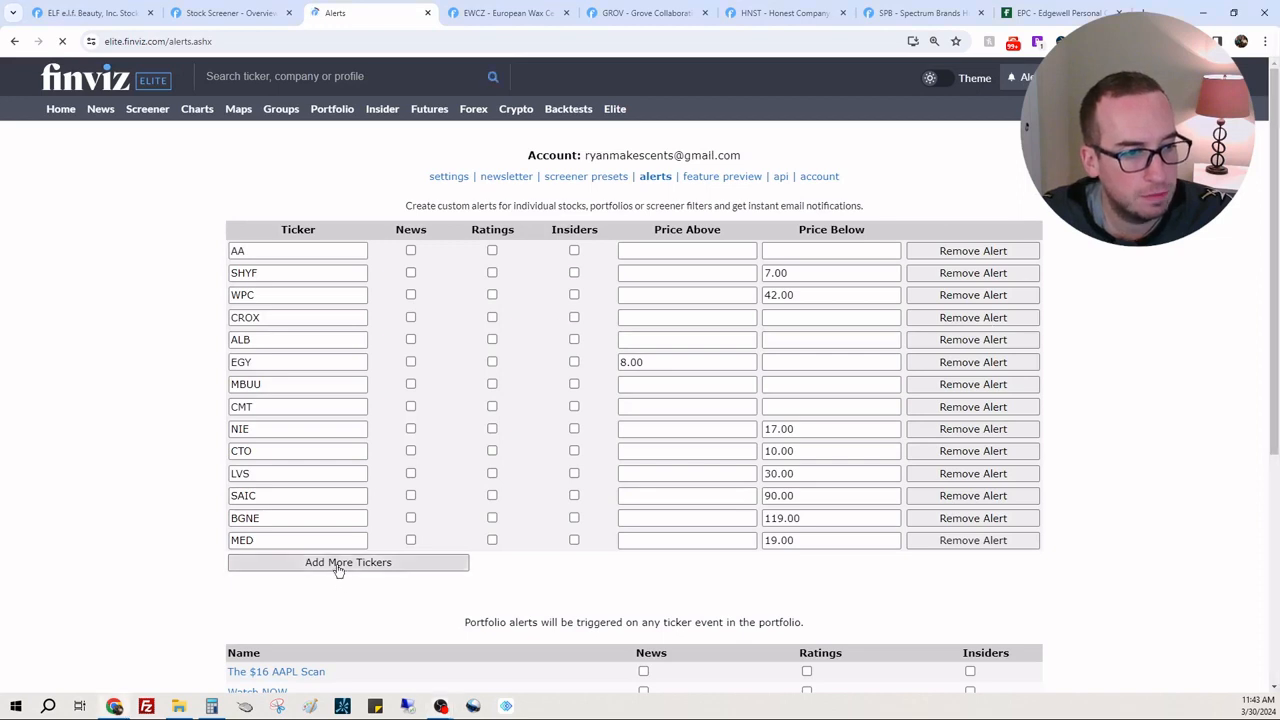
Step: Add a new ticker row on the alerts page for EPC's price-below-20 alert
left_click(348, 560)
type("25")
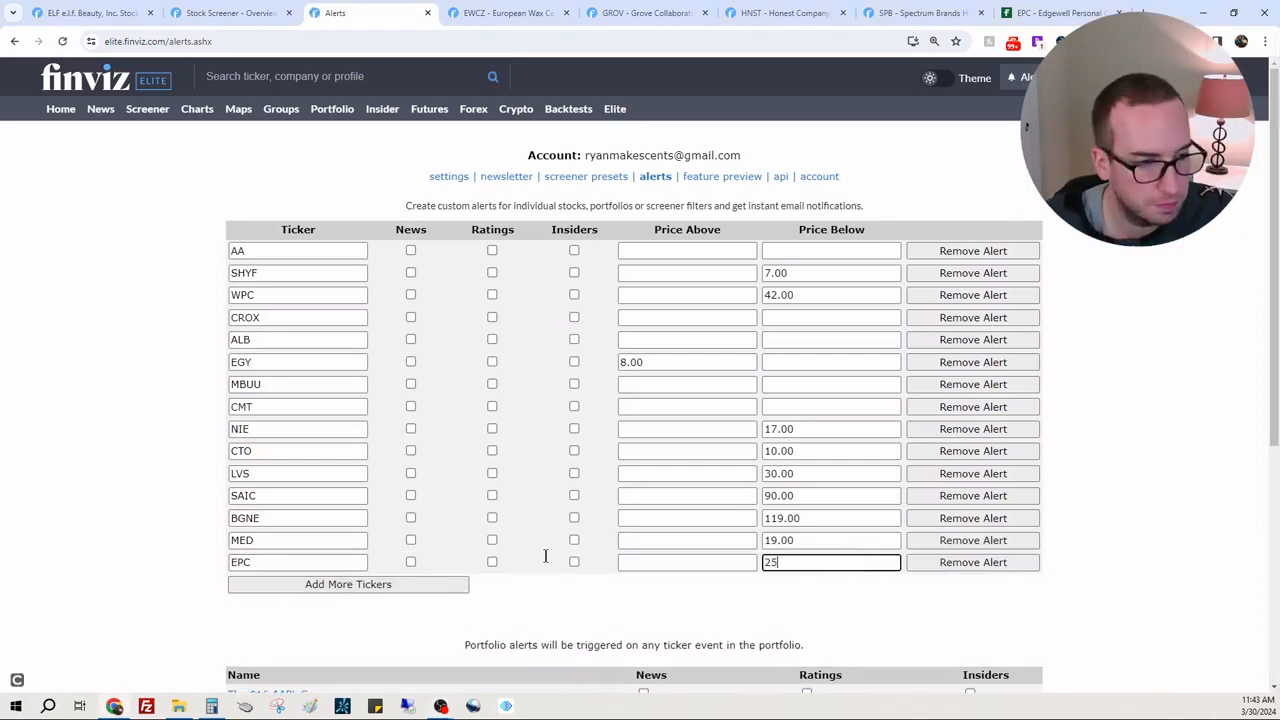
scroll("down", 3)
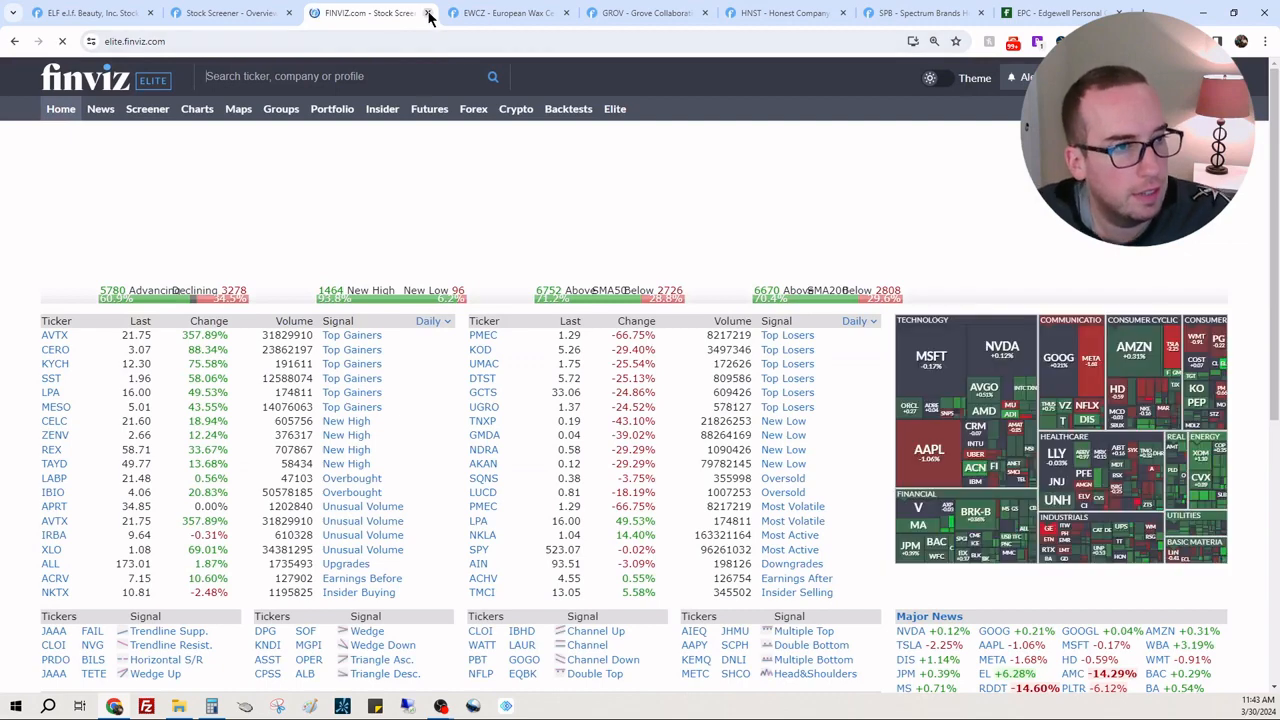
Step: Show European Wax Center (EWCZ) with its chart in monthly bars
left_click(428, 12)
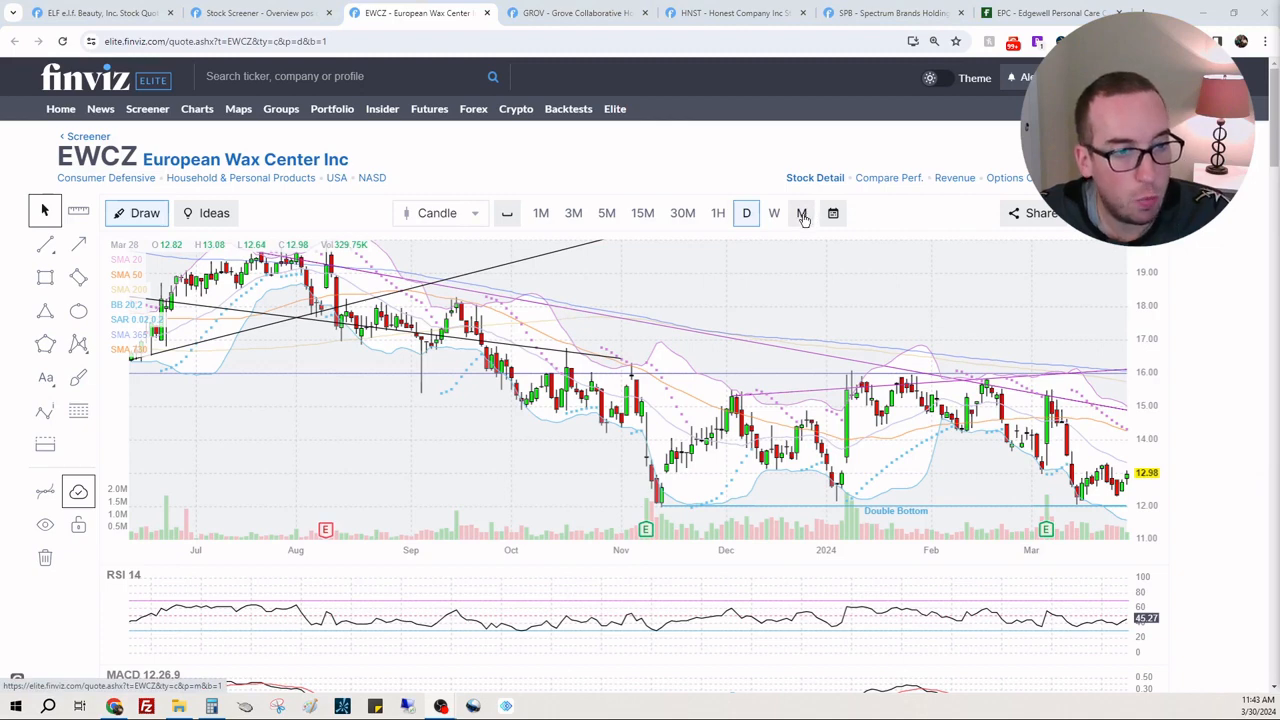
left_click(800, 212)
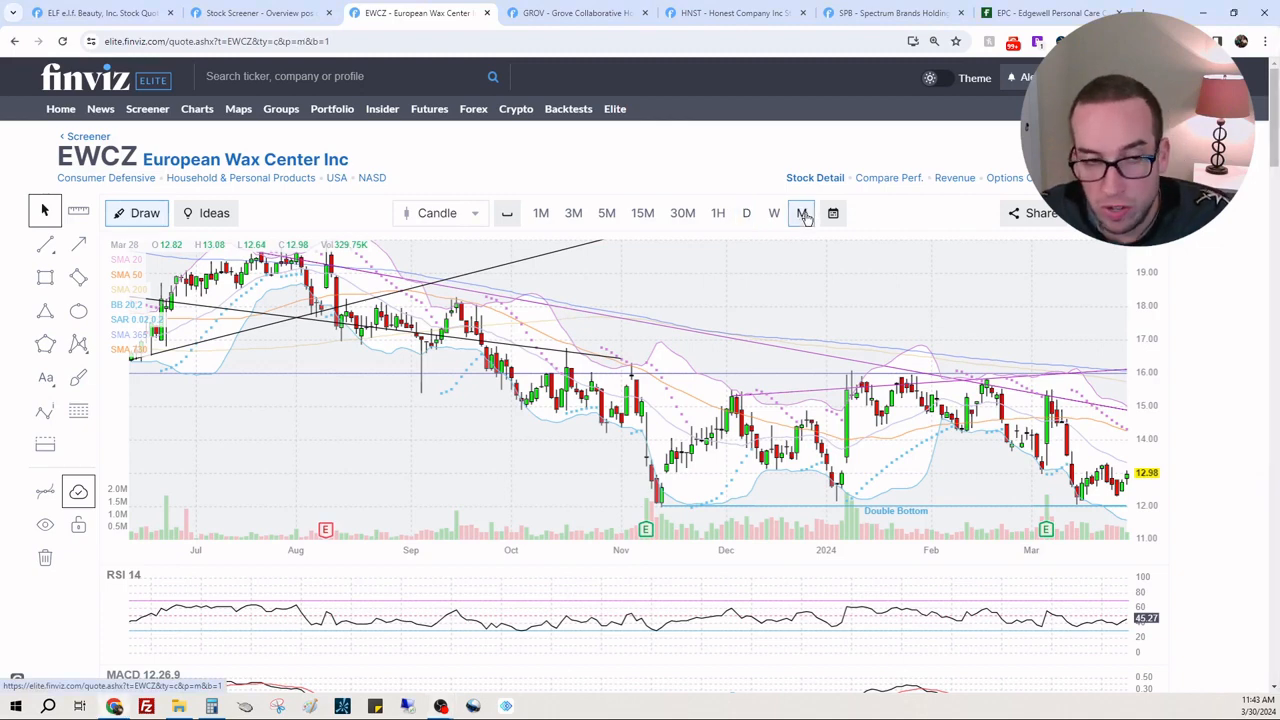
left_click(800, 212)
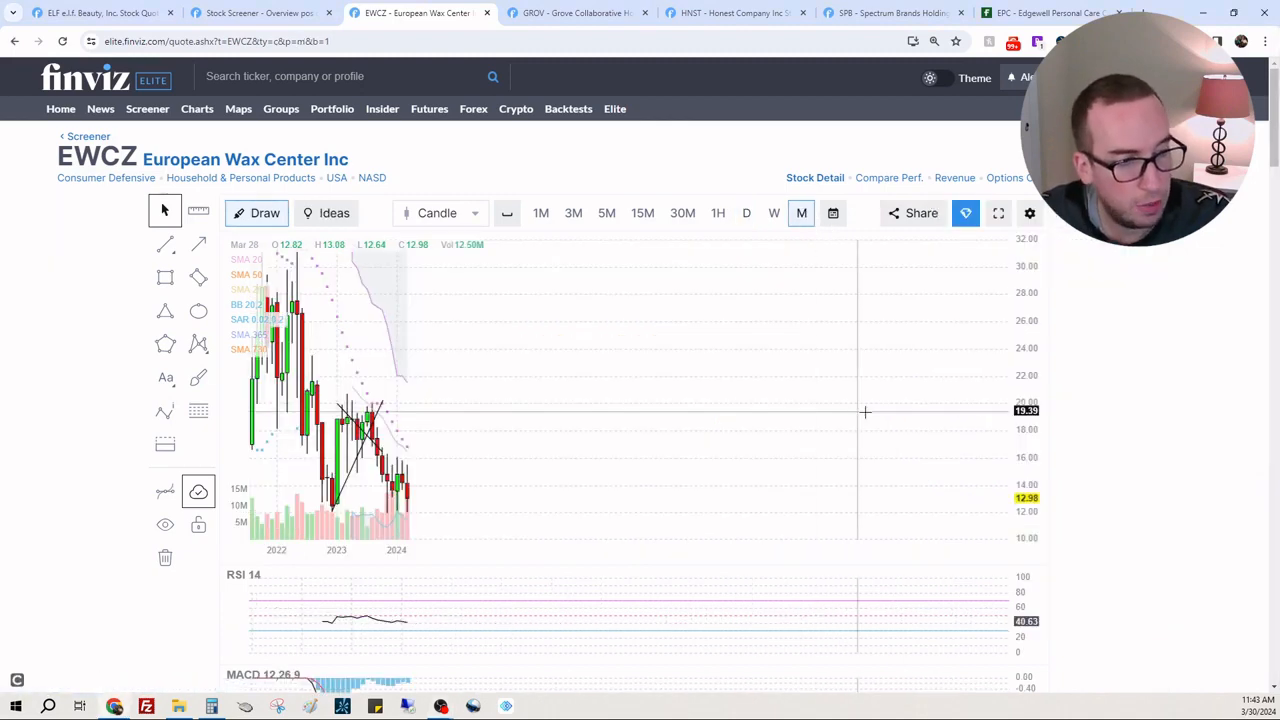
Step: Bring EWCZ's income statement figures into view below the snapshot table
scroll("down", 3)
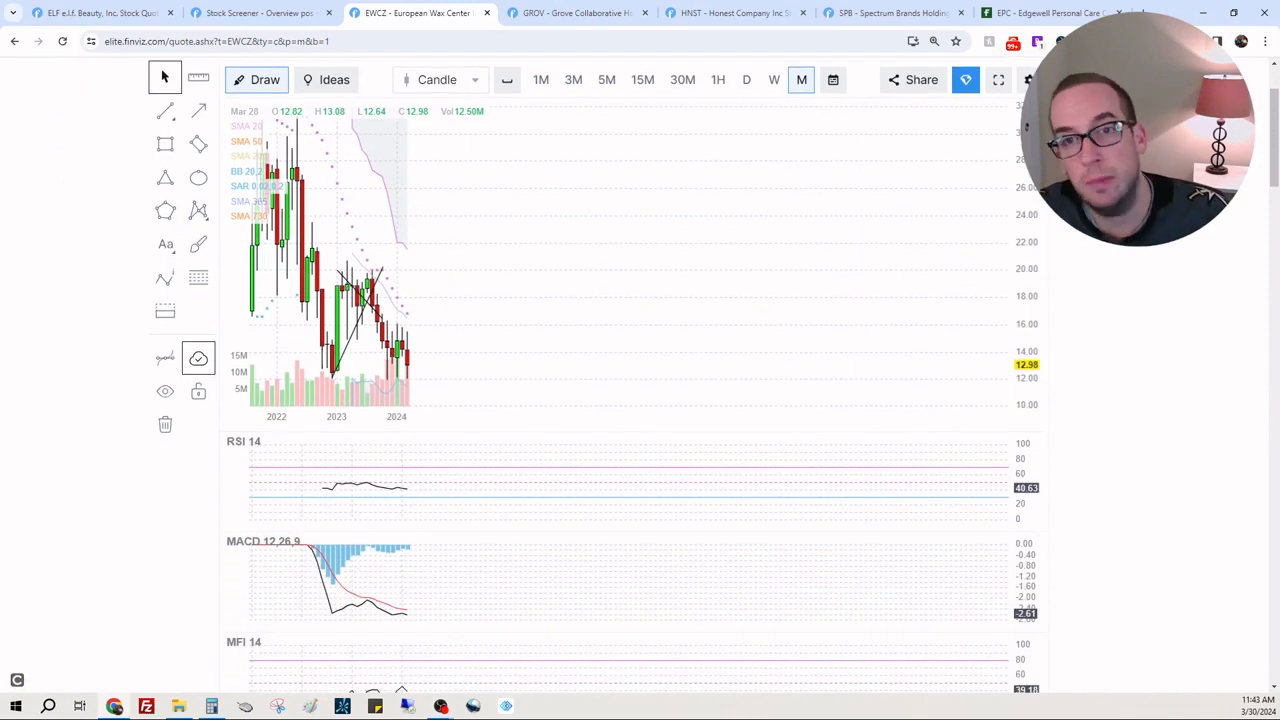
scroll("down", 3)
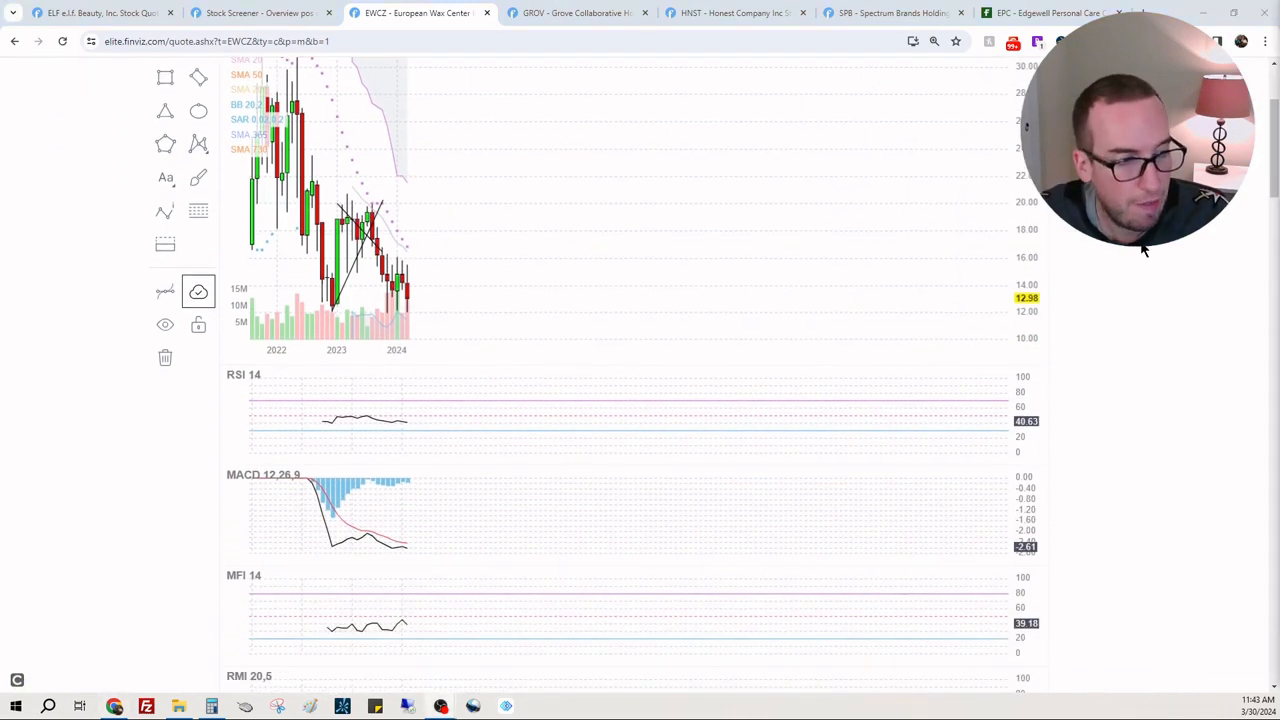
scroll("down", 3)
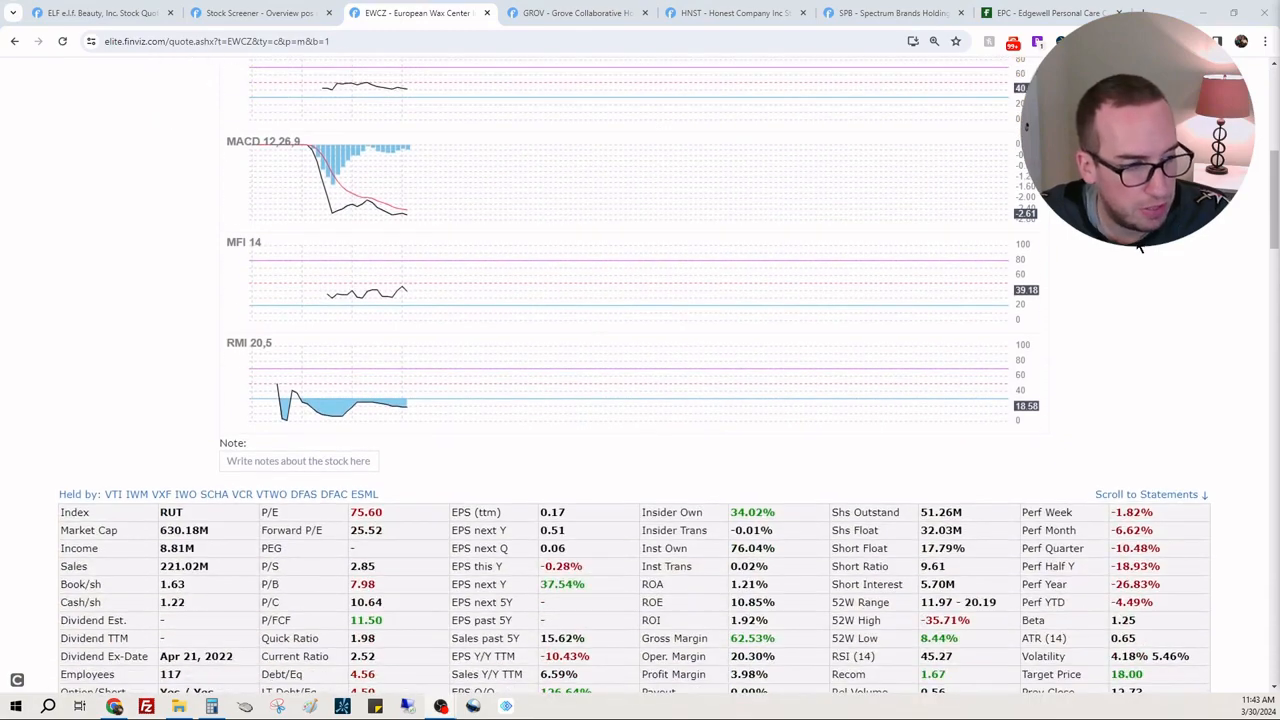
scroll("down", 3)
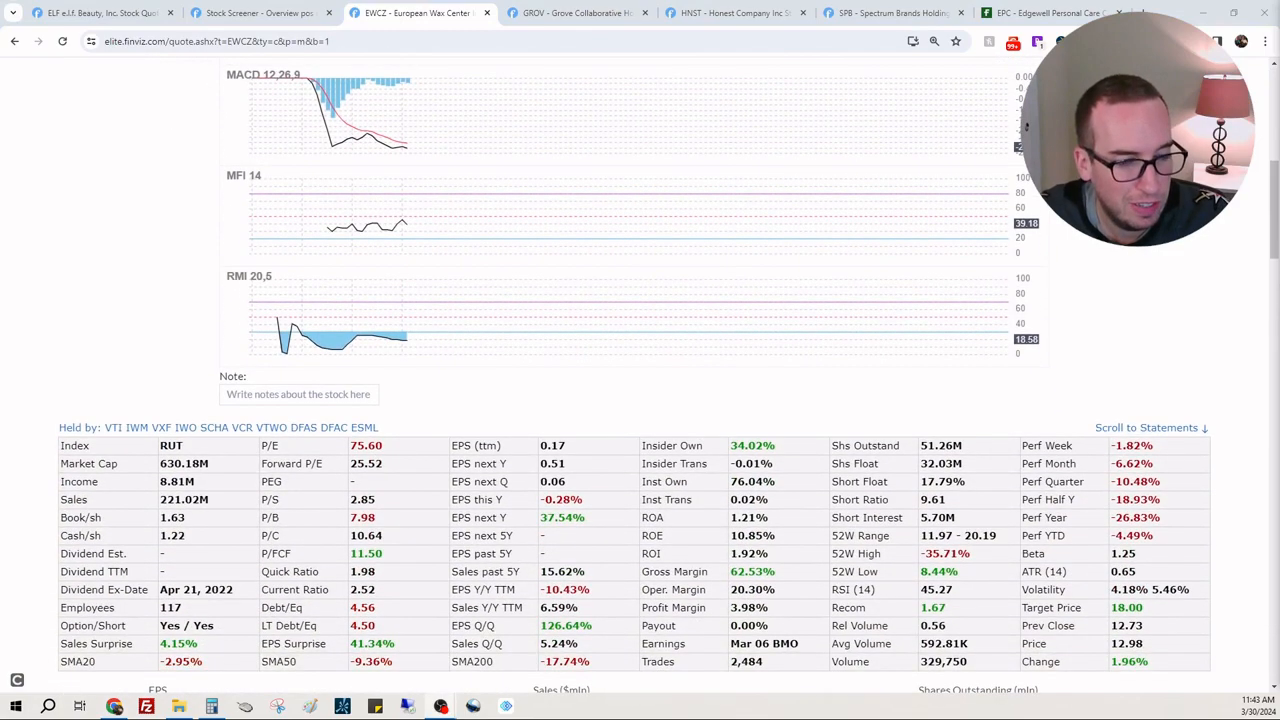
scroll("down", 3)
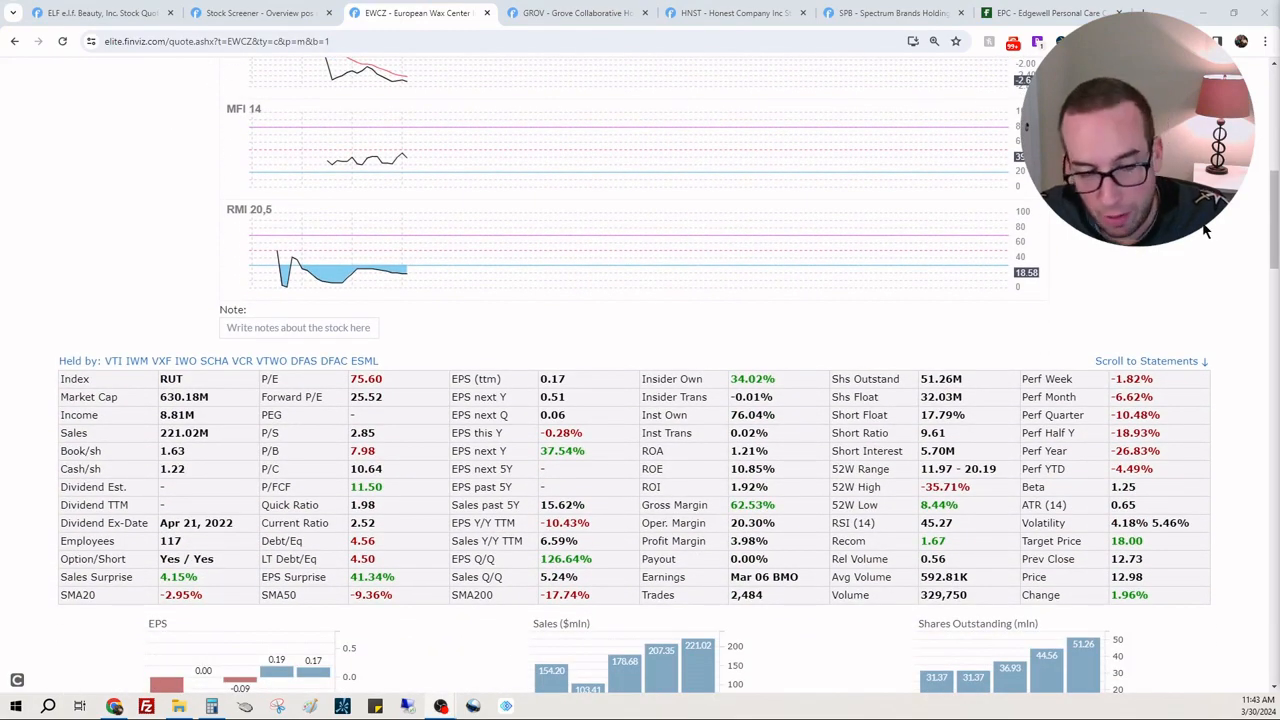
scroll("down", 3)
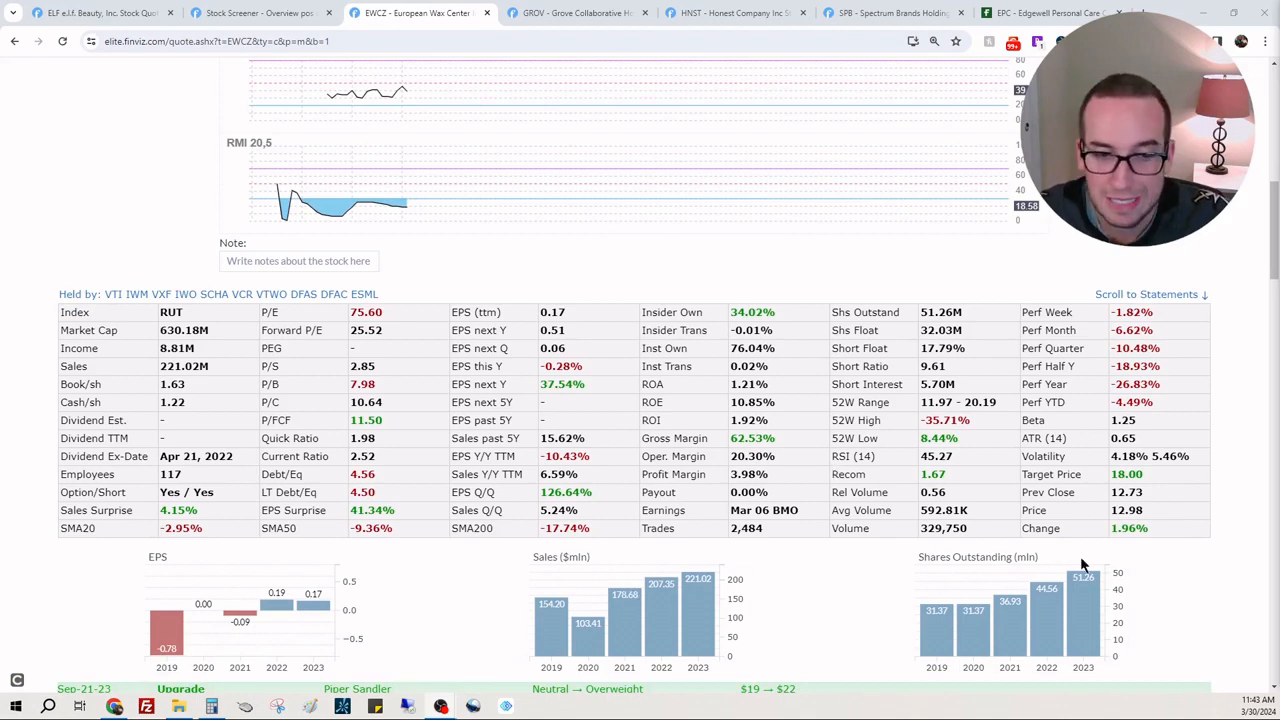
mouse_move(1096, 616)
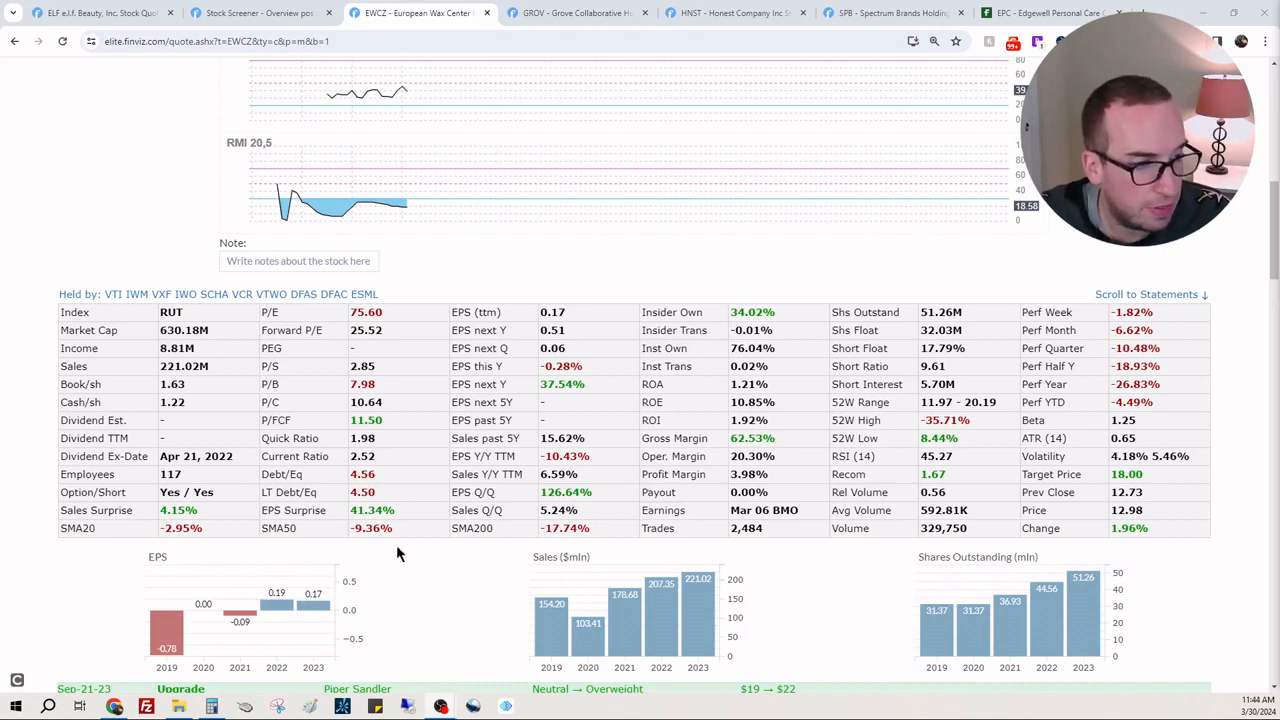
double_click(362, 474)
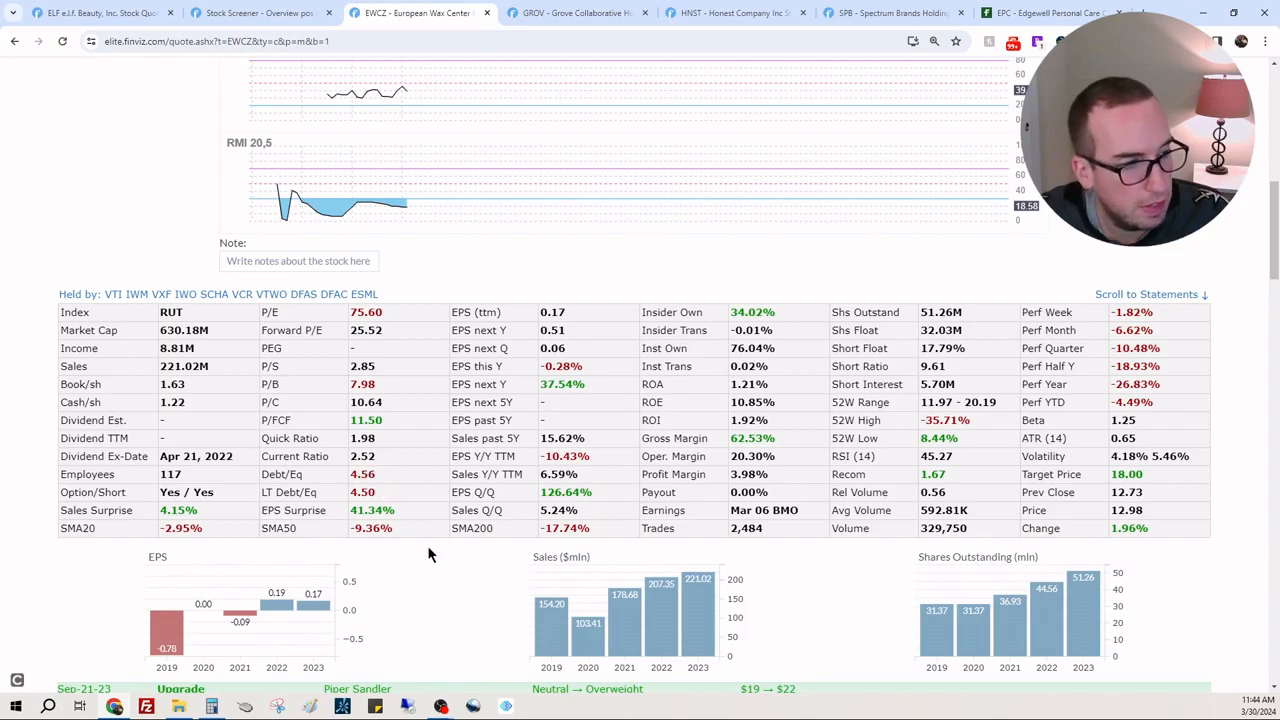
mouse_move(450, 550)
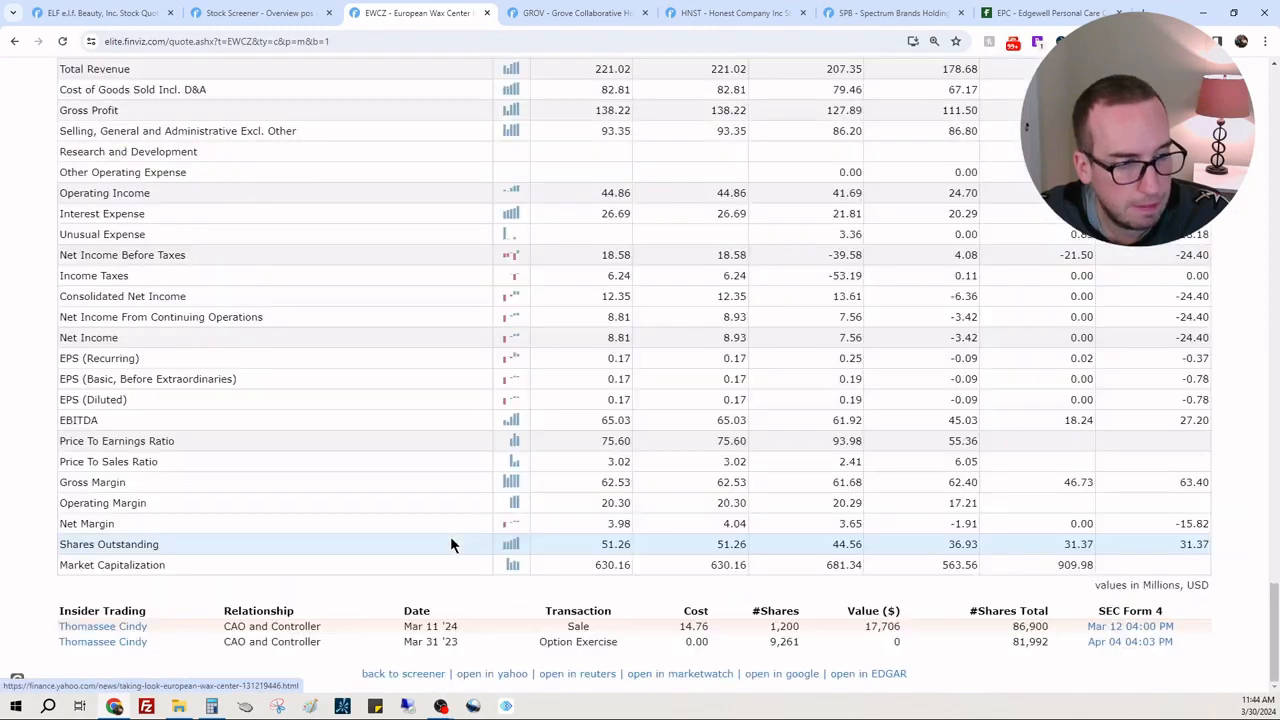
Step: Switch EWCZ's statements to the balance sheet and review Long Term Debt, then return toward the chart
scroll("up", 3)
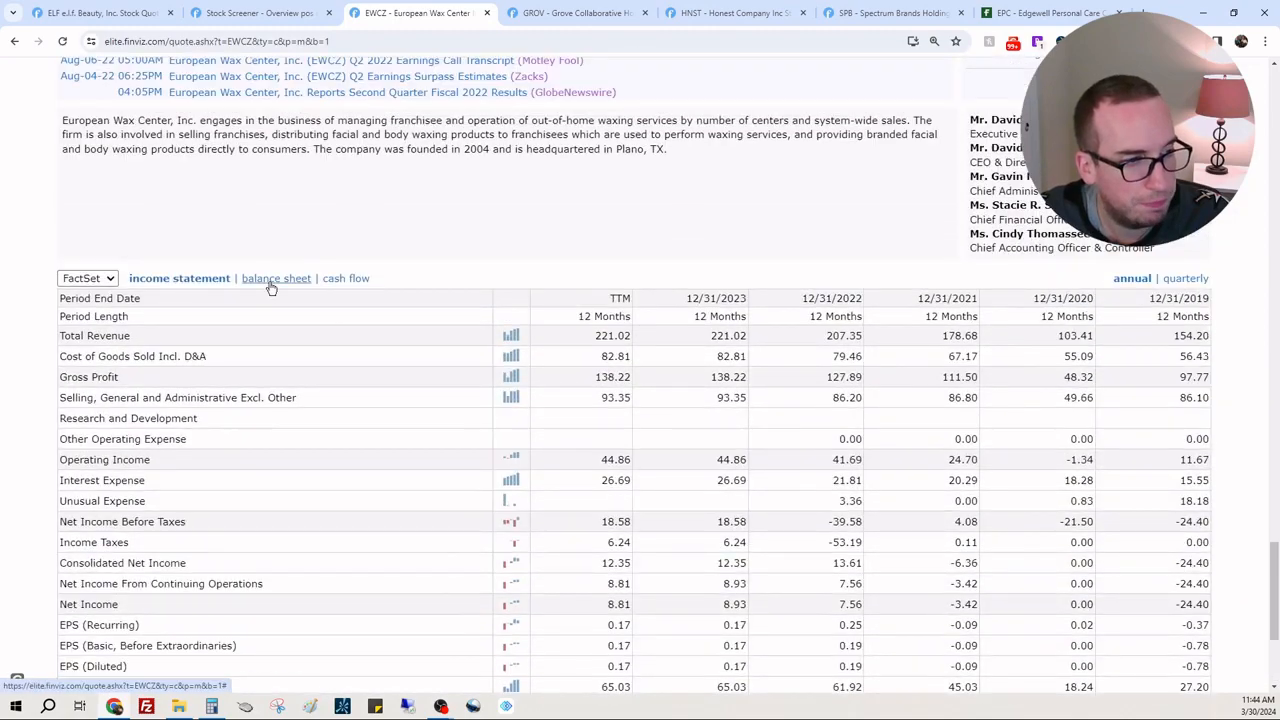
left_click(268, 268)
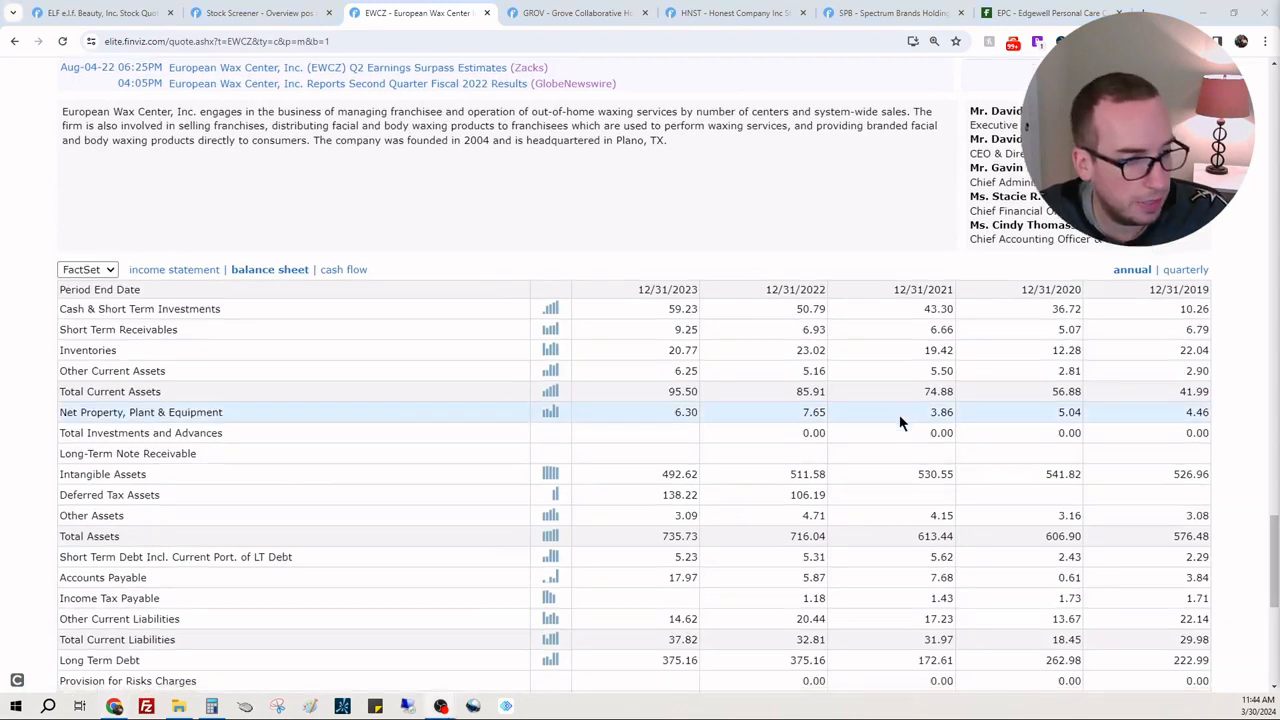
scroll("down", 3)
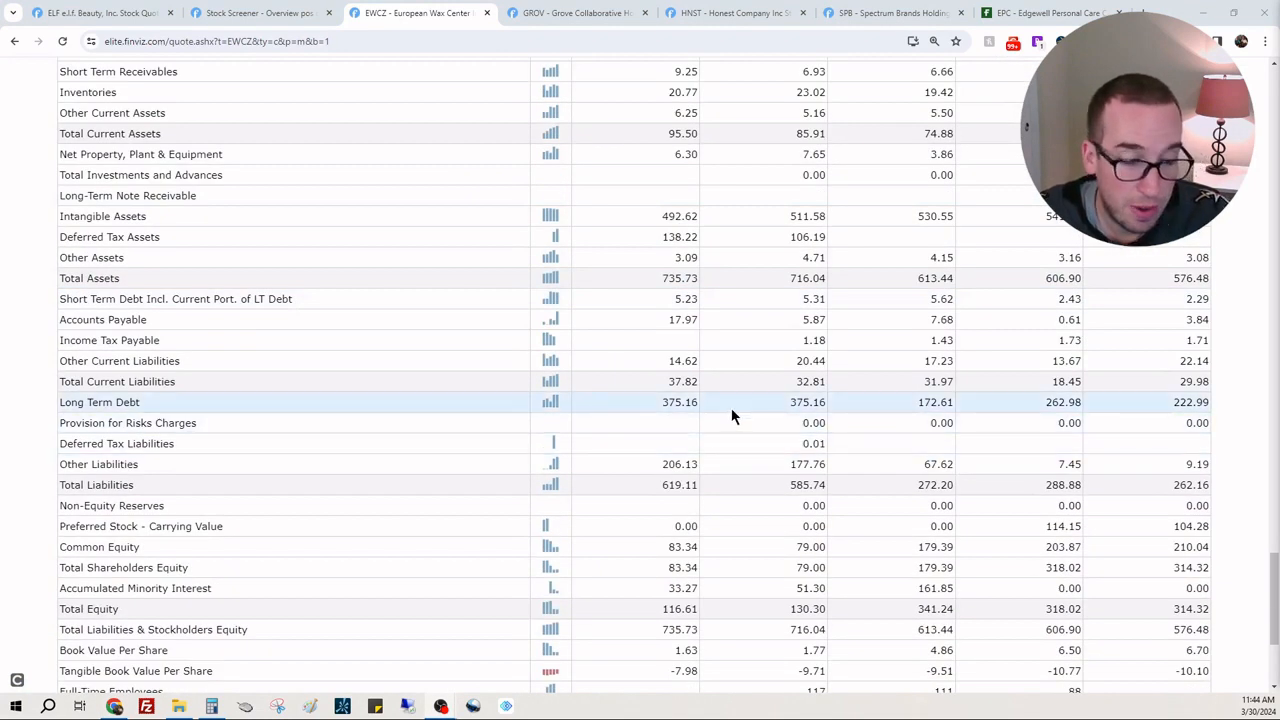
mouse_move(668, 300)
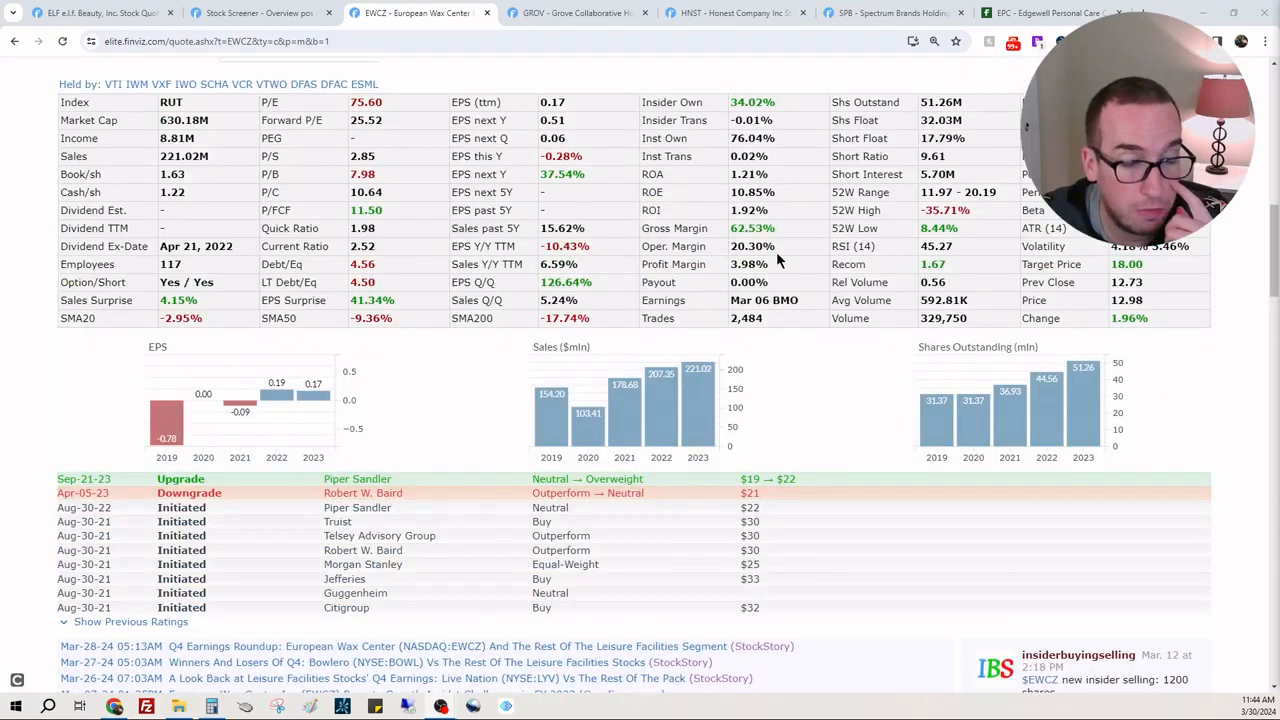
scroll("up", 3)
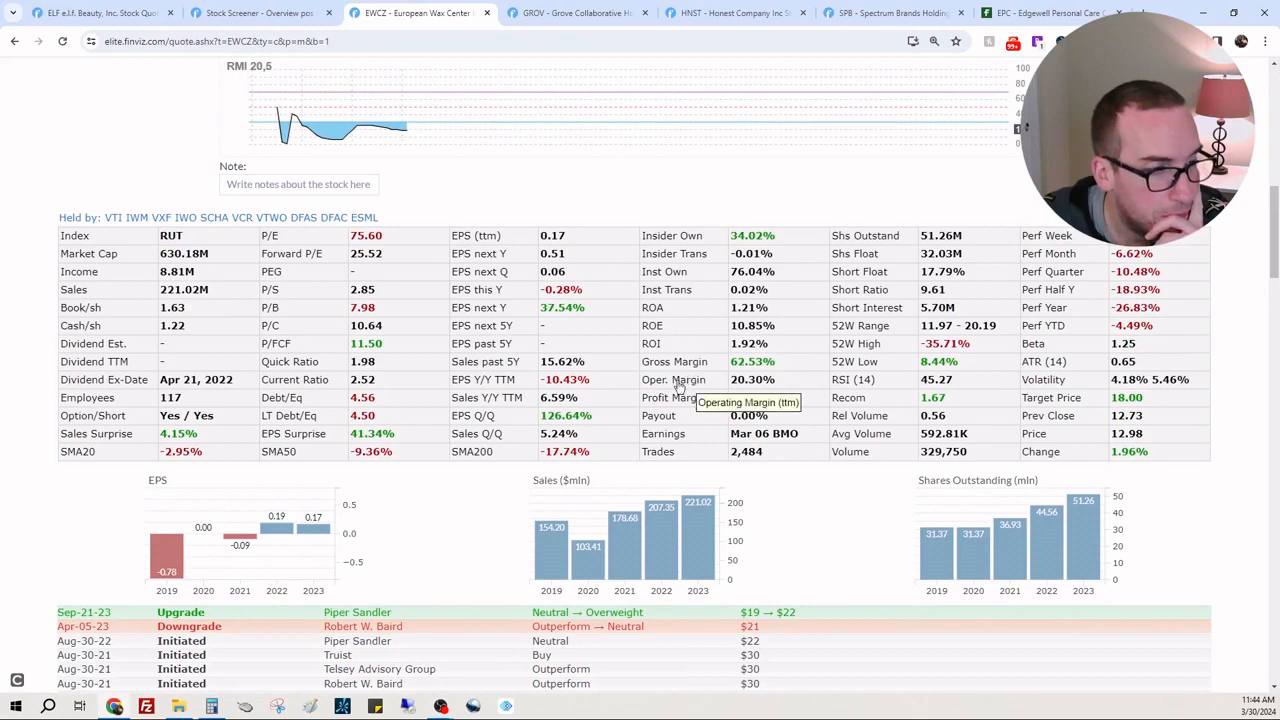
mouse_move(388, 374)
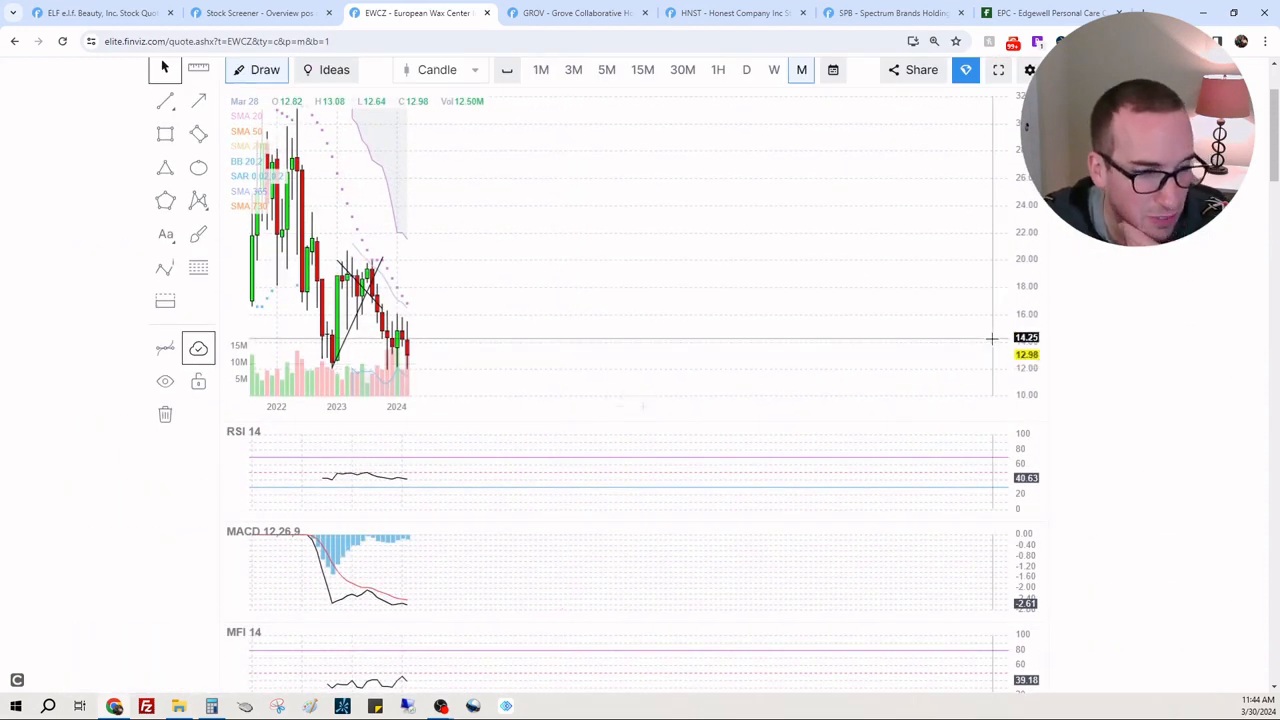
scroll("down", 3)
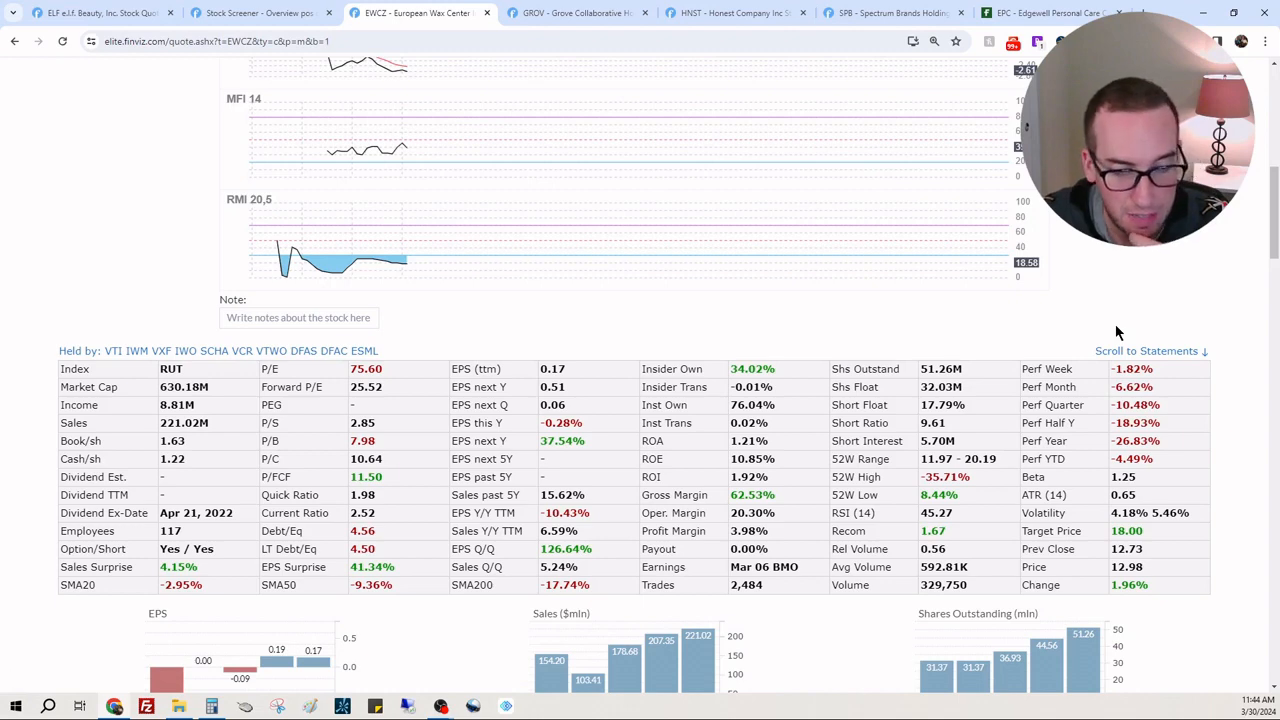
scroll("up", 3)
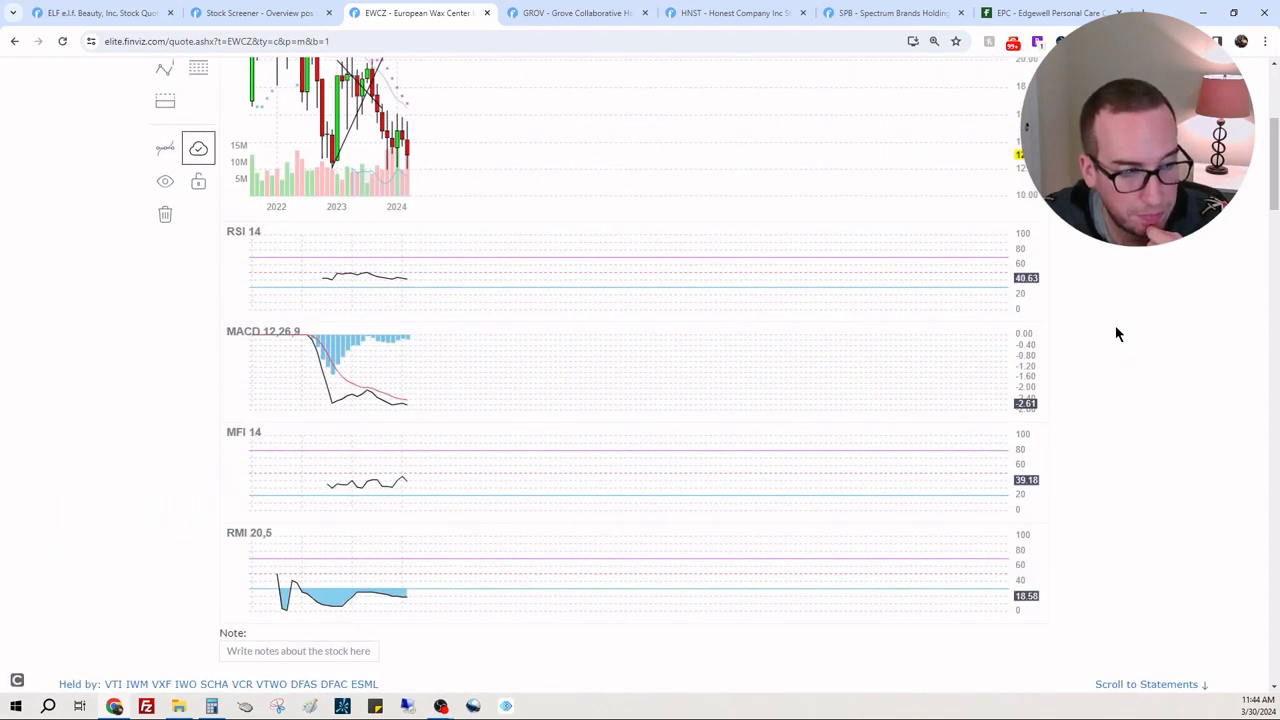
mouse_move(384, 592)
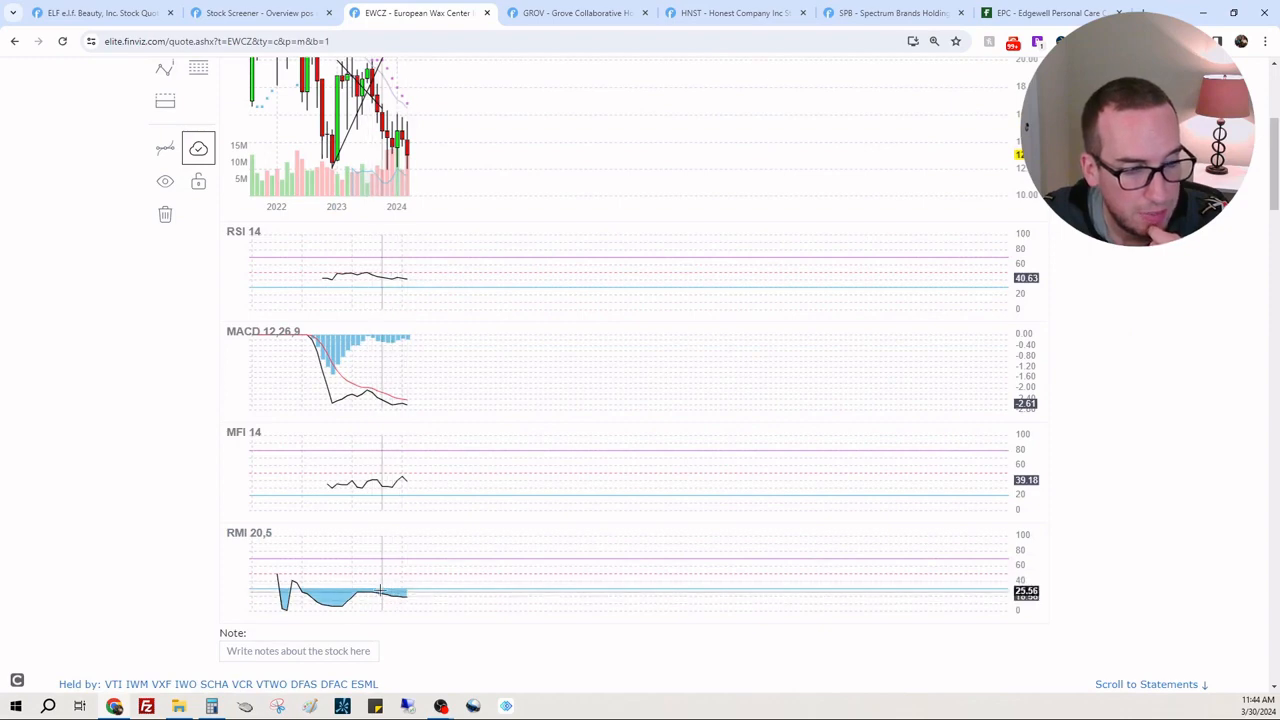
mouse_move(390, 598)
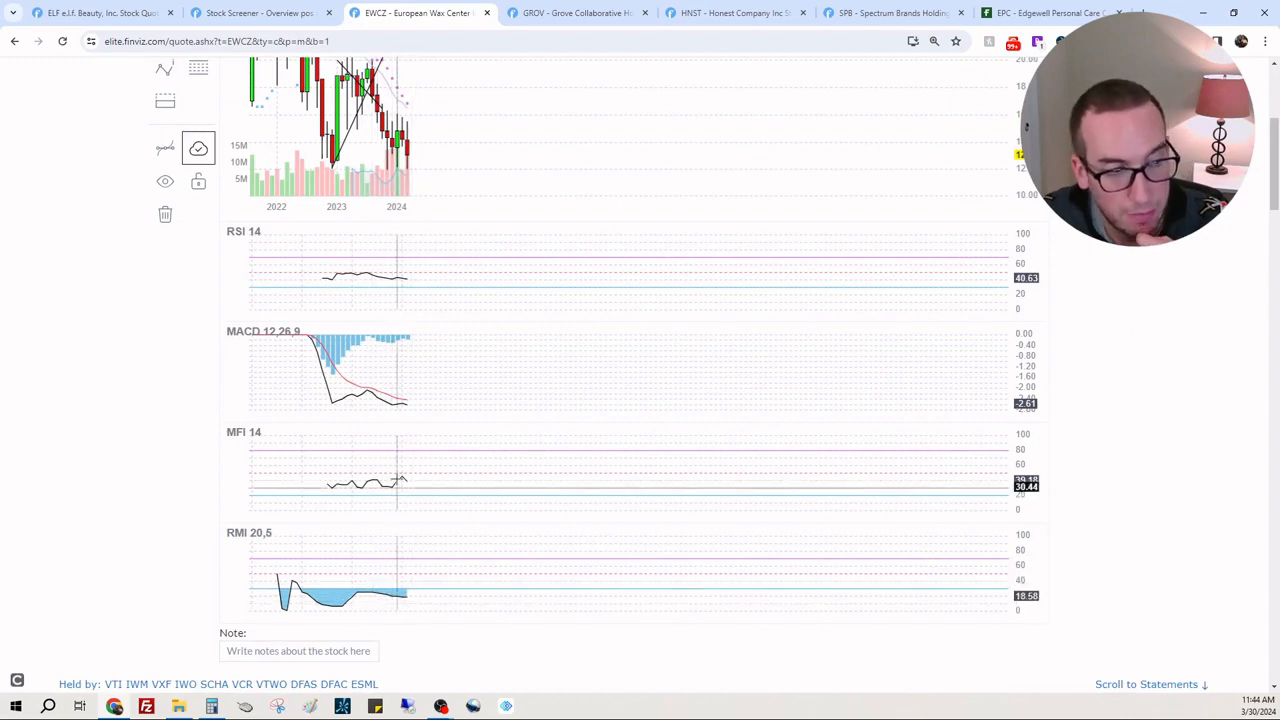
mouse_move(410, 488)
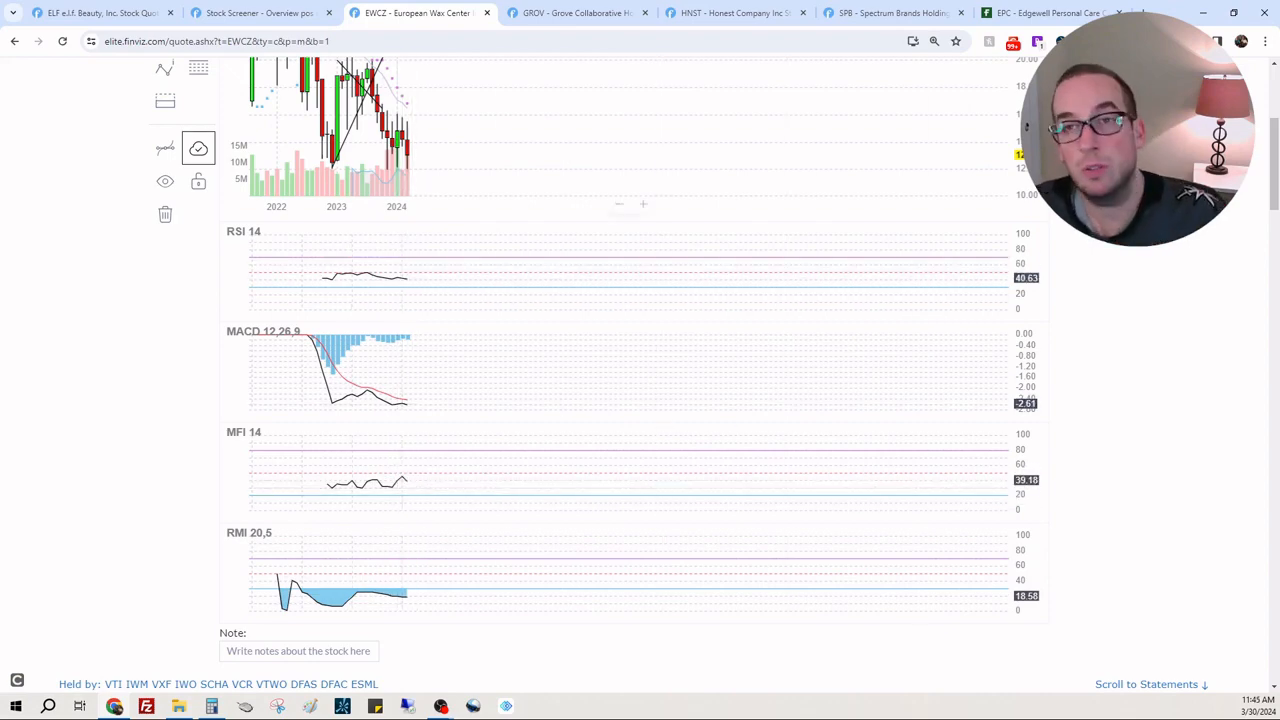
mouse_move(1192, 260)
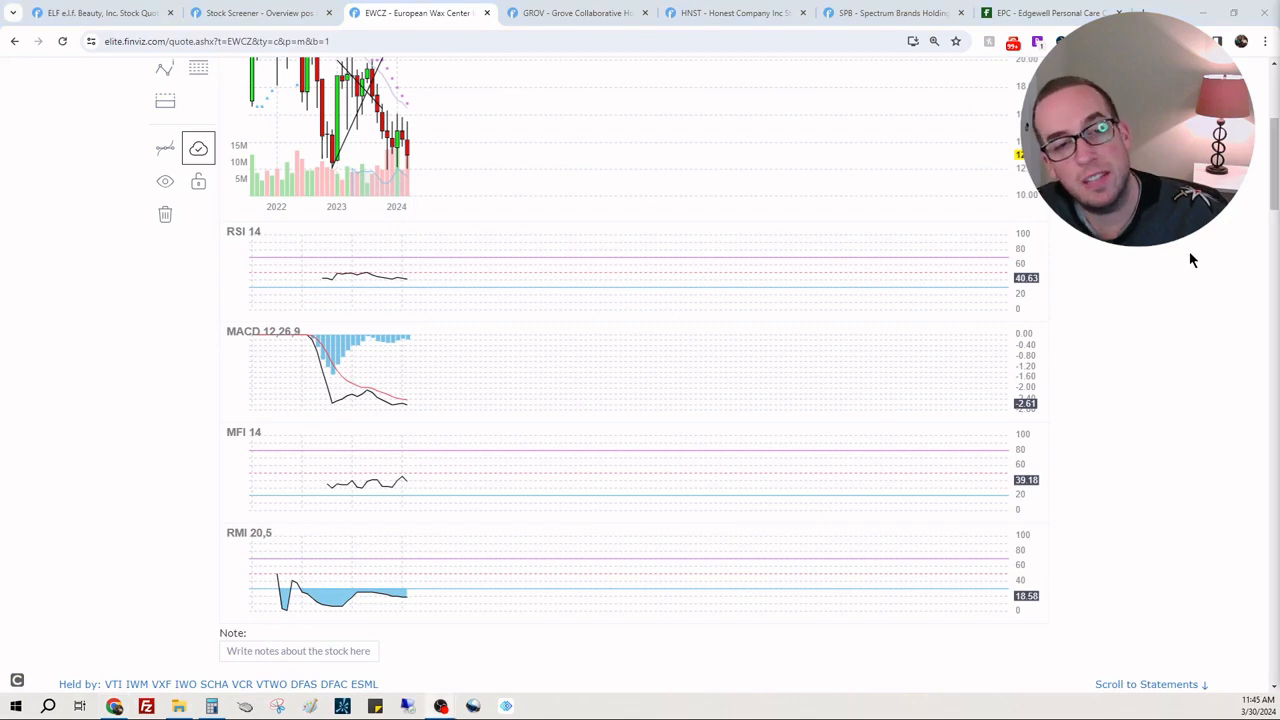
scroll("up", 3)
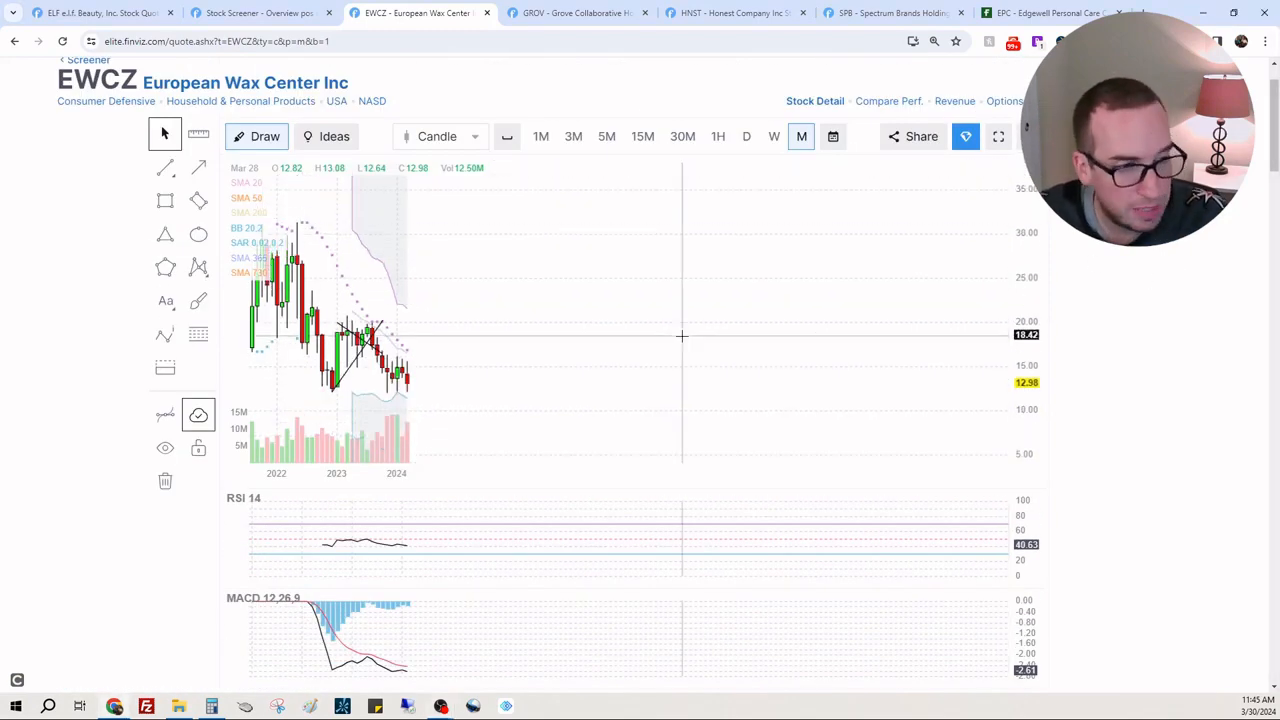
mouse_move(336, 390)
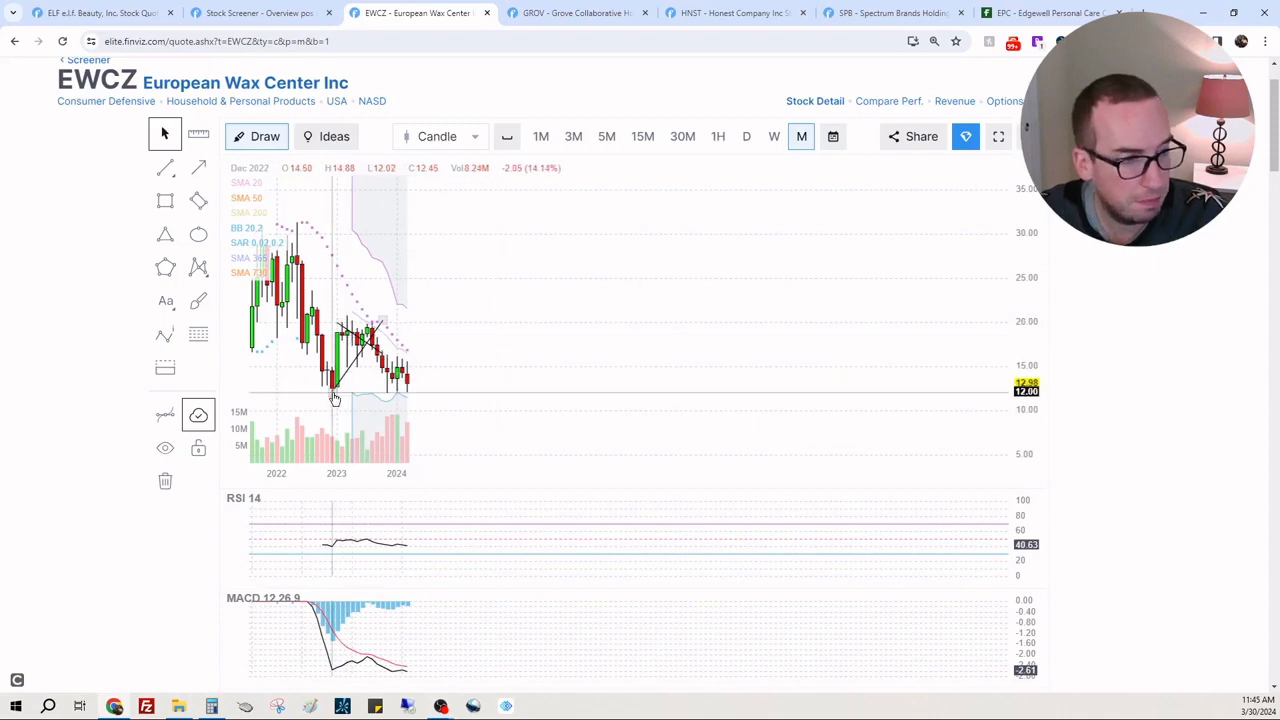
mouse_move(330, 392)
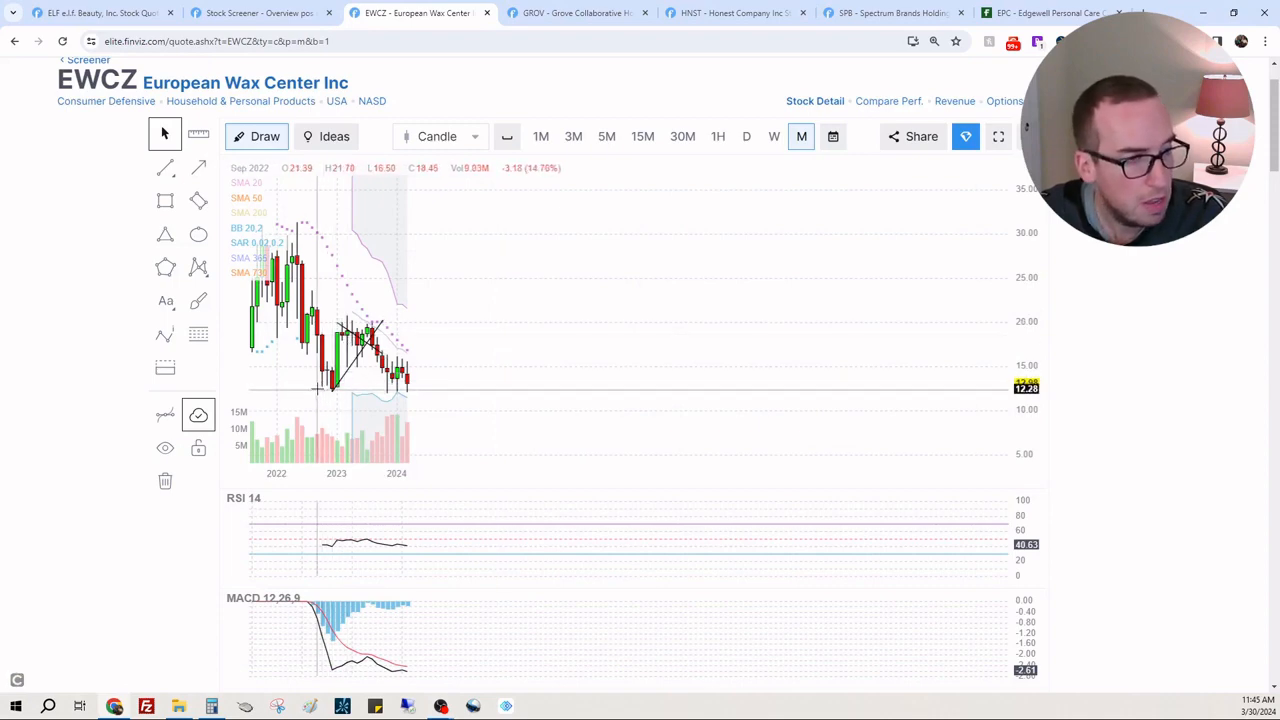
Step: Draw a descending trendline and a horizontal support line near 13.5 on EWCZ's chart
left_click(164, 168)
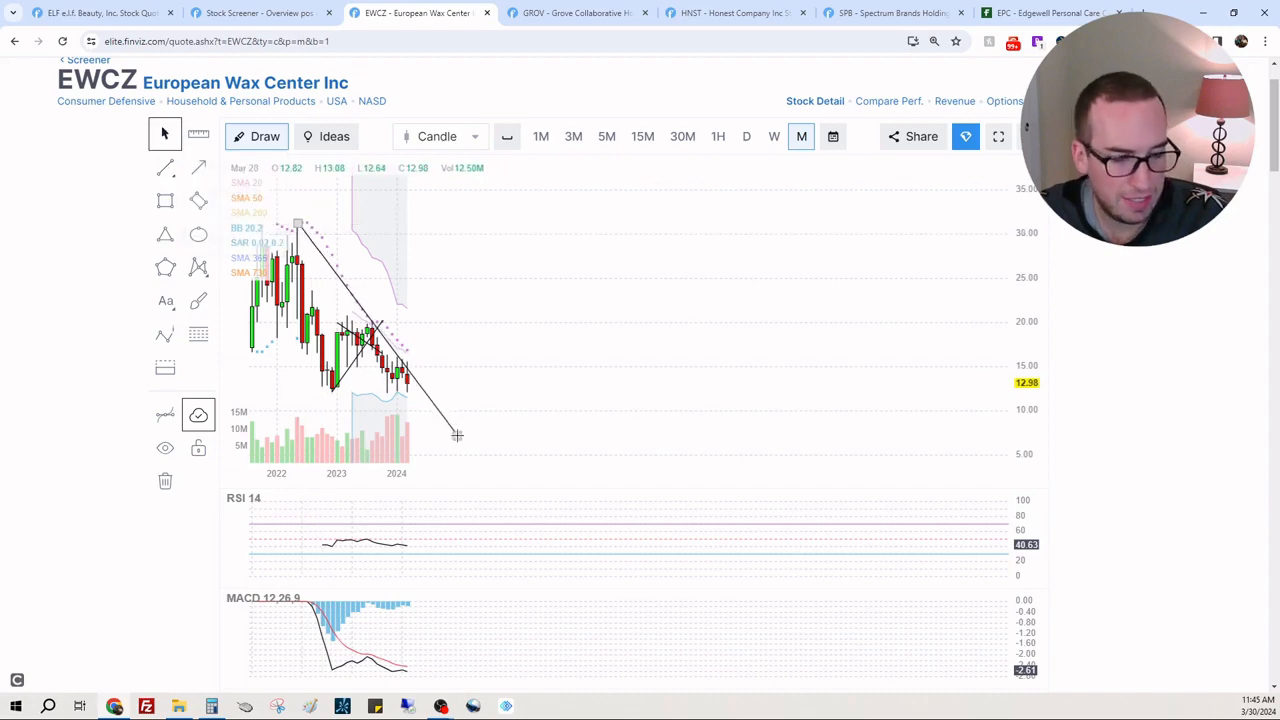
left_click(164, 168)
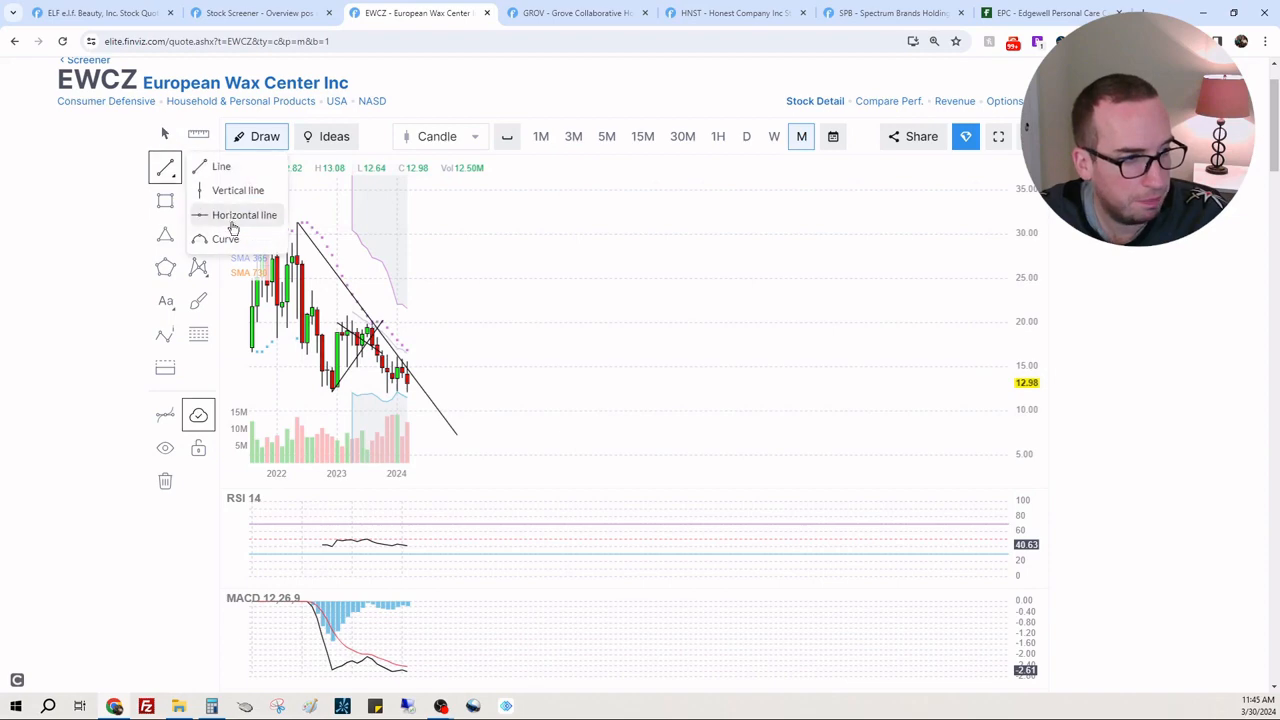
left_click(244, 216)
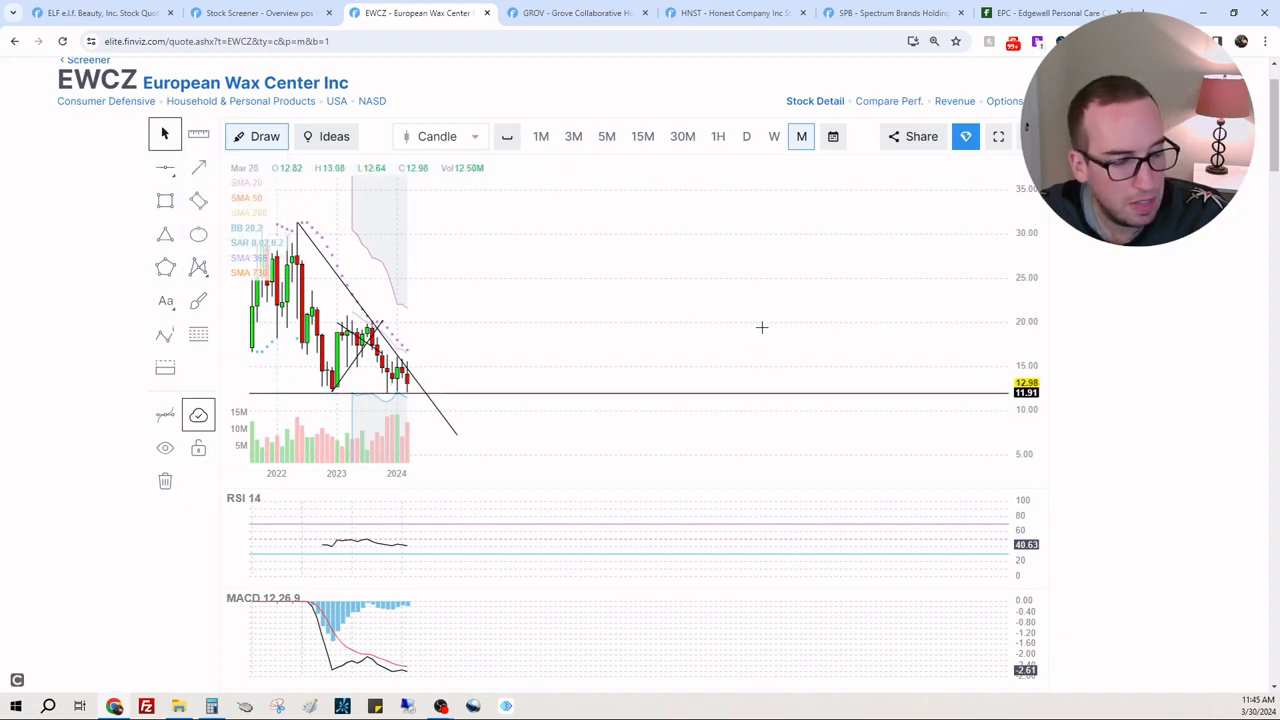
mouse_move(336, 352)
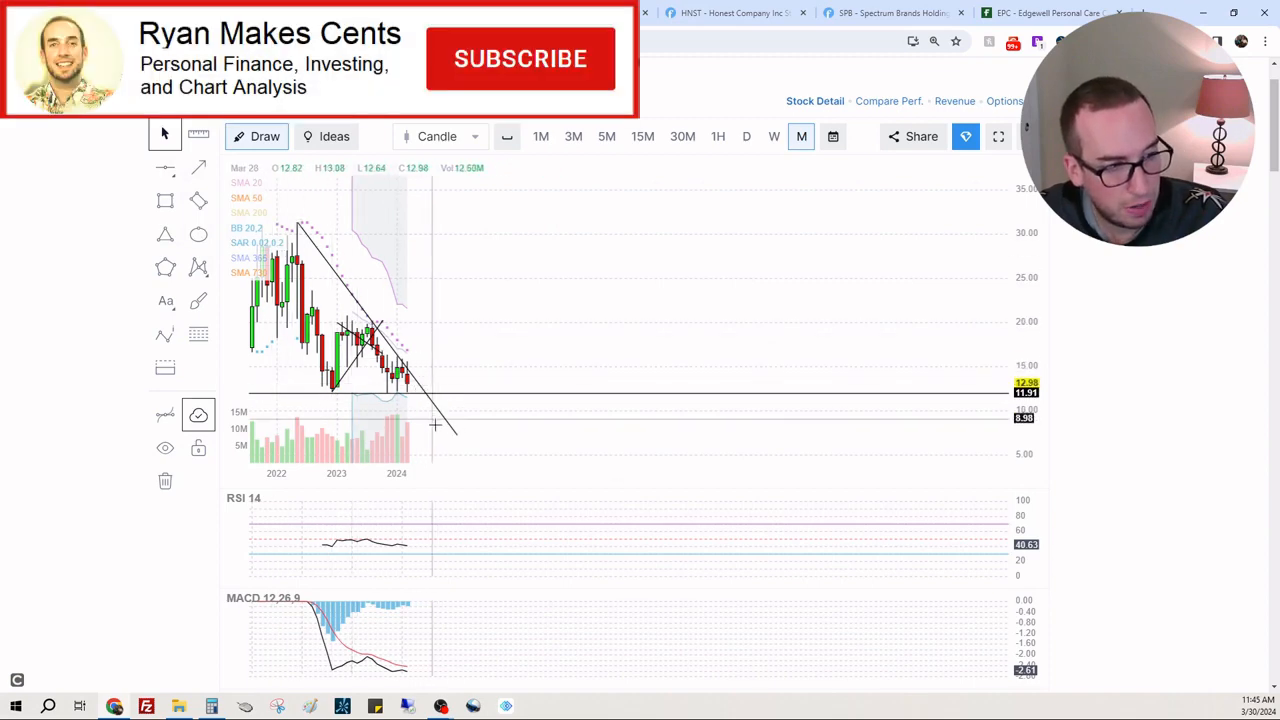
mouse_move(836, 376)
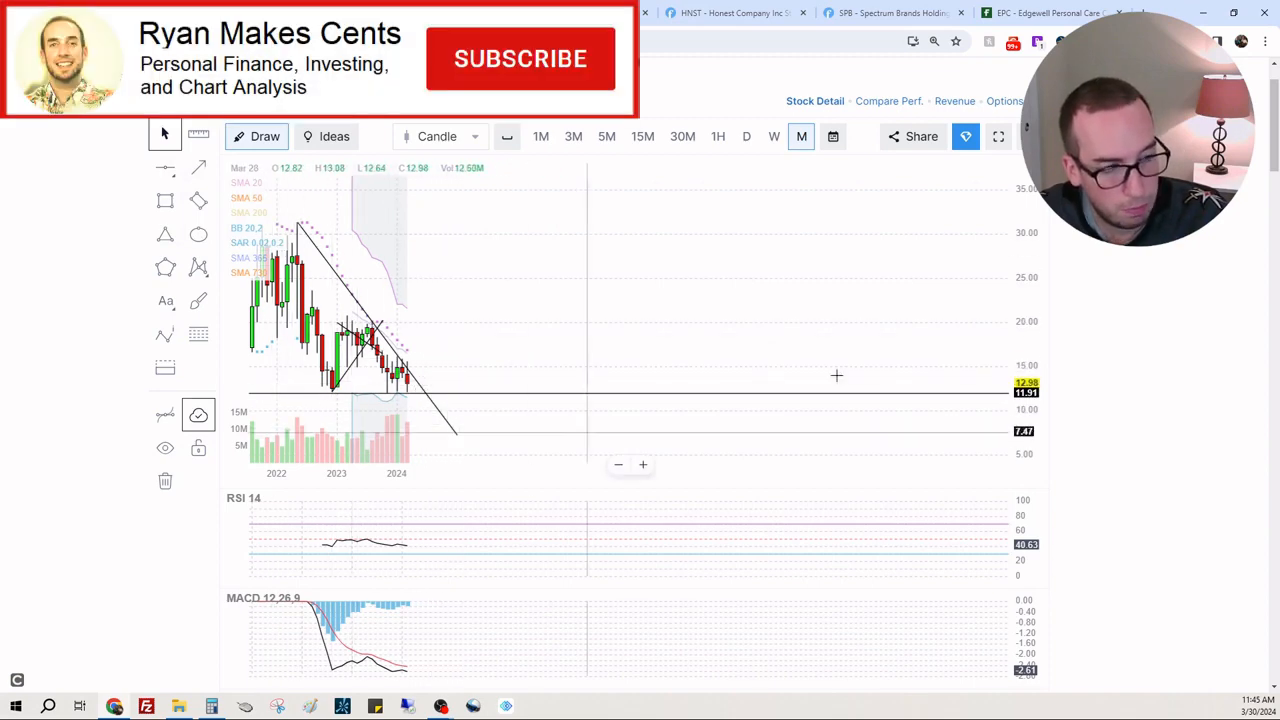
scroll("down", 3)
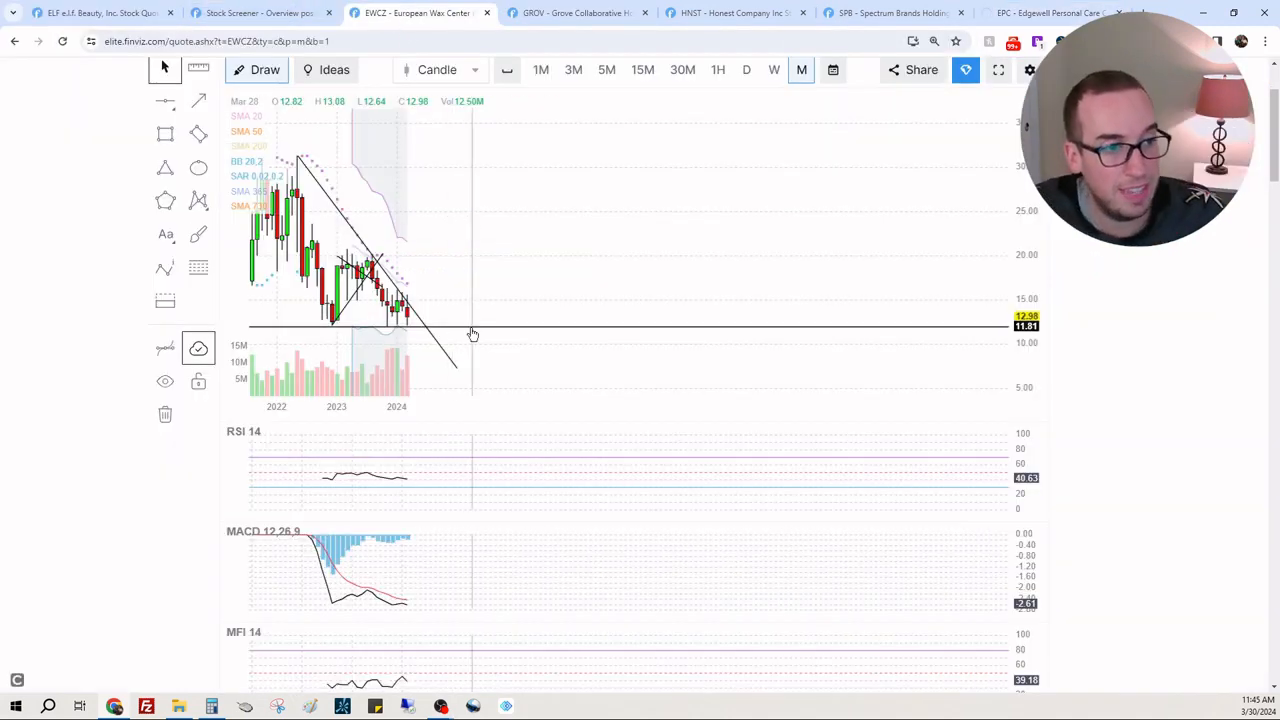
mouse_move(1064, 370)
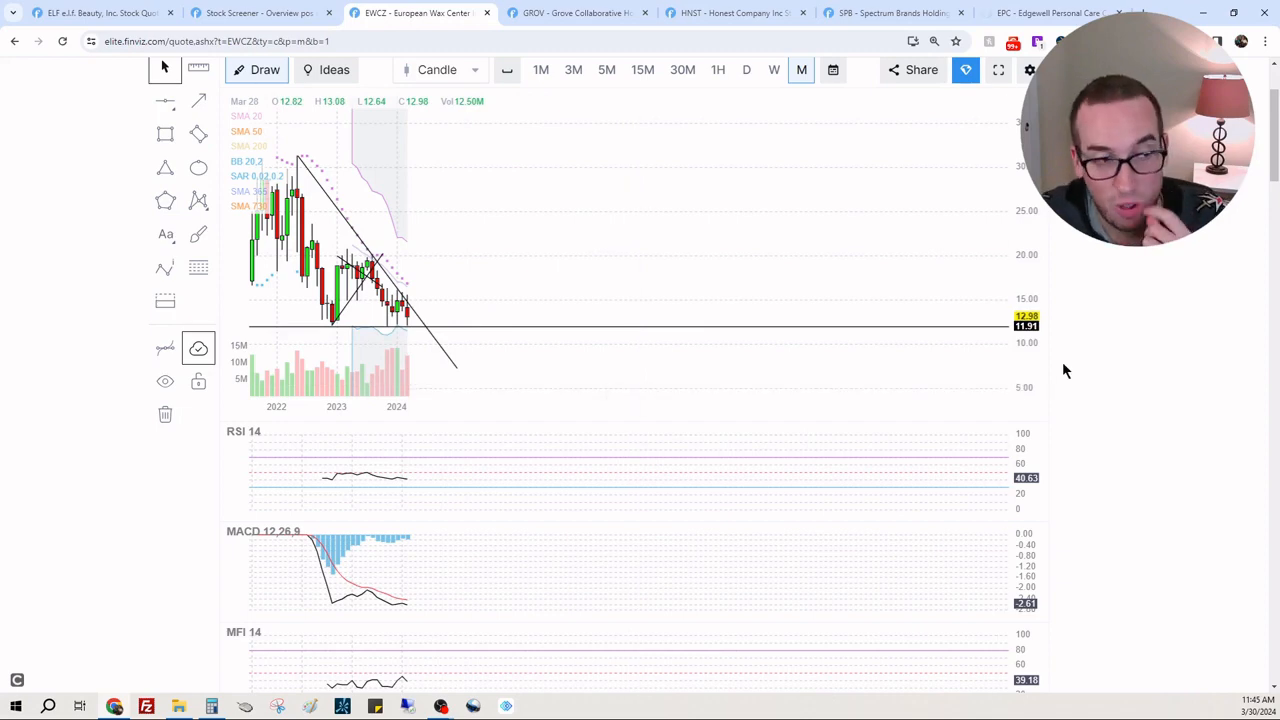
left_click(1048, 12)
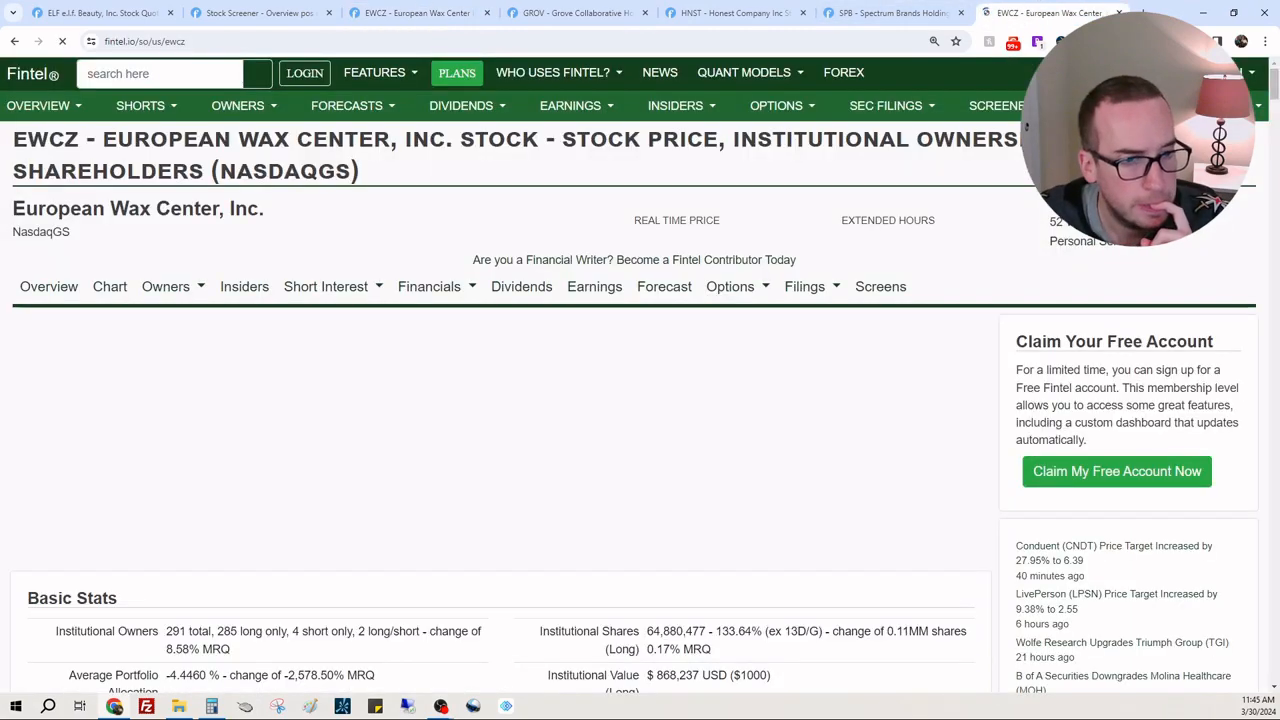
Step: Scroll Fintel's EWCZ page past Basic Stats and 13D/G filings to the 13F and NPORT holders list
scroll("down", 3)
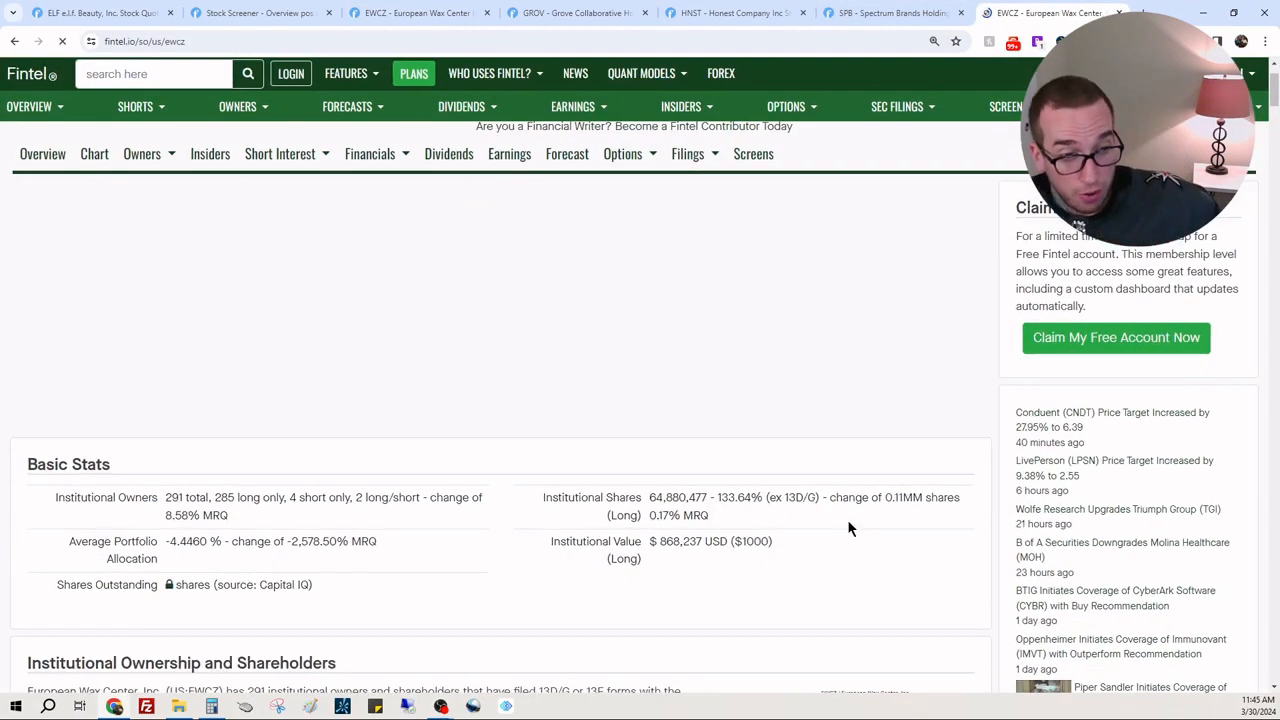
scroll("down", 3)
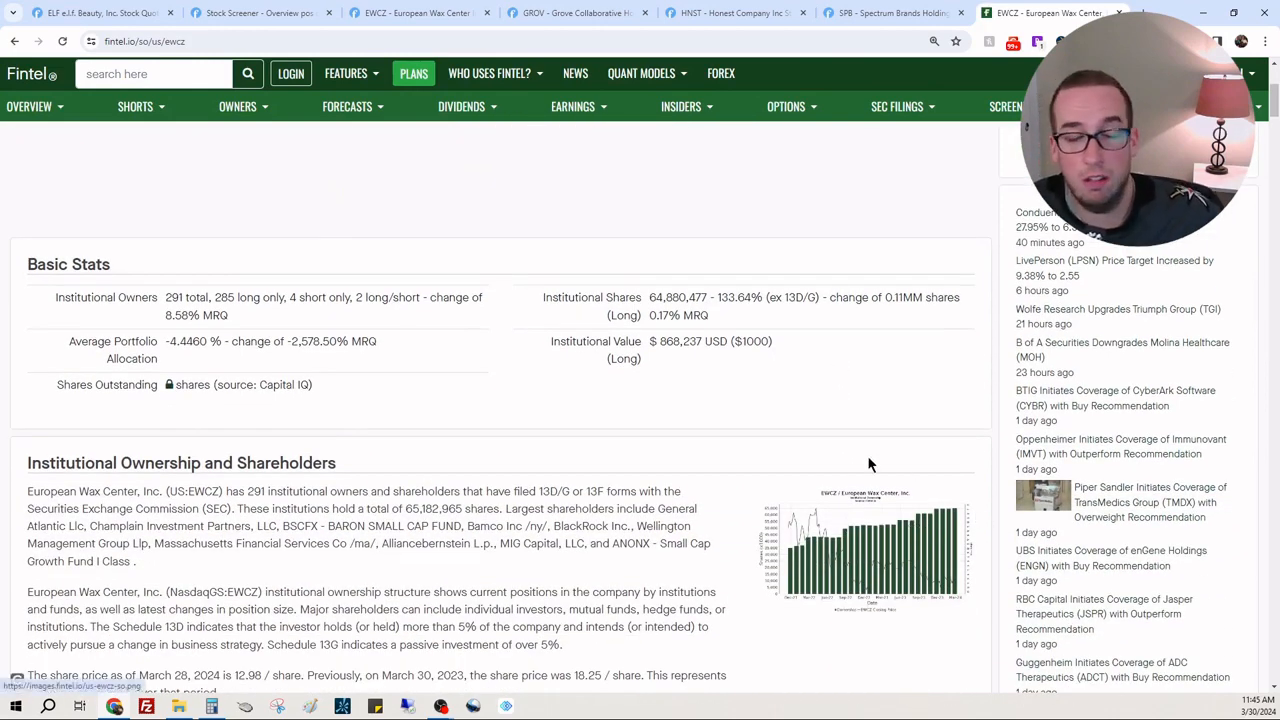
scroll("down", 3)
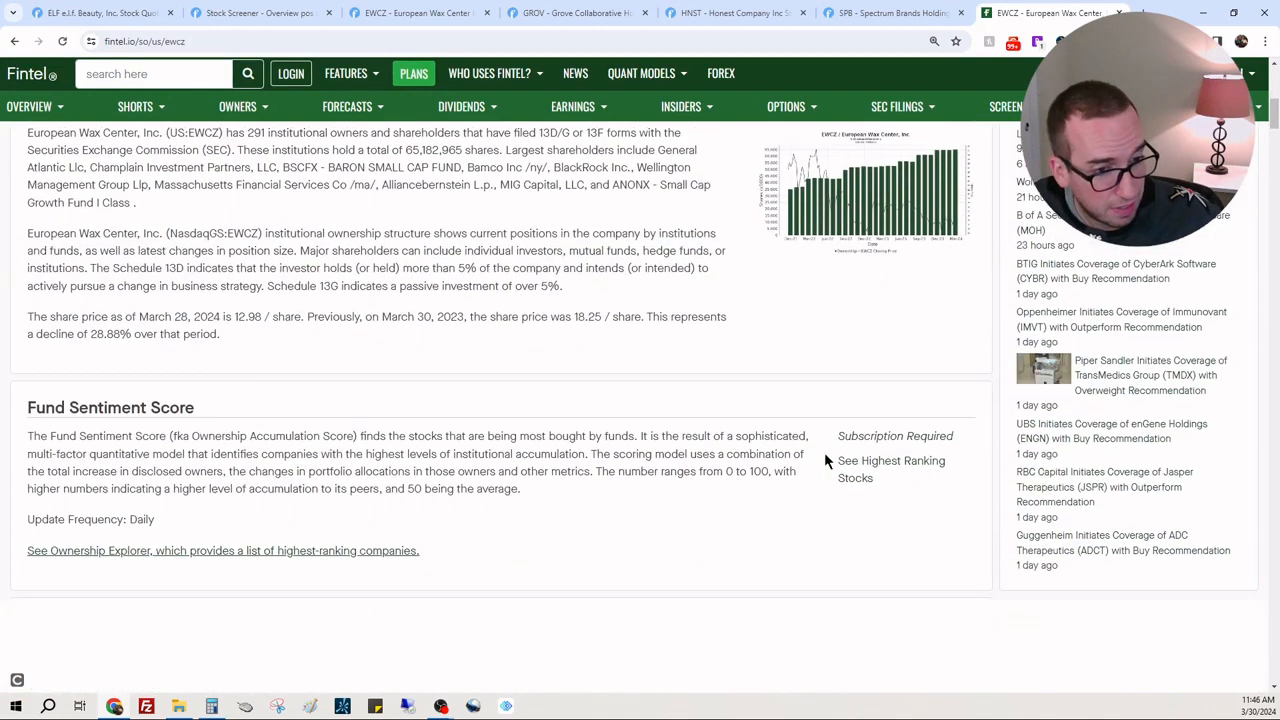
scroll("up", 3)
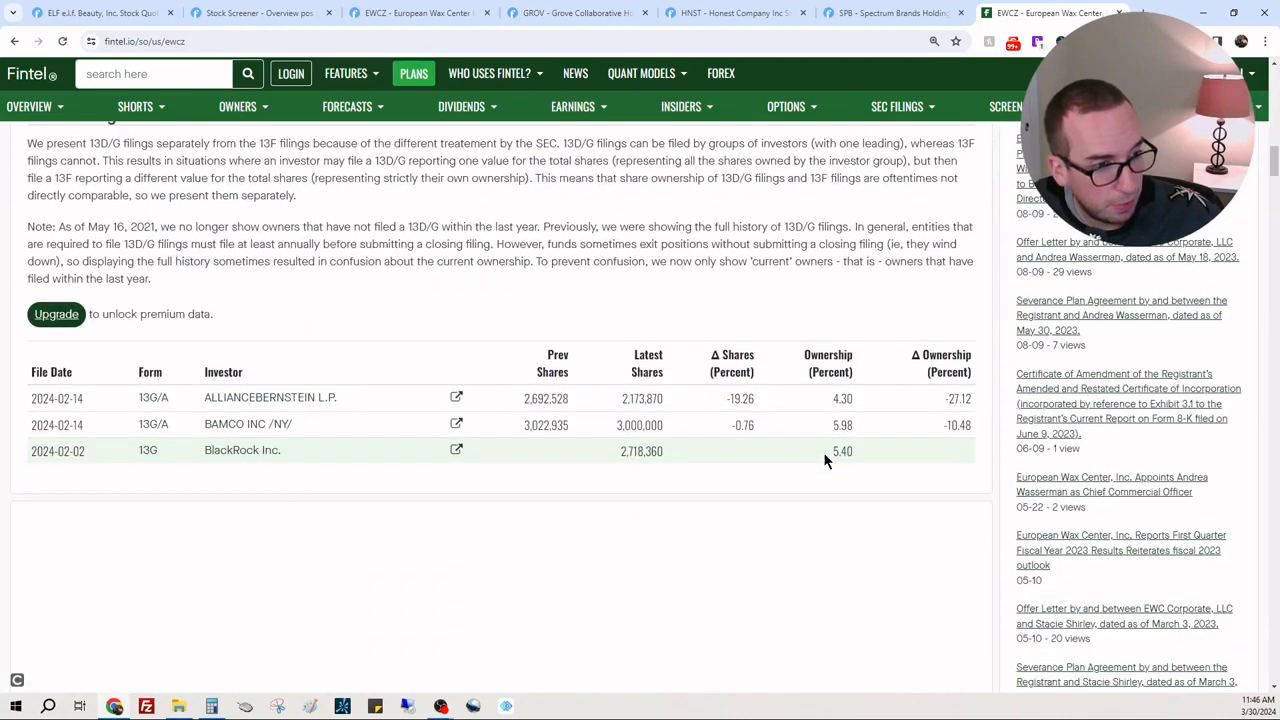
mouse_move(740, 428)
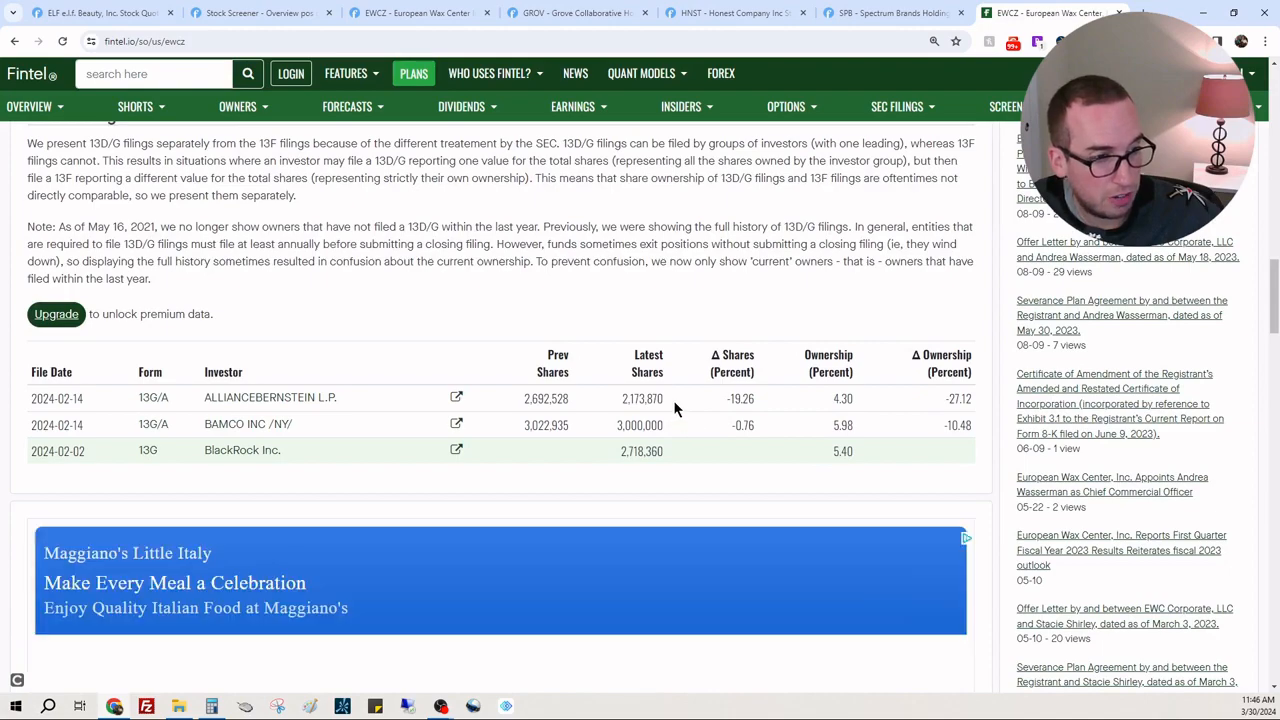
scroll("down", 3)
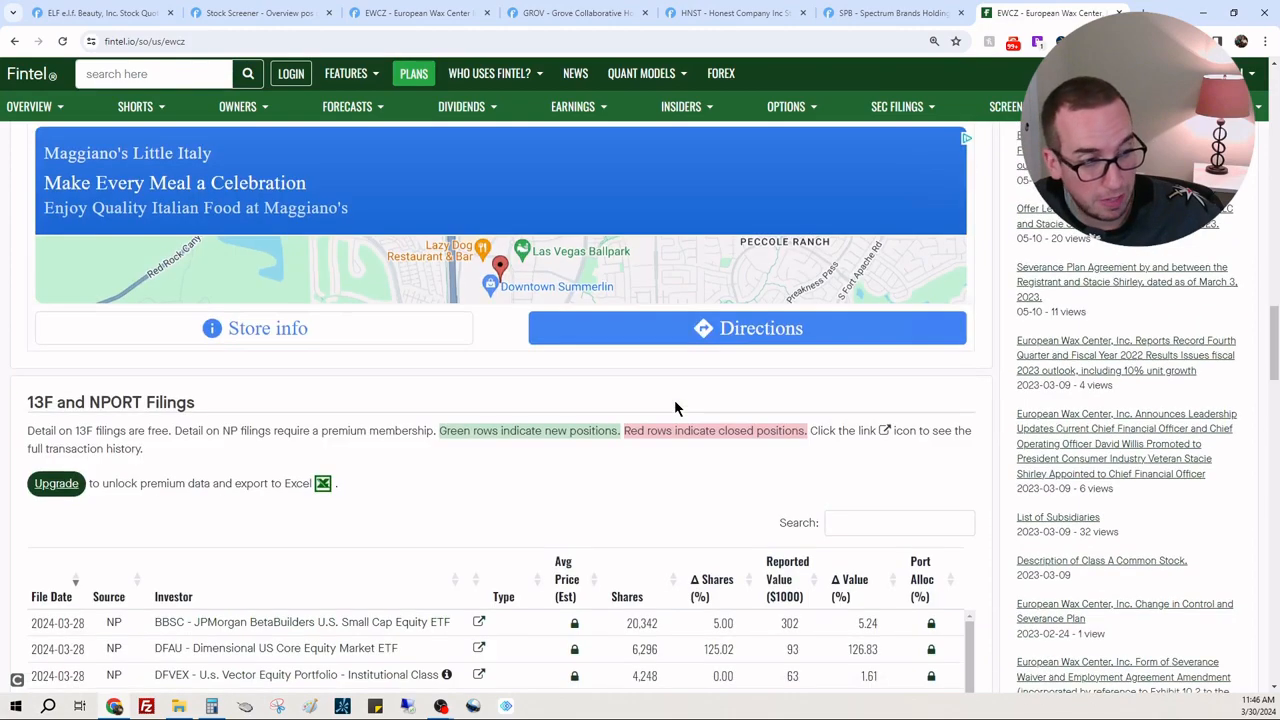
scroll("down", 3)
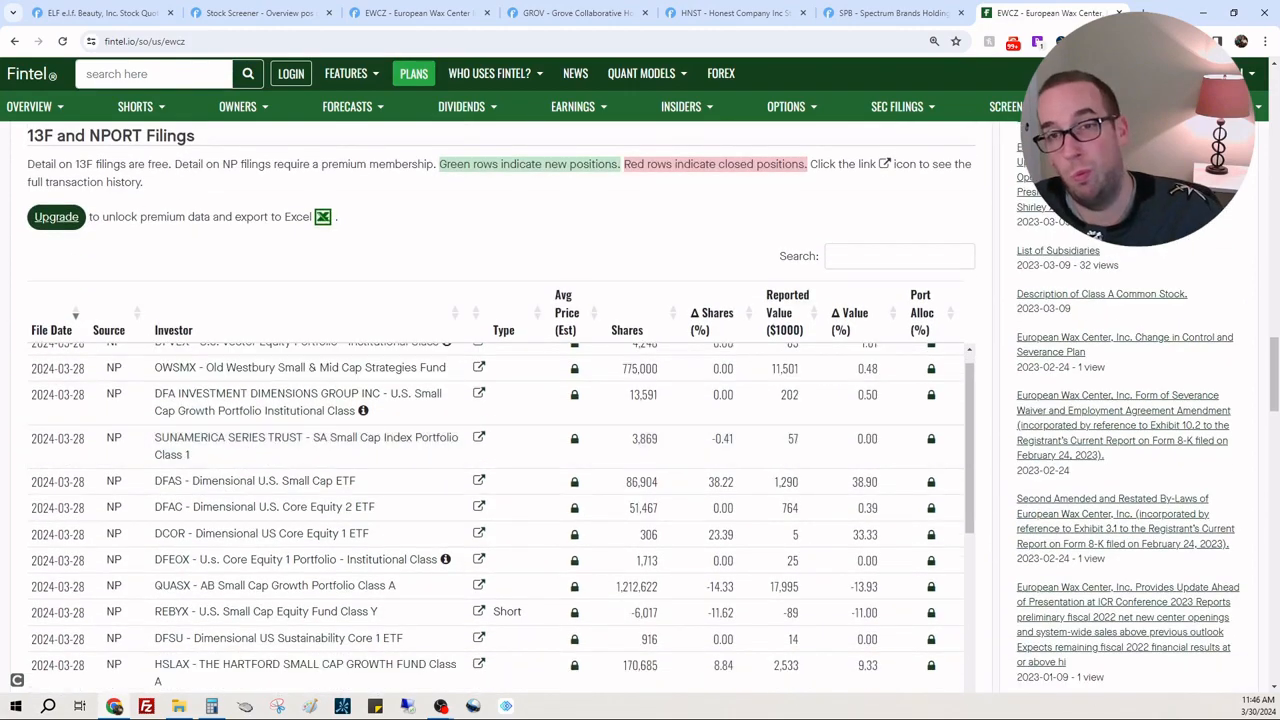
scroll("down", 3)
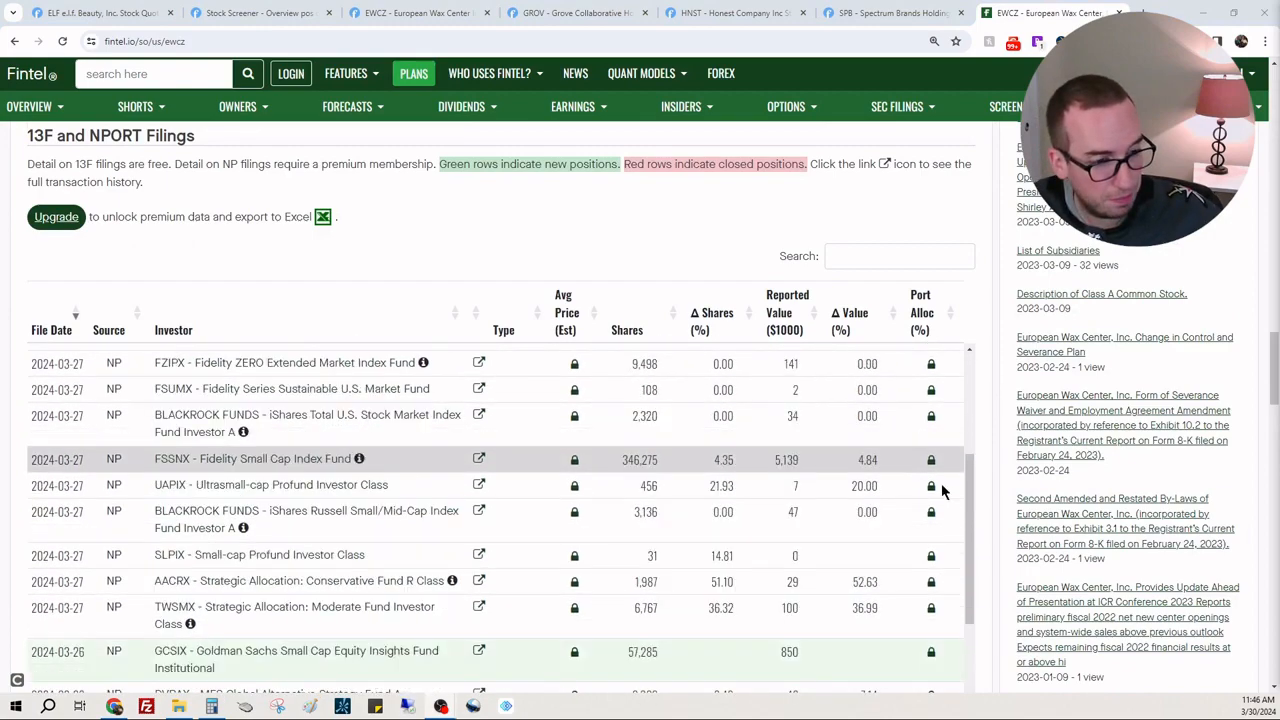
scroll("down", 3)
type("float")
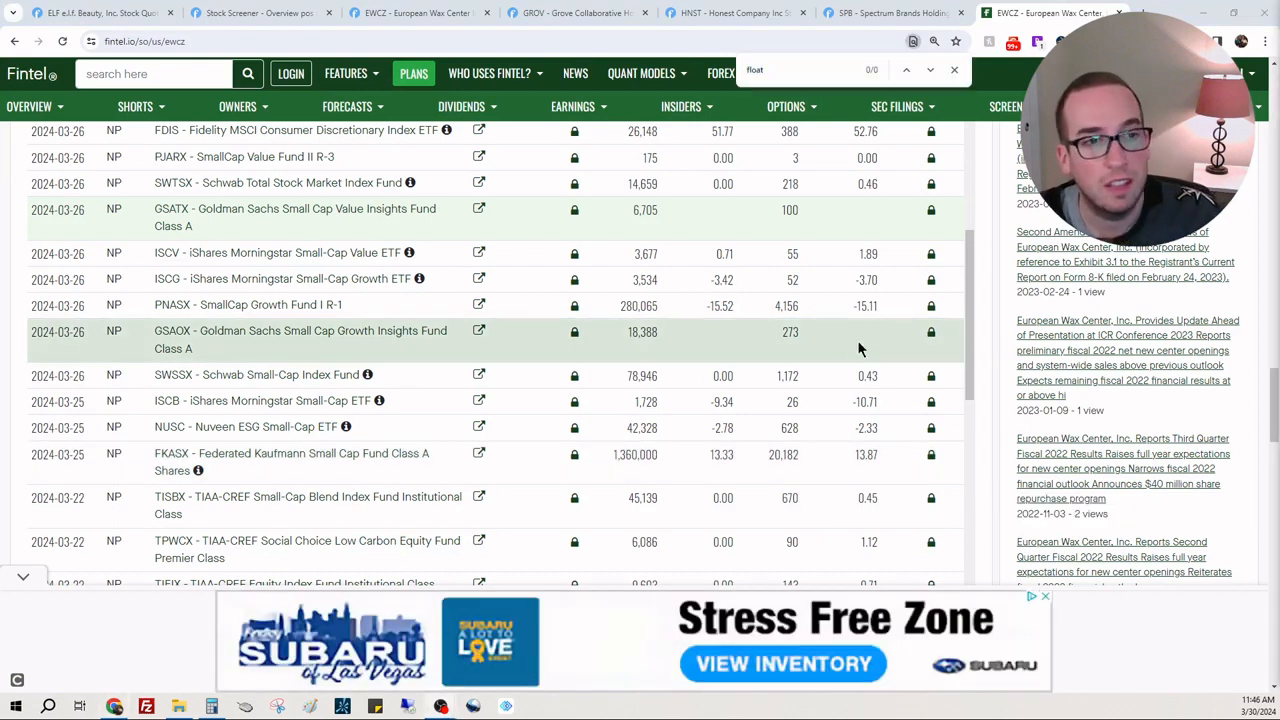
type("val")
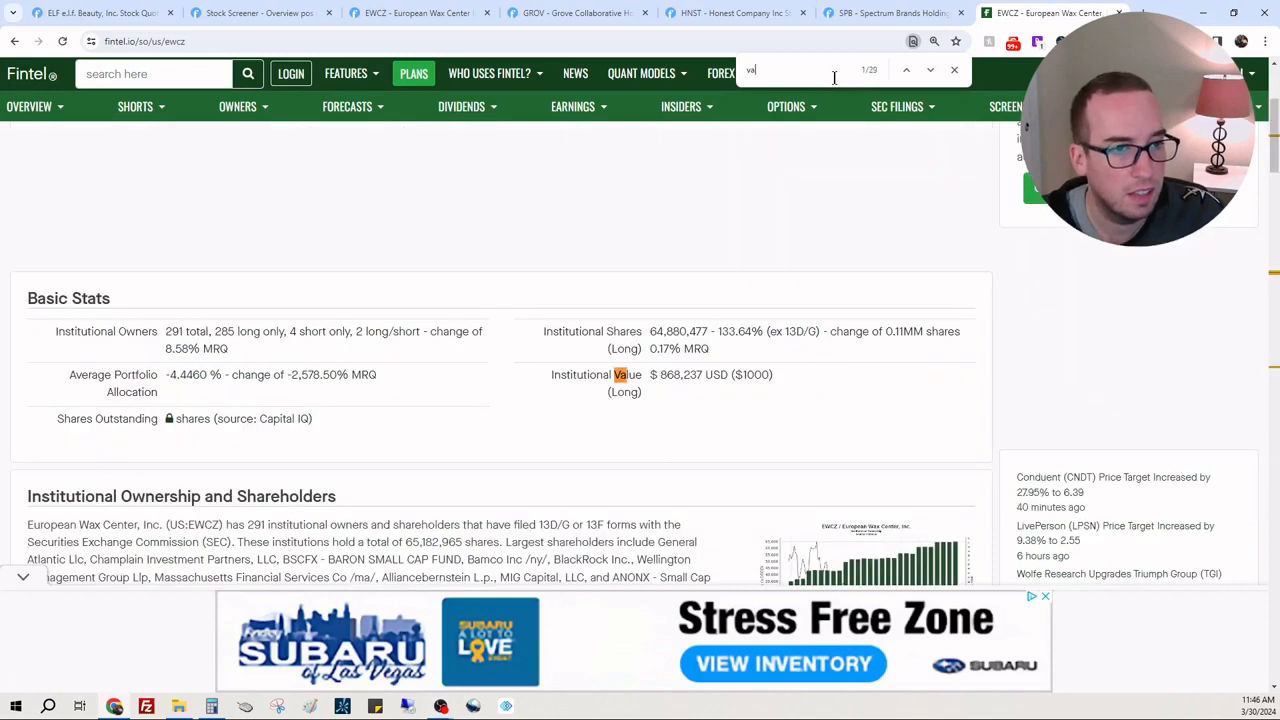
type("n")
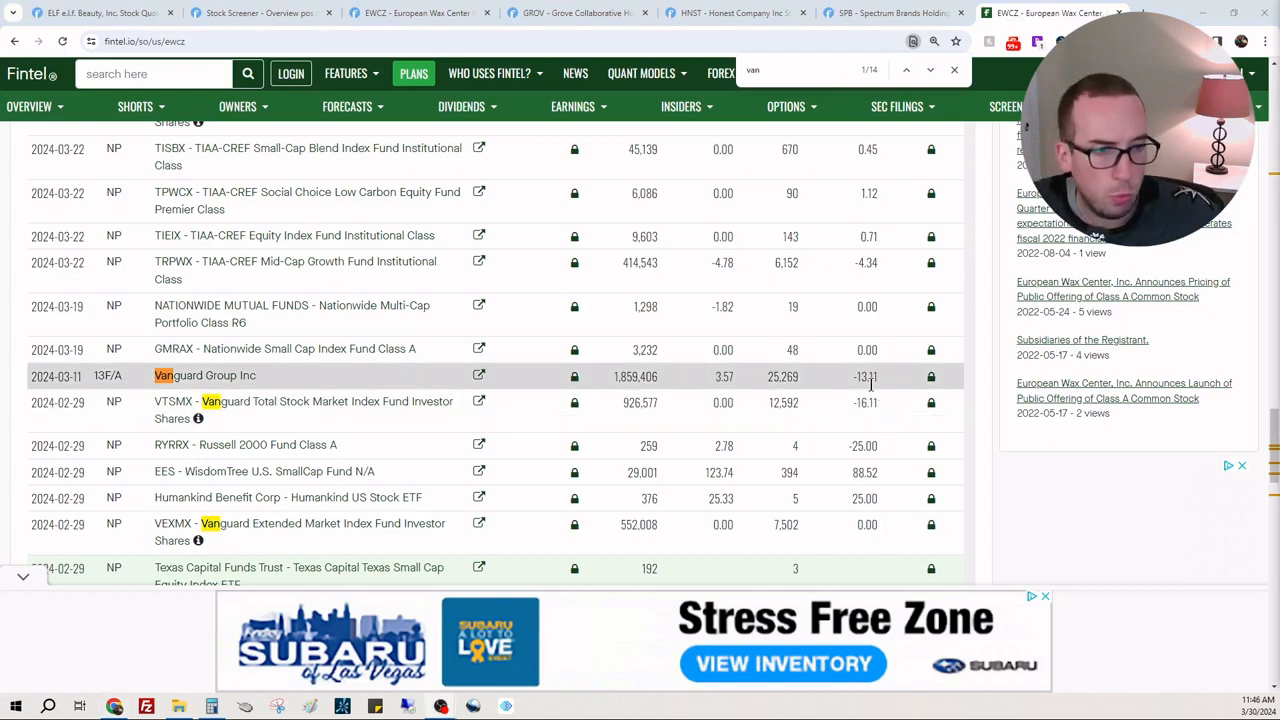
mouse_move(840, 436)
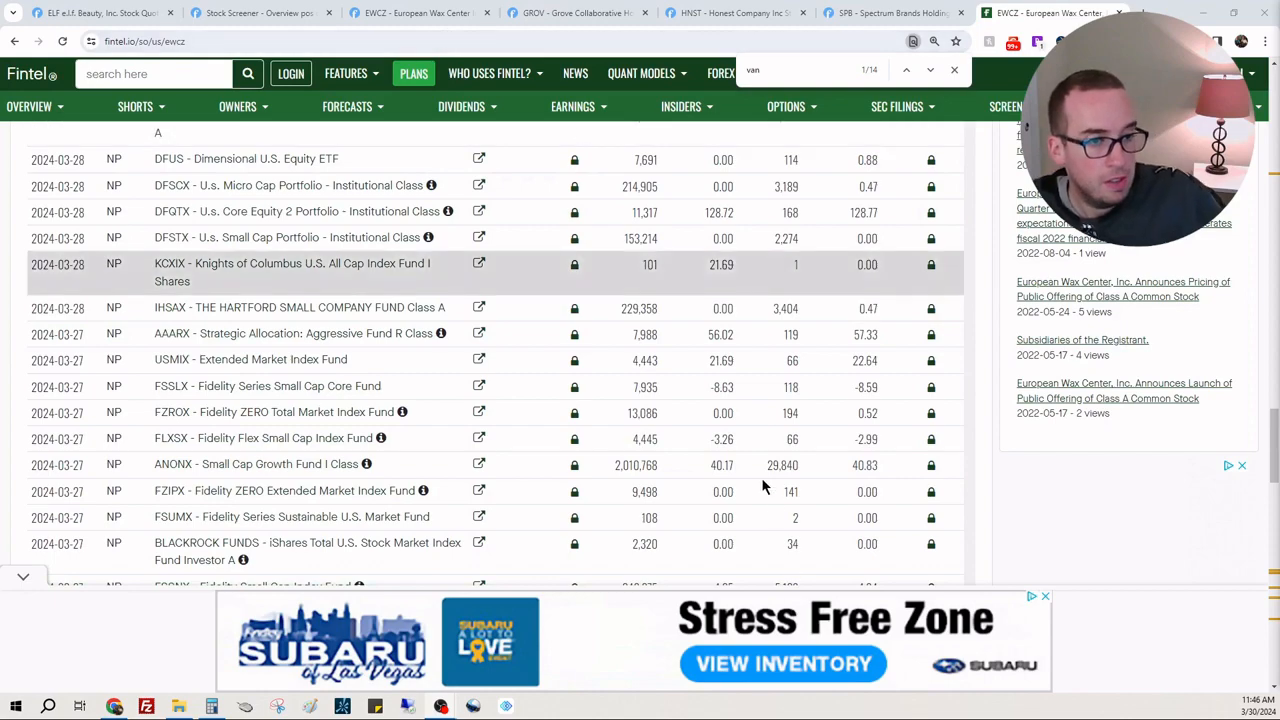
scroll("down", 3)
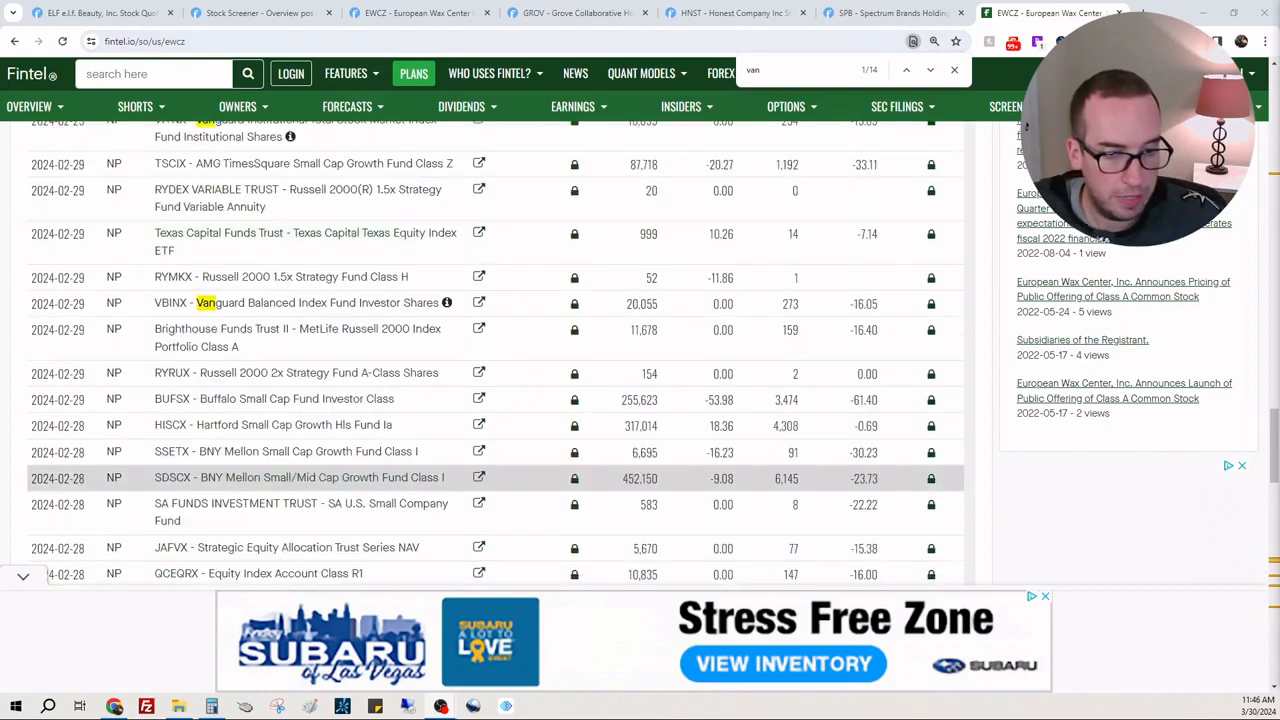
scroll("down", 3)
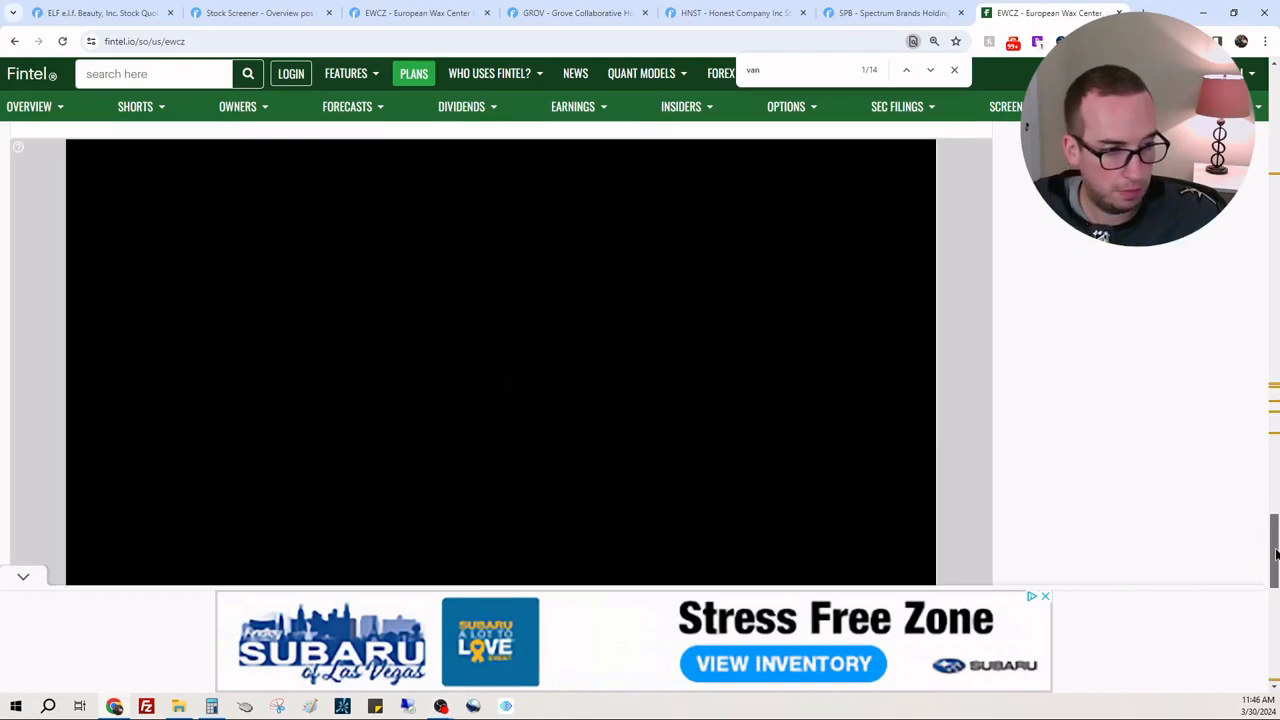
scroll("up", 3)
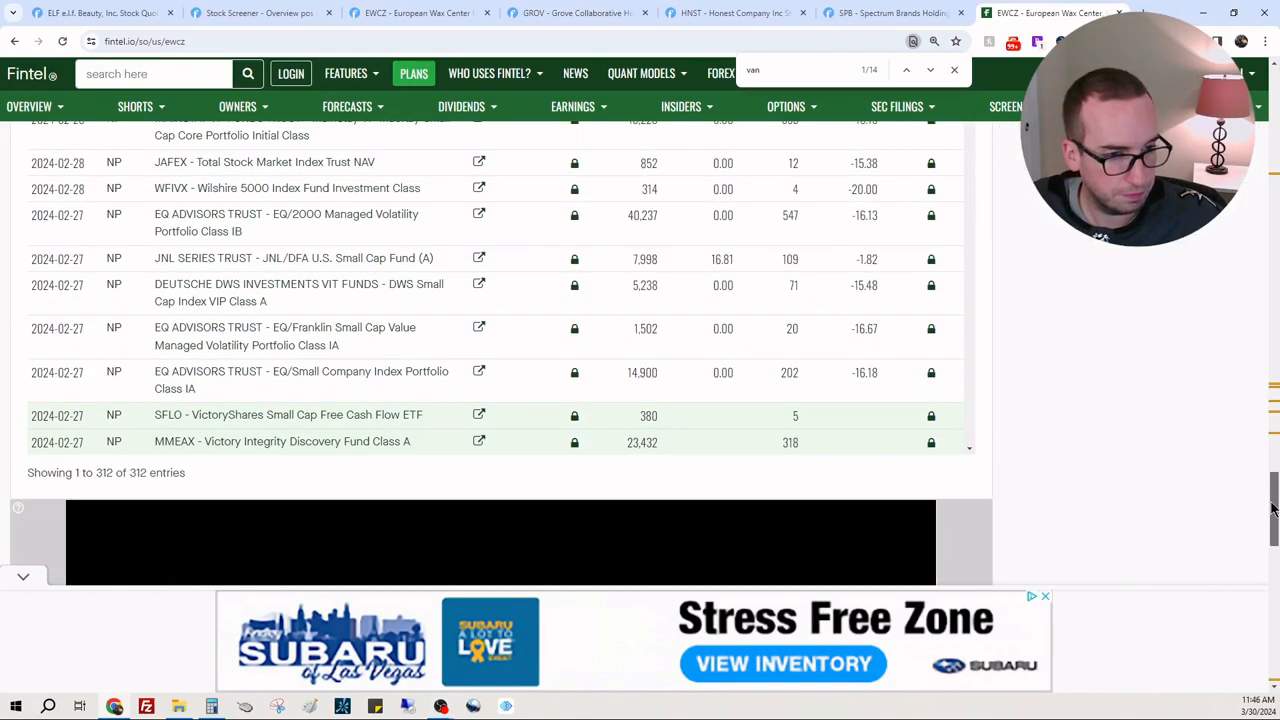
scroll("up", 3)
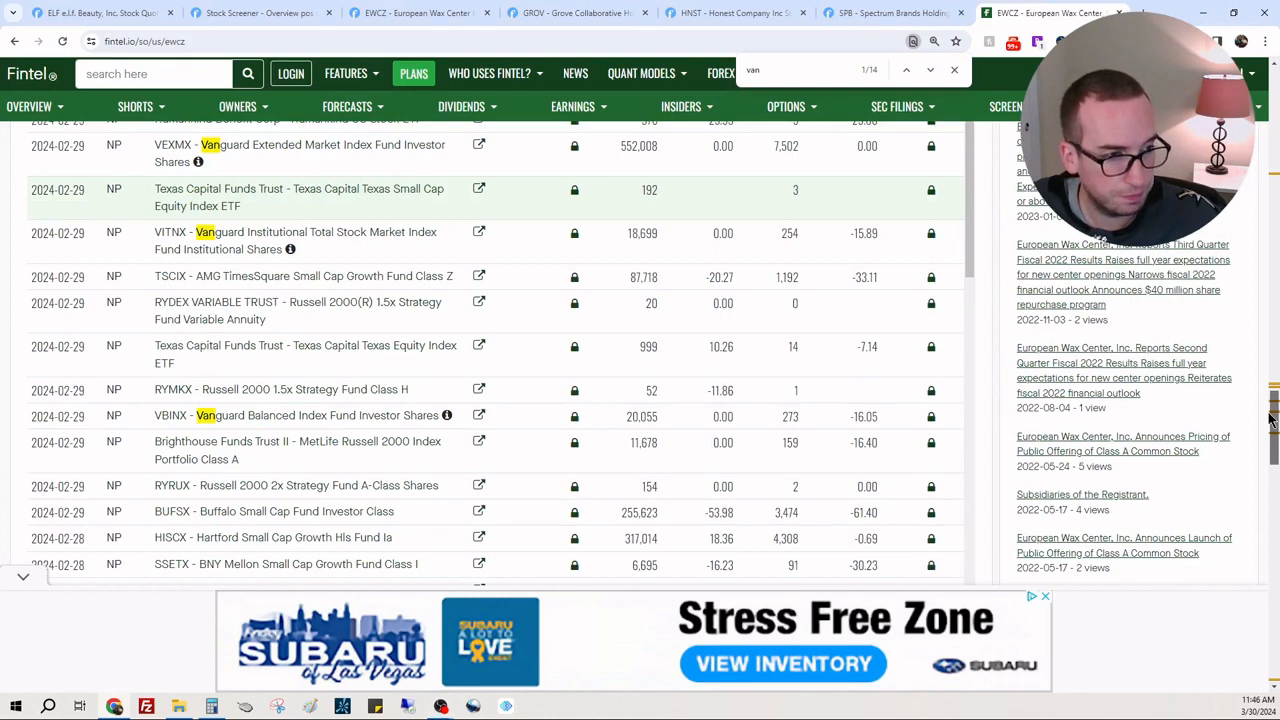
scroll("up", 3)
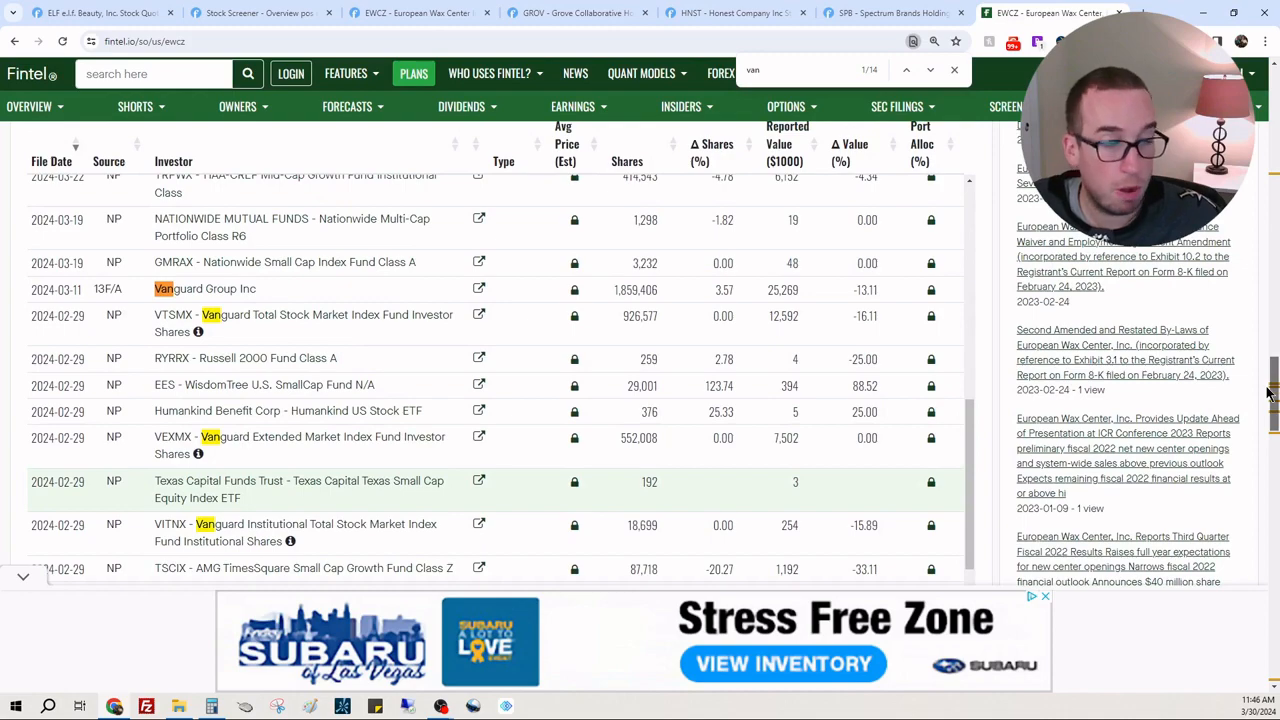
scroll("up", 3)
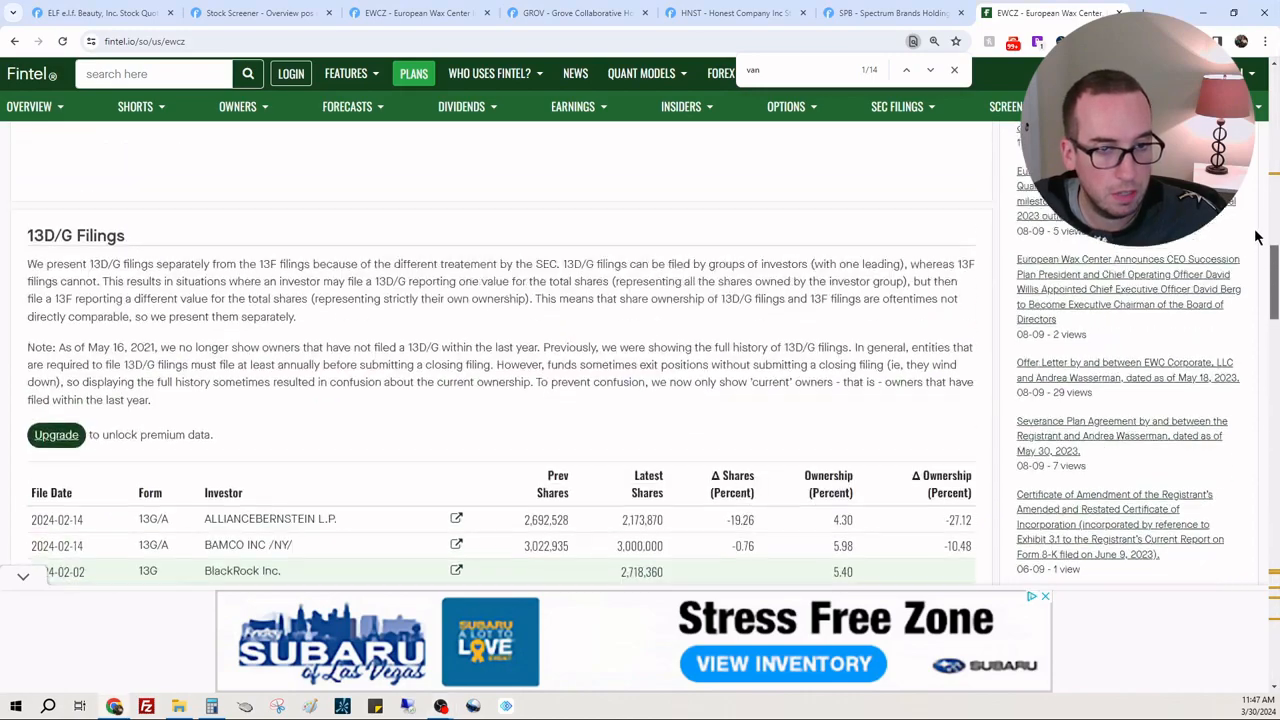
scroll("down", 3)
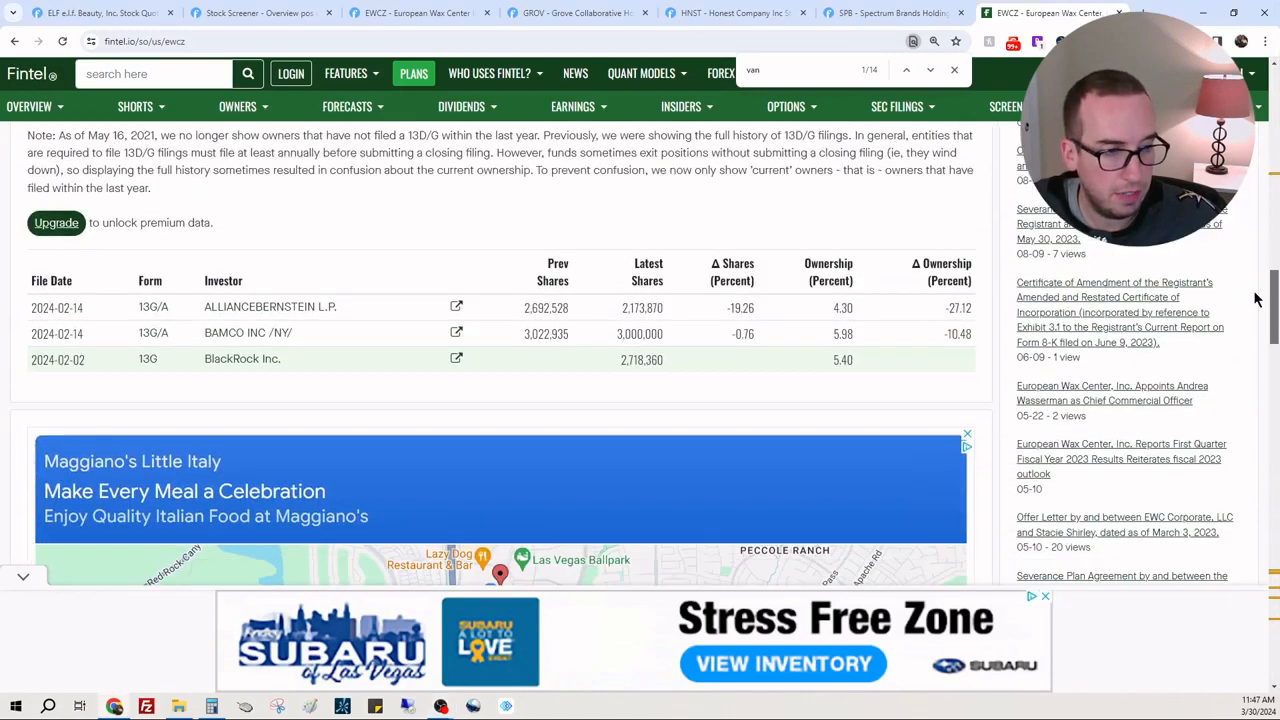
scroll("up", 3)
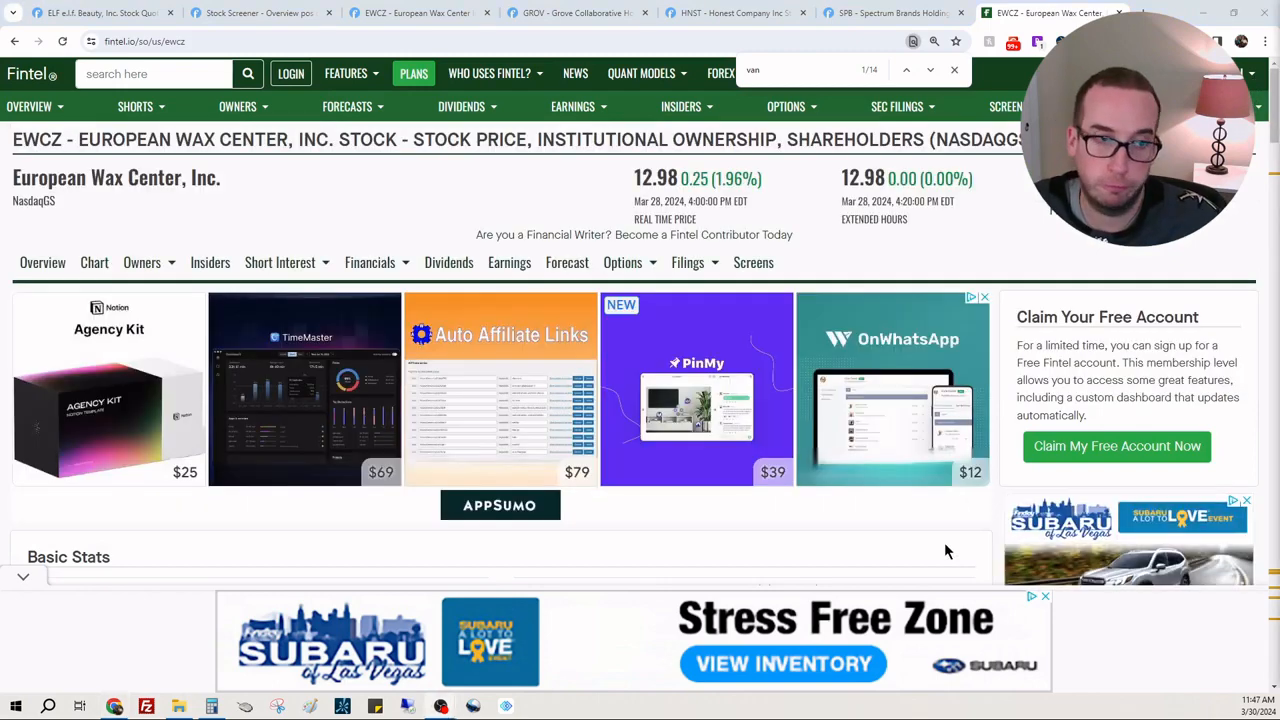
scroll("down", 3)
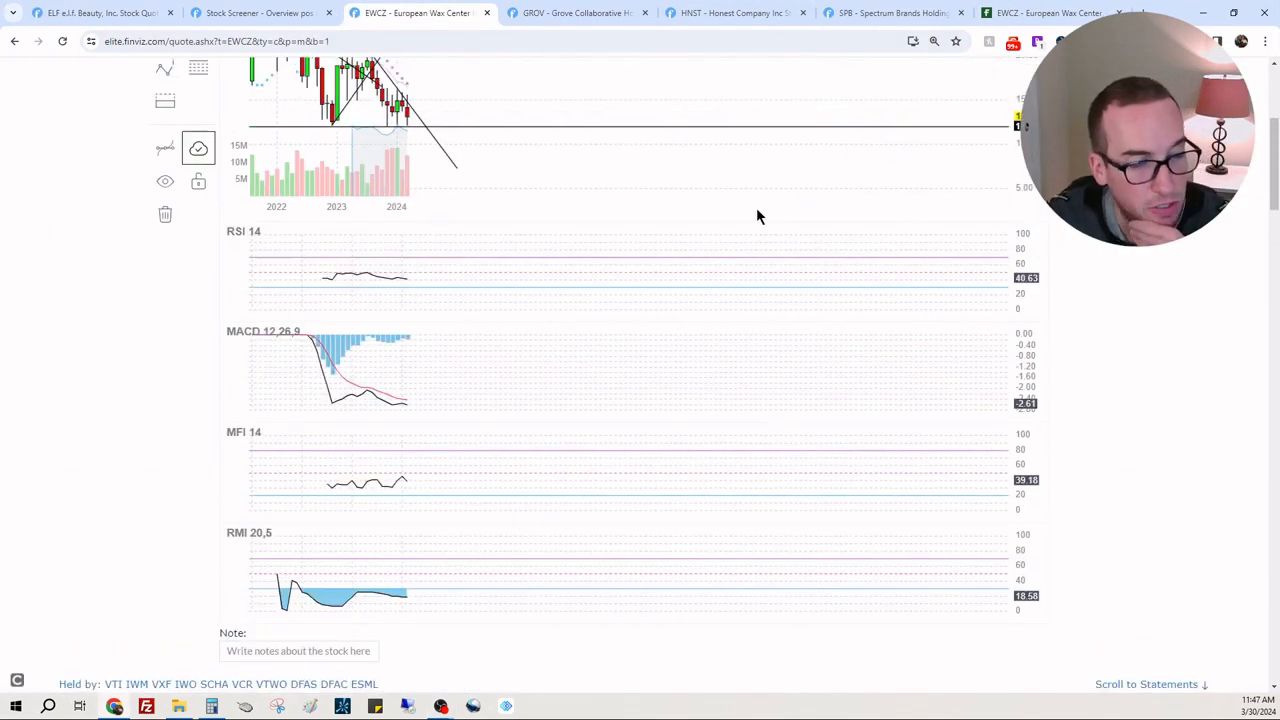
scroll("up", 3)
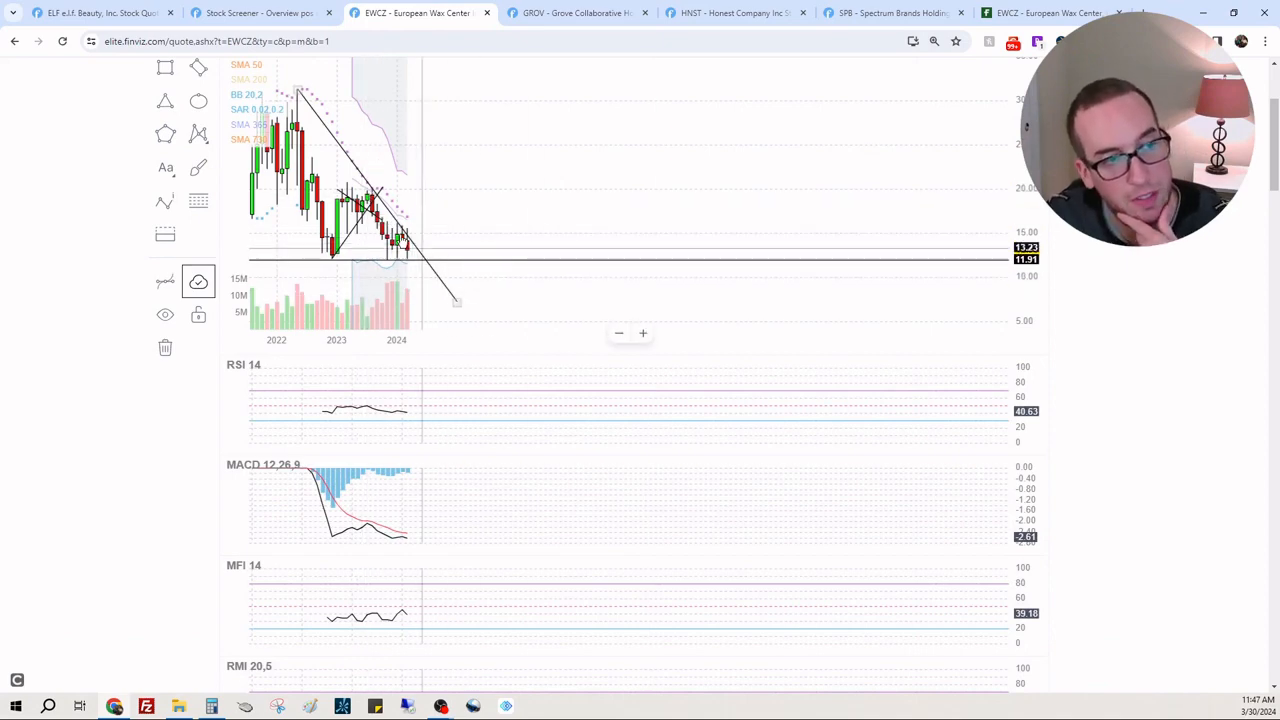
mouse_move(700, 224)
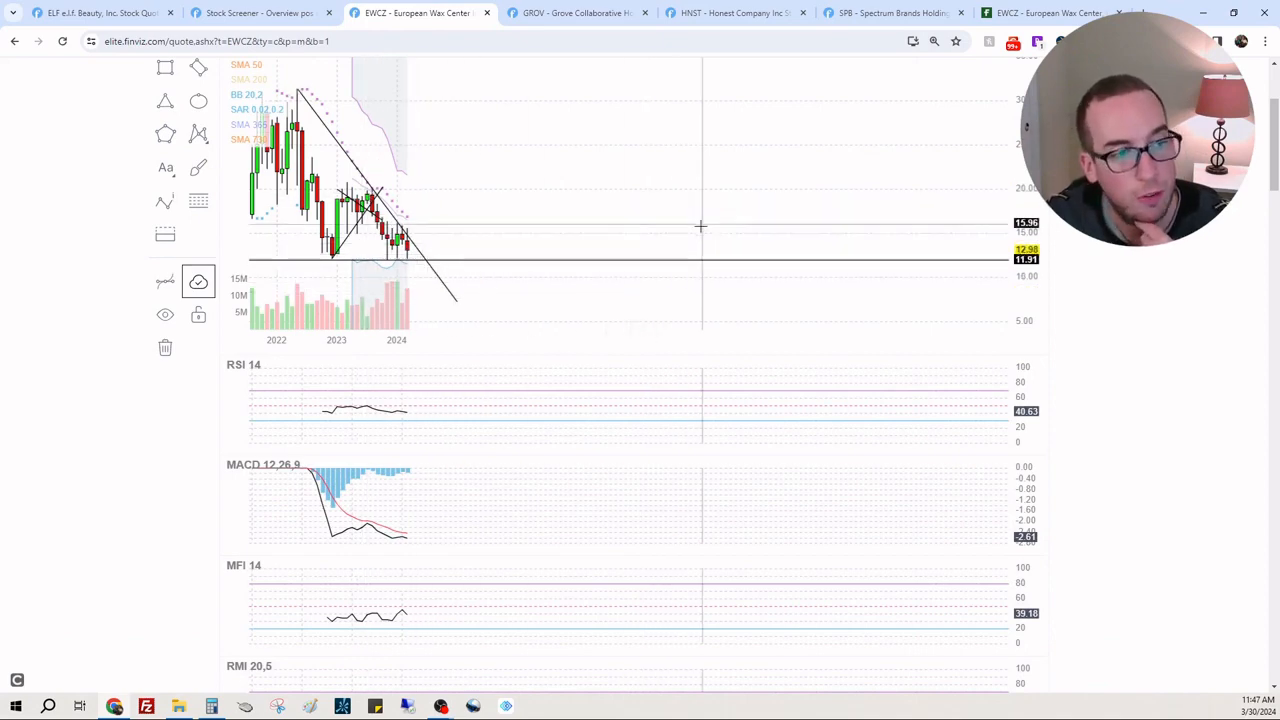
mouse_move(608, 190)
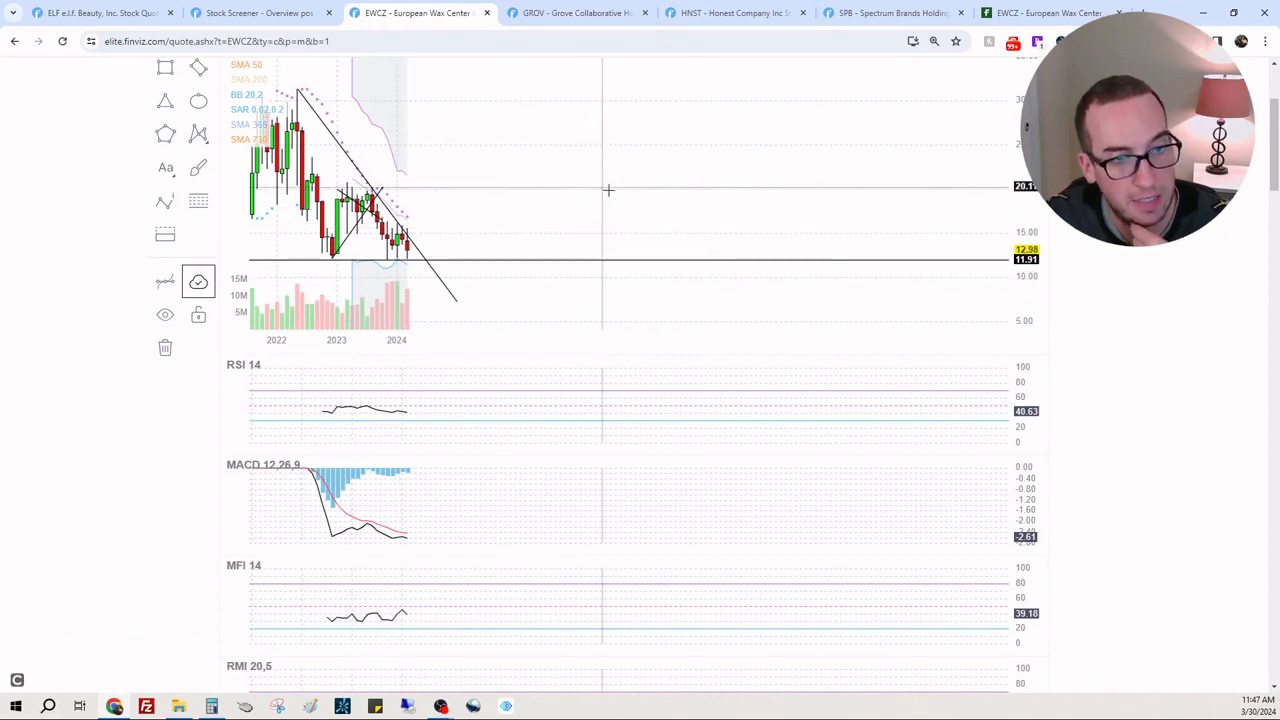
mouse_move(716, 188)
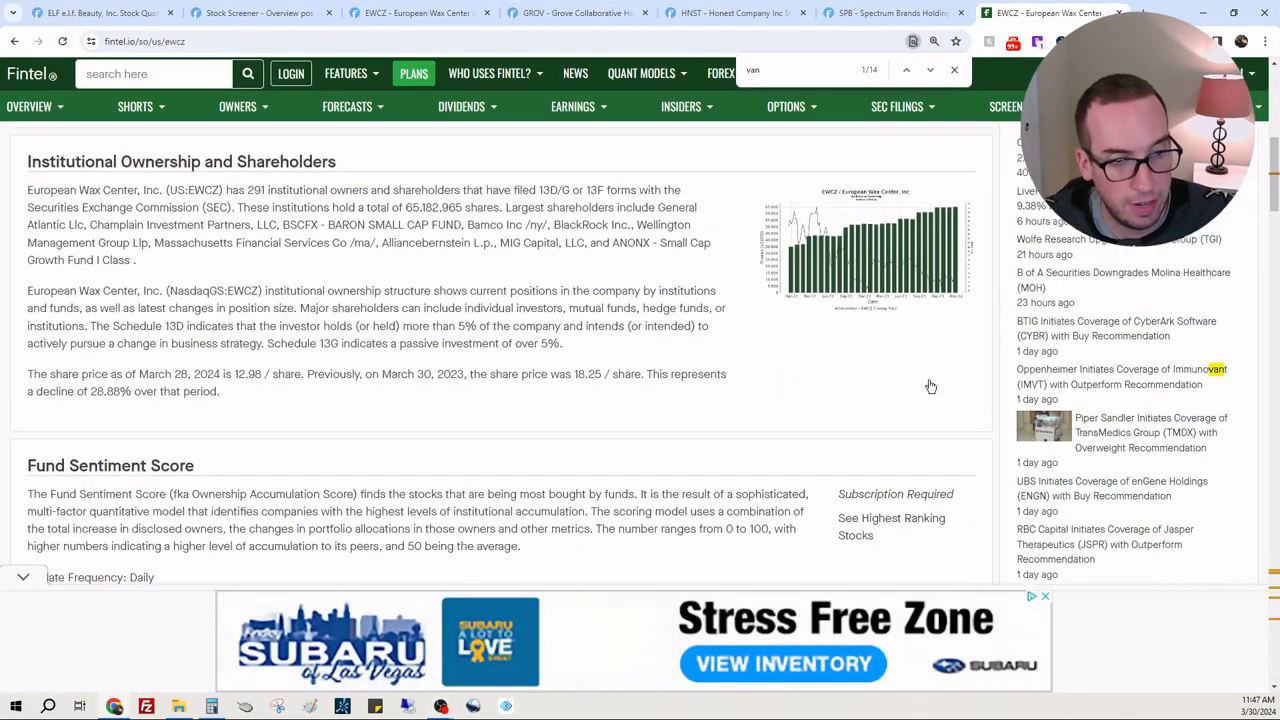
Step: Find the Renaissance row and divide out the 231,800-share holding in Calculator, giving about 77.27
type("ren")
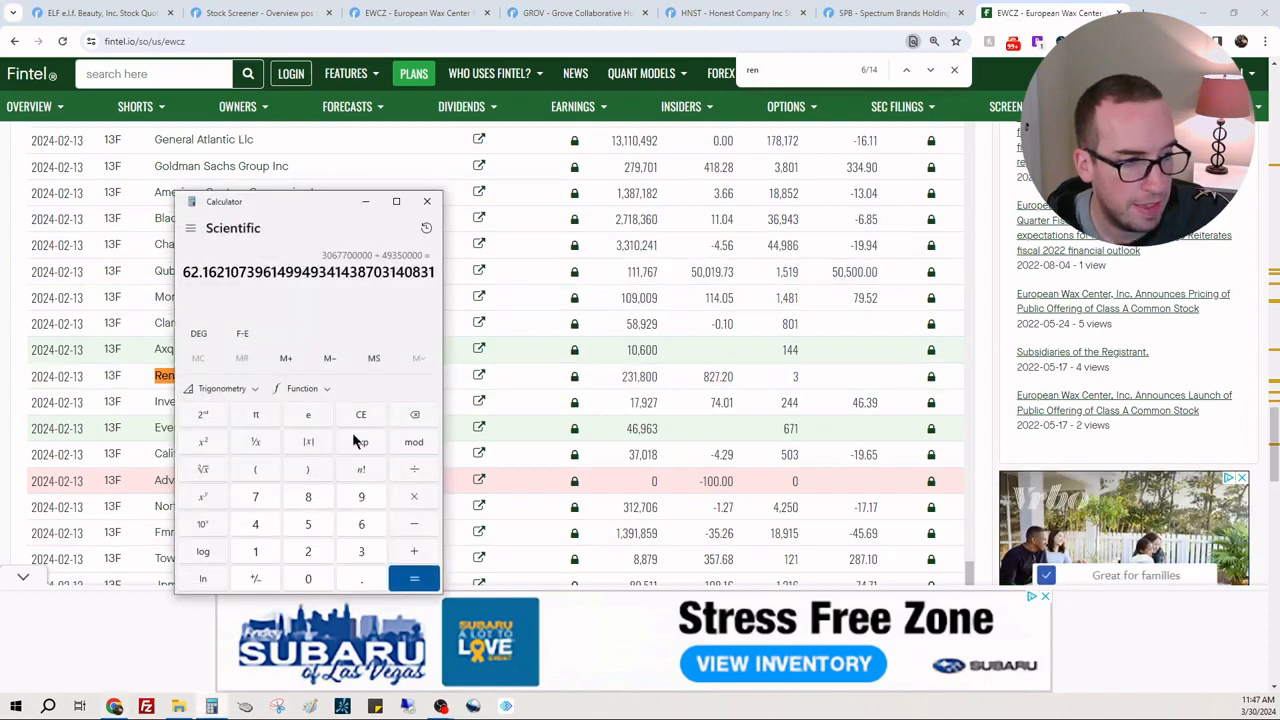
left_click(360, 414)
type("231,800")
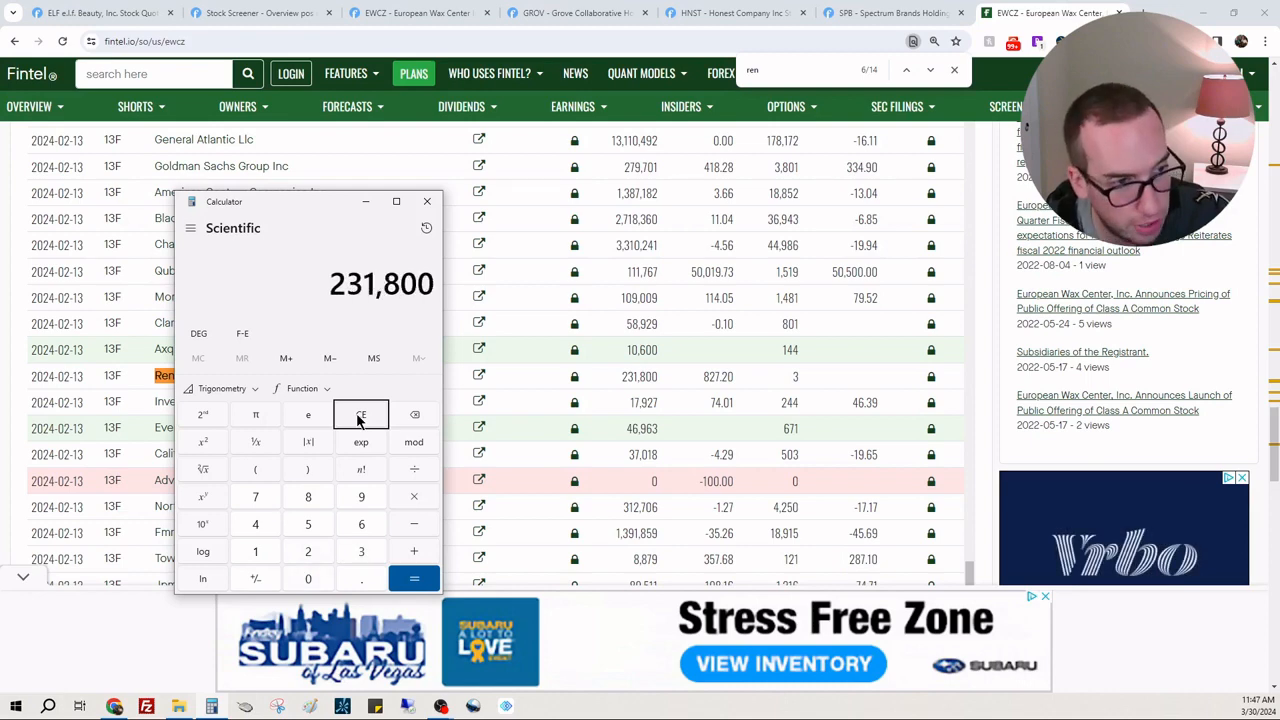
left_click(308, 496)
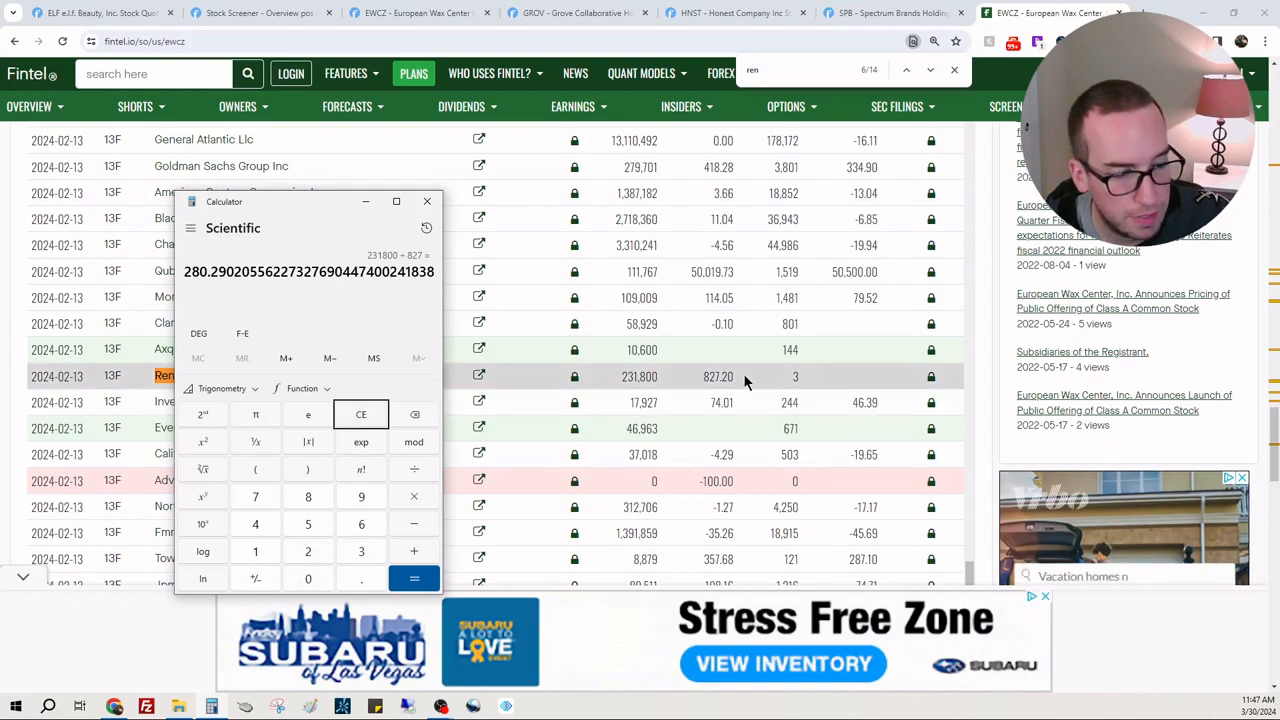
scroll("down", 3)
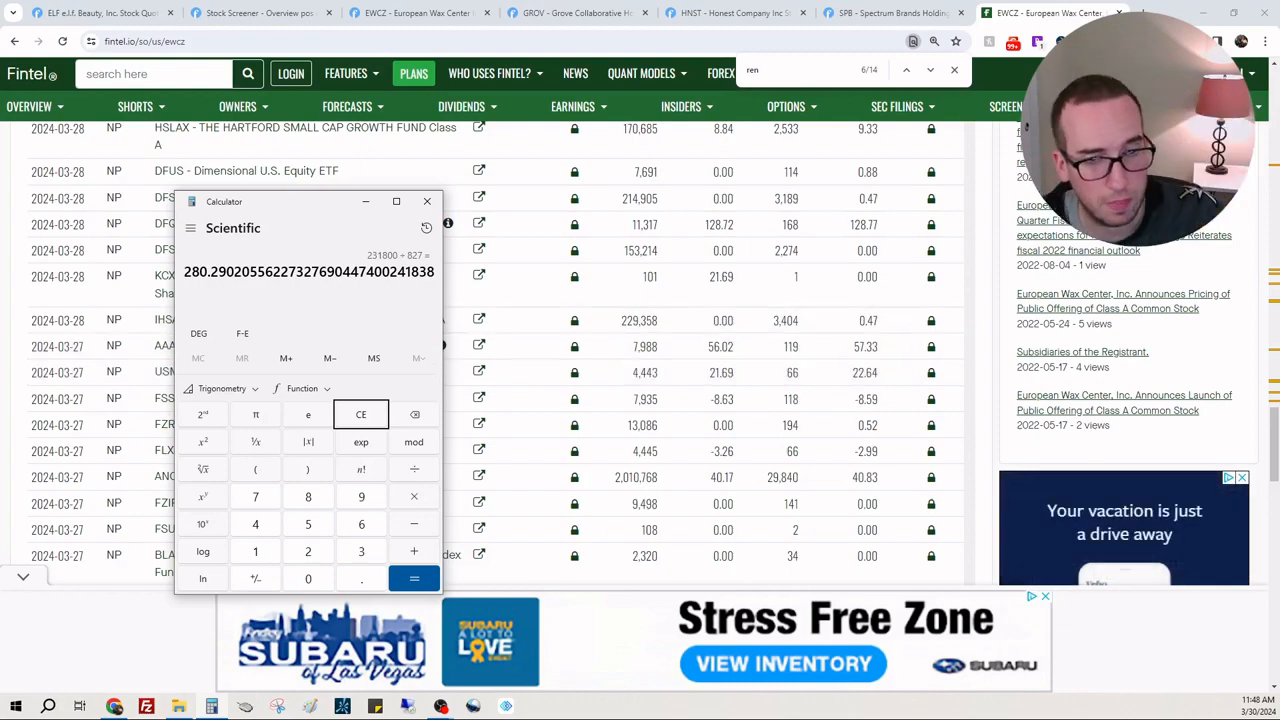
left_click(428, 200)
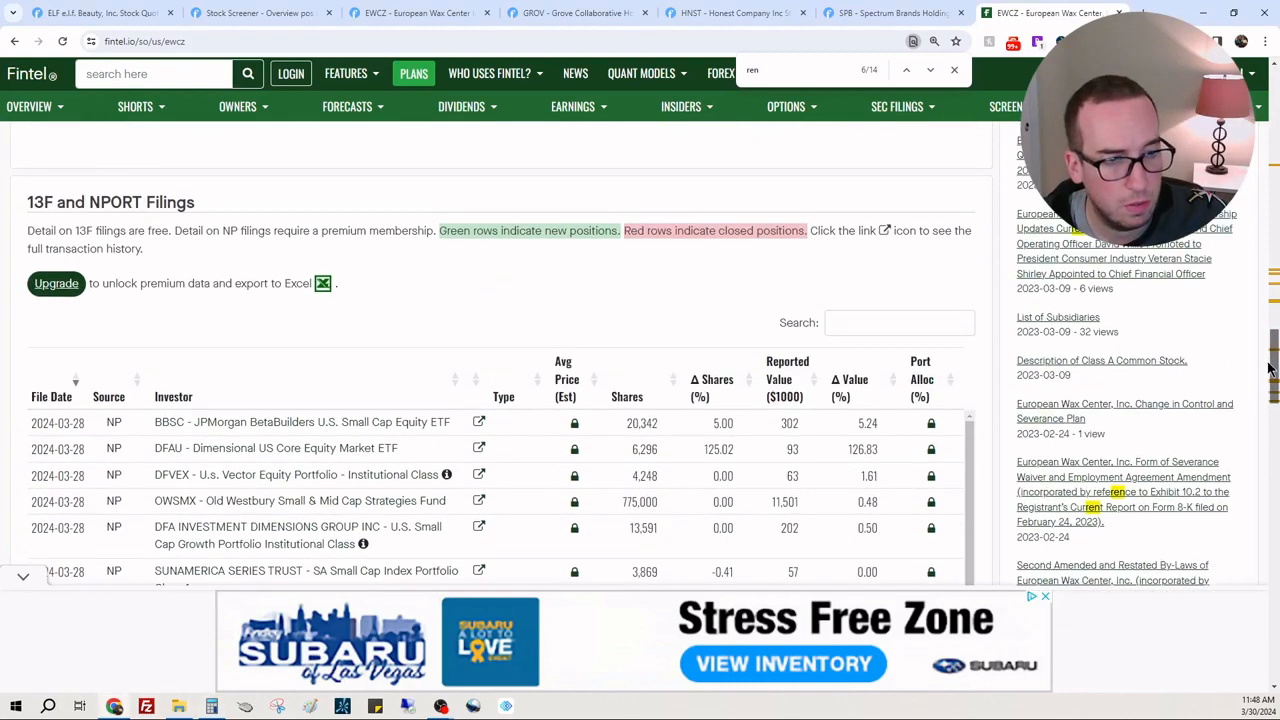
Step: Check the next search match in the holders table, start another calculation, then return to EWCZ in Finviz
scroll("up", 3)
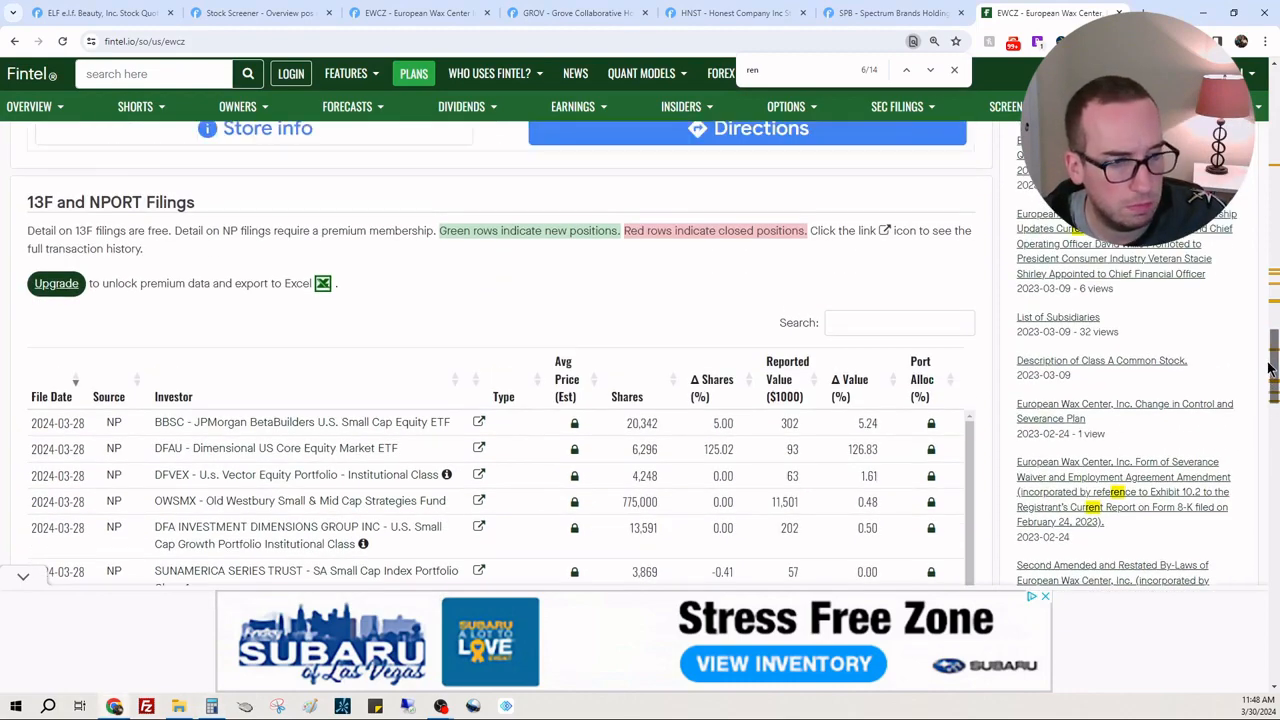
scroll("down", 3)
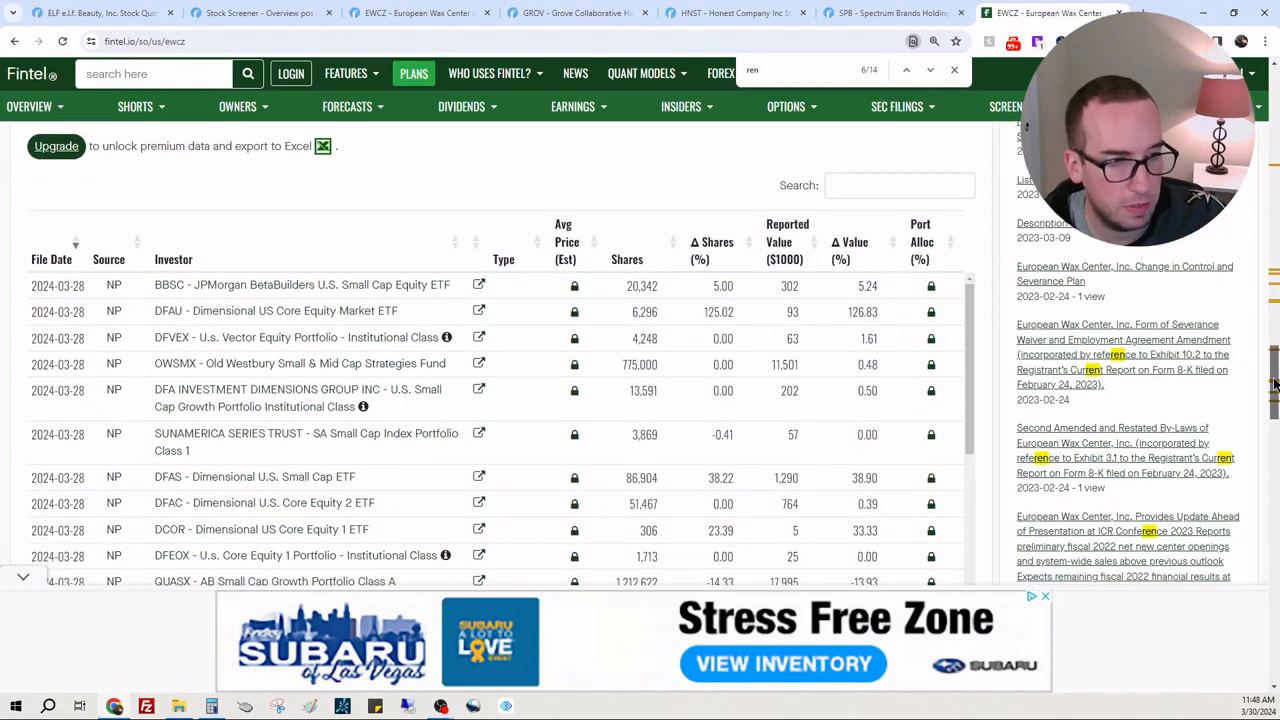
scroll("down", 3)
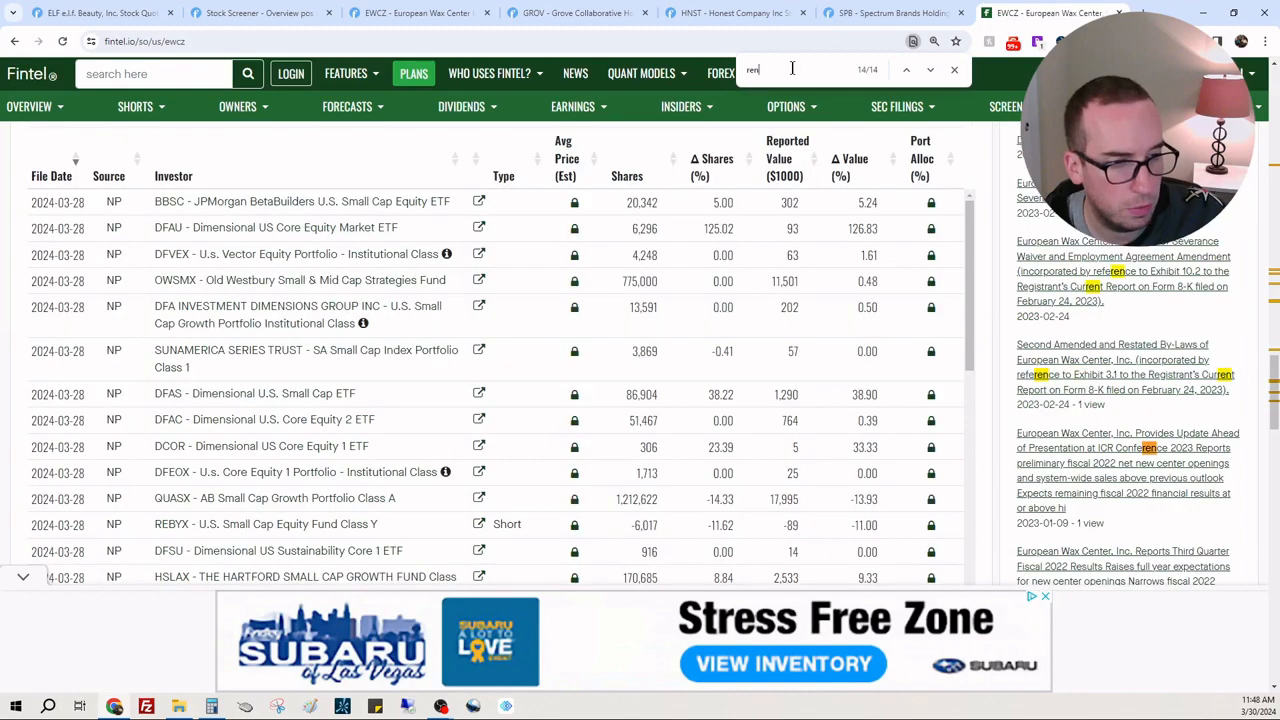
left_click(906, 70)
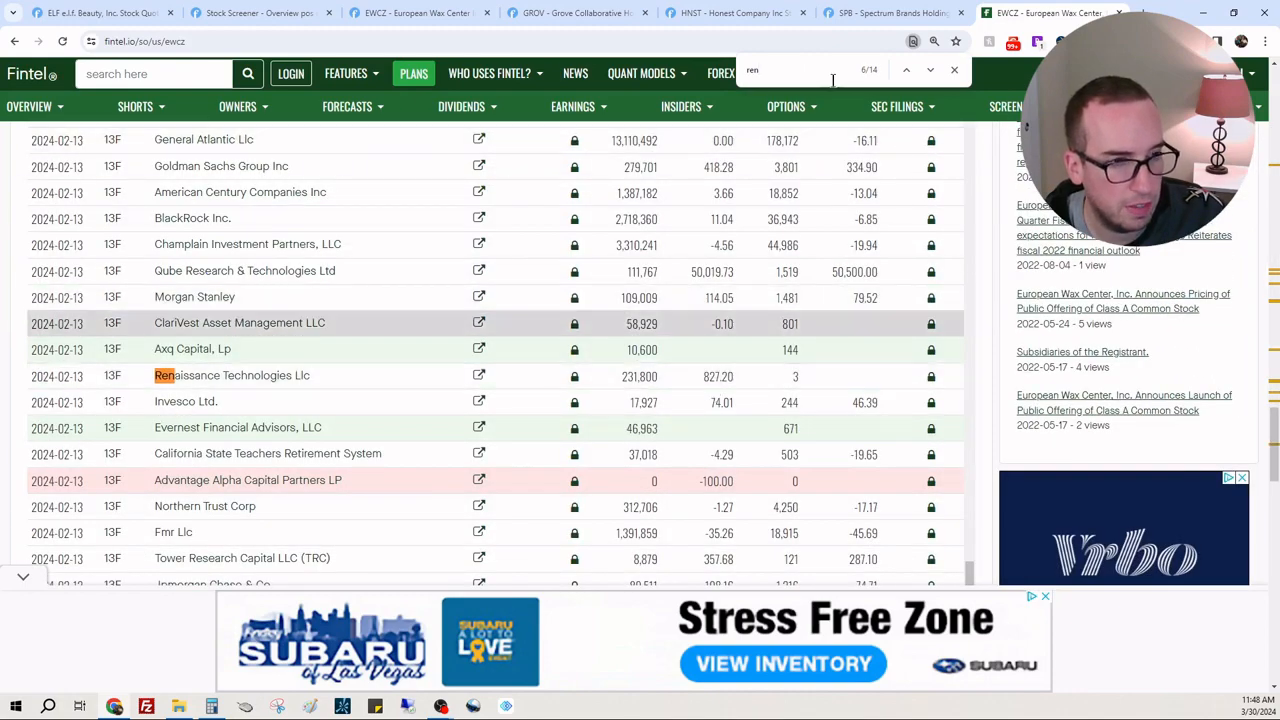
left_click(212, 706)
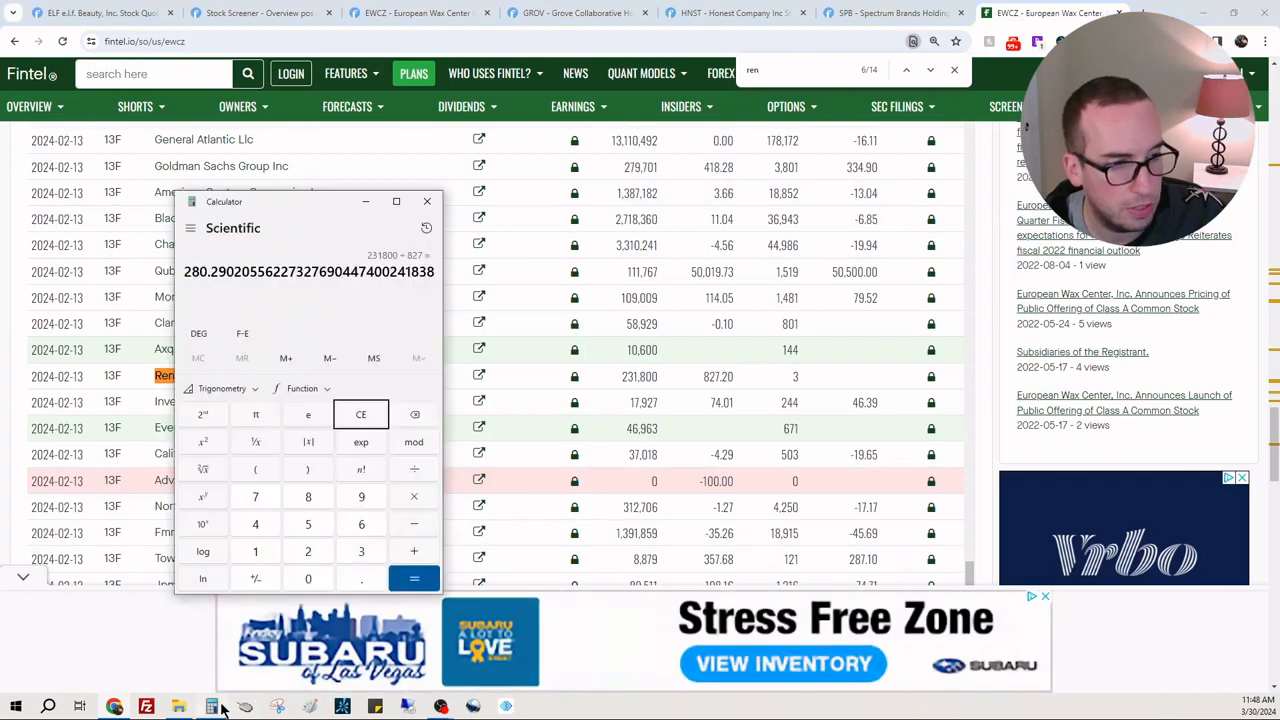
left_click(360, 414)
type("3000")
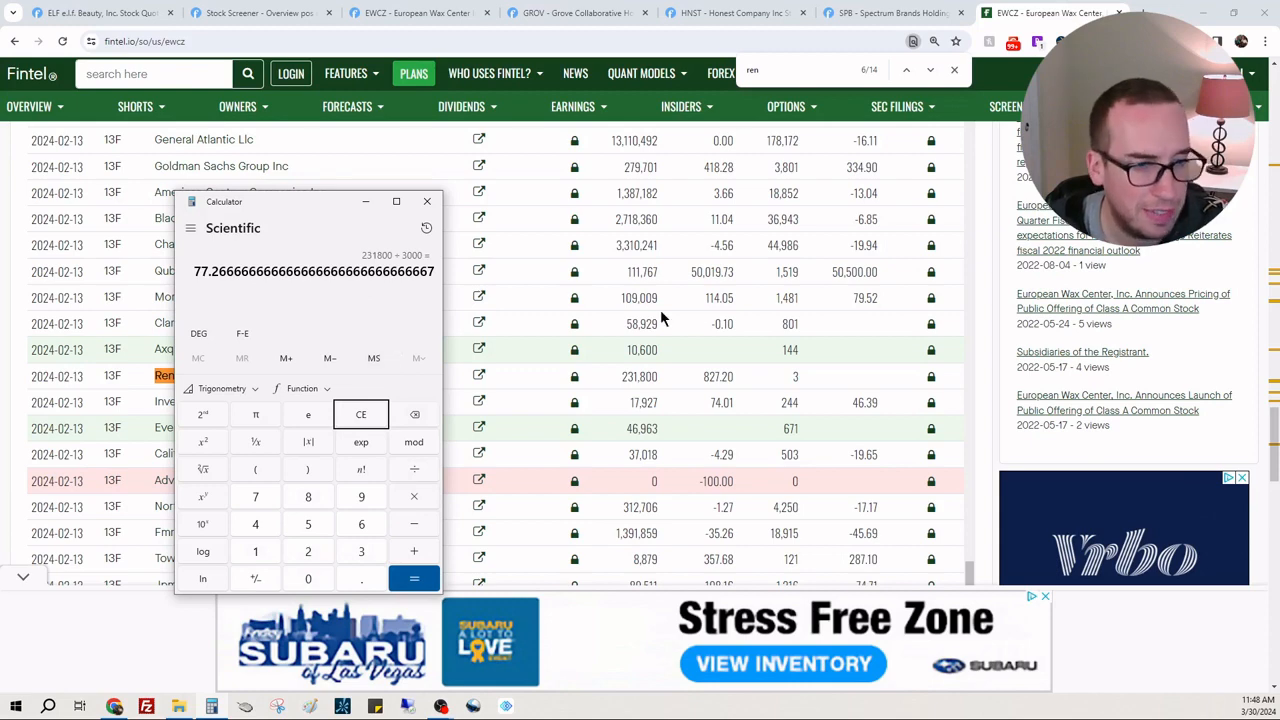
mouse_move(822, 378)
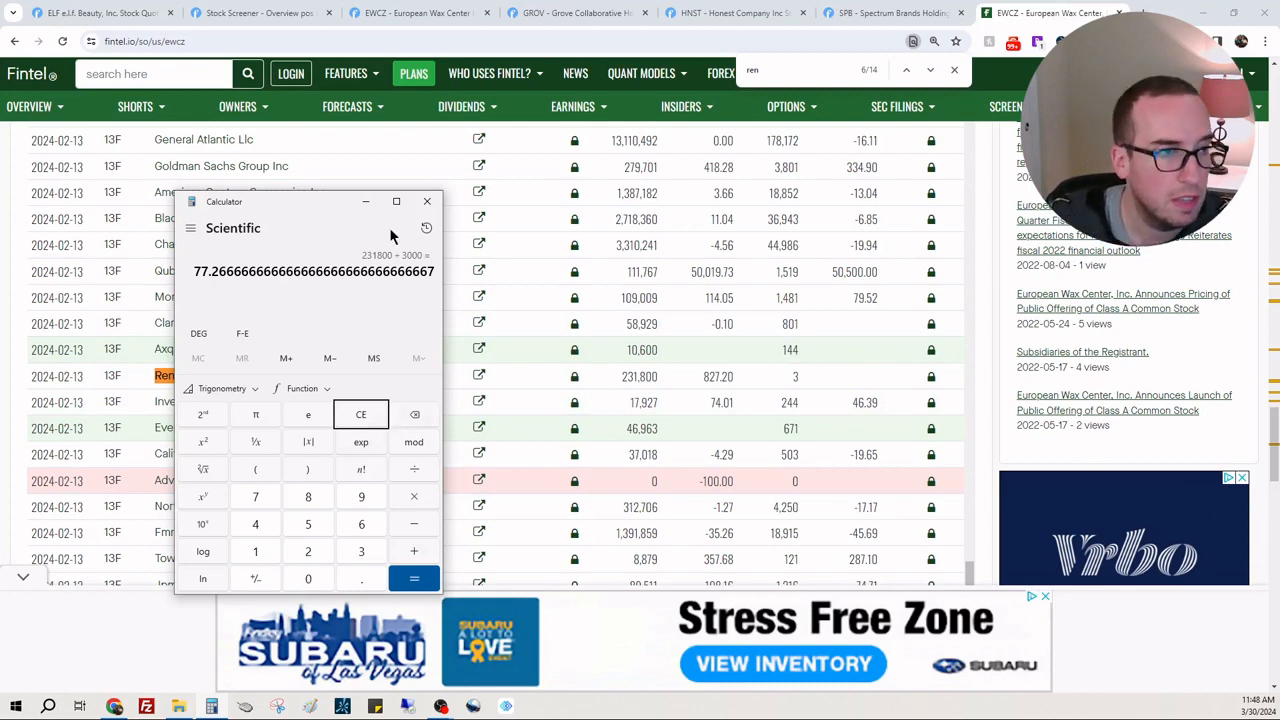
left_click(416, 12)
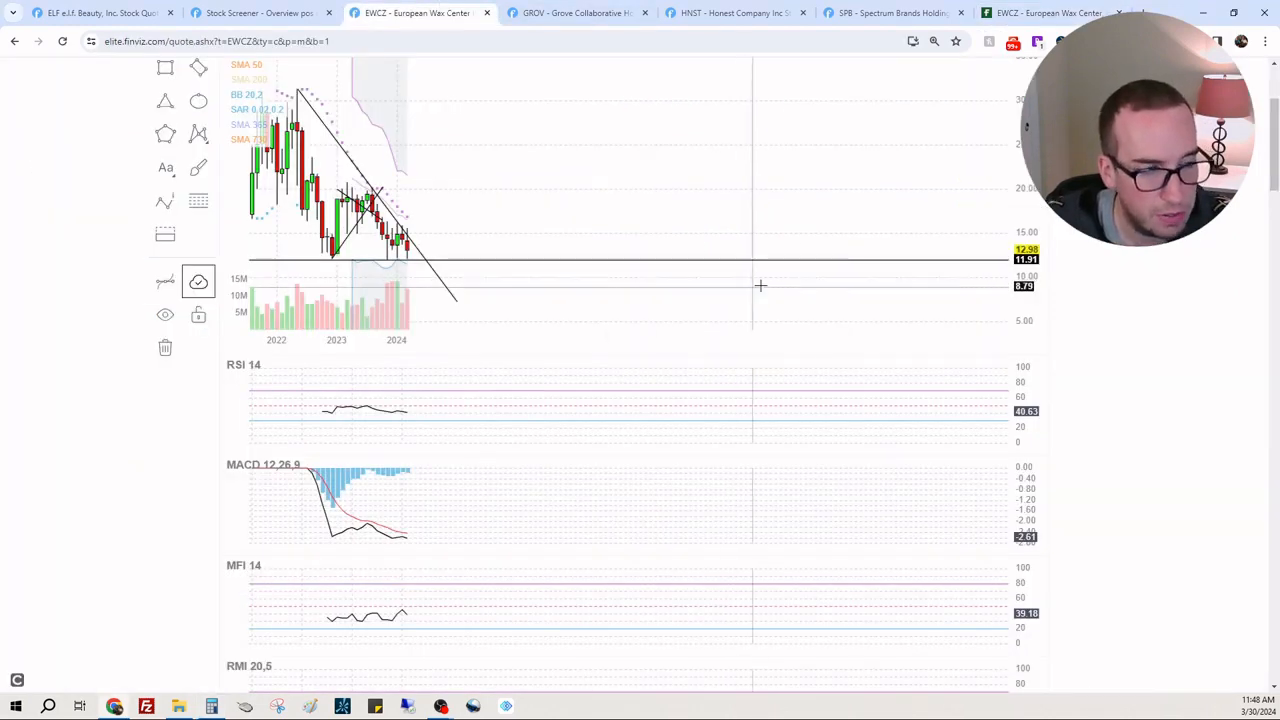
mouse_move(668, 96)
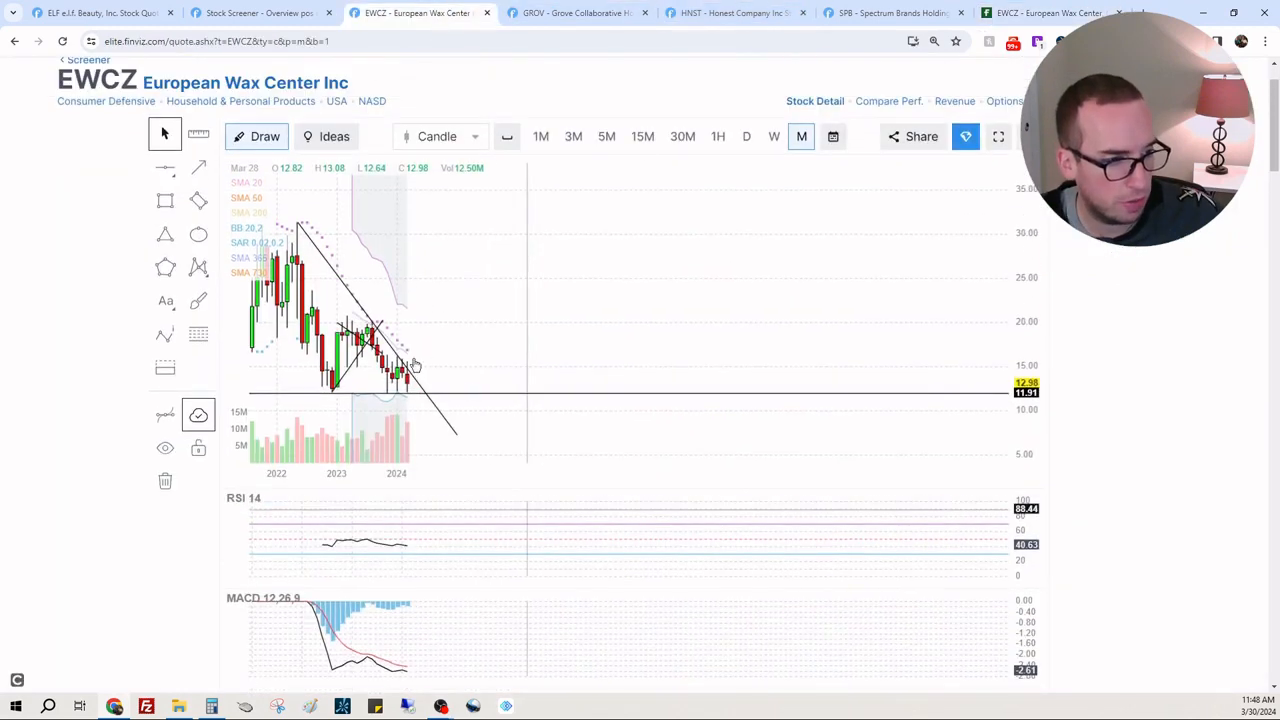
mouse_move(398, 376)
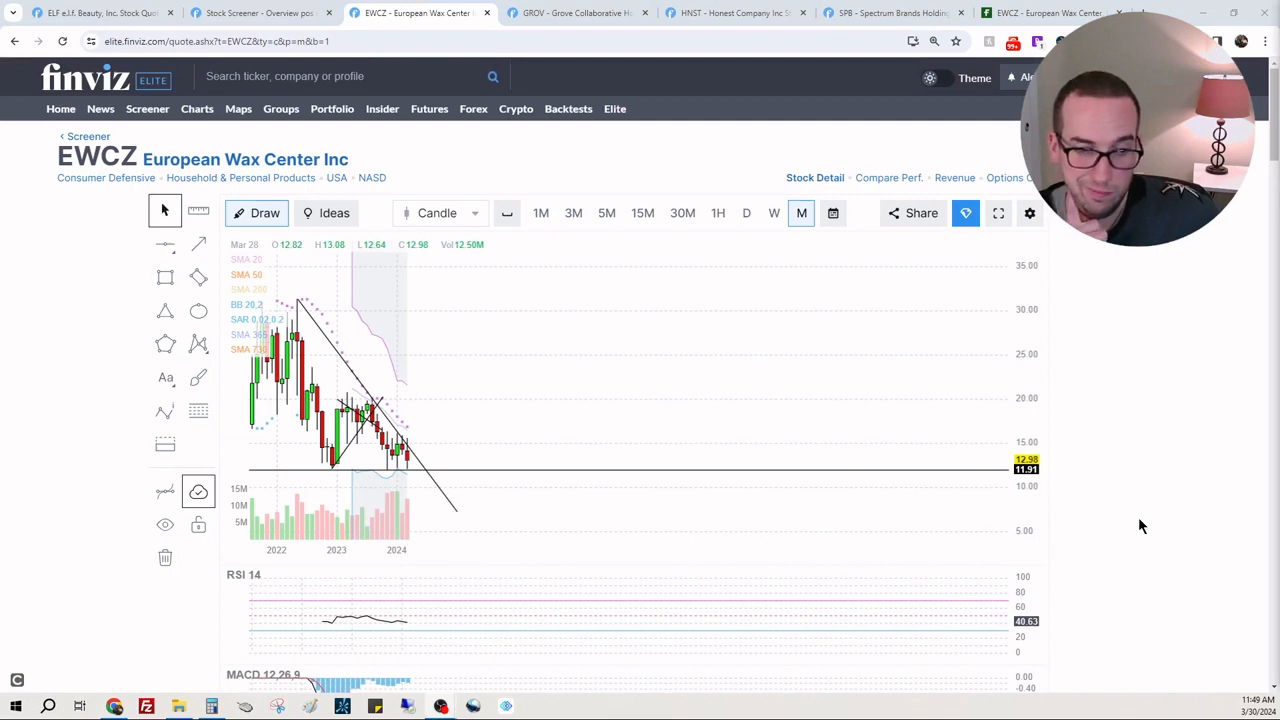
mouse_move(1176, 472)
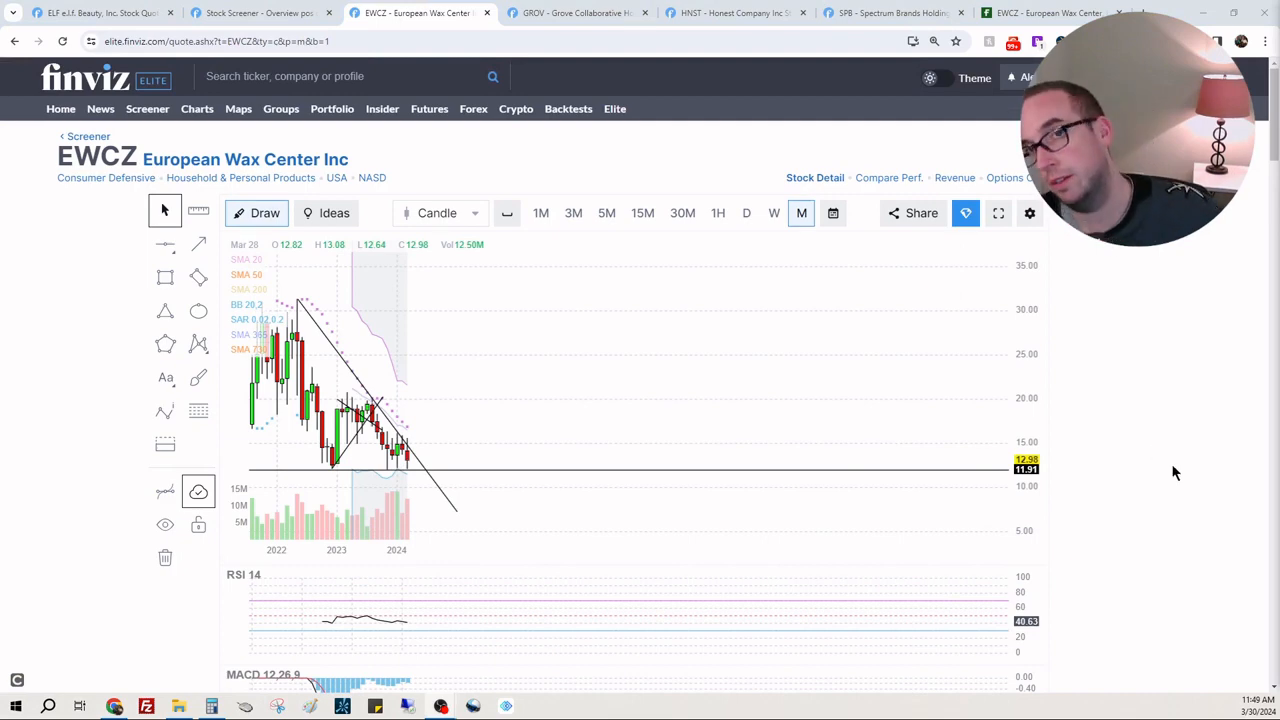
mouse_move(1208, 572)
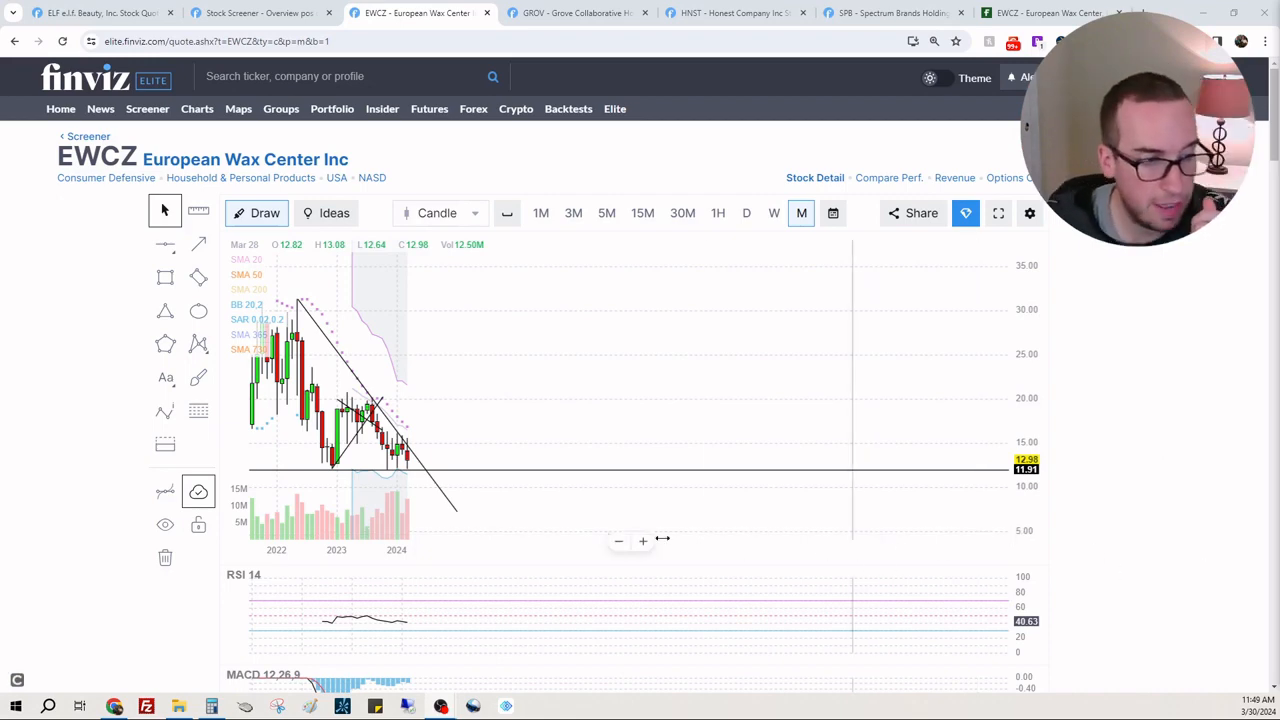
mouse_move(402, 482)
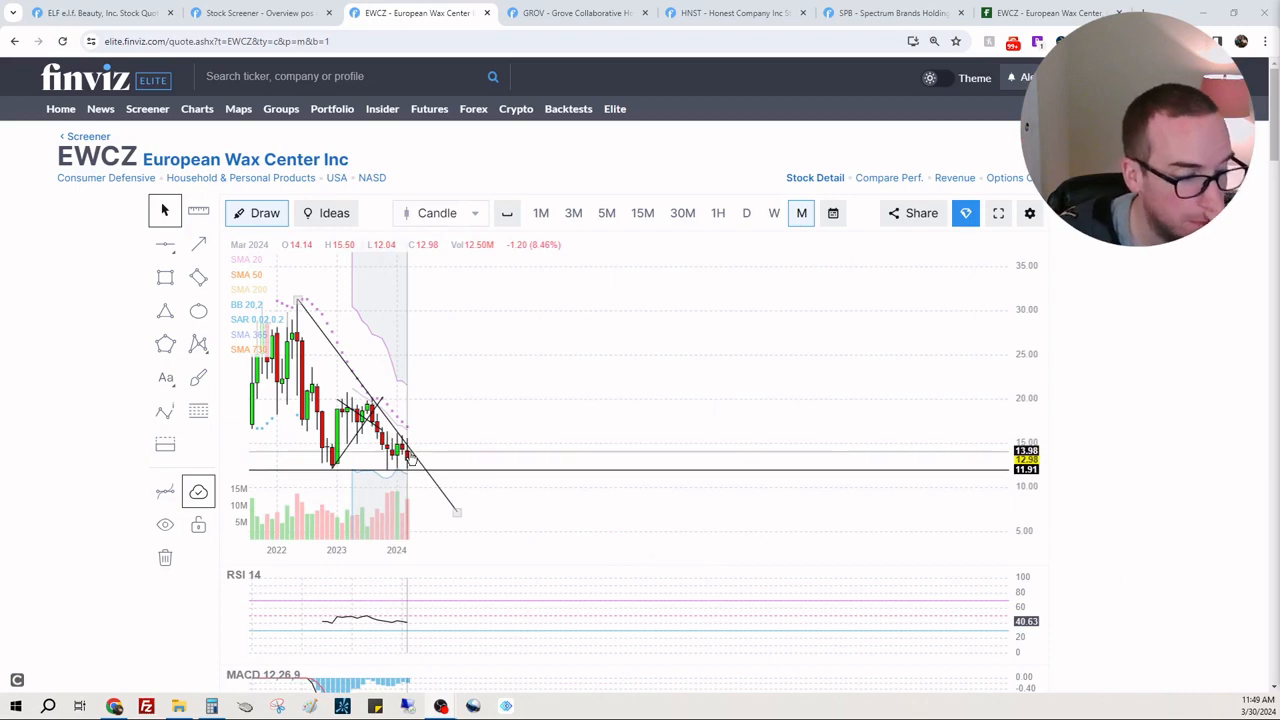
mouse_move(436, 488)
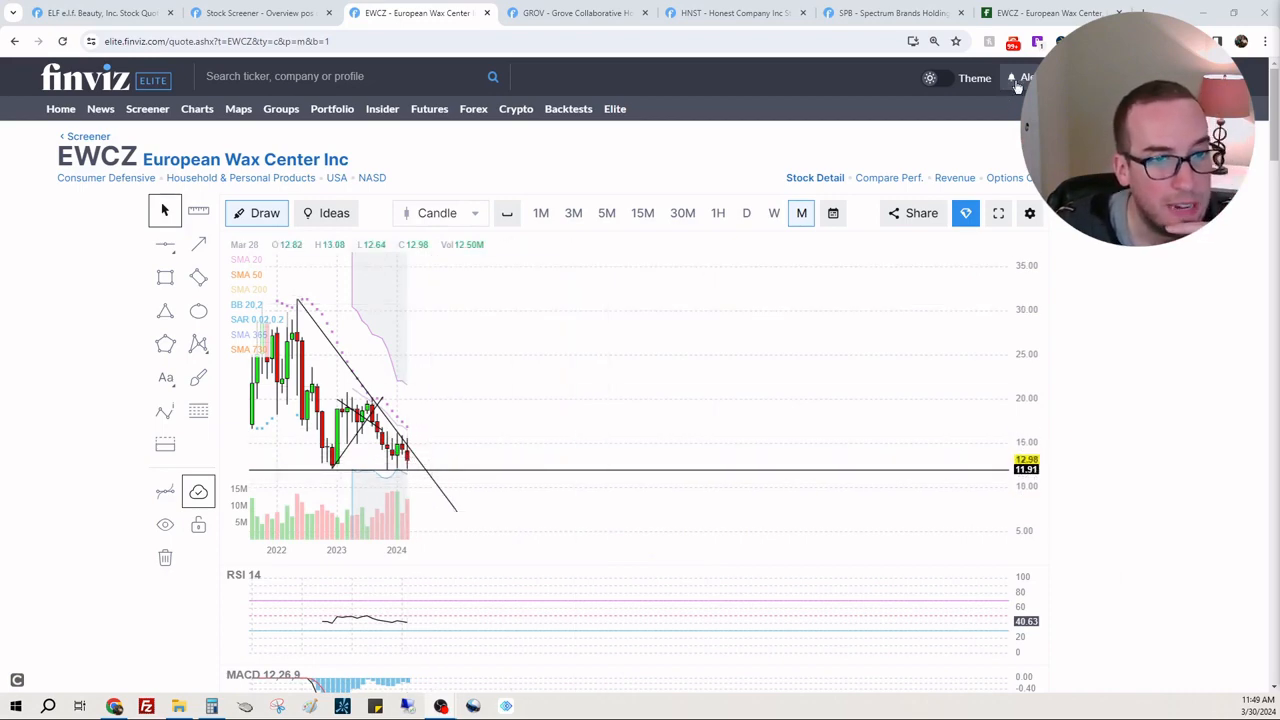
Step: Add EWCZ to the price alerts with a price-below level of 10 and save
left_click(1022, 78)
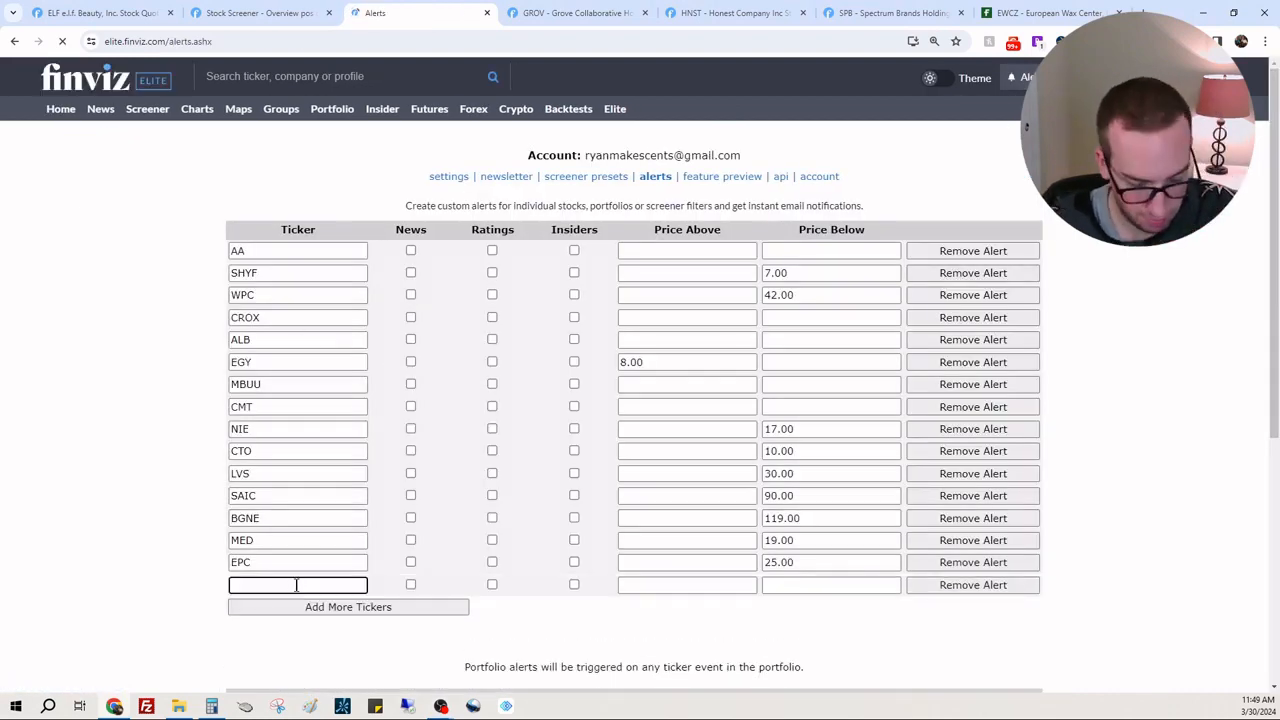
type("ewcz")
left_click(830, 584)
type("10")
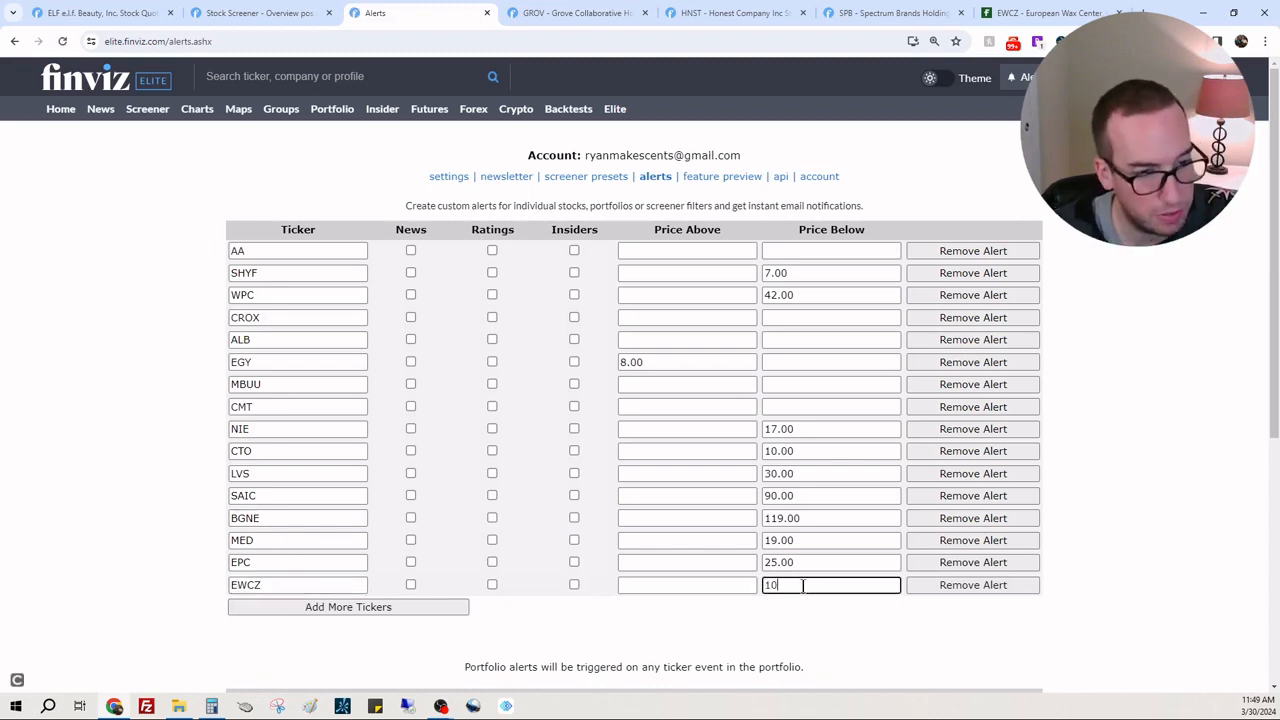
scroll("down", 3)
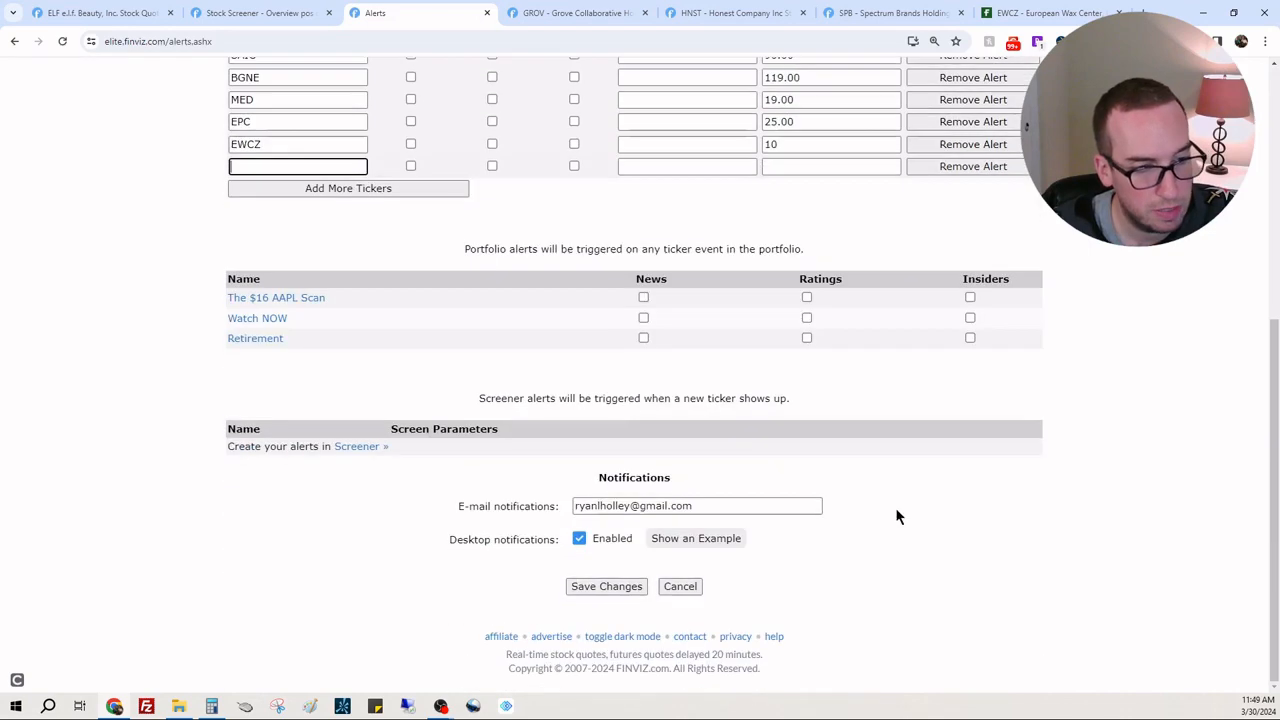
left_click(606, 586)
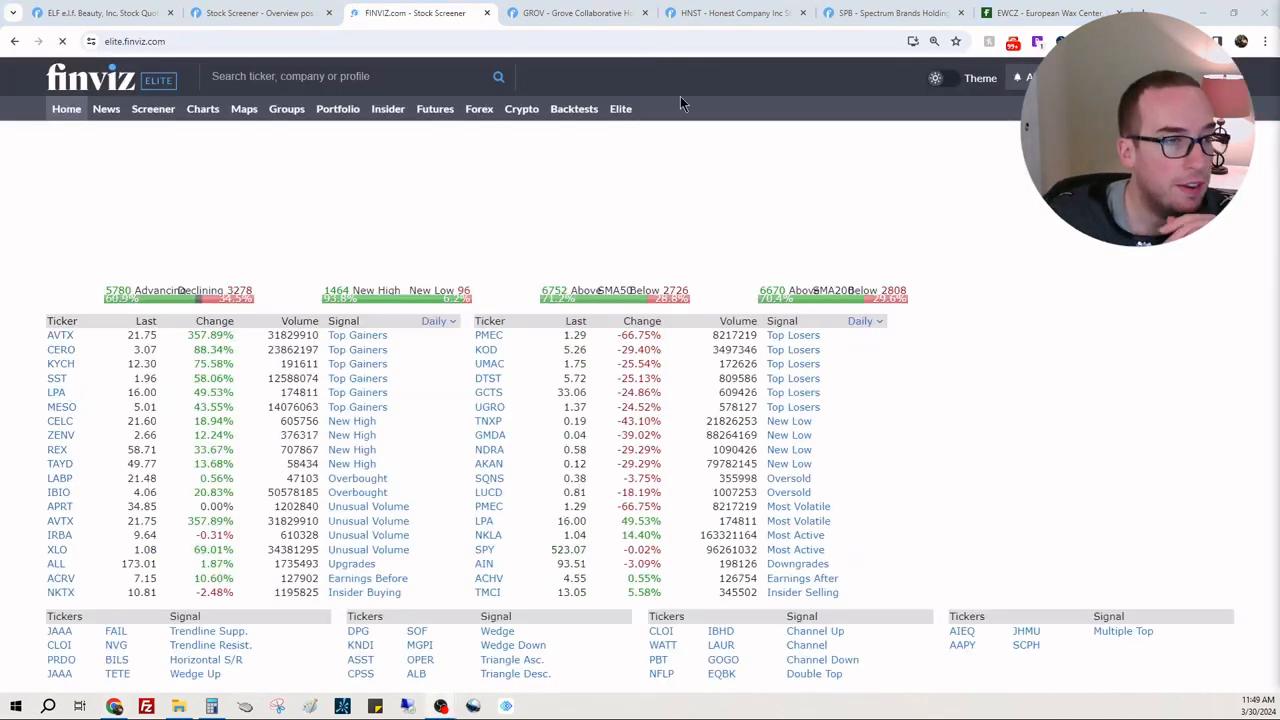
Step: Show GROV in monthly candles and scroll down through its news and income statement
left_click(576, 12)
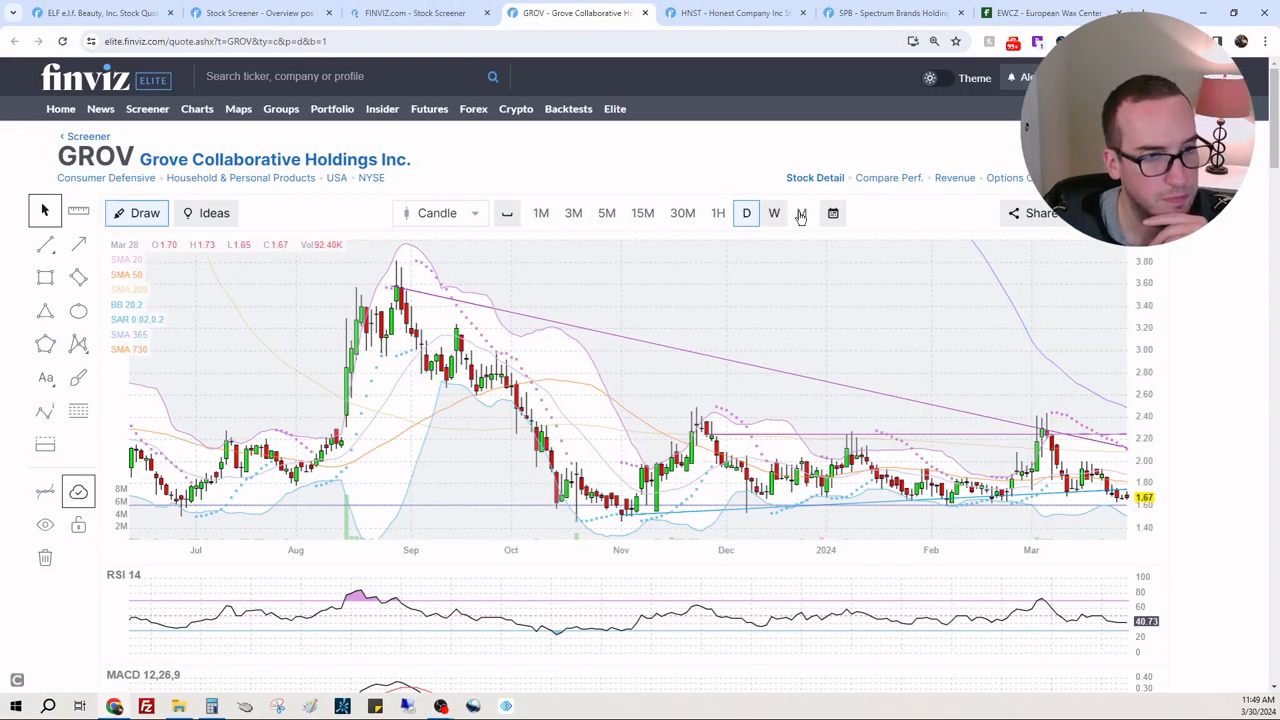
left_click(800, 212)
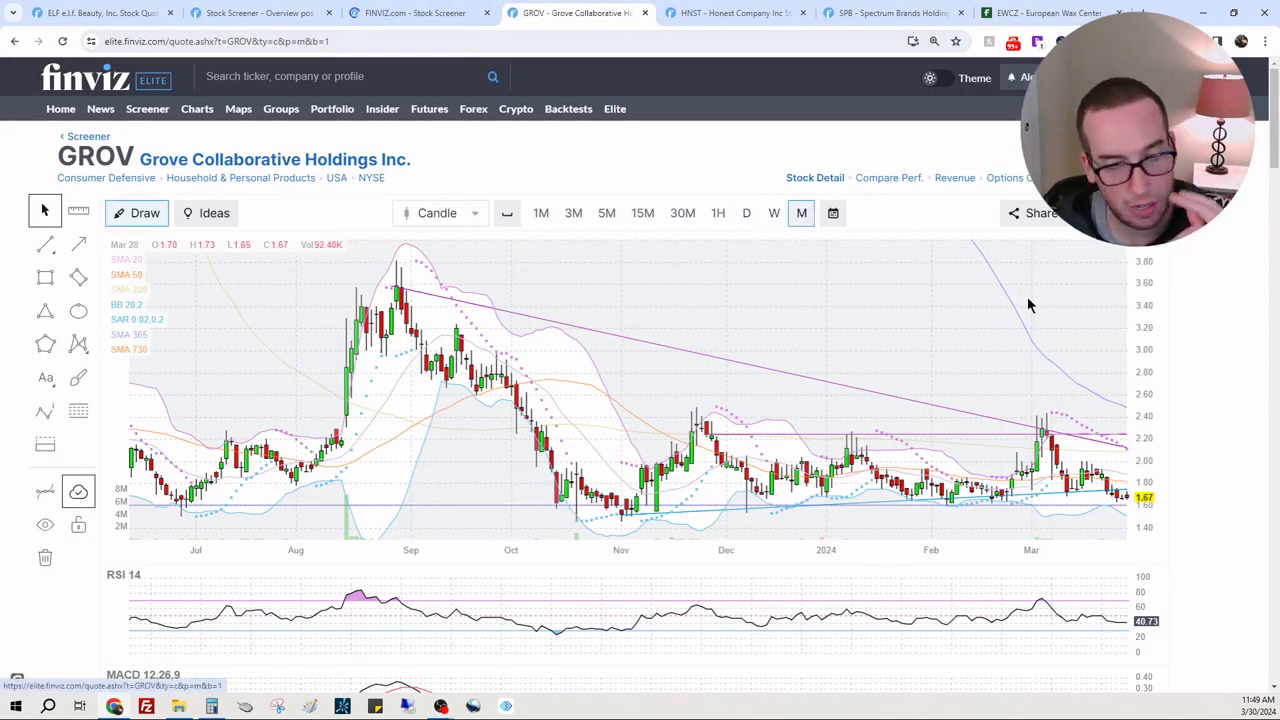
left_click(800, 212)
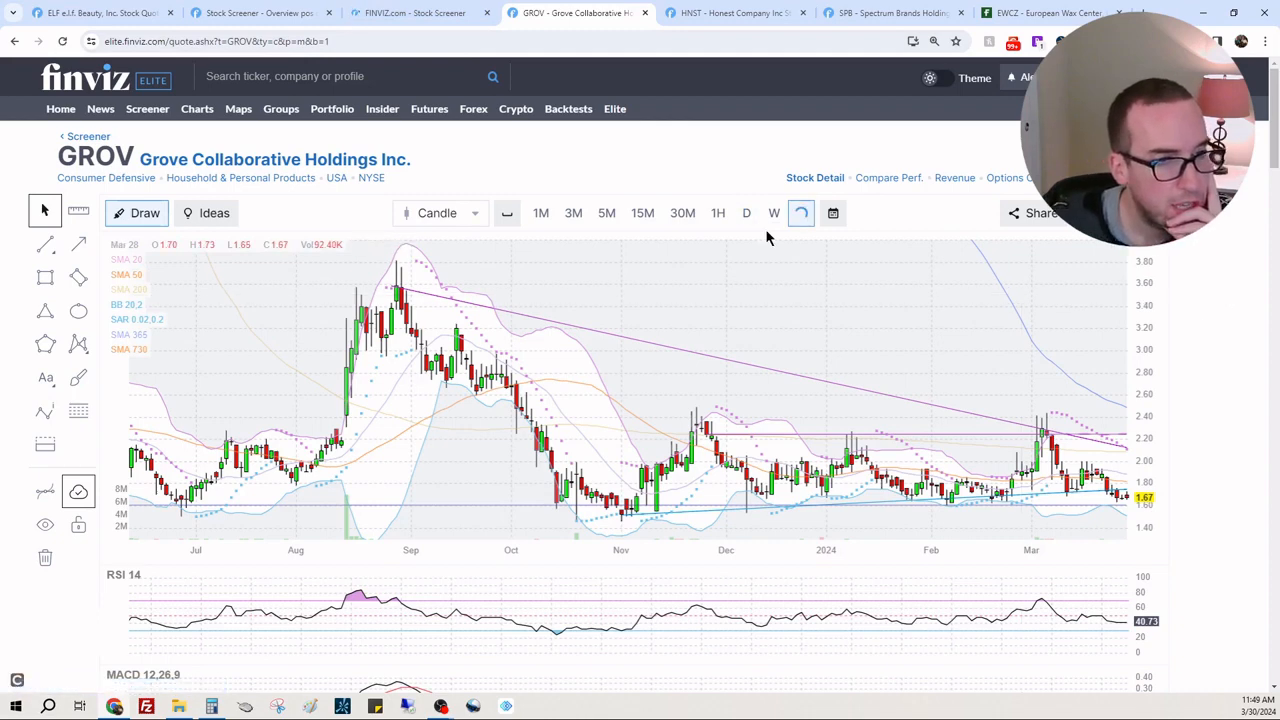
left_click(772, 212)
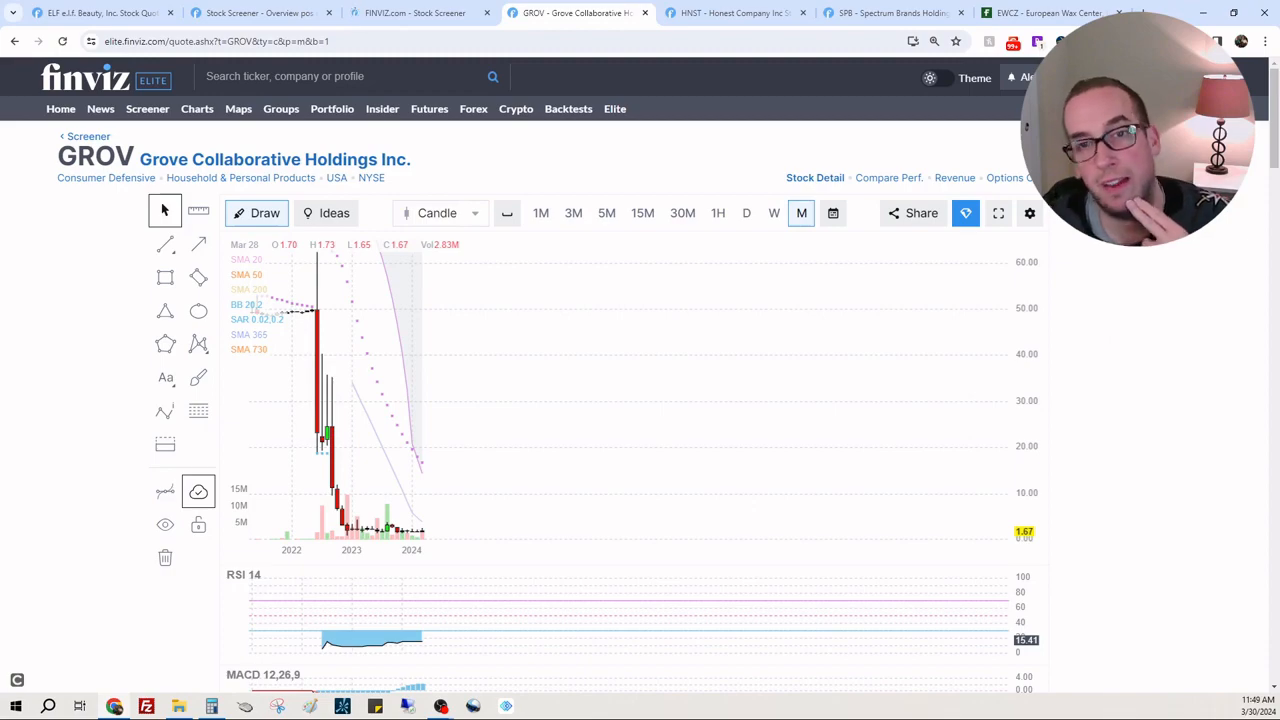
scroll("down", 3)
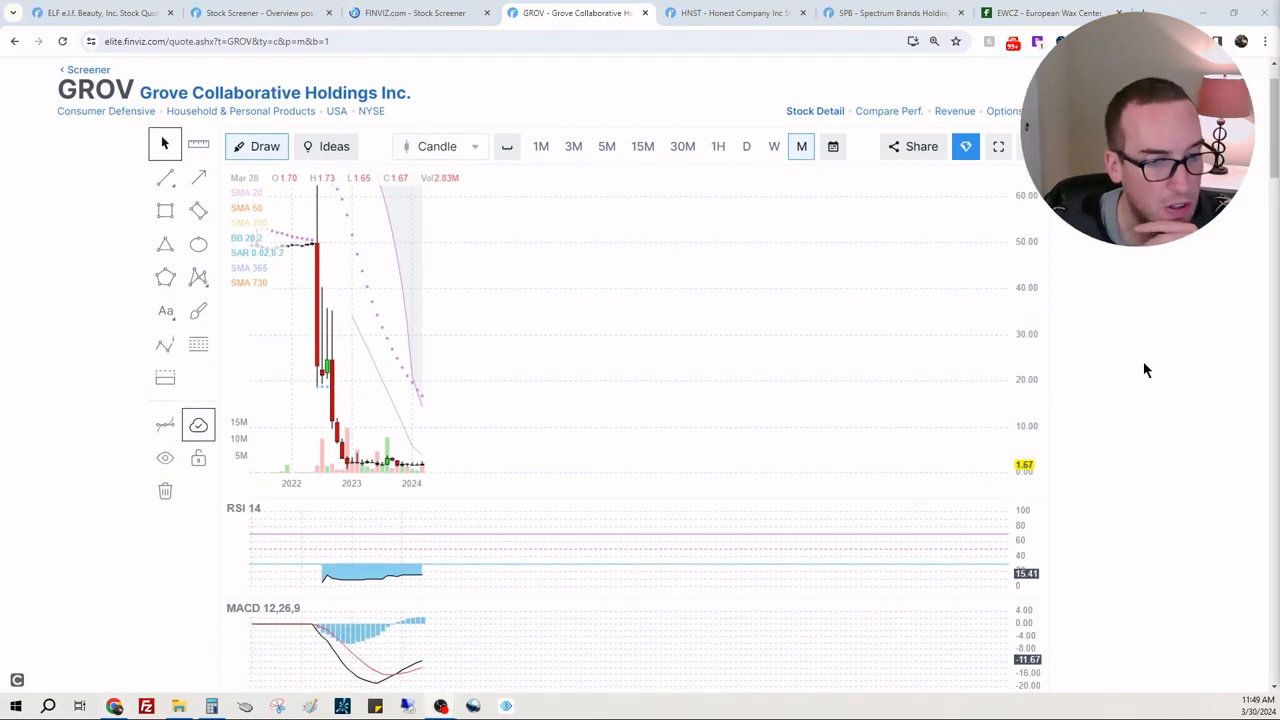
scroll("down", 3)
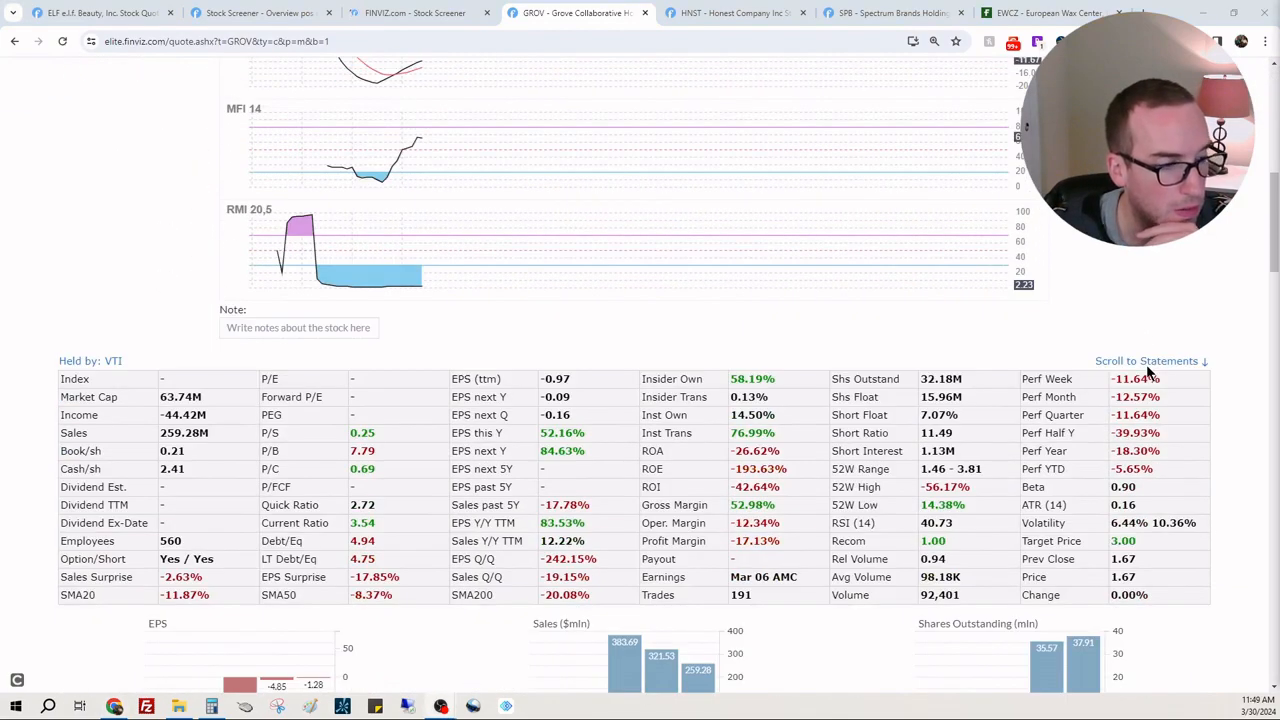
scroll("down", 3)
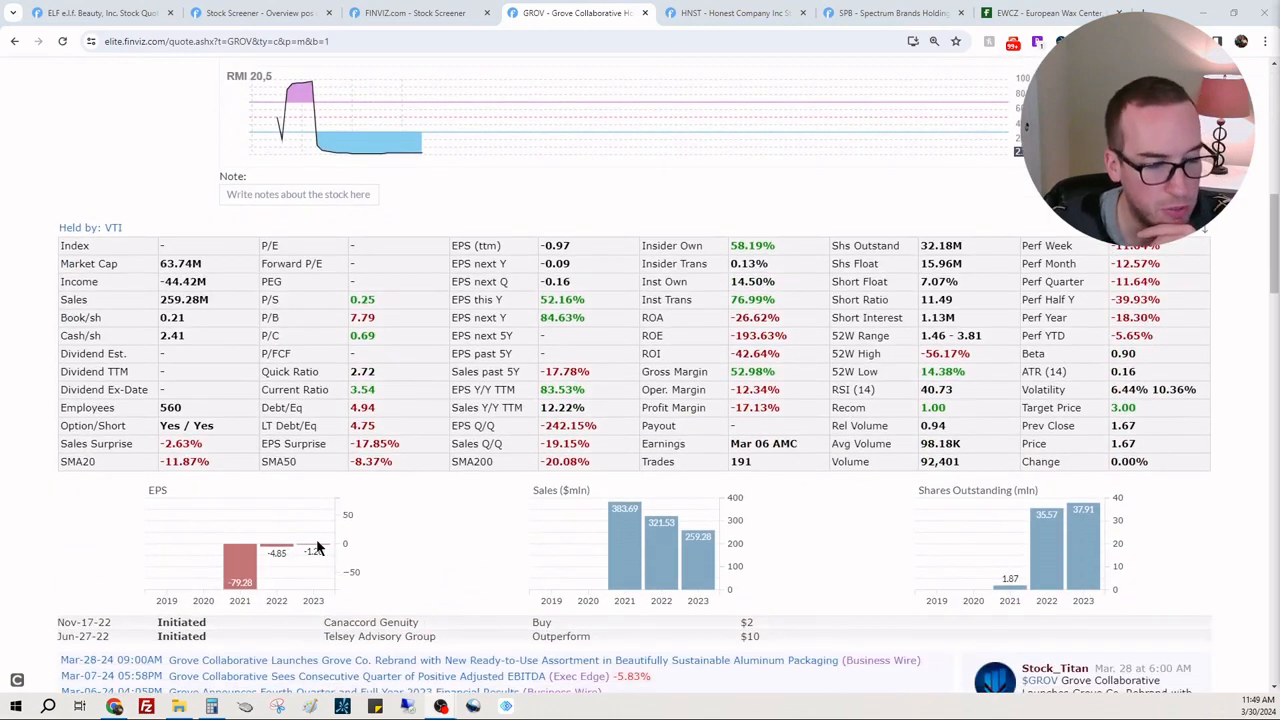
mouse_move(996, 524)
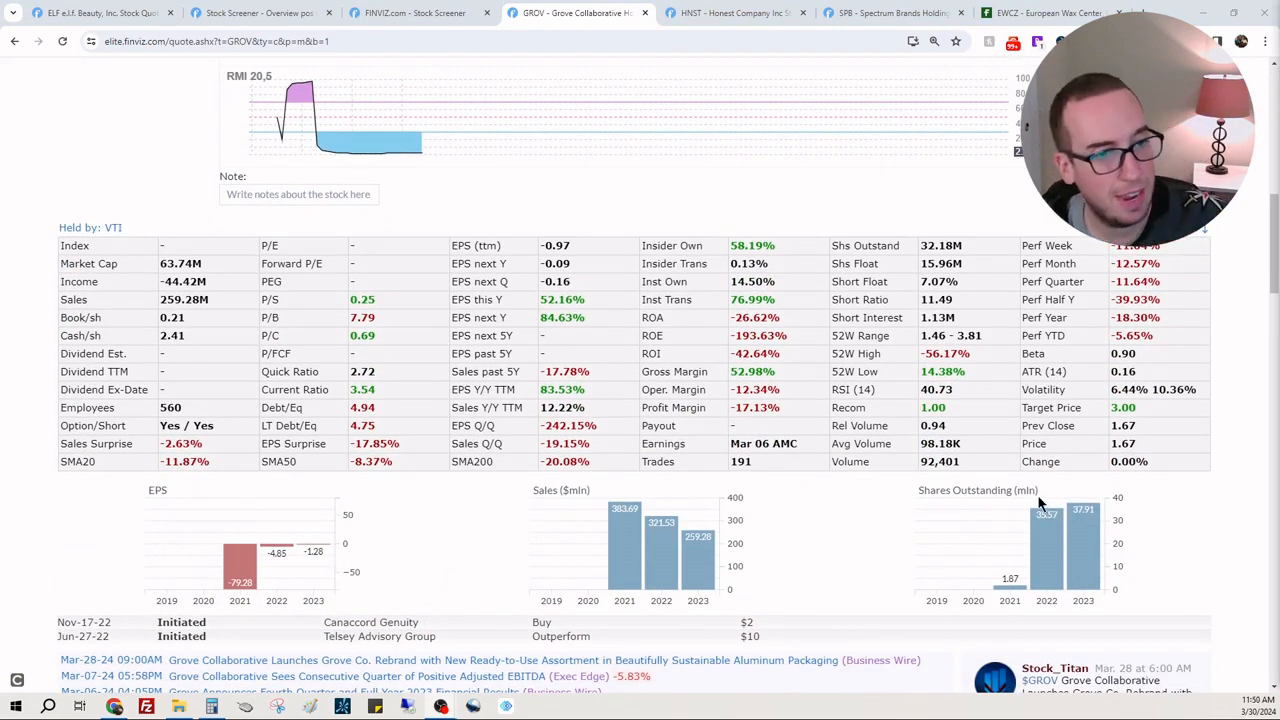
scroll("down", 3)
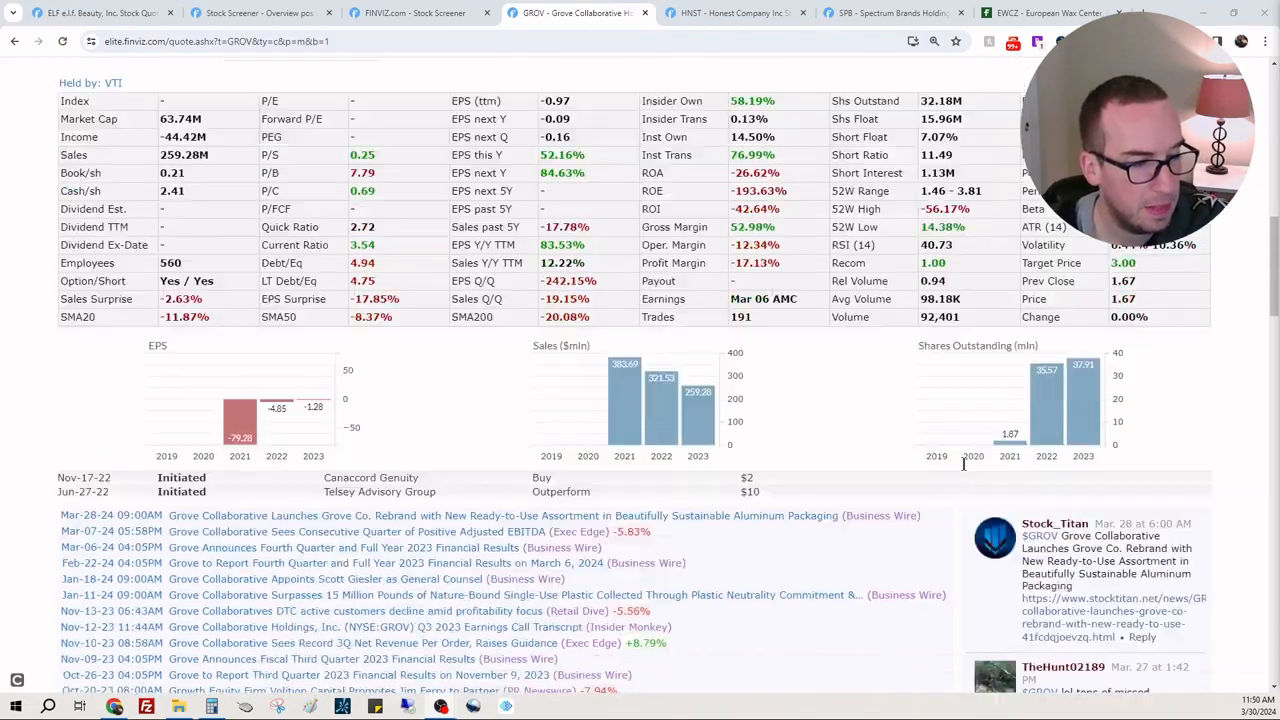
scroll("down", 3)
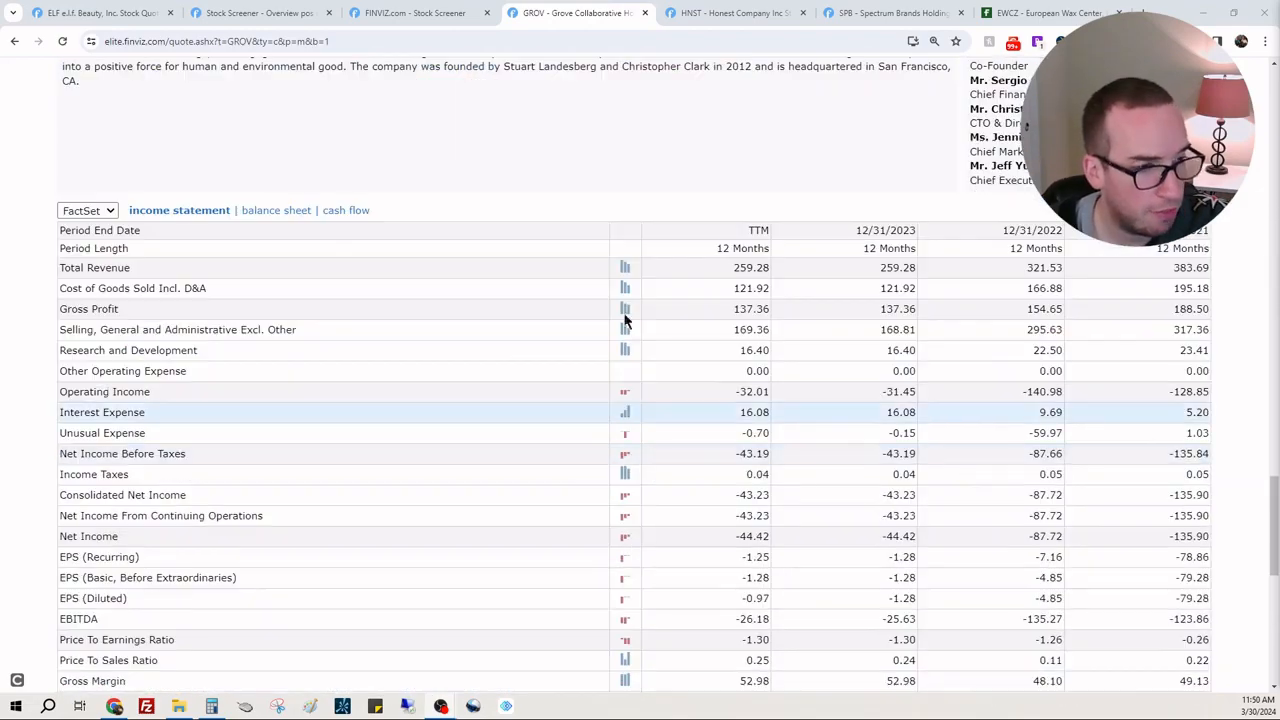
scroll("down", 3)
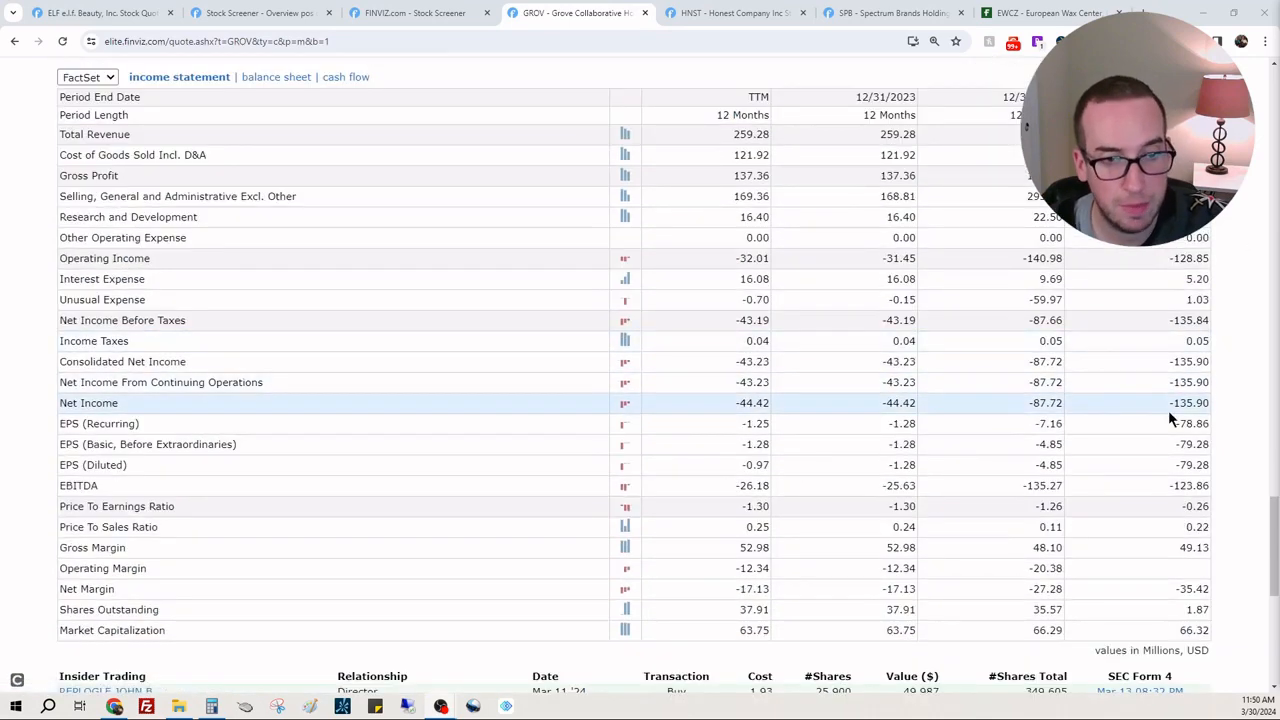
mouse_move(1170, 412)
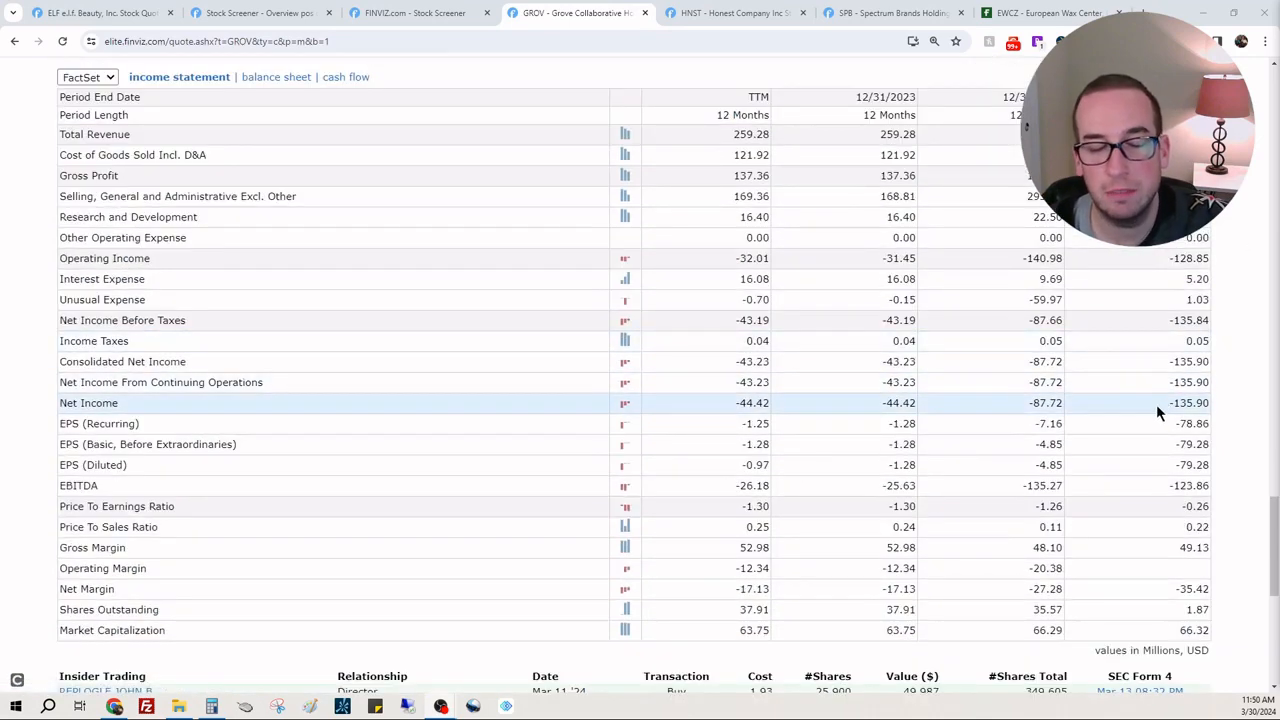
mouse_move(1056, 420)
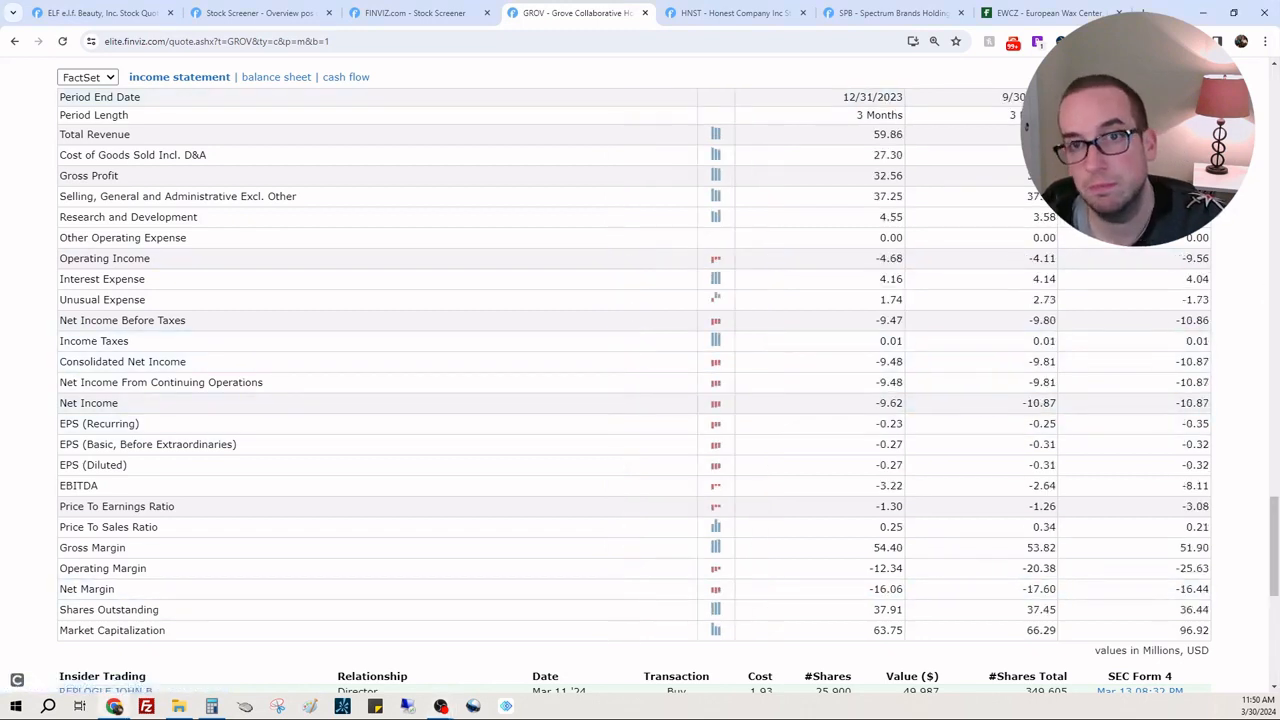
mouse_move(1096, 408)
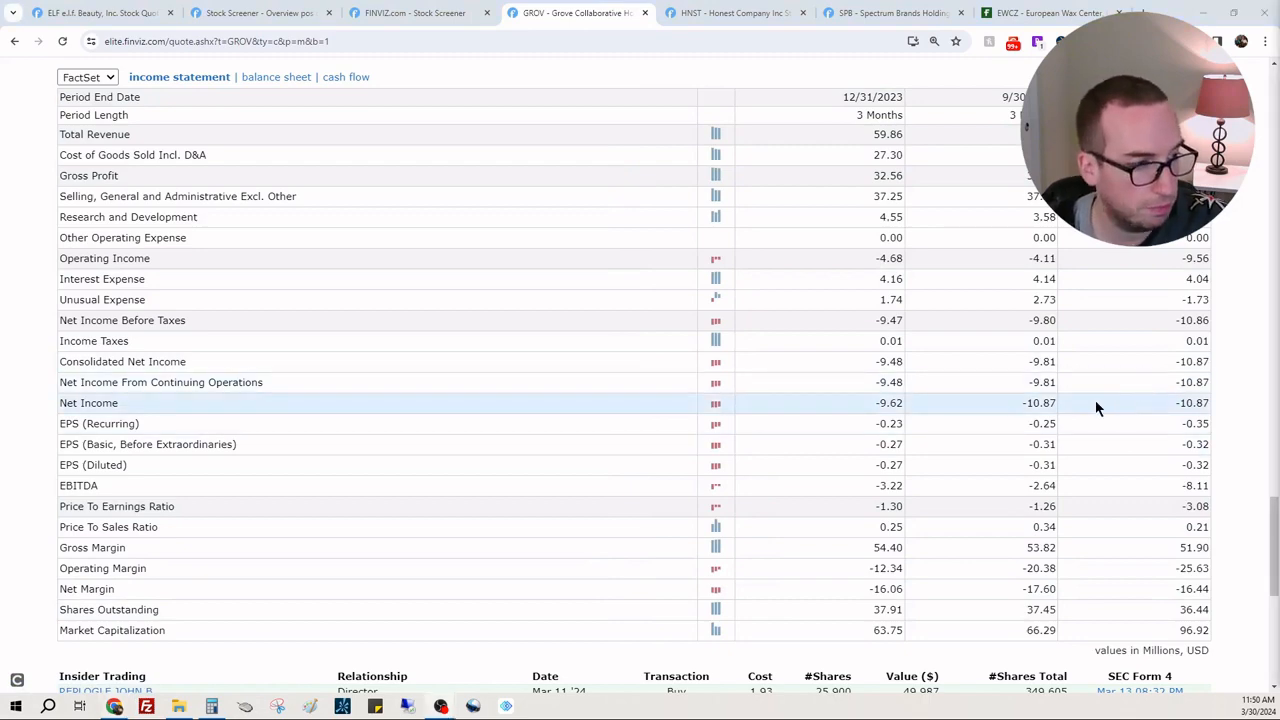
Step: Switch GROV's statements to the quarterly balance sheet and review its figures
scroll("up", 3)
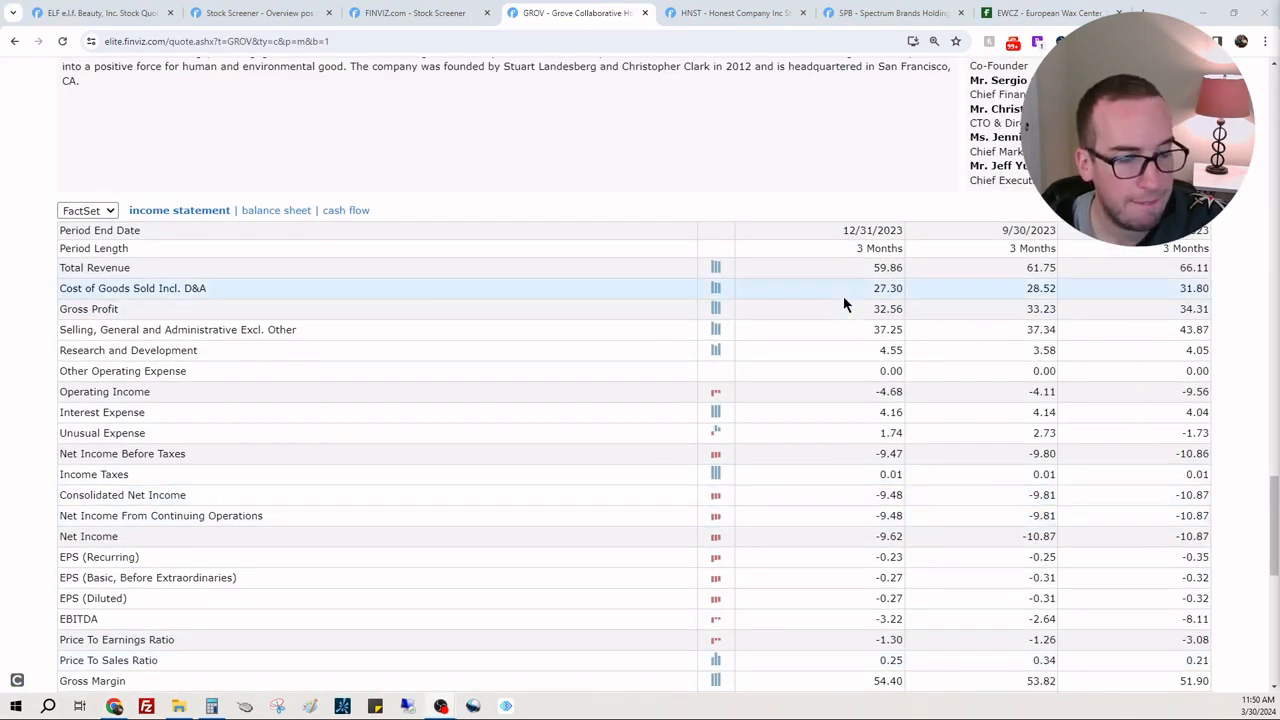
left_click(268, 210)
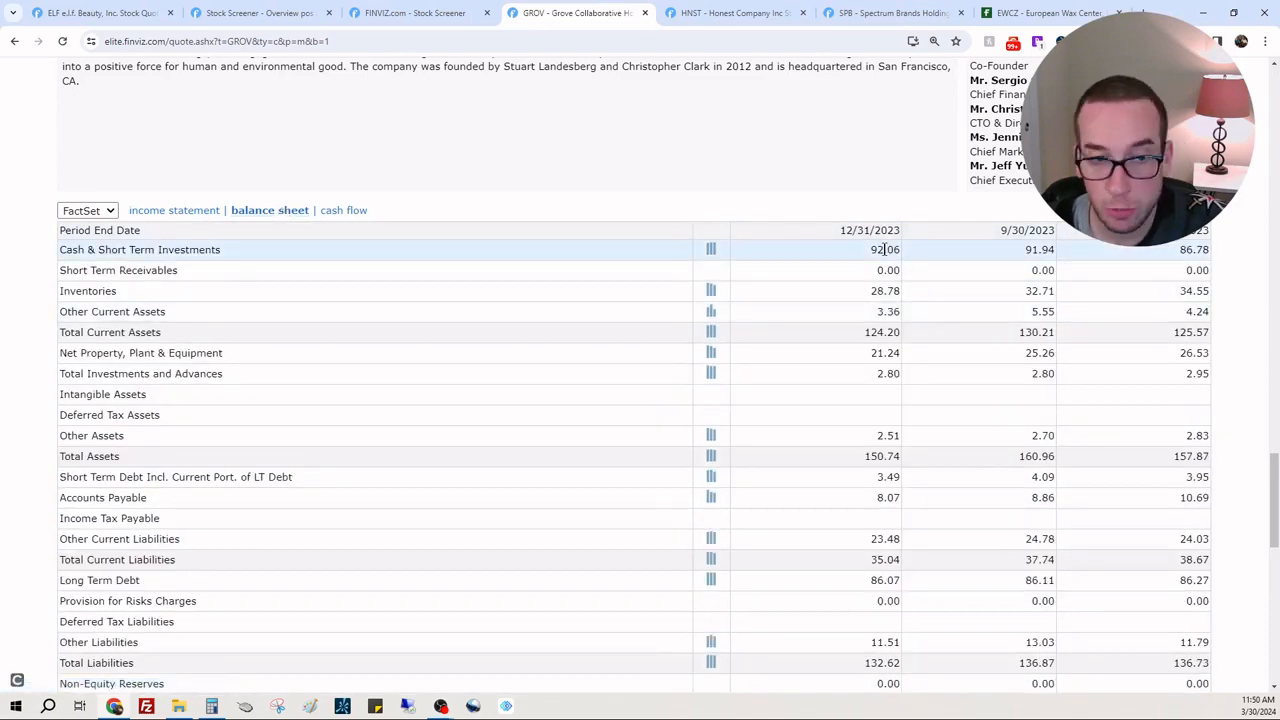
scroll("down", 3)
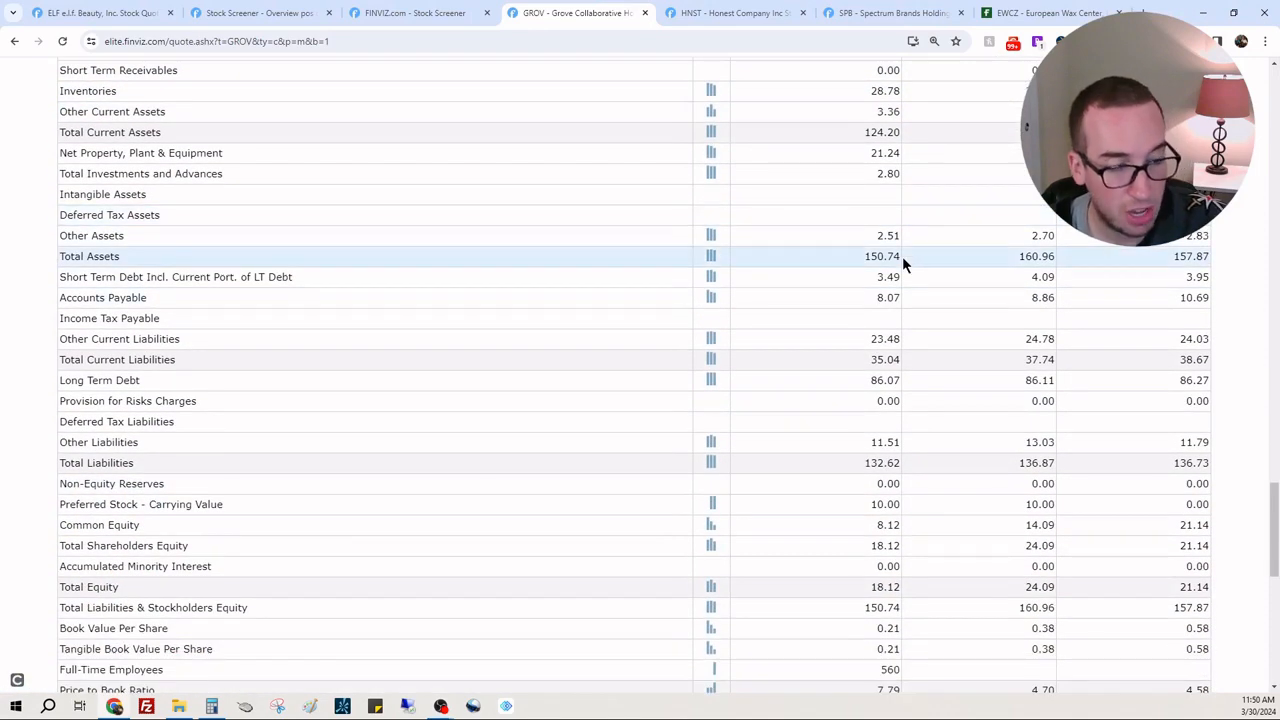
mouse_move(864, 462)
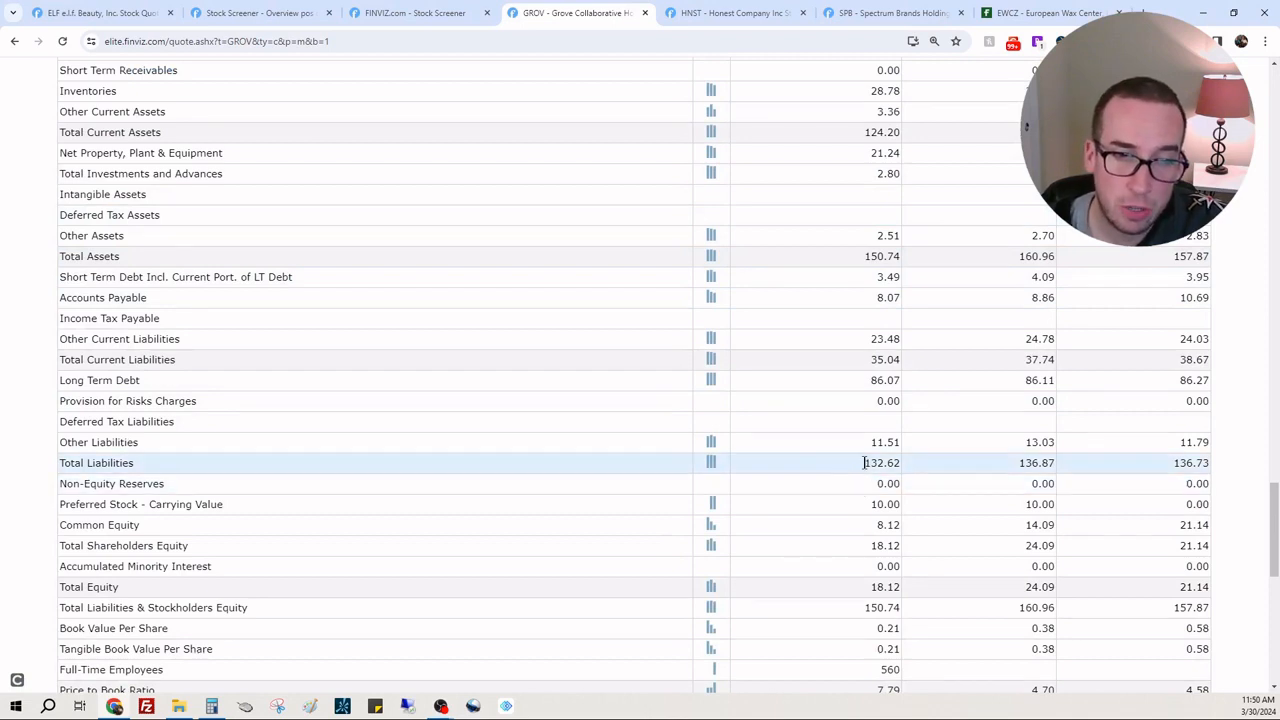
mouse_move(938, 498)
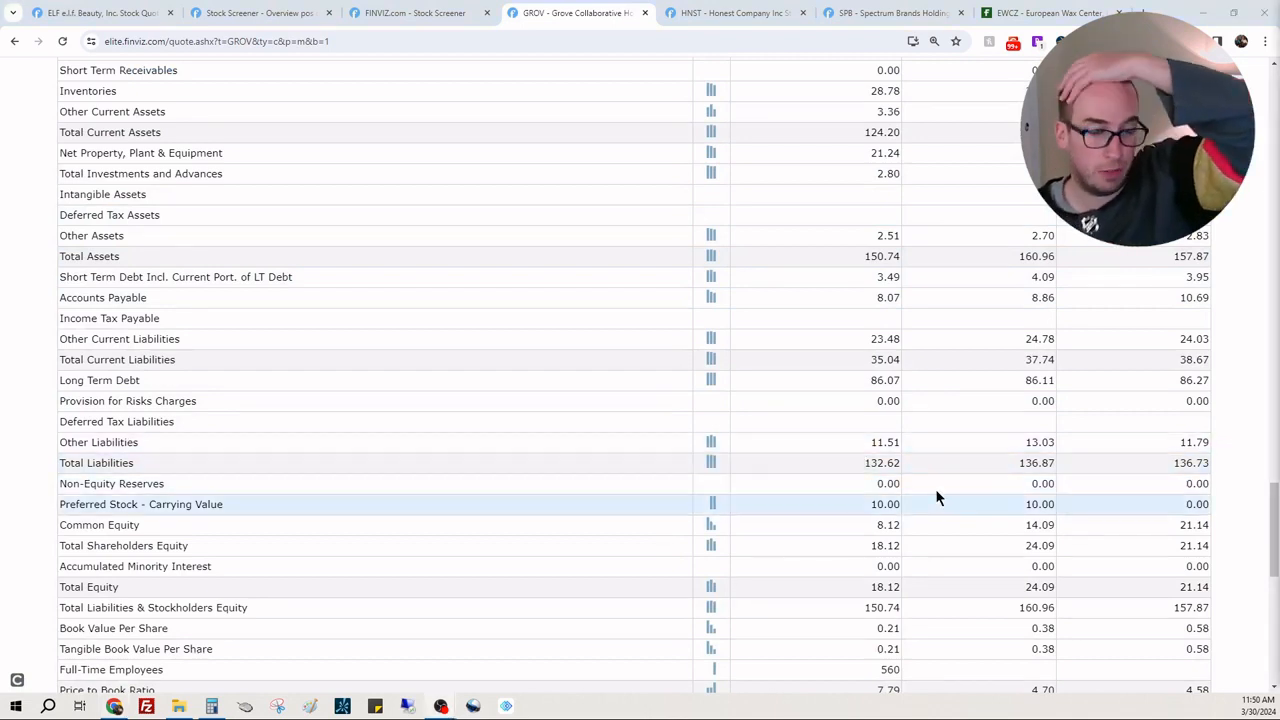
scroll("down", 3)
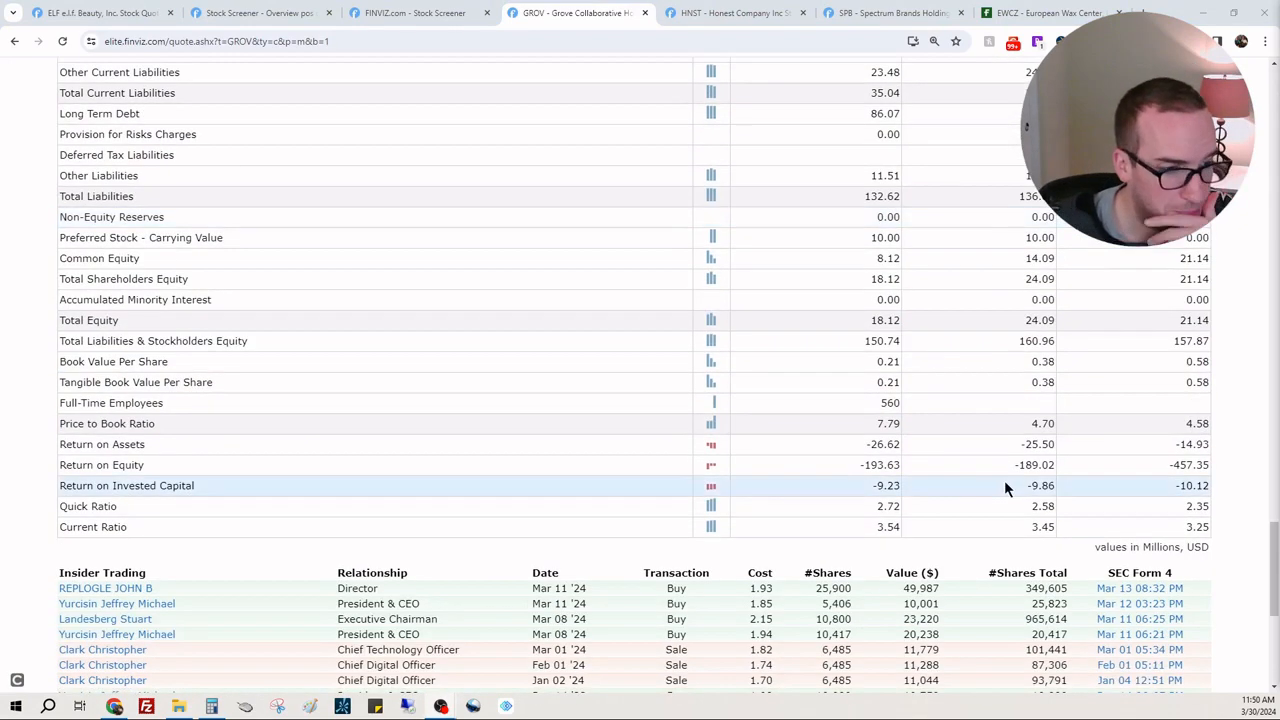
scroll("down", 3)
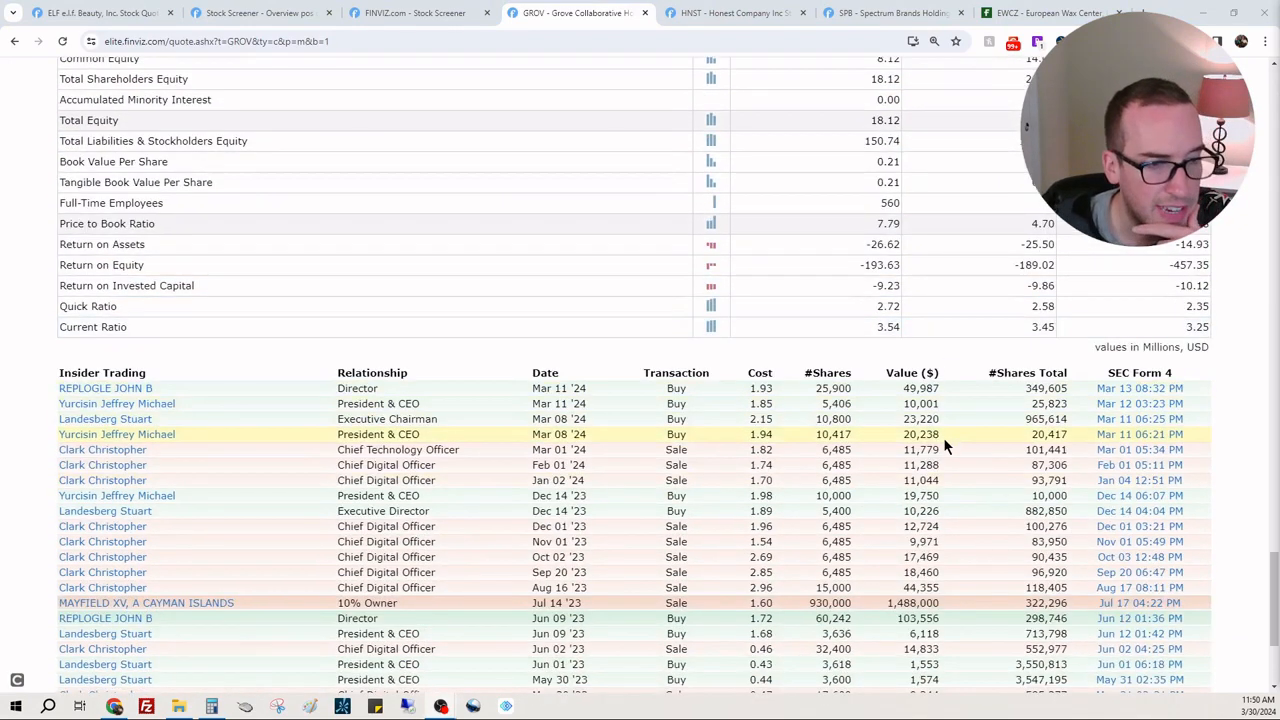
mouse_move(950, 442)
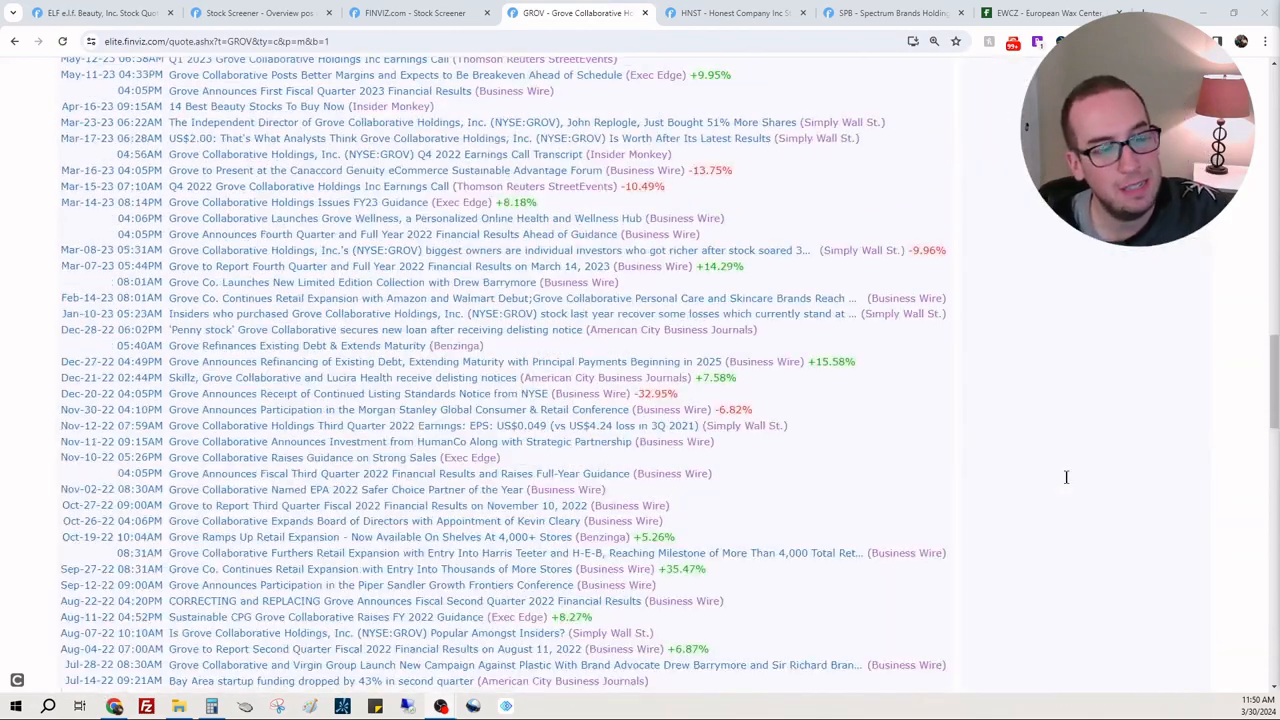
scroll("up", 3)
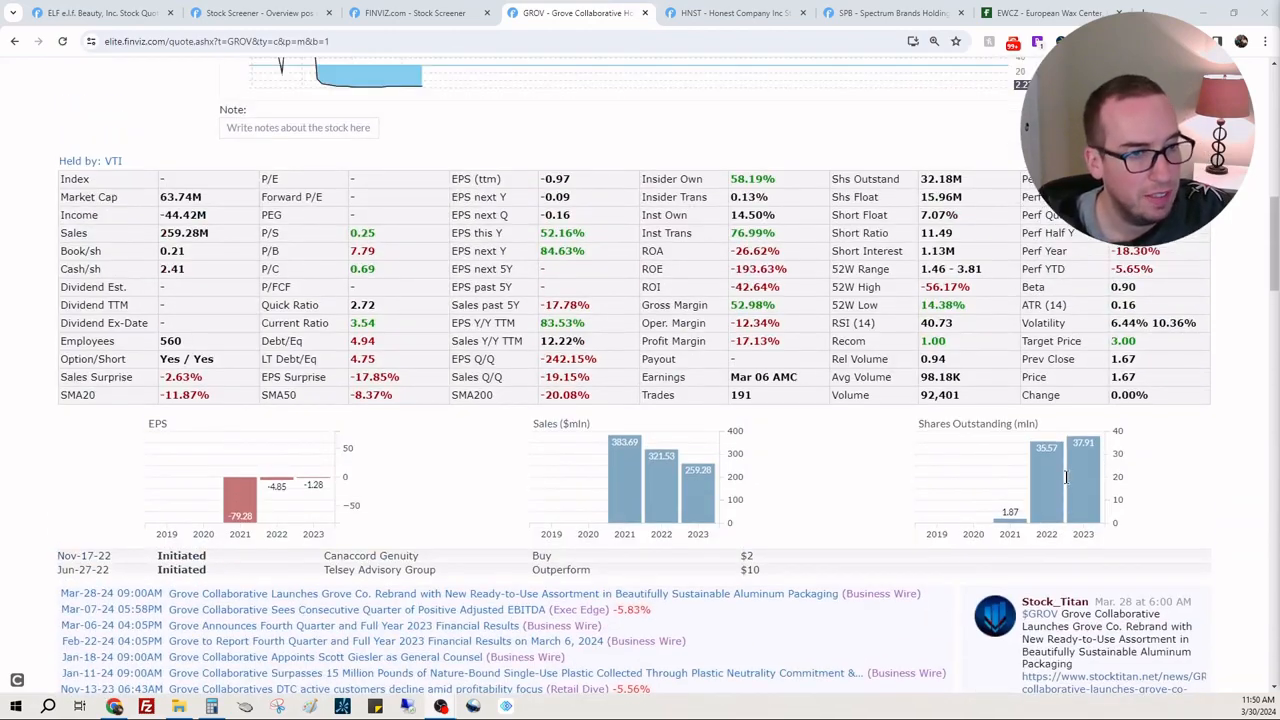
scroll("up", 3)
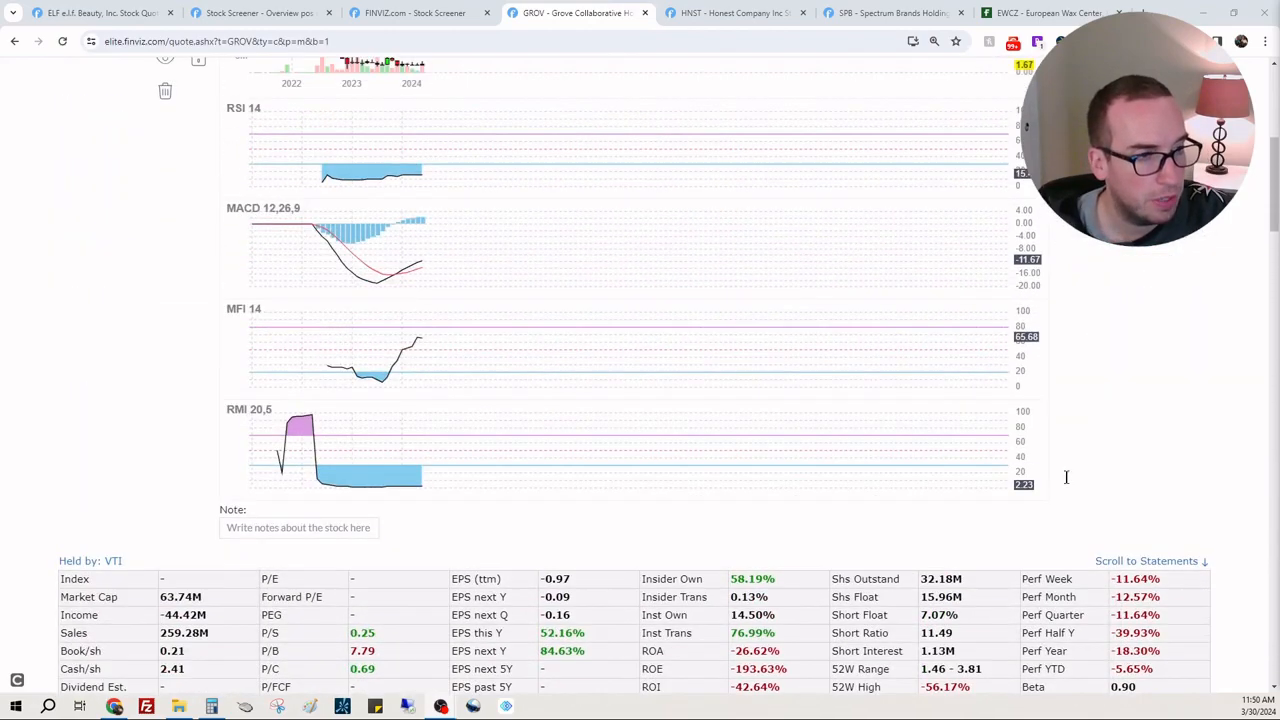
mouse_move(410, 314)
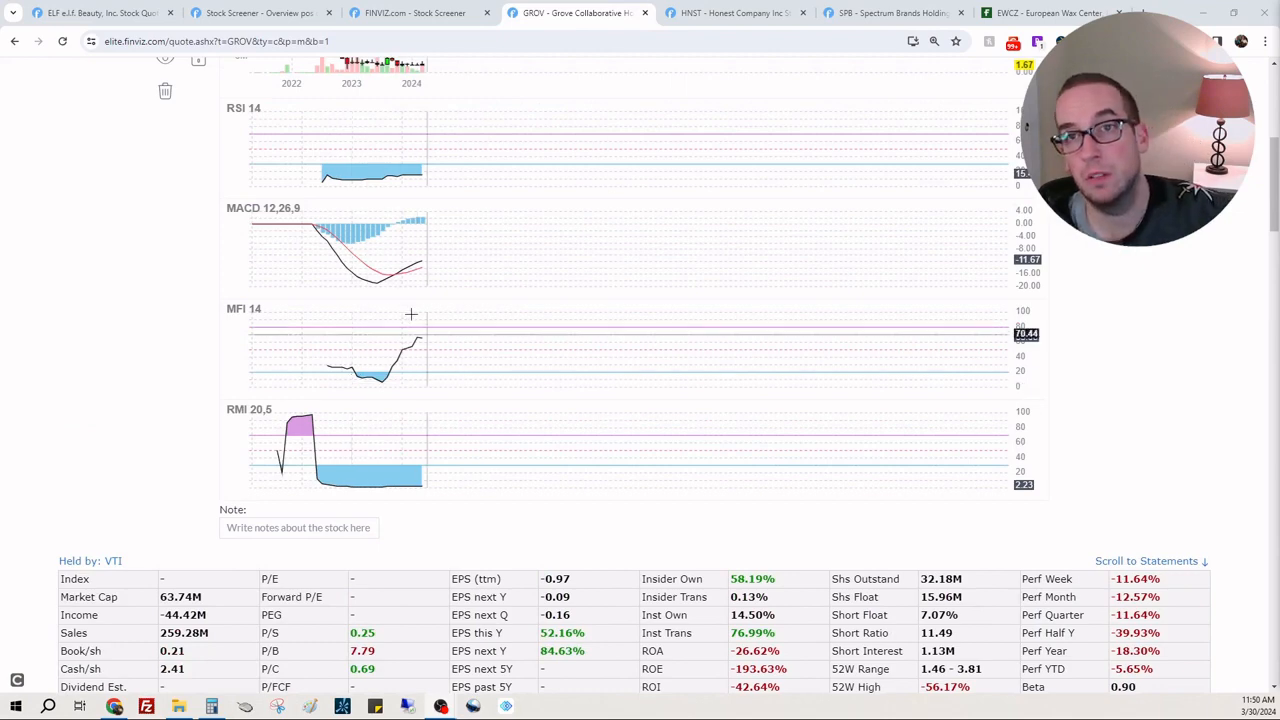
scroll("down", 3)
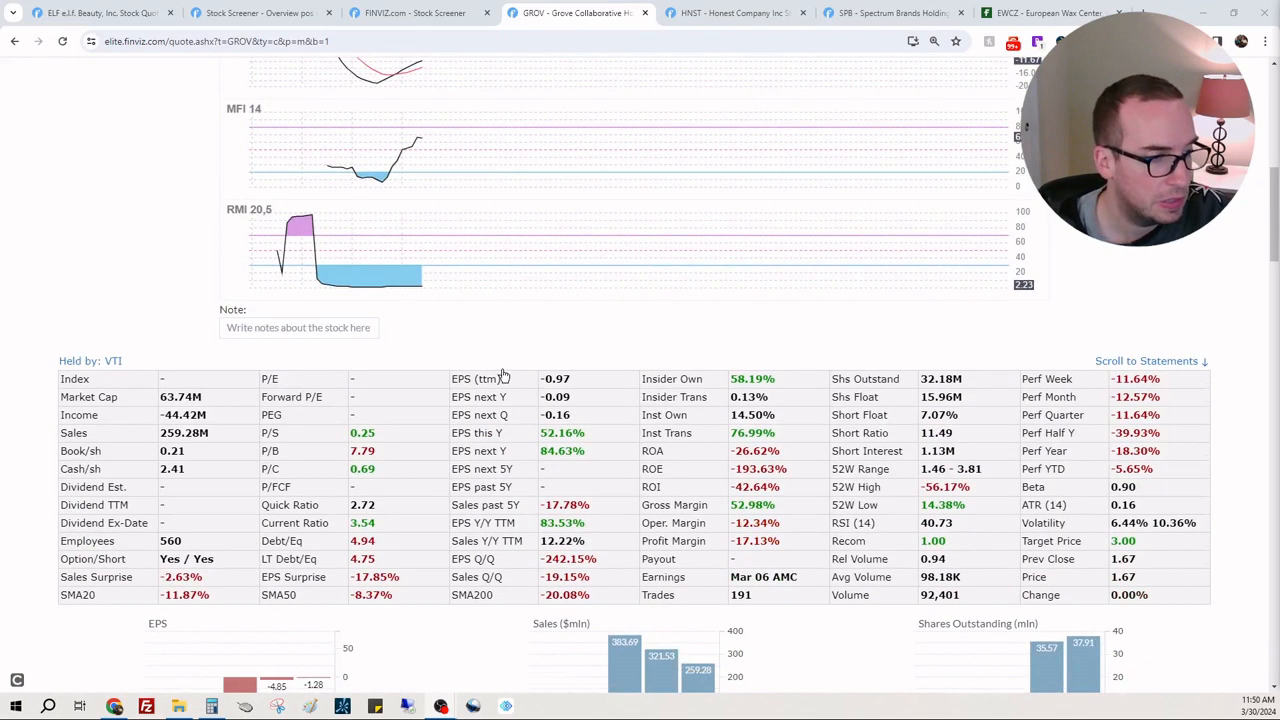
scroll("down", 3)
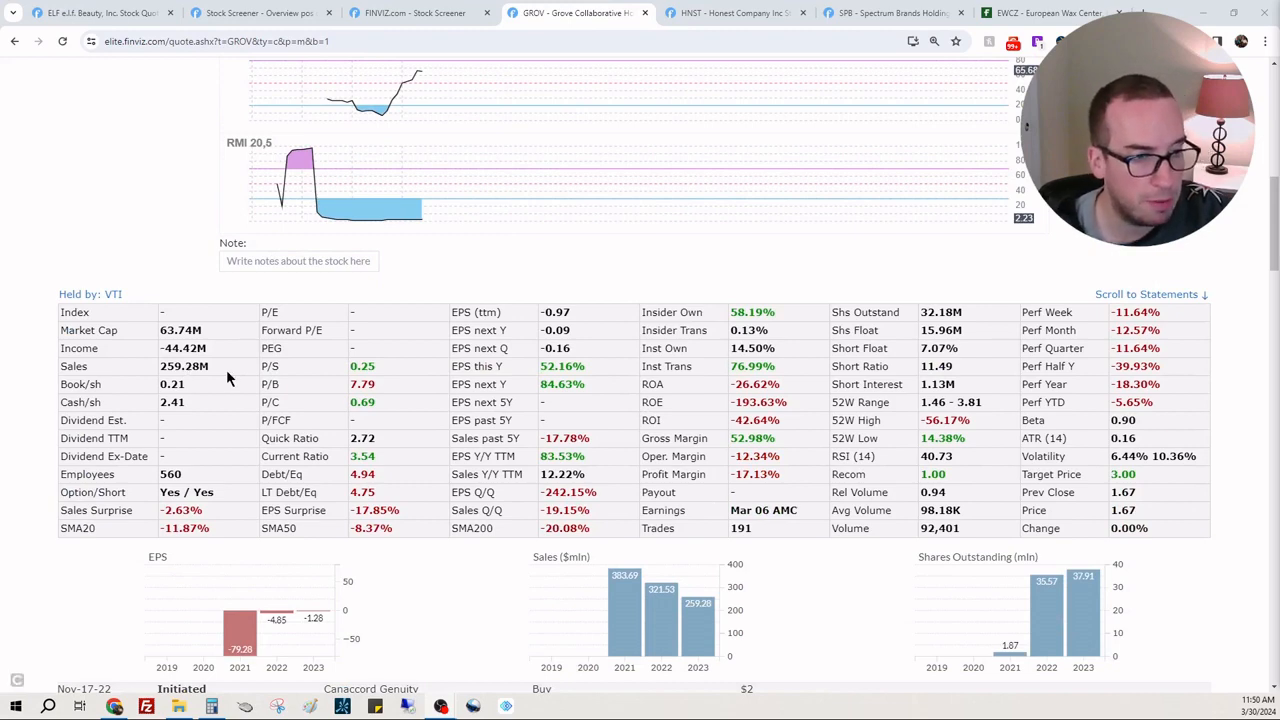
mouse_move(600, 376)
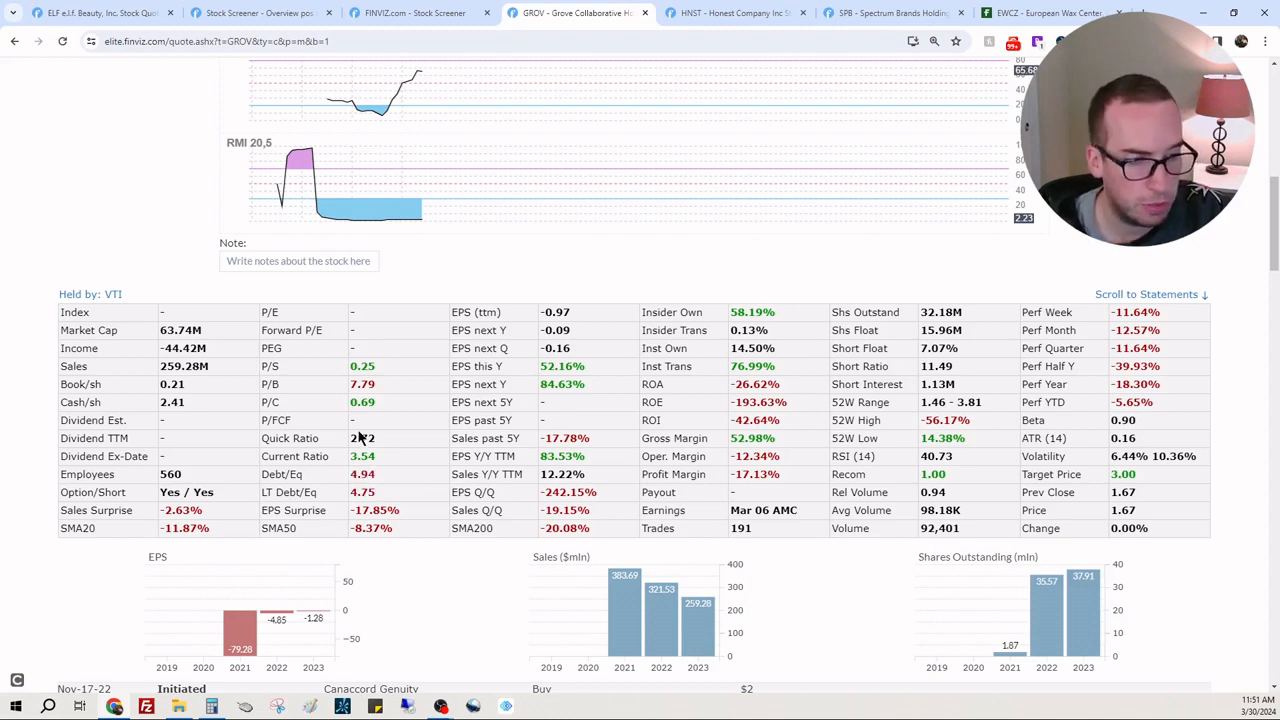
mouse_move(718, 528)
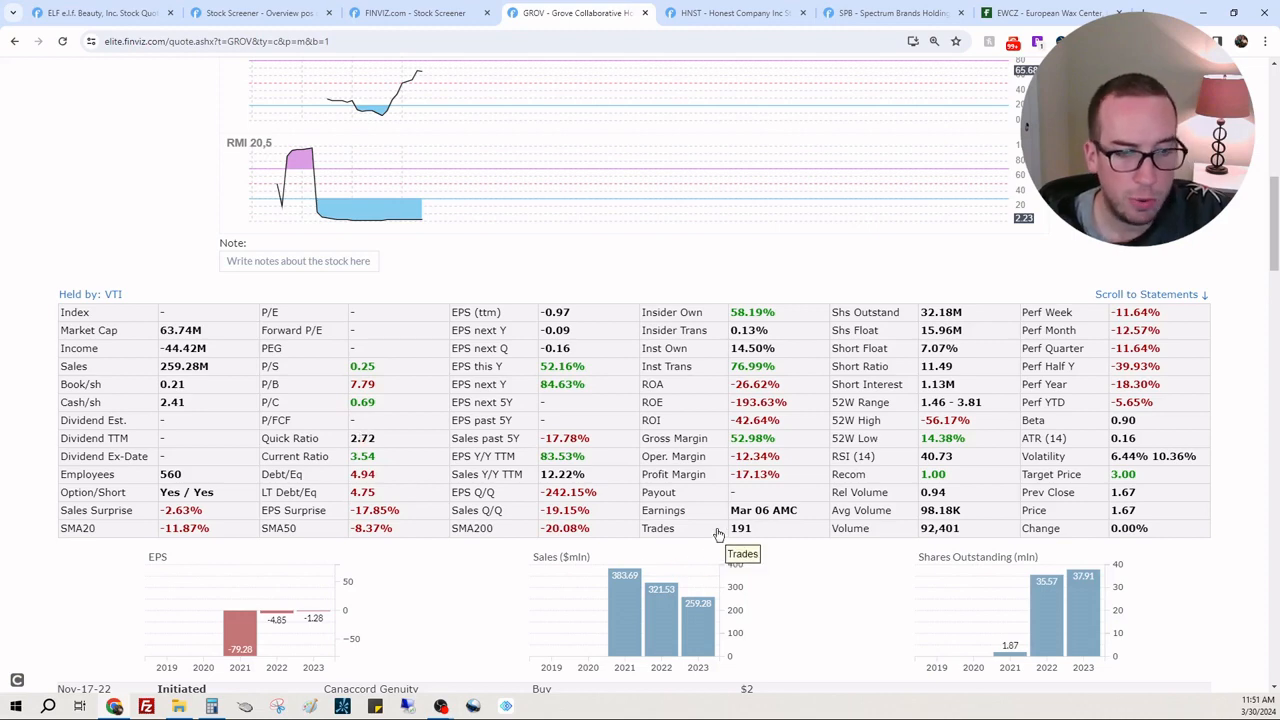
scroll("up", 3)
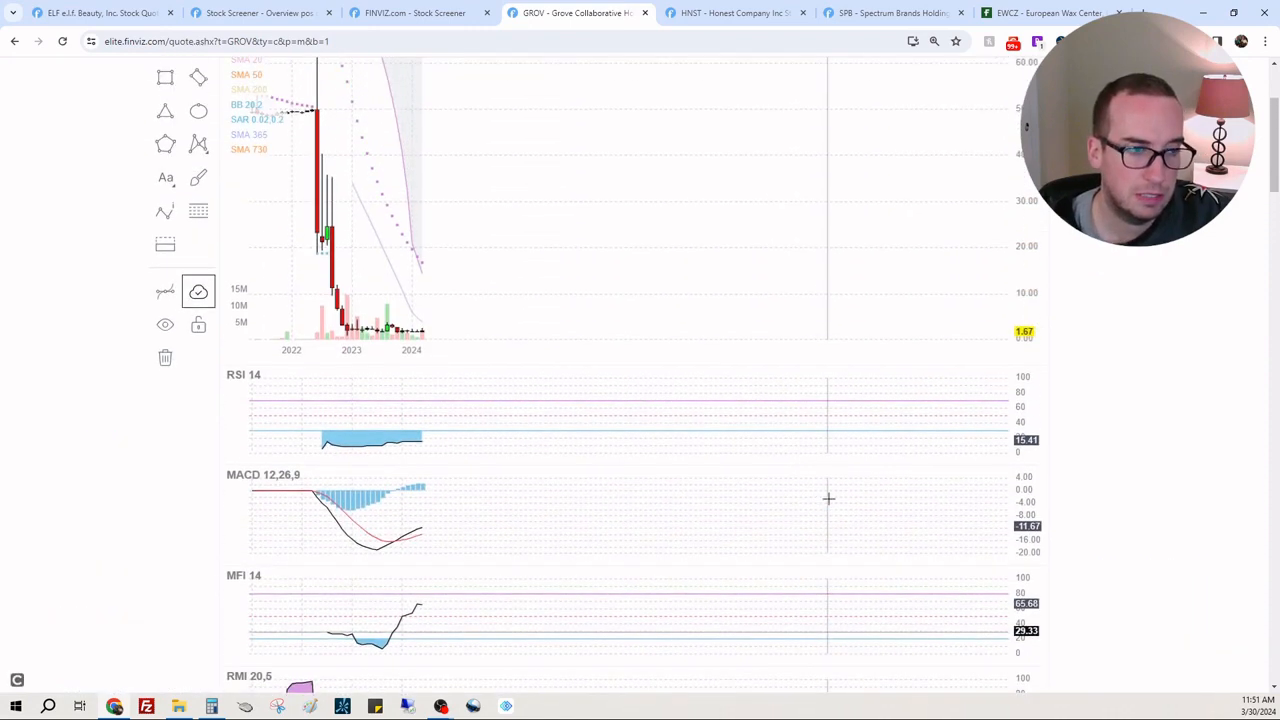
scroll("down", 3)
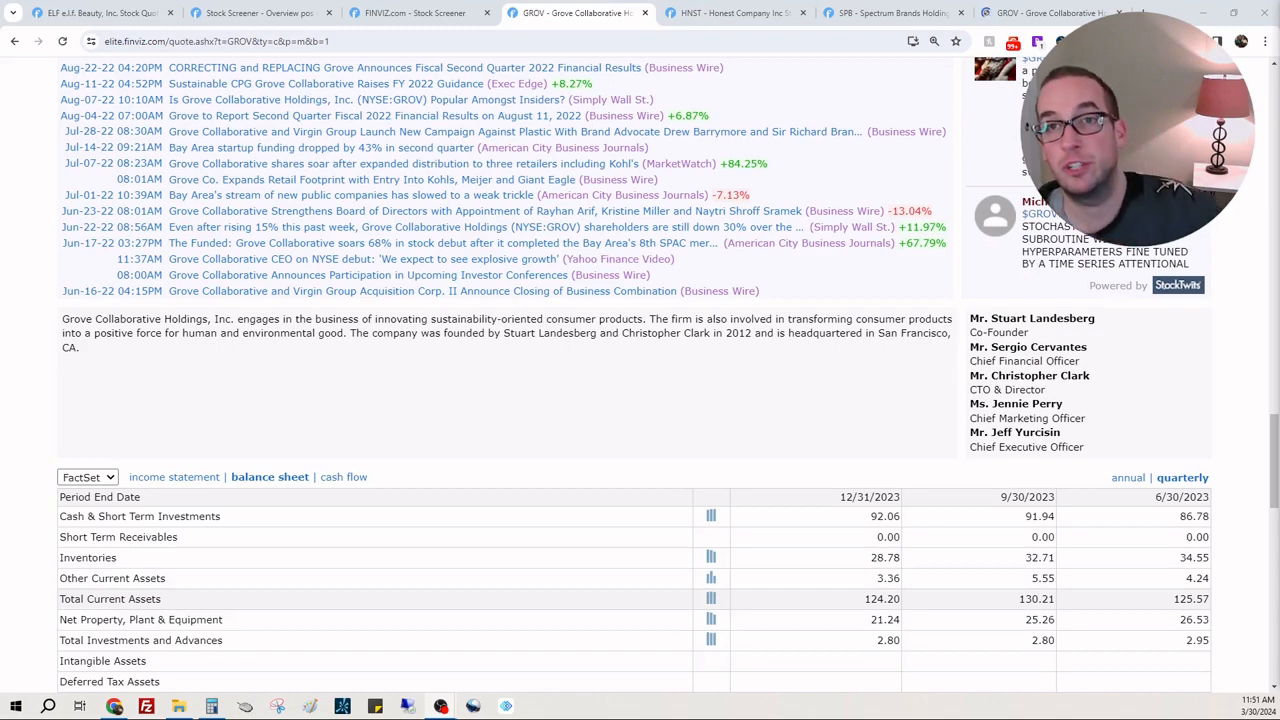
mouse_move(1010, 8)
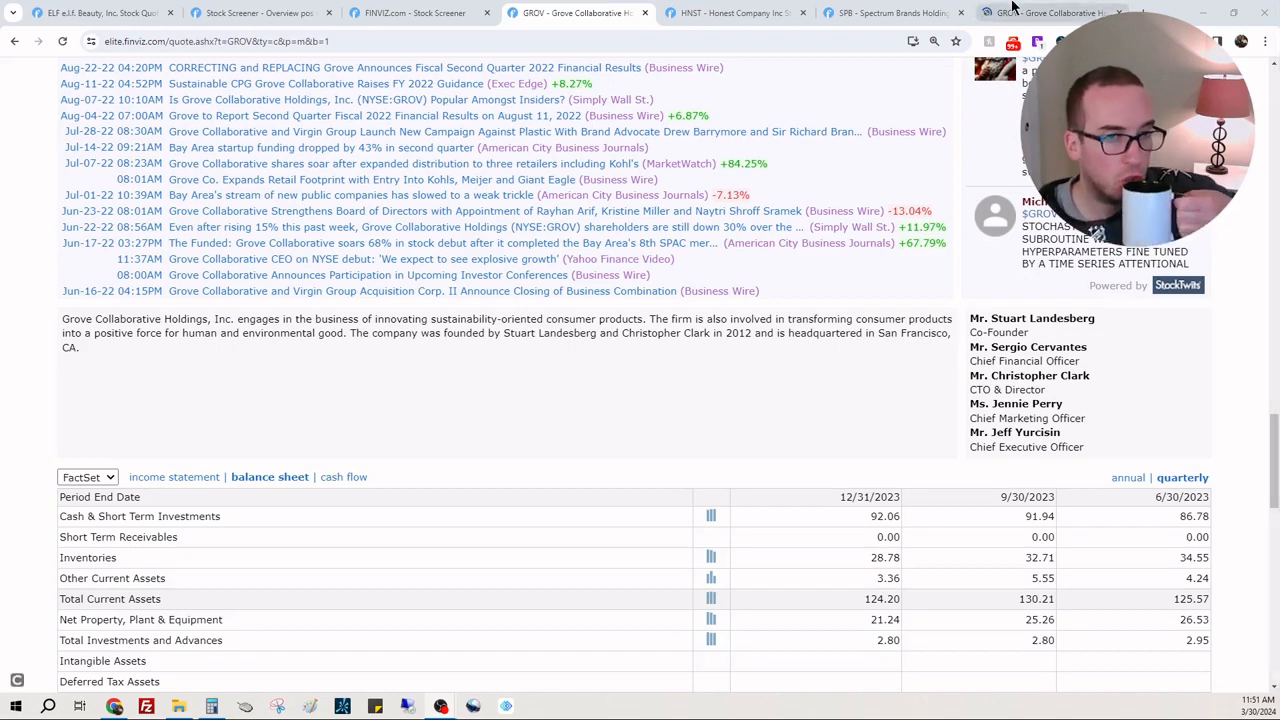
left_click(1050, 12)
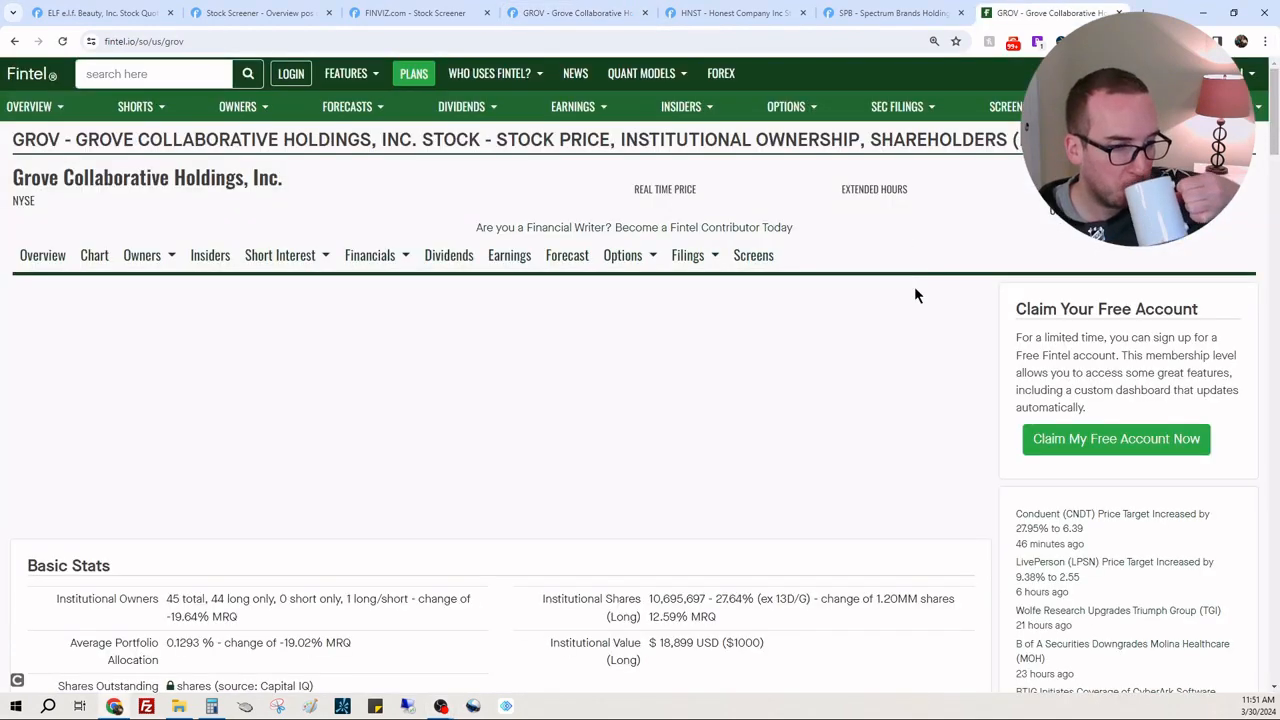
left_click(576, 12)
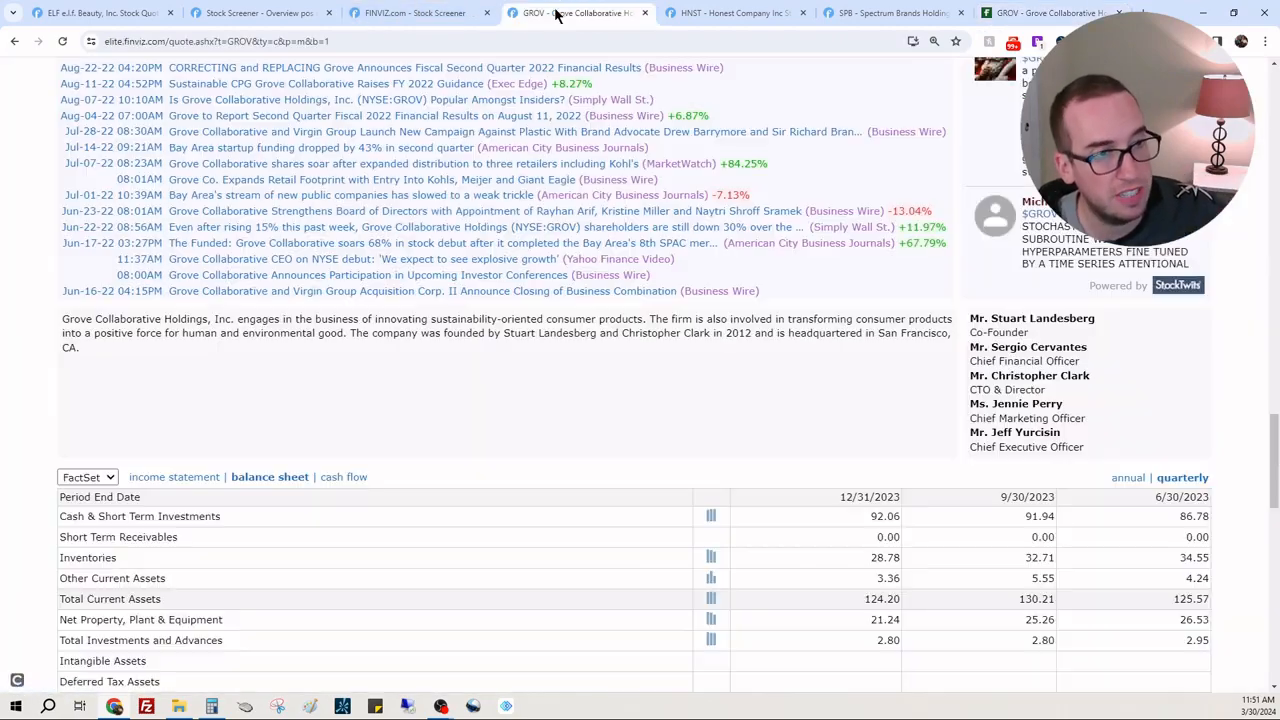
scroll("up", 3)
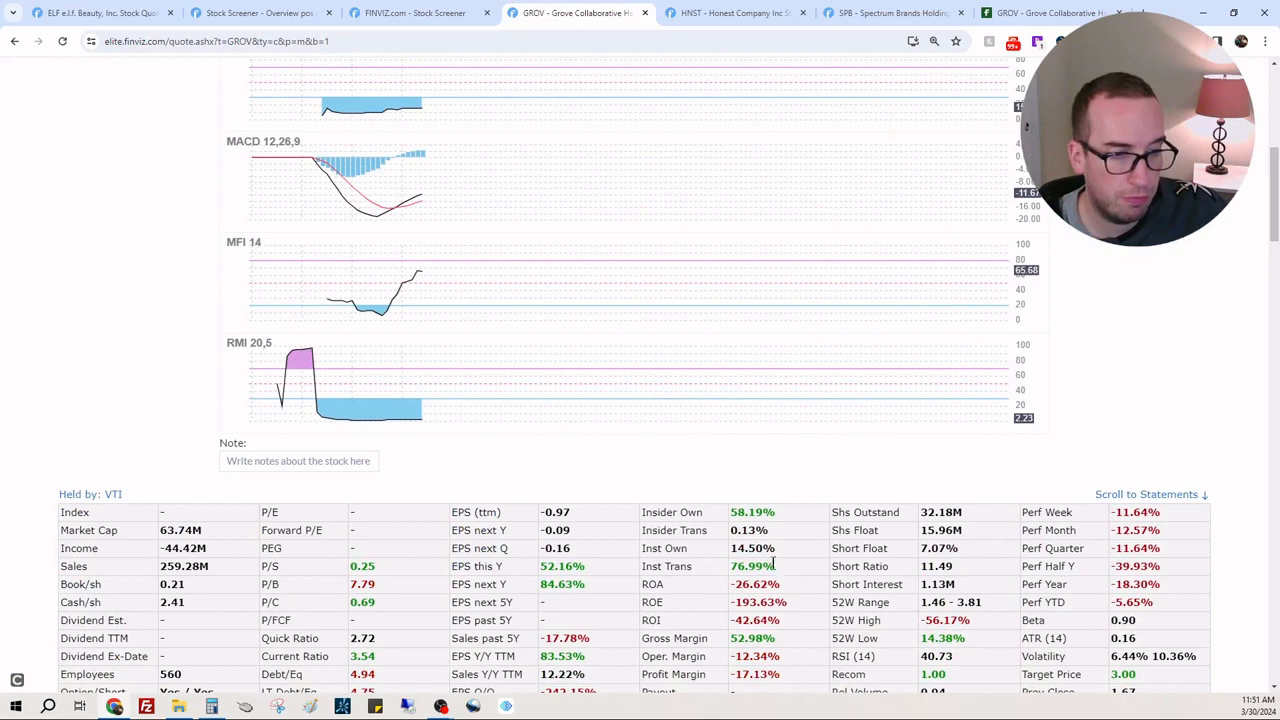
double_click(752, 548)
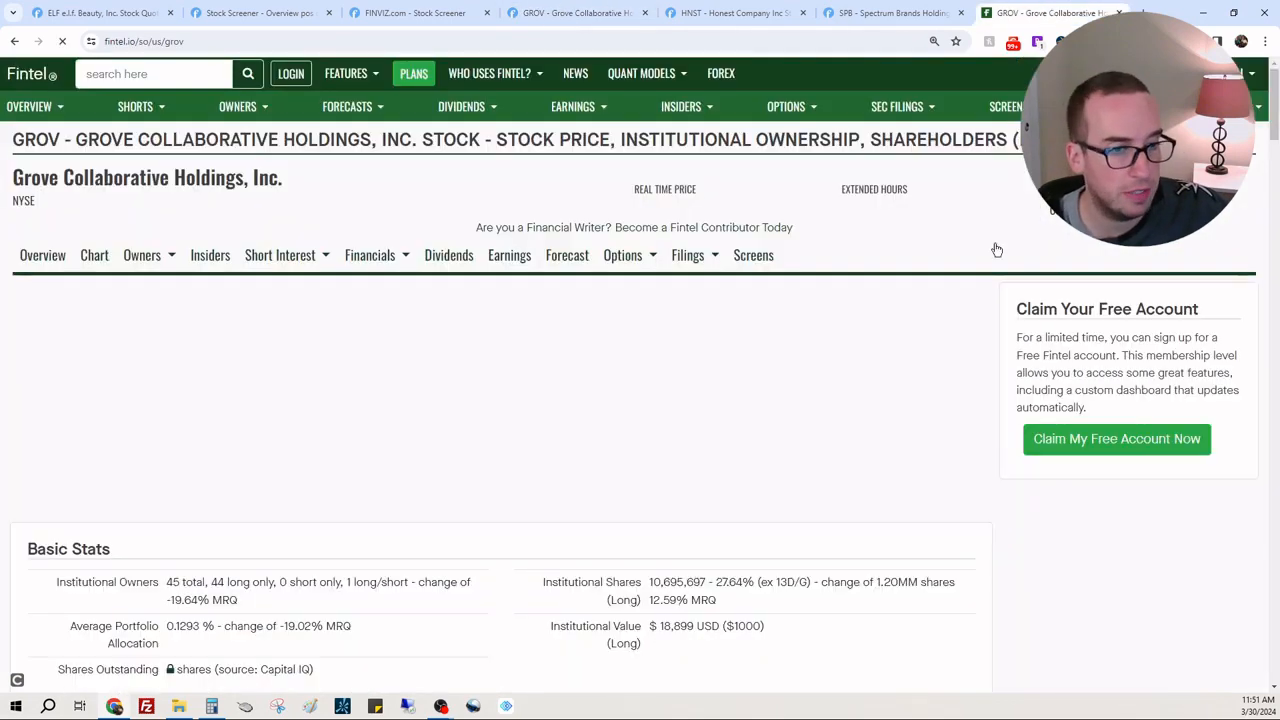
scroll("down", 3)
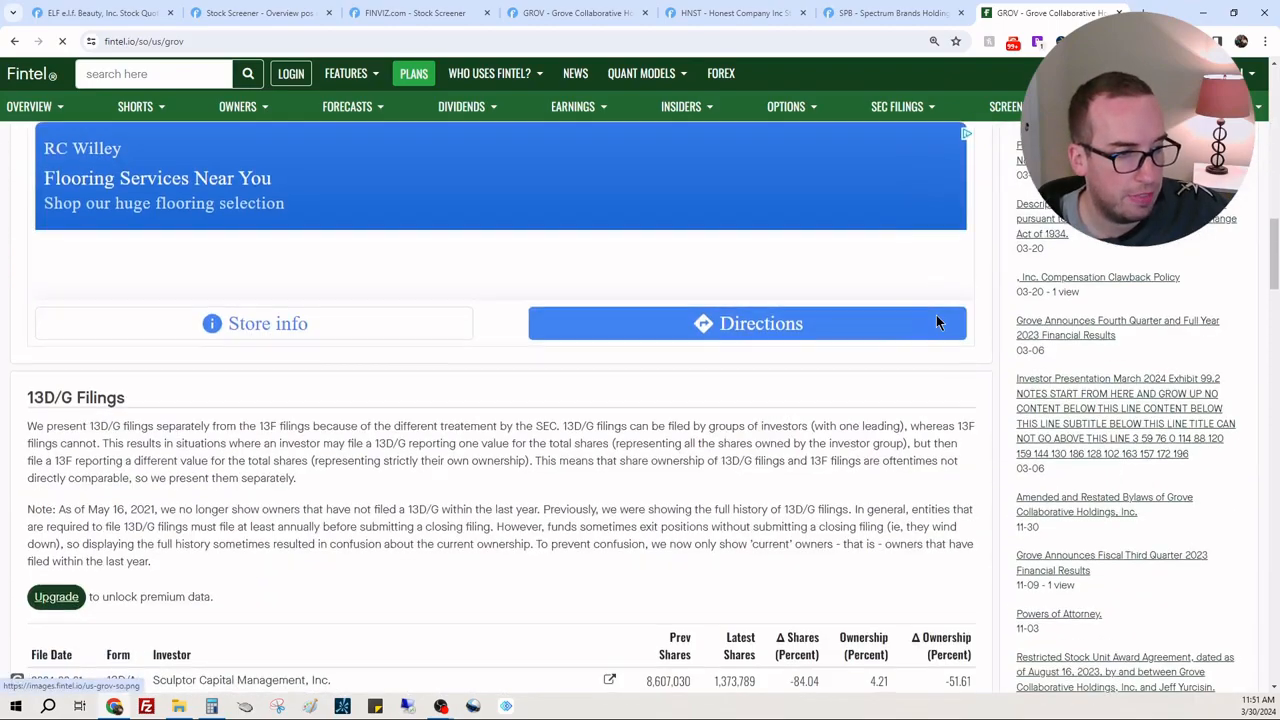
scroll("down", 3)
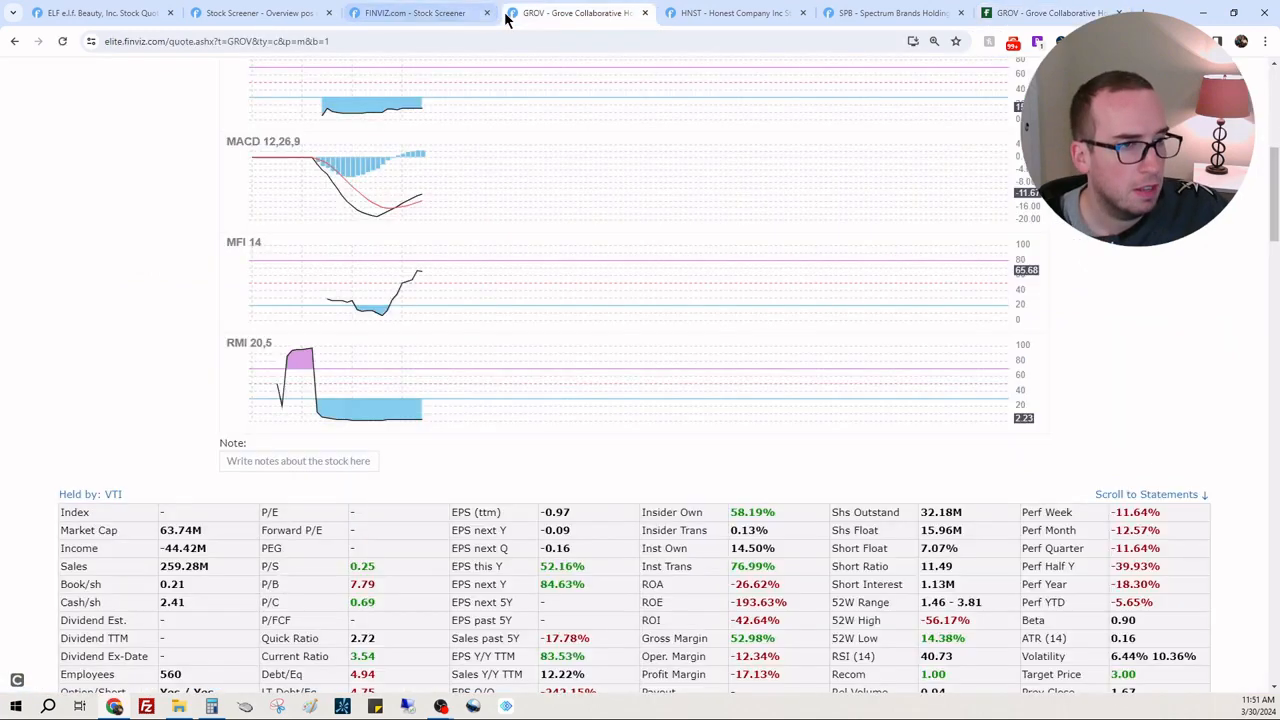
scroll("down", 3)
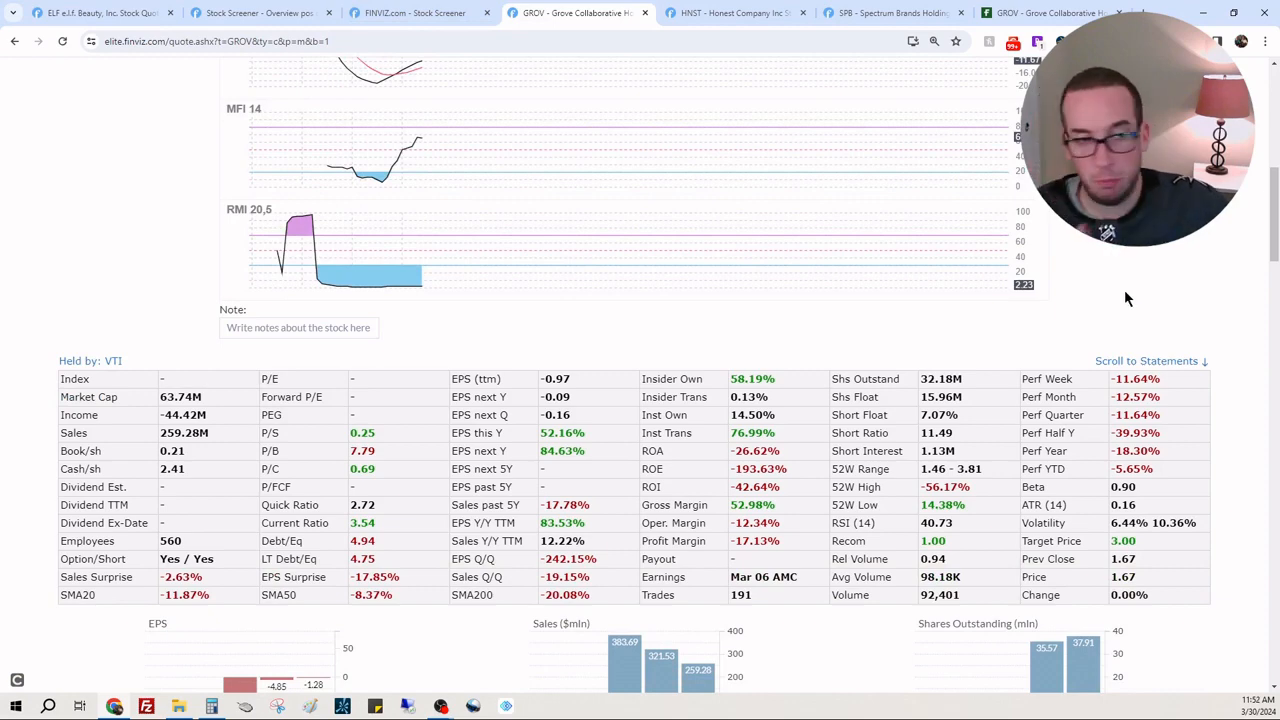
scroll("up", 3)
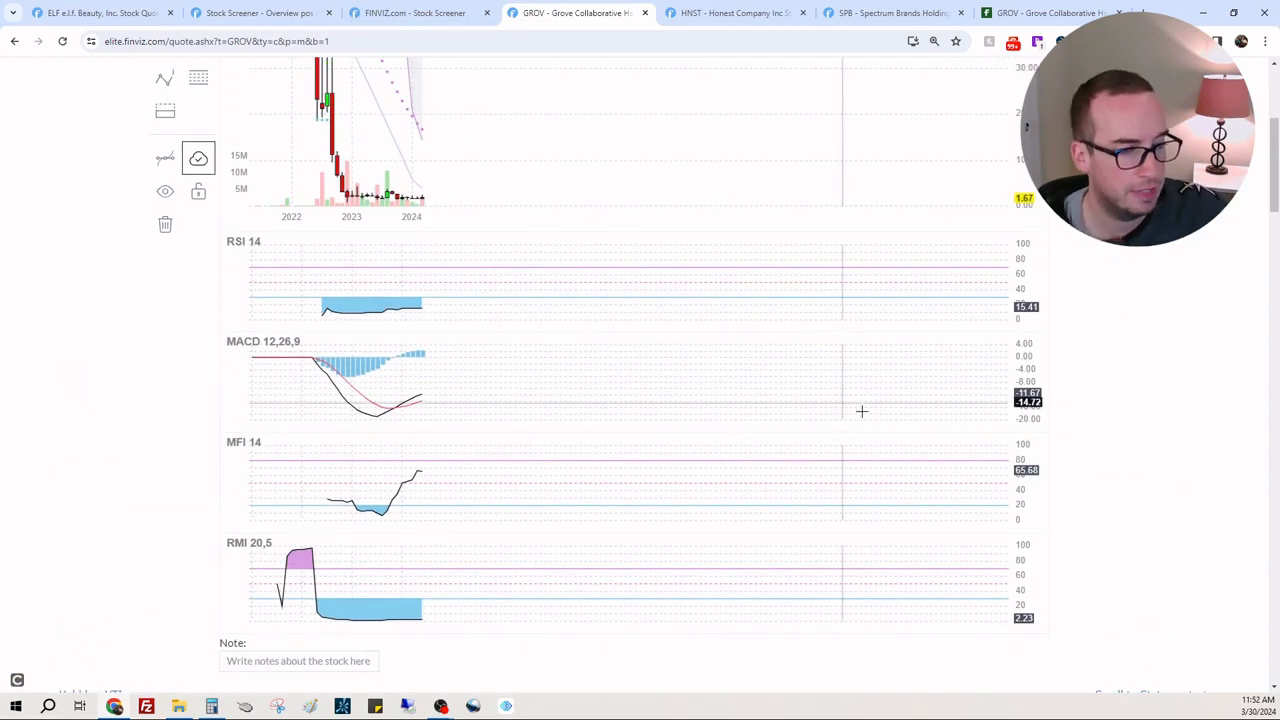
scroll("up", 3)
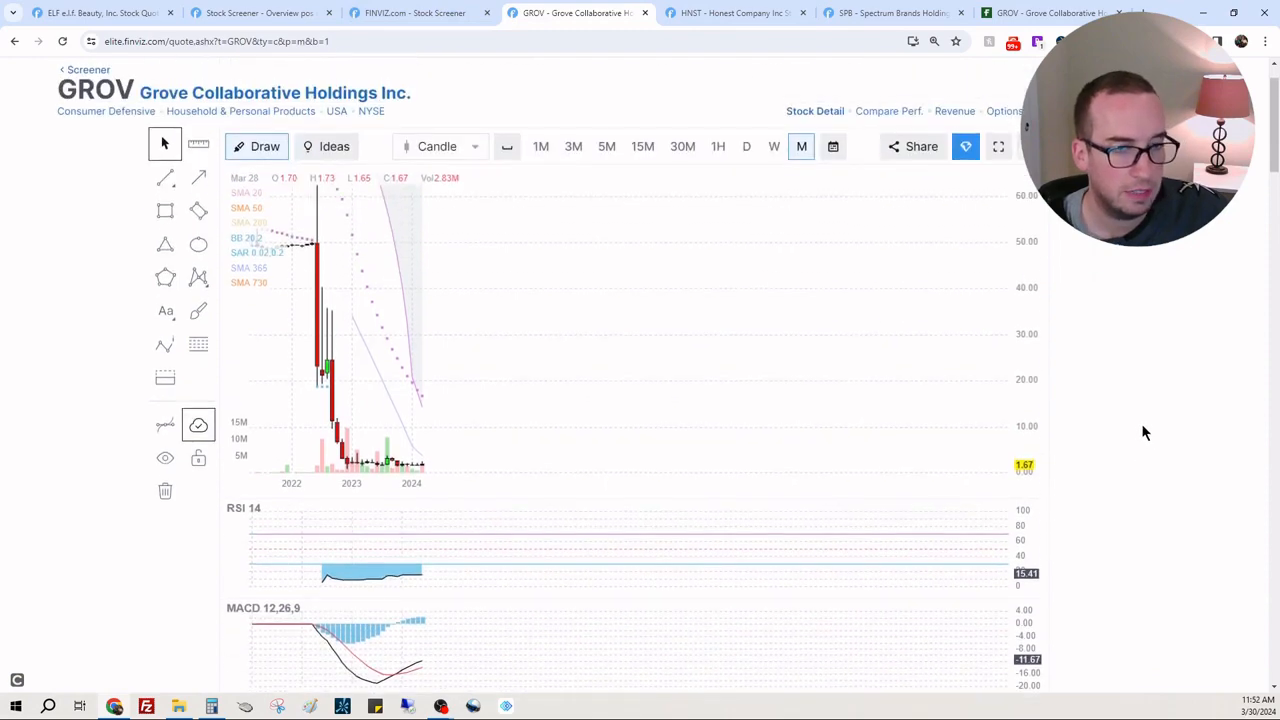
mouse_move(1152, 436)
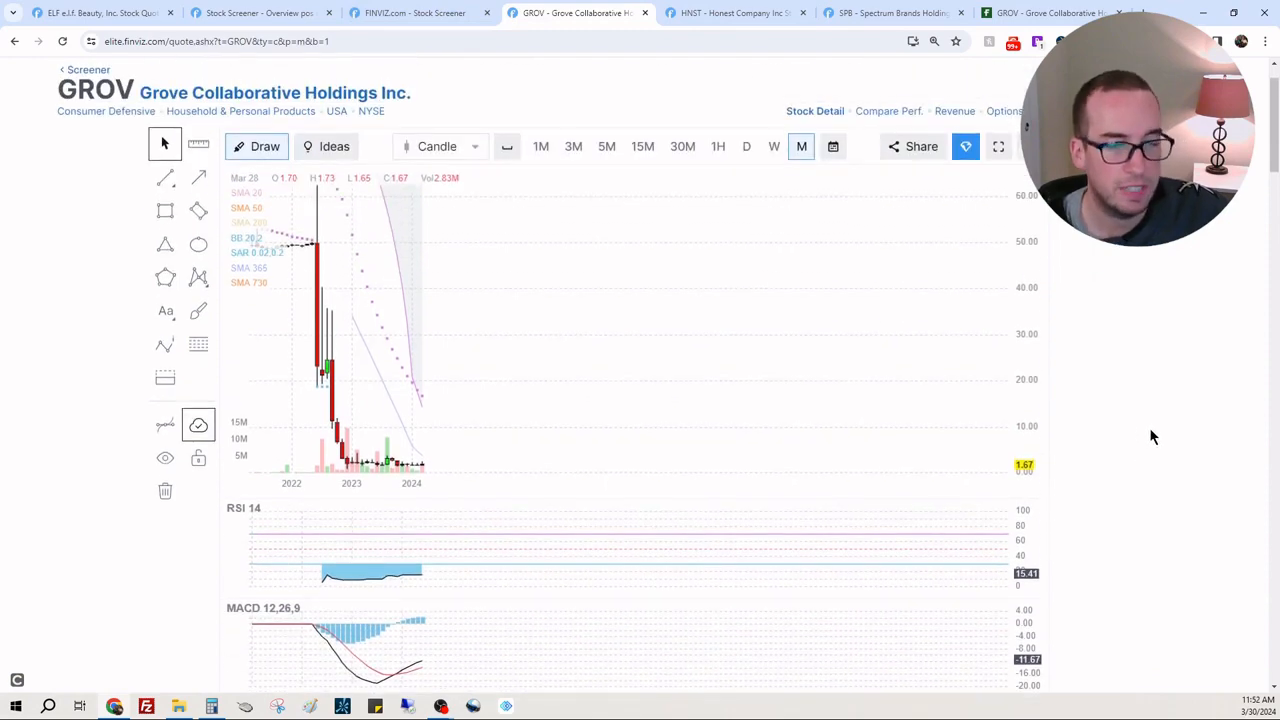
scroll("down", 3)
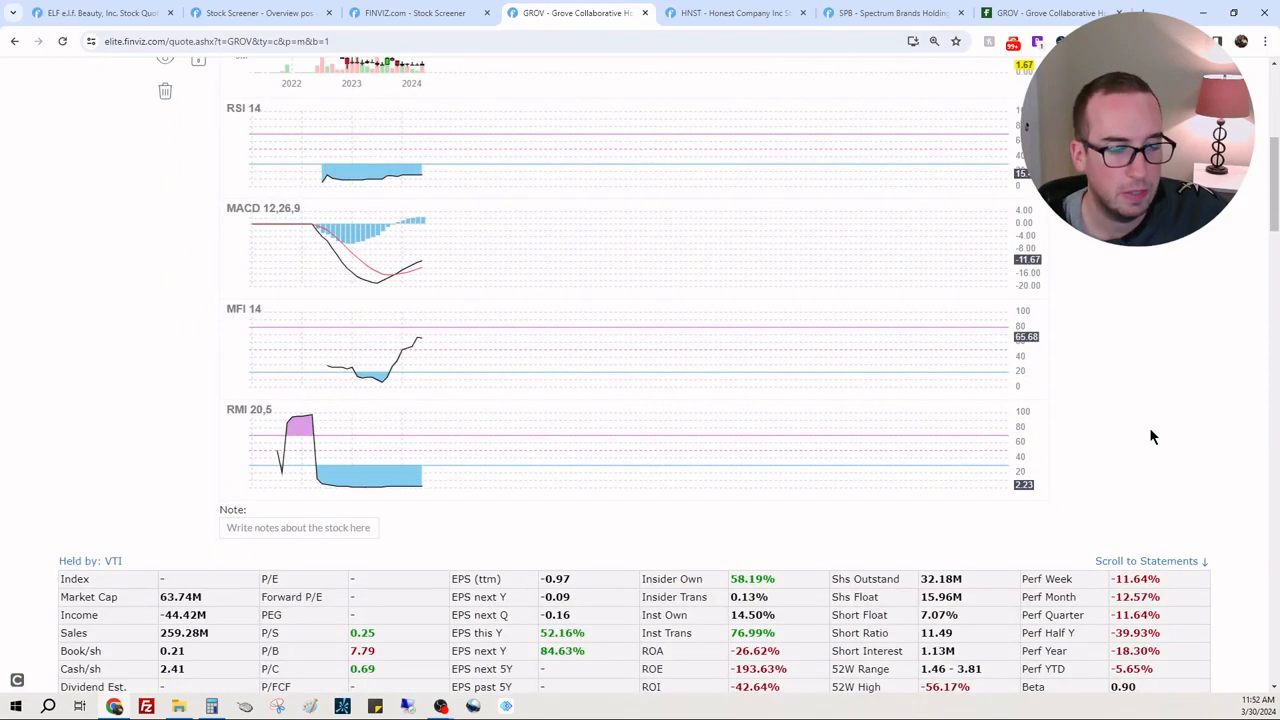
scroll("down", 3)
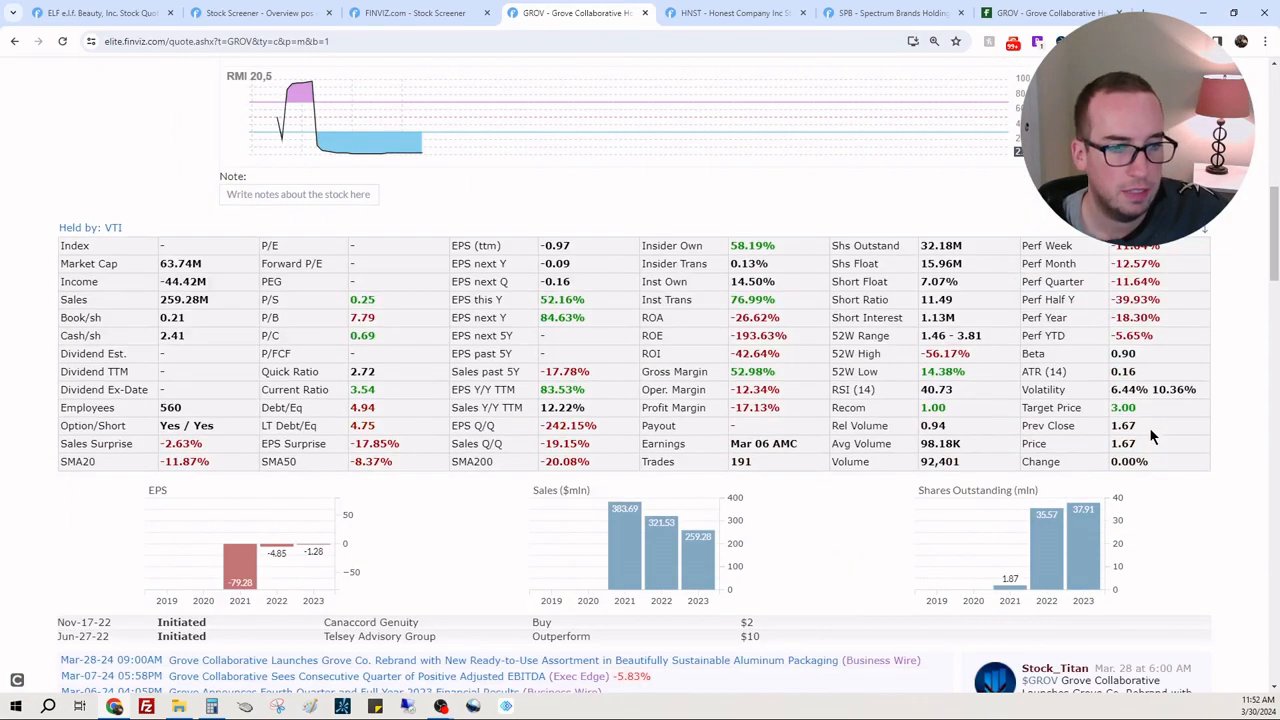
mouse_move(810, 490)
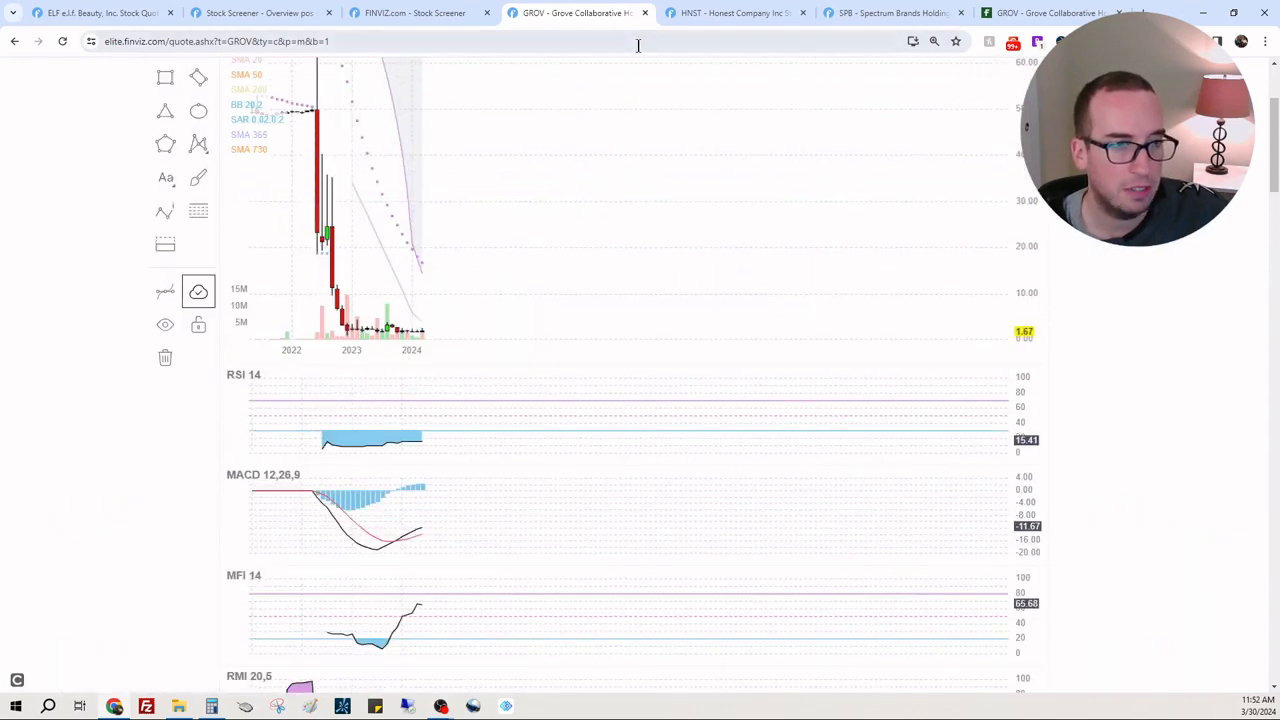
scroll("down", 3)
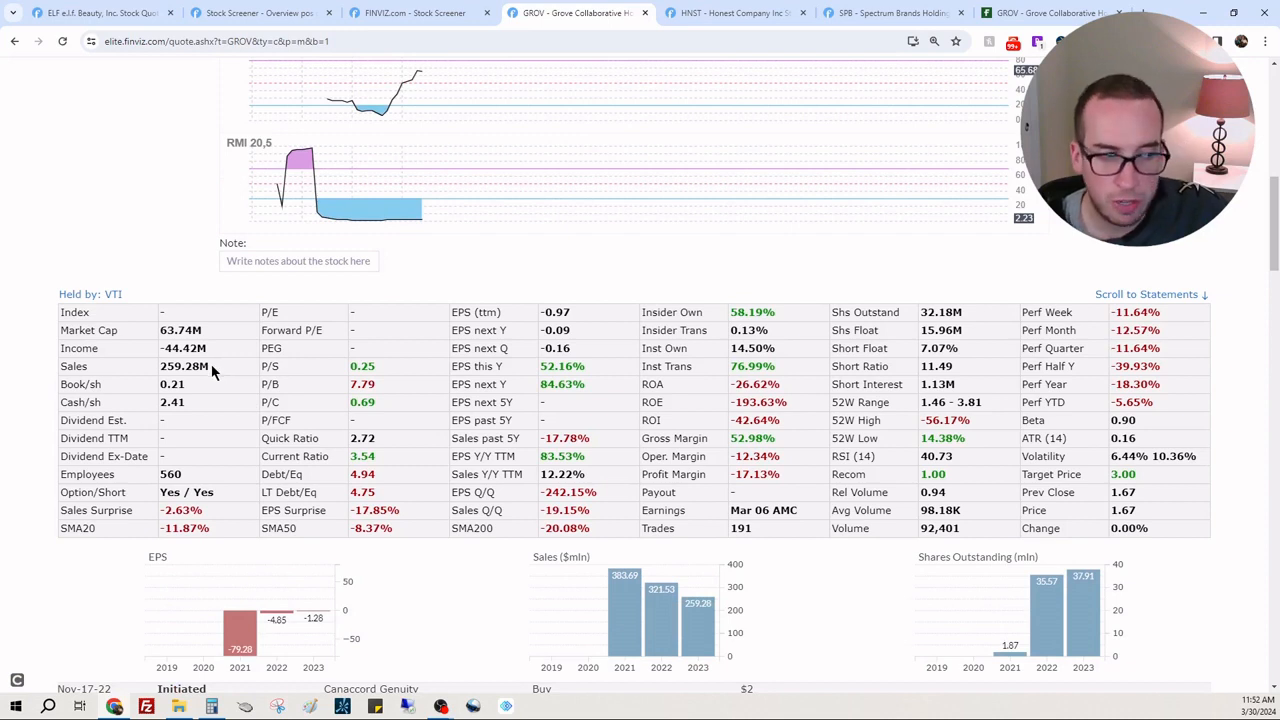
mouse_move(210, 368)
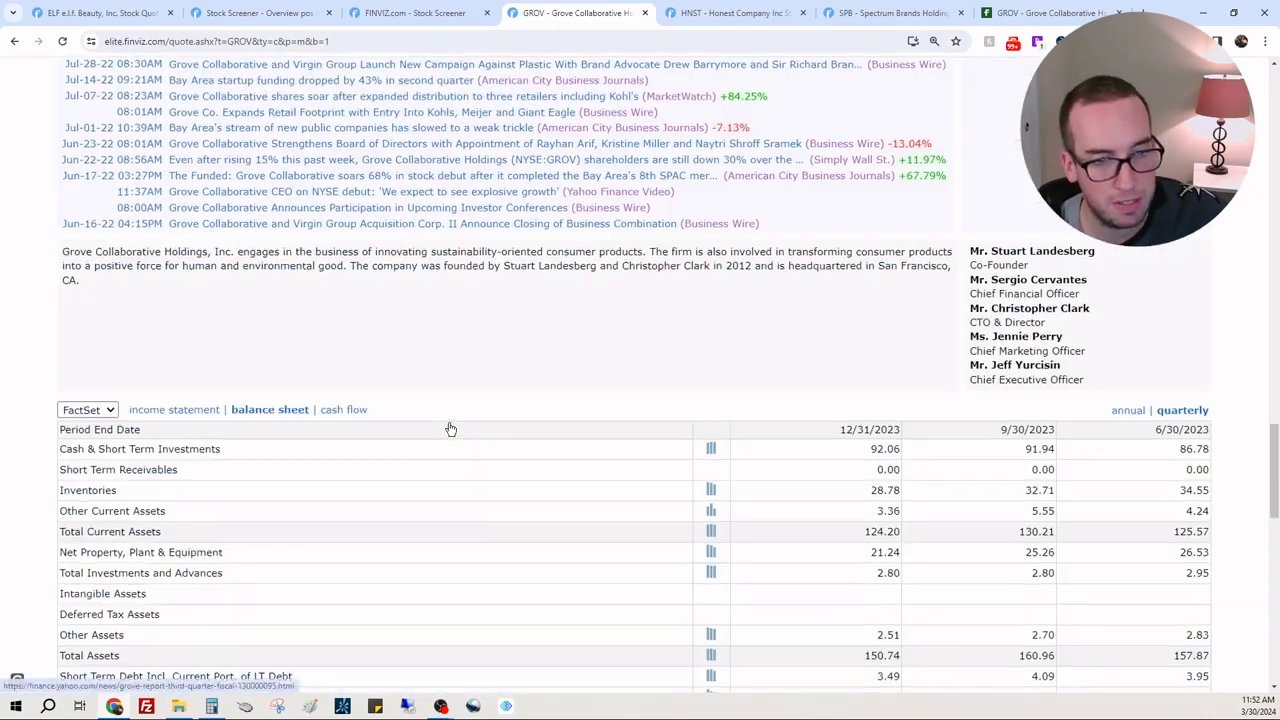
scroll("down", 3)
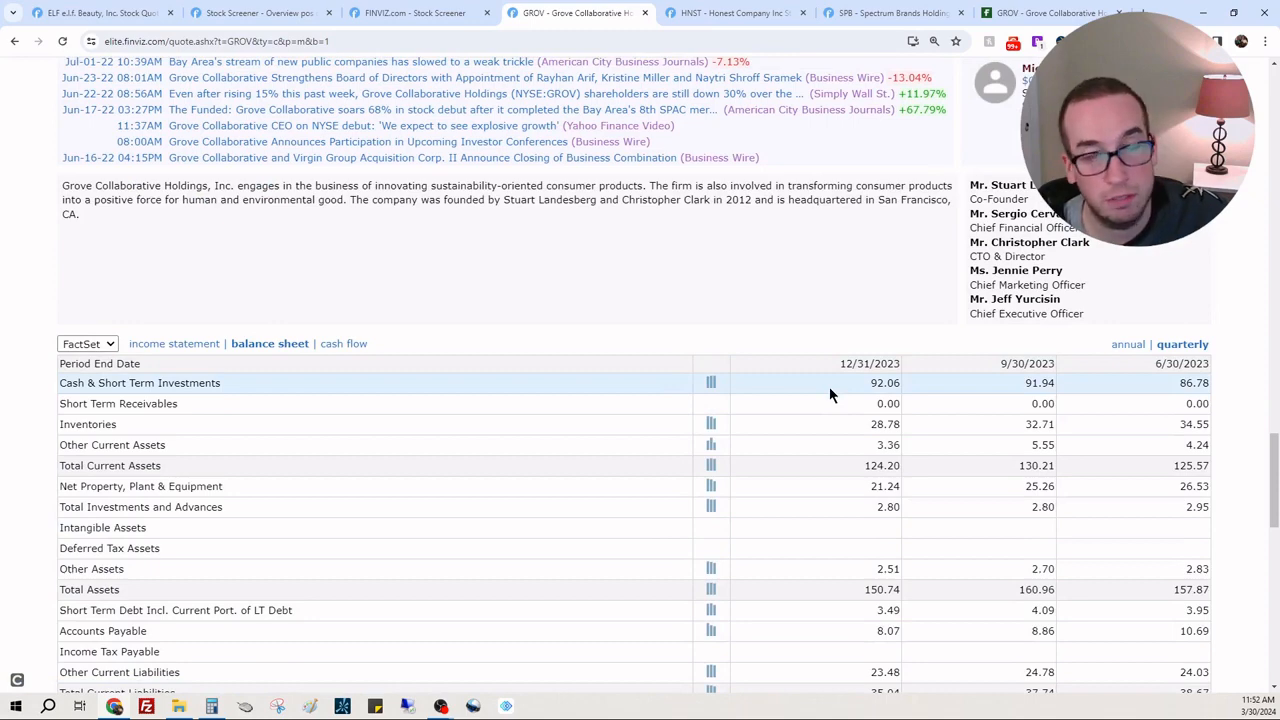
scroll("down", 3)
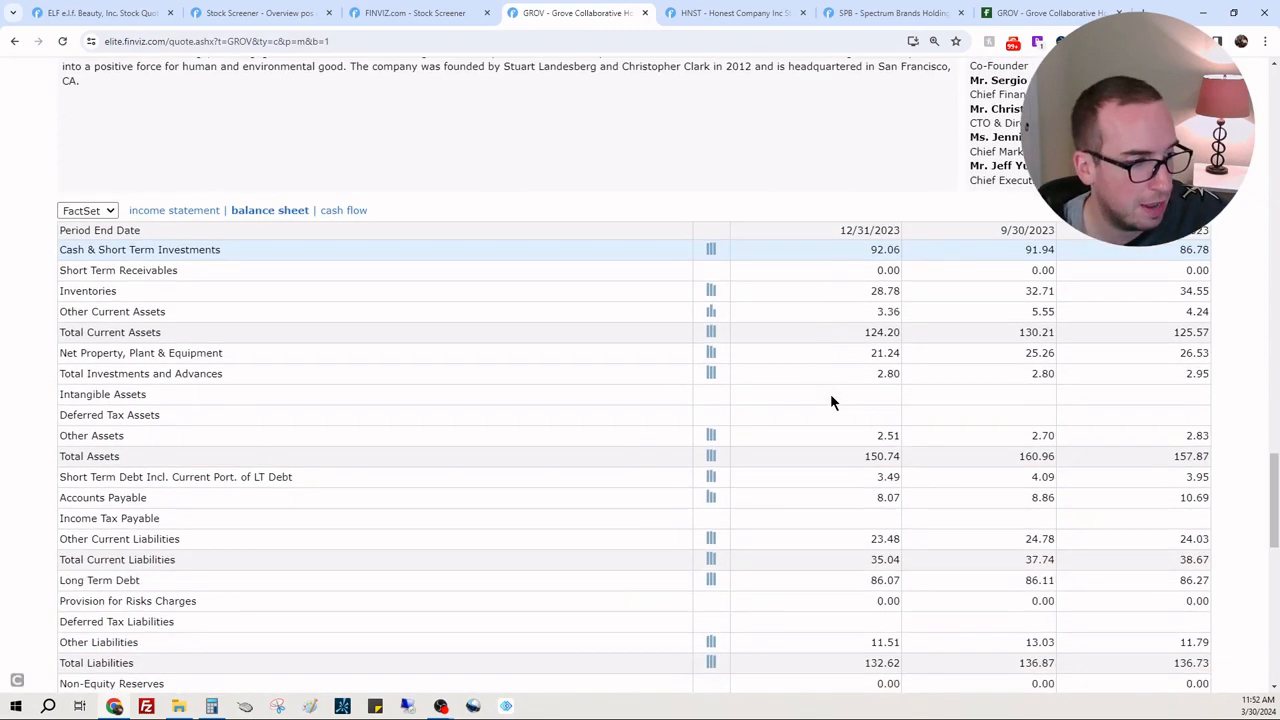
mouse_move(798, 592)
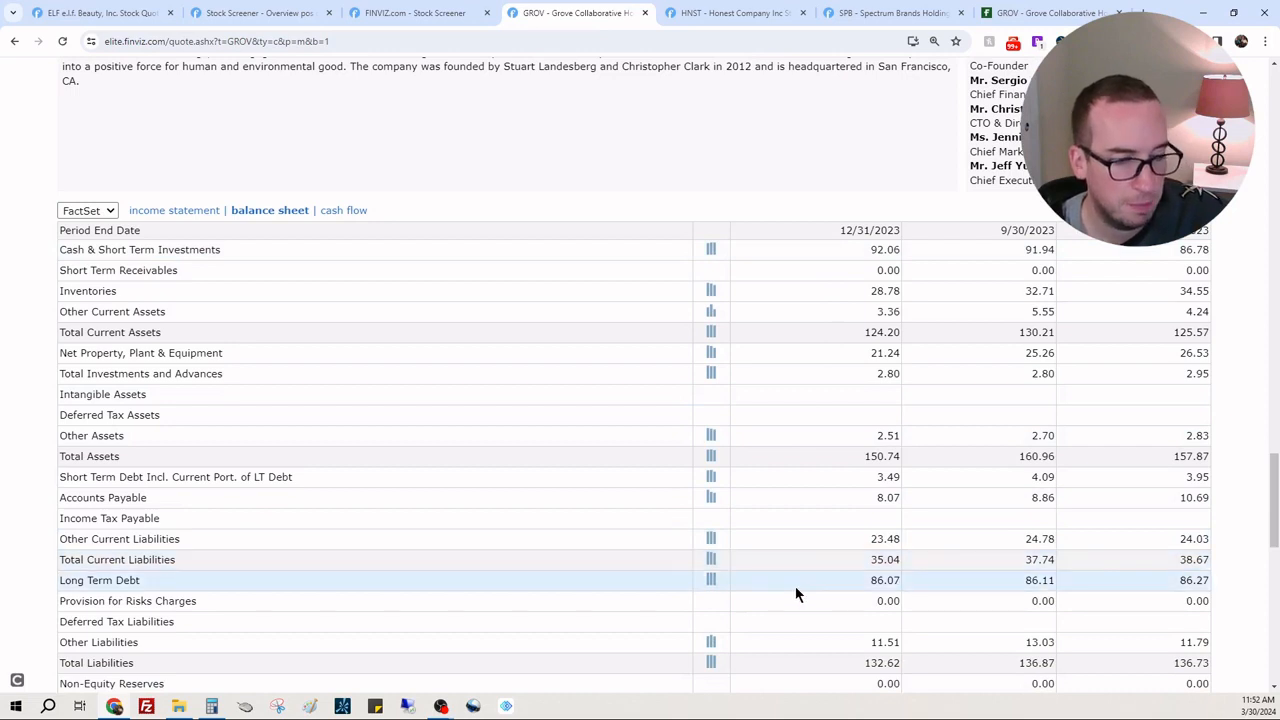
scroll("down", 3)
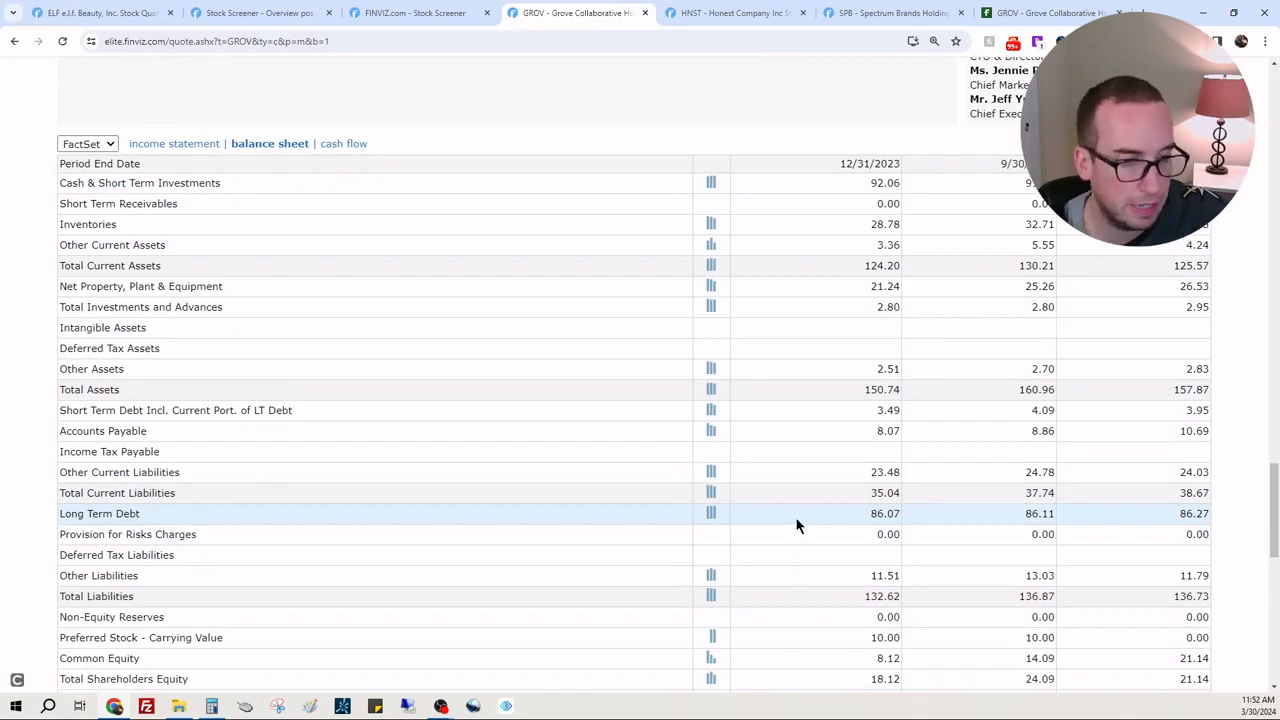
scroll("up", 3)
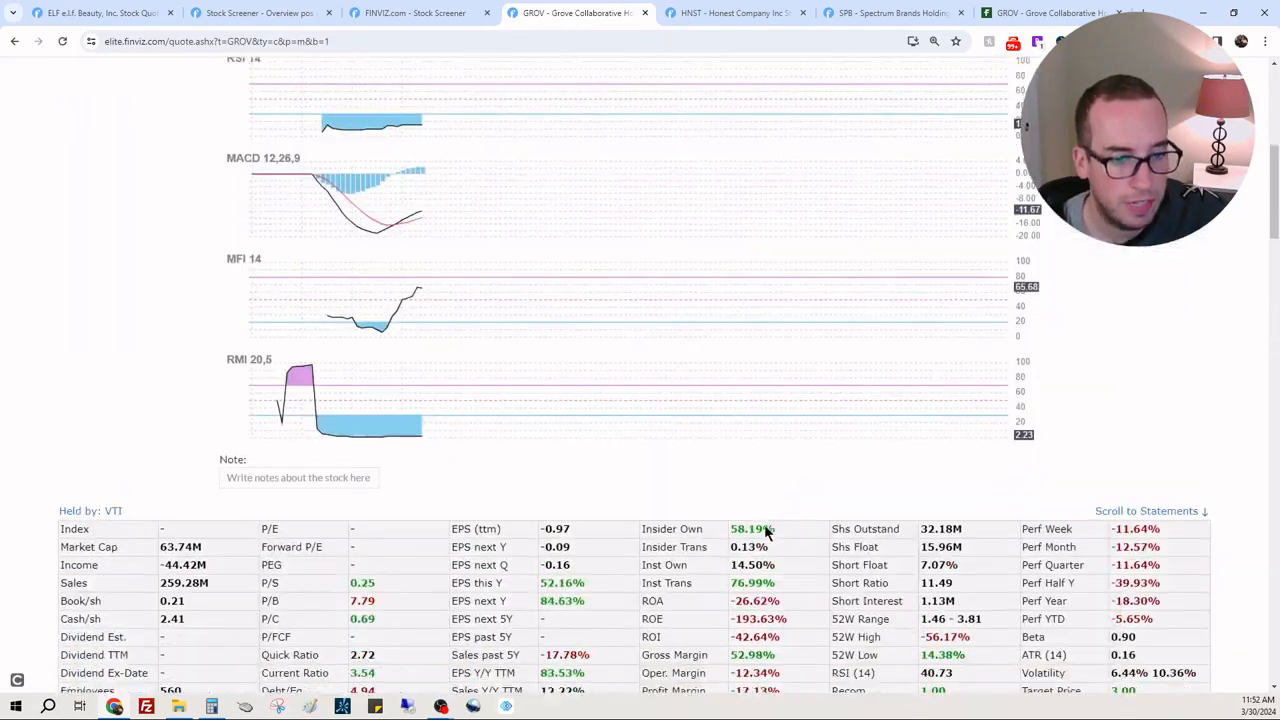
scroll("down", 3)
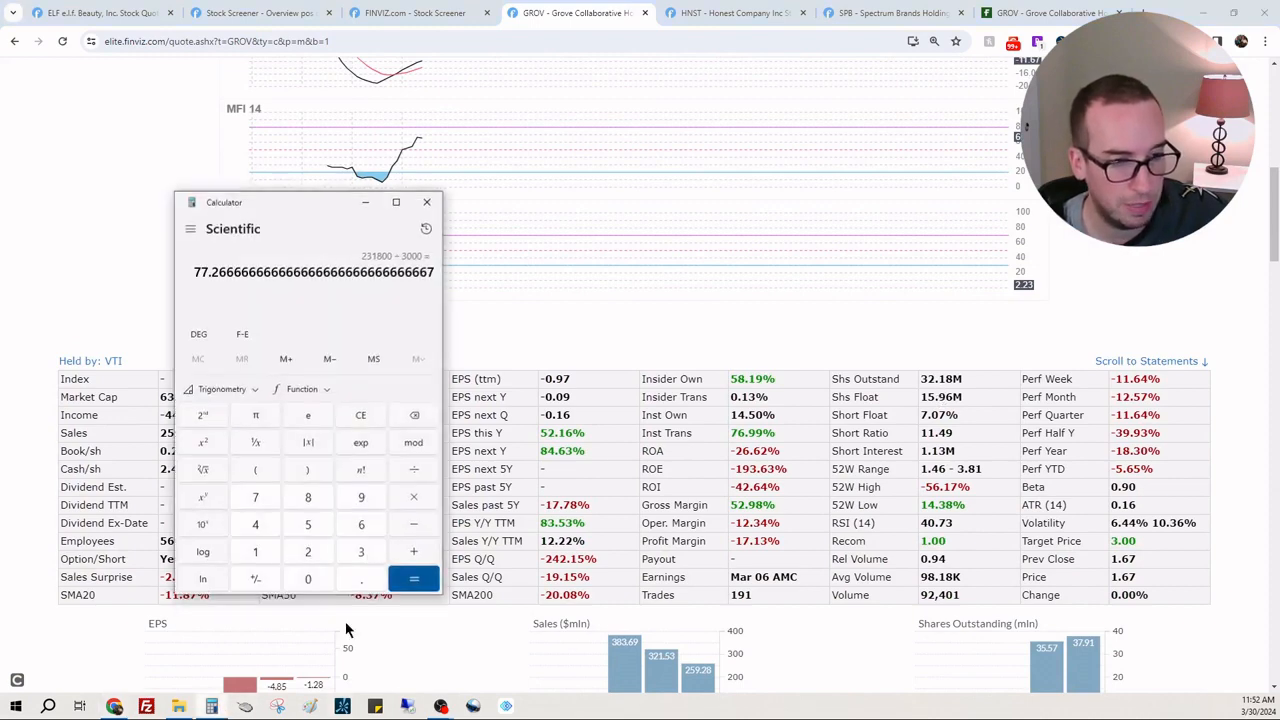
Step: Clear the calculator and compute 215 ÷ 15.96 ≈ 13.47
left_click(360, 414)
type("215")
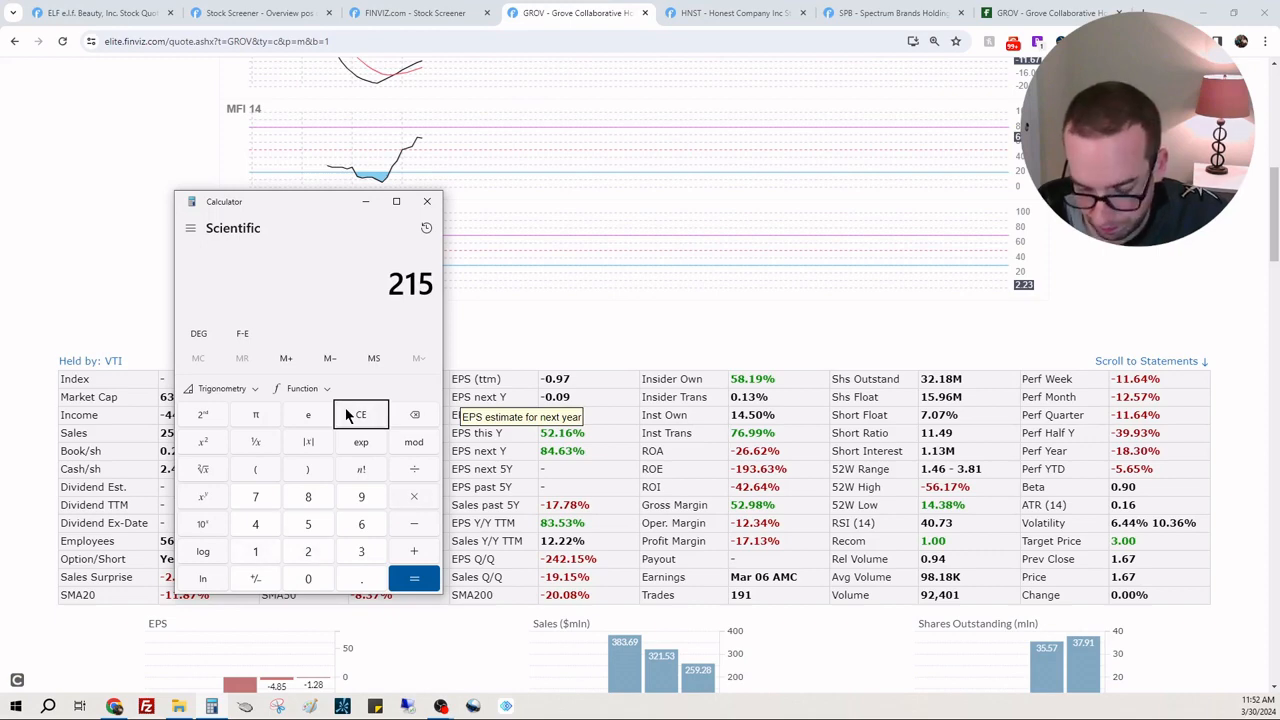
left_click(412, 552)
type("15")
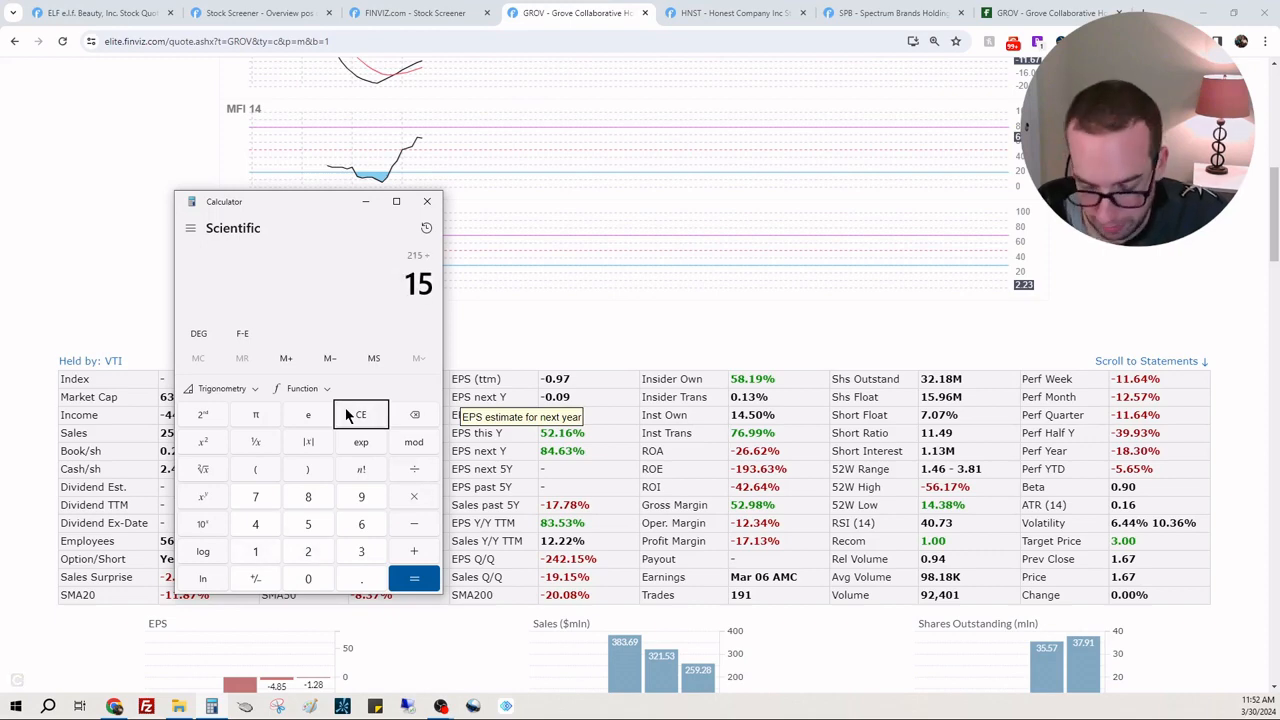
left_click(414, 578)
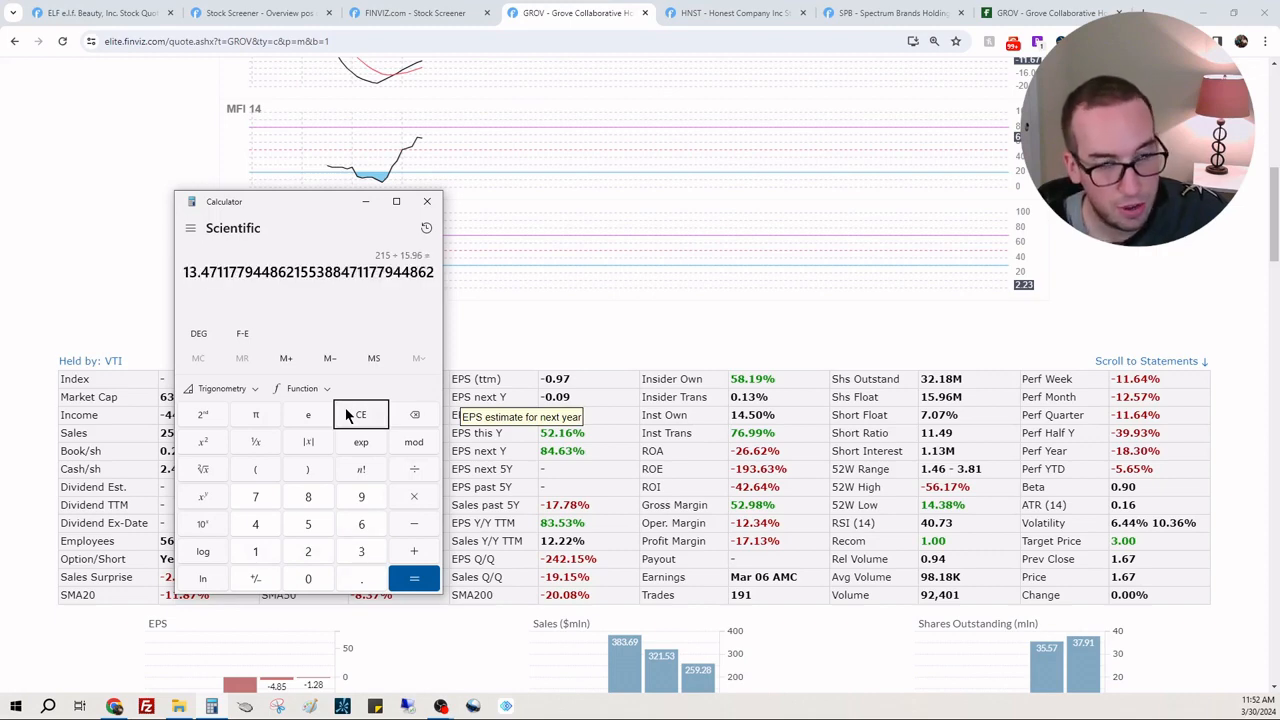
left_click(308, 414)
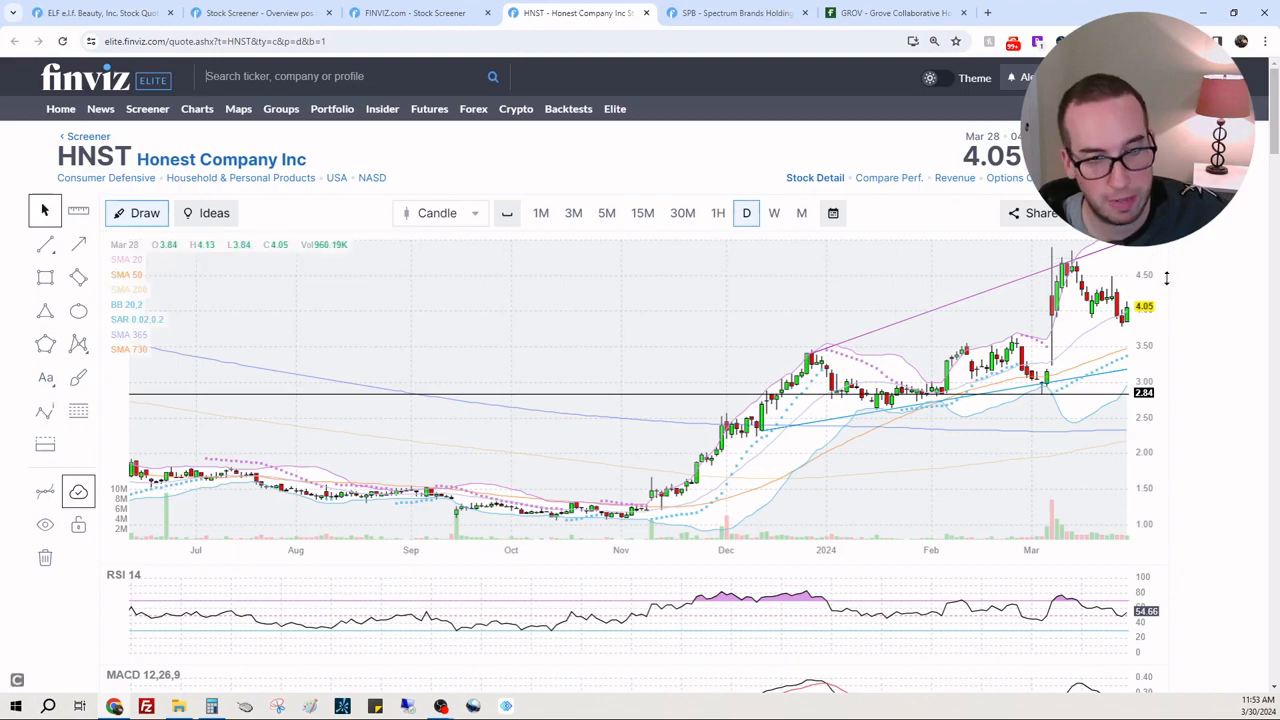
Step: Scroll through HNST's indicator panels and fundamentals, then back up to its daily chart
scroll("down", 3)
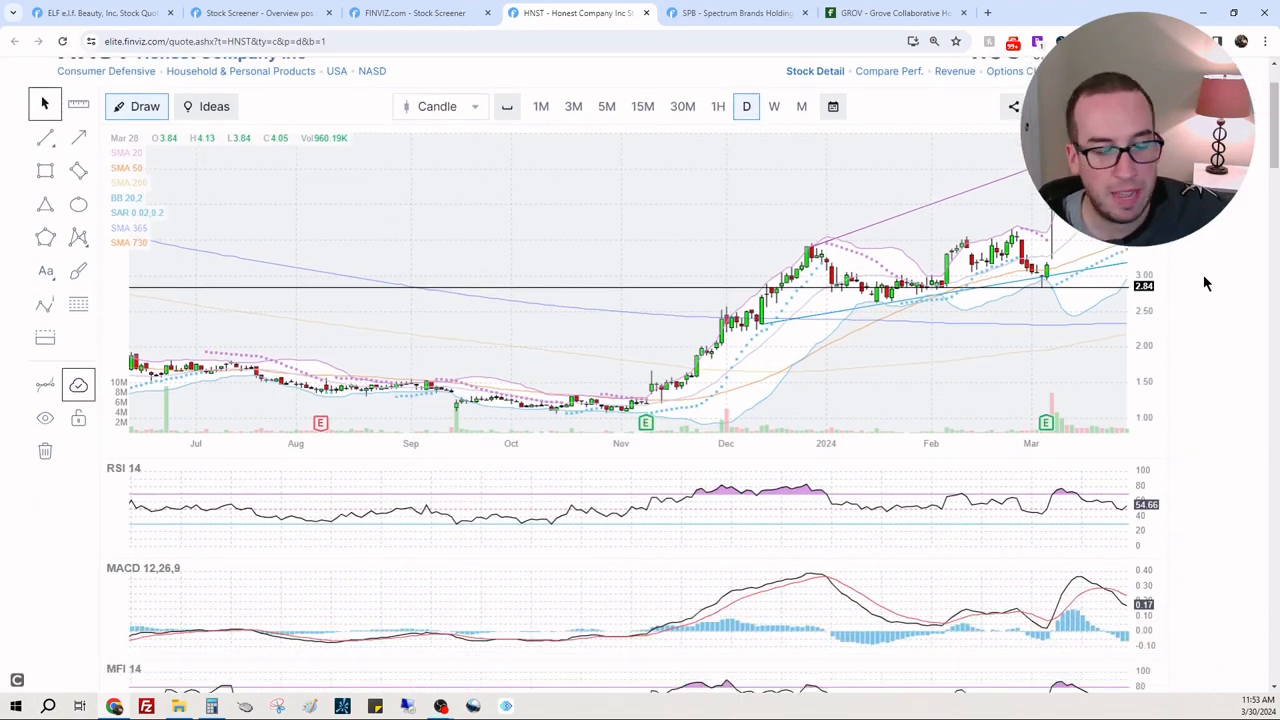
scroll("down", 3)
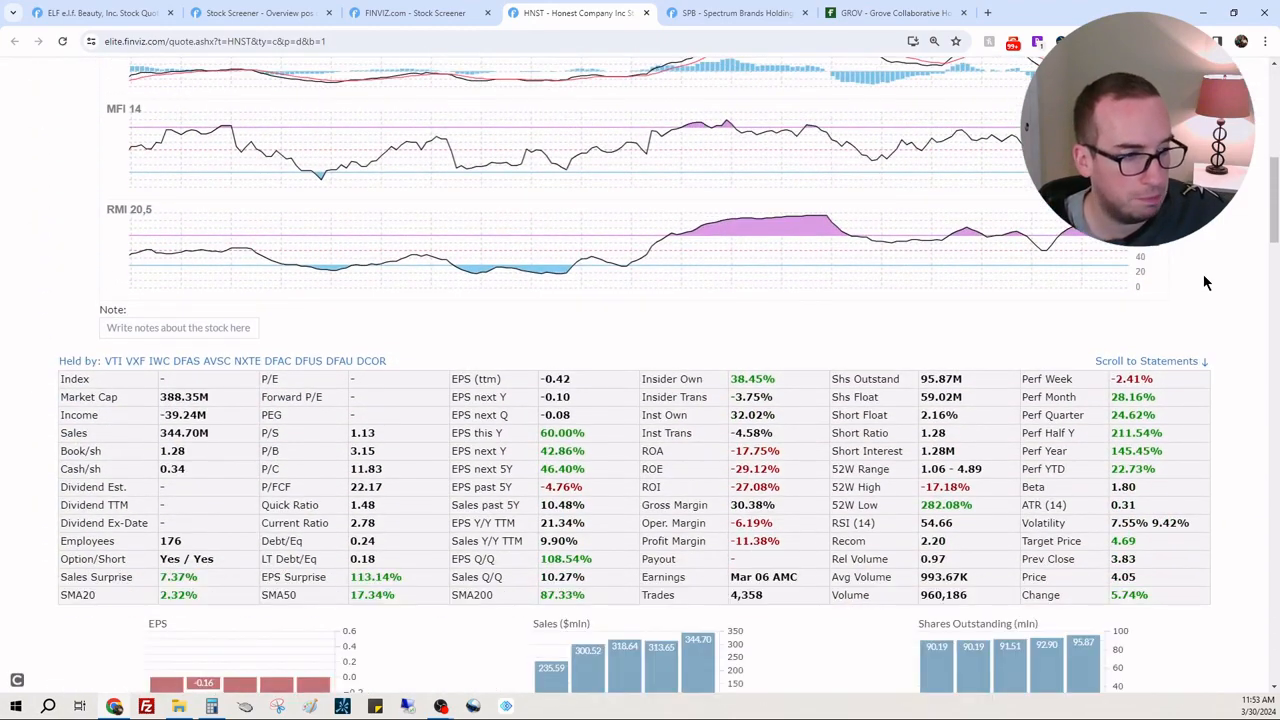
scroll("down", 3)
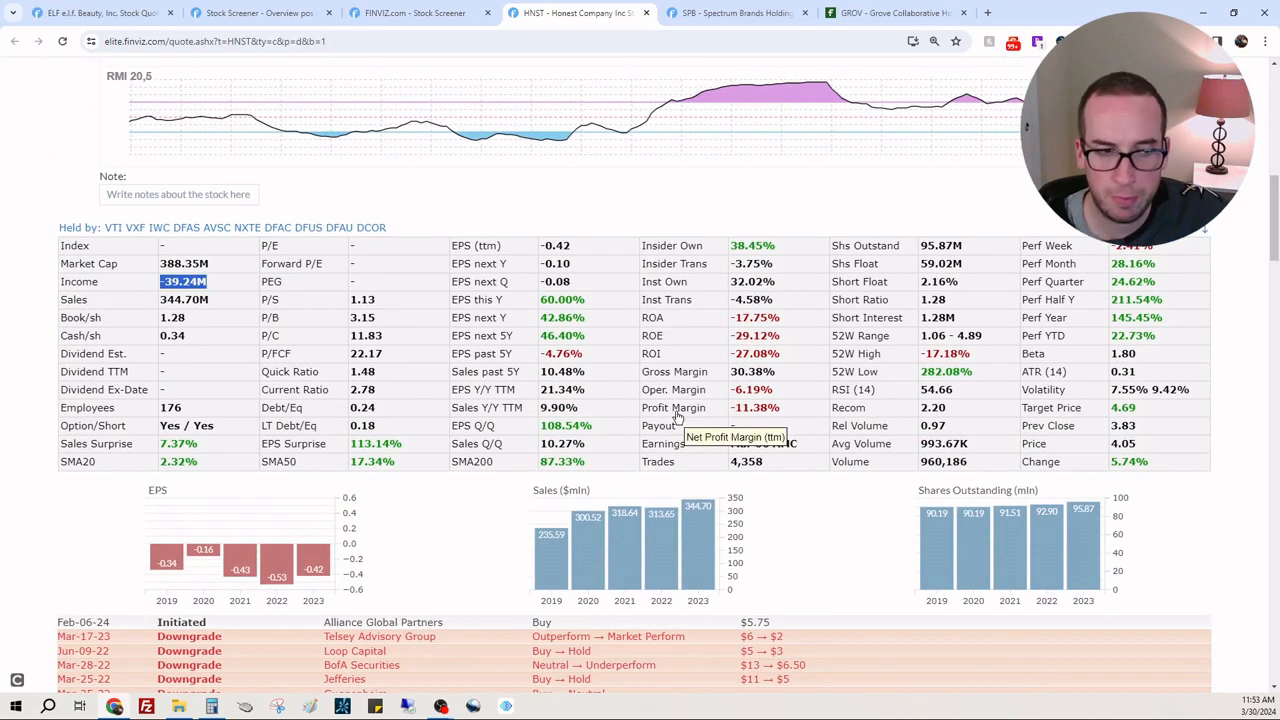
mouse_move(632, 504)
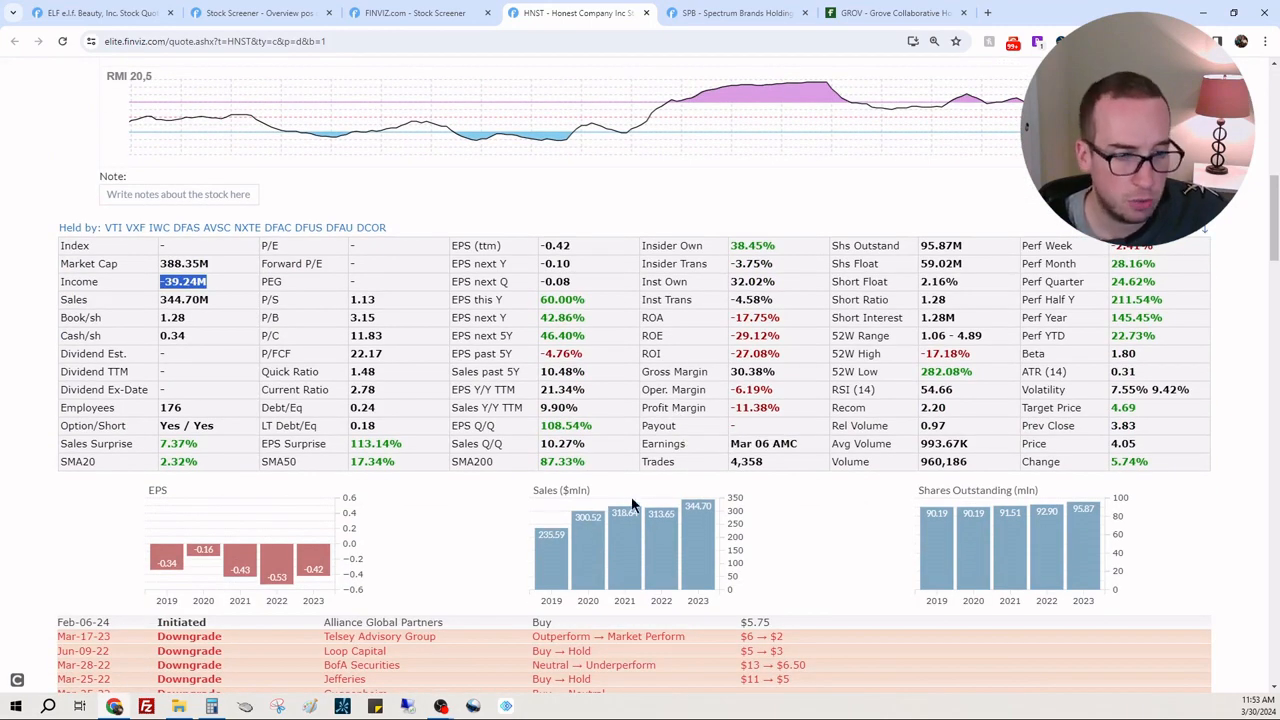
mouse_move(964, 530)
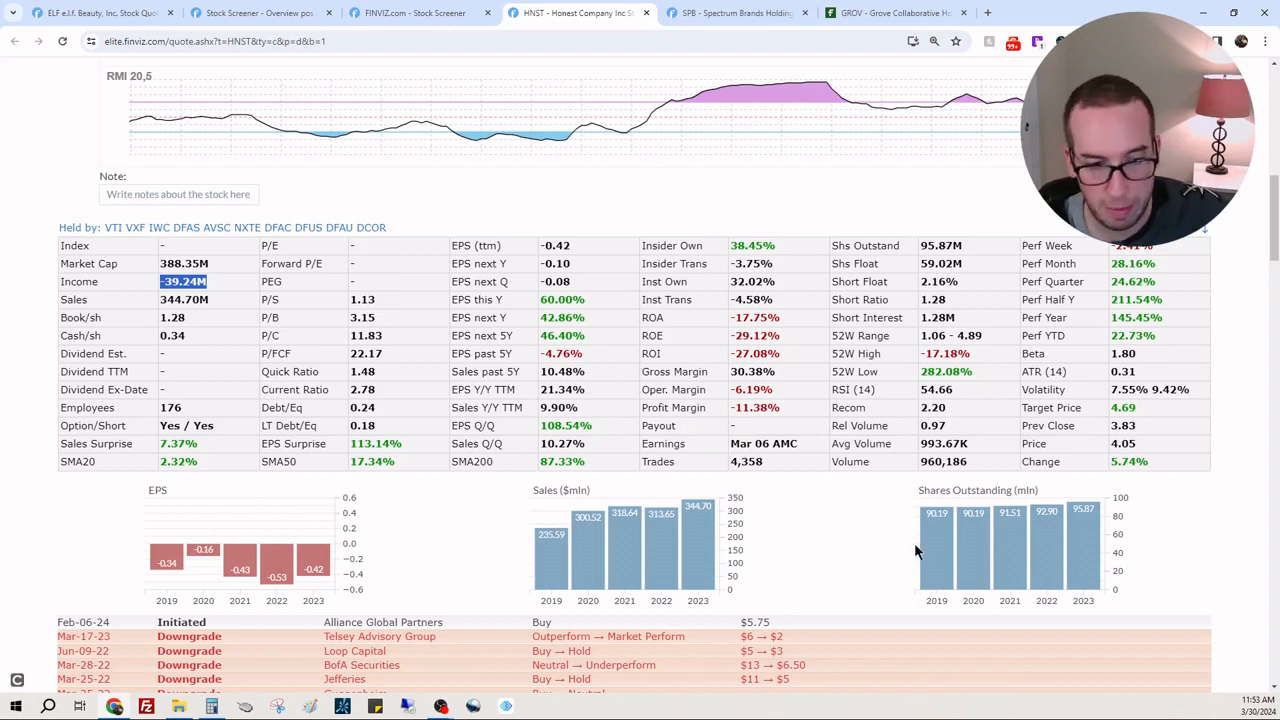
mouse_move(250, 530)
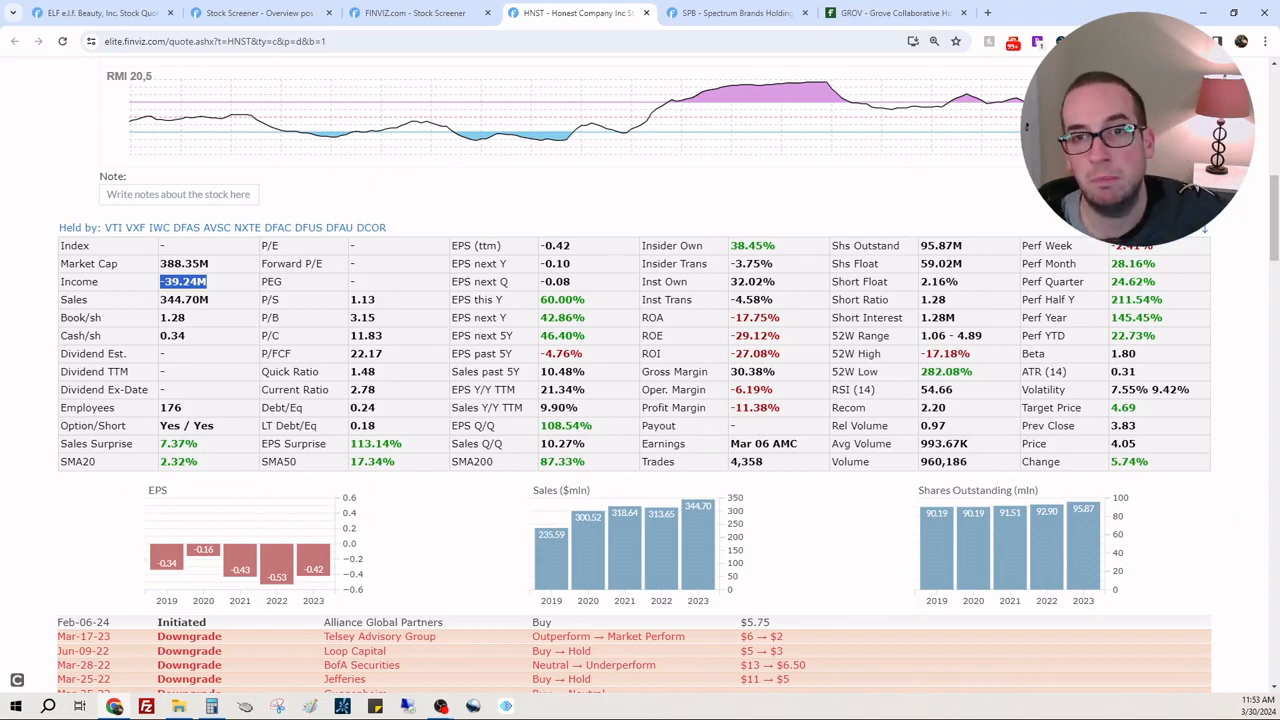
scroll("up", 3)
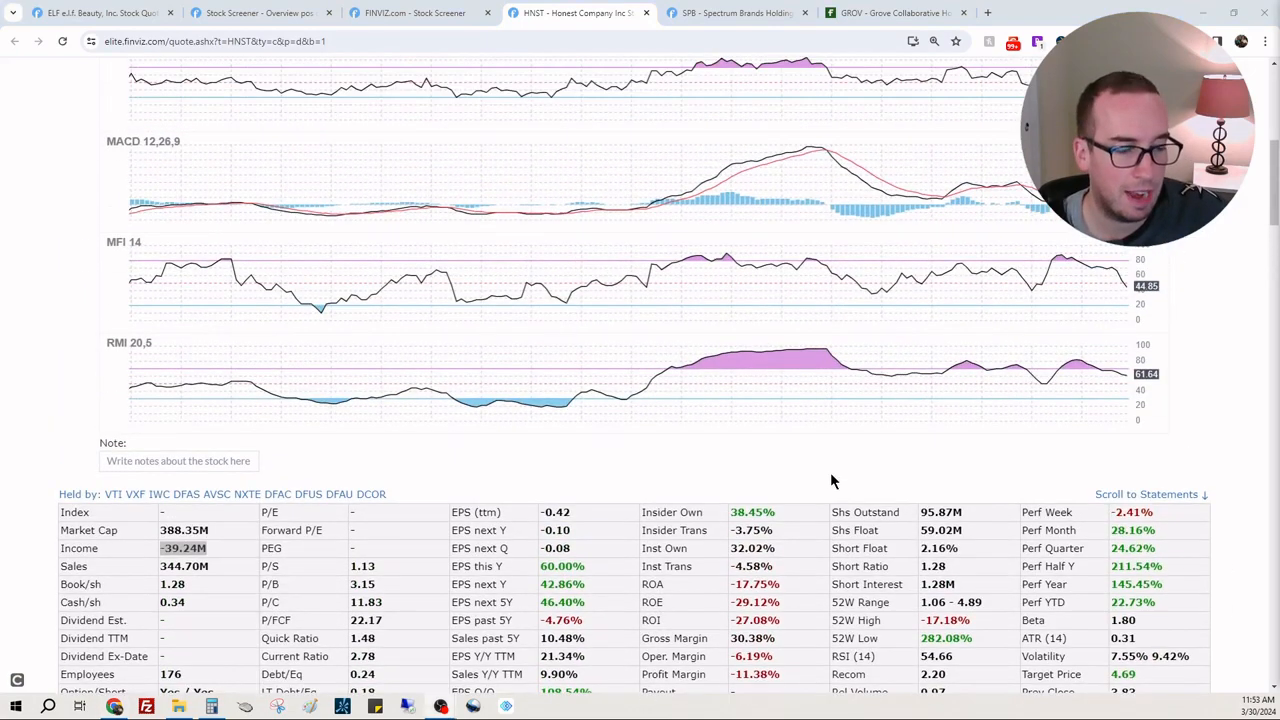
scroll("up", 3)
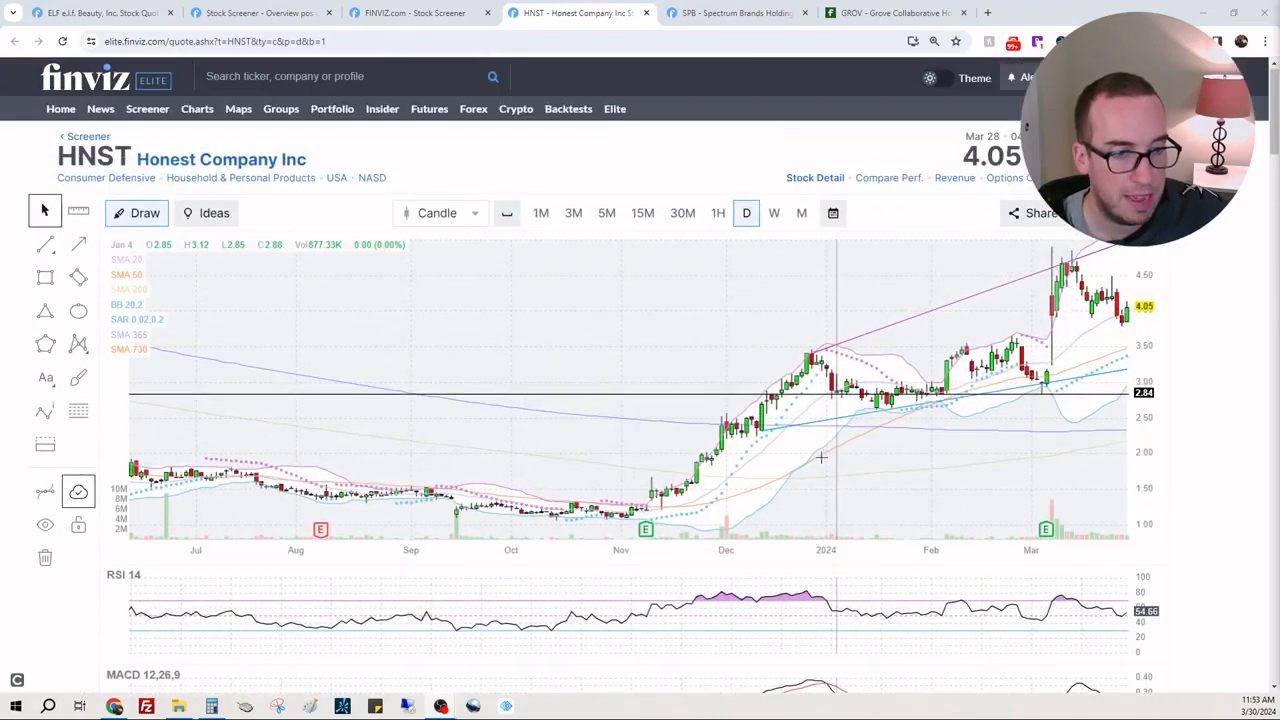
mouse_move(756, 510)
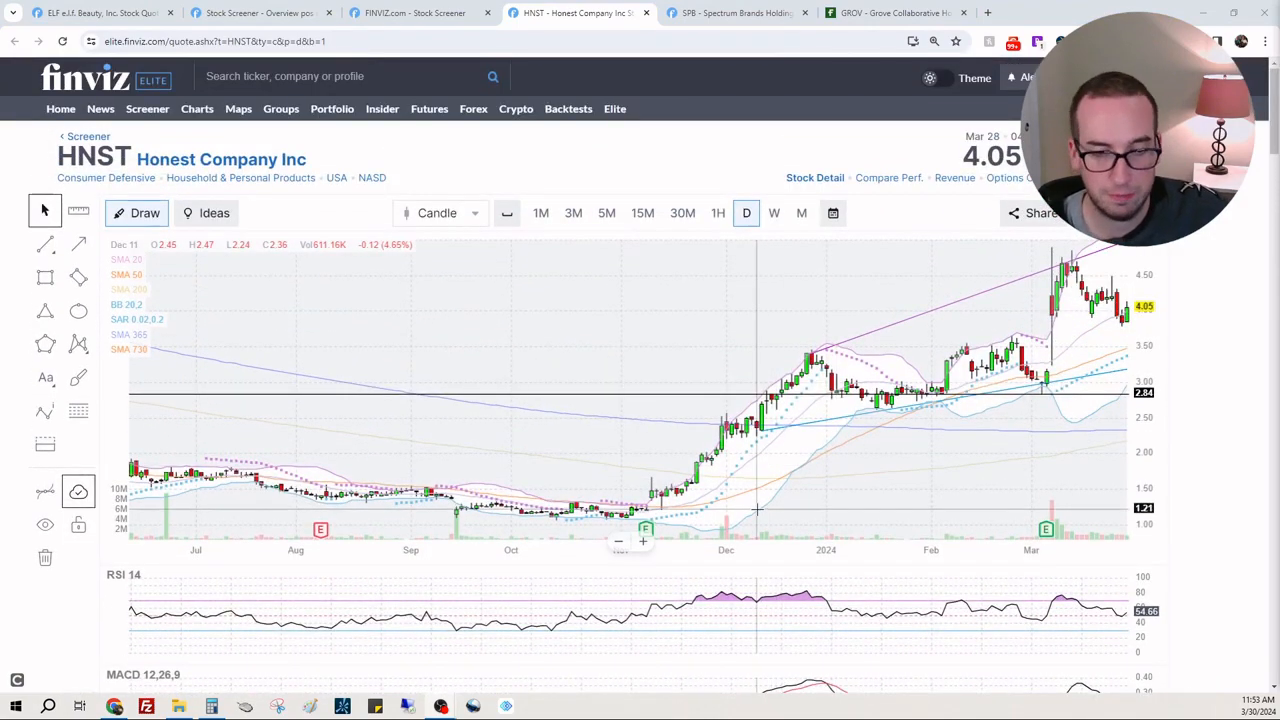
mouse_move(758, 510)
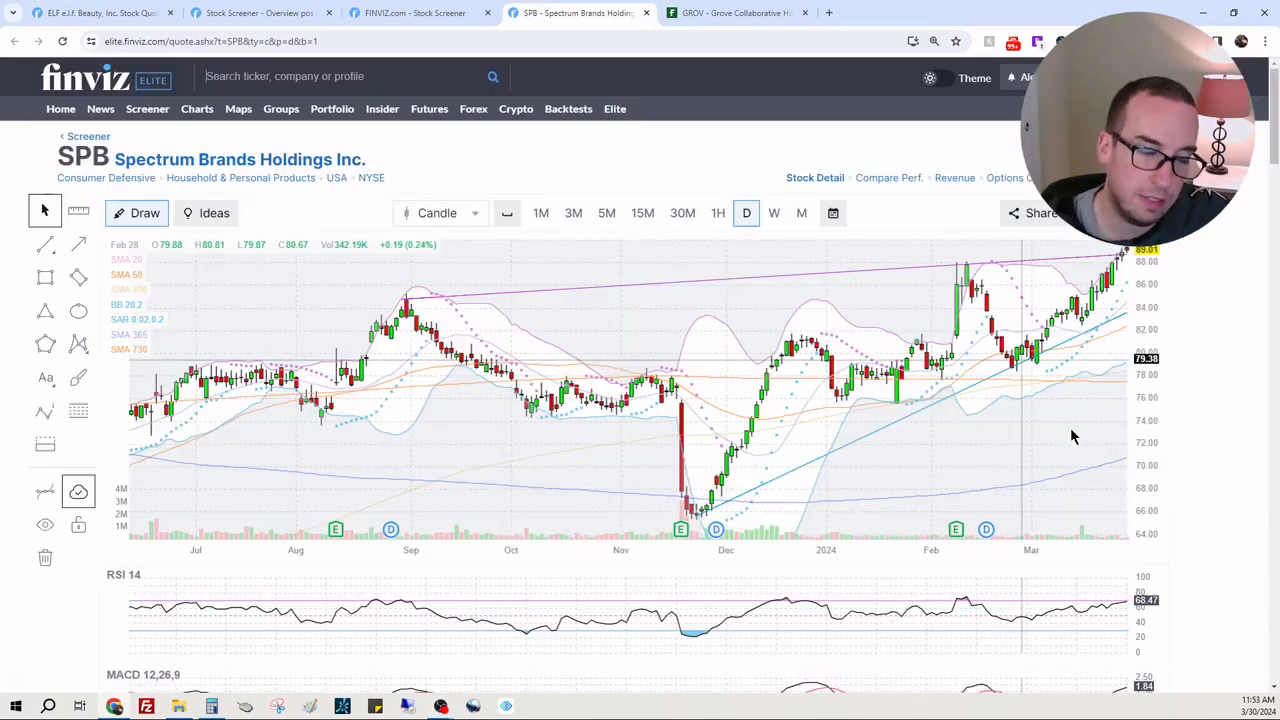
mouse_move(800, 212)
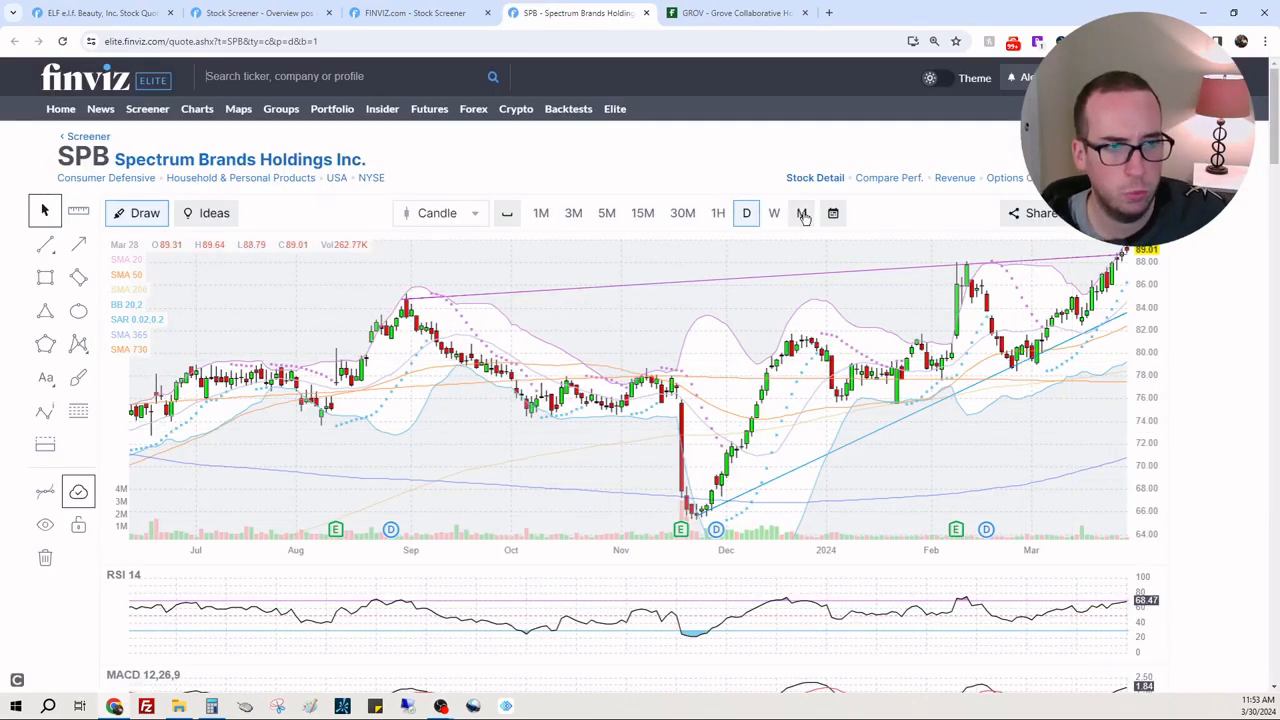
Step: Switch SPB's chart to monthly and scroll down past the snapshot table to its news headlines
left_click(800, 212)
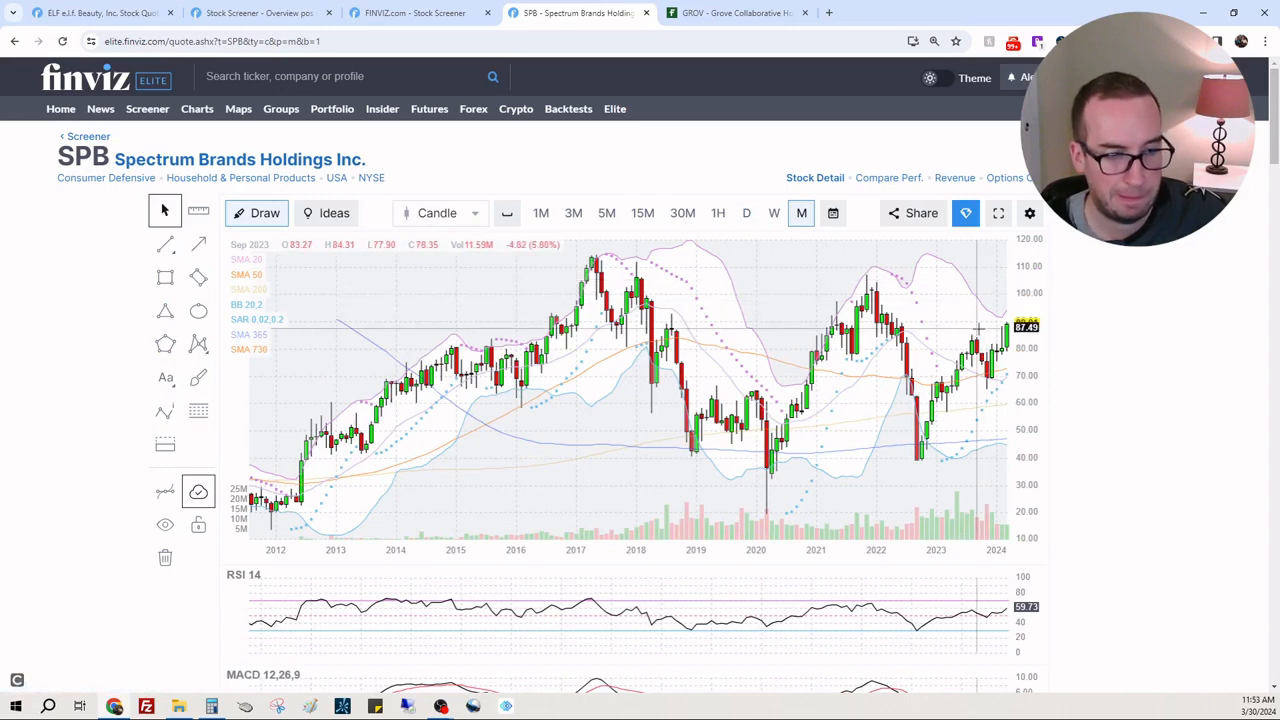
mouse_move(976, 456)
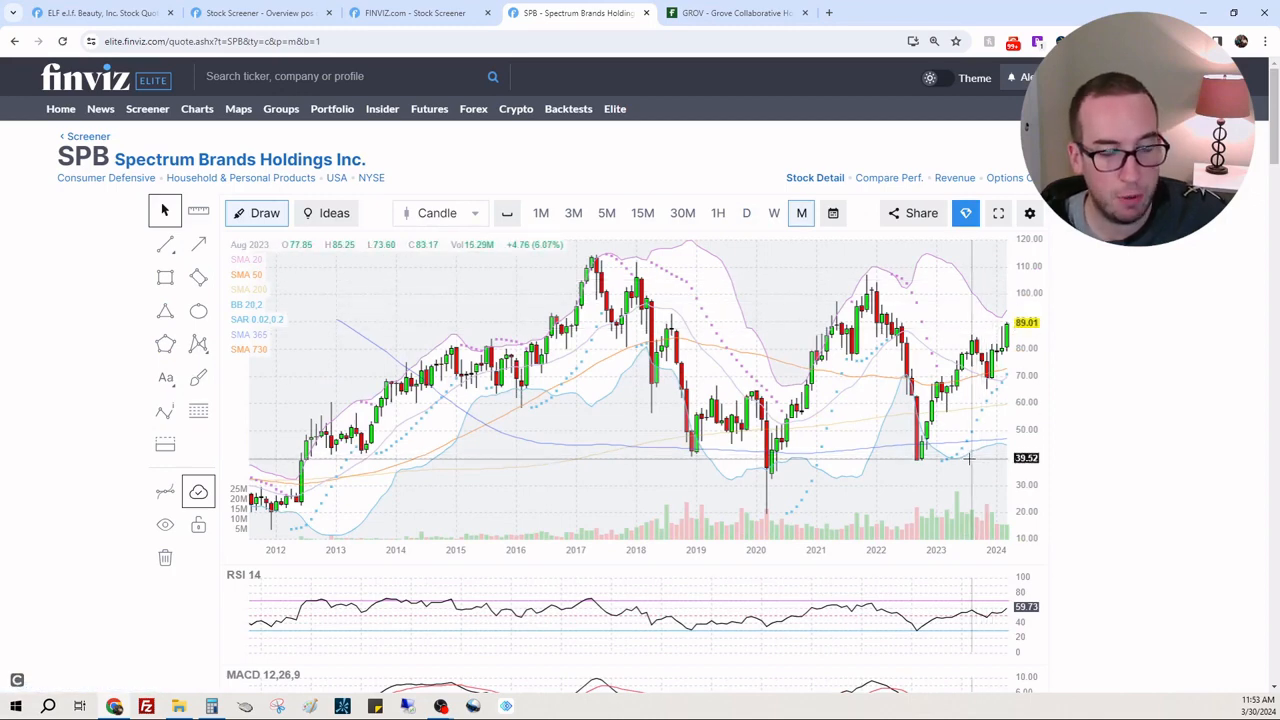
mouse_move(1170, 364)
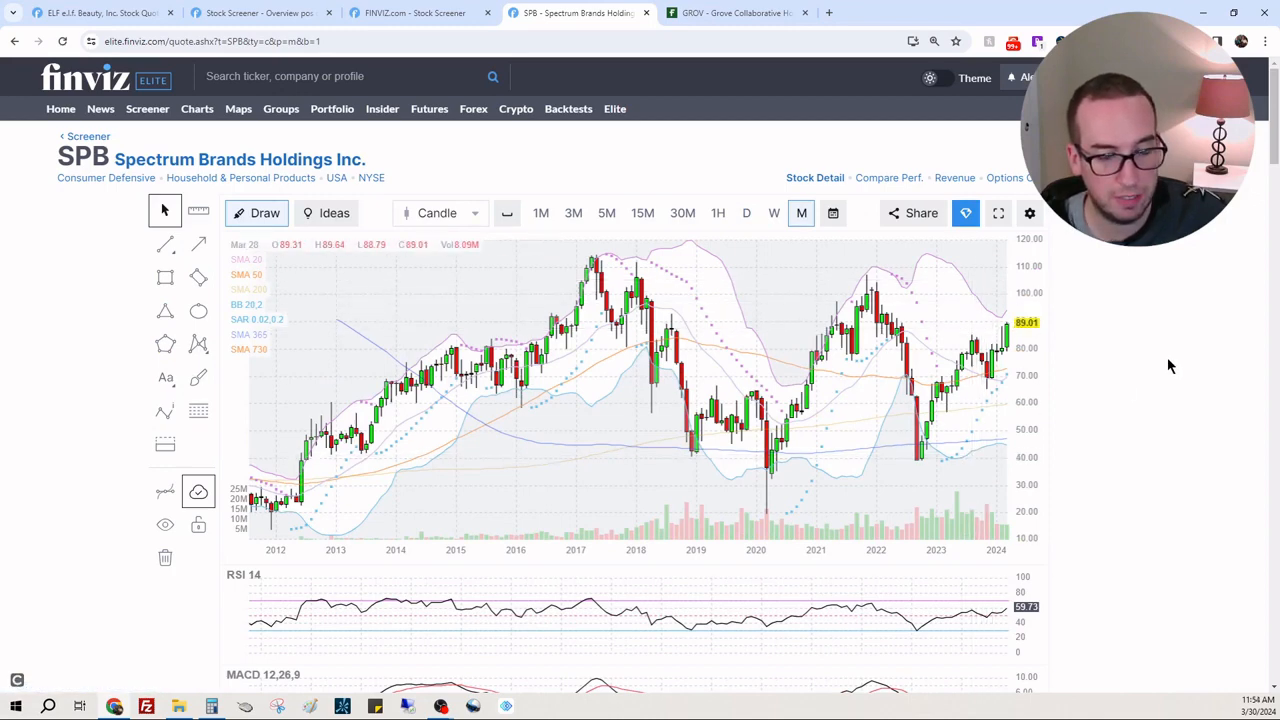
scroll("down", 3)
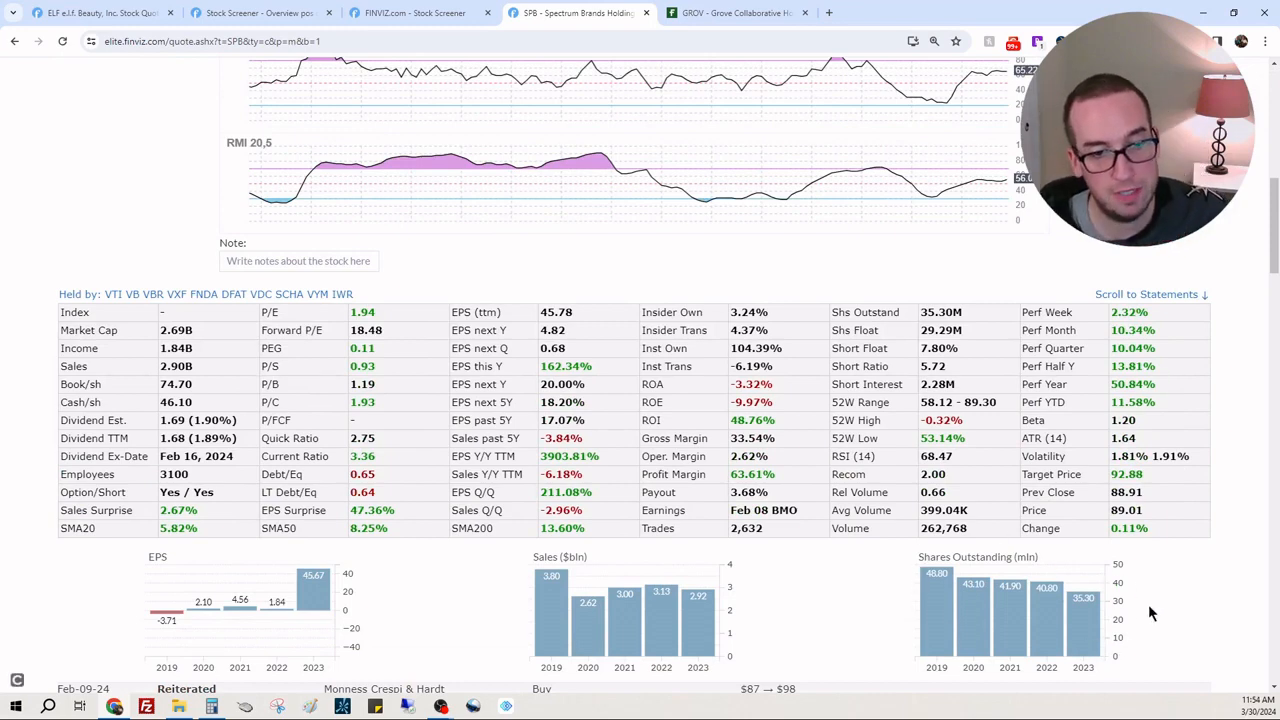
mouse_move(570, 588)
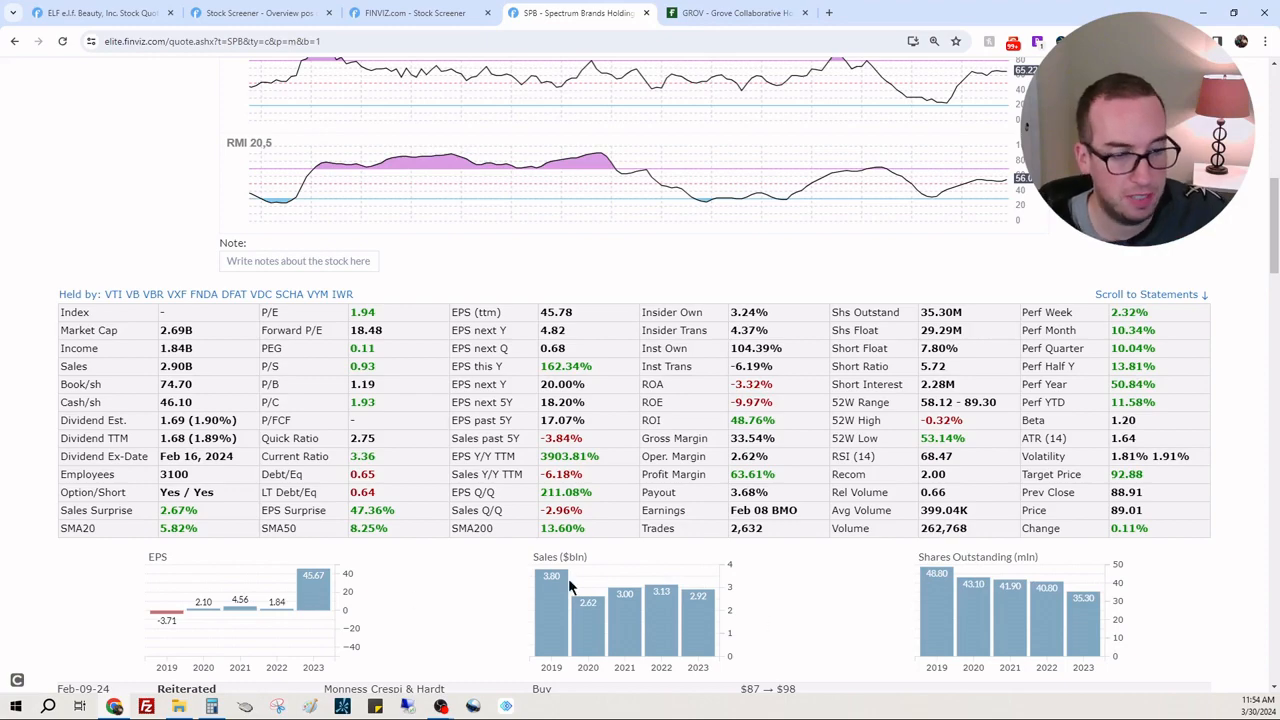
mouse_move(858, 492)
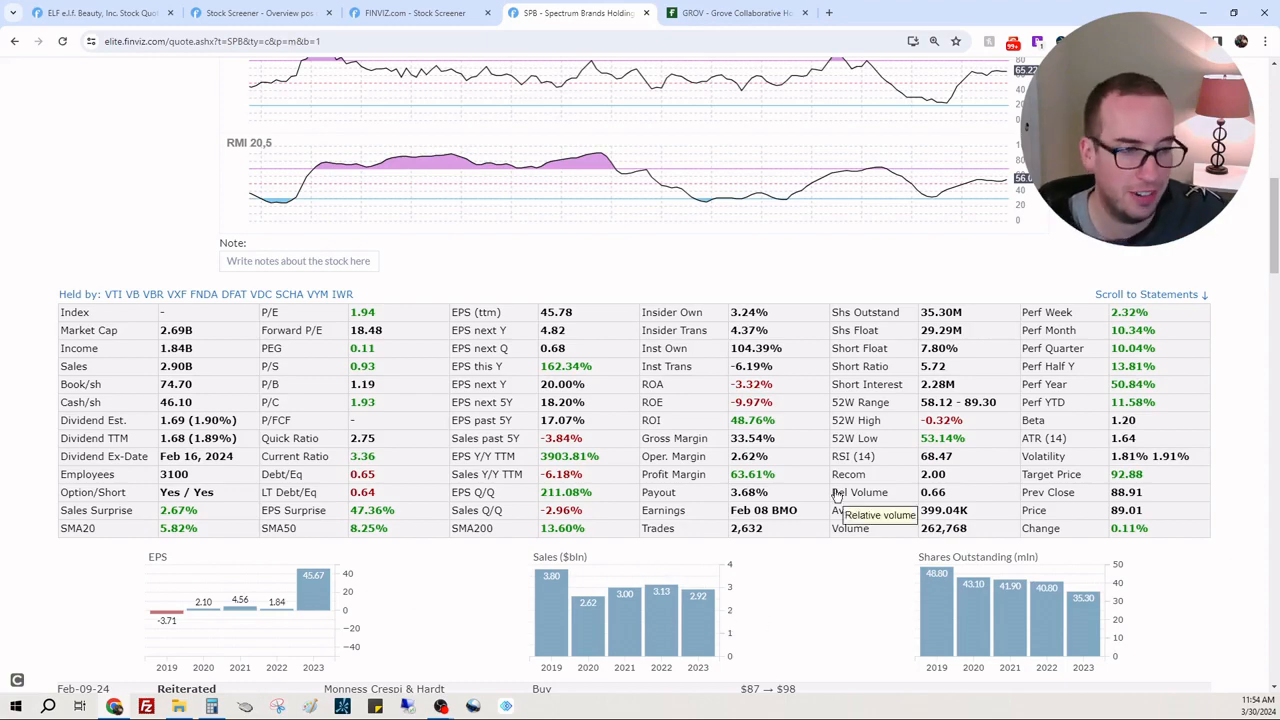
scroll("down", 3)
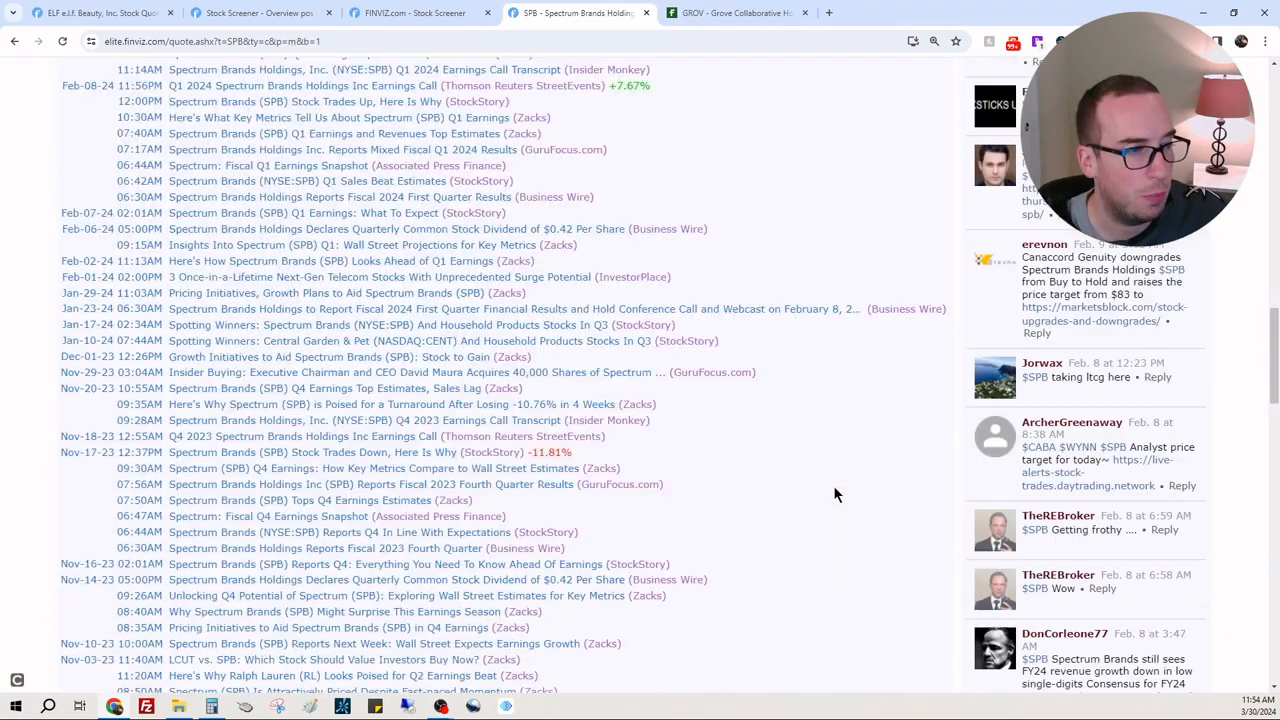
Step: Scroll to SPB's financial statements and show the income statement by quarter
scroll("down", 3)
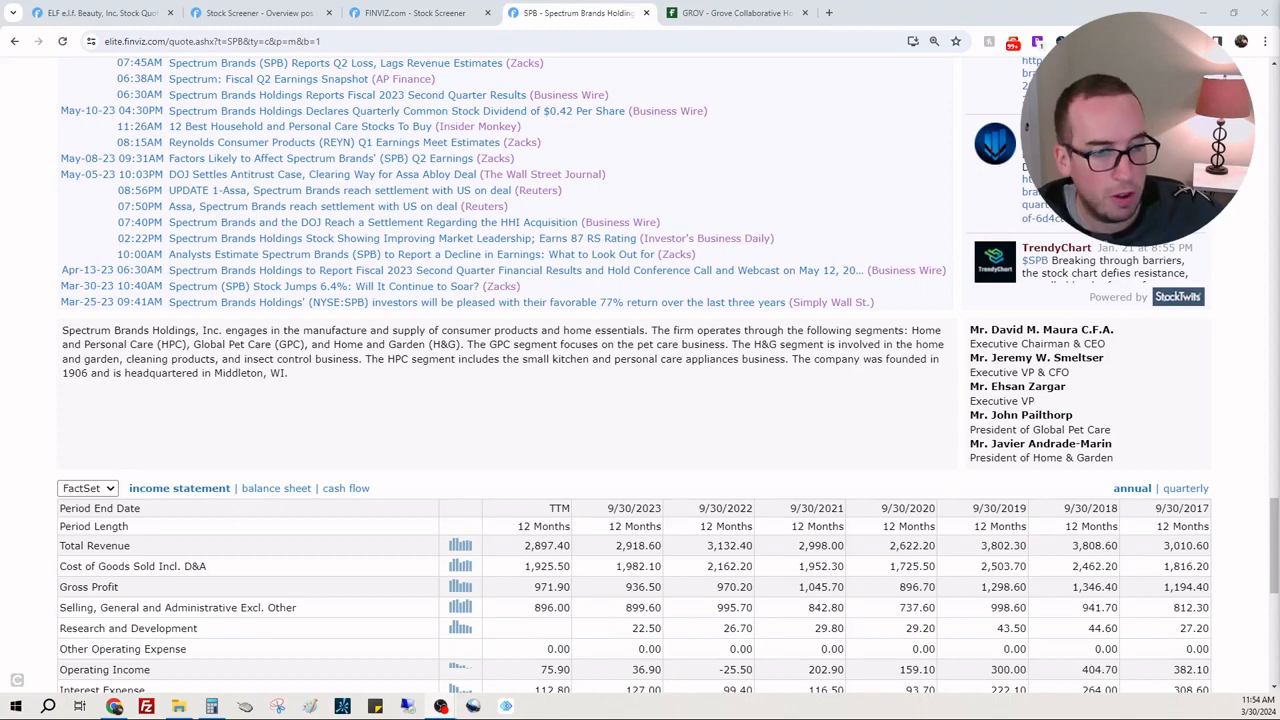
mouse_move(1176, 446)
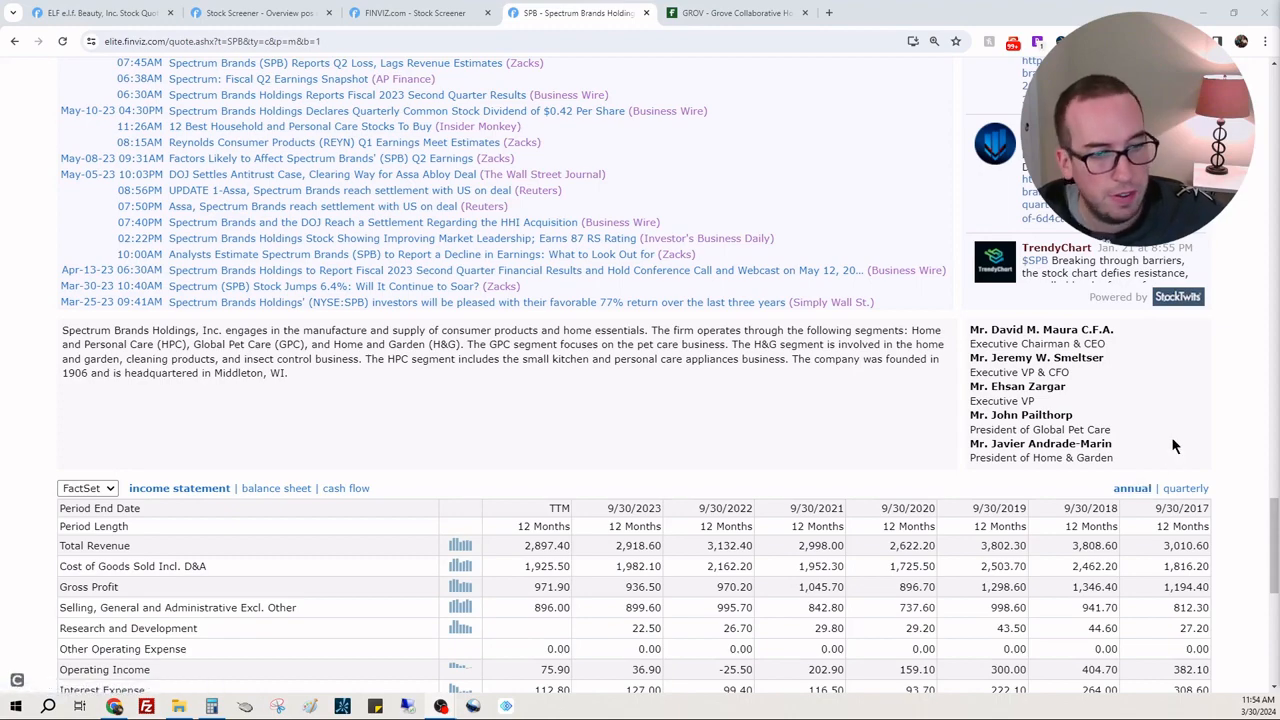
scroll("down", 3)
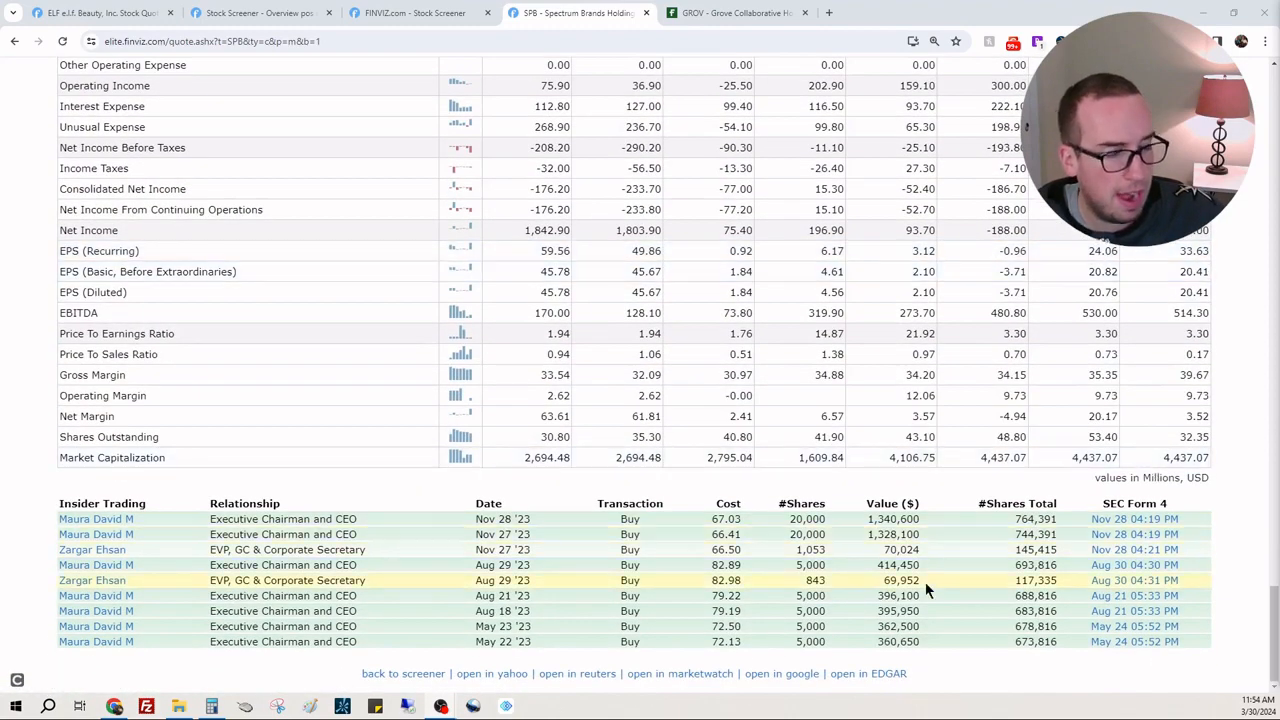
mouse_move(936, 528)
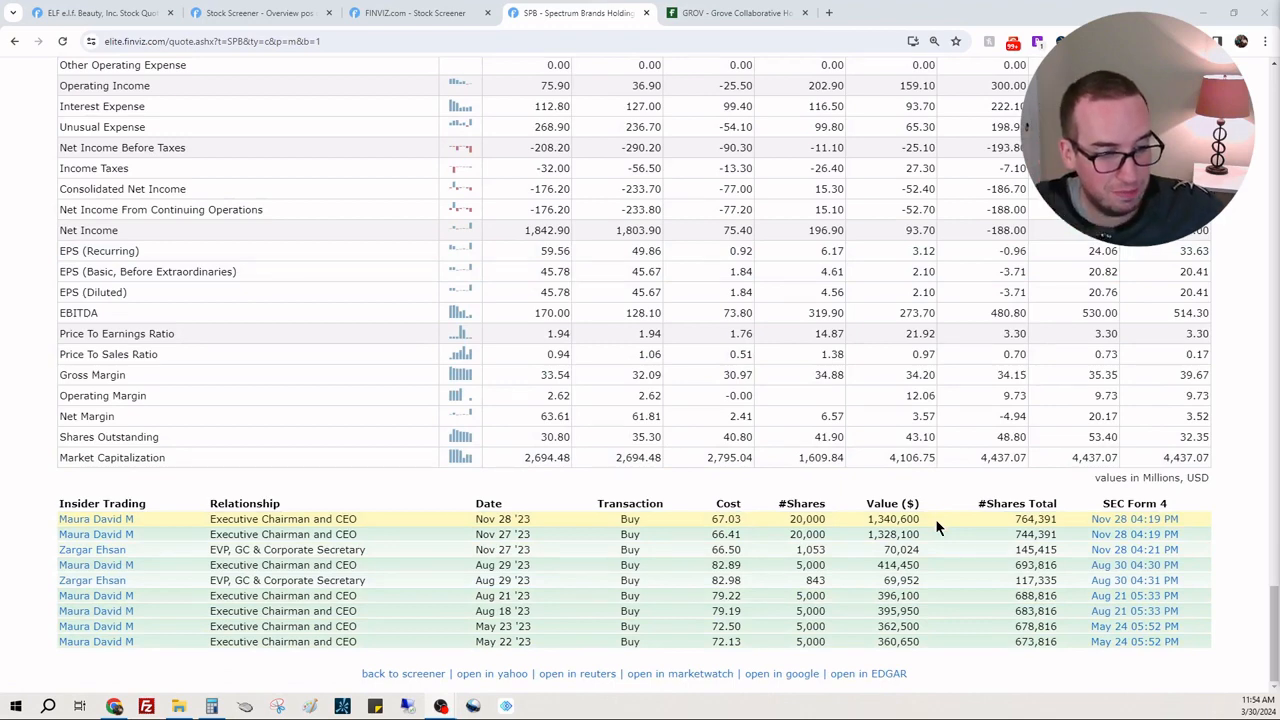
scroll("up", 3)
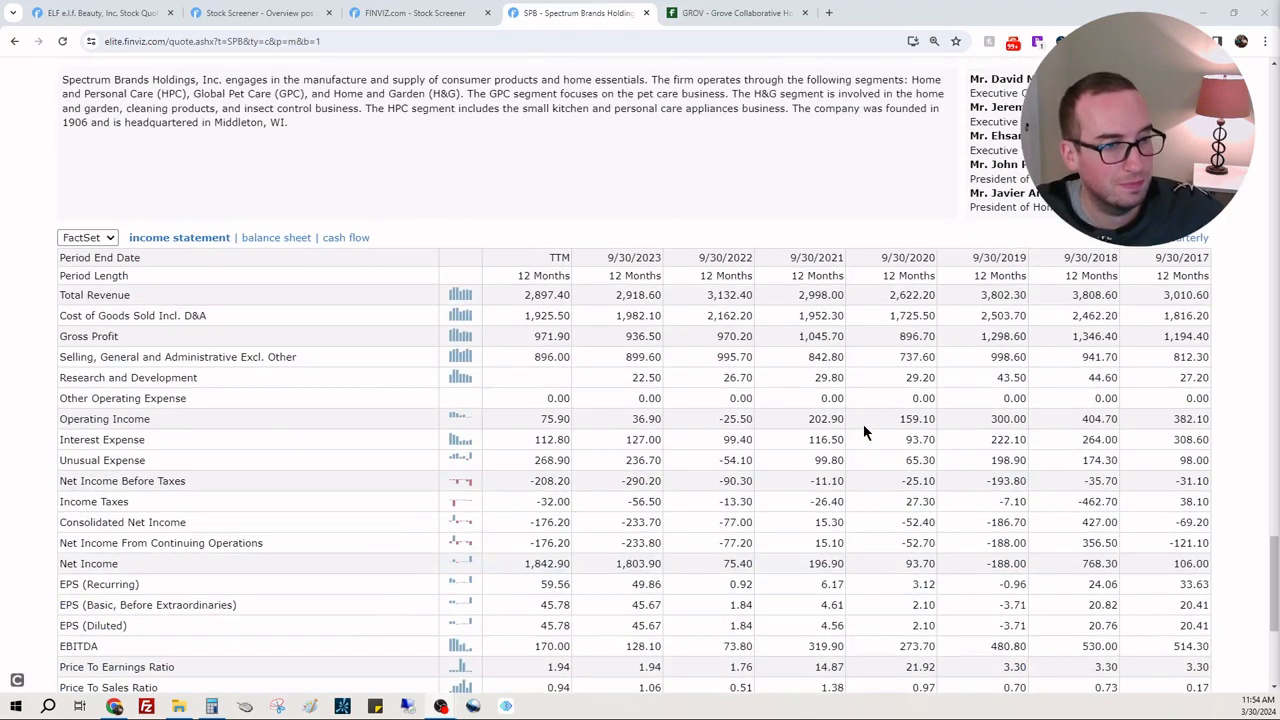
left_click(1196, 236)
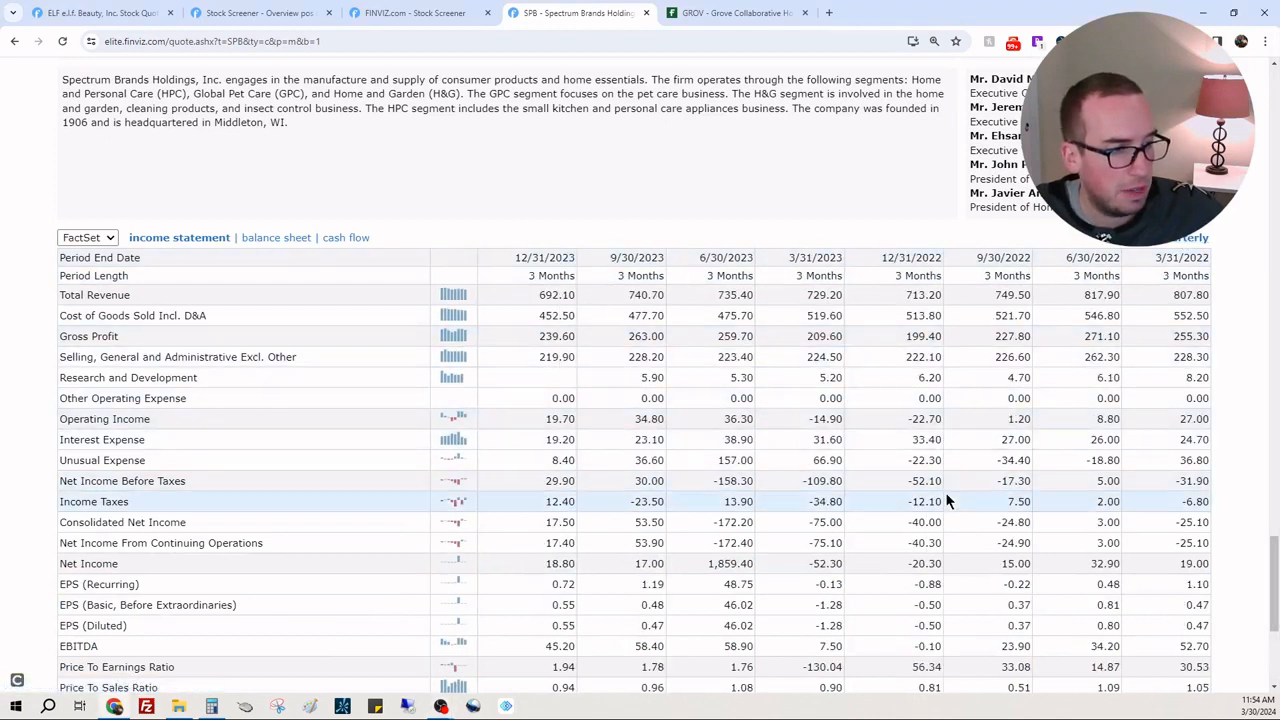
mouse_move(264, 248)
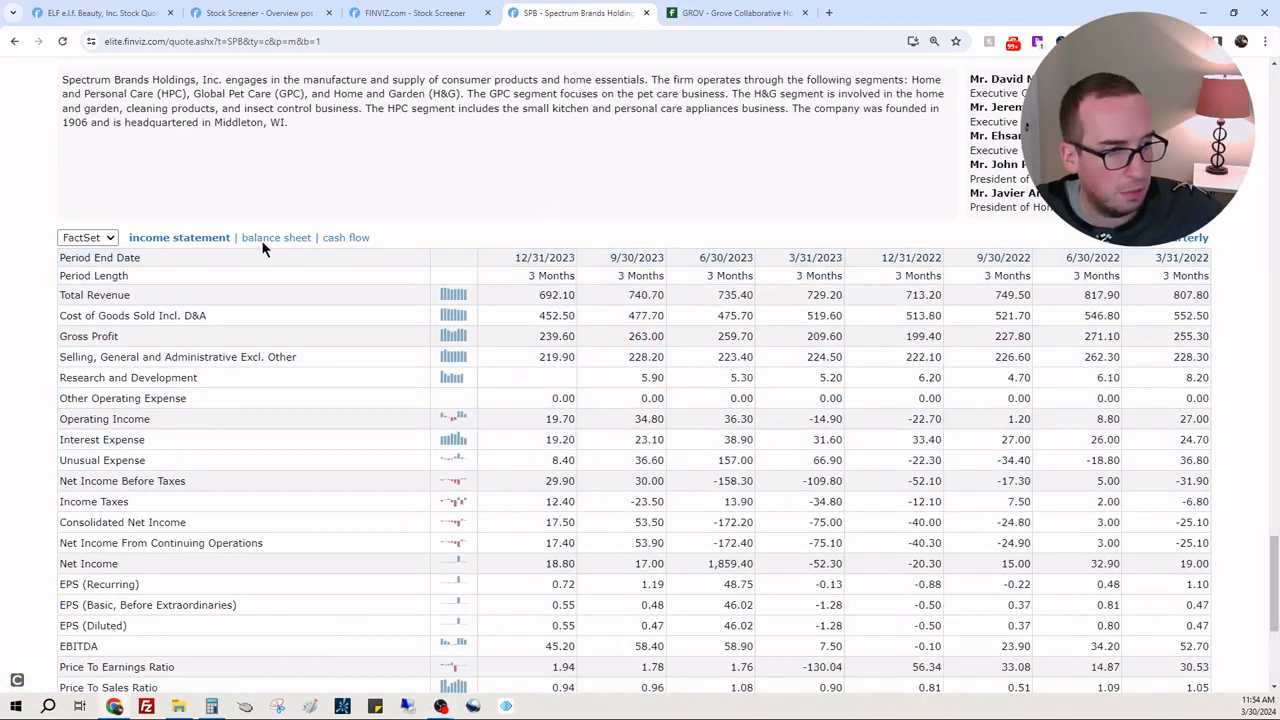
Step: Switch SPB's statements to the quarterly balance sheet and scroll through its rows
left_click(270, 236)
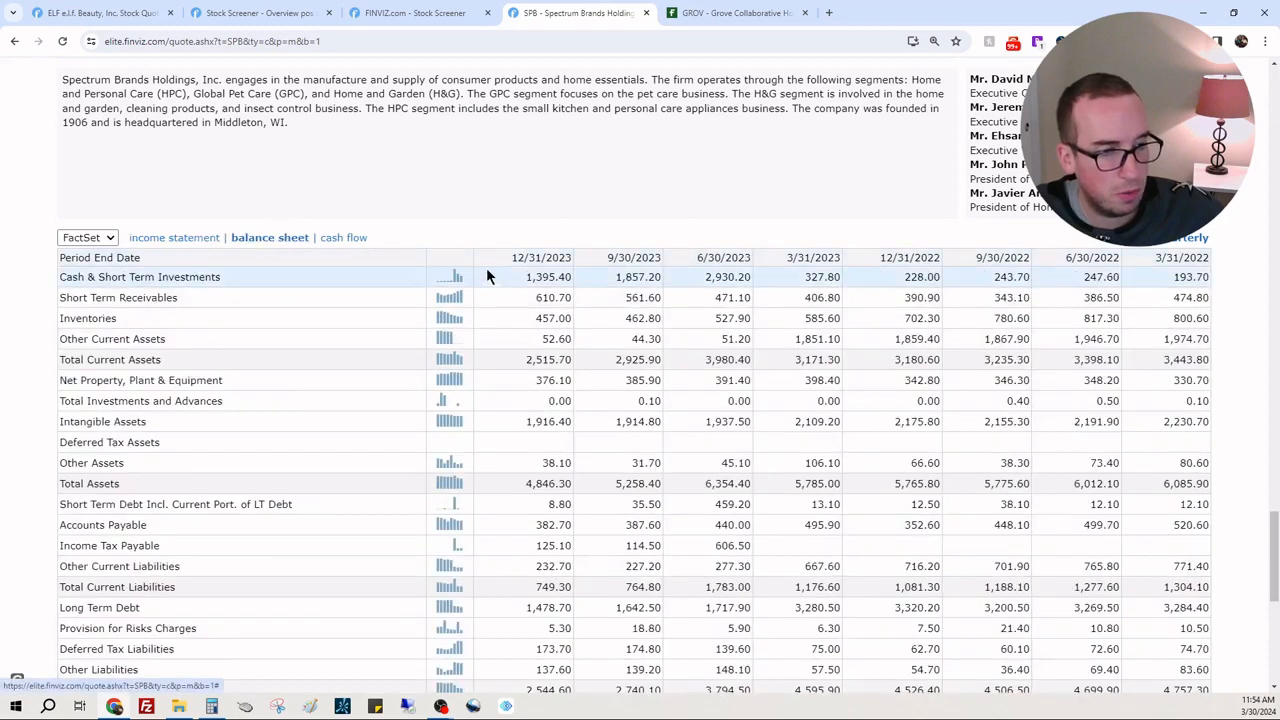
scroll("down", 3)
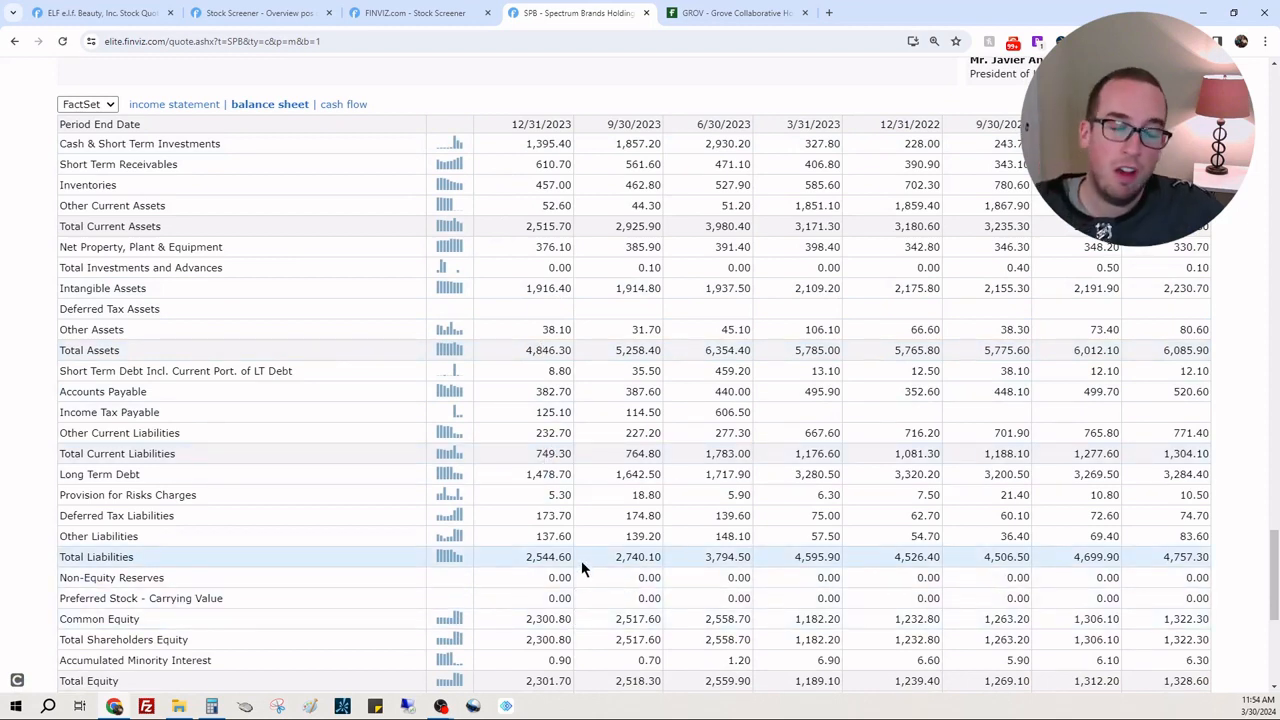
mouse_move(610, 544)
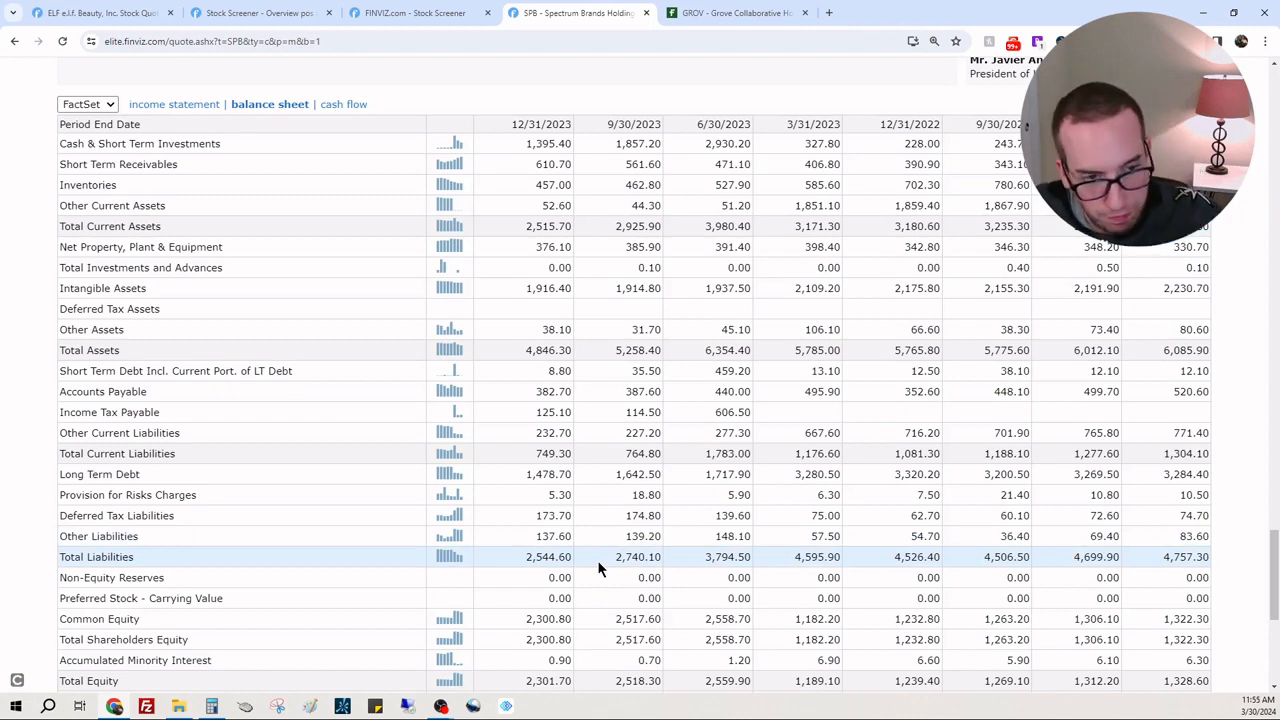
scroll("down", 3)
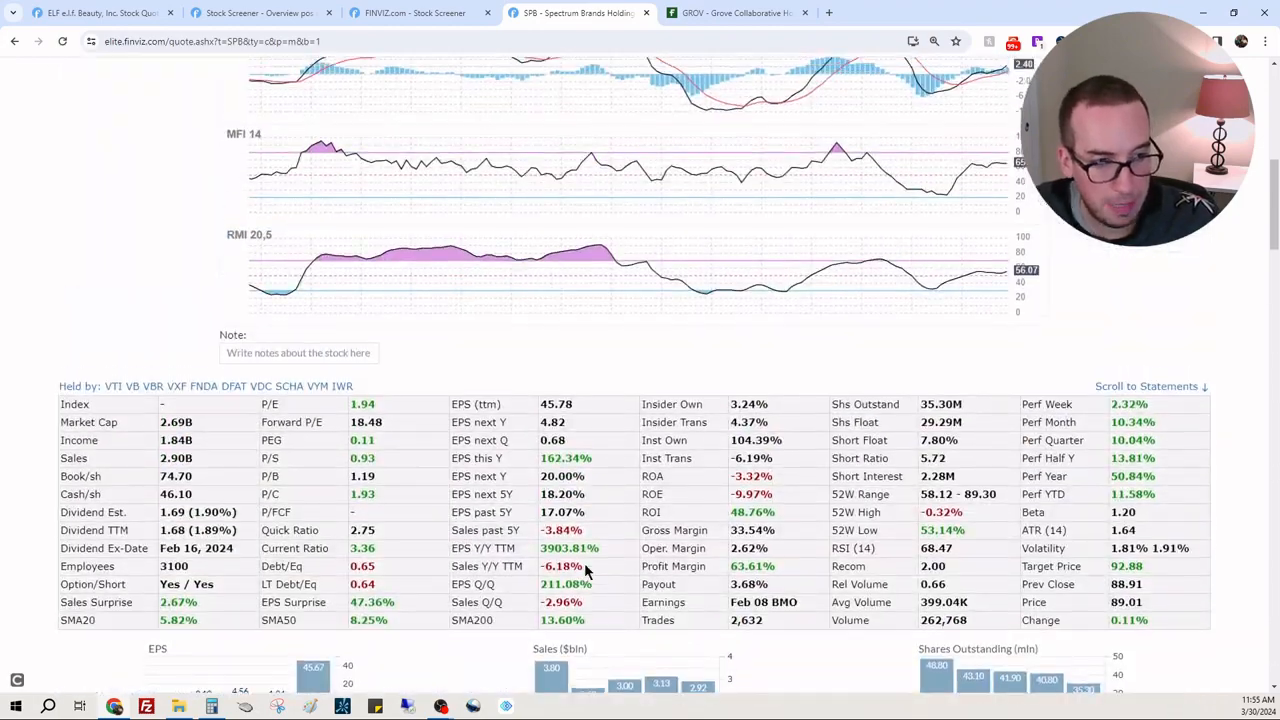
scroll("up", 3)
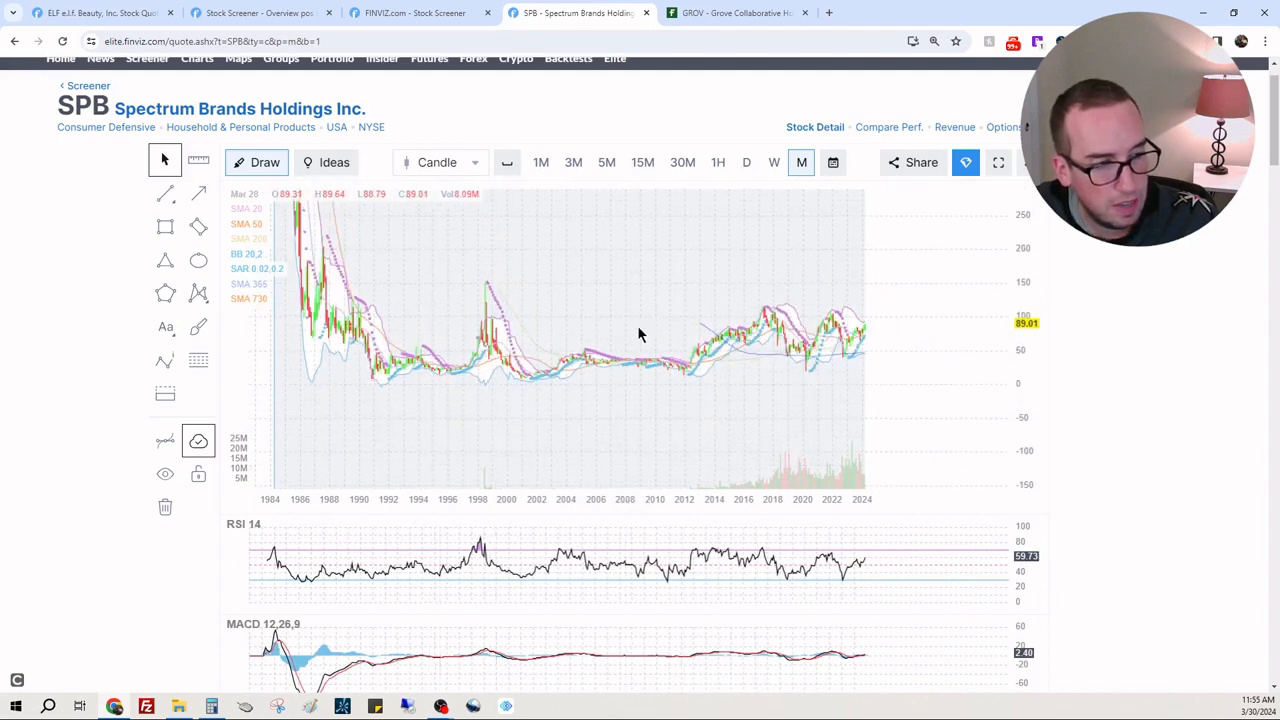
mouse_move(484, 316)
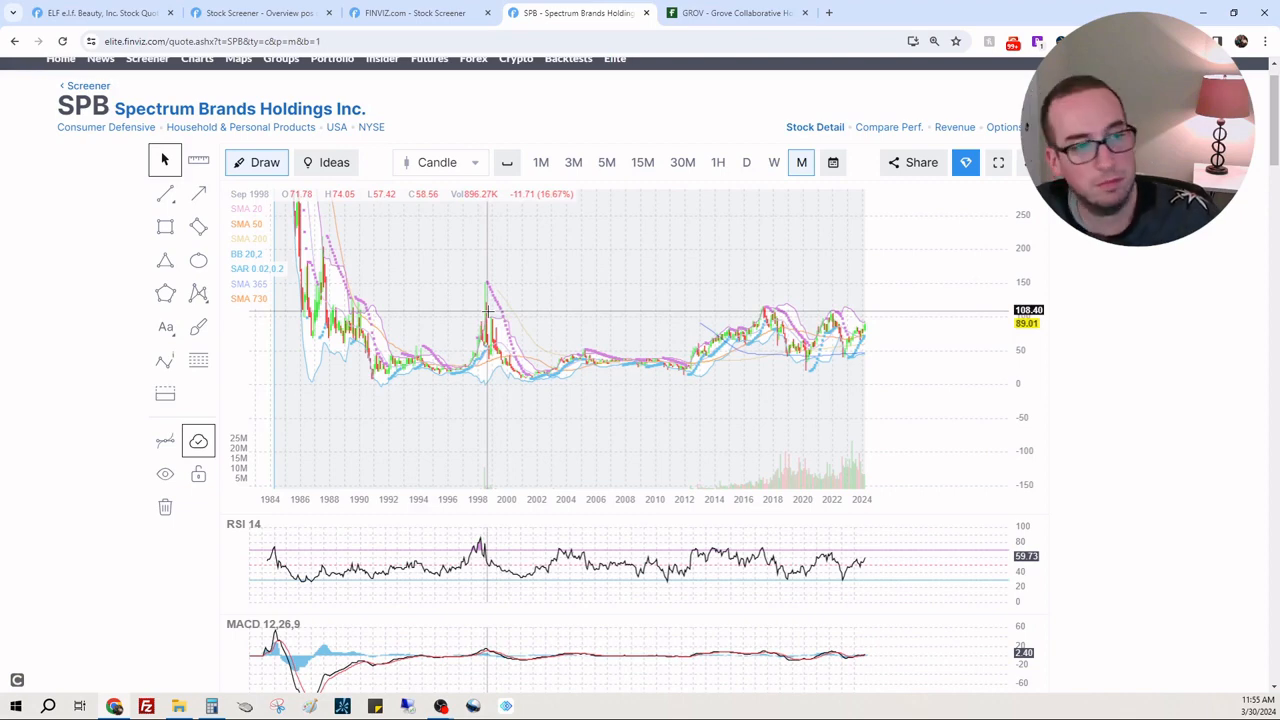
mouse_move(300, 244)
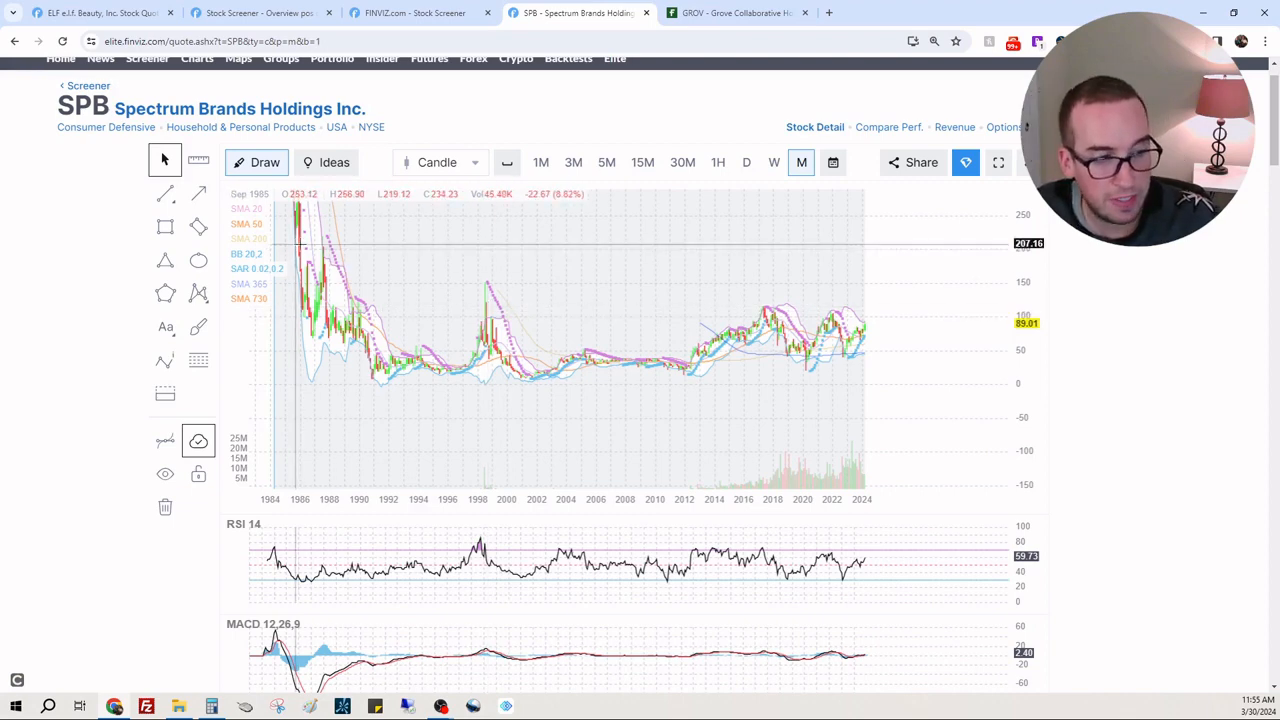
mouse_move(356, 344)
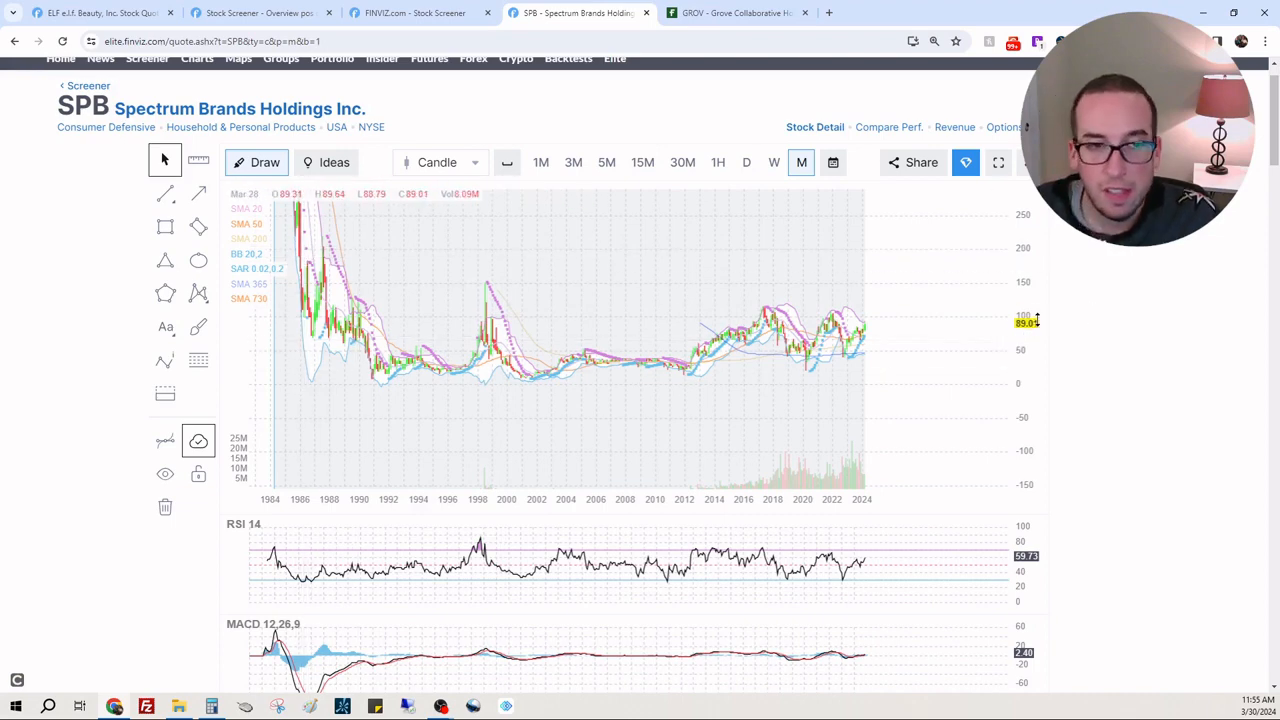
scroll("down", 3)
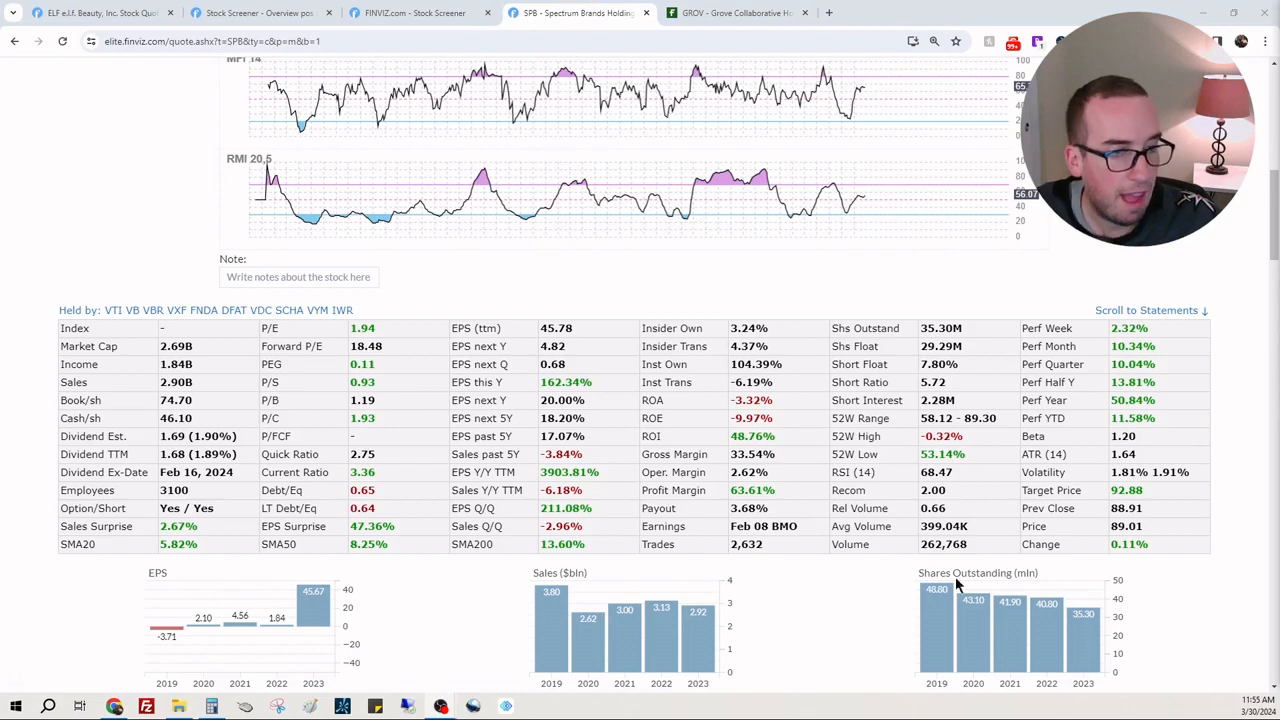
scroll("up", 3)
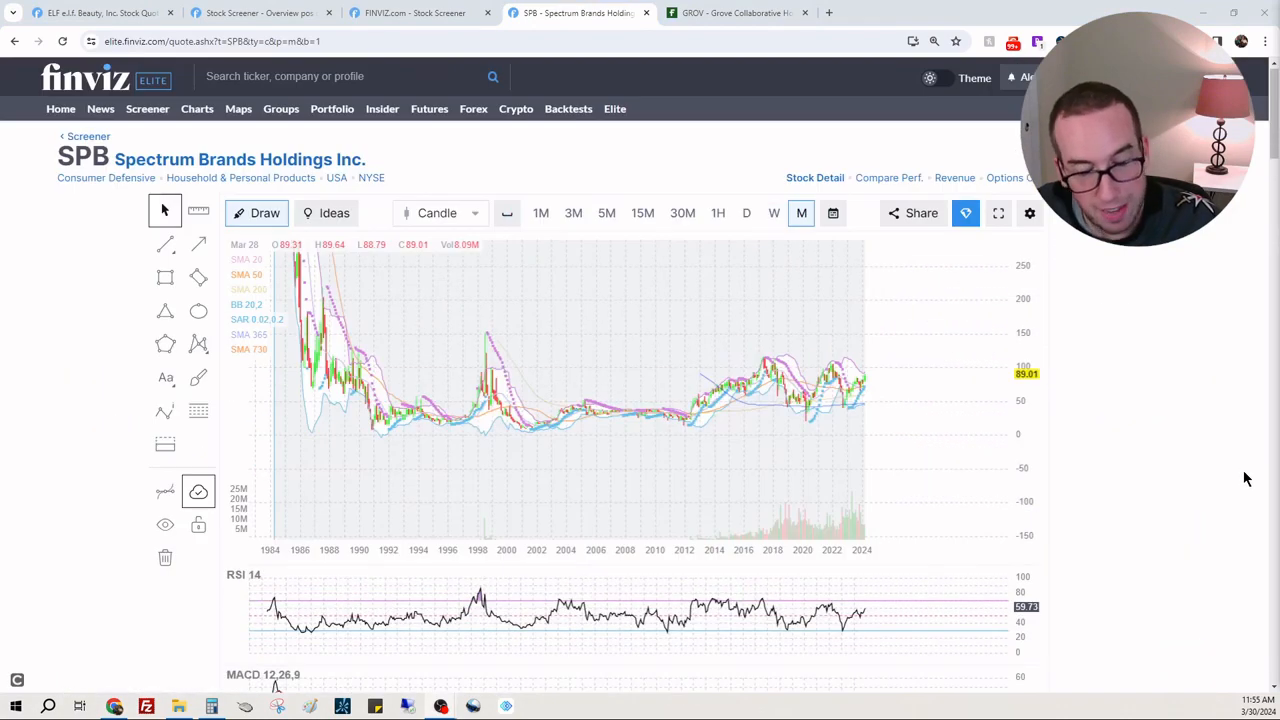
mouse_move(1100, 404)
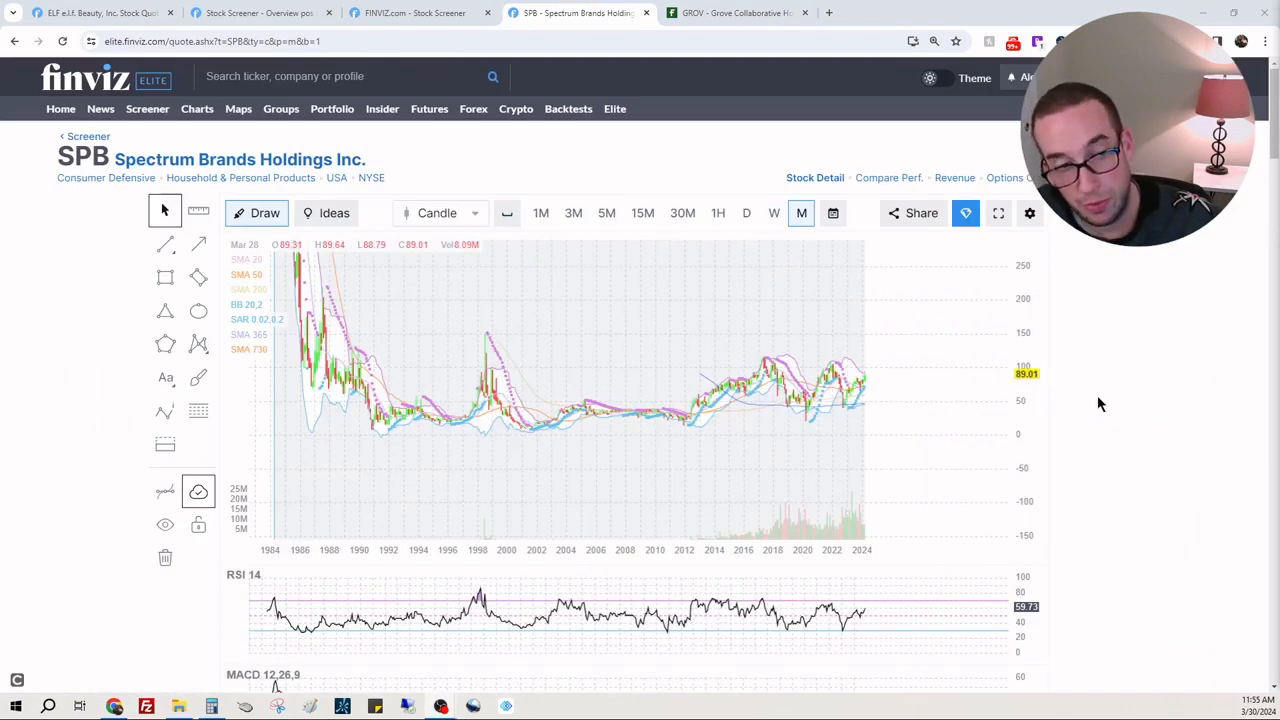
mouse_move(992, 340)
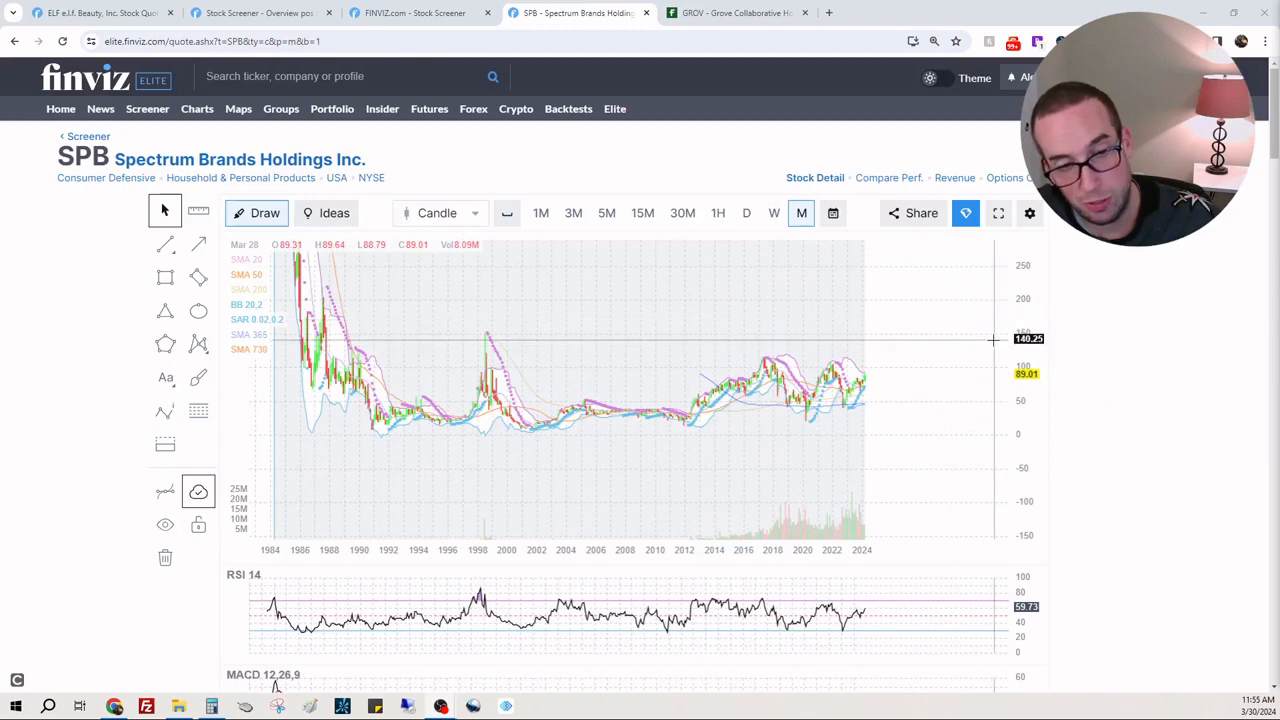
mouse_move(1220, 360)
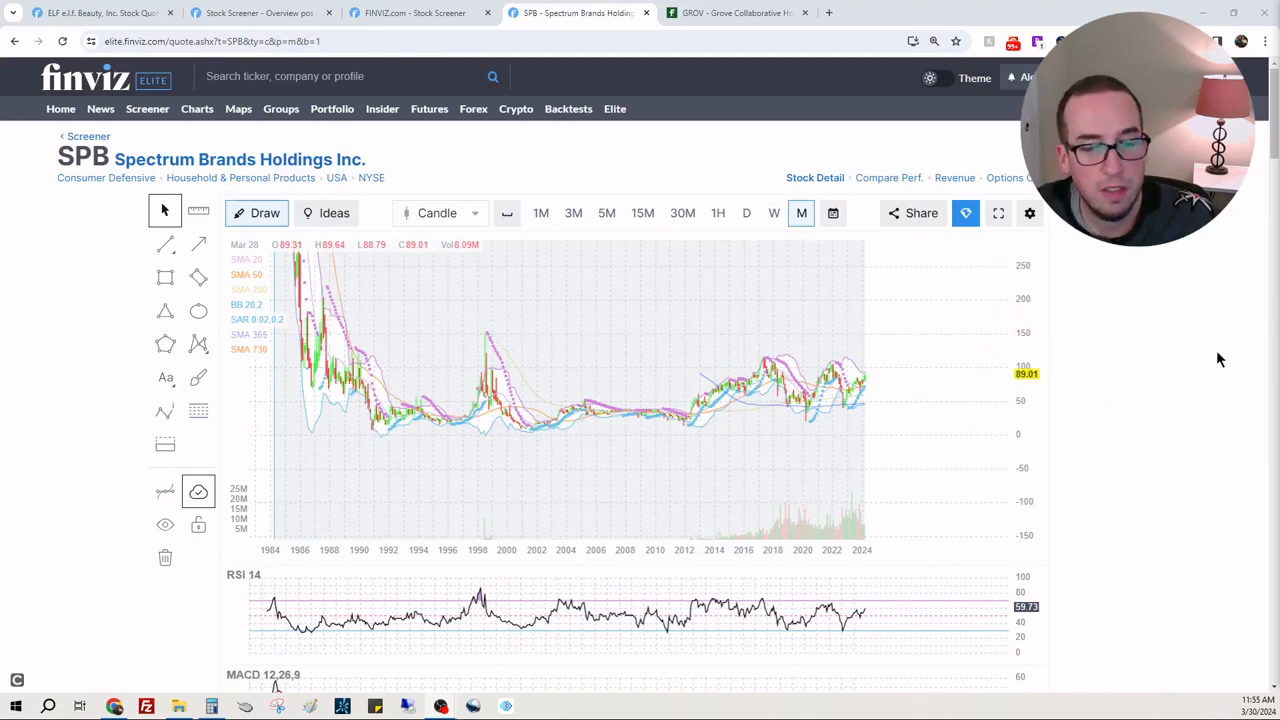
scroll("down", 3)
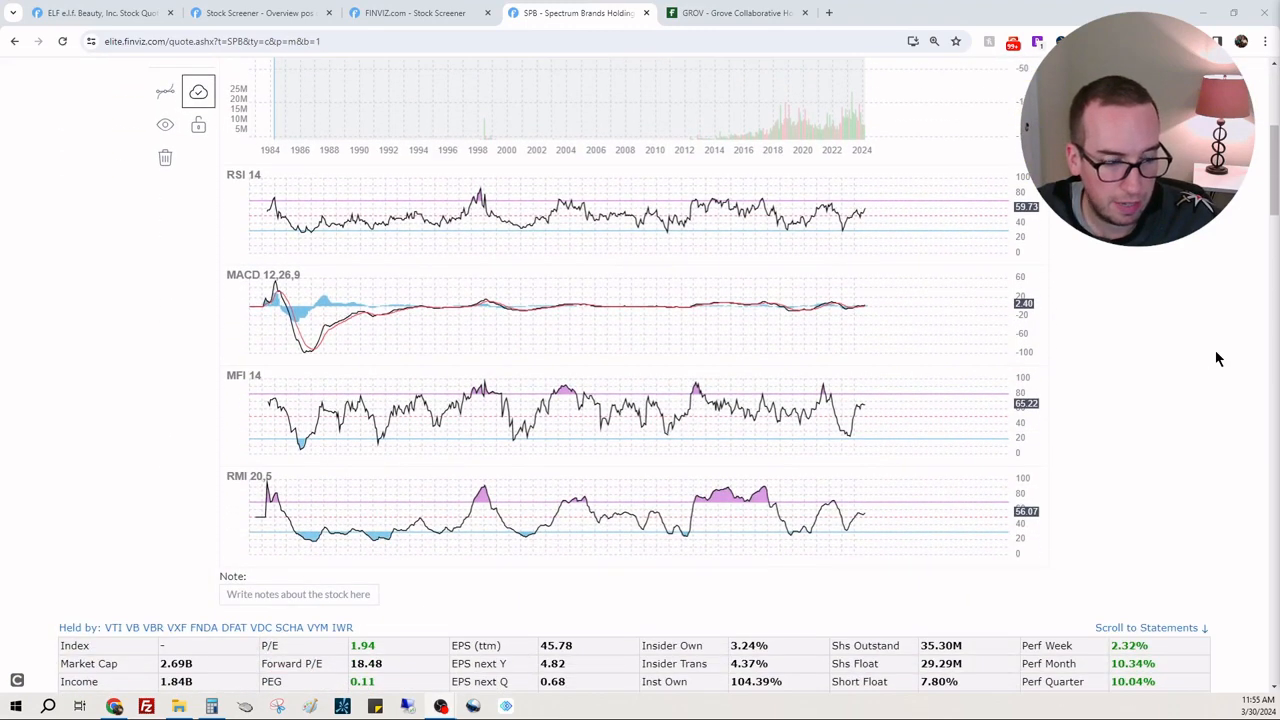
left_click(736, 12)
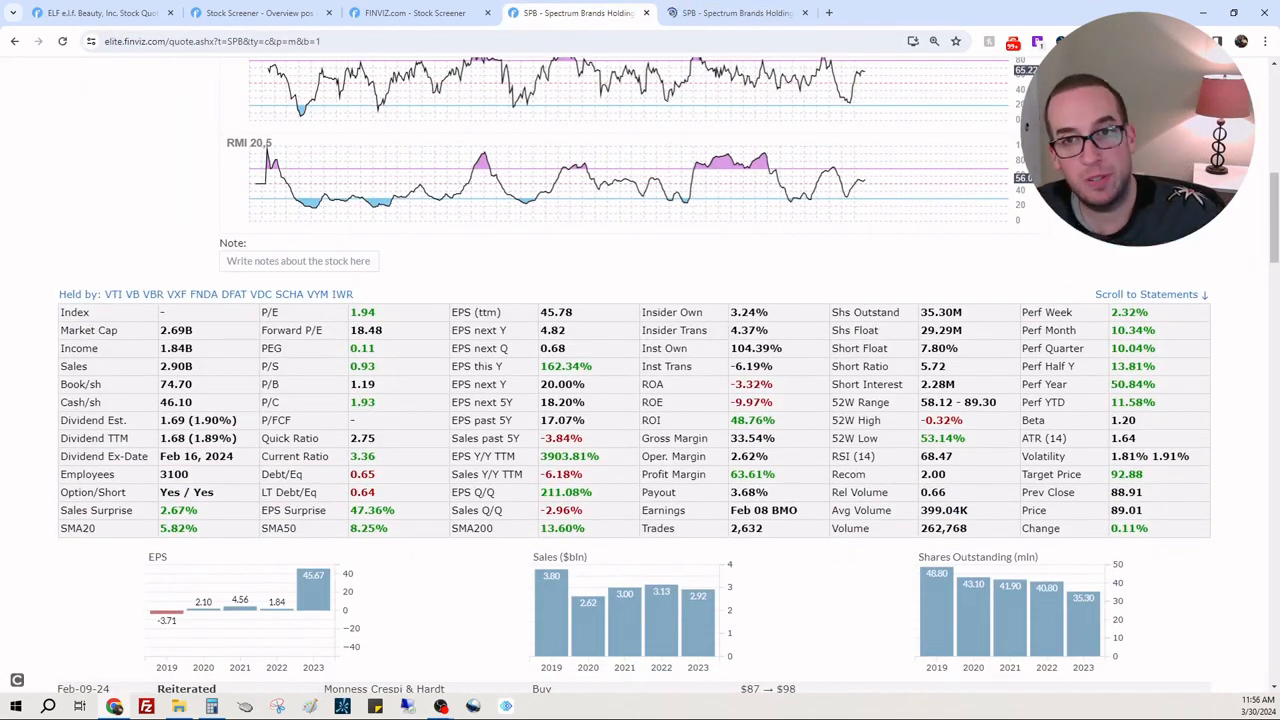
left_click(736, 12)
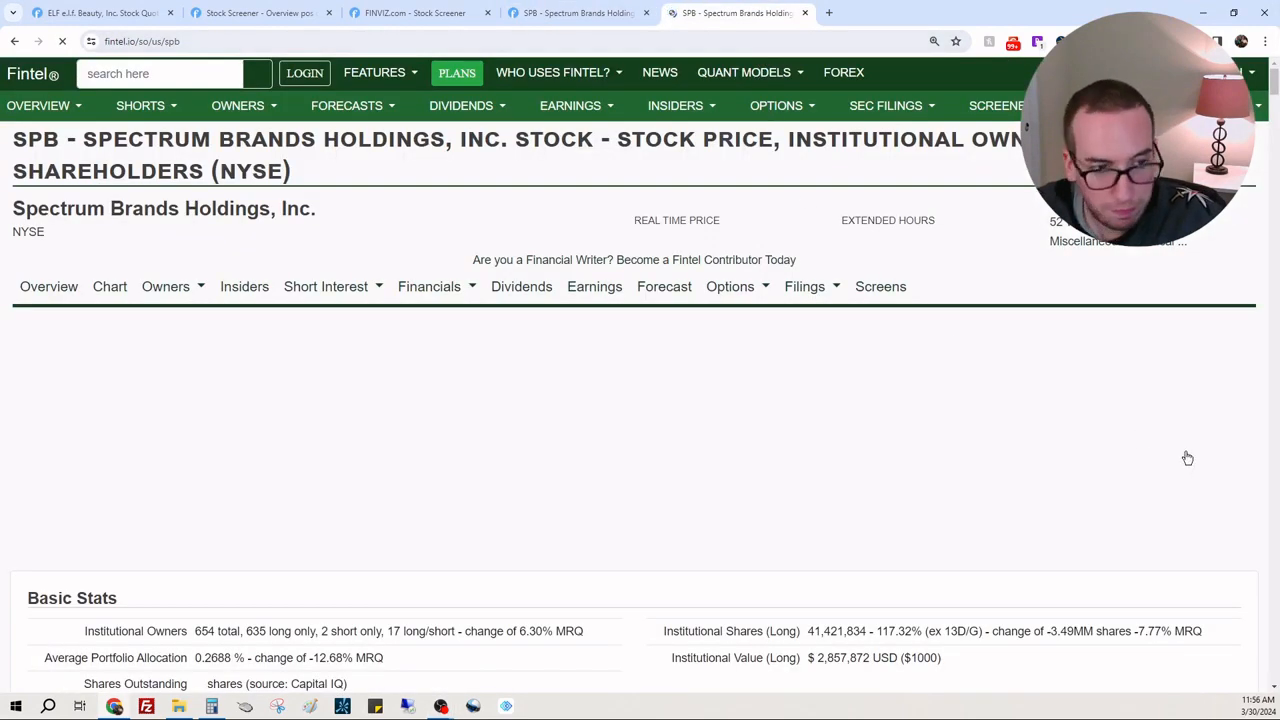
Step: Read Fintel's SPB institutional ownership summary, then return to SPB's monthly chart on Finviz
scroll("down", 3)
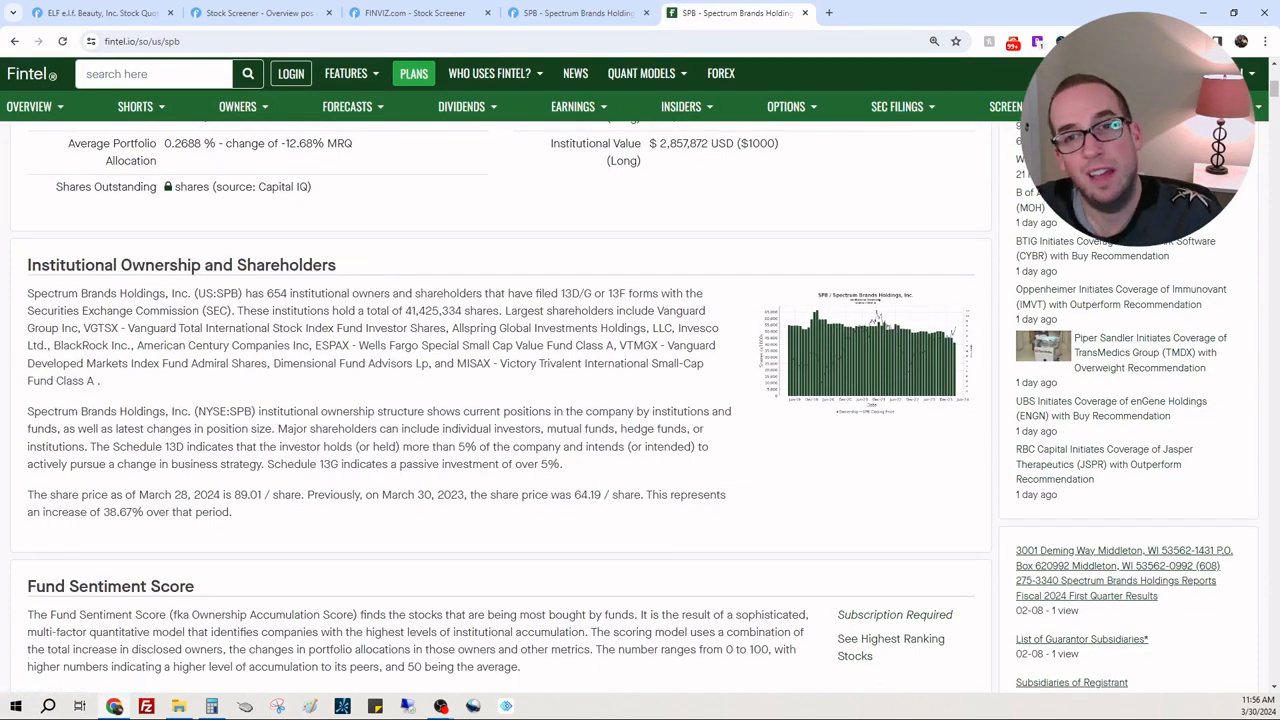
left_click(576, 12)
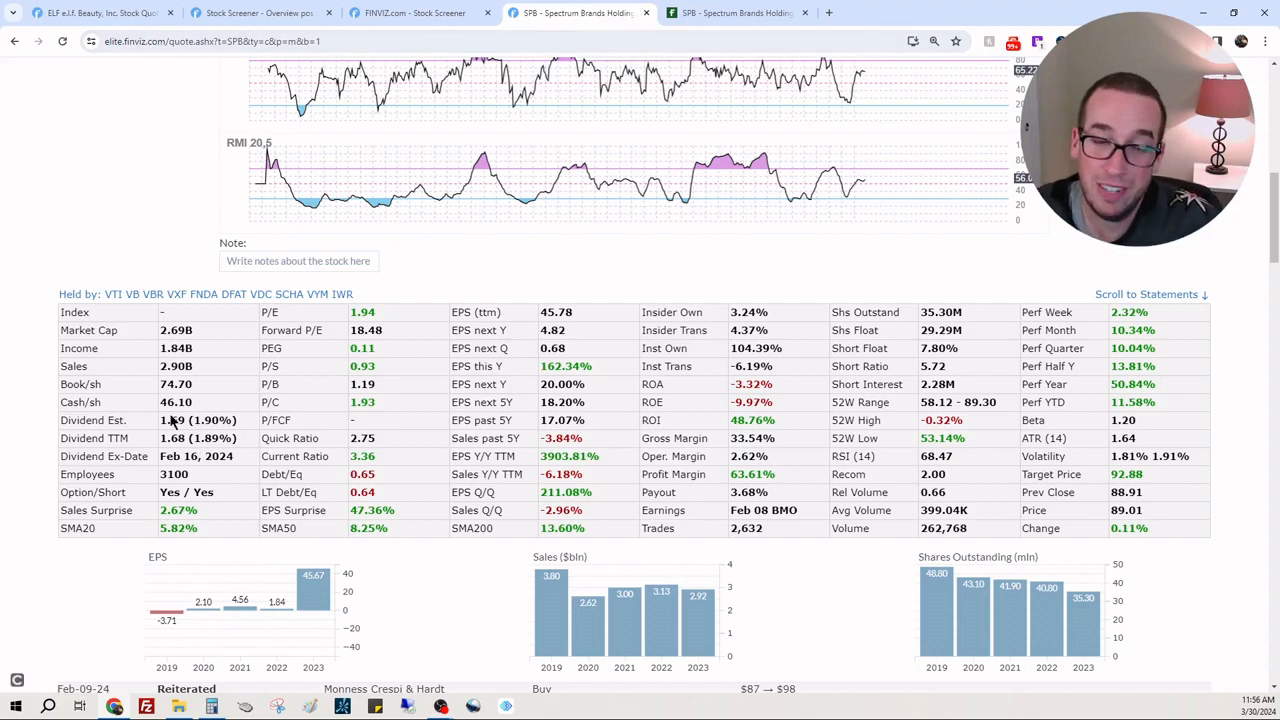
scroll("up", 3)
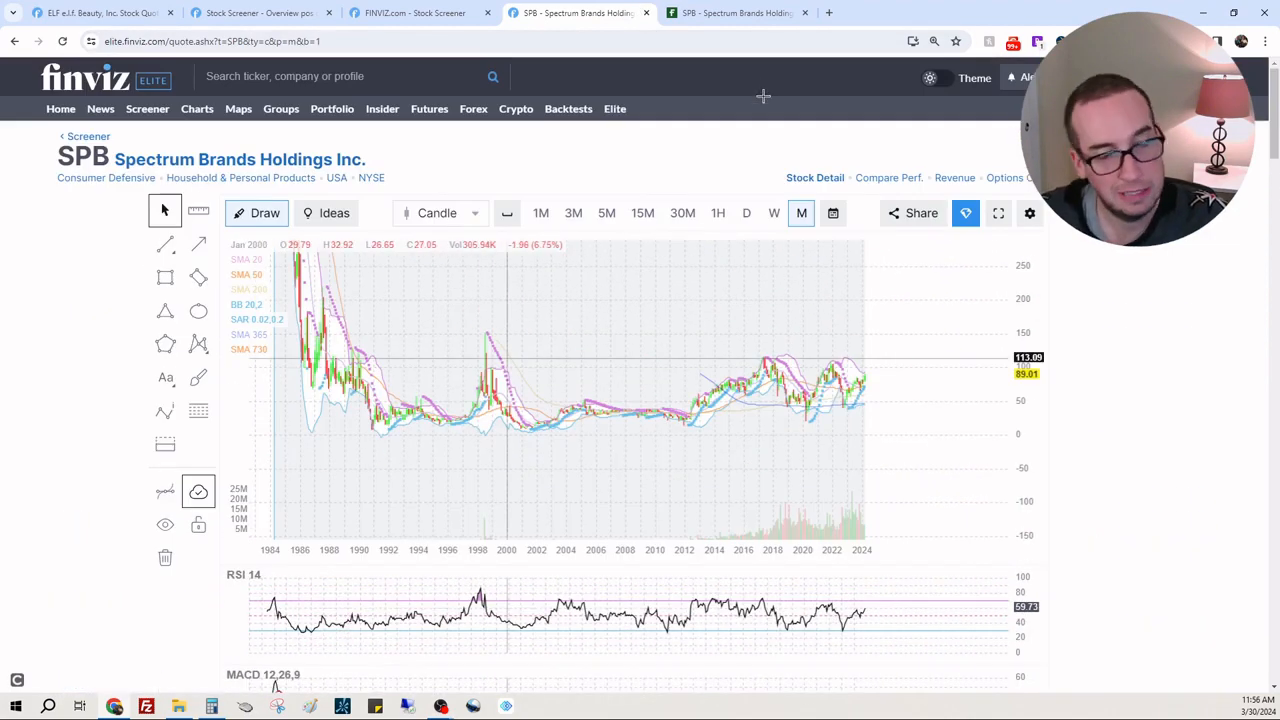
Step: Go back to the Finviz screener results listing the eight stocks
left_click(414, 12)
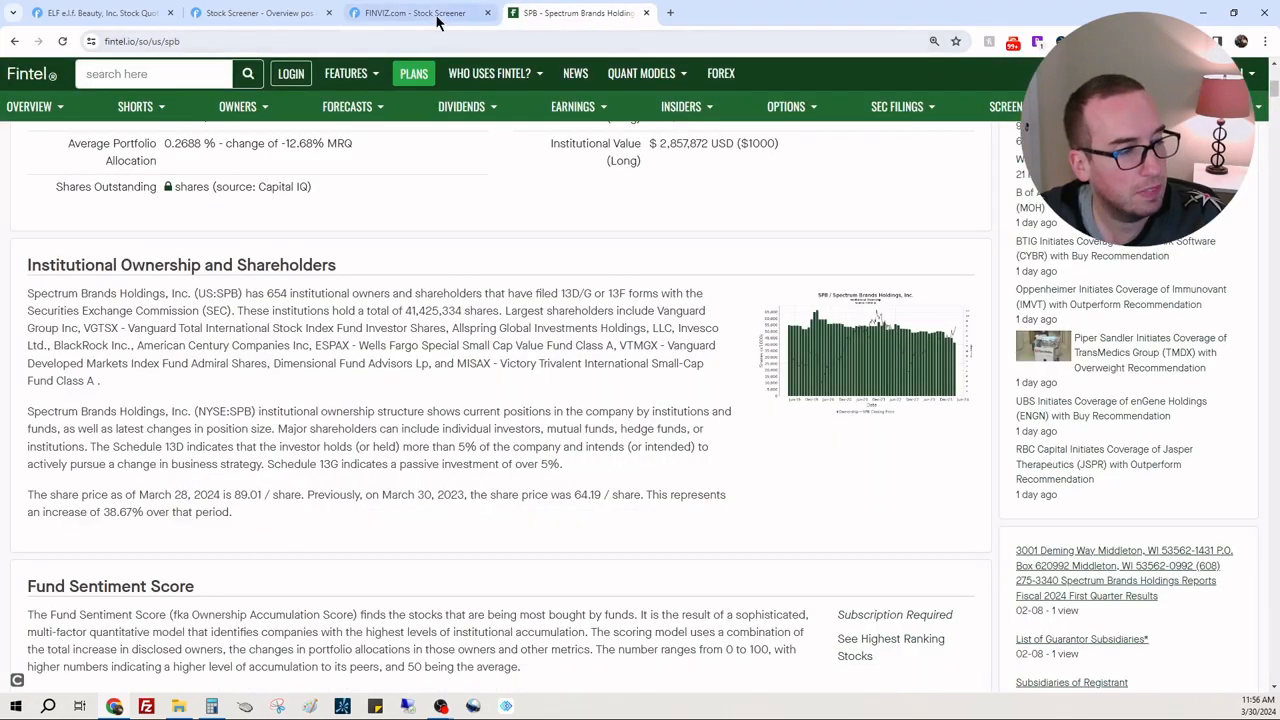
left_click(410, 12)
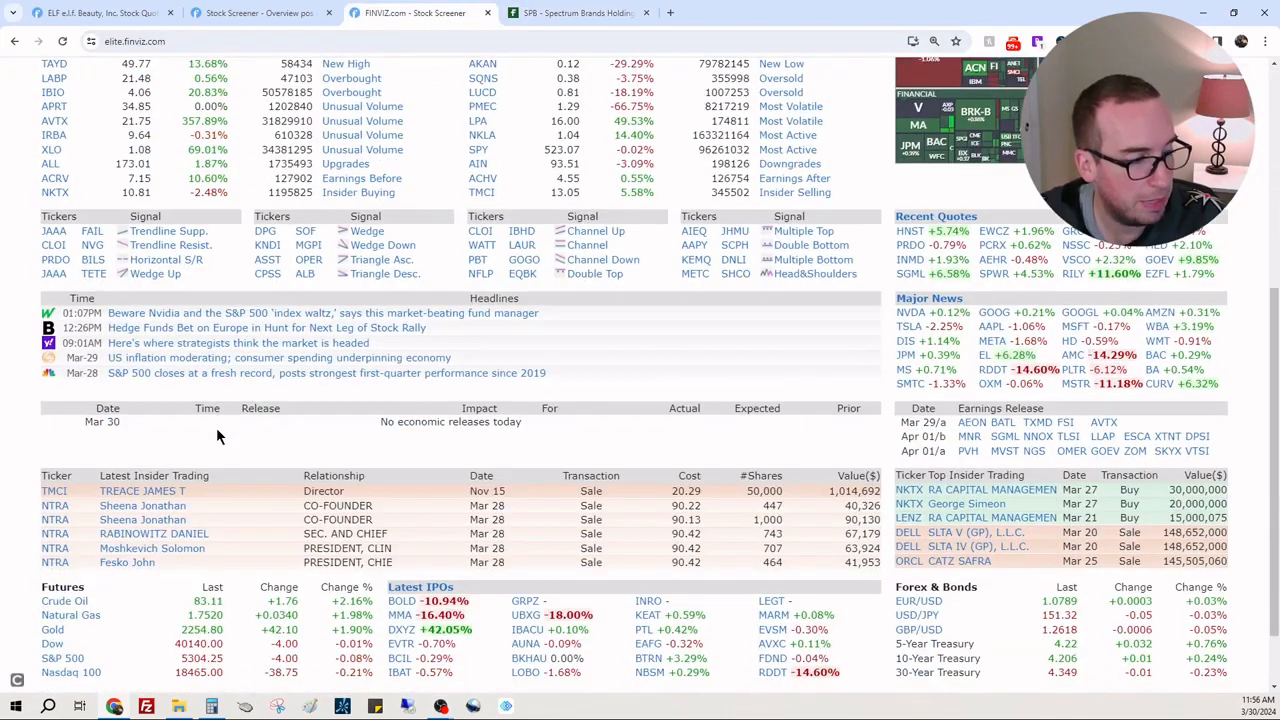
left_click(260, 12)
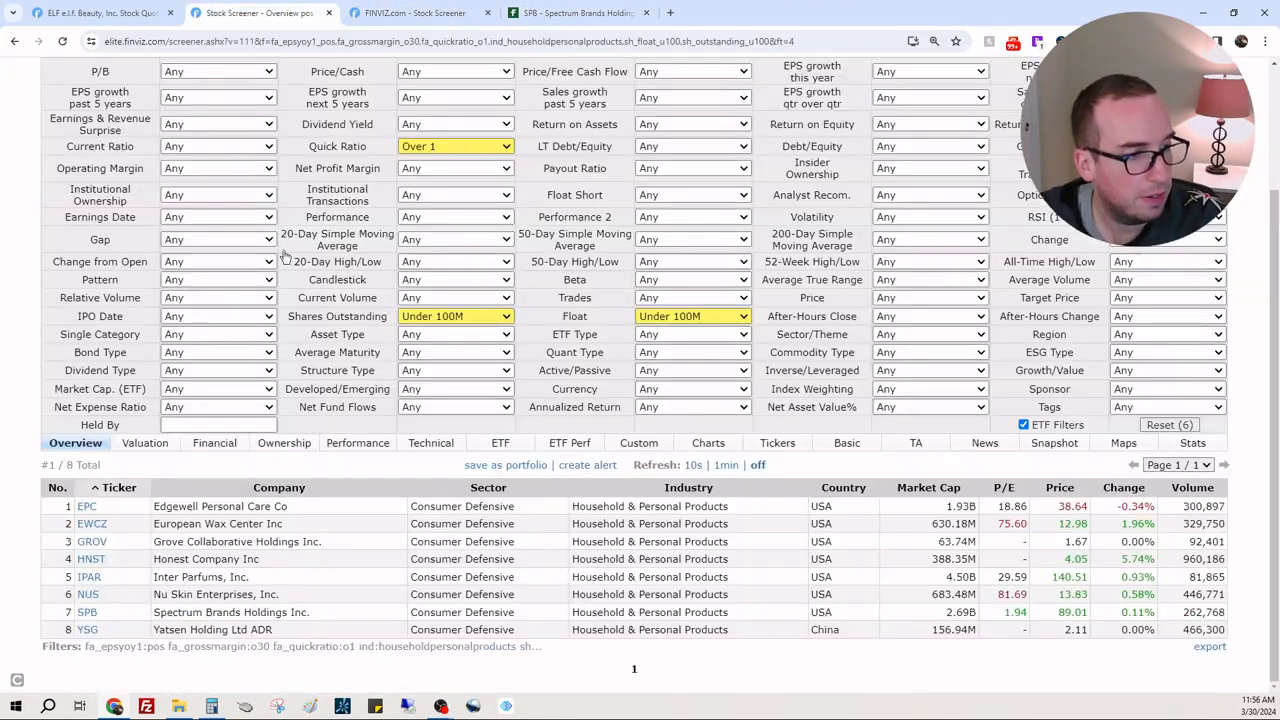
mouse_move(92, 558)
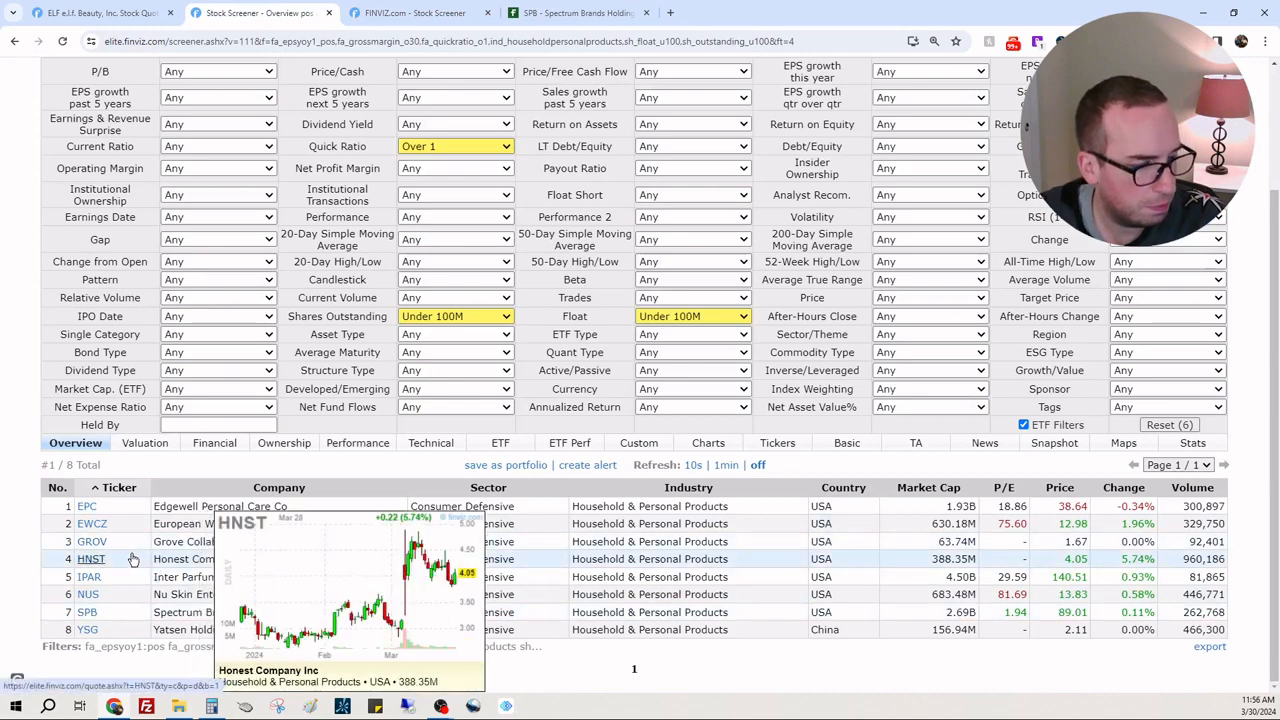
Step: Open NUS in a background tab and bring up the IPAR quote page with its daily chart
right_click(90, 576)
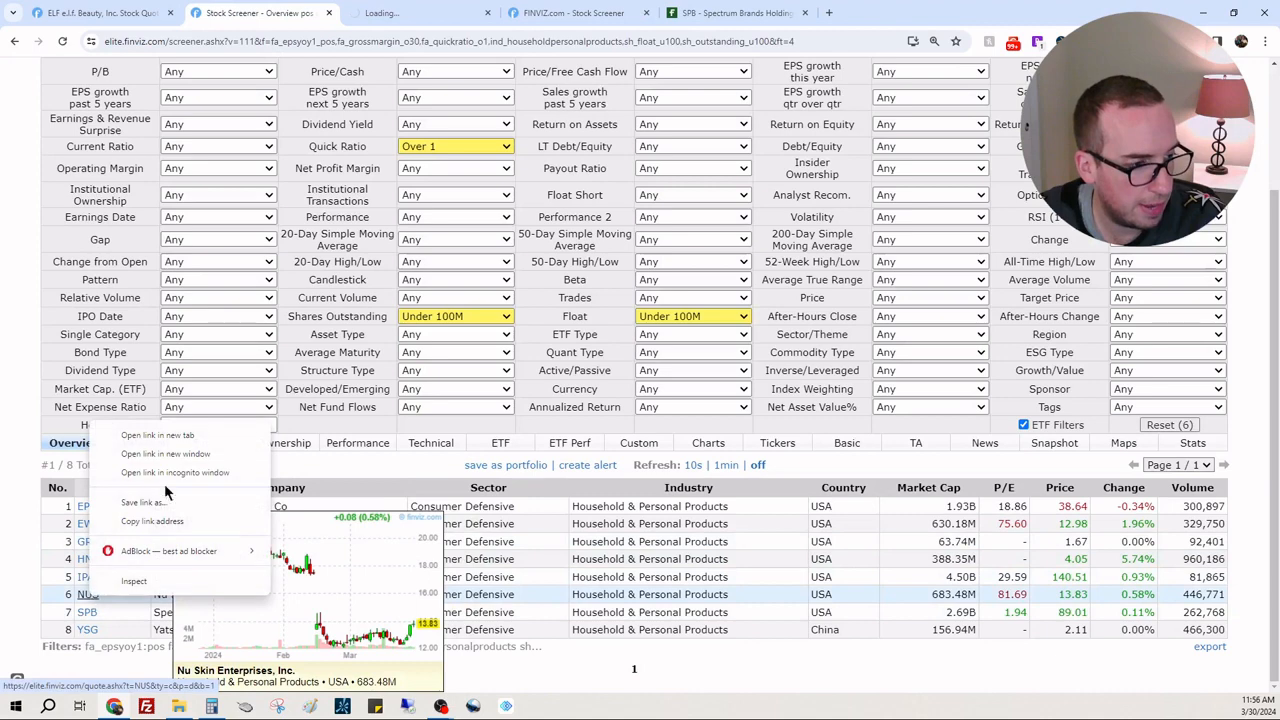
left_click(158, 434)
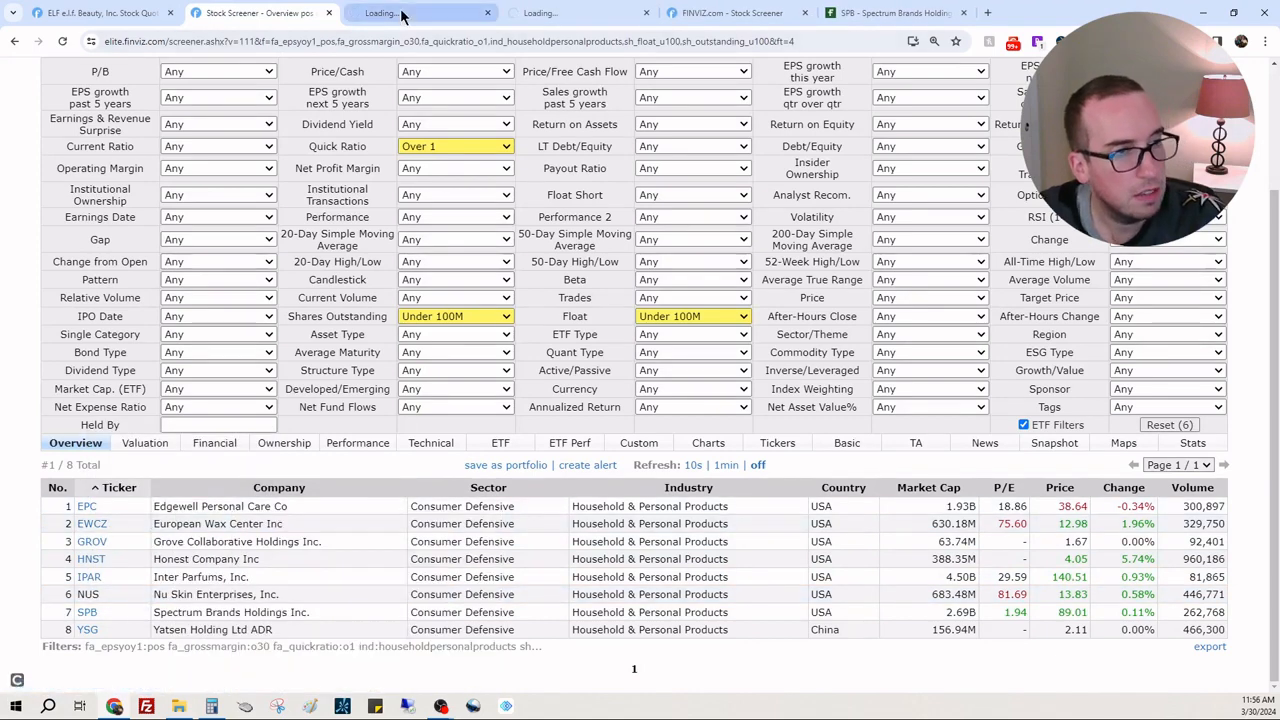
left_click(88, 576)
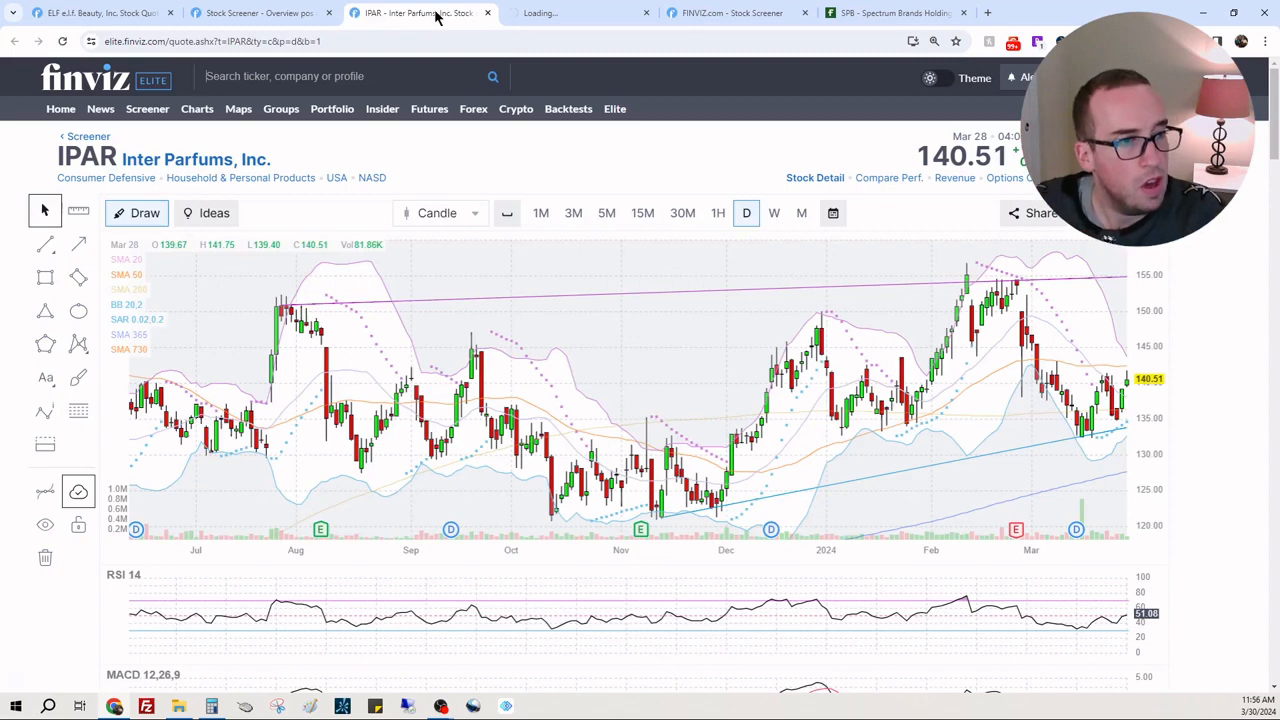
mouse_move(794, 260)
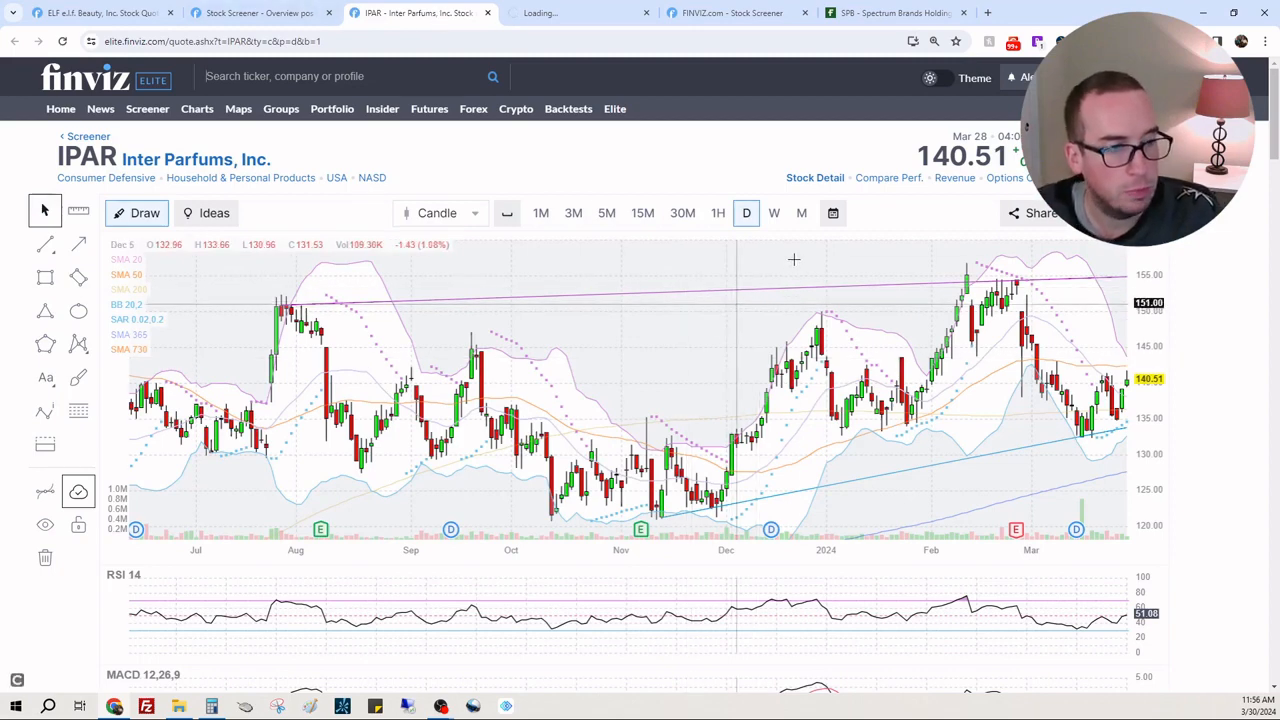
left_click(800, 212)
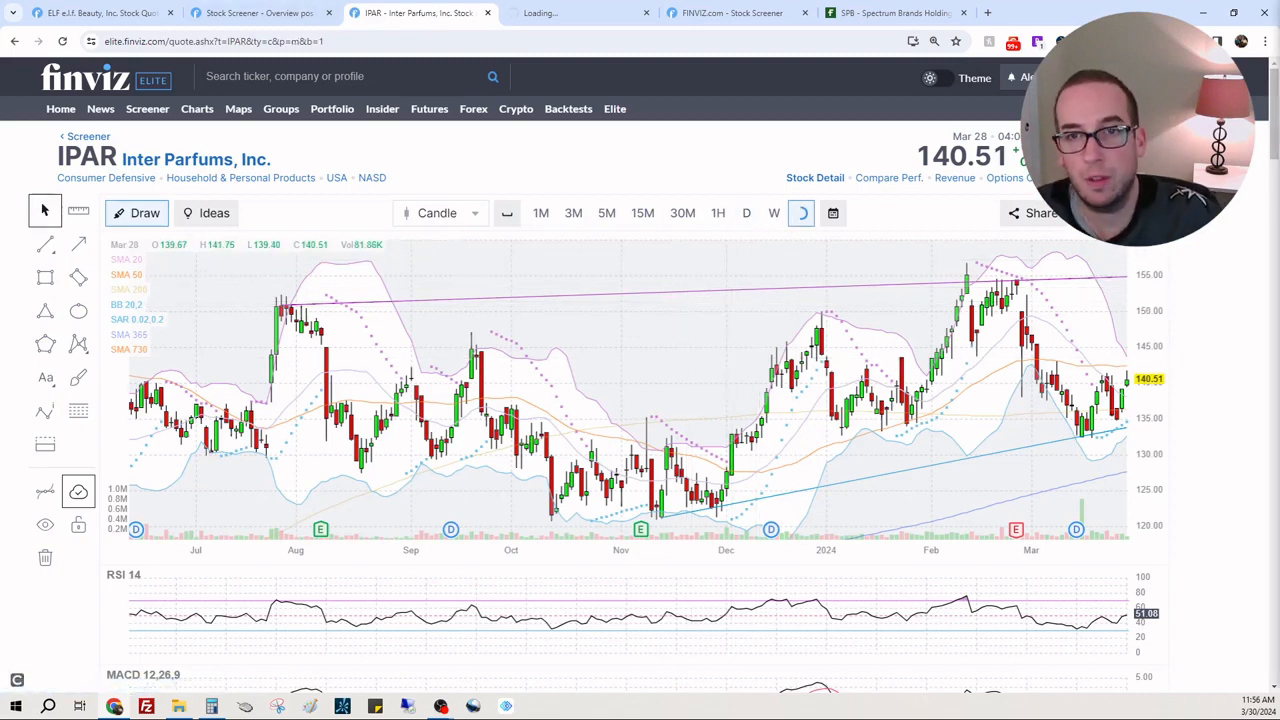
left_click(800, 212)
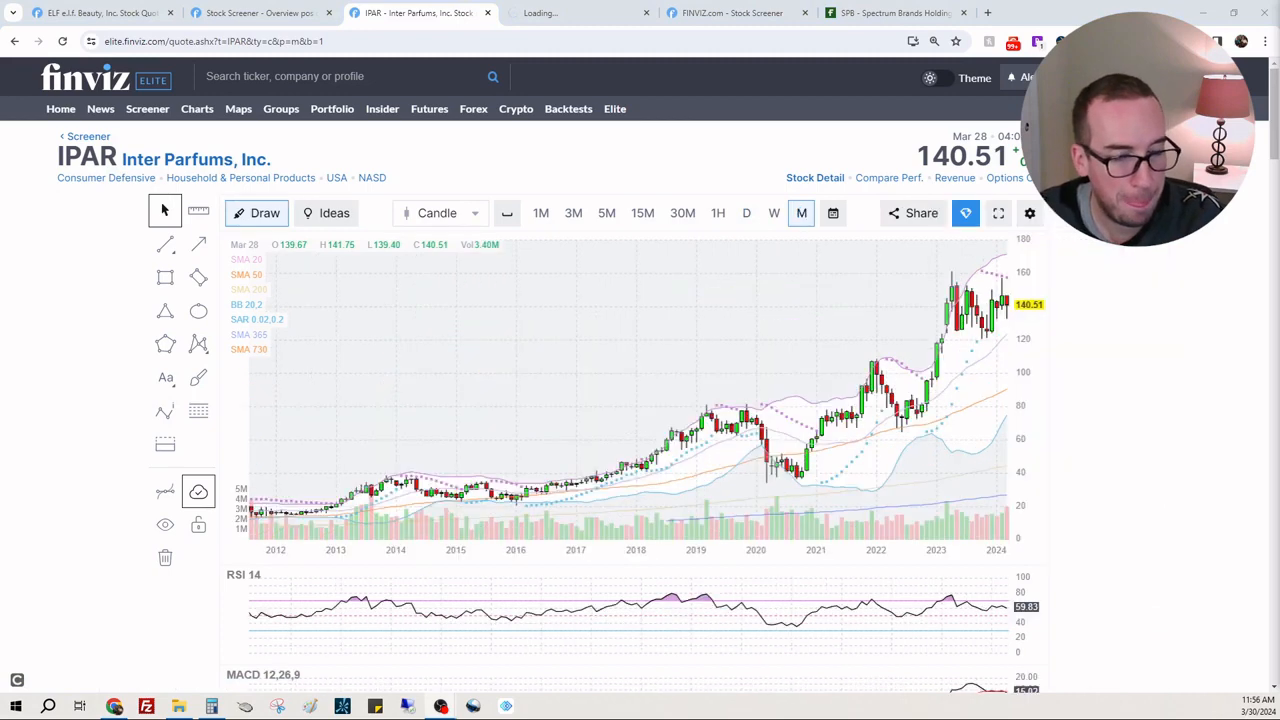
mouse_move(956, 270)
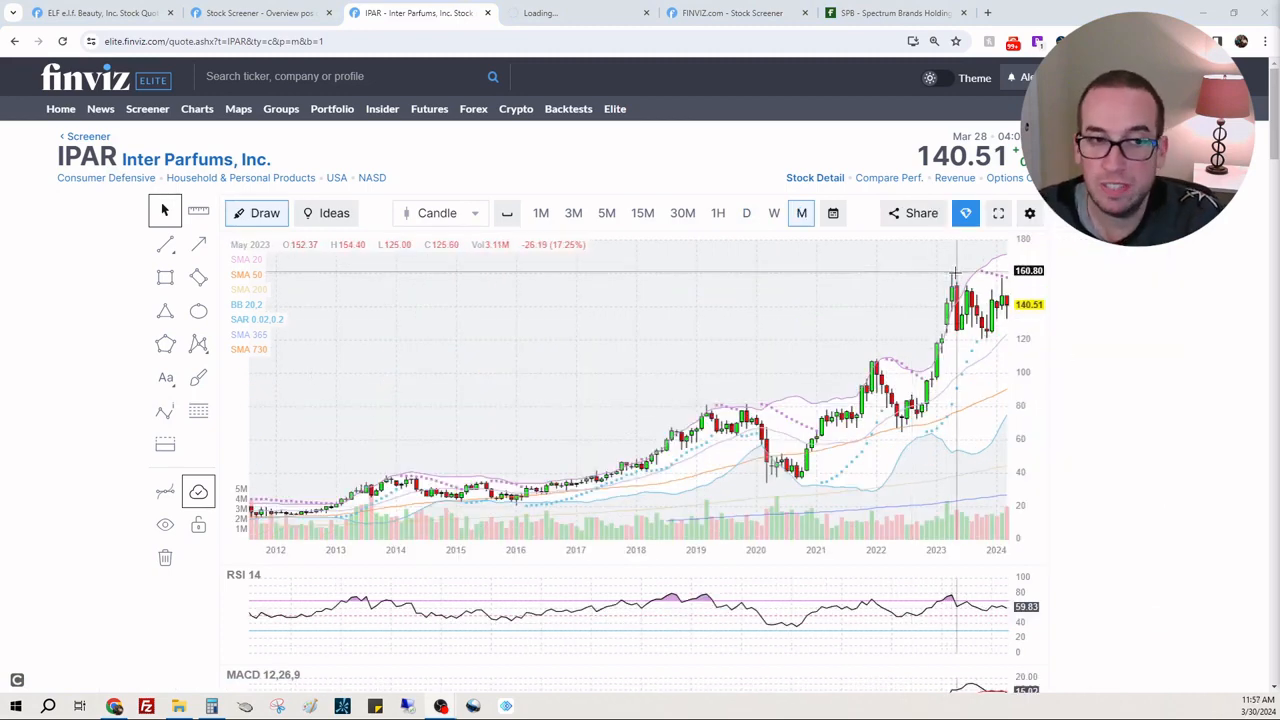
mouse_move(910, 420)
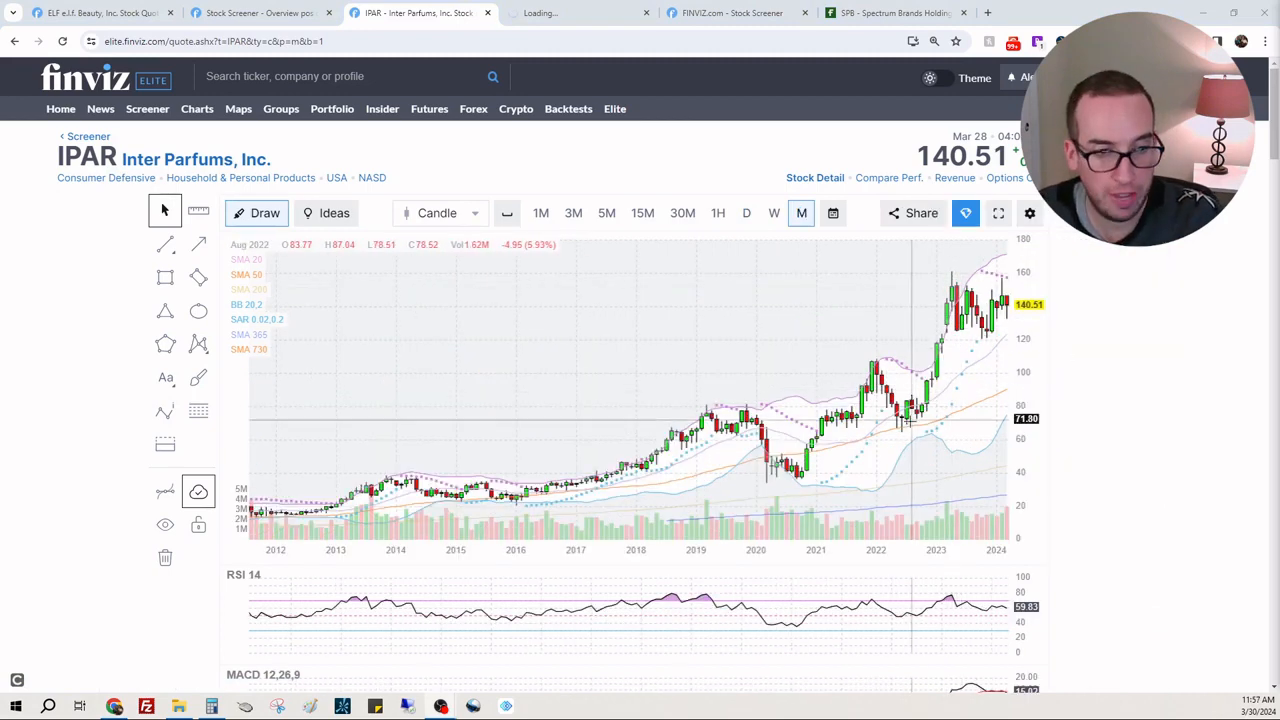
mouse_move(908, 418)
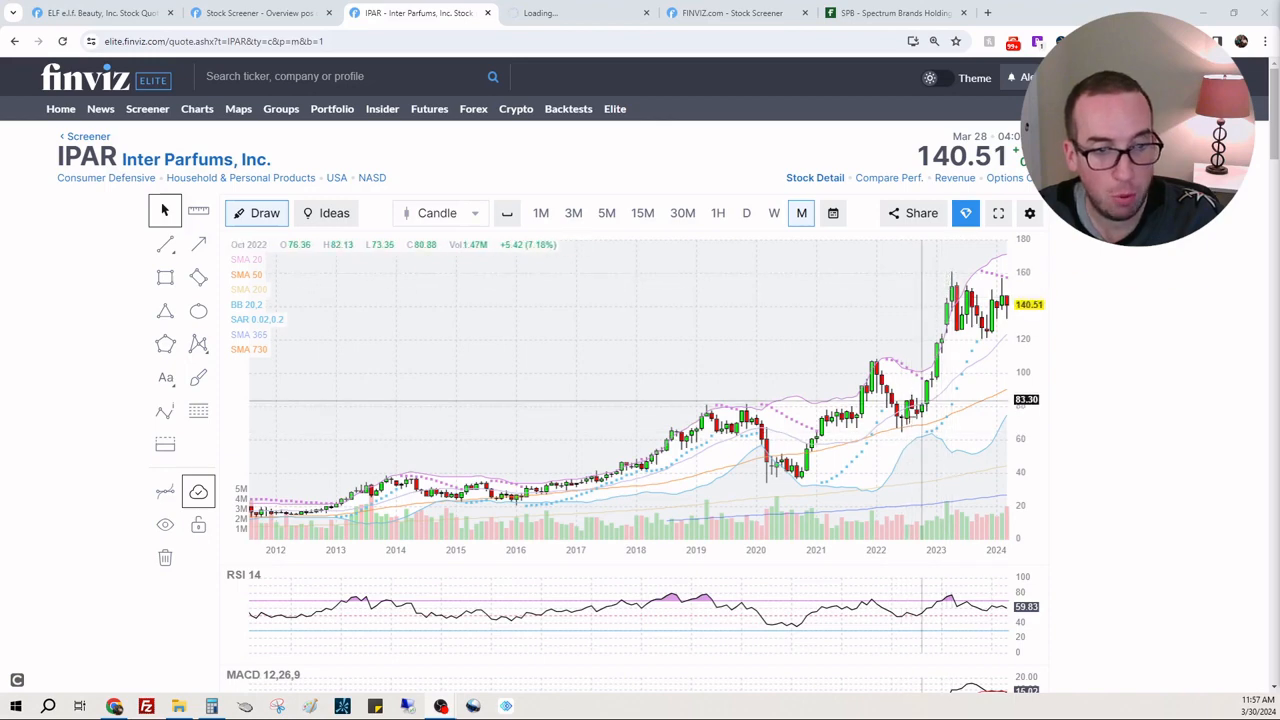
mouse_move(944, 278)
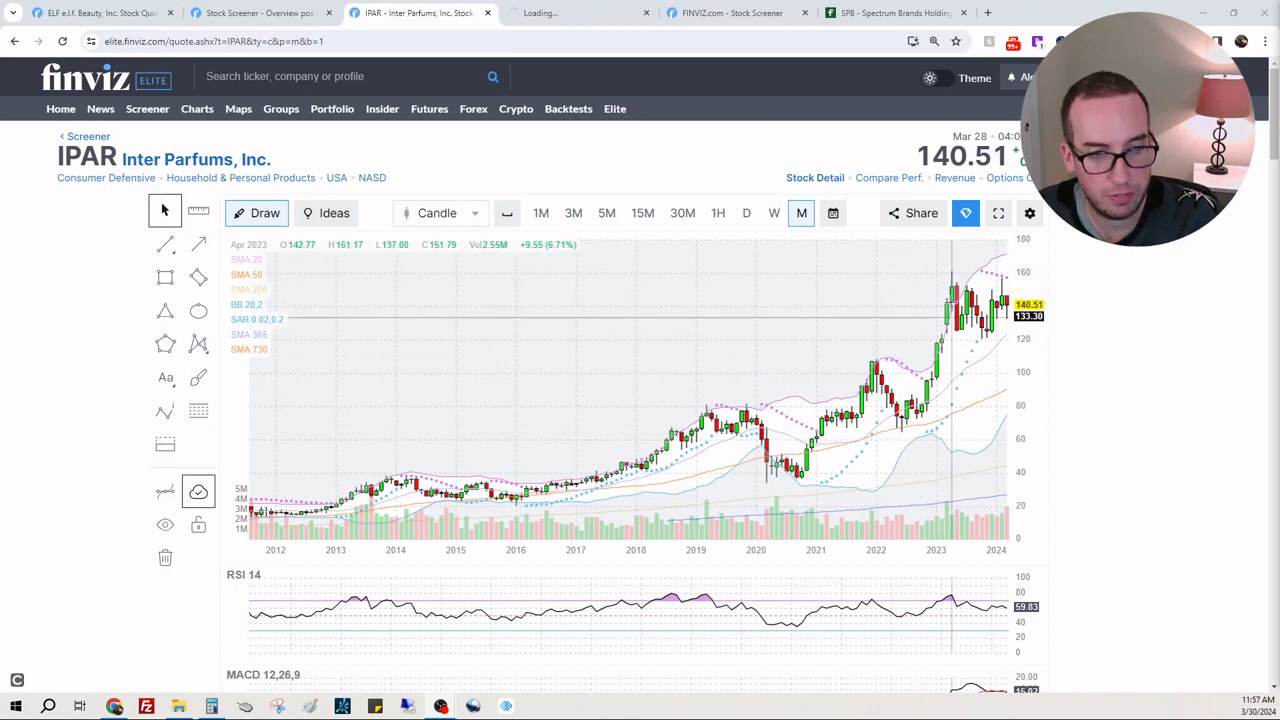
scroll("down", 3)
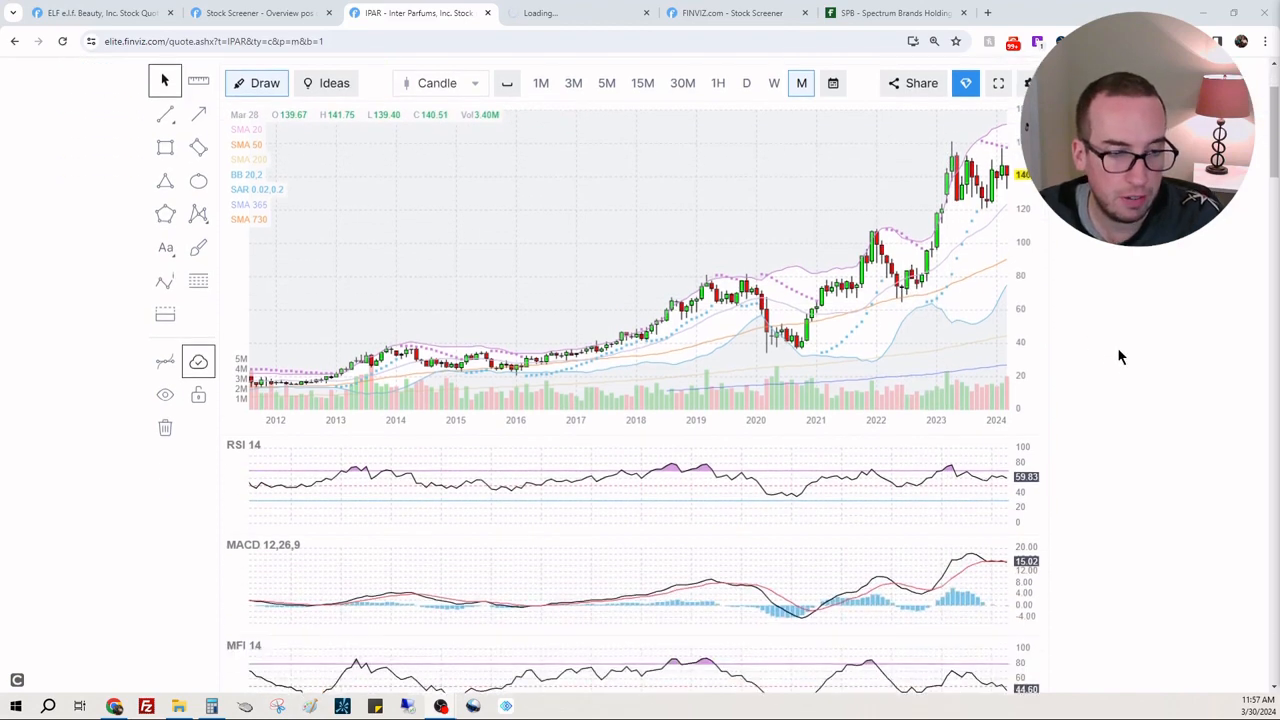
scroll("down", 3)
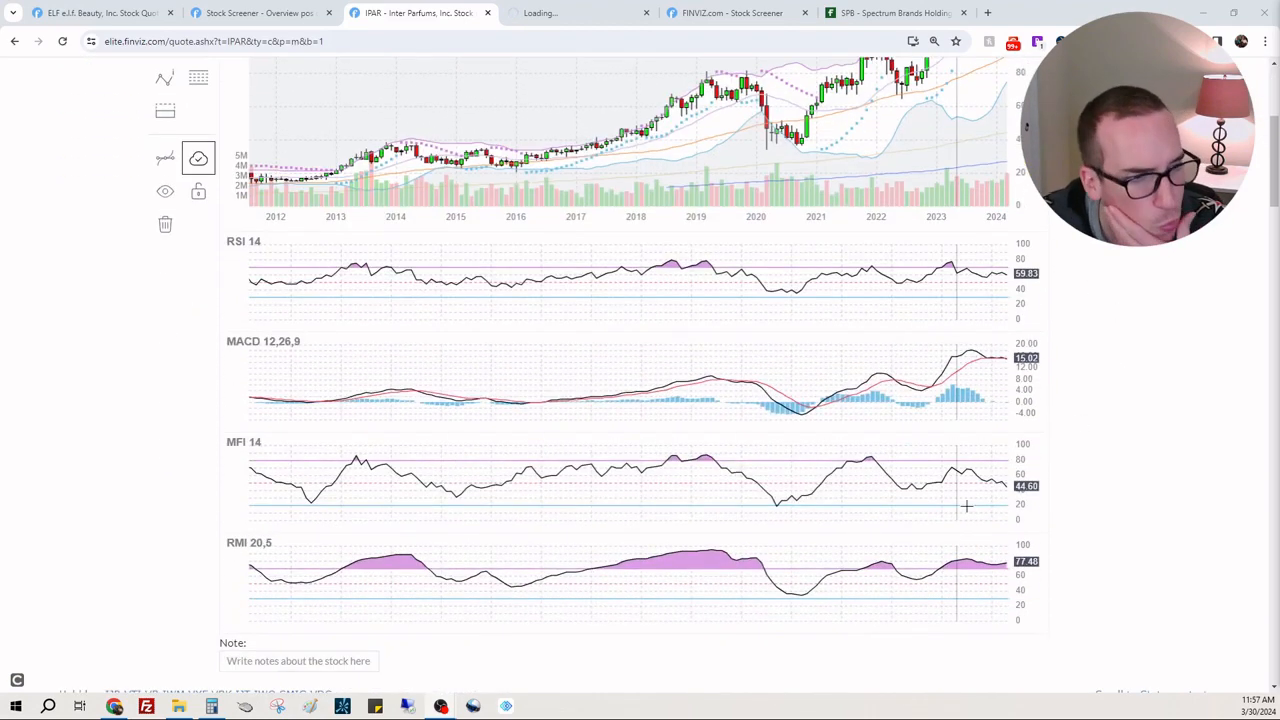
mouse_move(998, 348)
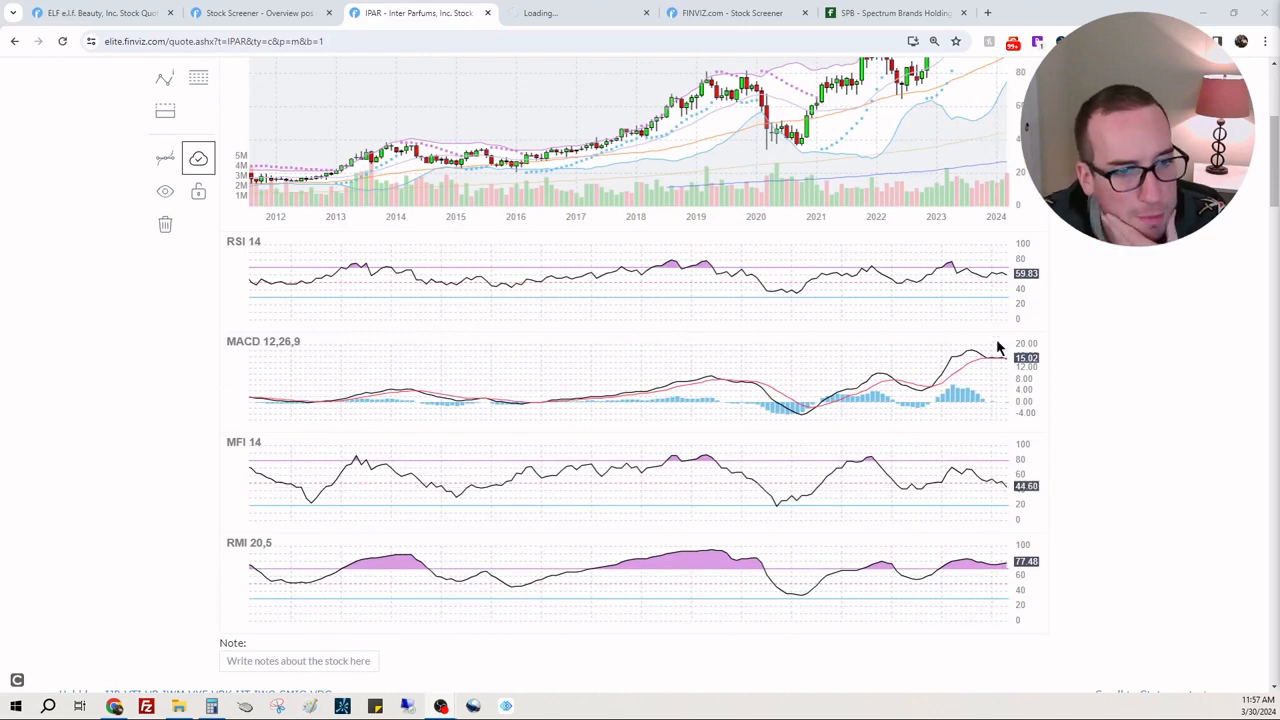
mouse_move(998, 358)
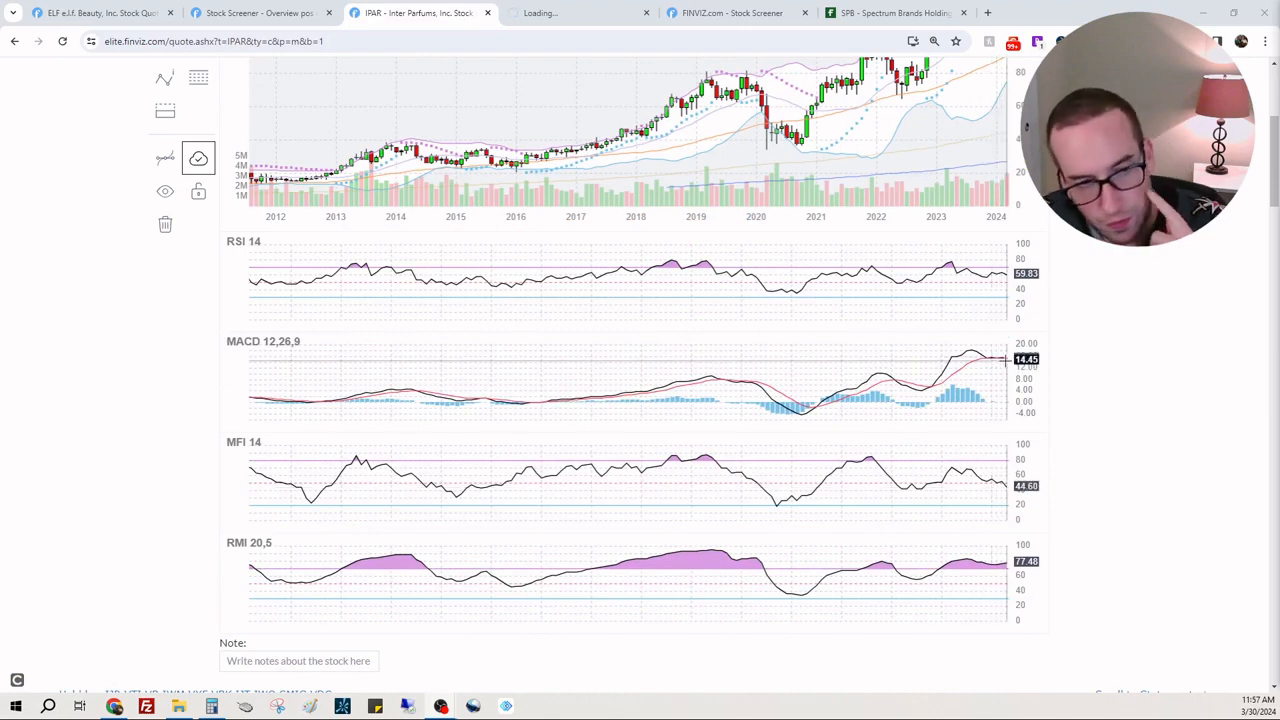
mouse_move(960, 560)
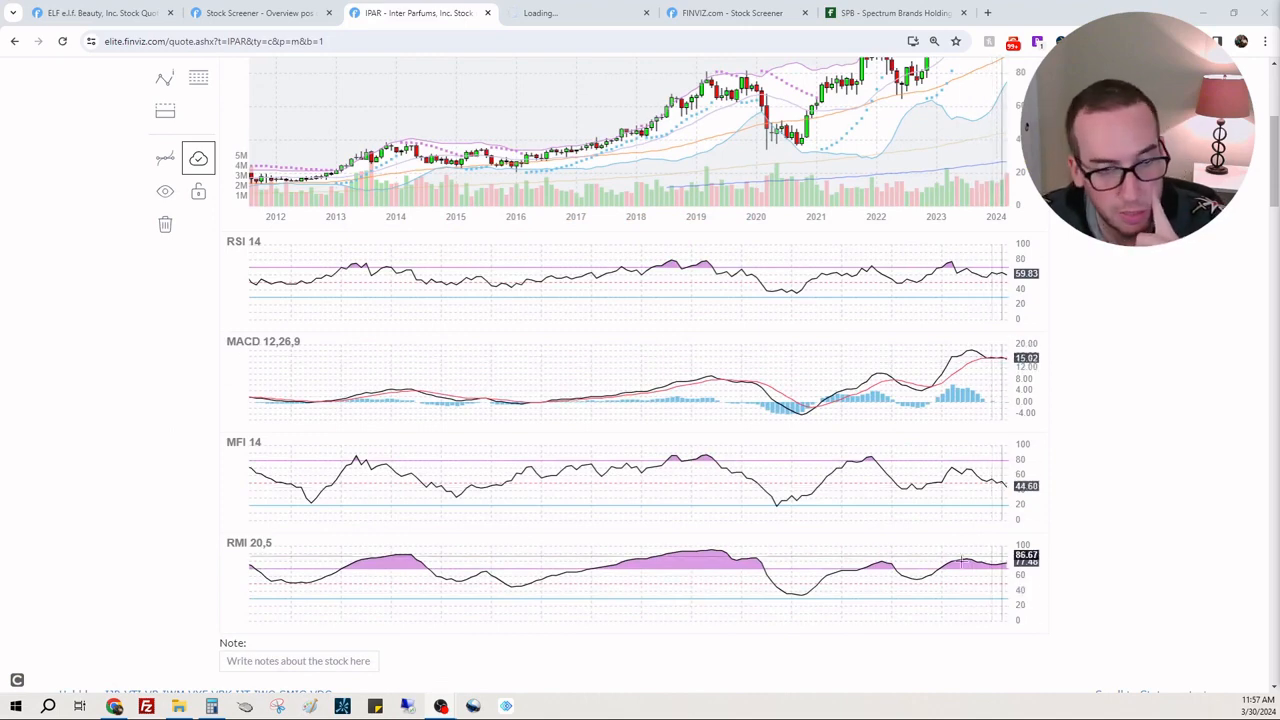
mouse_move(1092, 300)
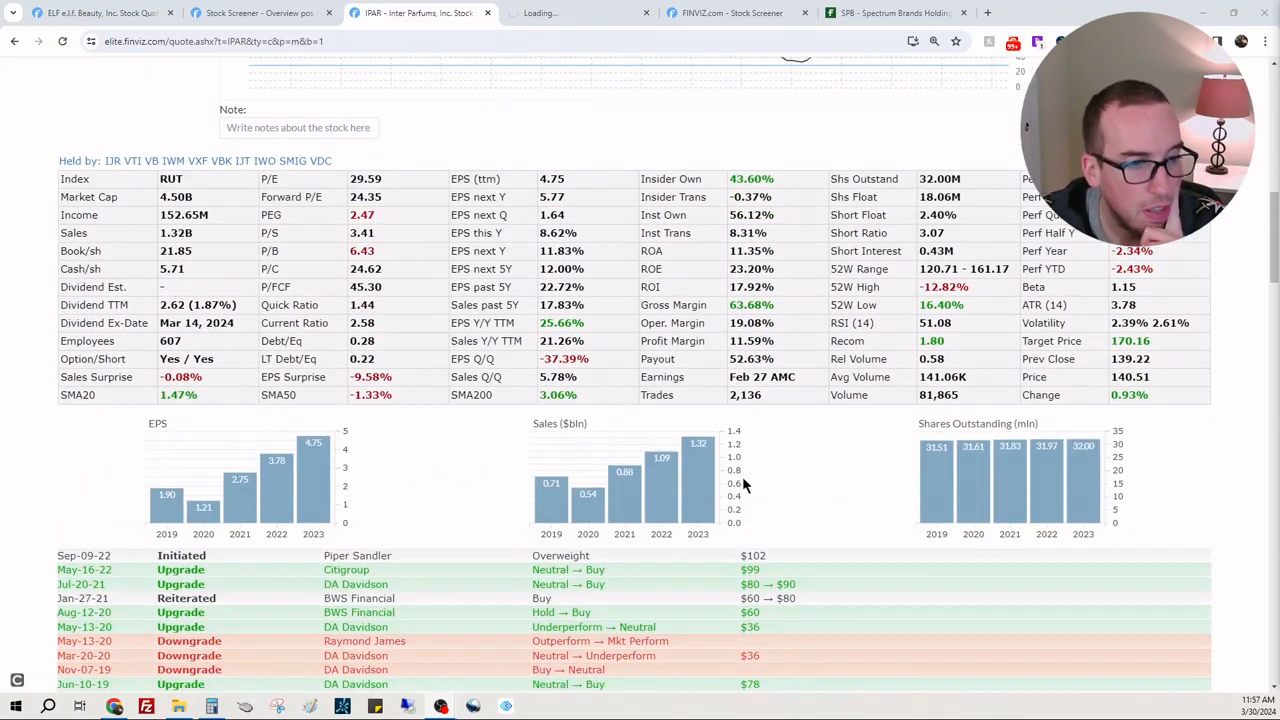
mouse_move(744, 518)
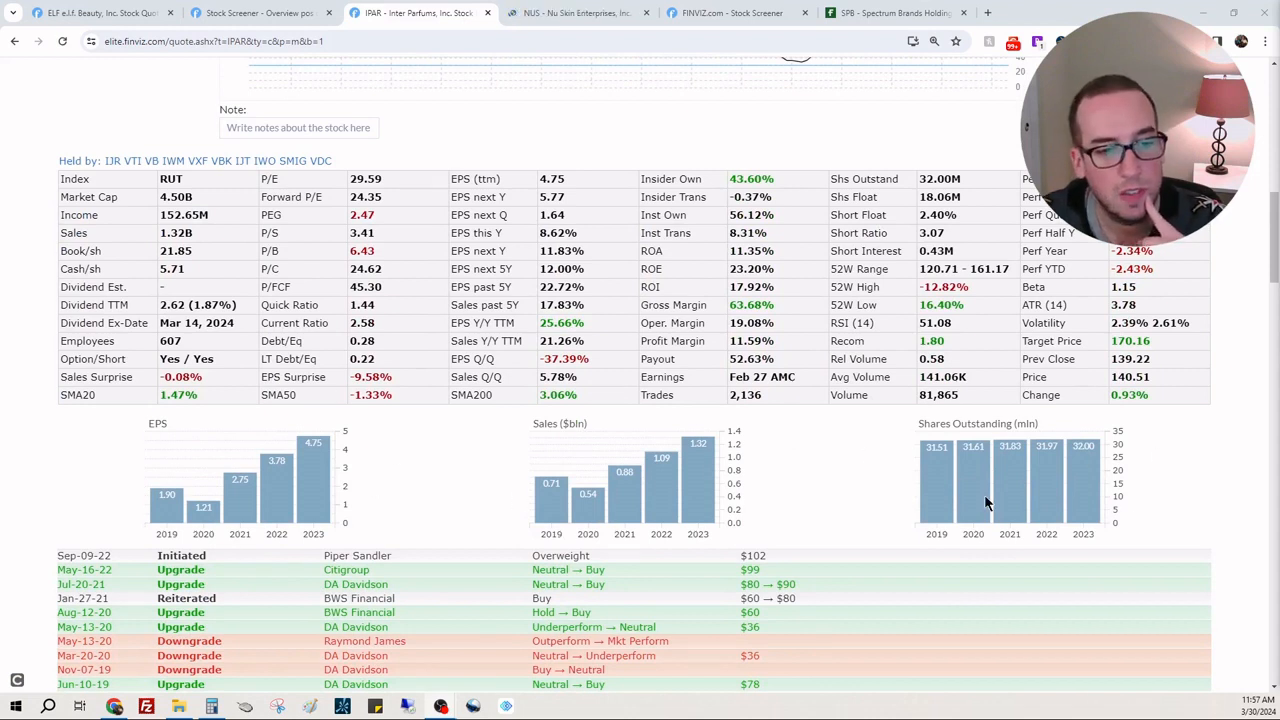
mouse_move(850, 480)
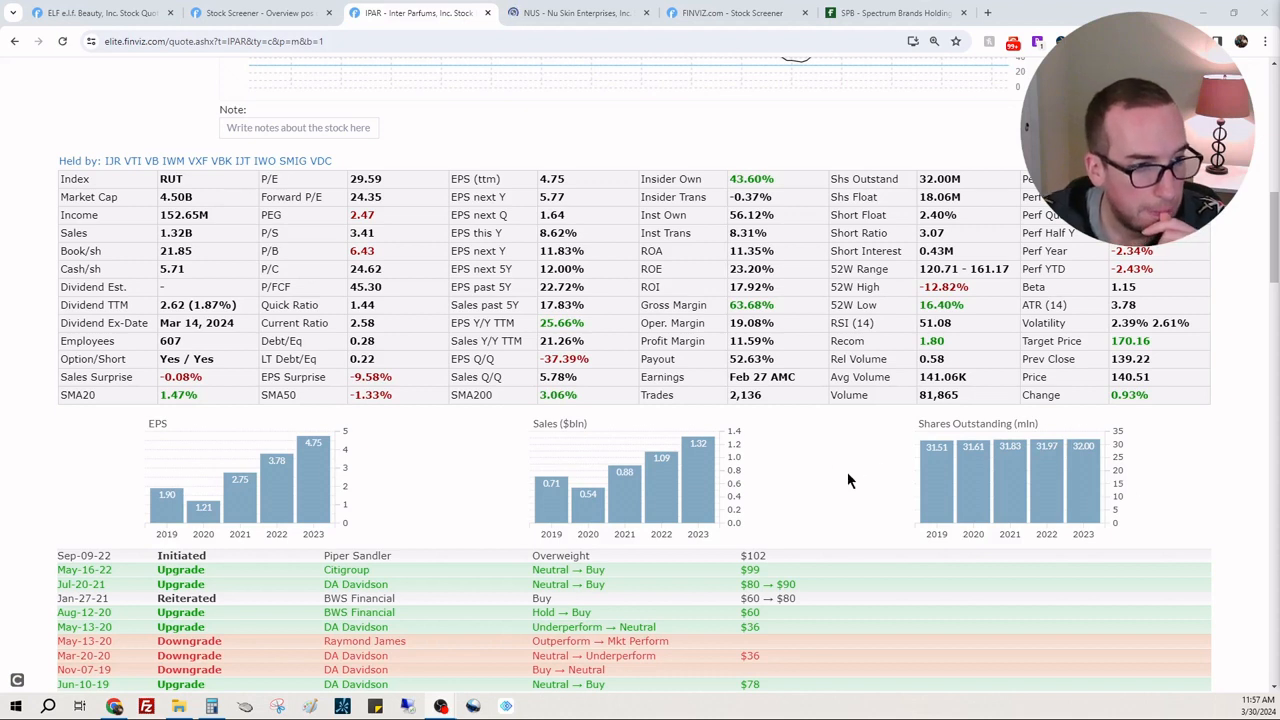
mouse_move(780, 490)
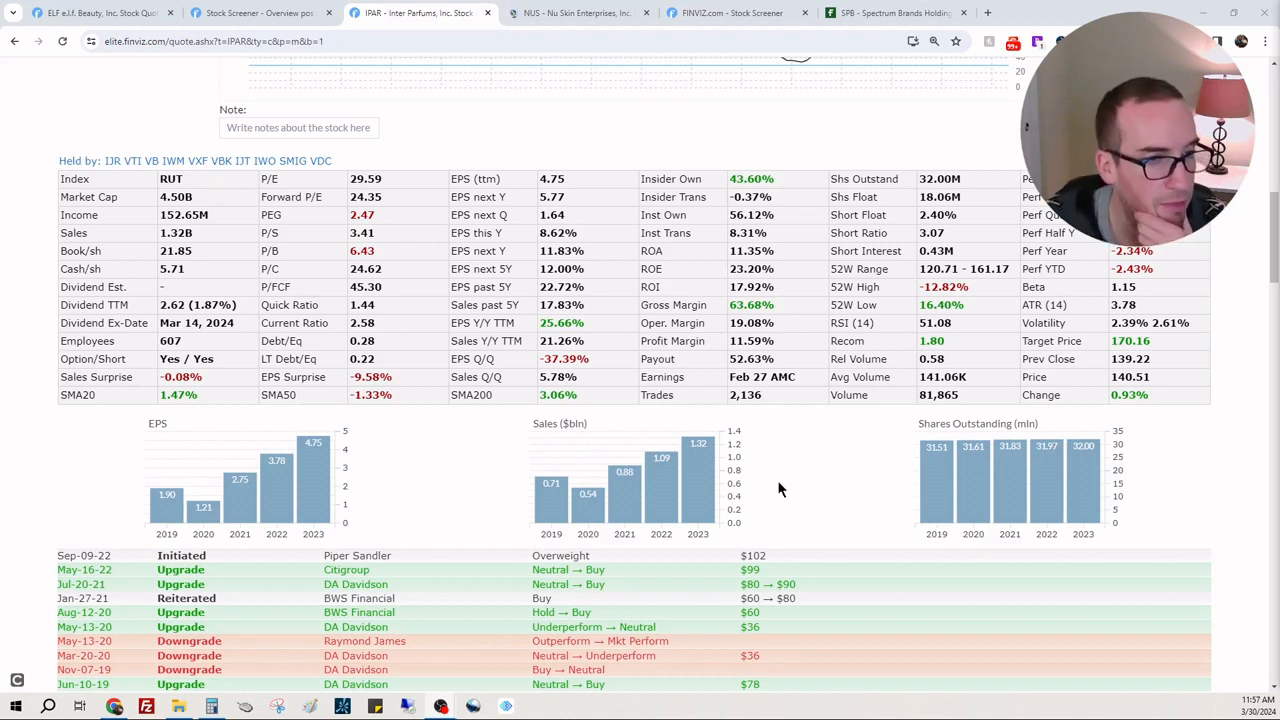
mouse_move(676, 584)
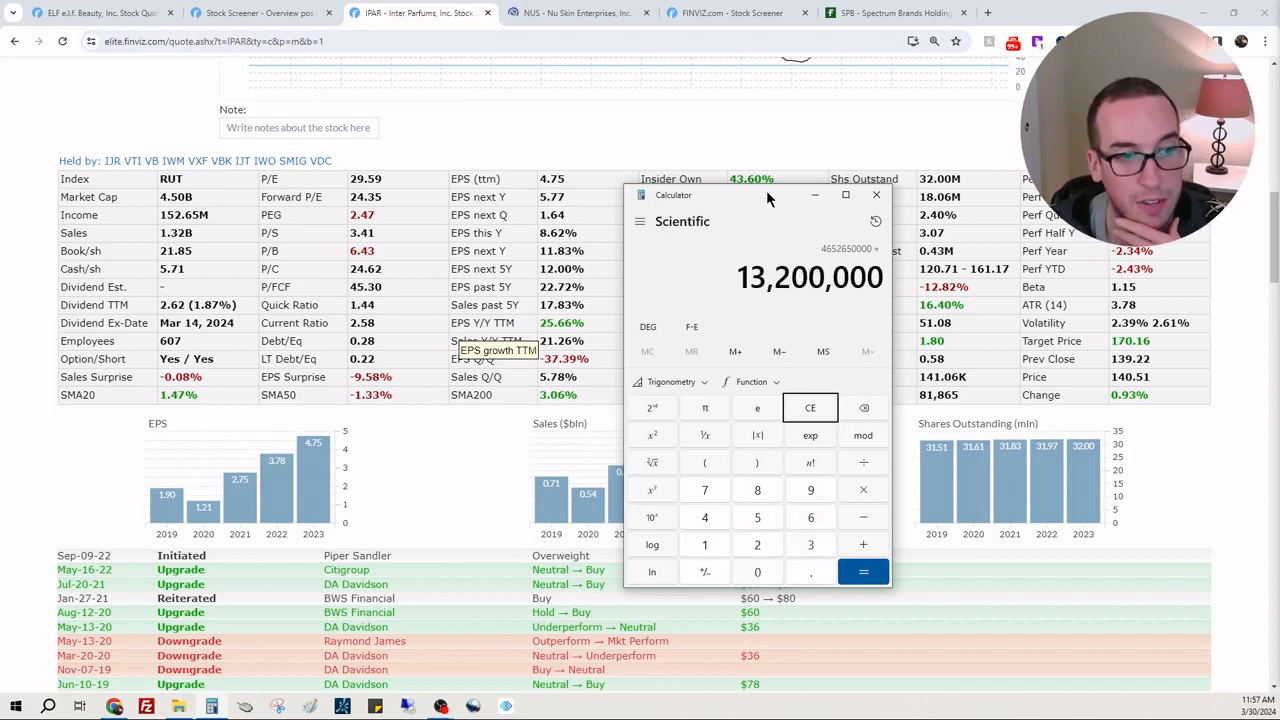
Step: Show IPAR's quarterly balance sheet and scroll to its long-term debt row
left_click(864, 572)
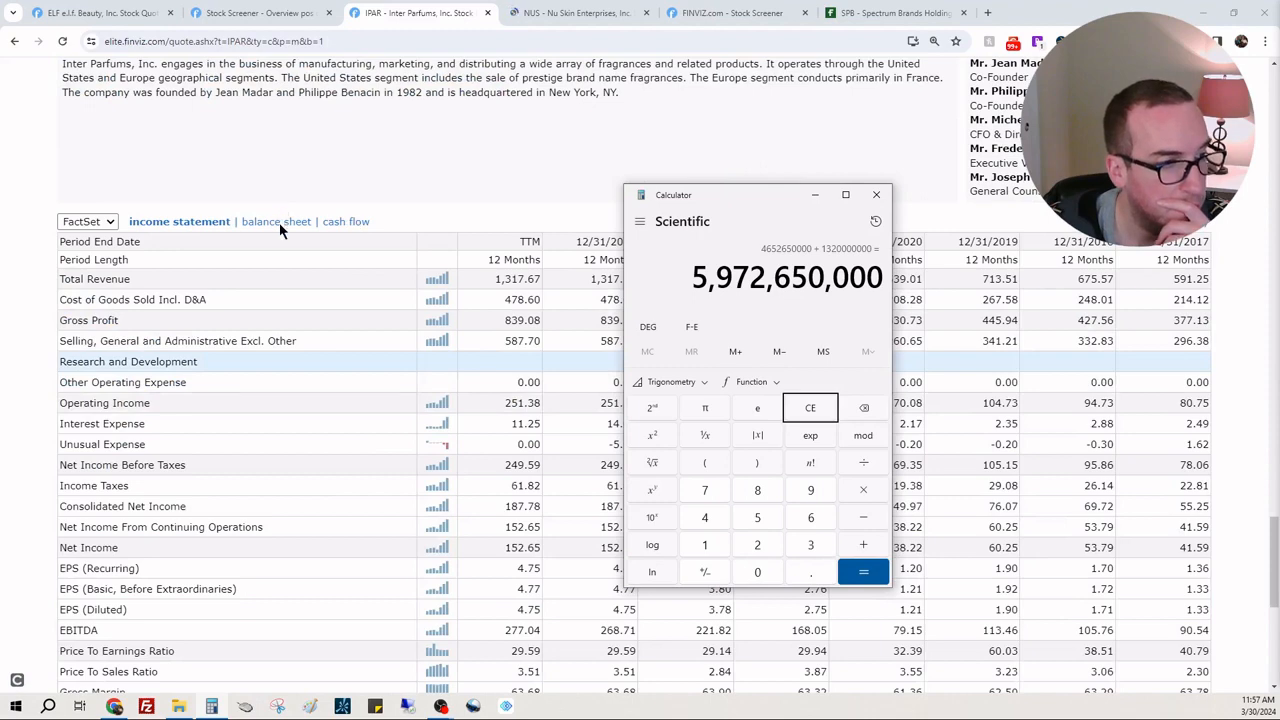
left_click(268, 220)
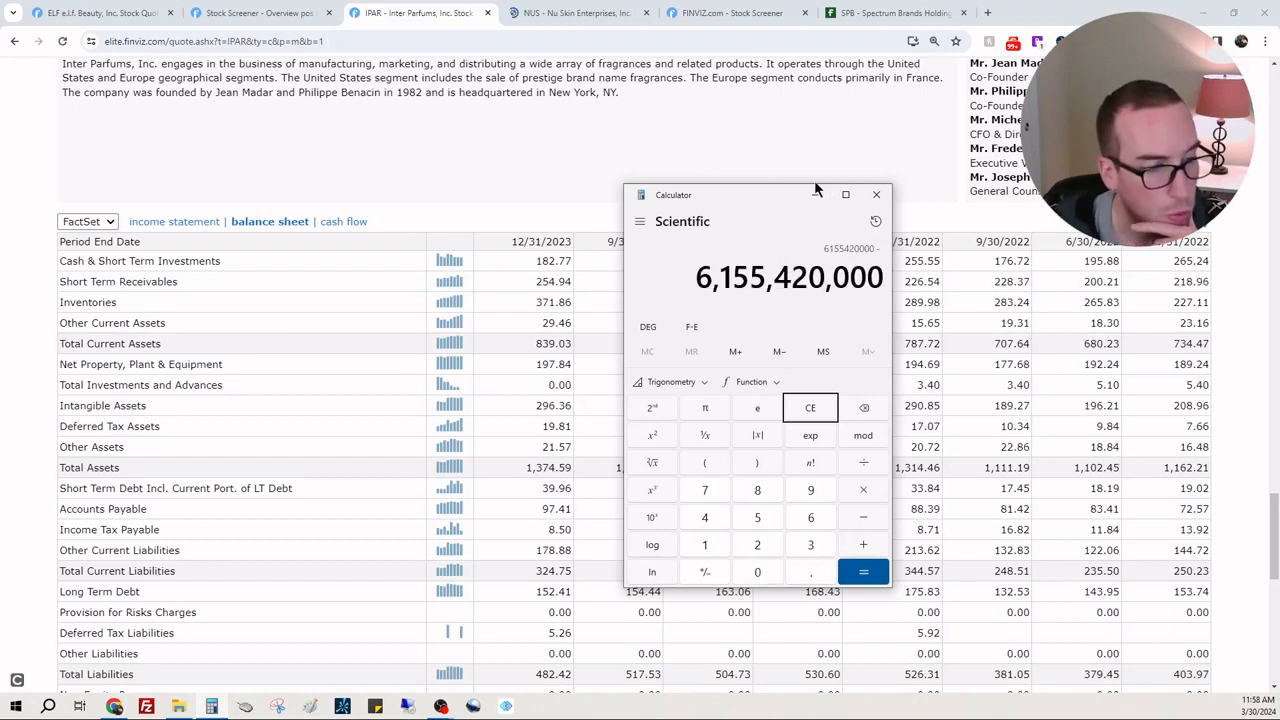
scroll("down", 3)
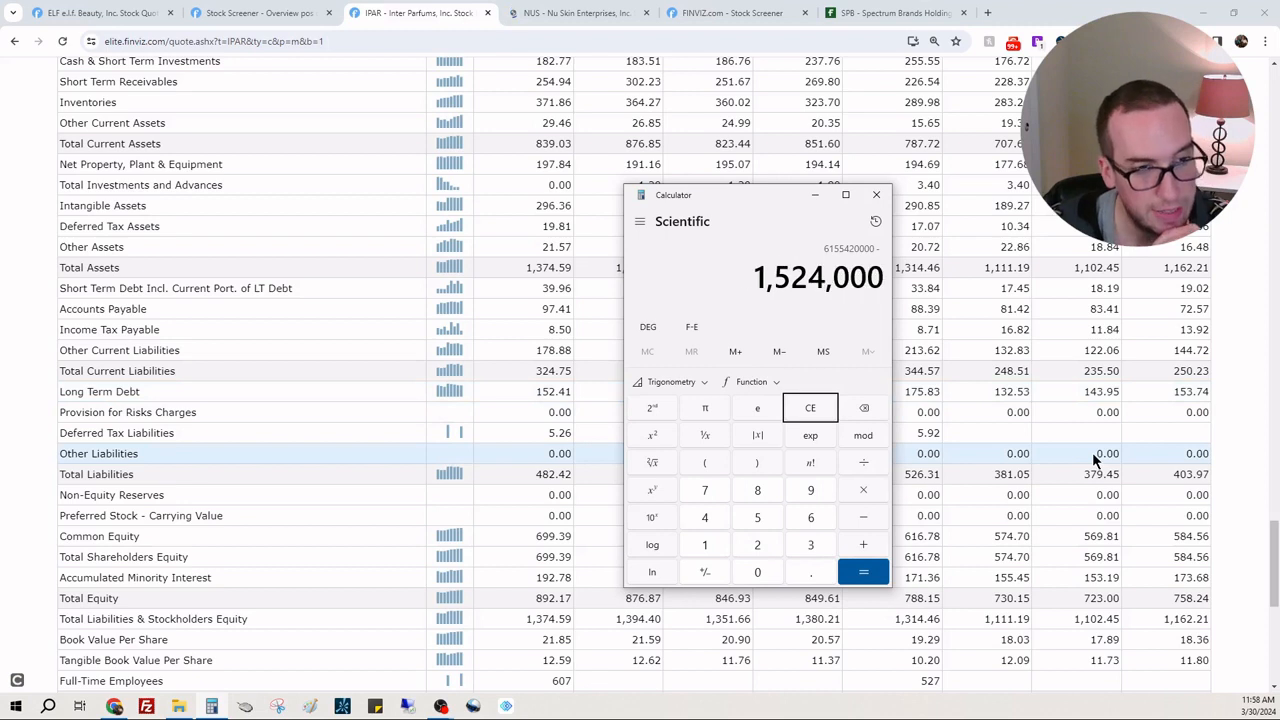
Step: Subtract 152,410,000 long-term debt from 6,155,420,000 to get about 6,003,010,000
left_click(864, 408)
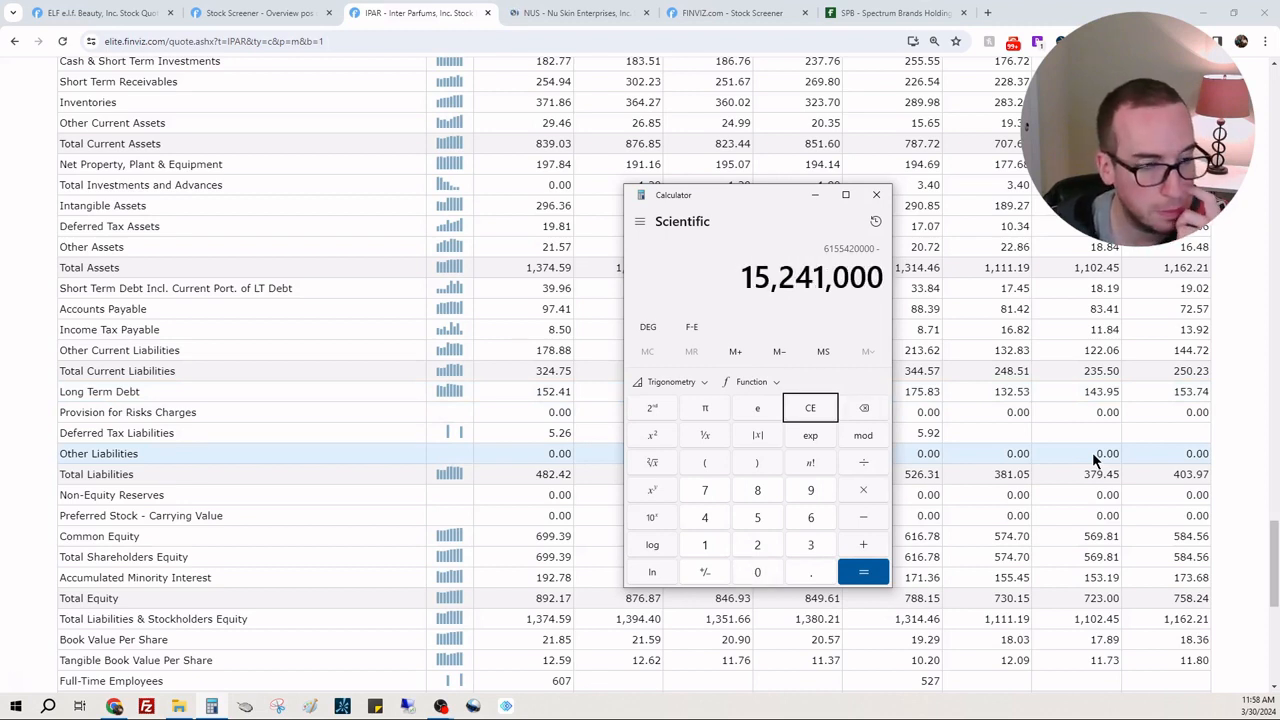
left_click(864, 572)
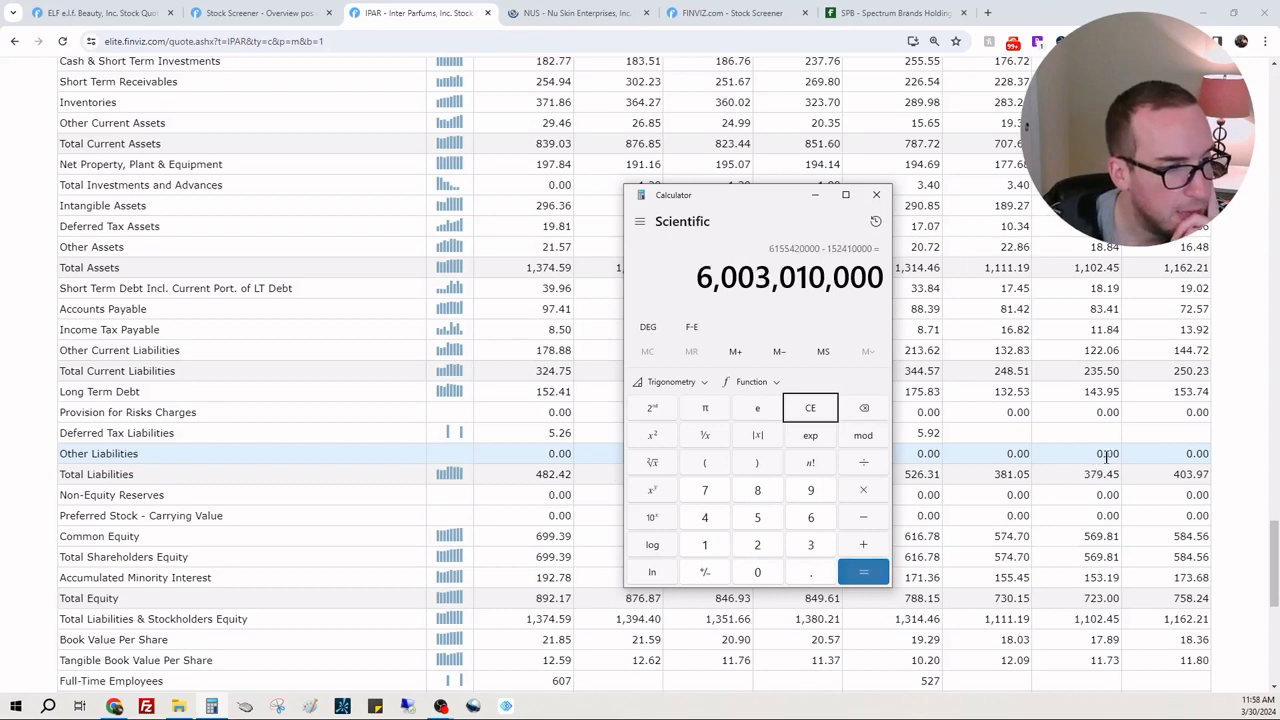
left_click(876, 194)
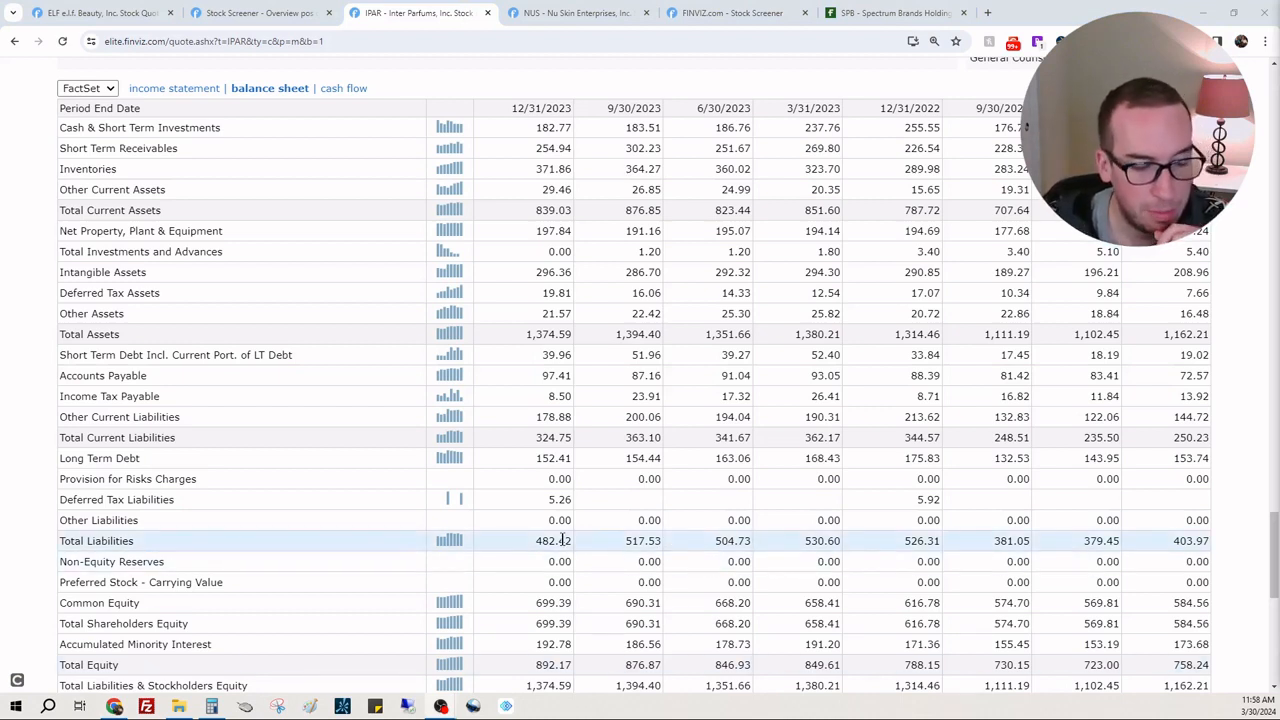
mouse_move(600, 334)
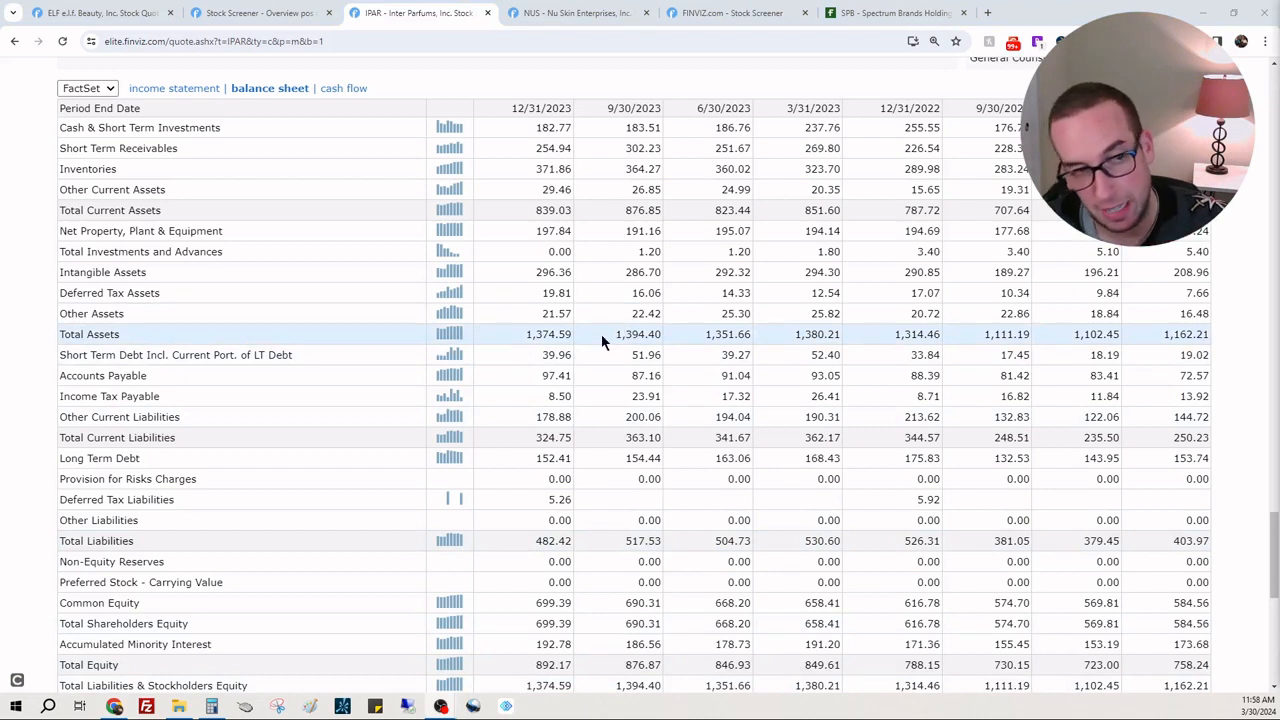
mouse_move(582, 348)
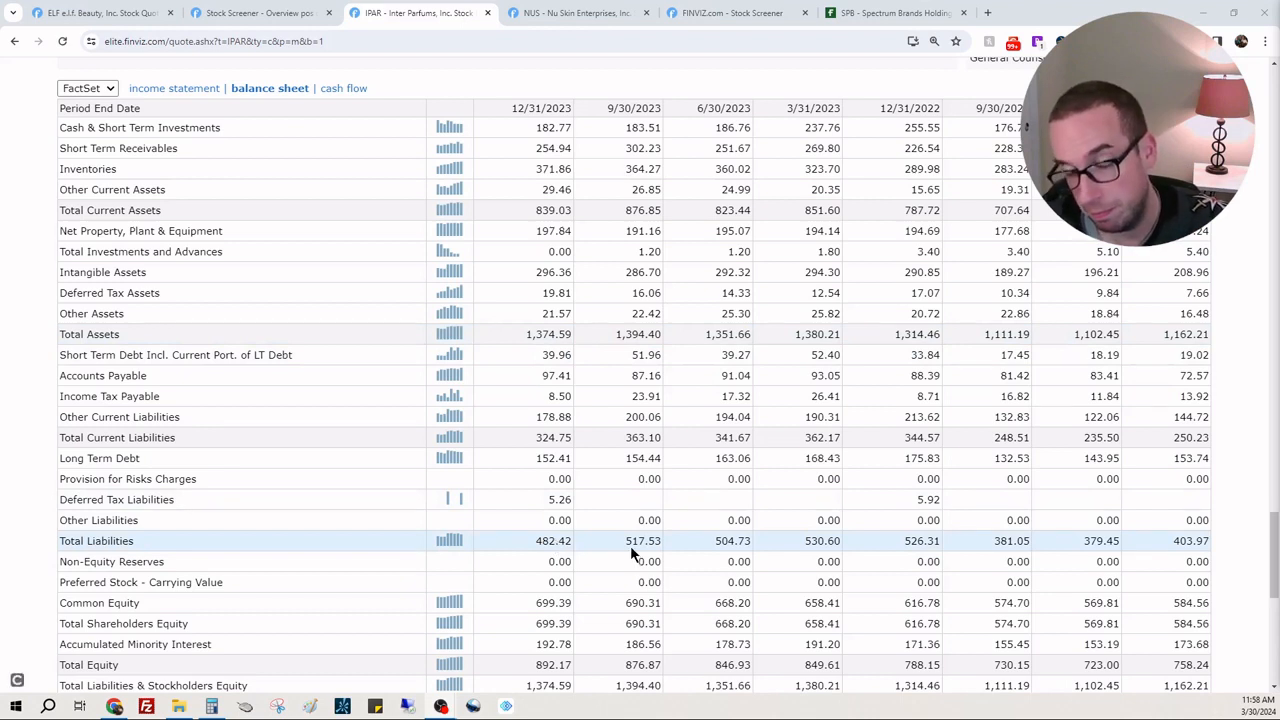
Step: Scroll up from IPAR's balance sheet past the ratings to the indicator charts, calculator showing 18,061
scroll("up", 3)
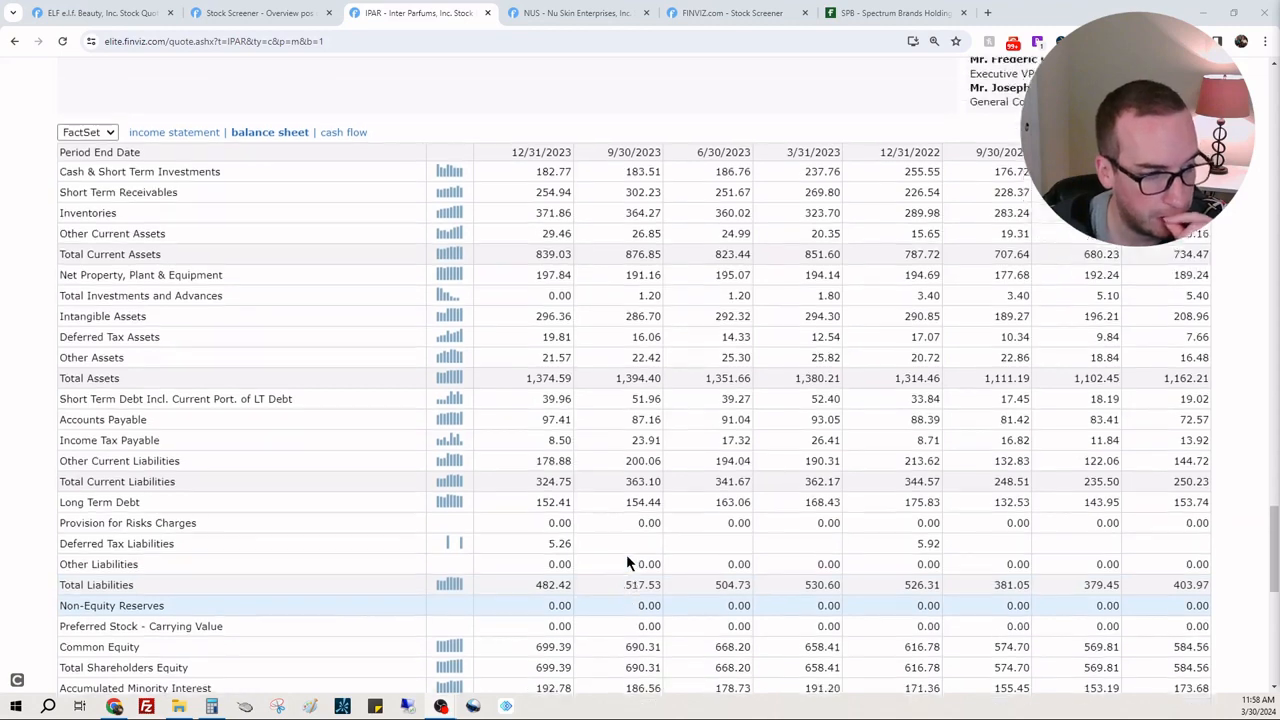
scroll("up", 3)
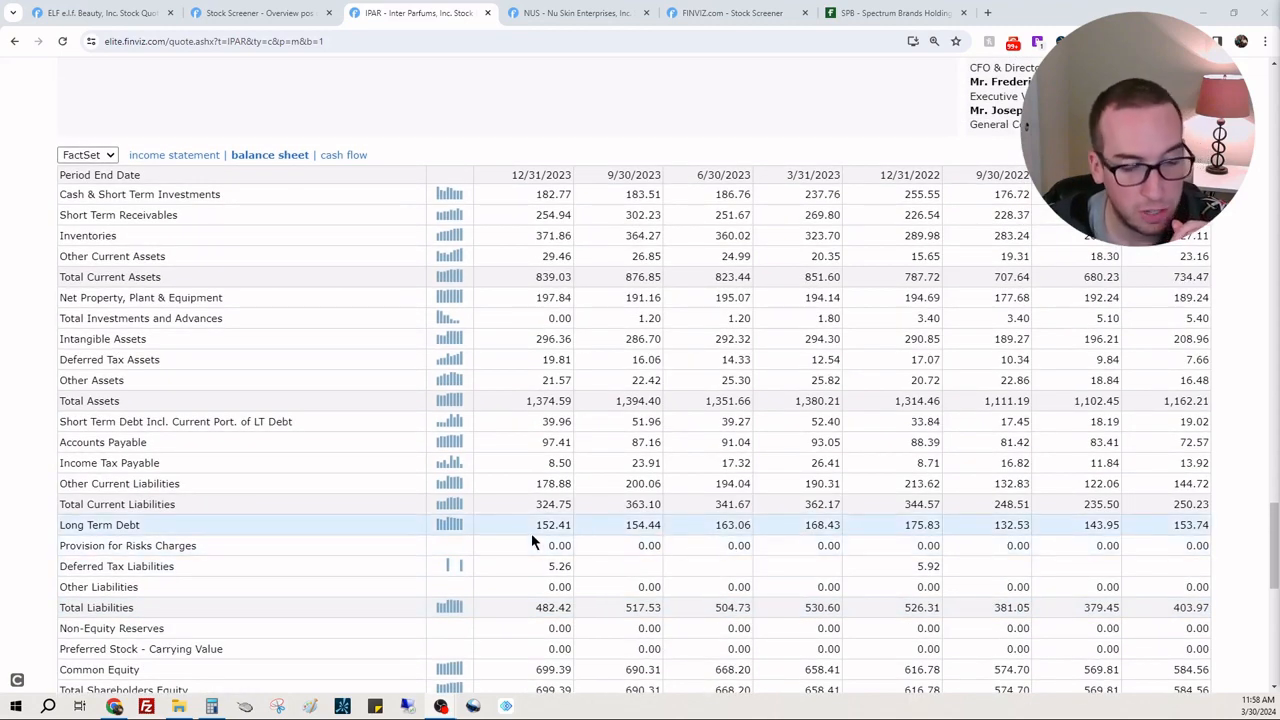
mouse_move(776, 538)
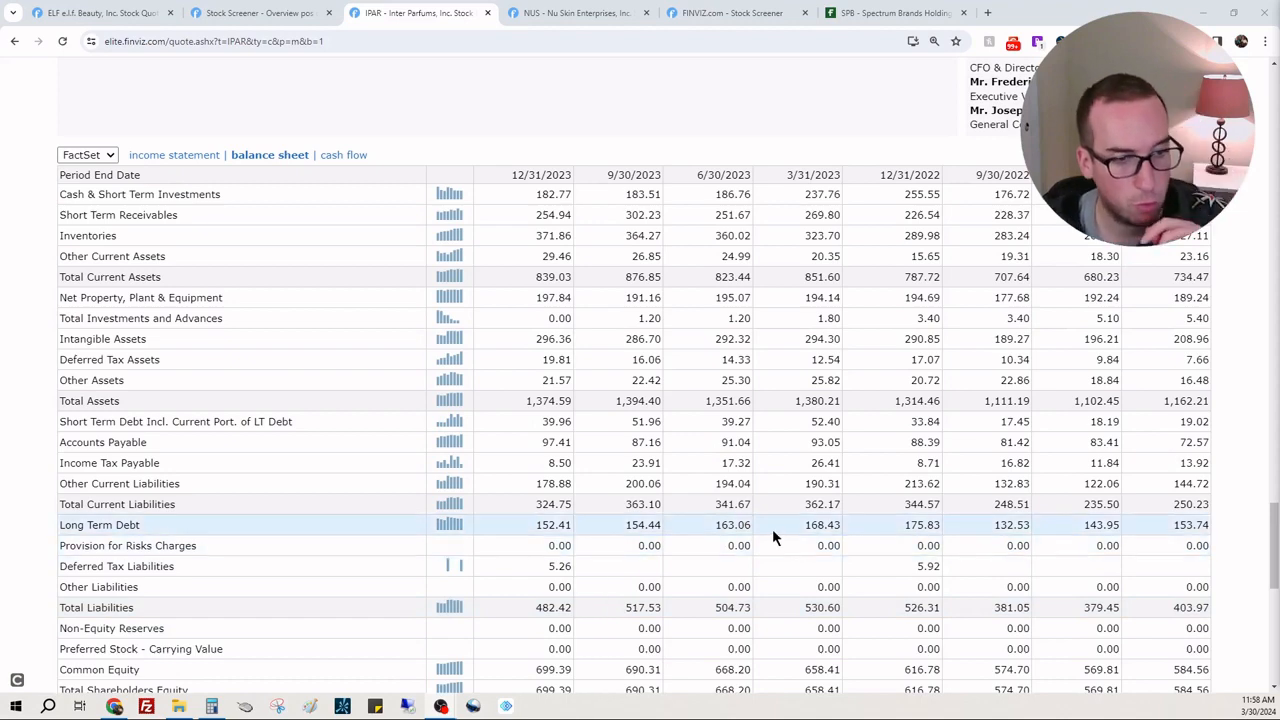
mouse_move(876, 544)
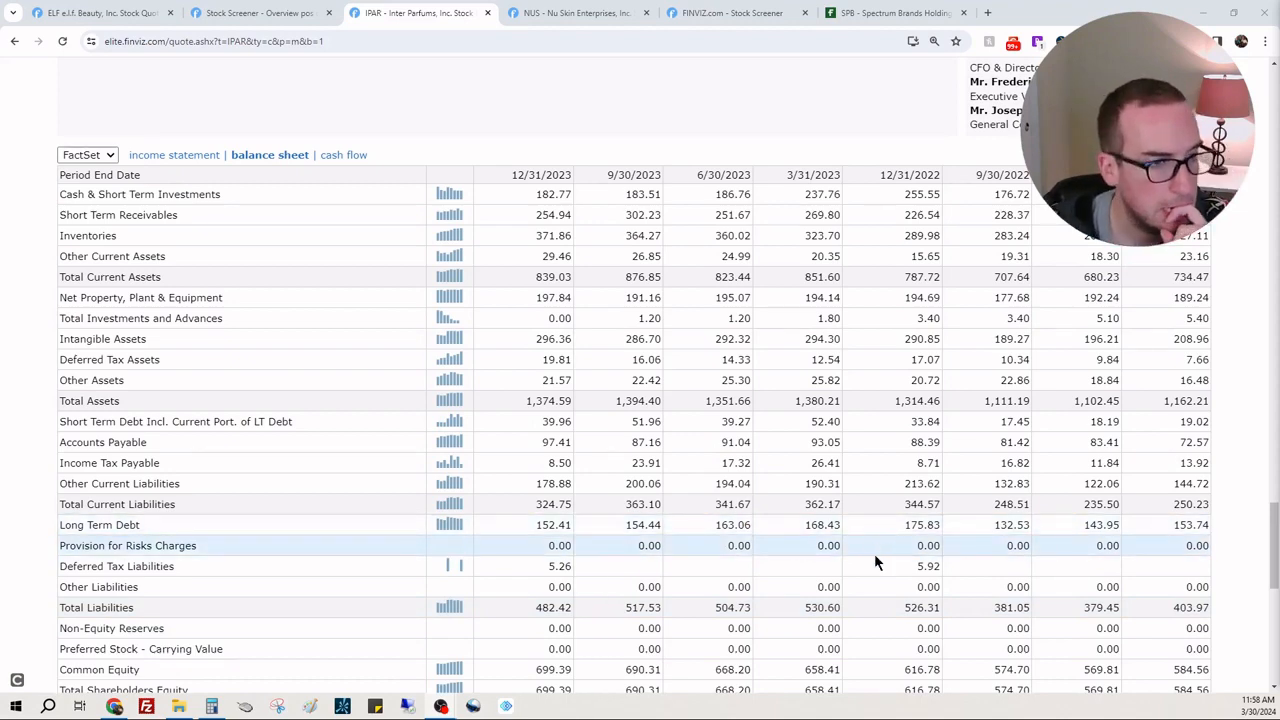
scroll("up", 3)
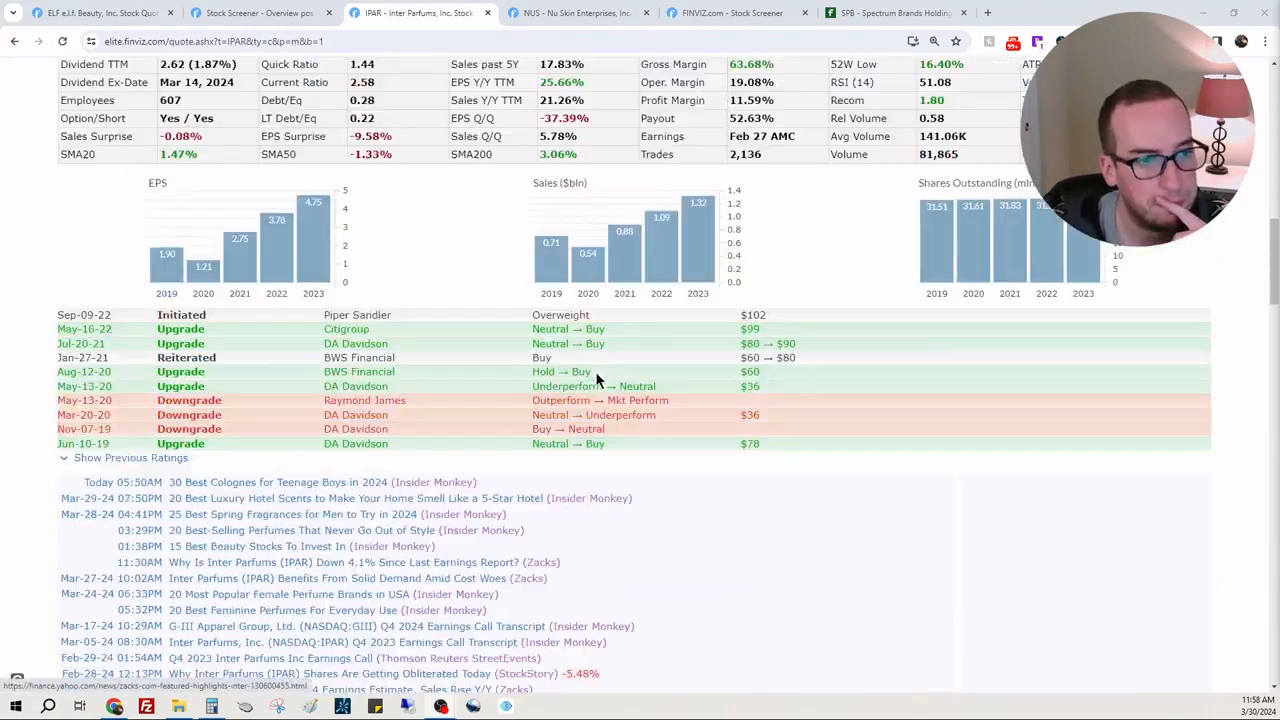
scroll("up", 3)
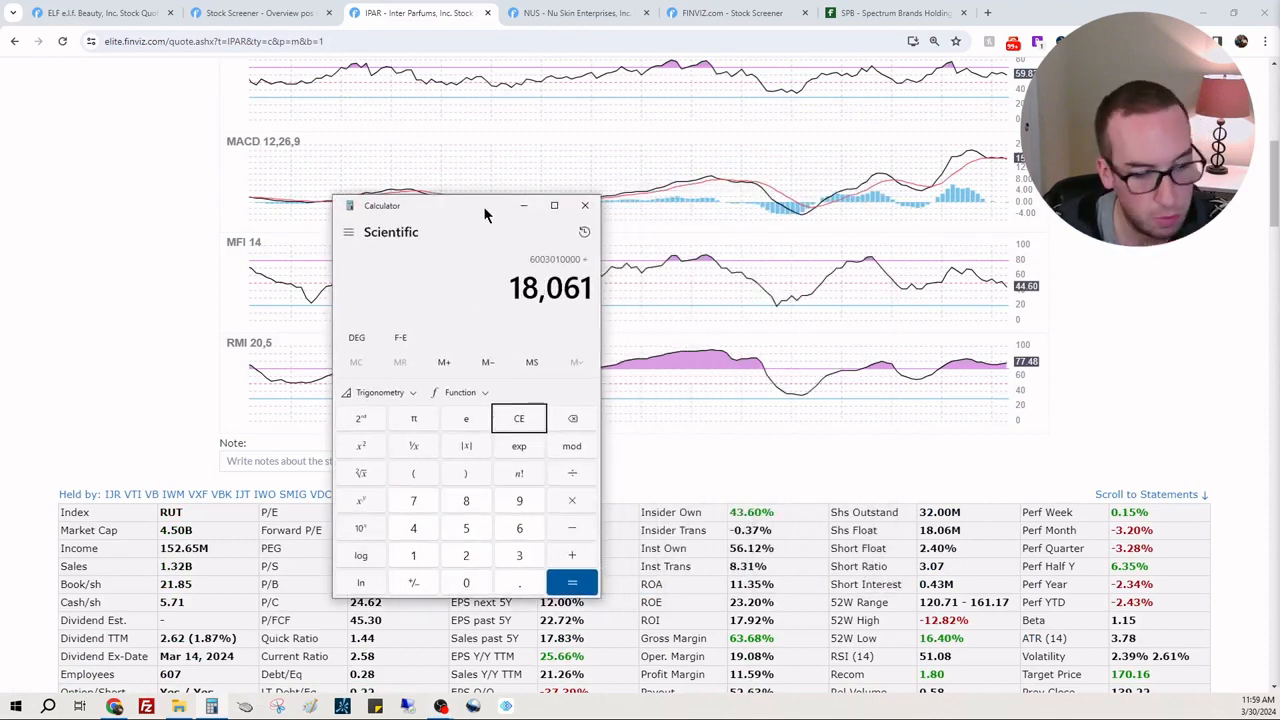
Step: Divide by 18,060,000 shares to get a per-share figure of about 332.39
left_click(572, 582)
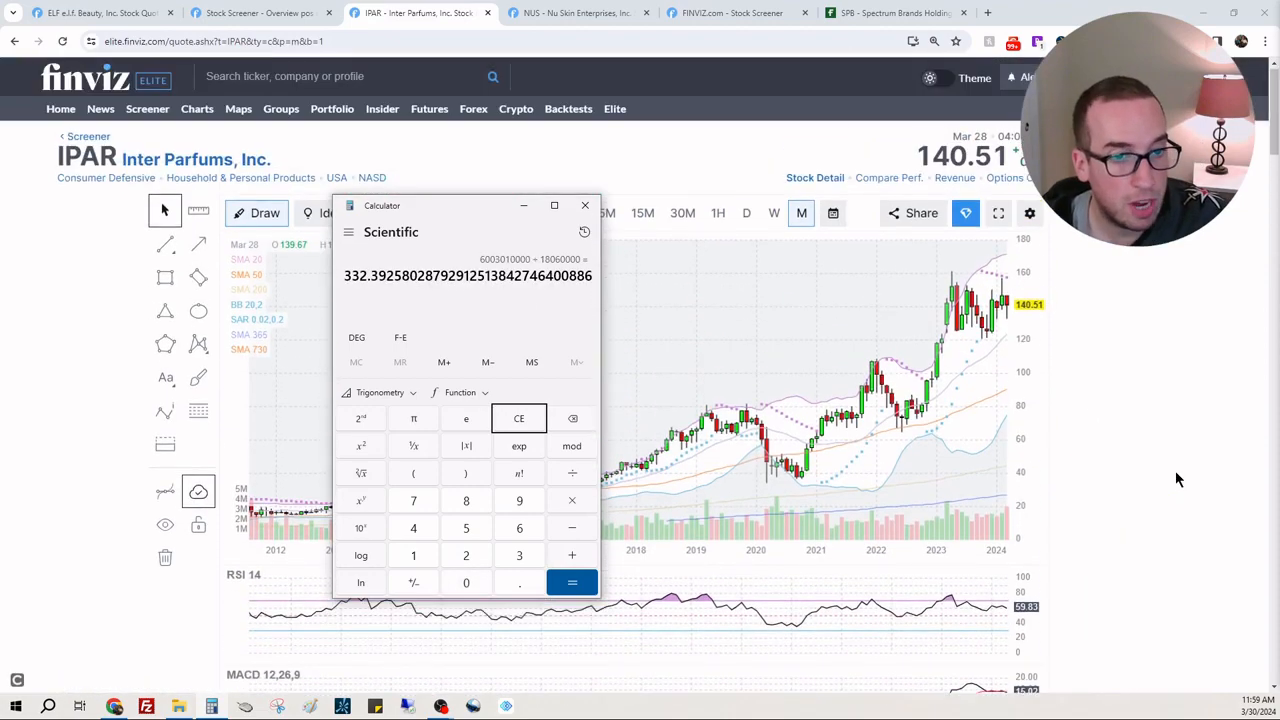
scroll("down", 3)
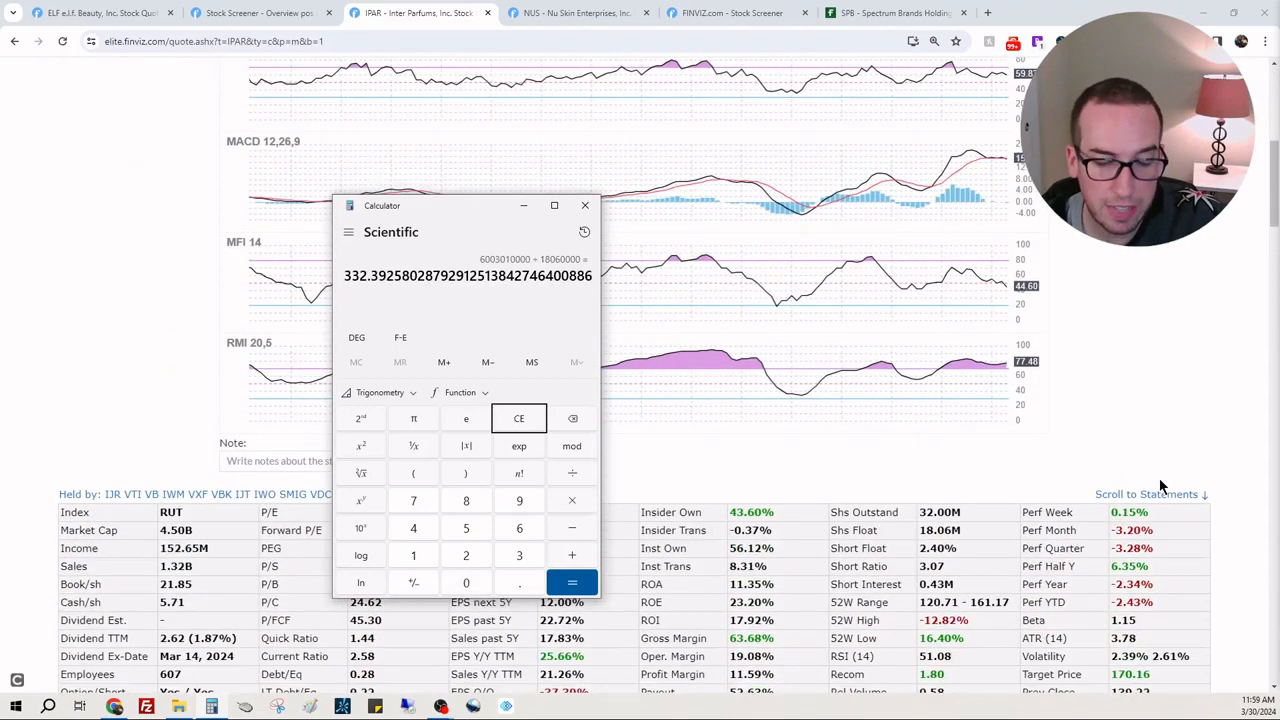
scroll("down", 3)
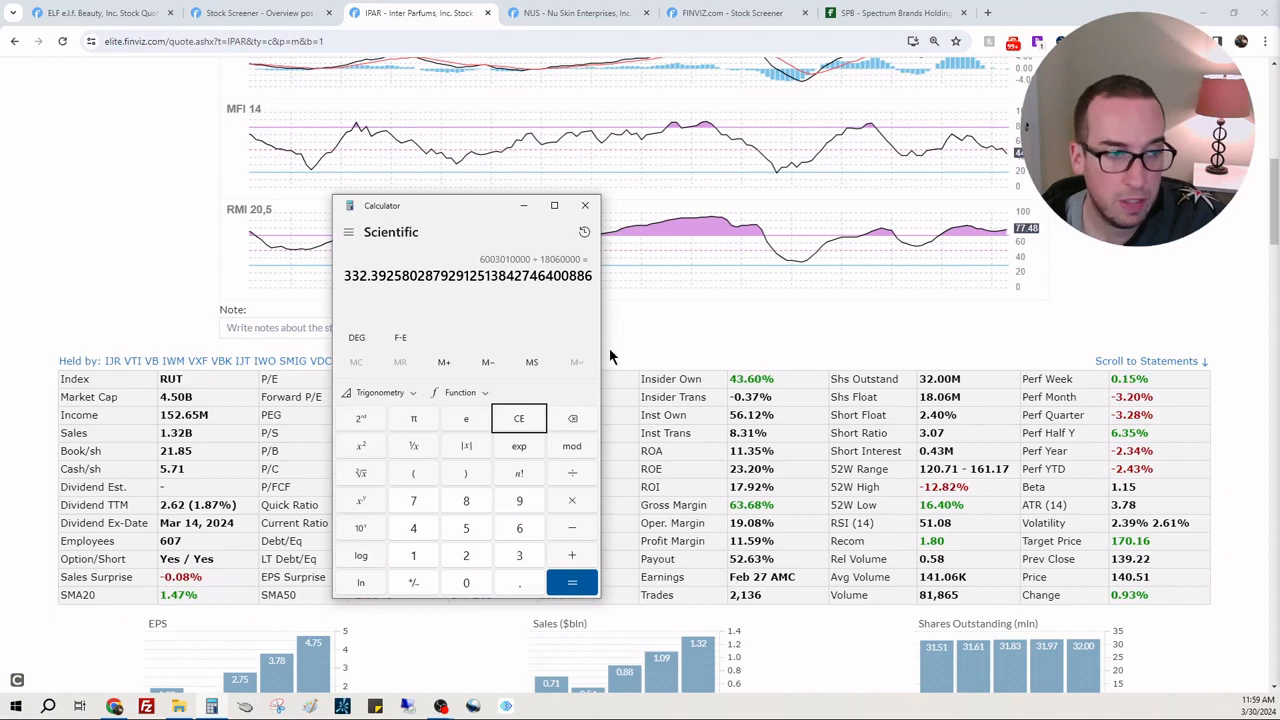
mouse_move(566, 328)
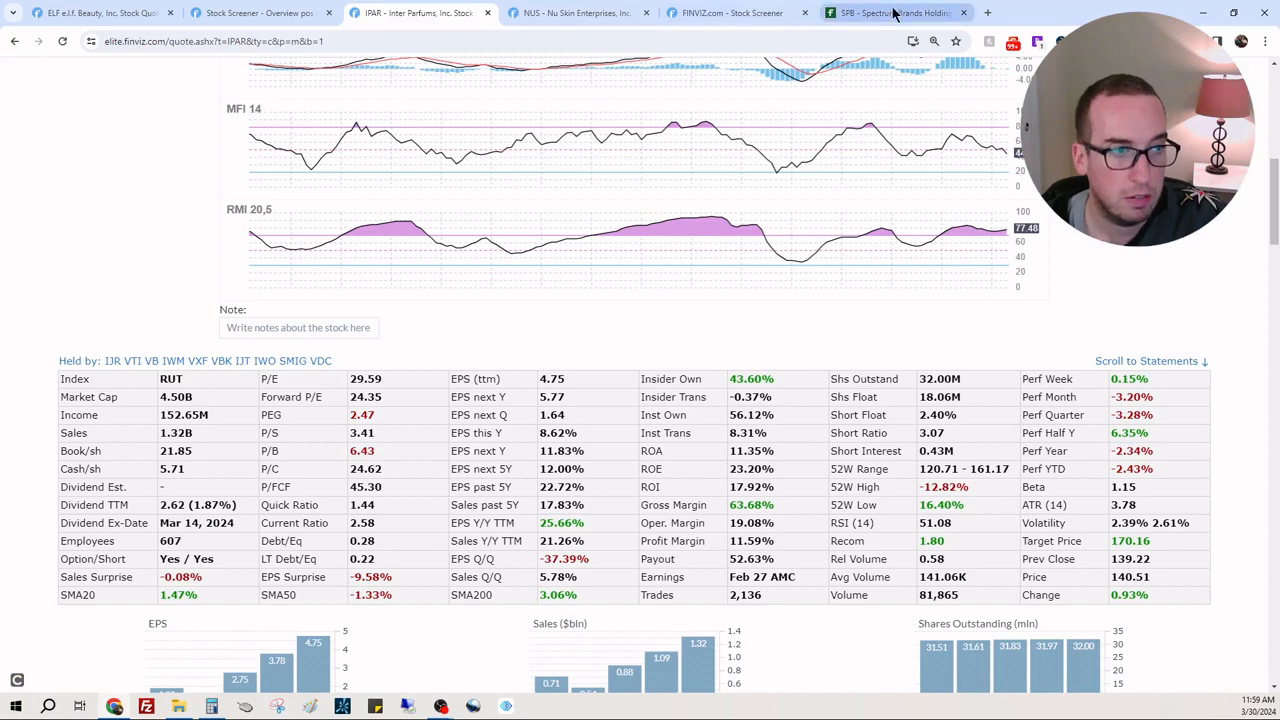
Step: Close the calculator so IPAR's snapshot fundamentals table shows unobstructed
left_click(892, 12)
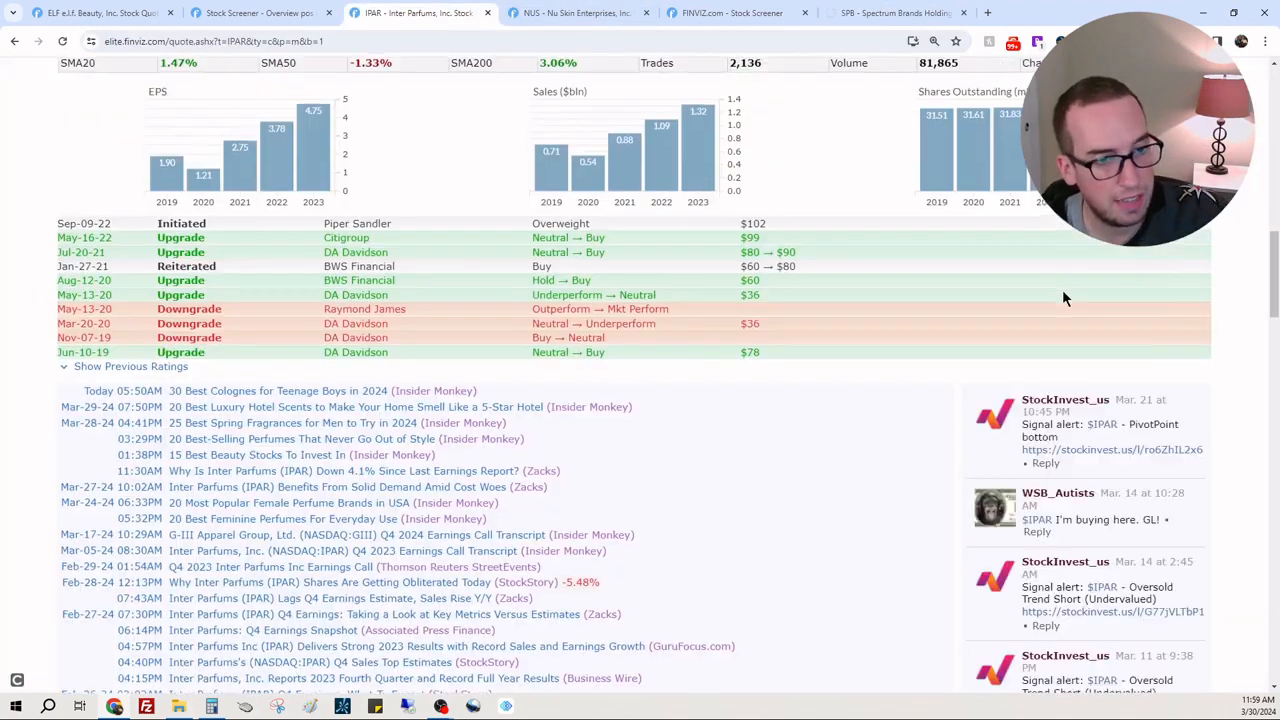
scroll("up", 3)
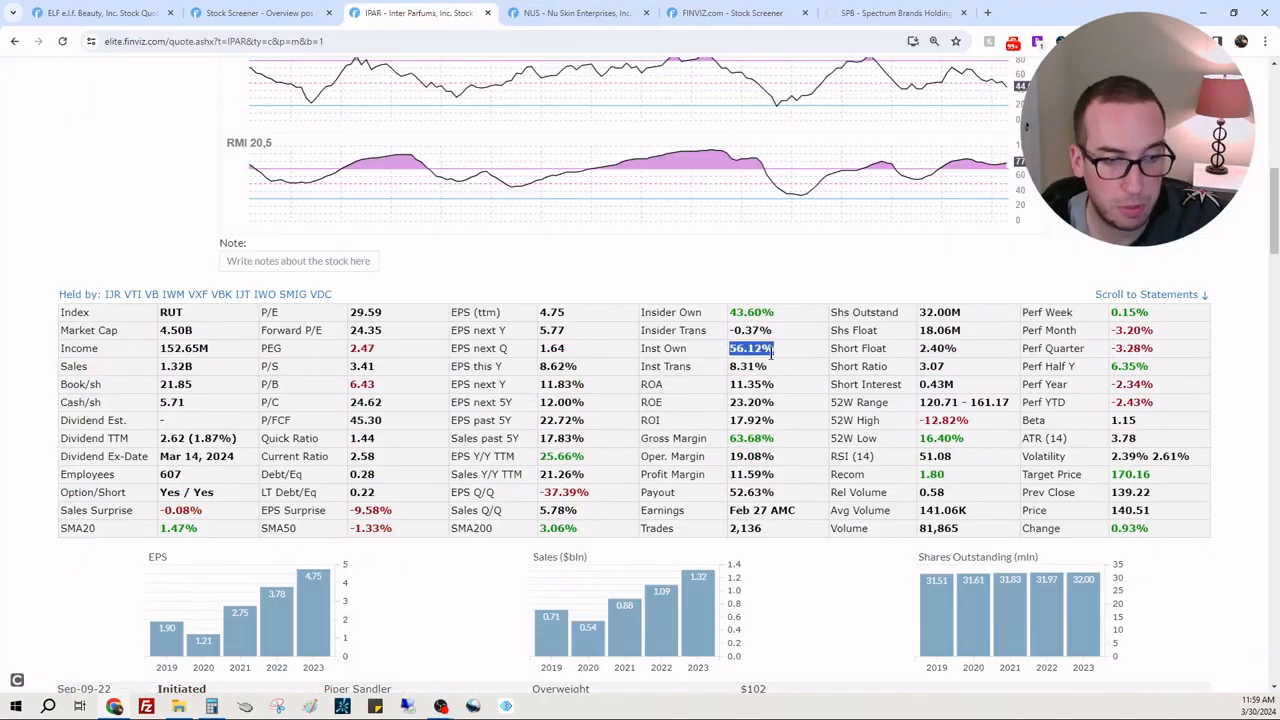
left_click(870, 12)
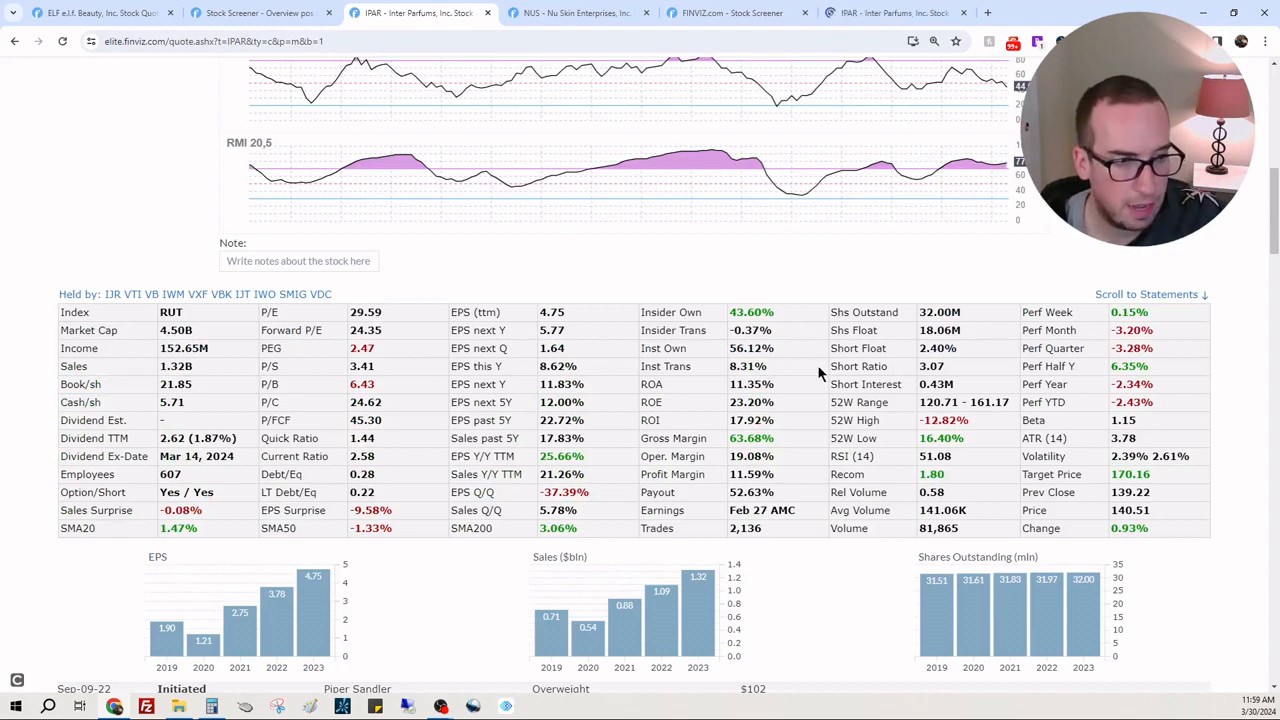
mouse_move(804, 450)
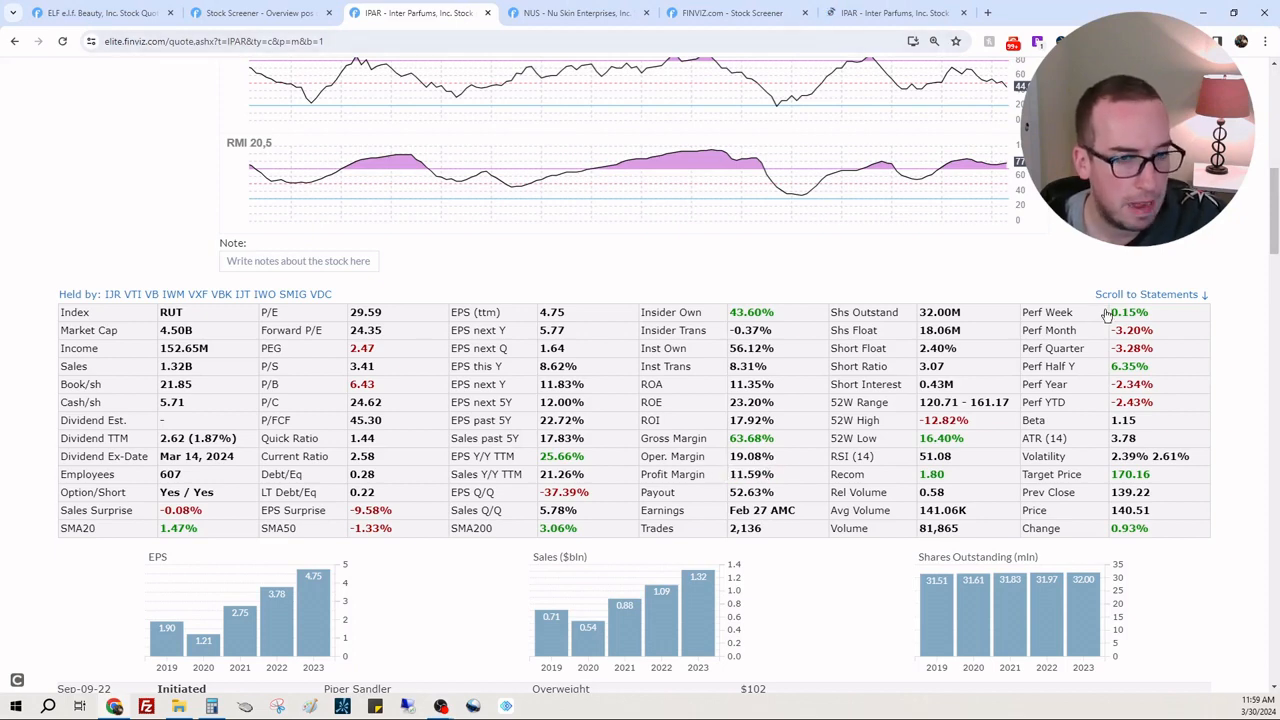
mouse_move(980, 136)
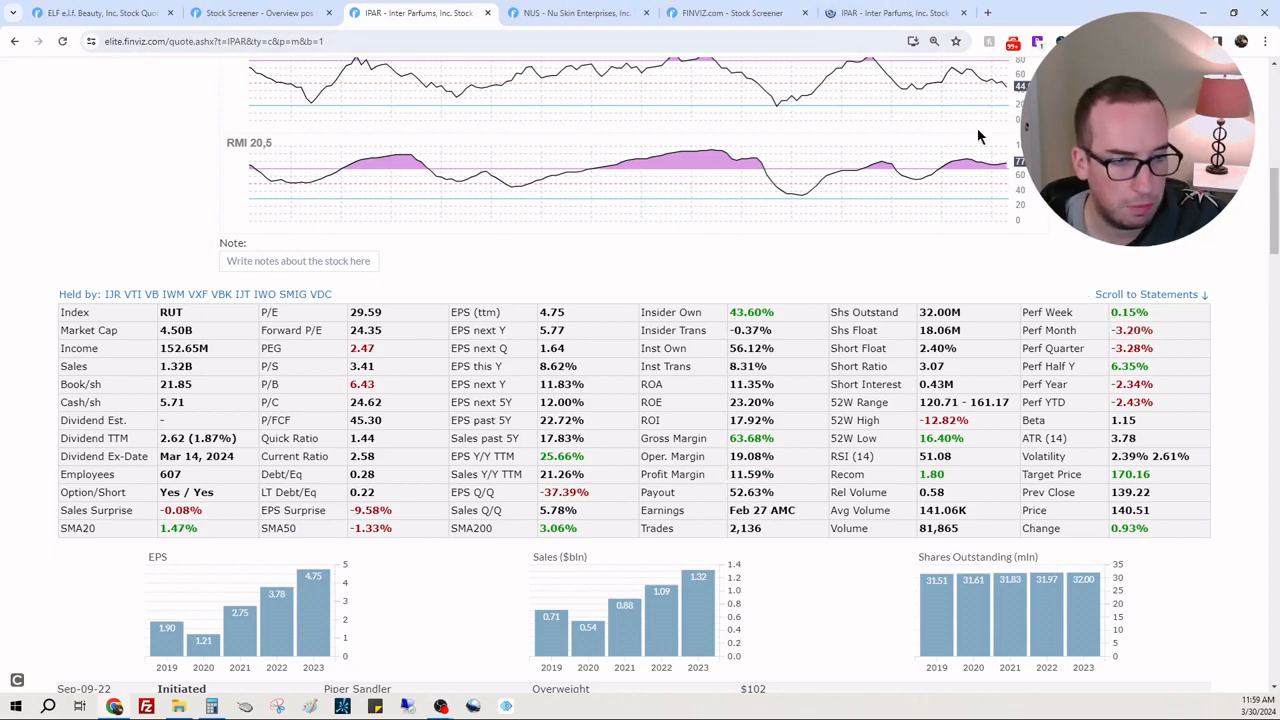
left_click(896, 12)
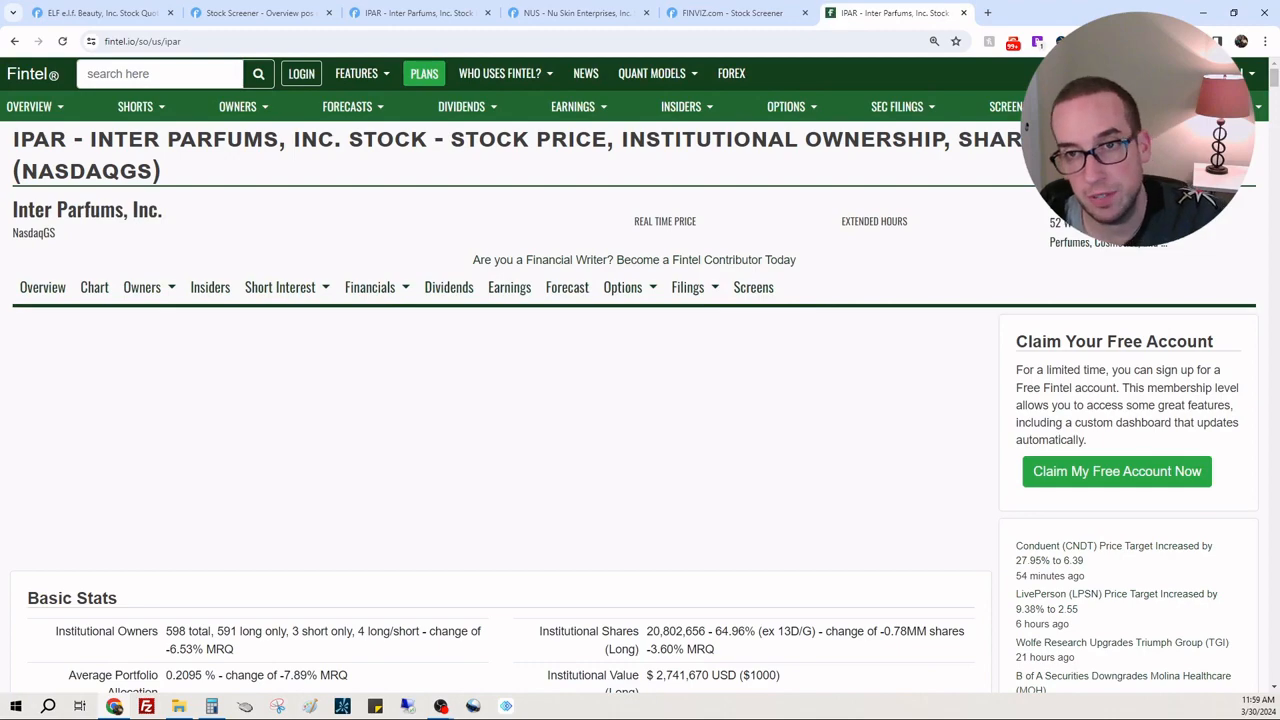
scroll("down", 3)
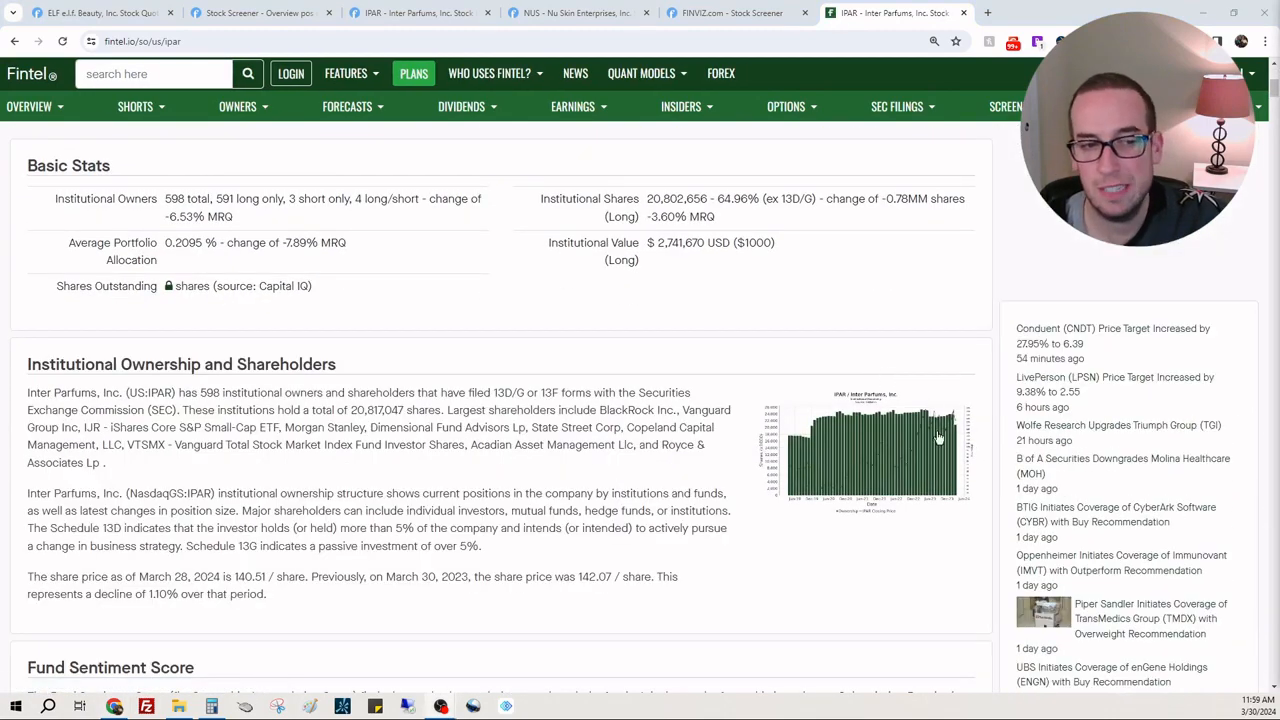
scroll("down", 3)
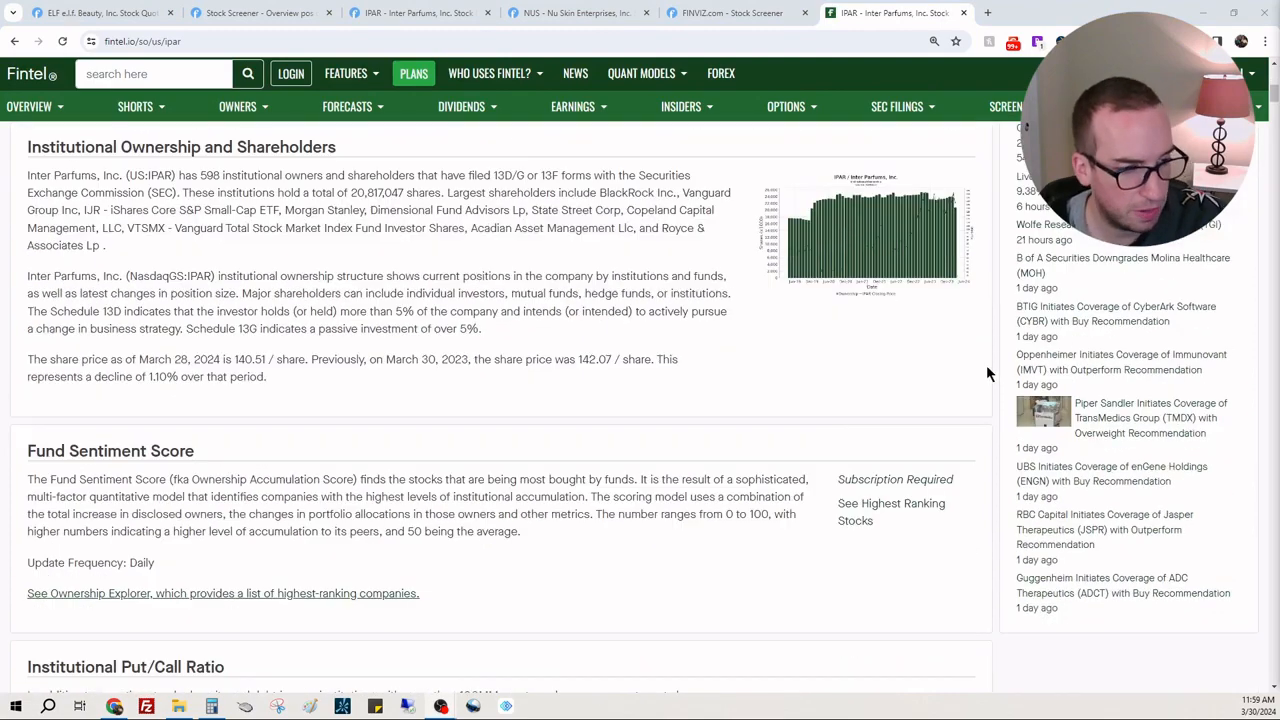
scroll("down", 3)
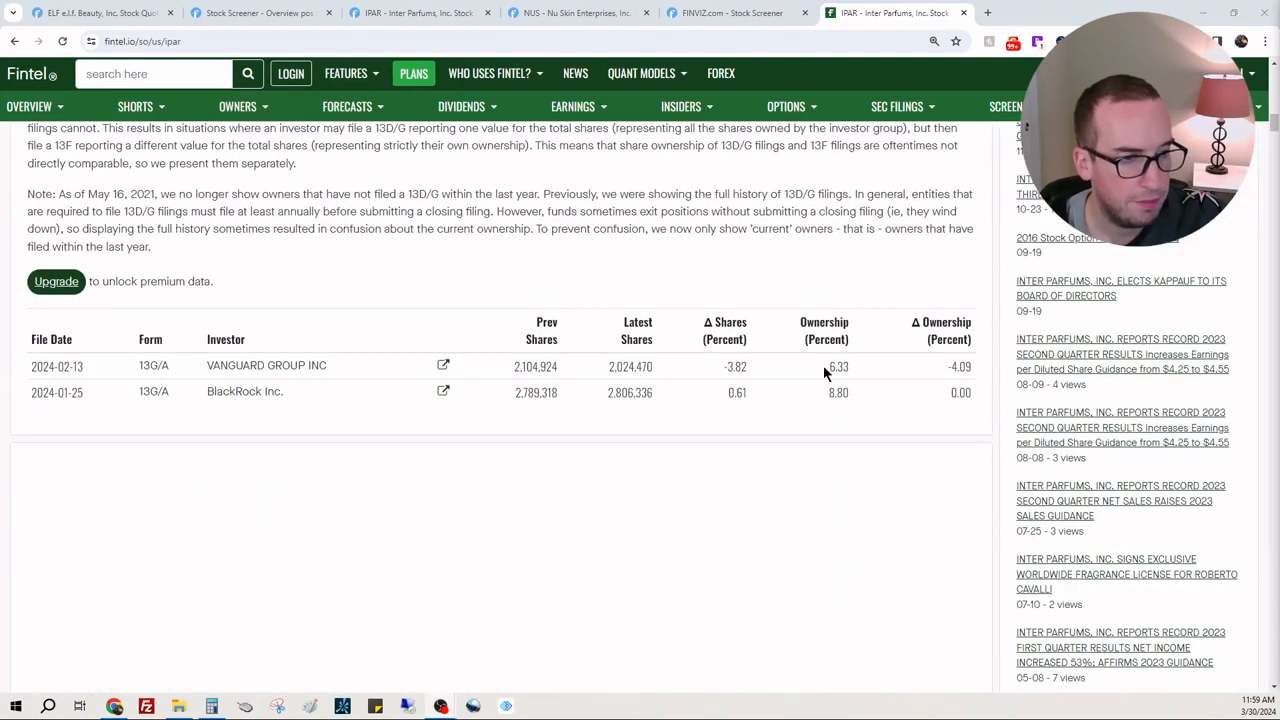
mouse_move(658, 374)
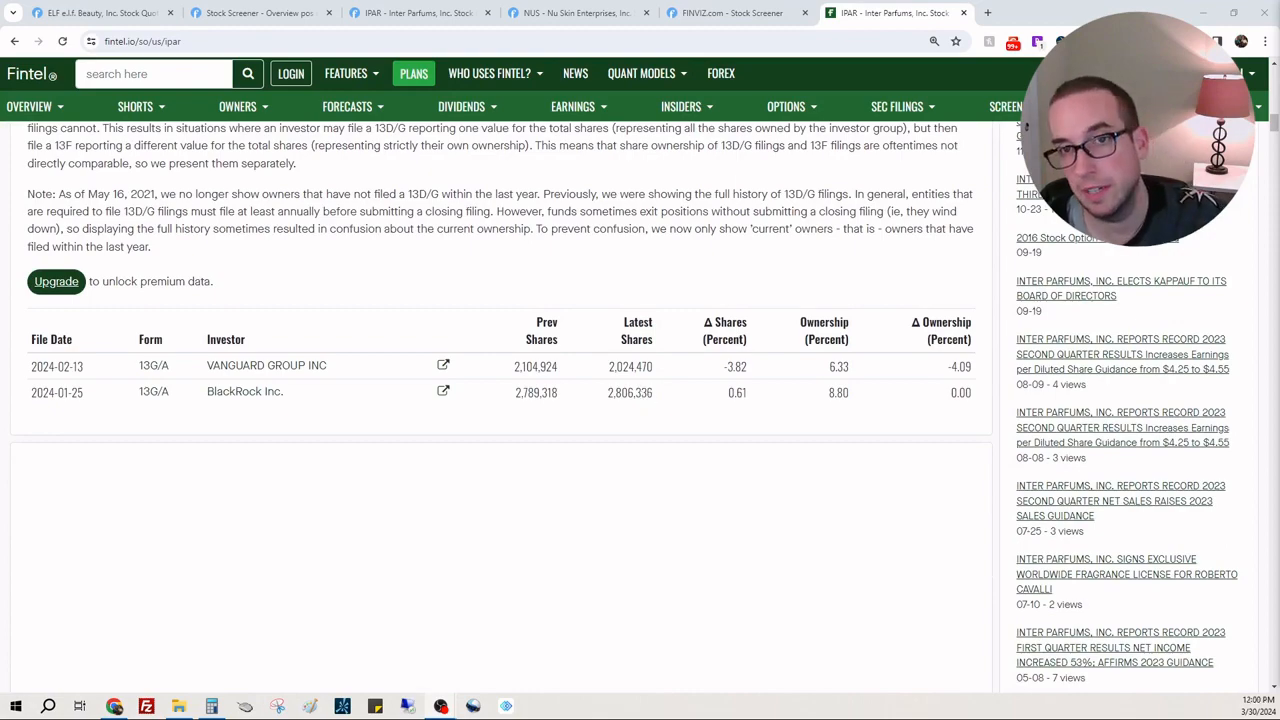
scroll("down", 3)
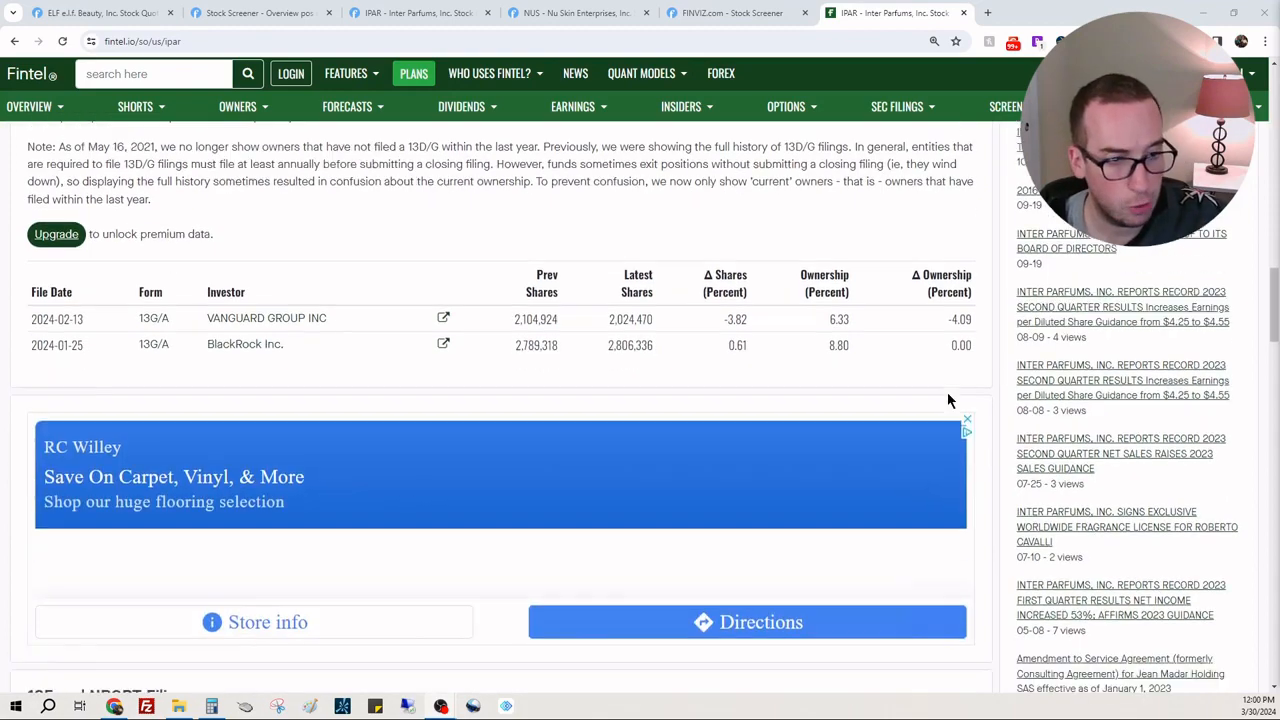
scroll("down", 3)
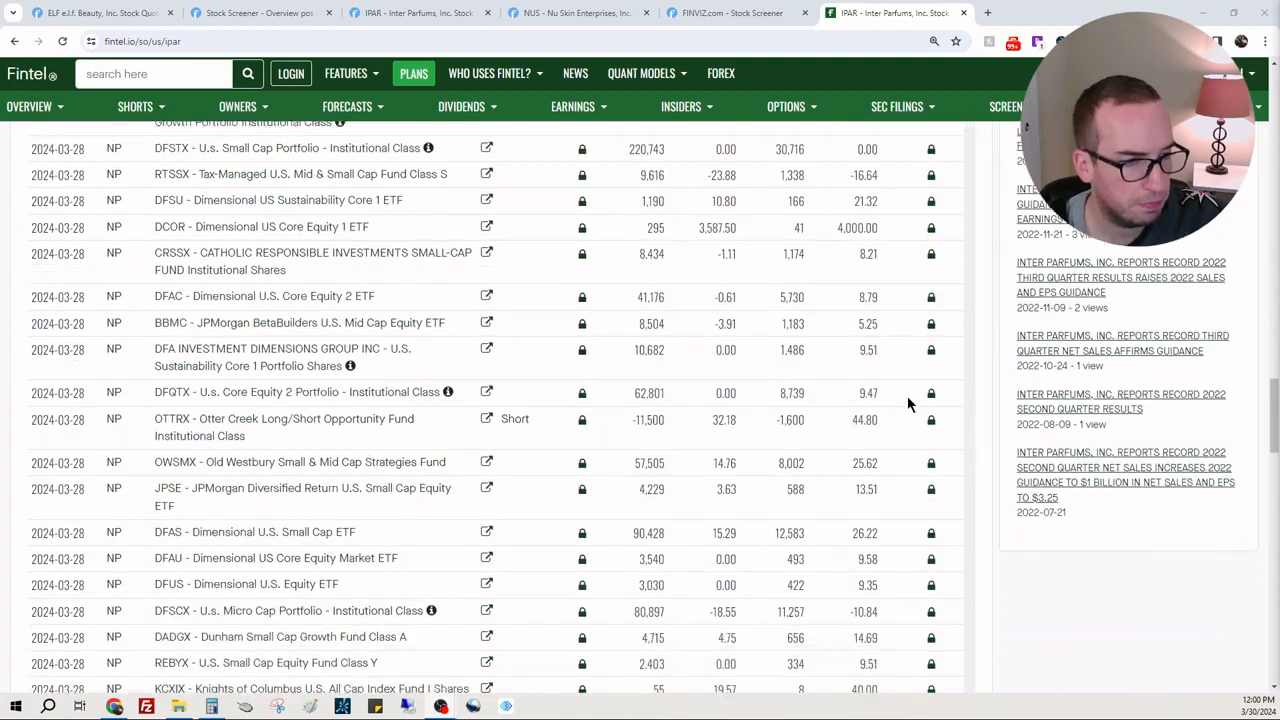
scroll("down", 3)
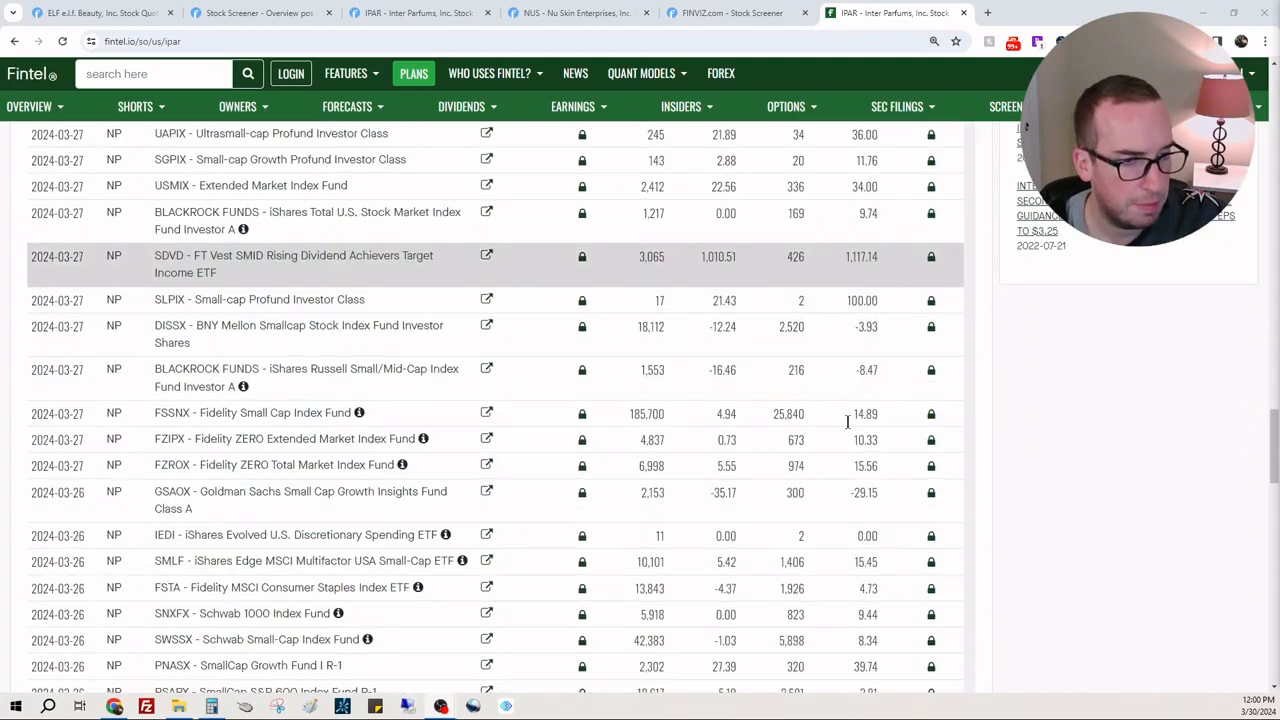
scroll("down", 3)
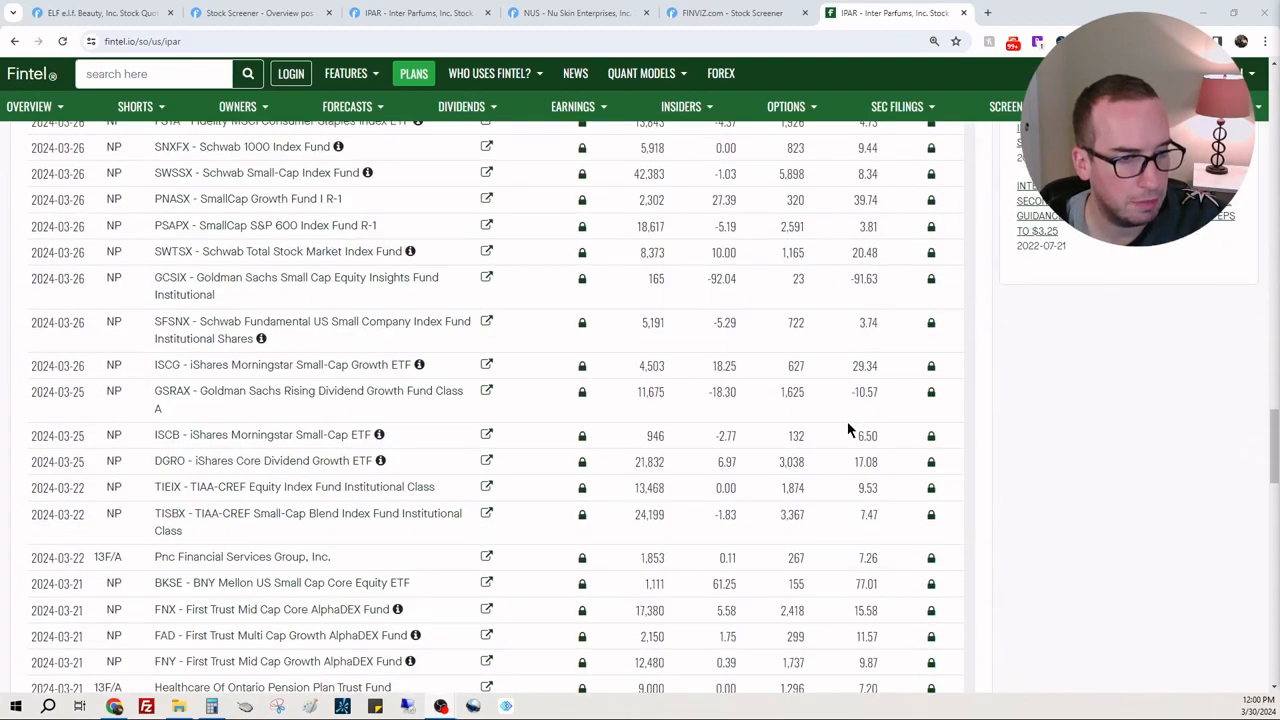
scroll("down", 3)
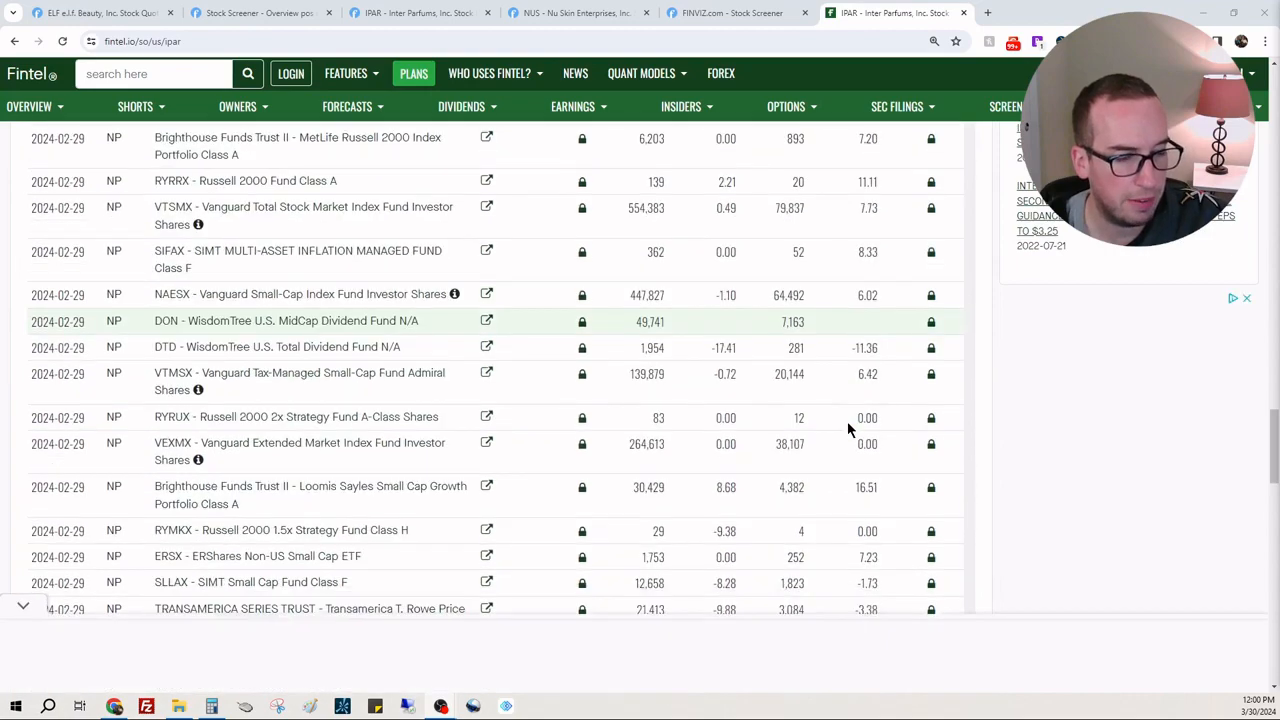
scroll("down", 3)
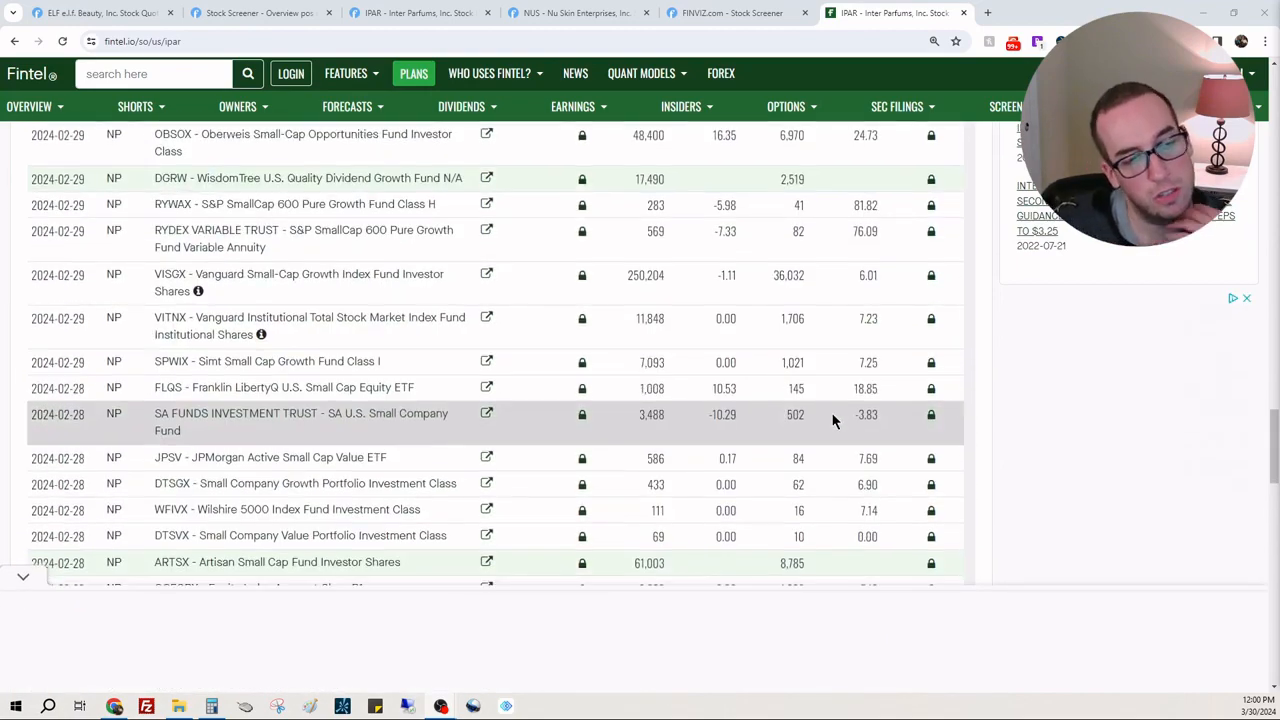
scroll("down", 3)
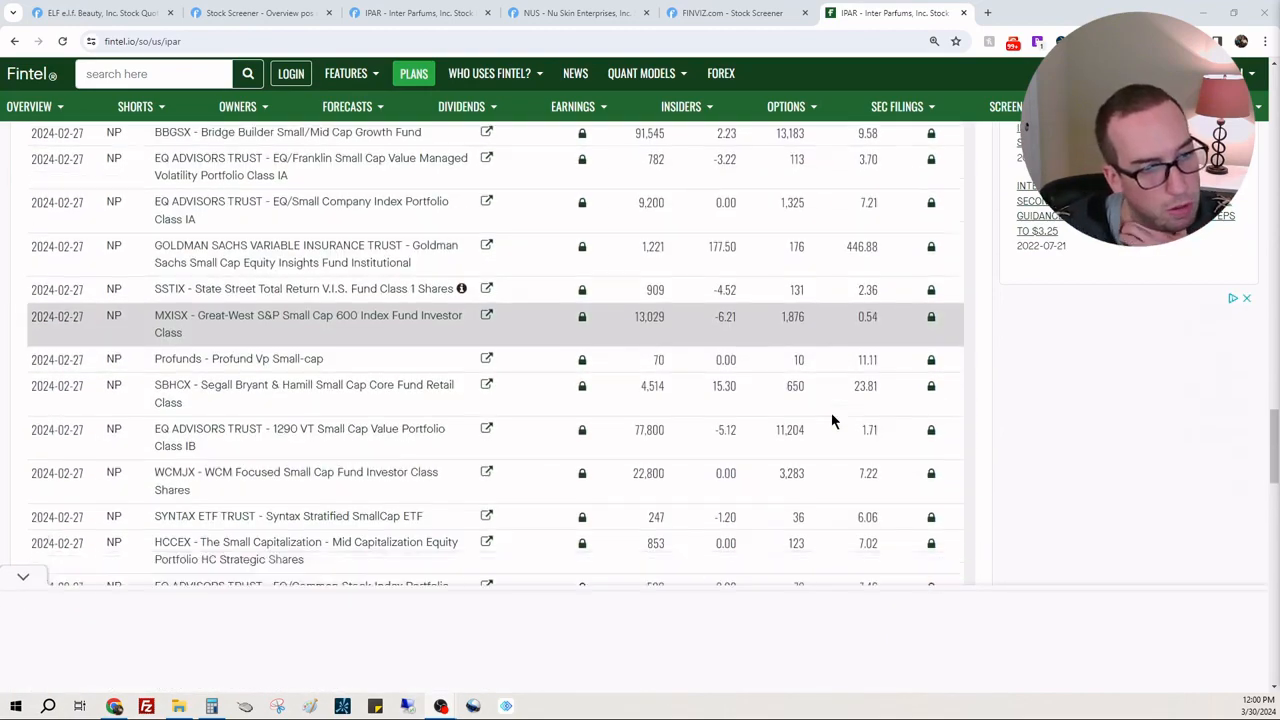
scroll("down", 3)
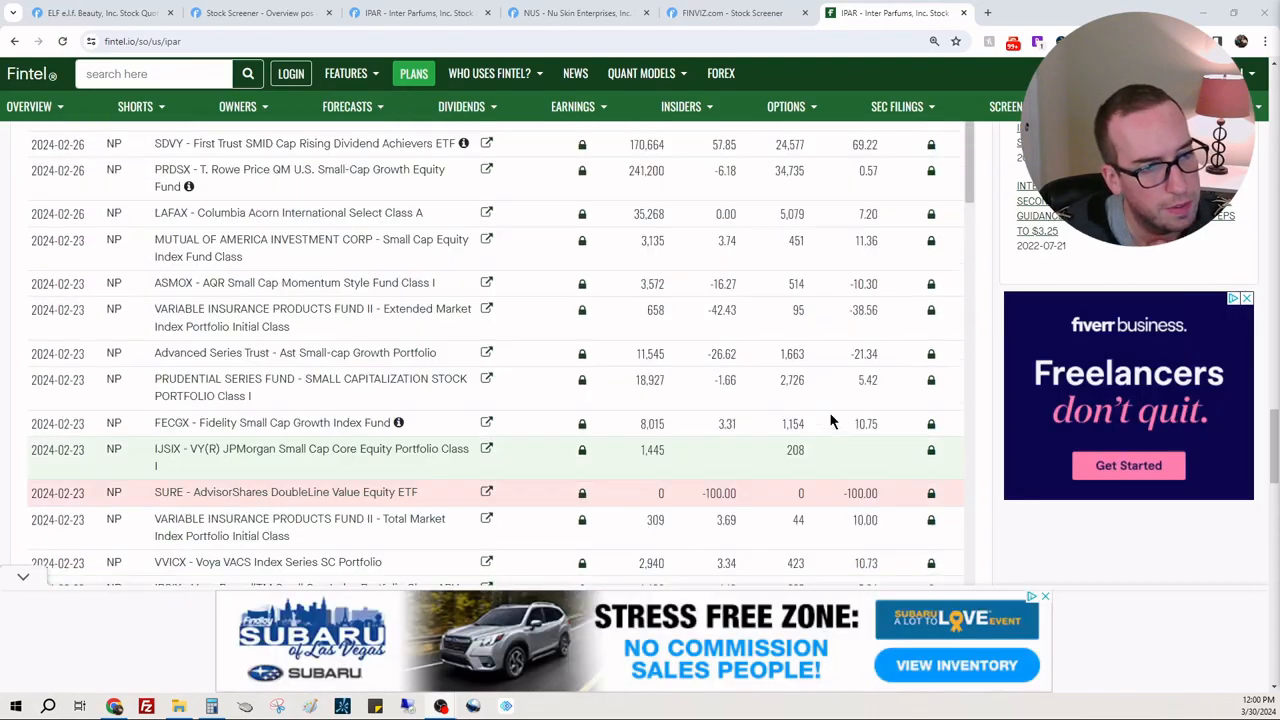
scroll("down", 3)
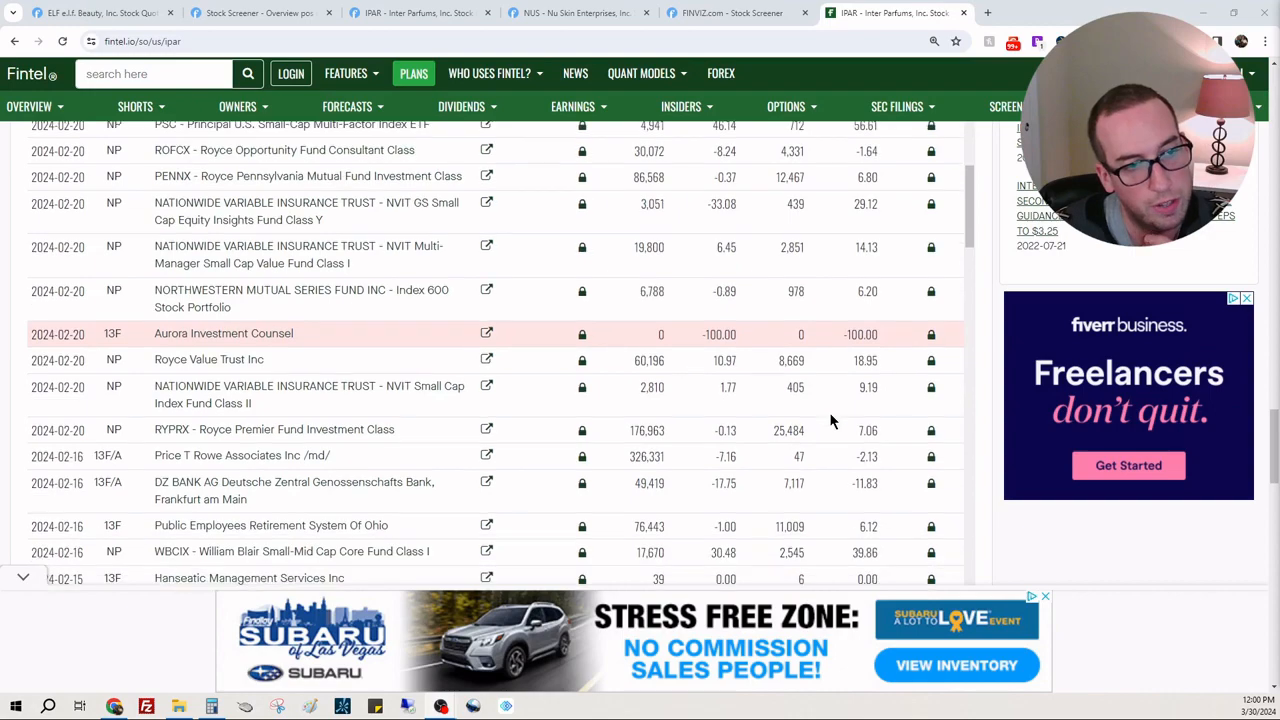
scroll("down", 3)
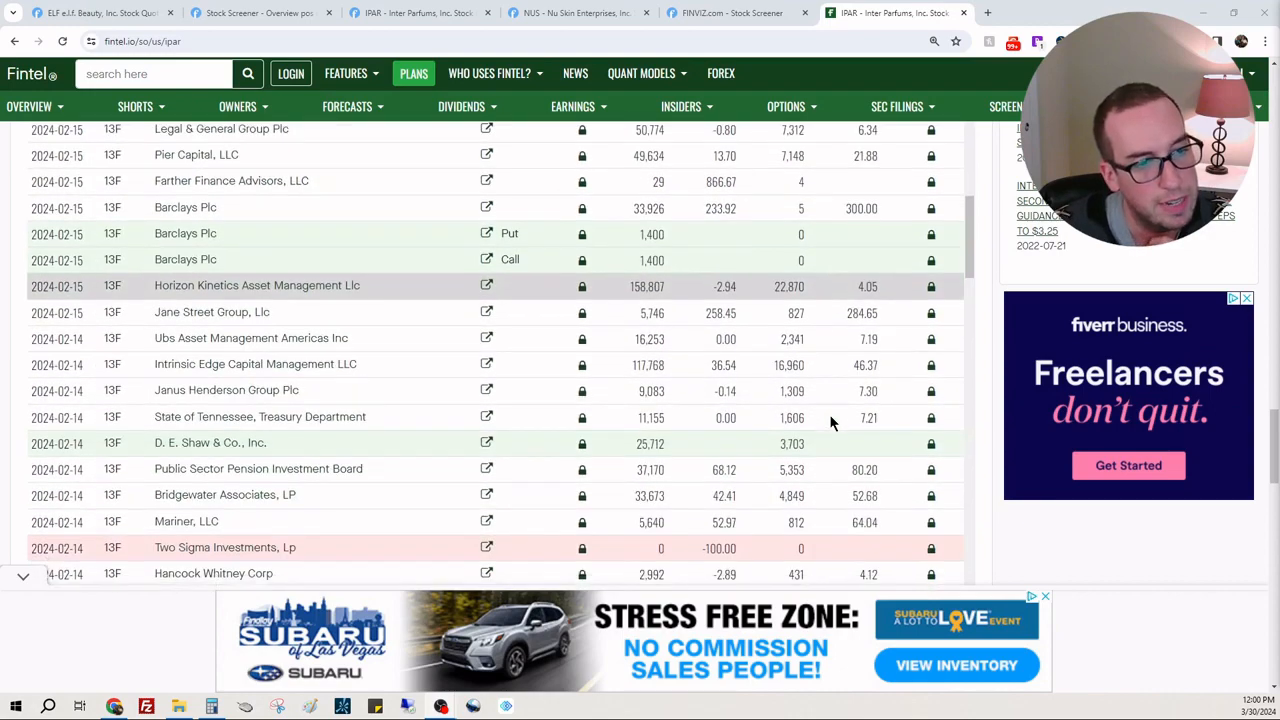
scroll("down", 3)
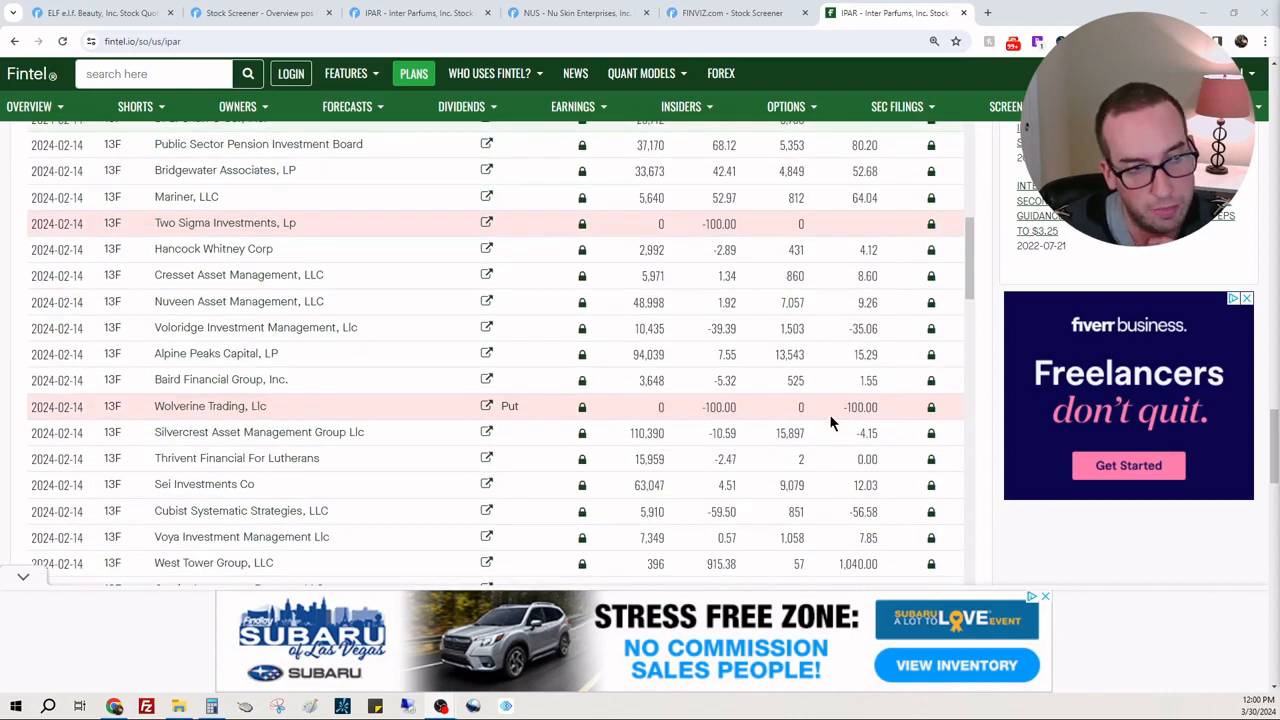
scroll("down", 3)
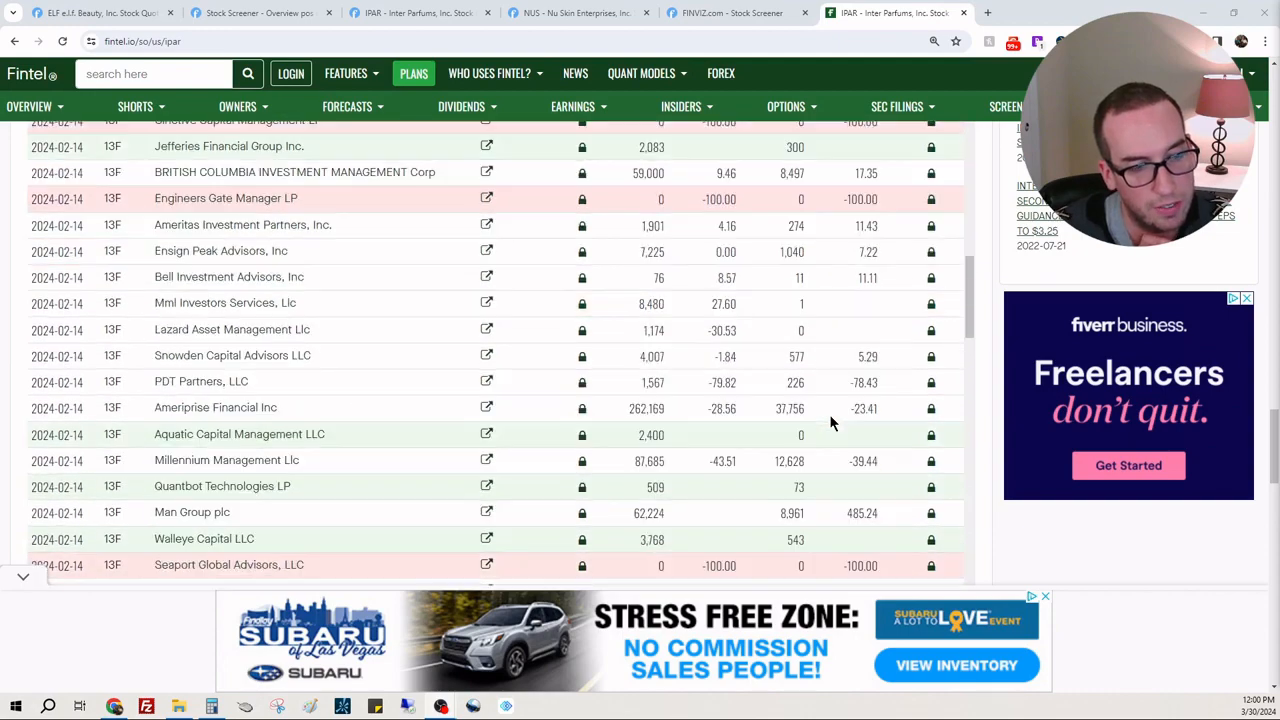
scroll("down", 3)
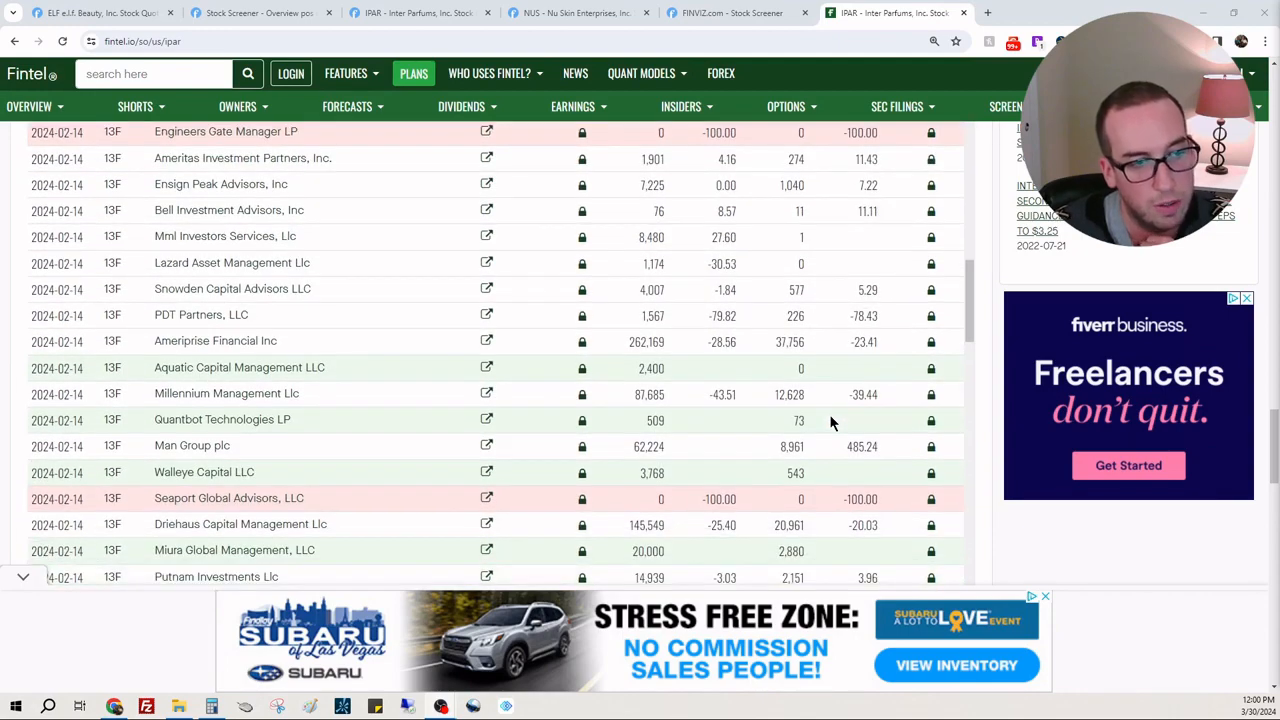
scroll("down", 3)
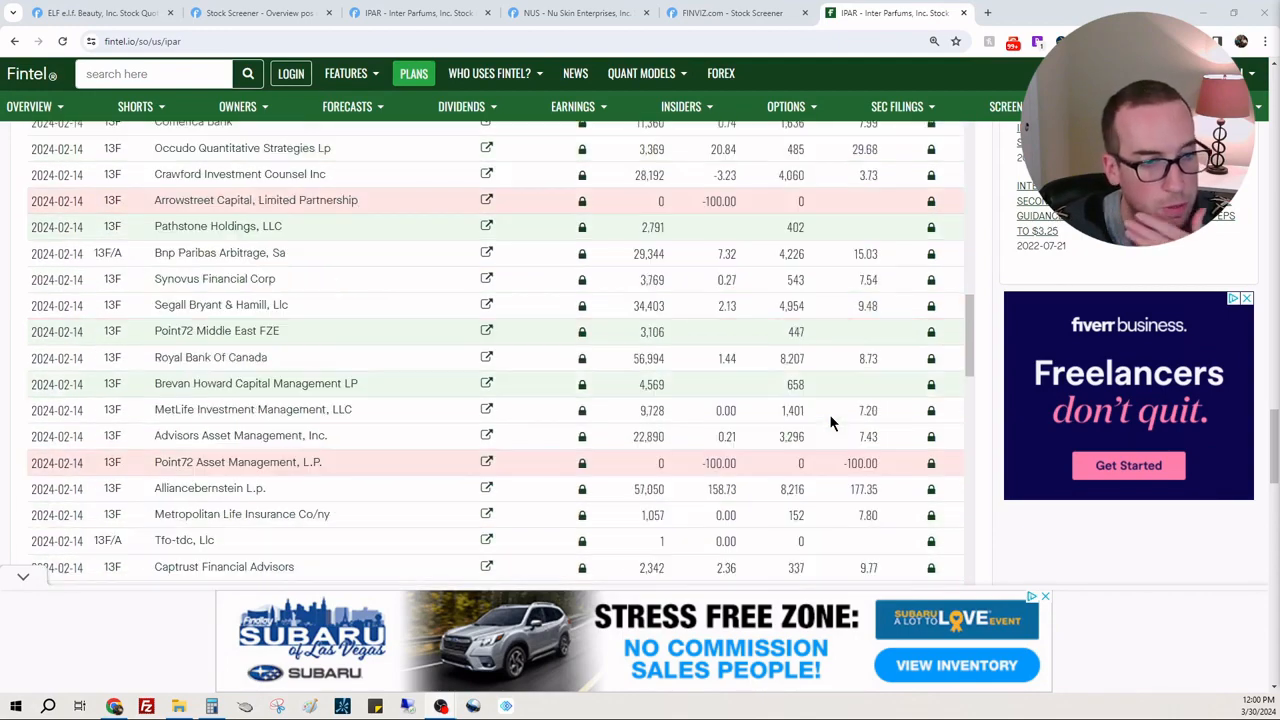
scroll("down", 3)
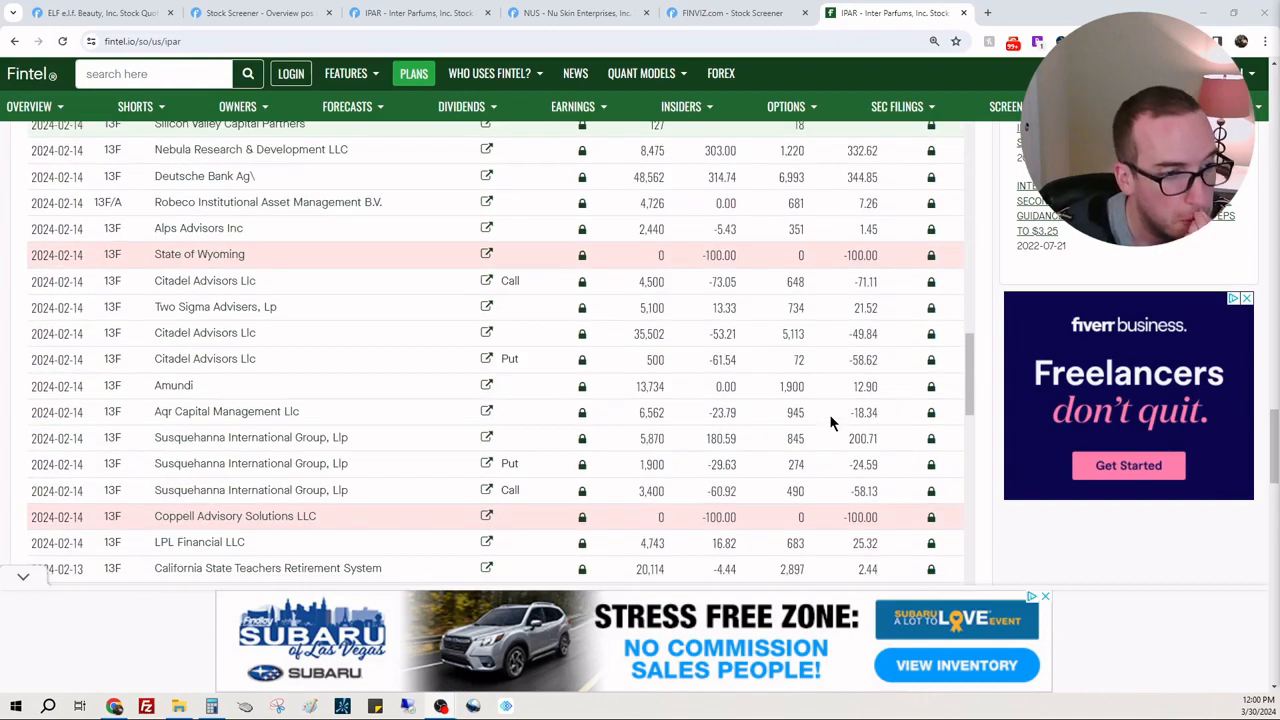
scroll("down", 3)
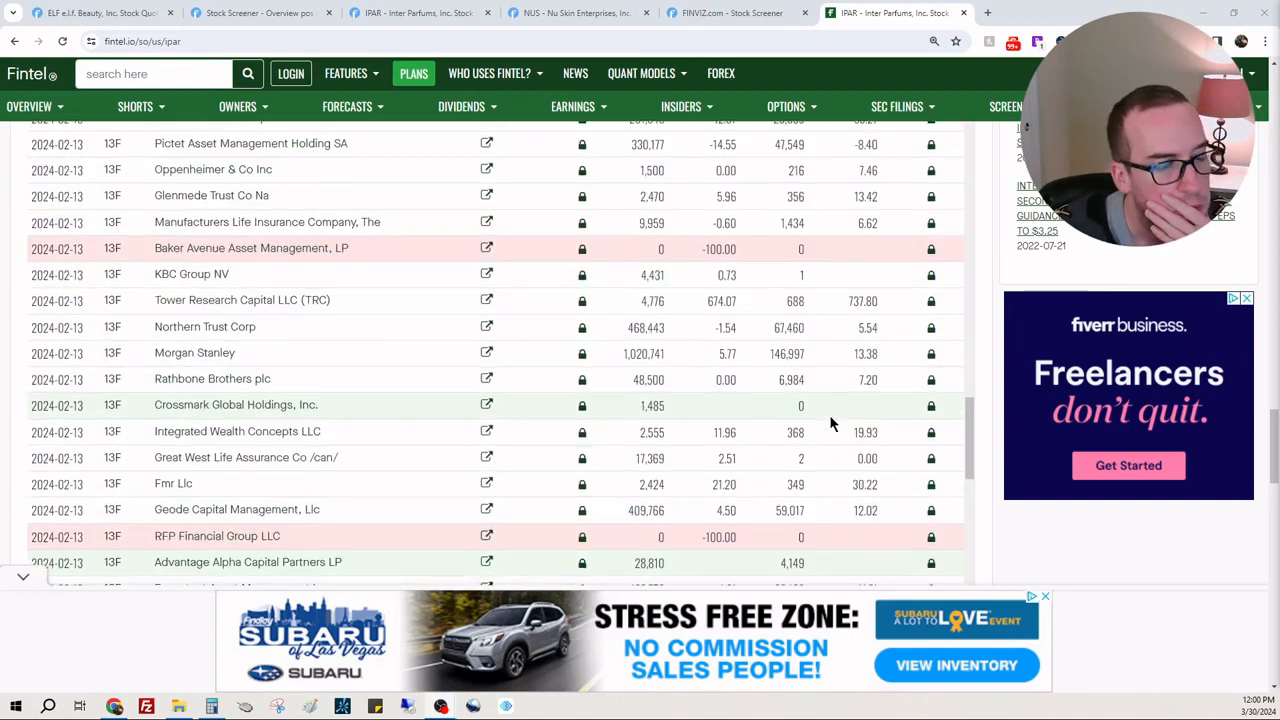
scroll("down", 3)
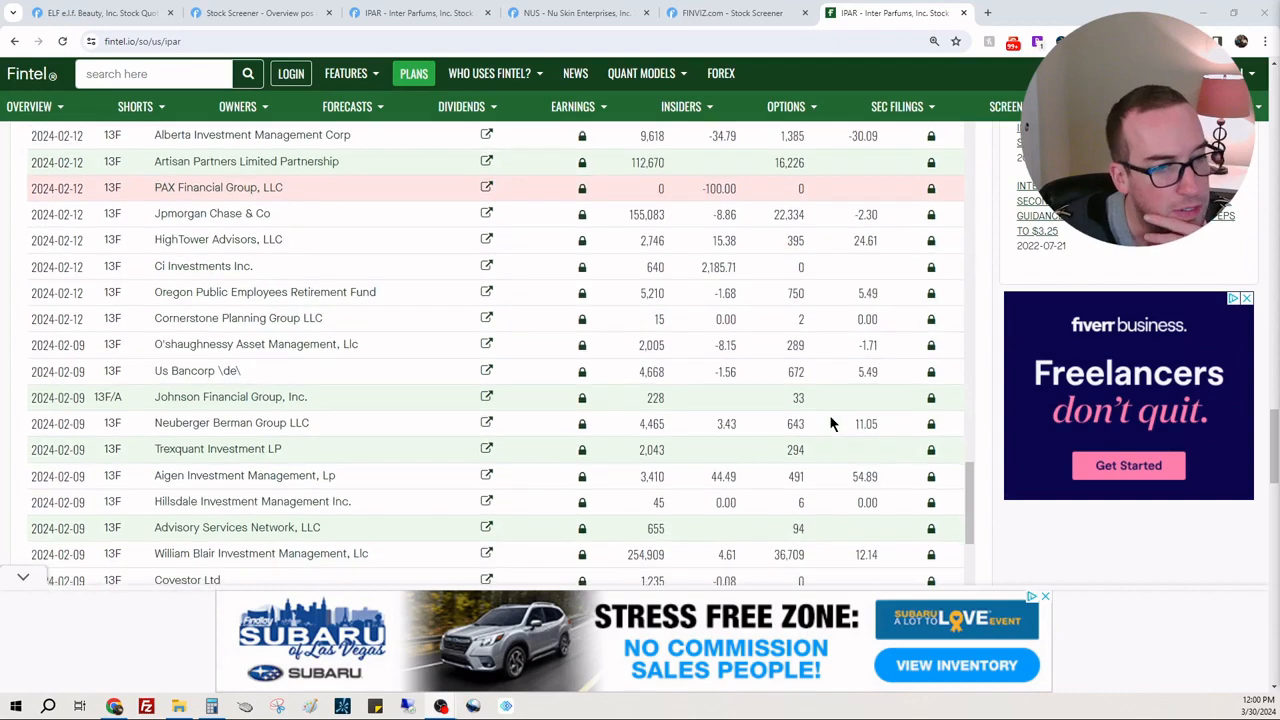
scroll("down", 3)
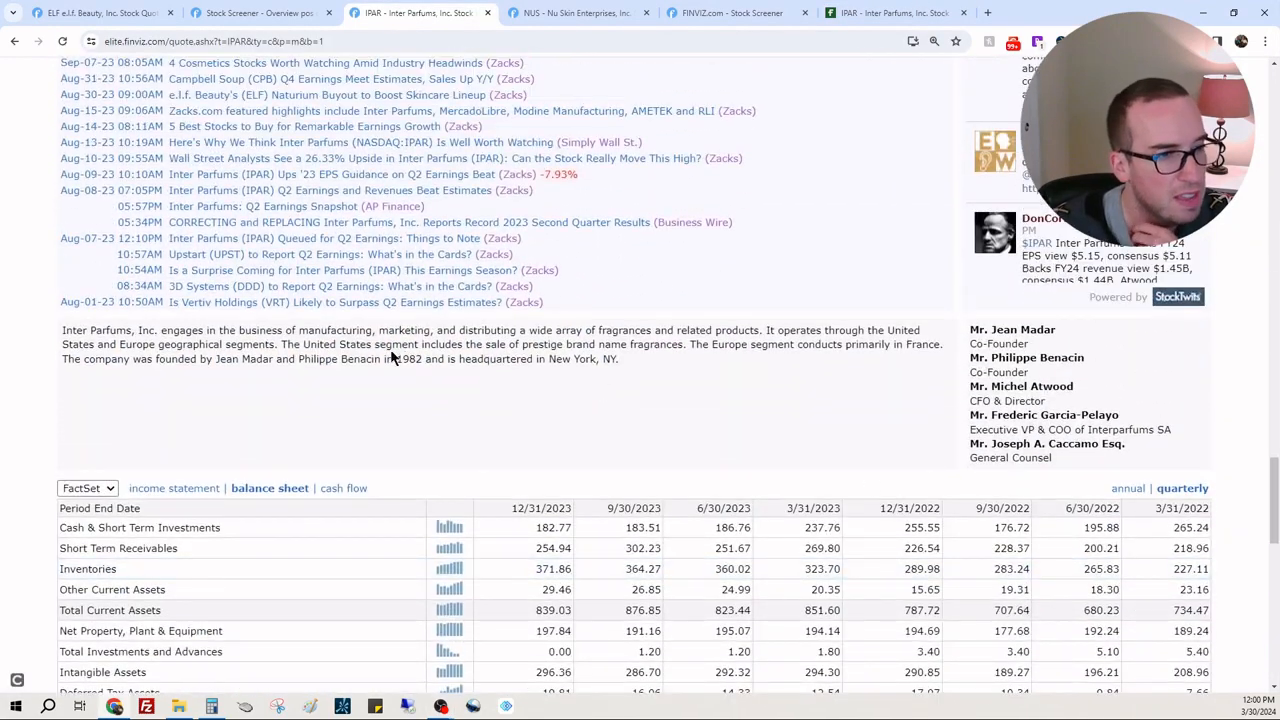
mouse_move(614, 344)
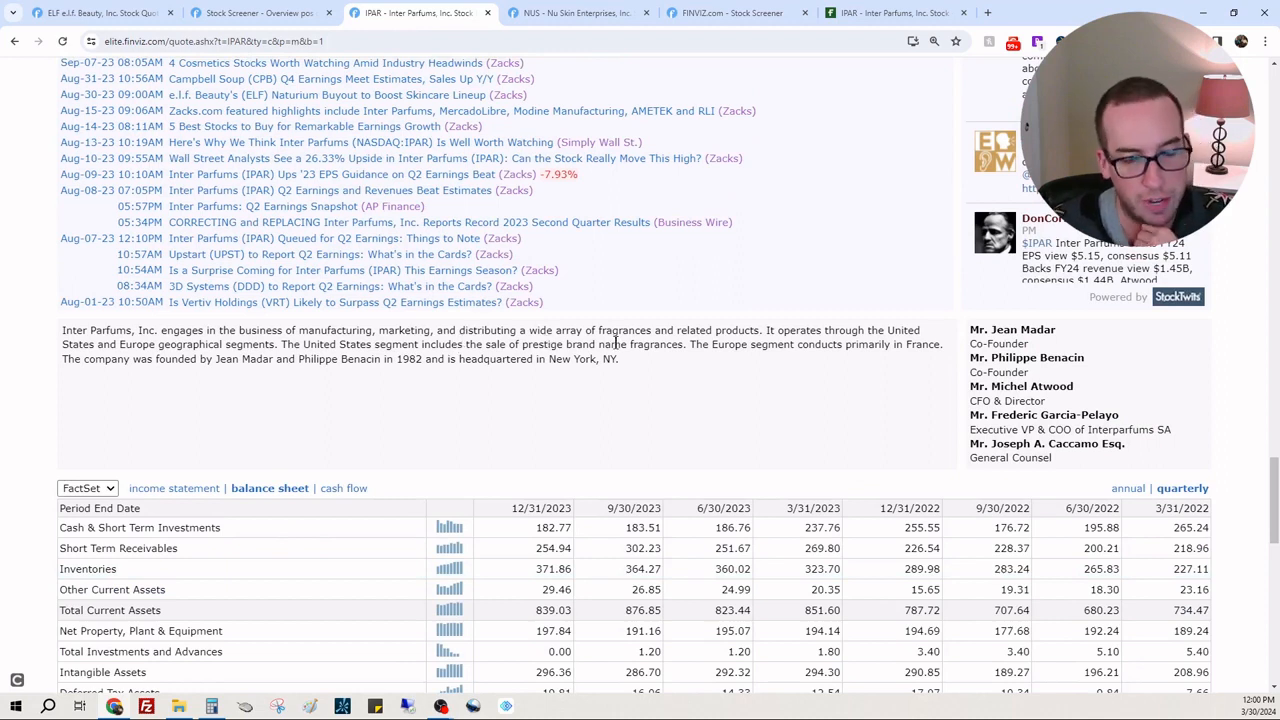
mouse_move(616, 344)
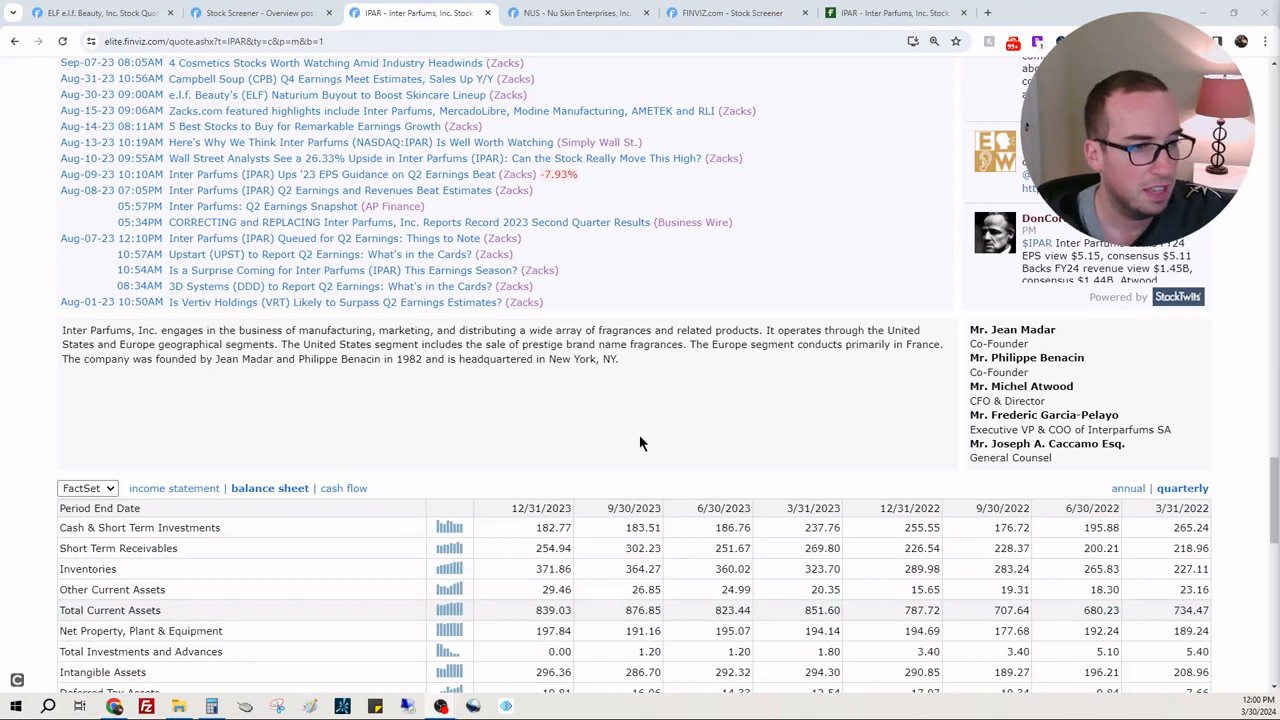
mouse_move(648, 446)
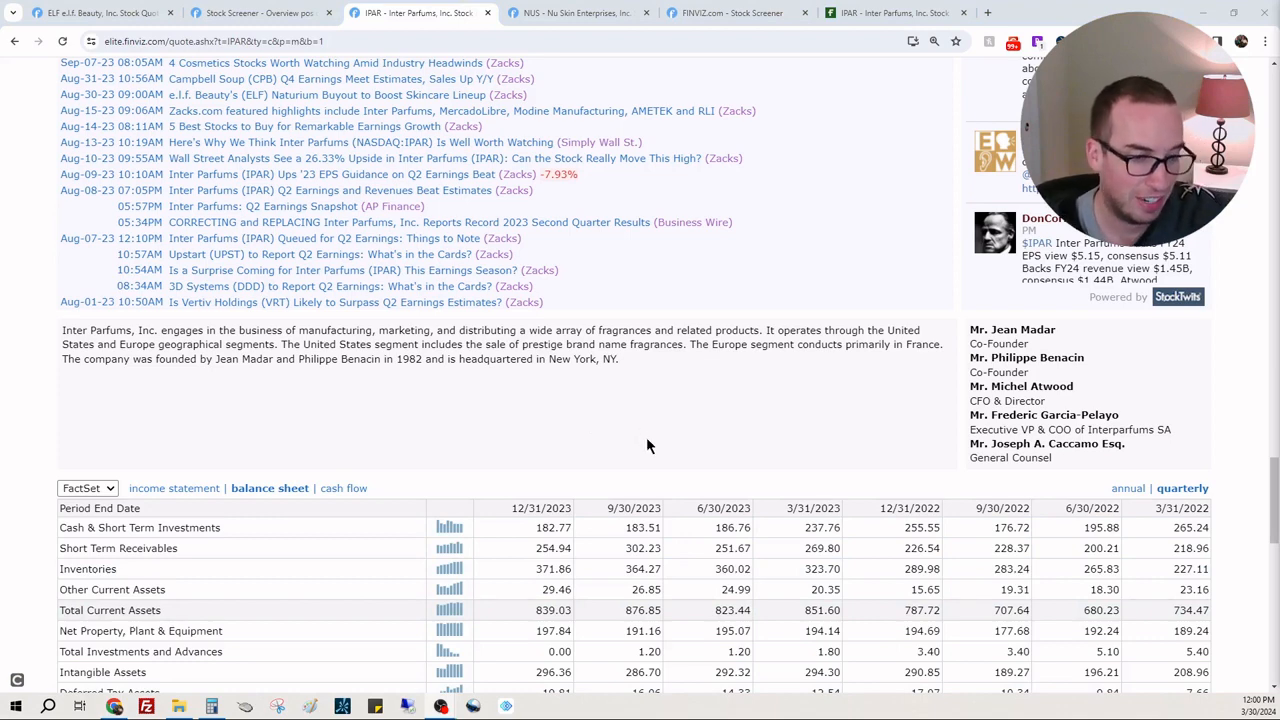
scroll("up", 3)
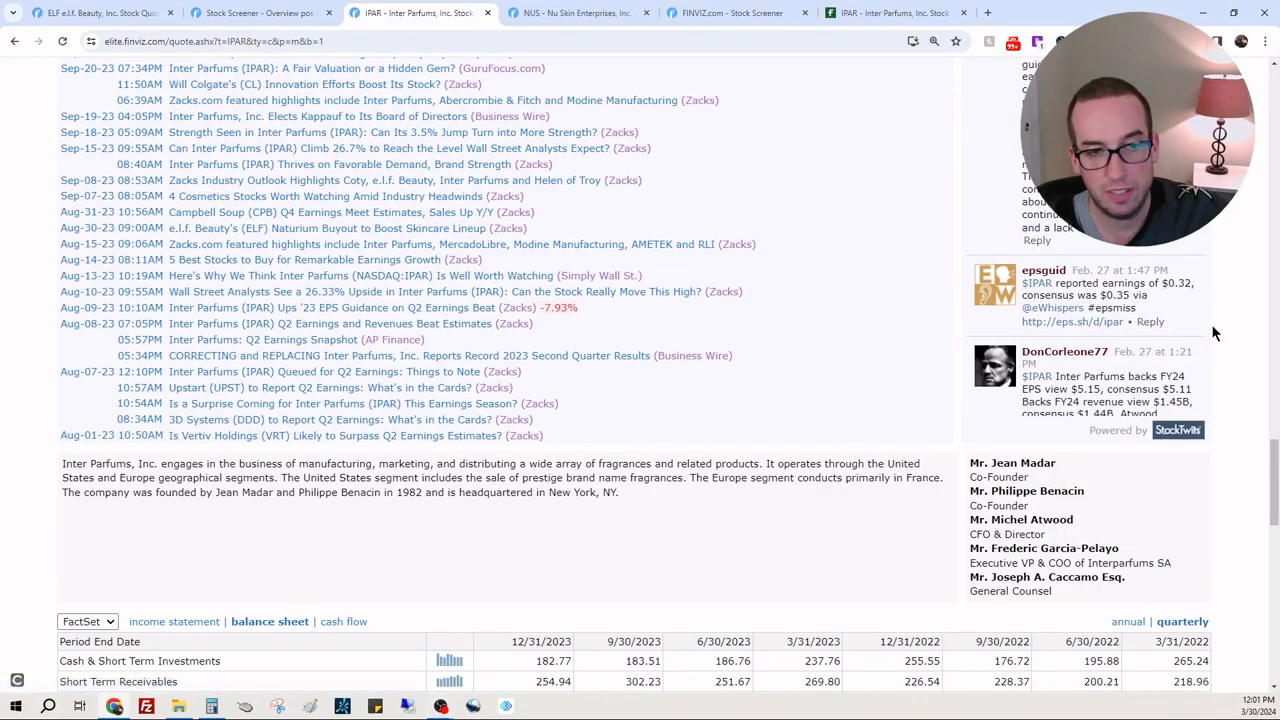
scroll("up", 3)
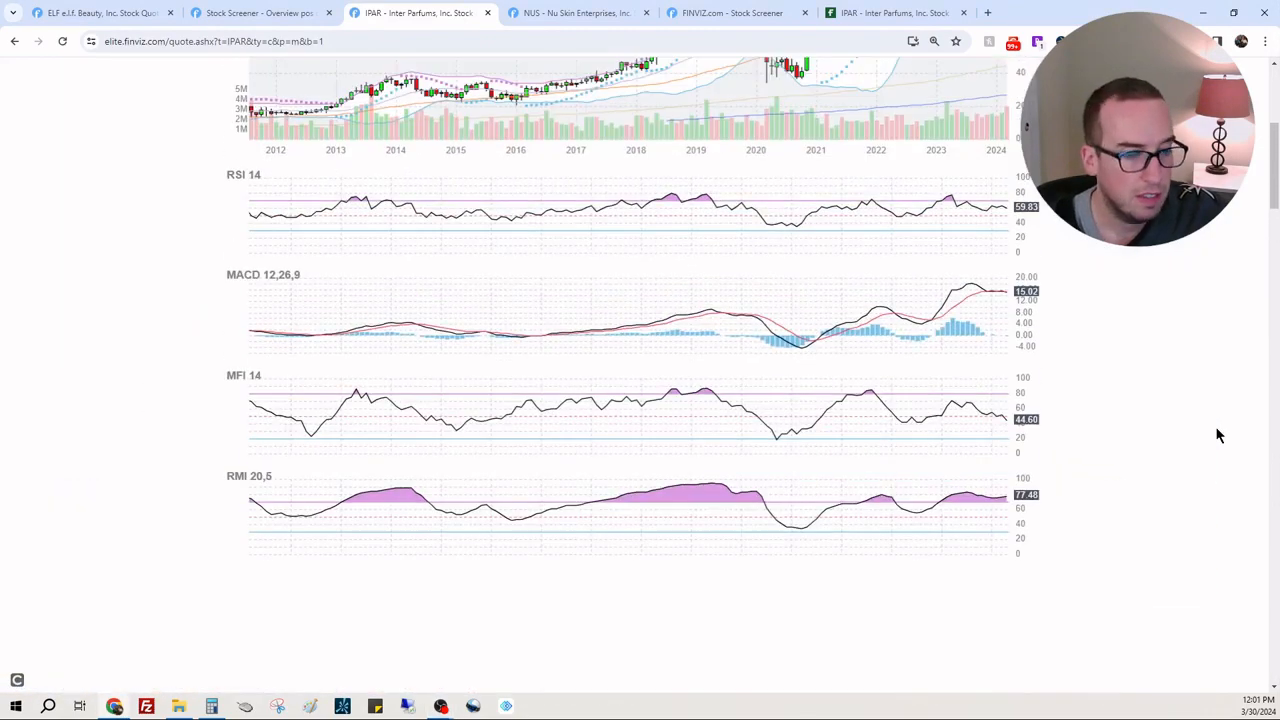
scroll("up", 3)
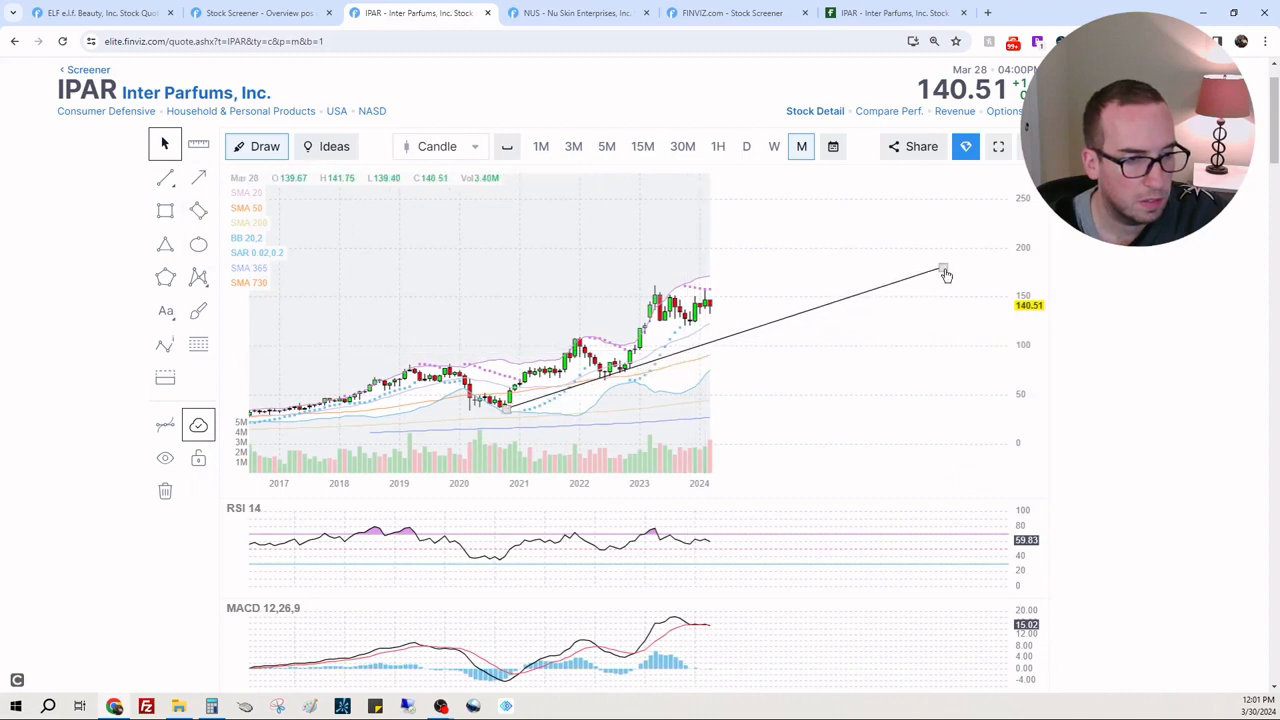
left_click(164, 178)
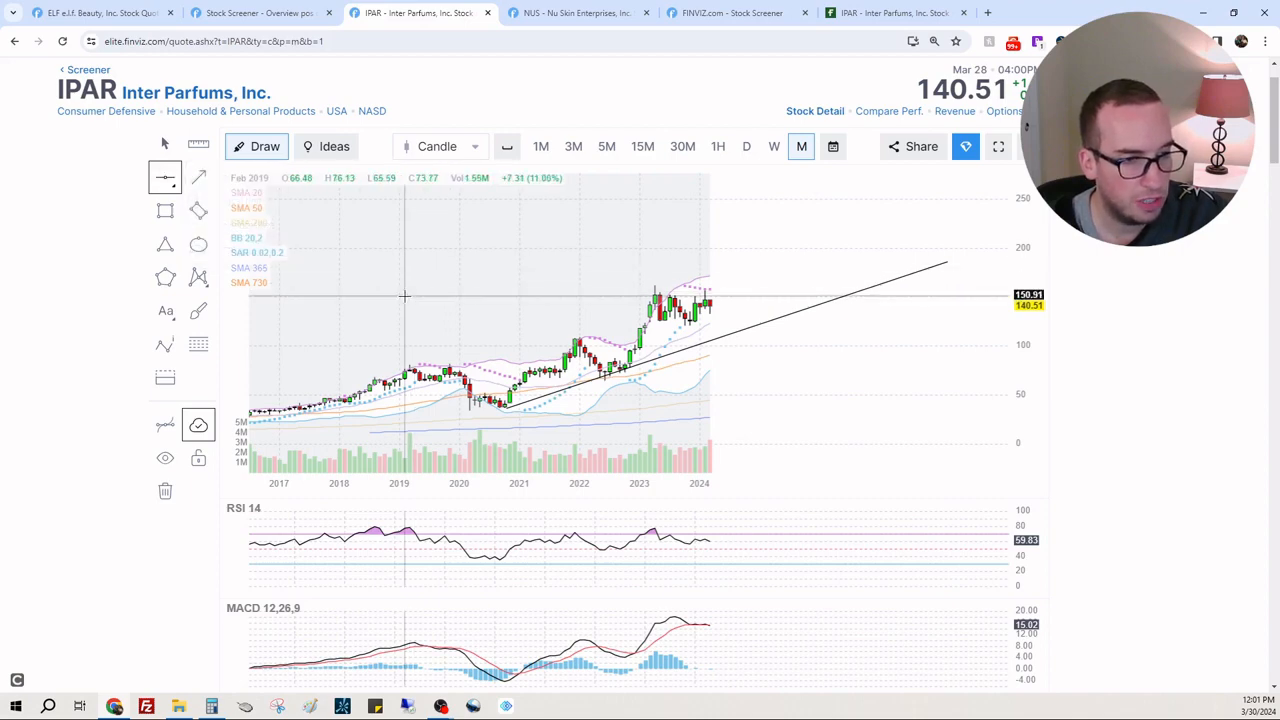
left_click(164, 144)
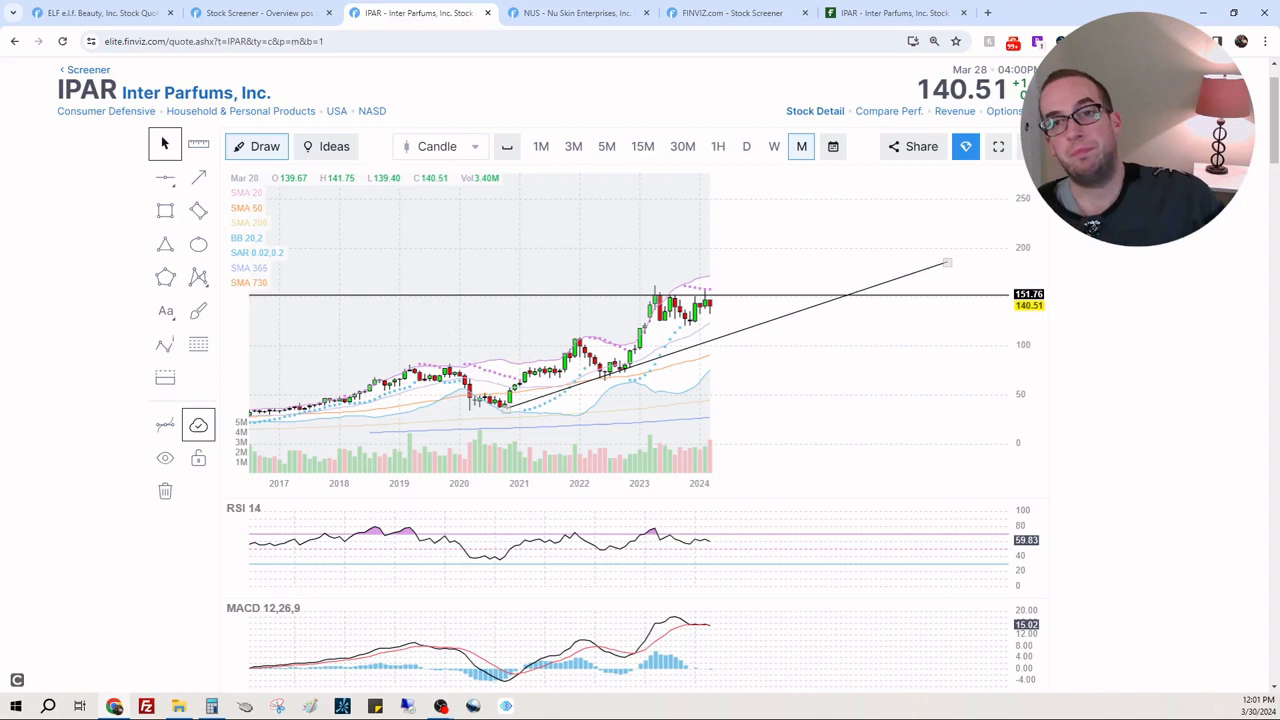
mouse_move(852, 280)
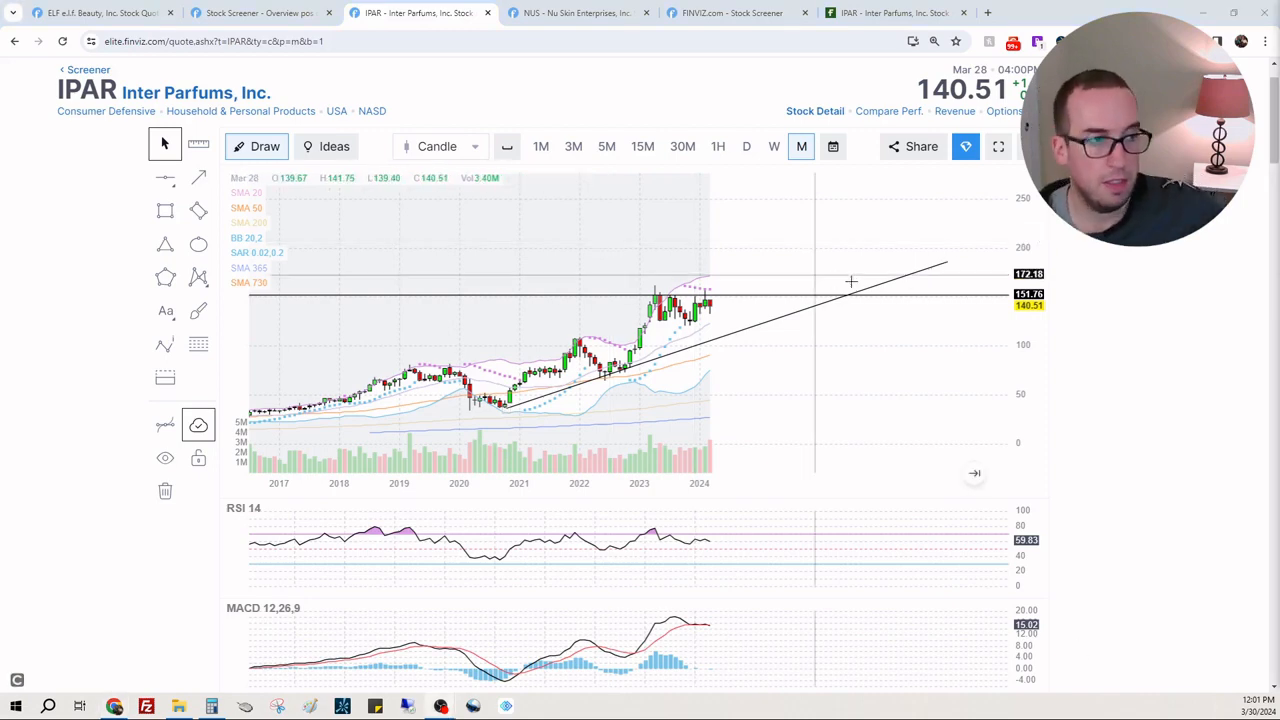
scroll("down", 3)
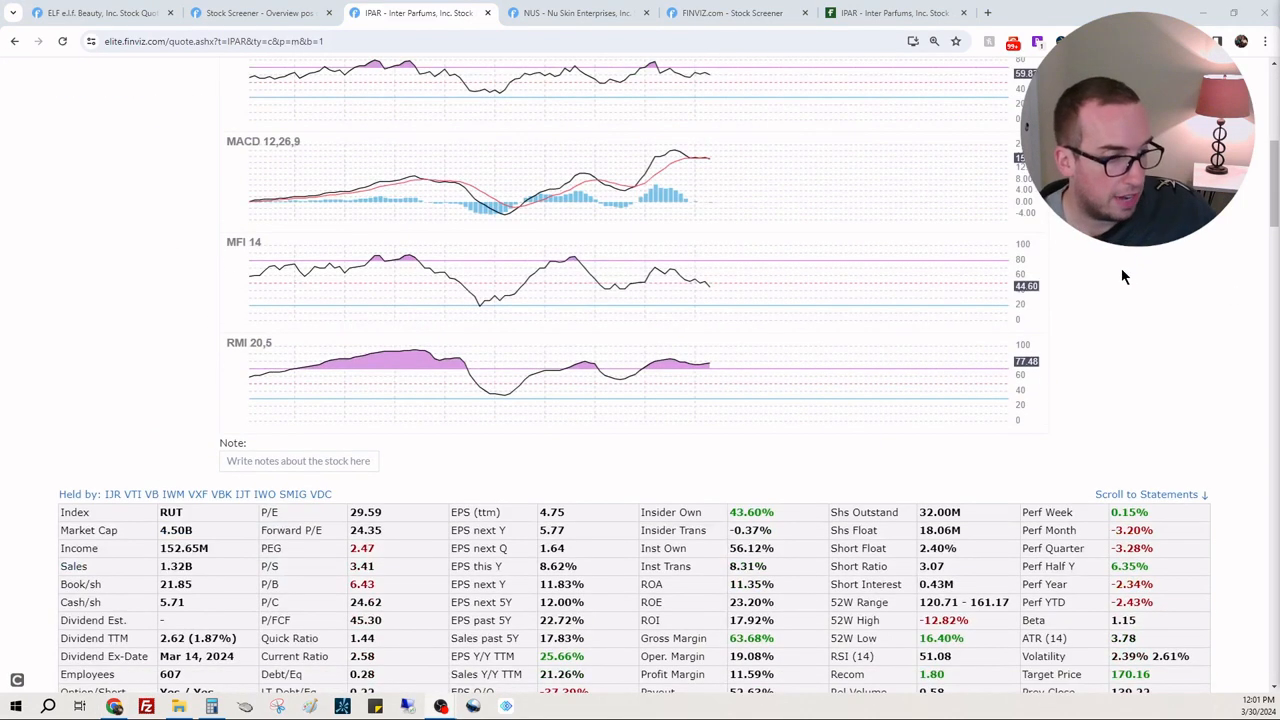
scroll("down", 3)
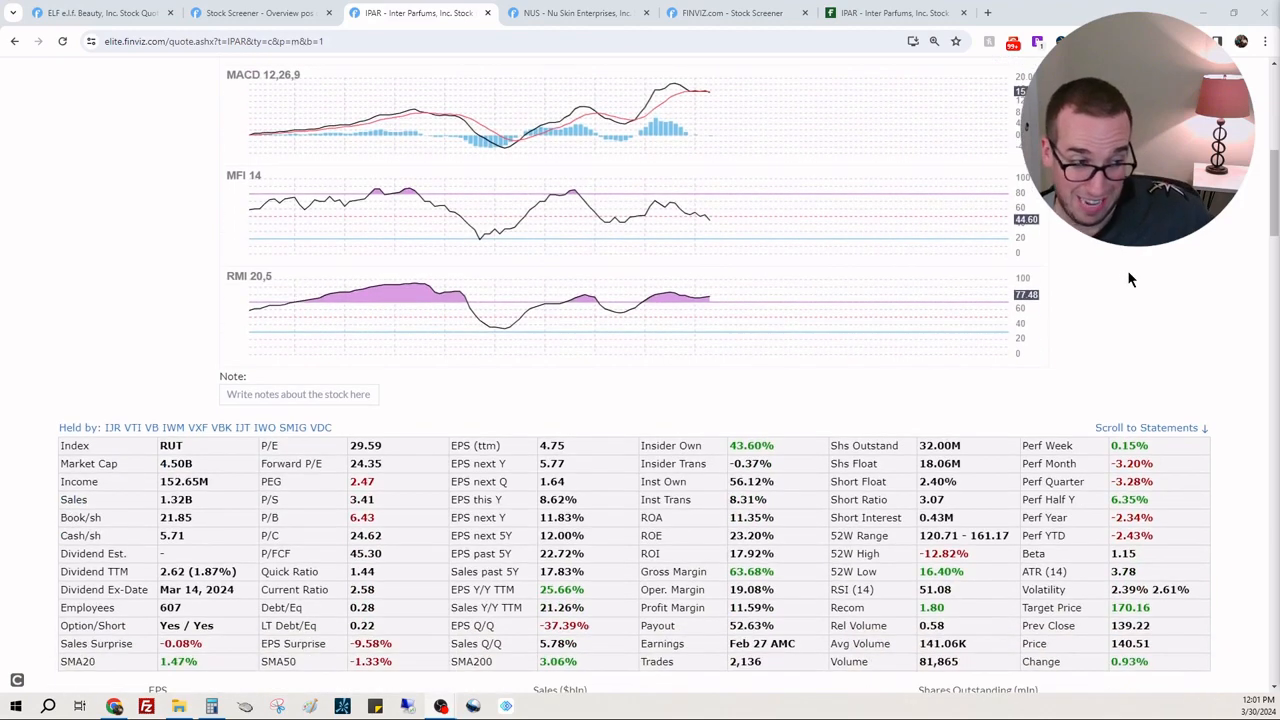
mouse_move(1158, 308)
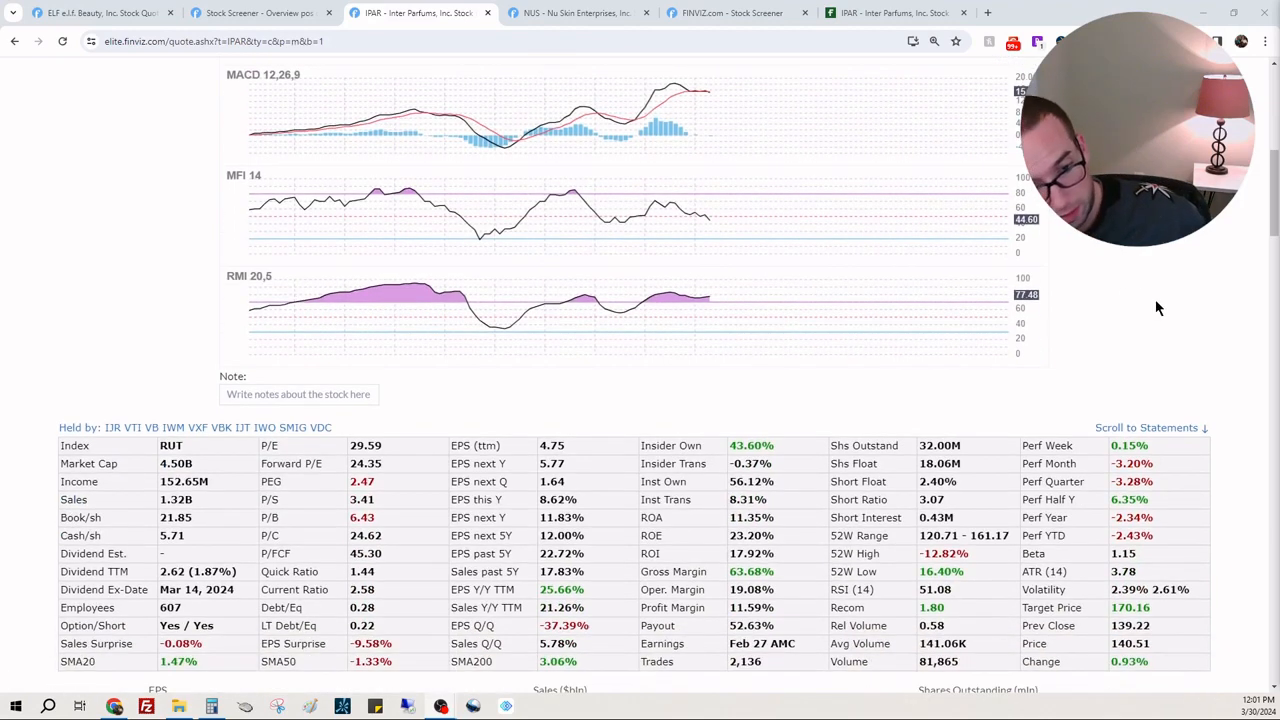
mouse_move(1148, 308)
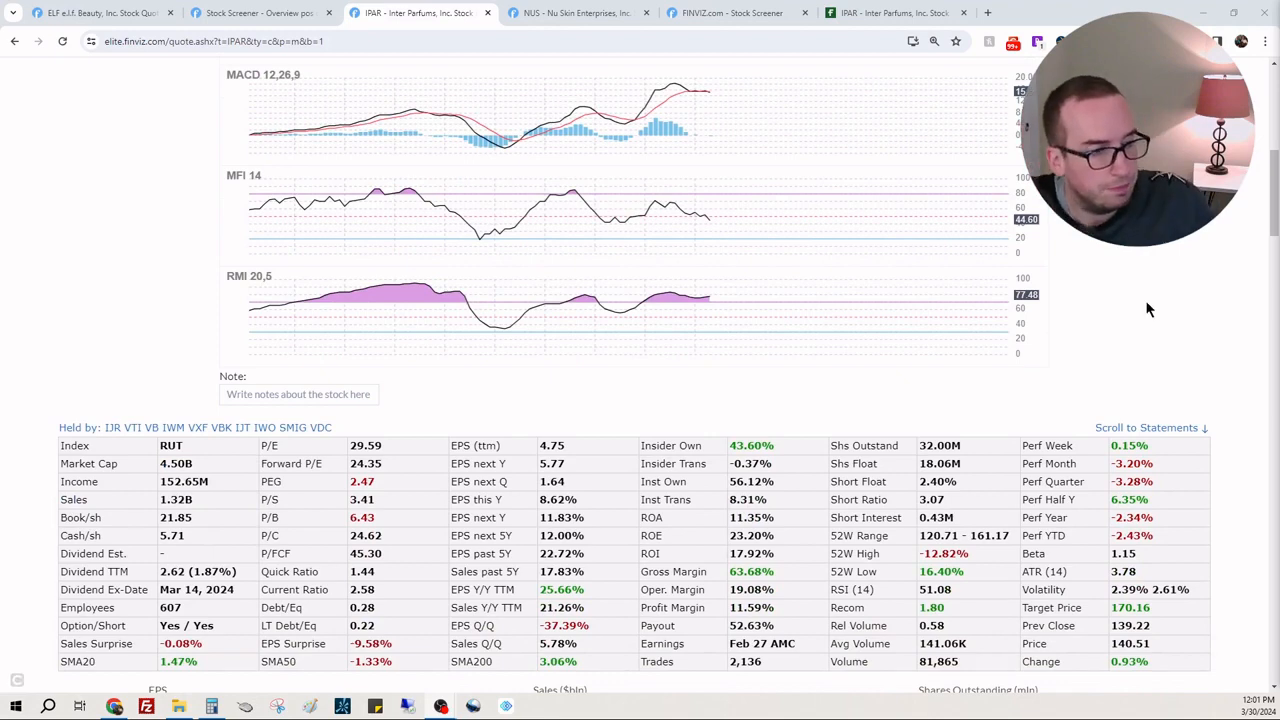
scroll("up", 3)
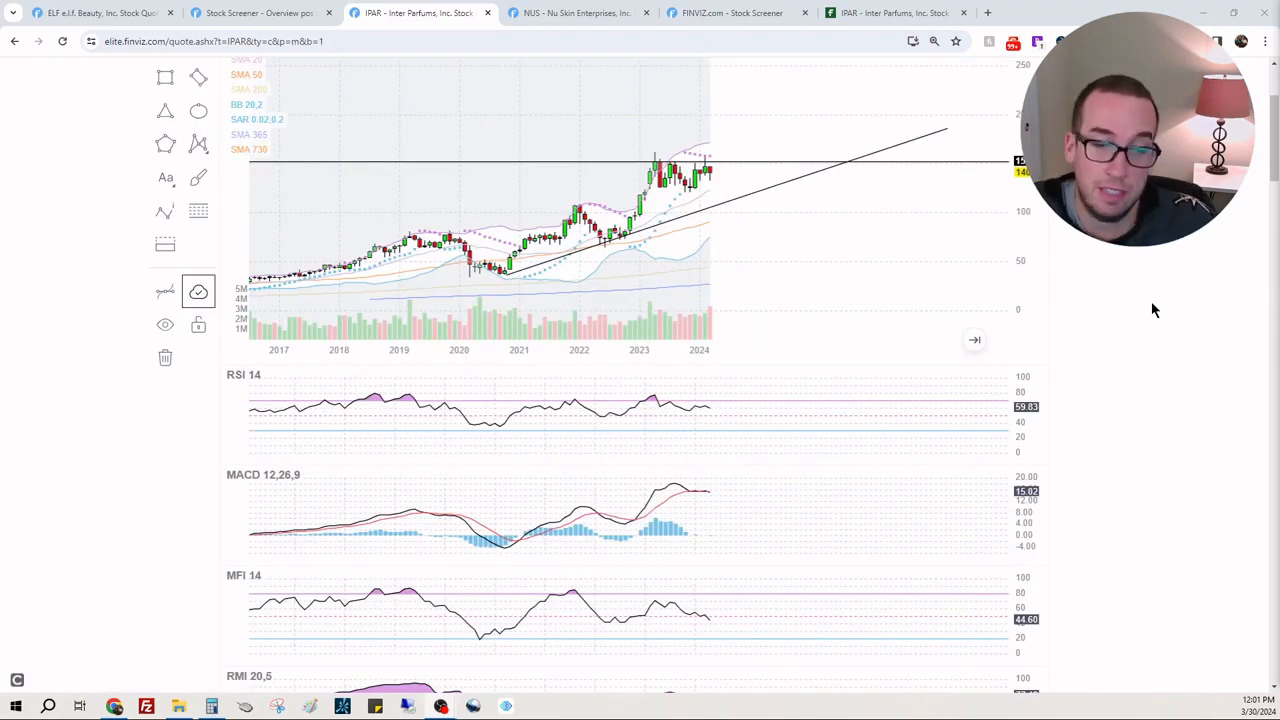
mouse_move(1146, 312)
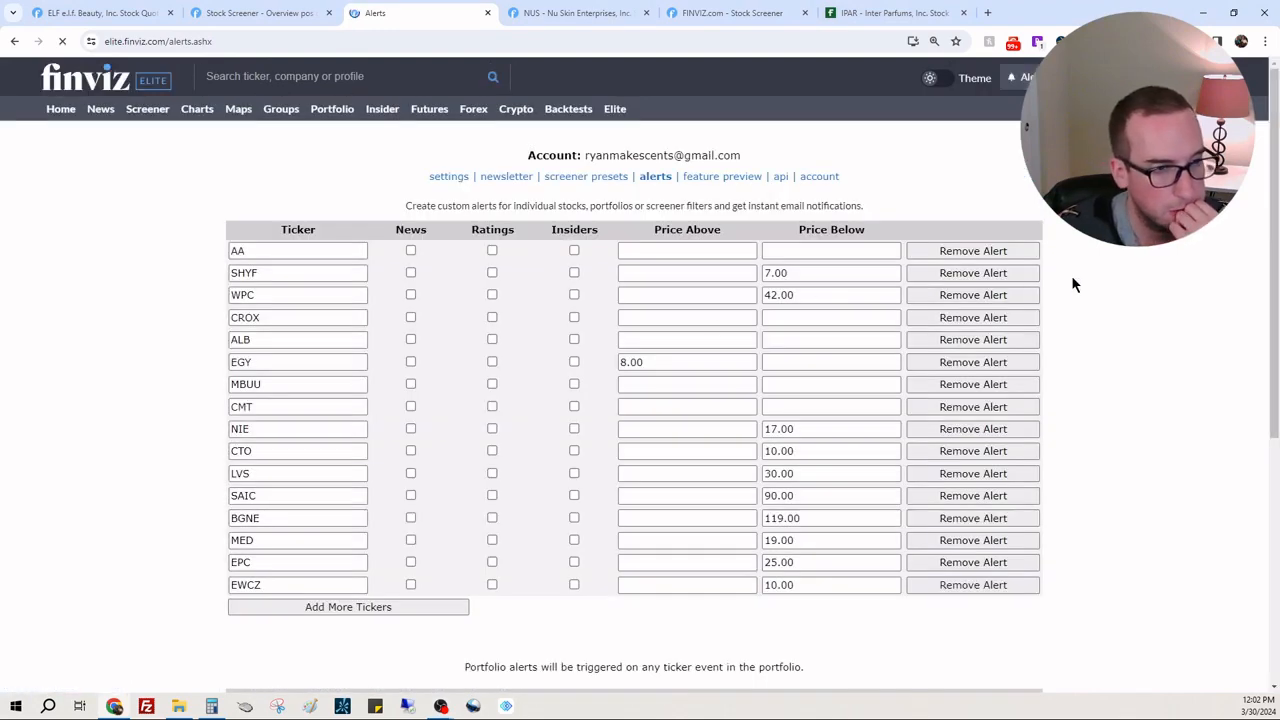
Step: Enter IPAR as a new alert ticker in the empty row below EWCZ
left_click(348, 606)
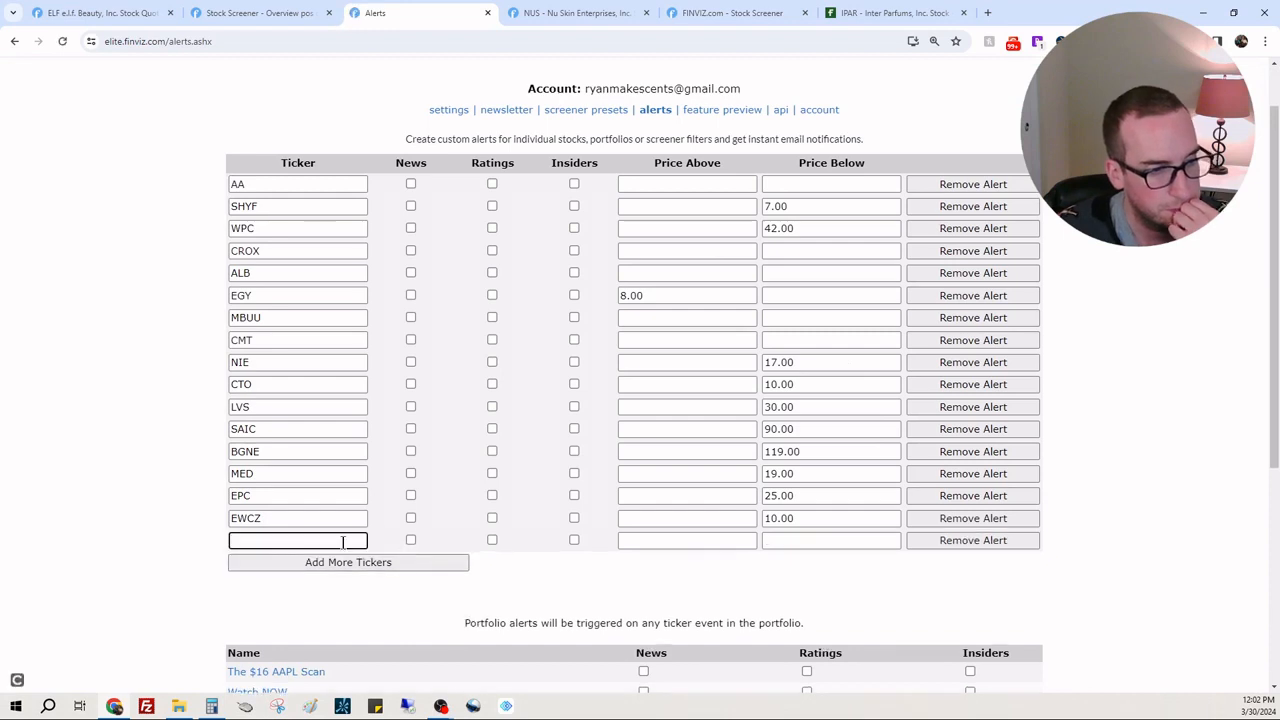
type("IPAR")
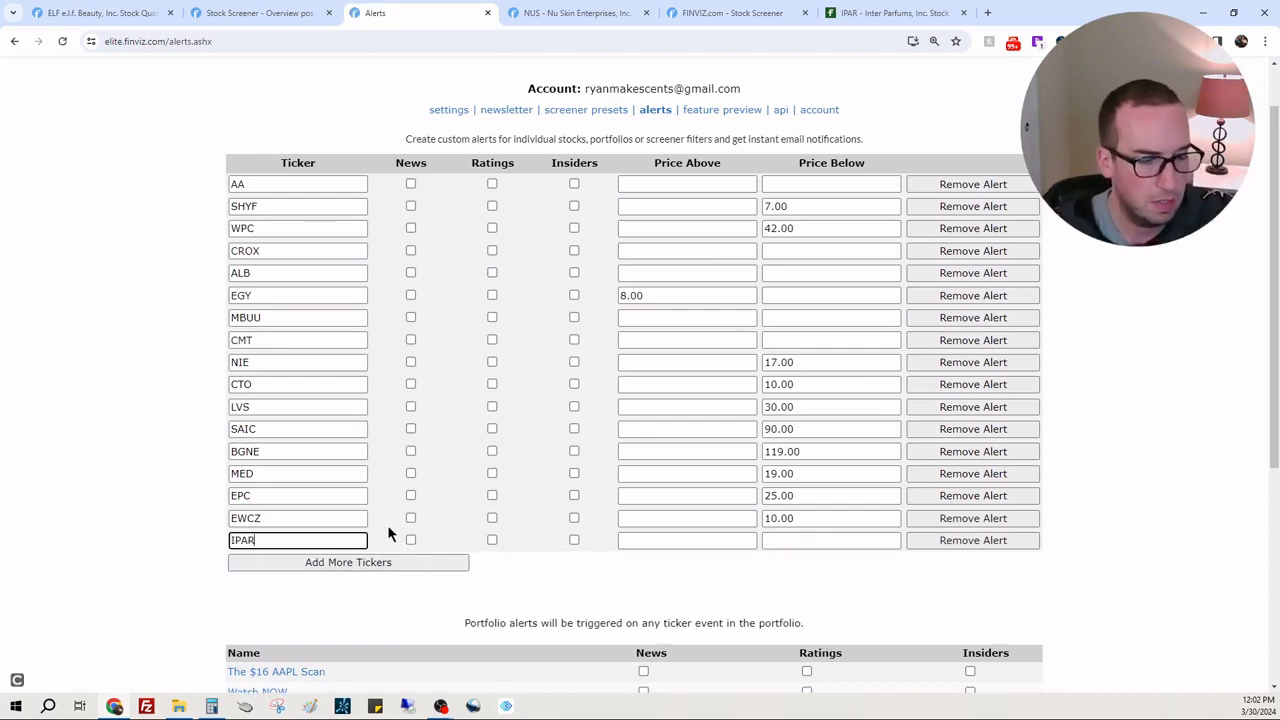
mouse_move(812, 560)
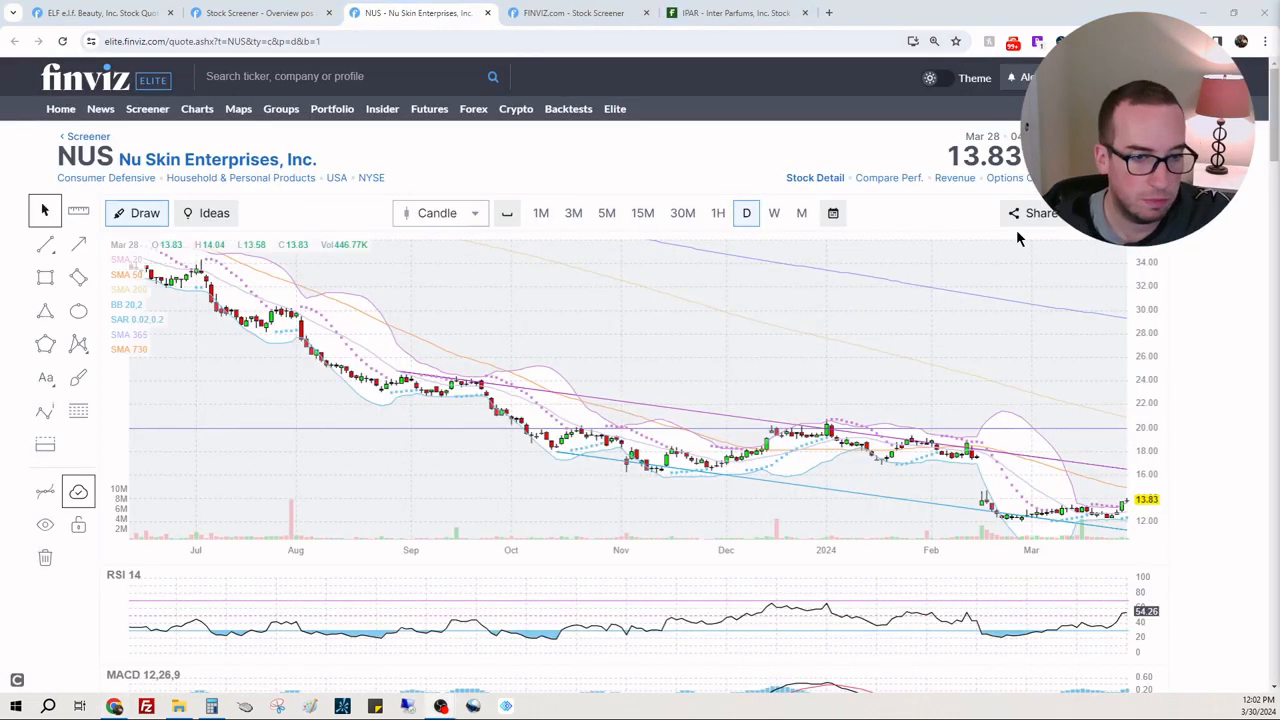
Step: Switch the NUS chart to monthly candles to show its full price history since 2012
left_click(772, 212)
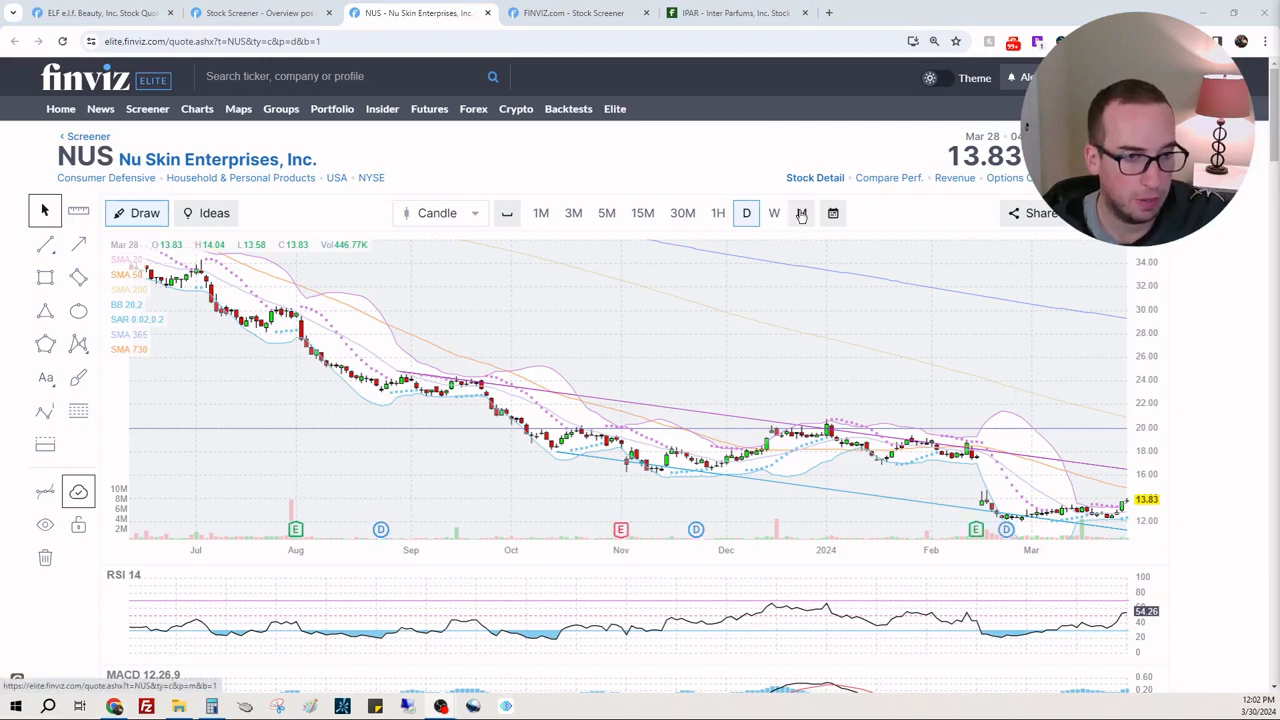
left_click(772, 212)
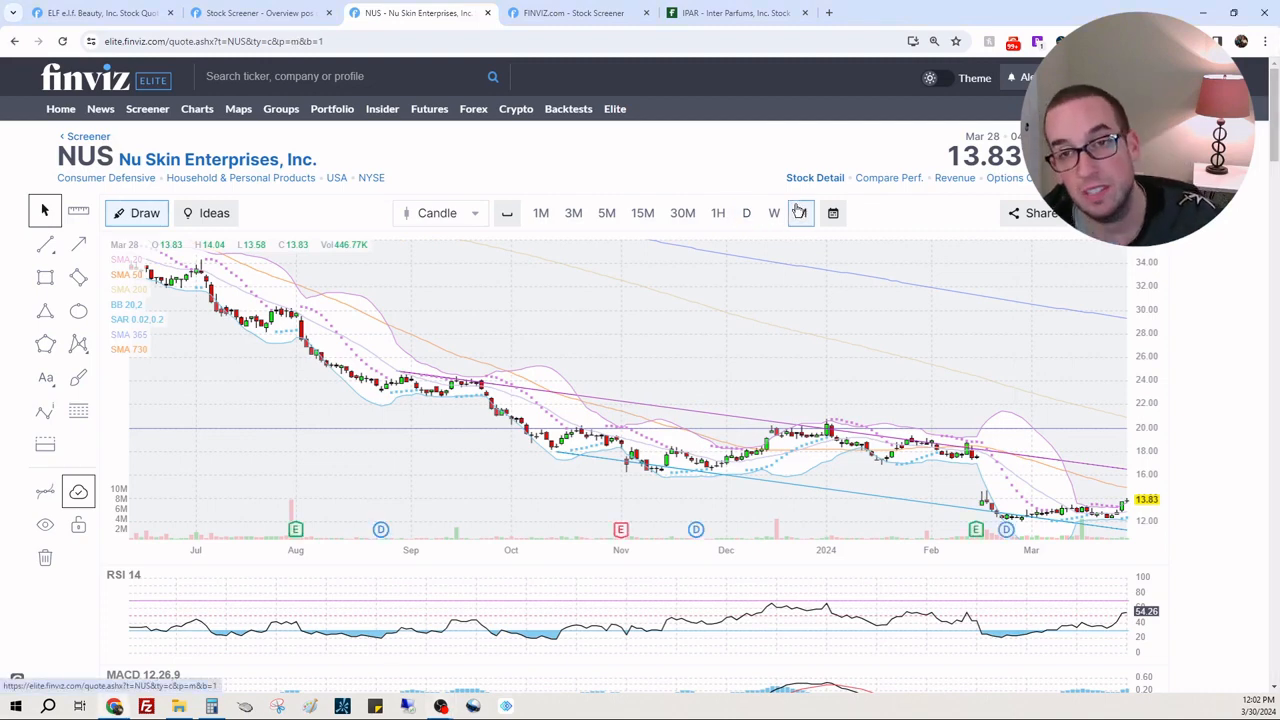
left_click(800, 212)
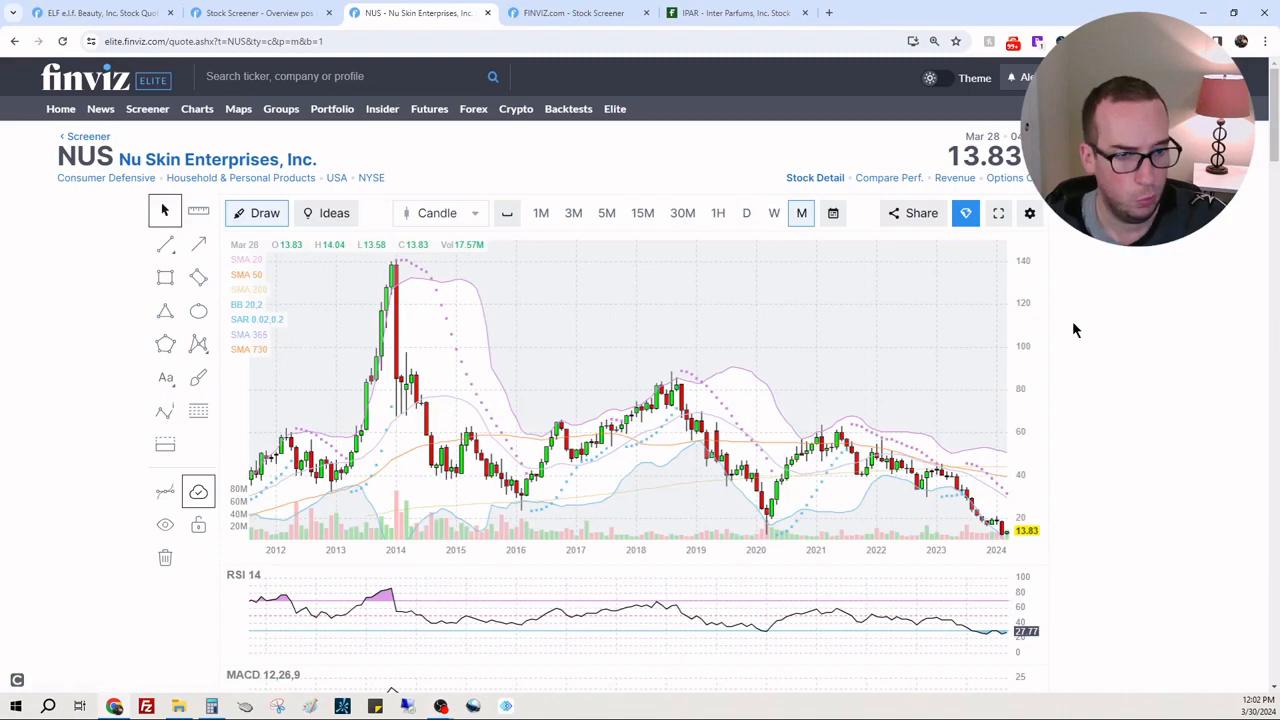
mouse_move(904, 264)
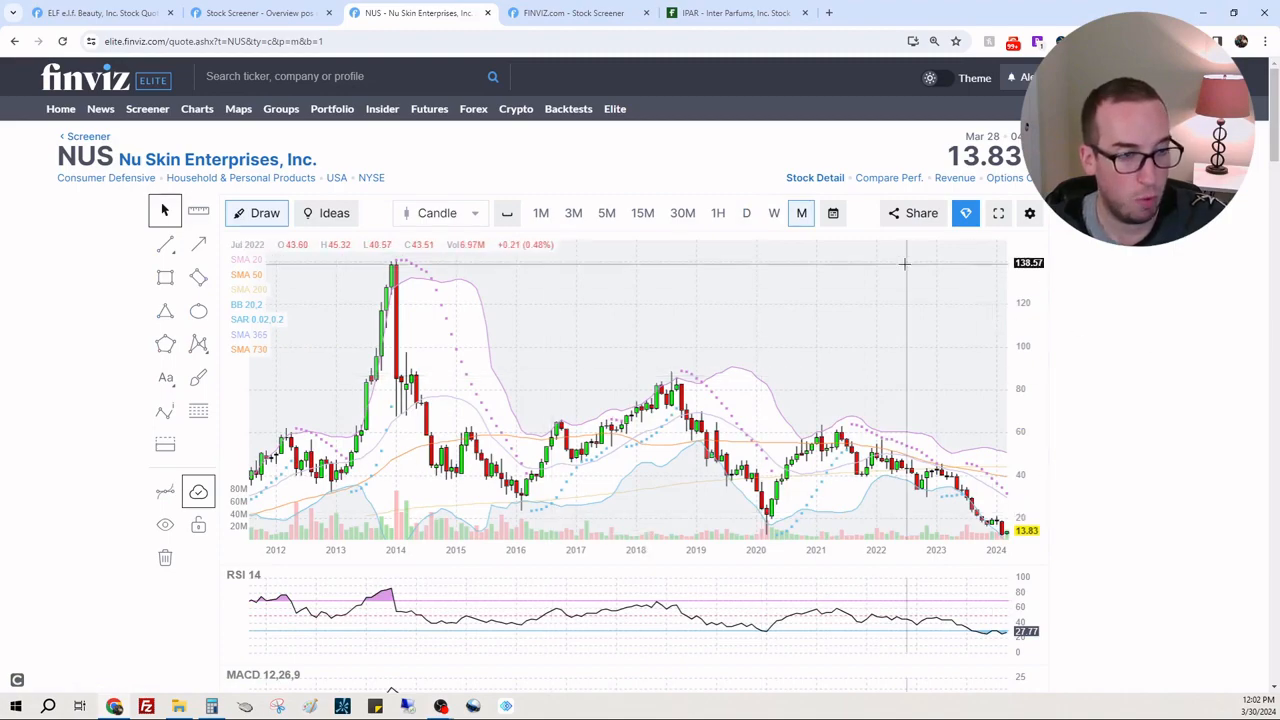
Step: Review NUS's snapshot, news, income statement, insider trades and fundamentals table
scroll("down", 3)
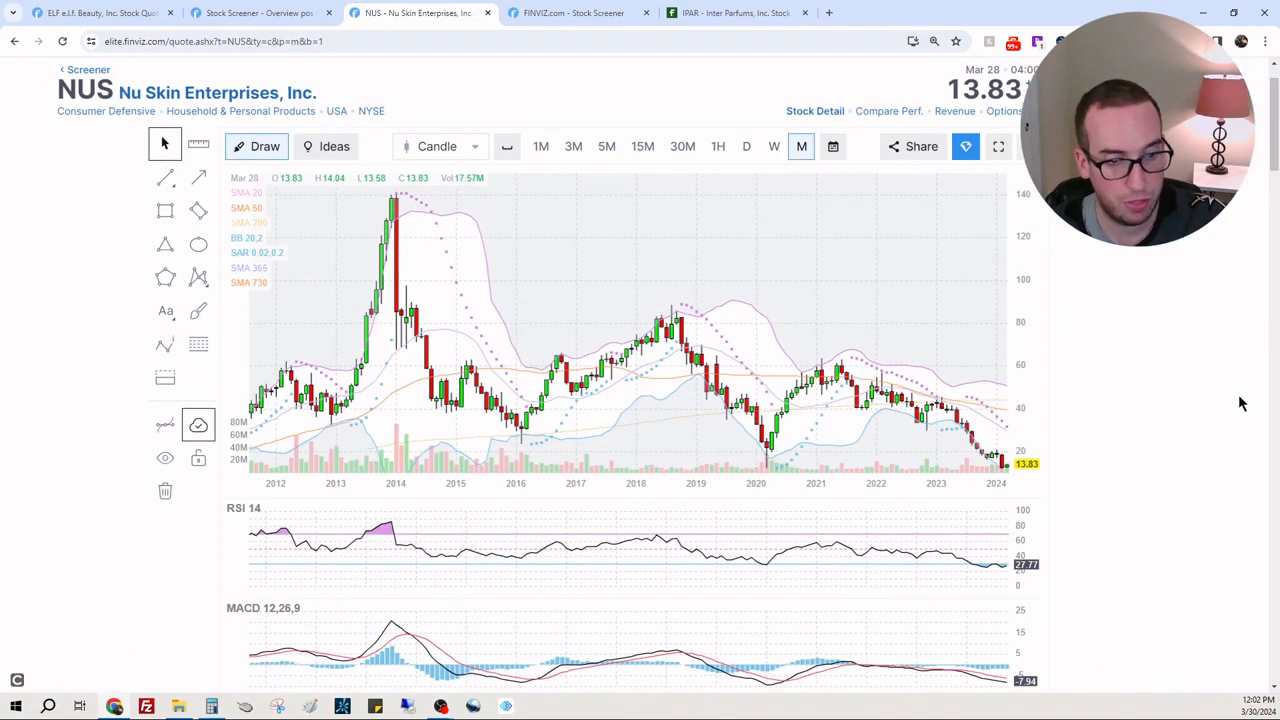
scroll("down", 3)
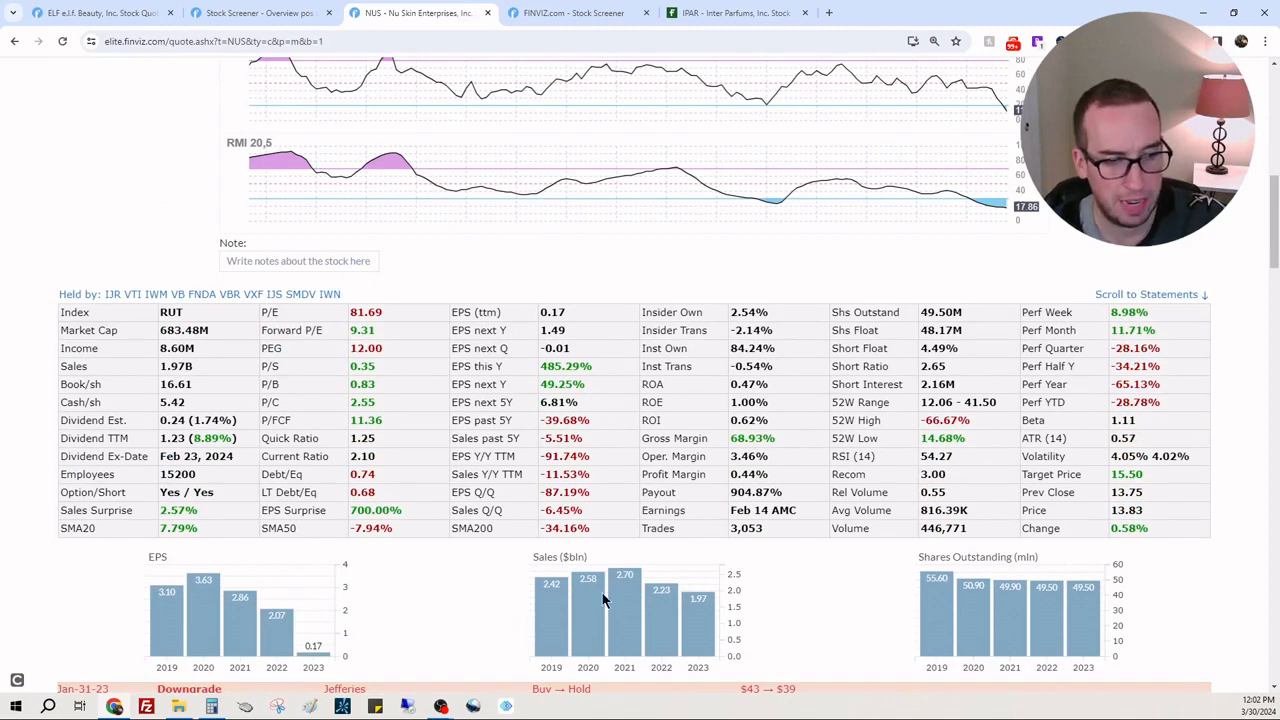
mouse_move(1004, 540)
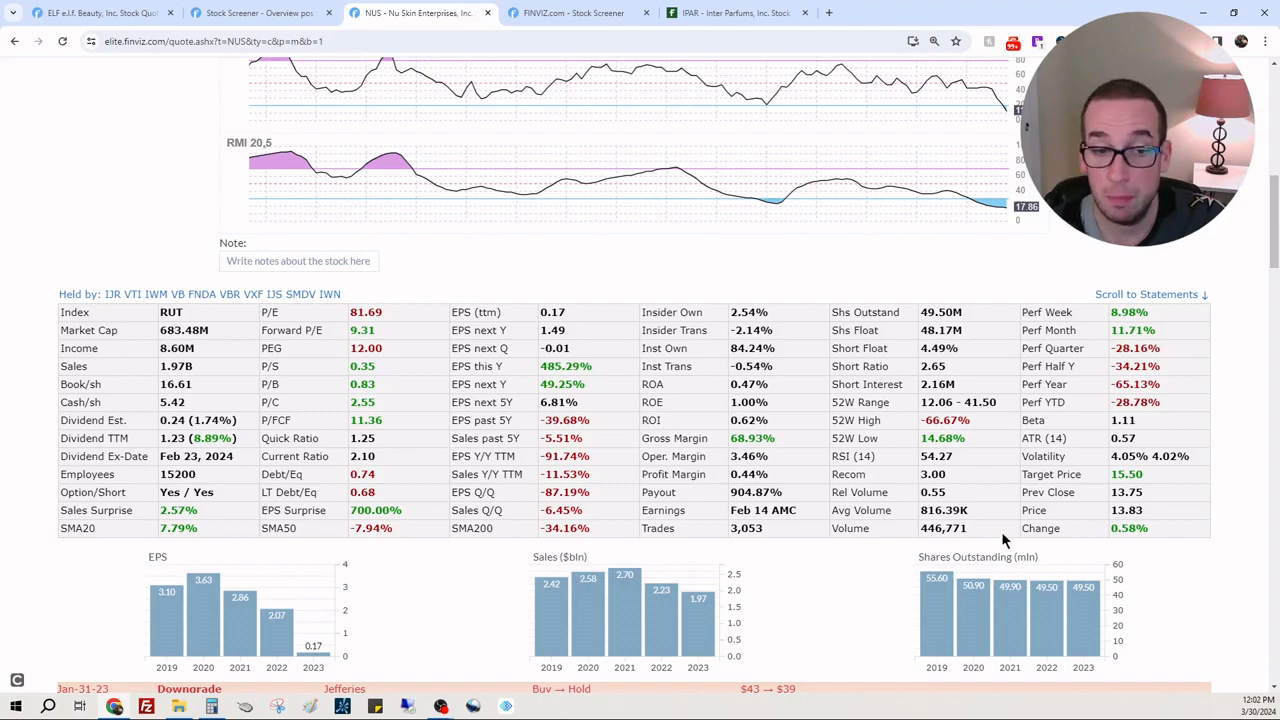
scroll("down", 3)
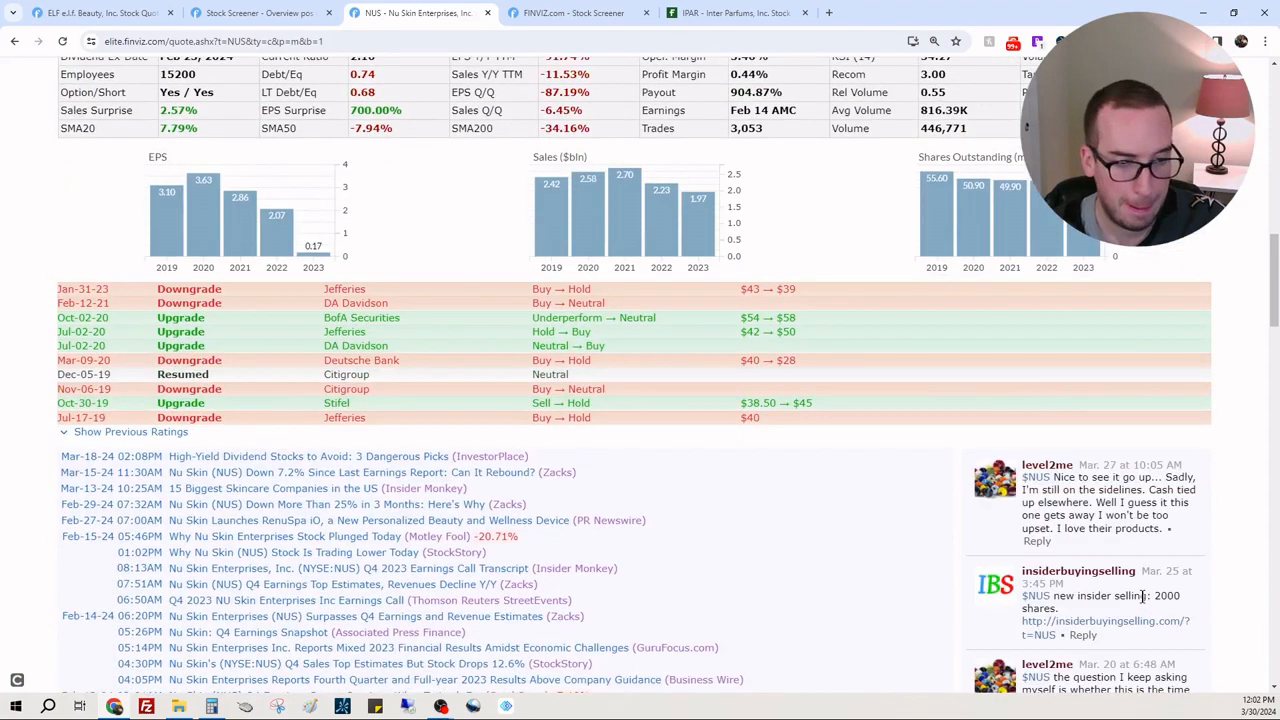
scroll("down", 3)
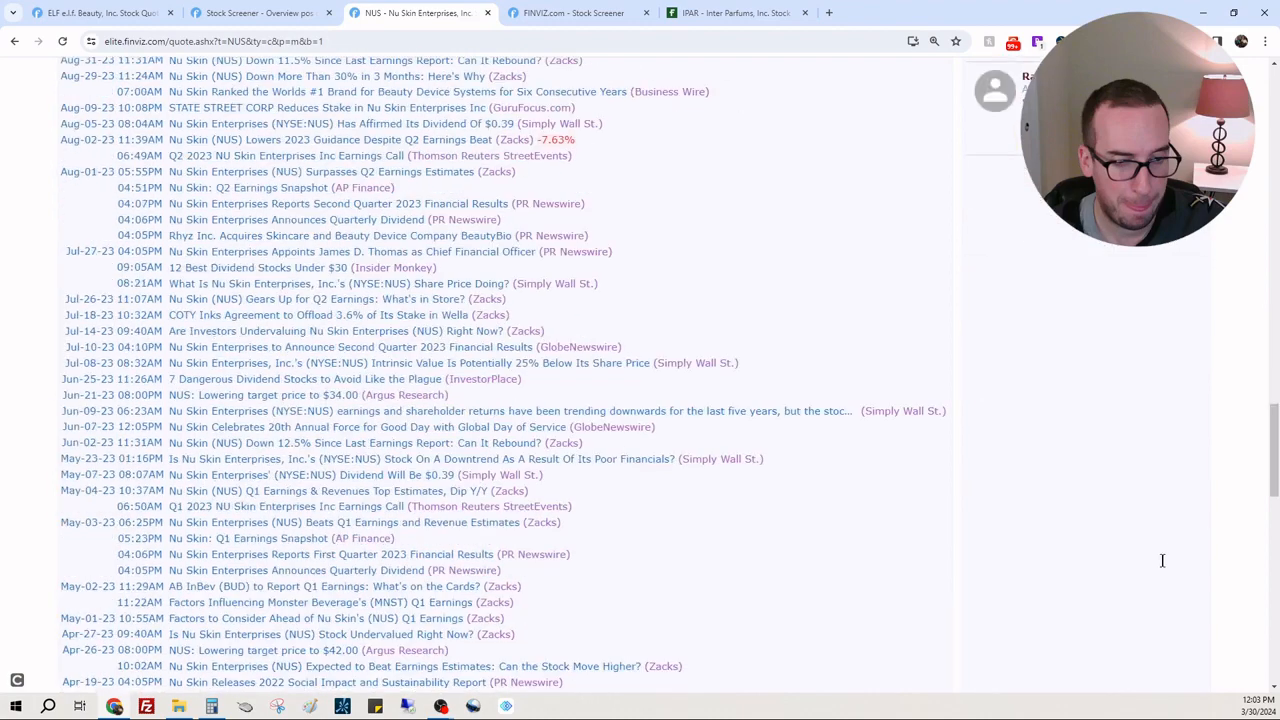
scroll("up", 3)
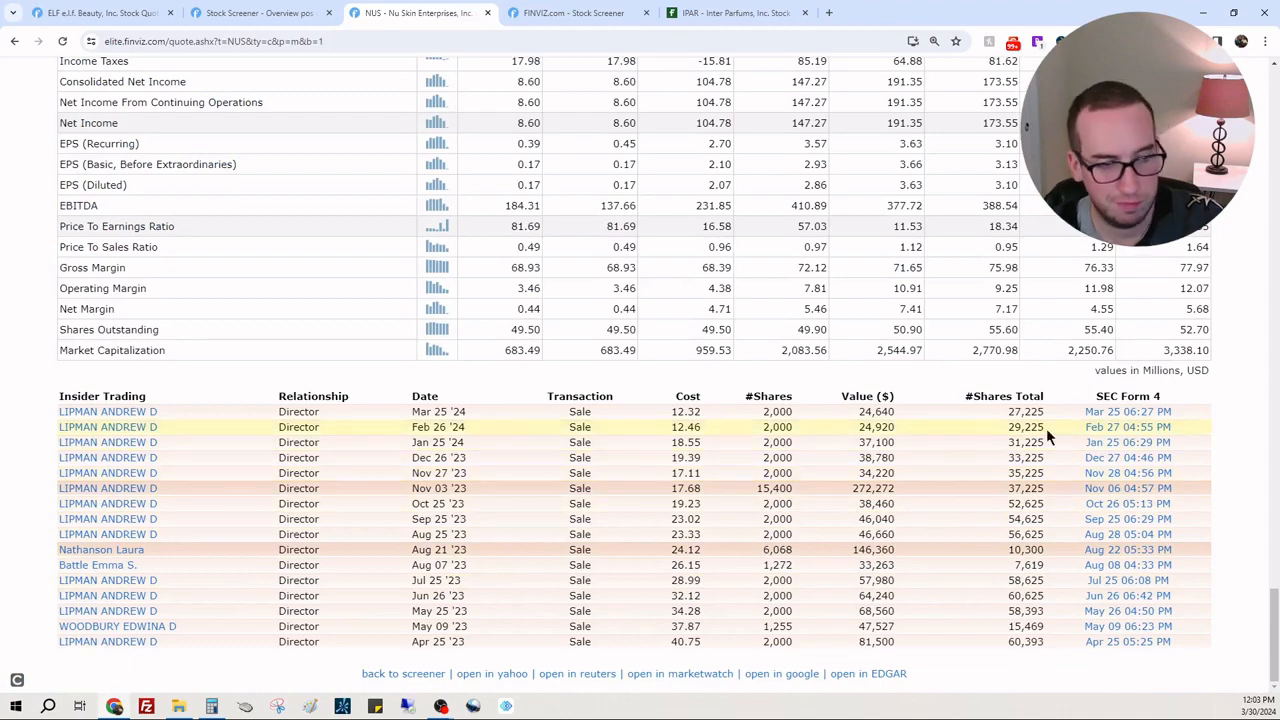
mouse_move(972, 482)
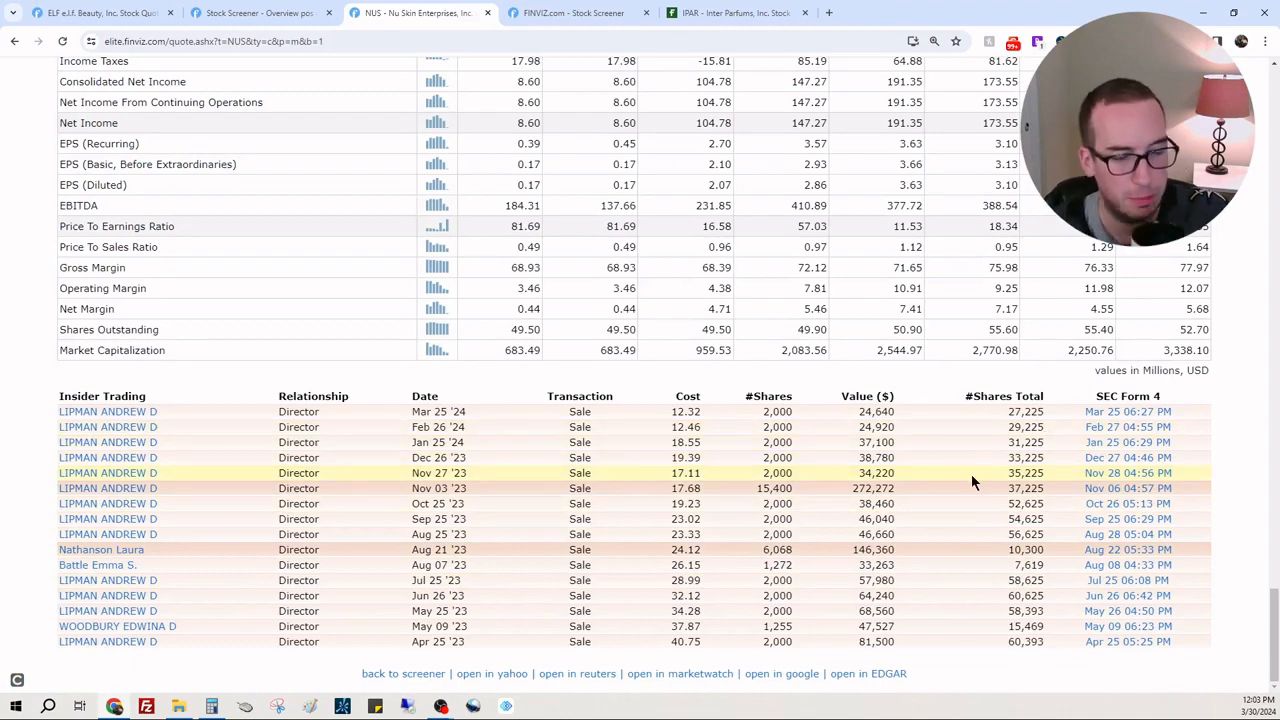
scroll("up", 3)
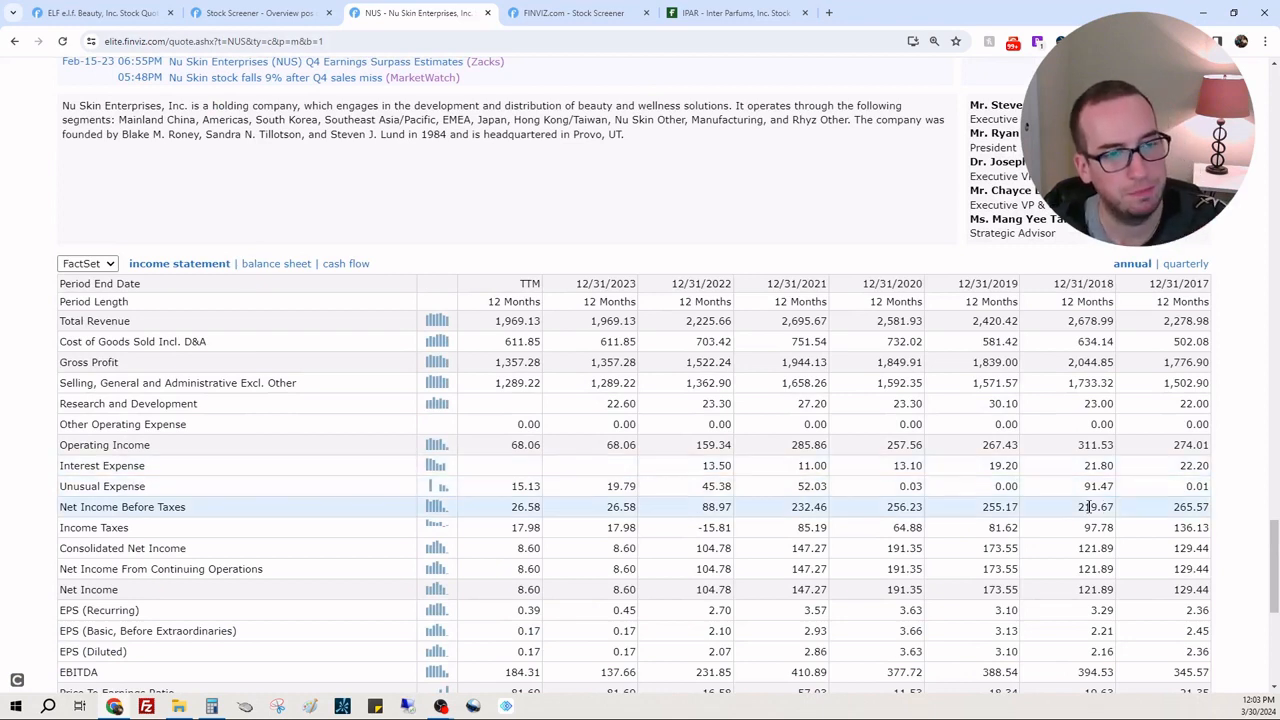
scroll("up", 3)
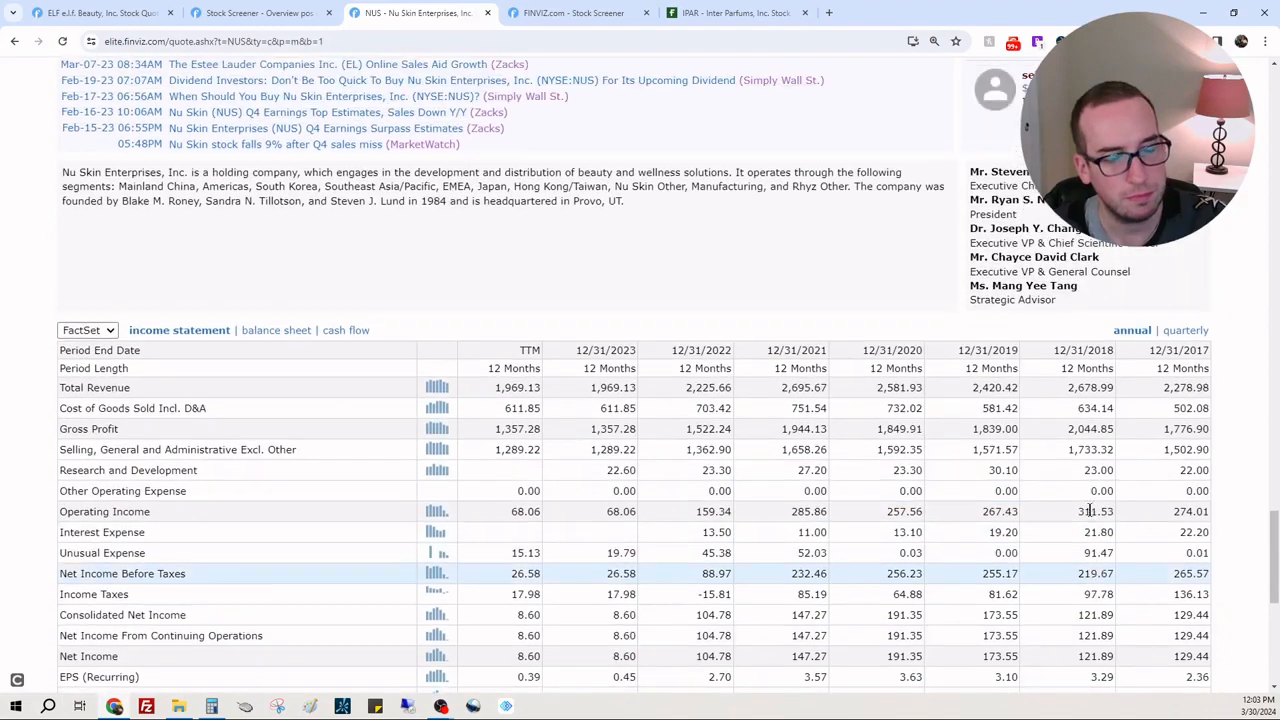
scroll("up", 3)
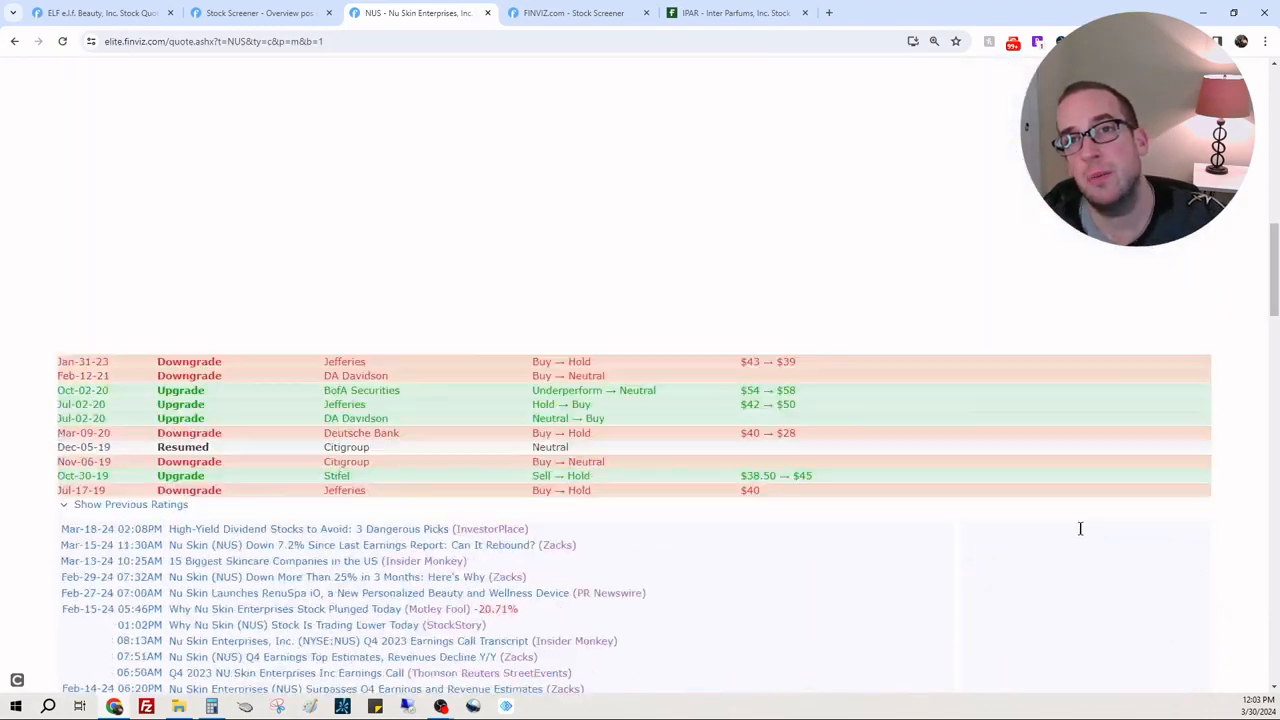
scroll("up", 3)
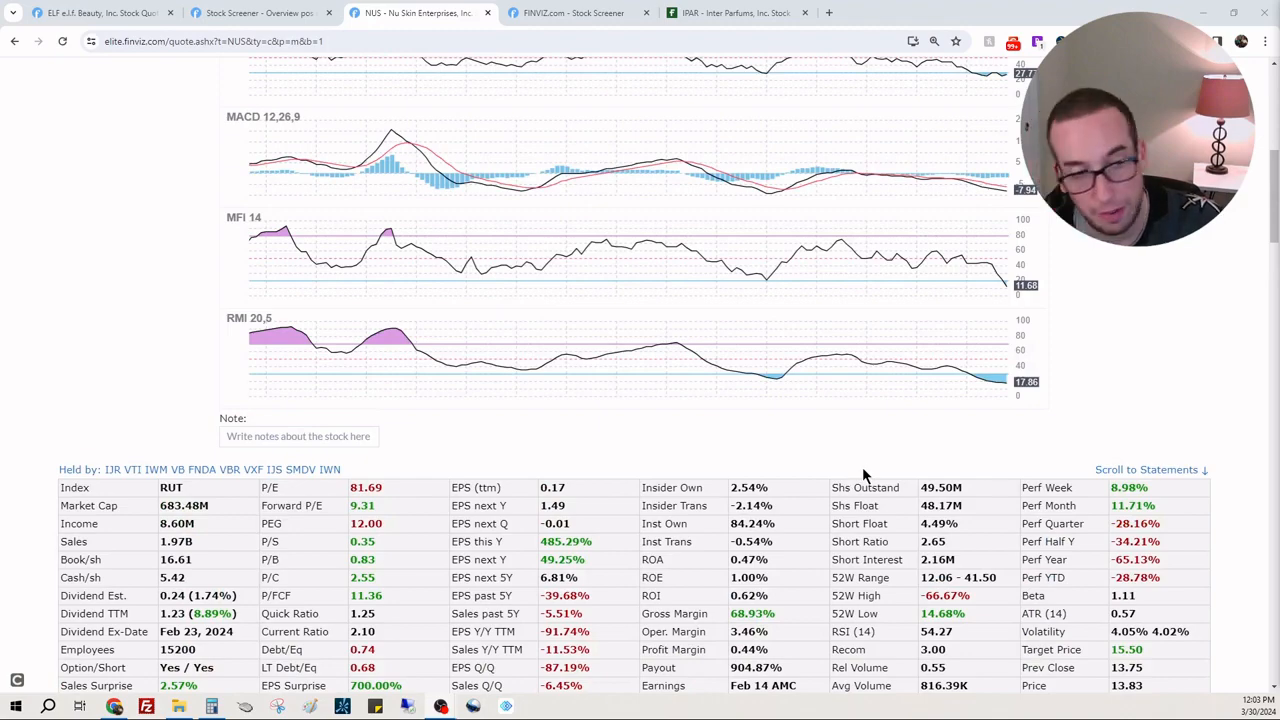
scroll("up", 3)
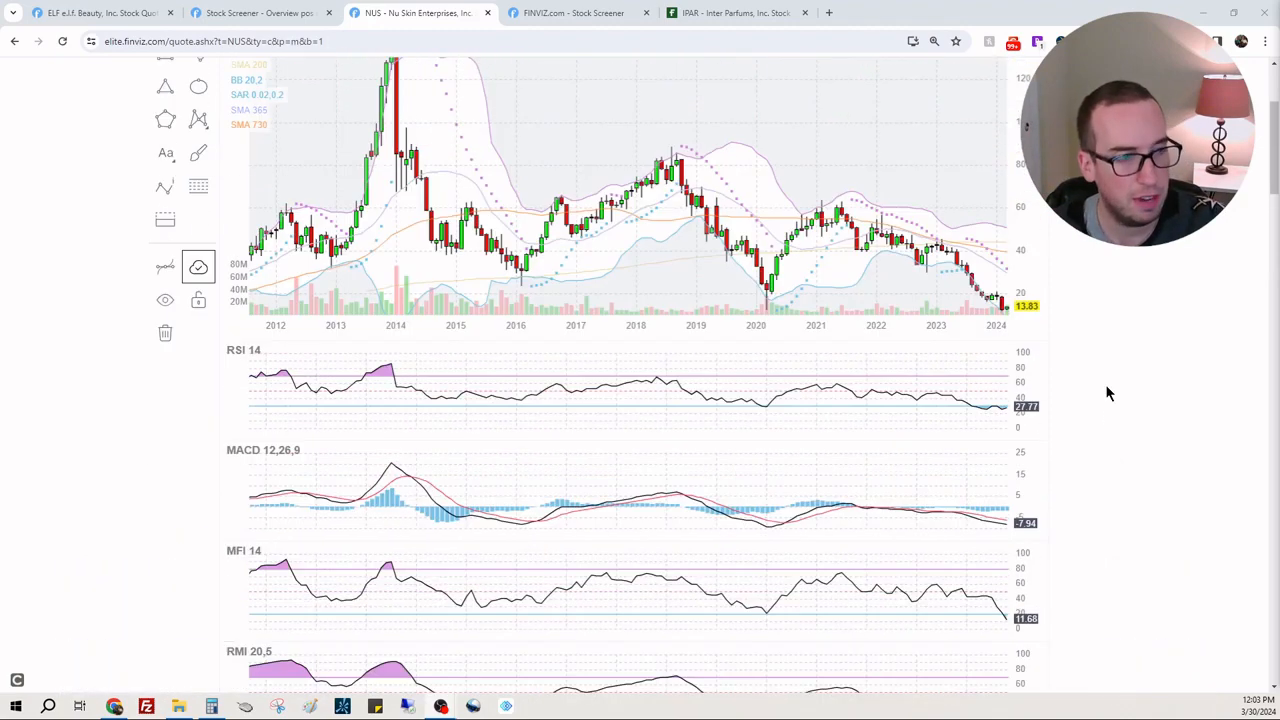
scroll("down", 3)
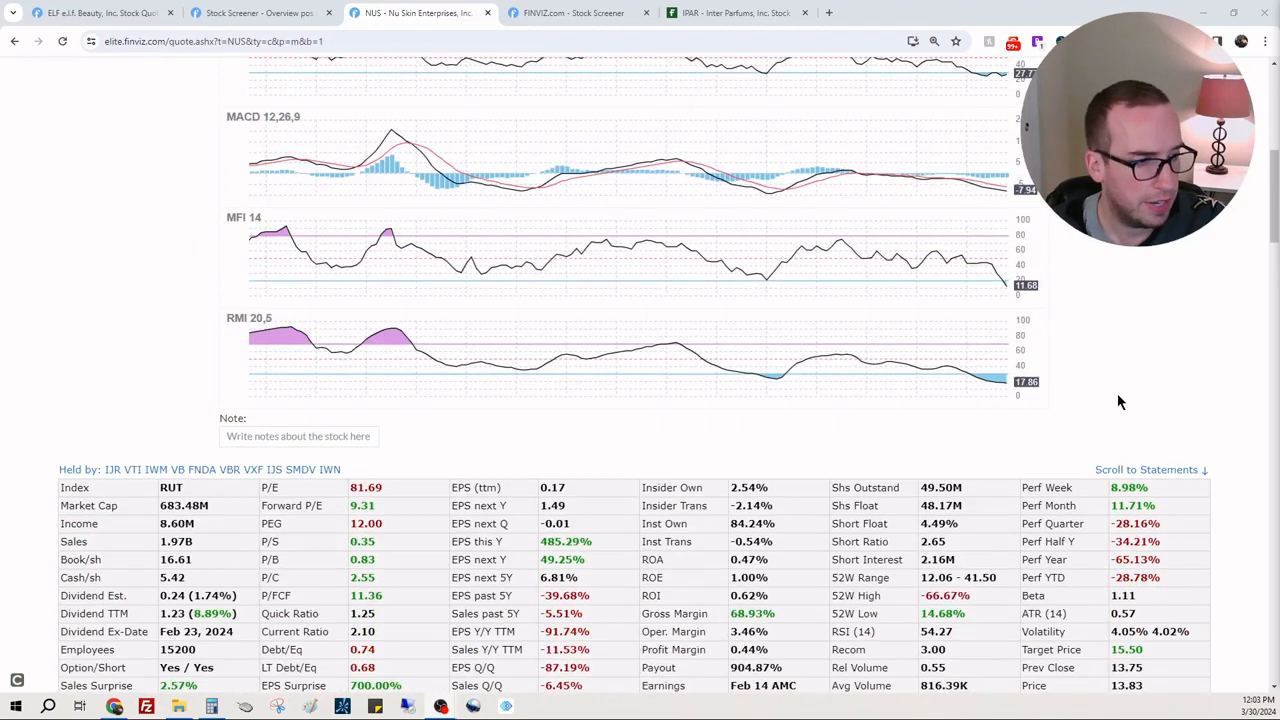
scroll("down", 3)
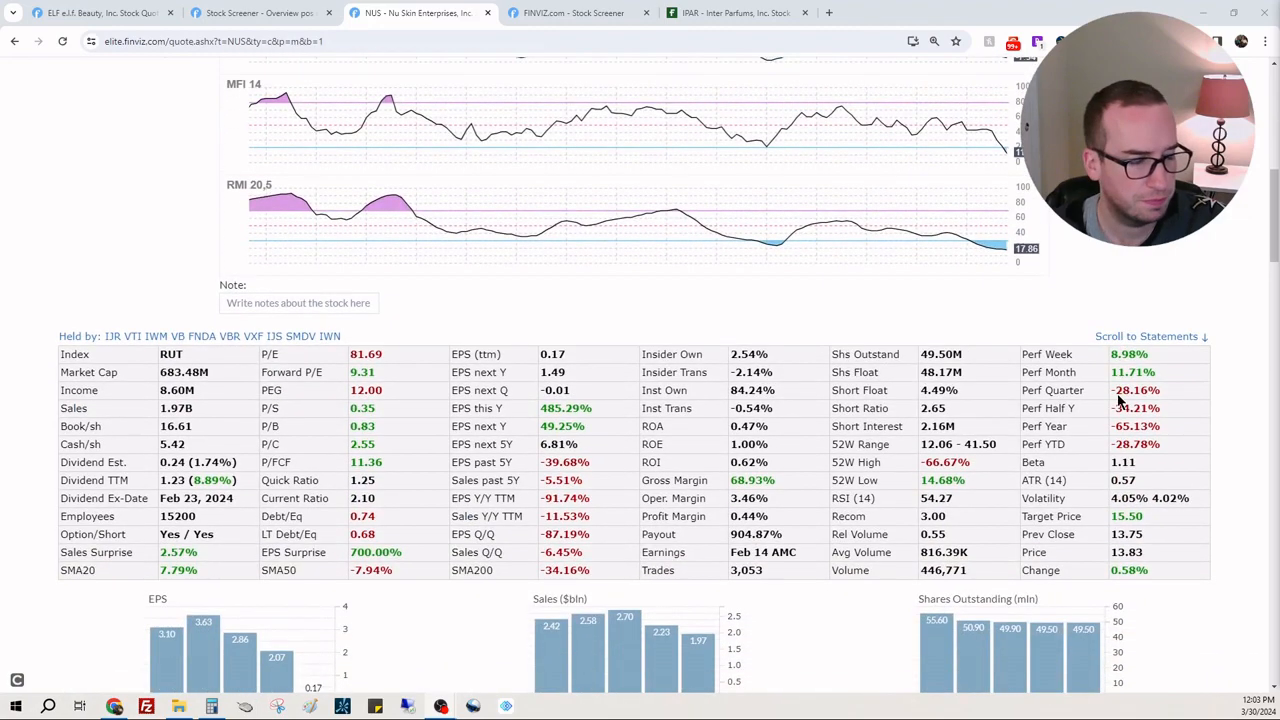
Step: Load NUS's institutional ownership page in Fintel in place of IPAR's
left_click(738, 12)
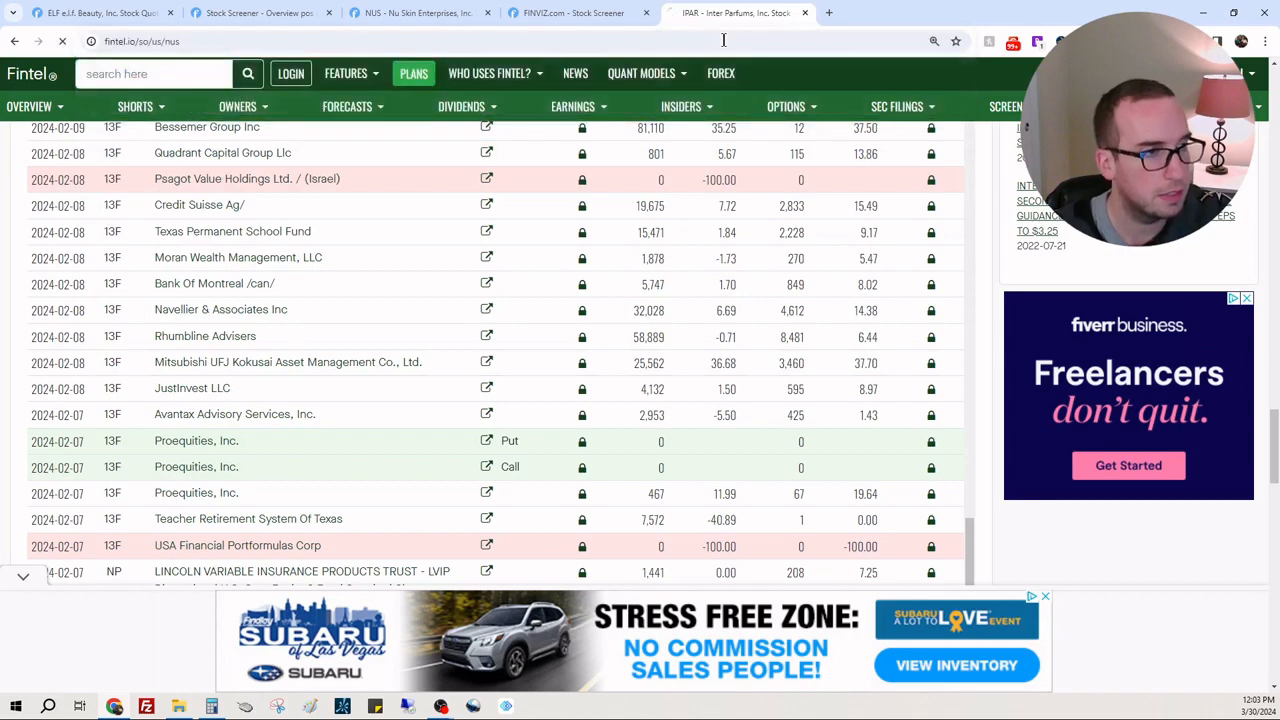
left_click(420, 12)
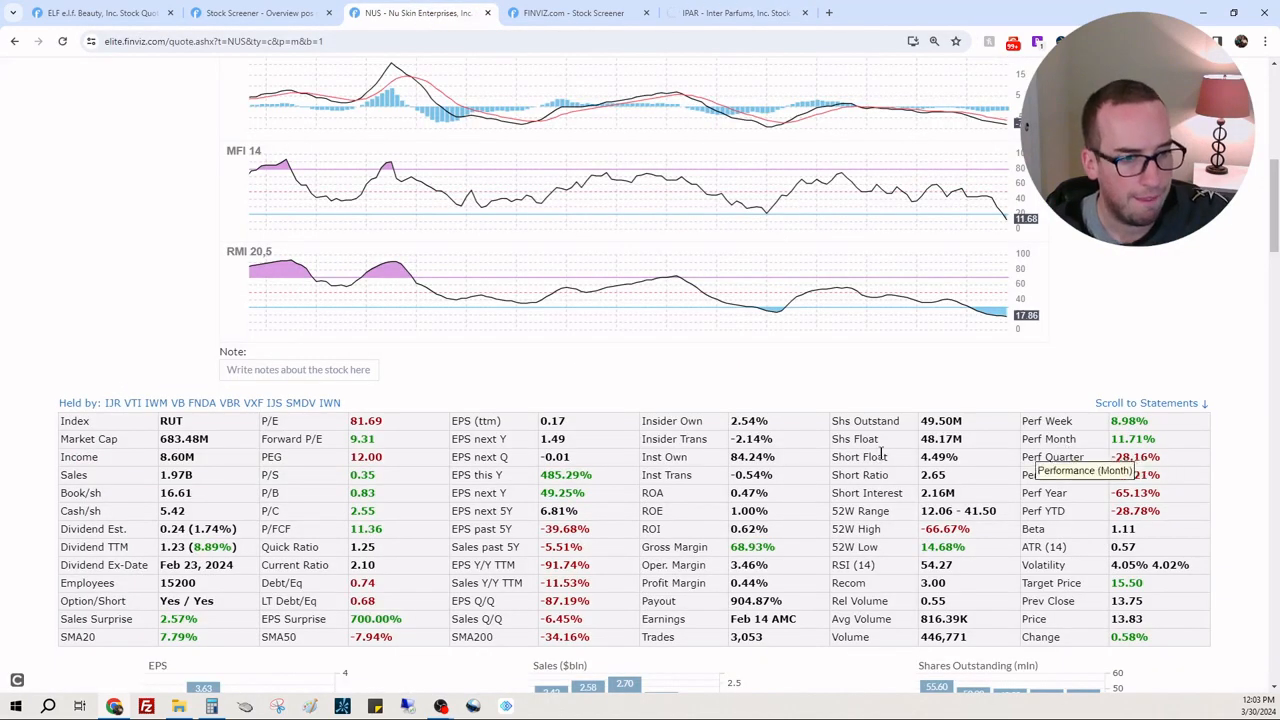
left_click(740, 12)
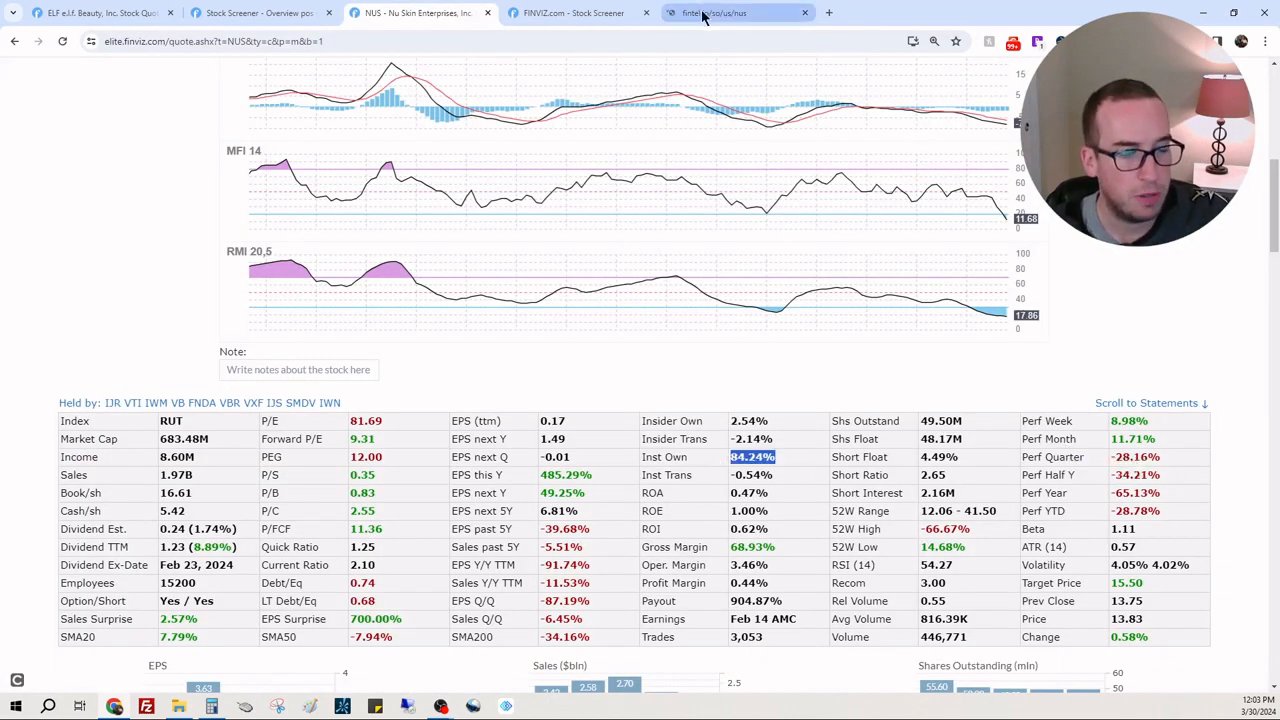
left_click(738, 12)
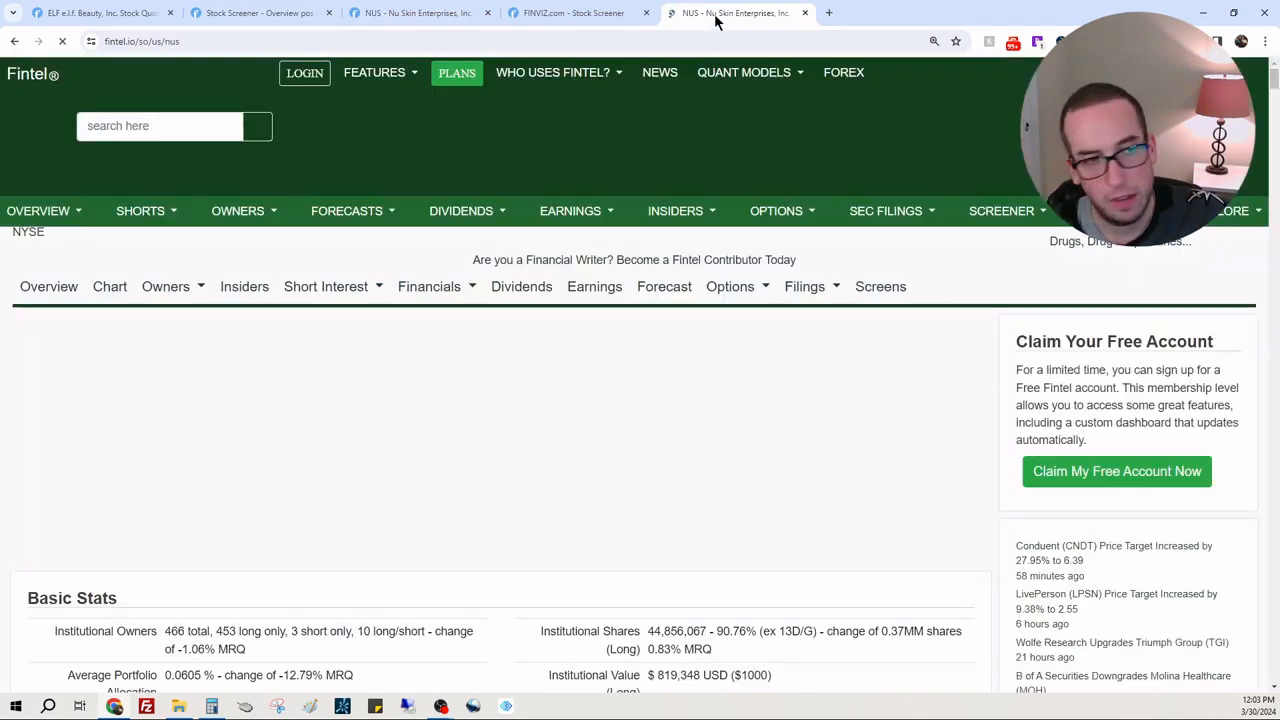
Step: Review NUS's 13D/G filings from Vanguard, Invesco and other filers
scroll("down", 3)
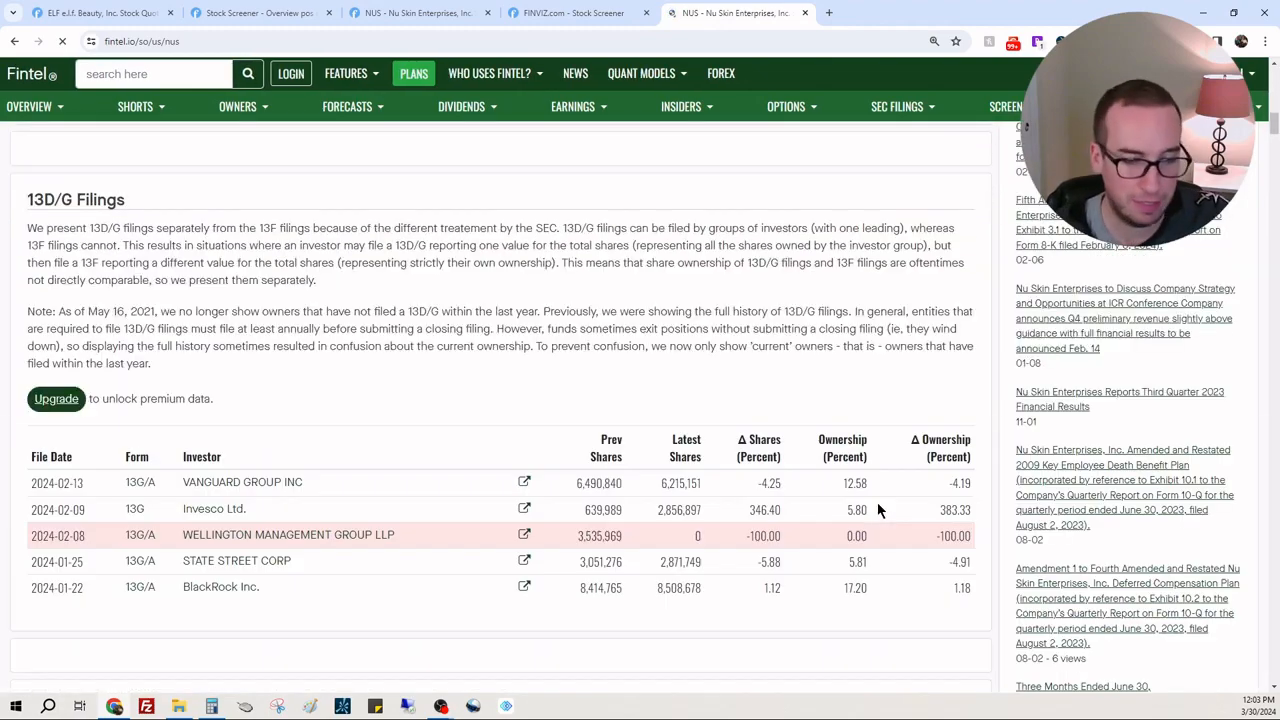
scroll("down", 3)
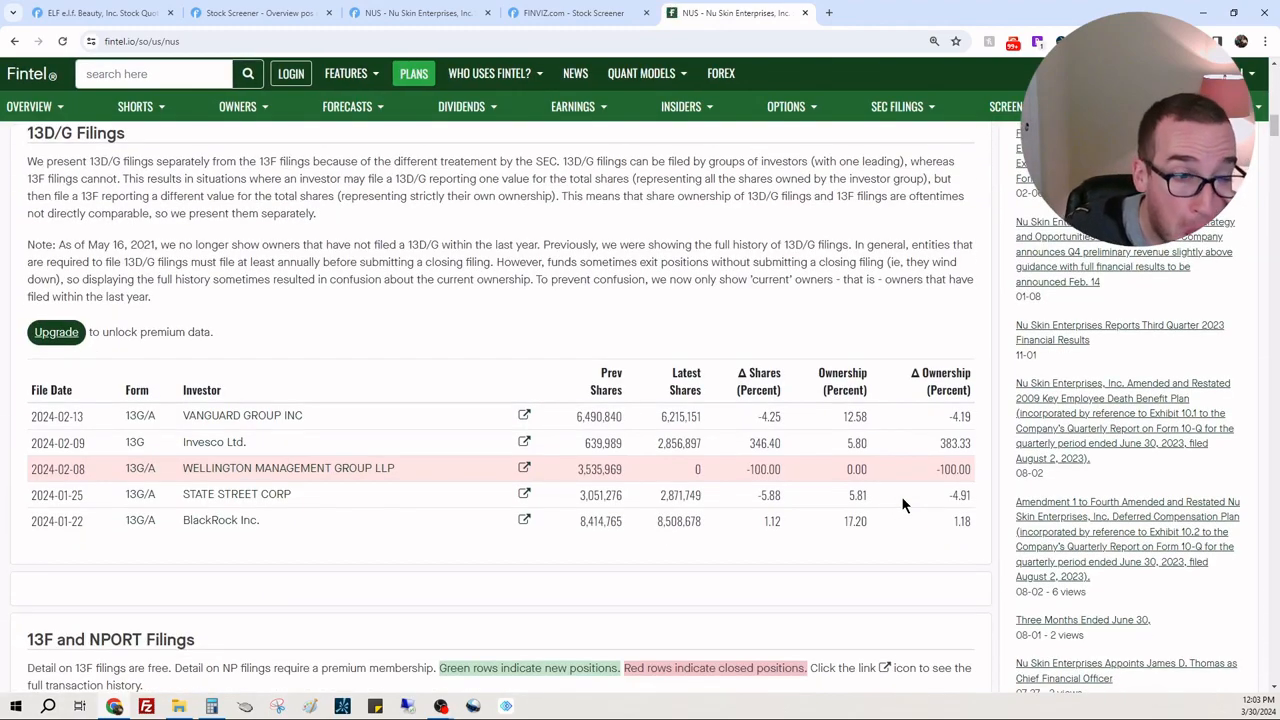
mouse_move(838, 490)
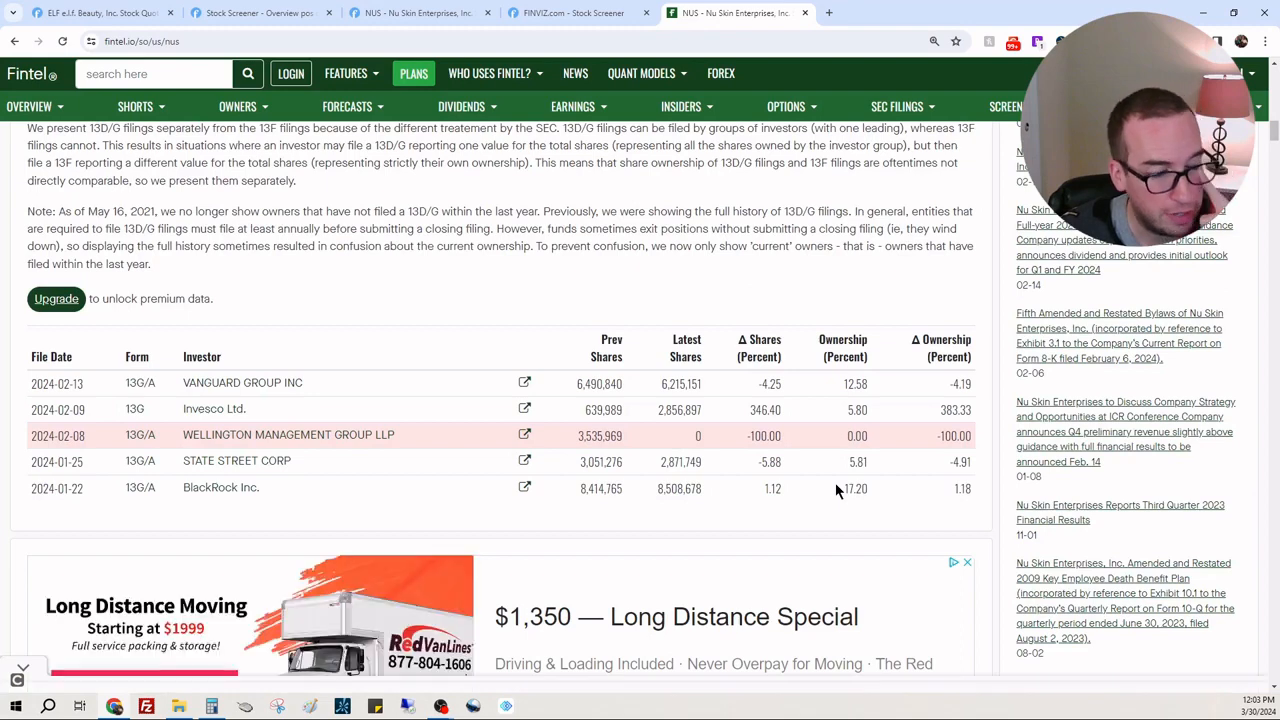
scroll("down", 3)
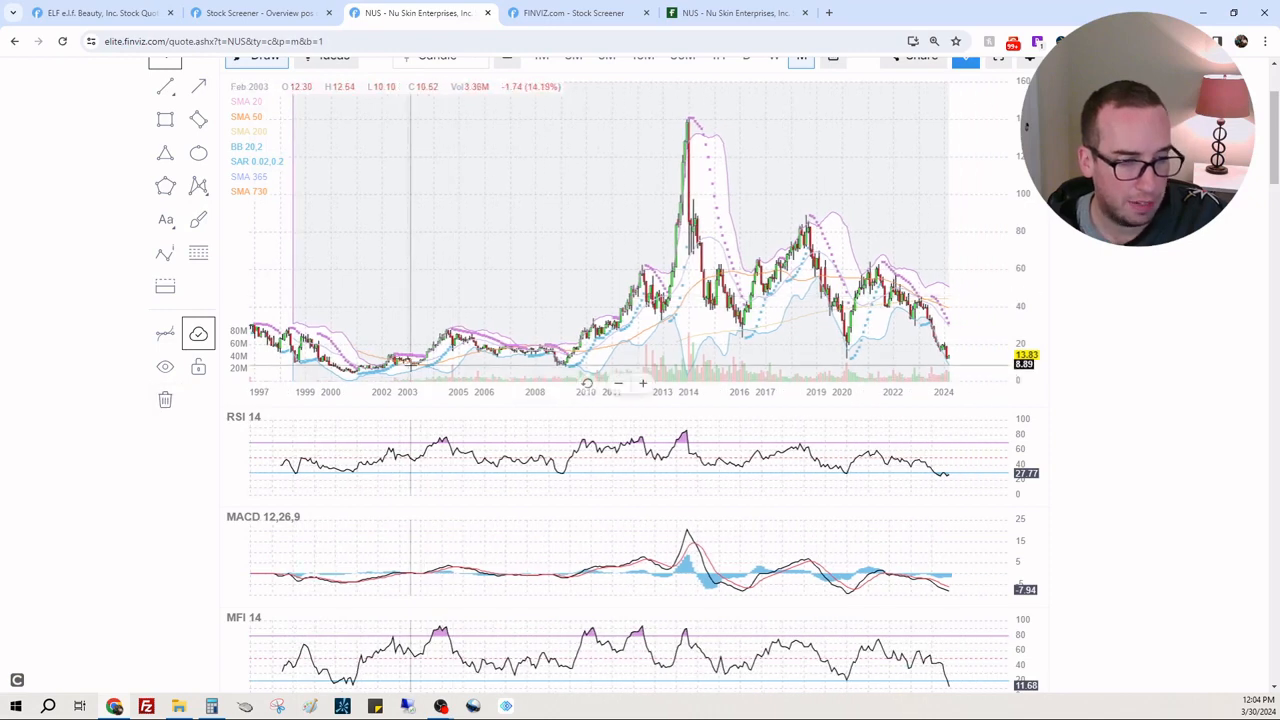
mouse_move(440, 356)
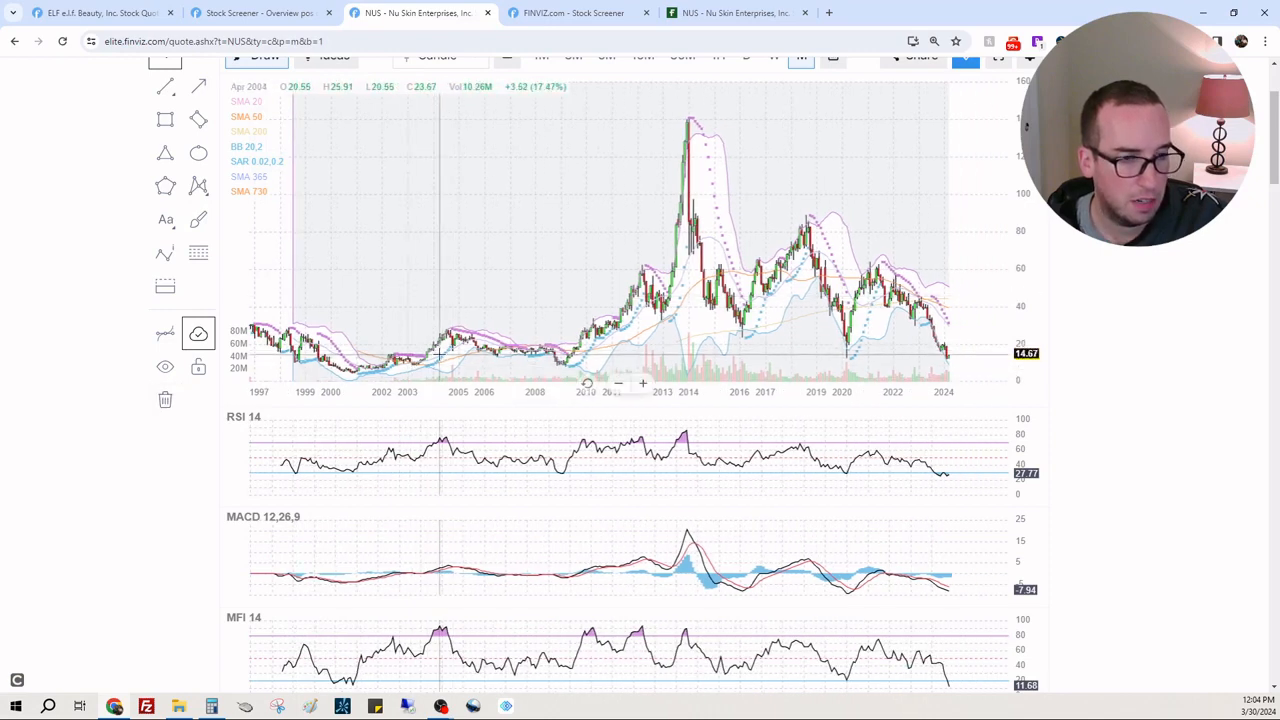
mouse_move(436, 356)
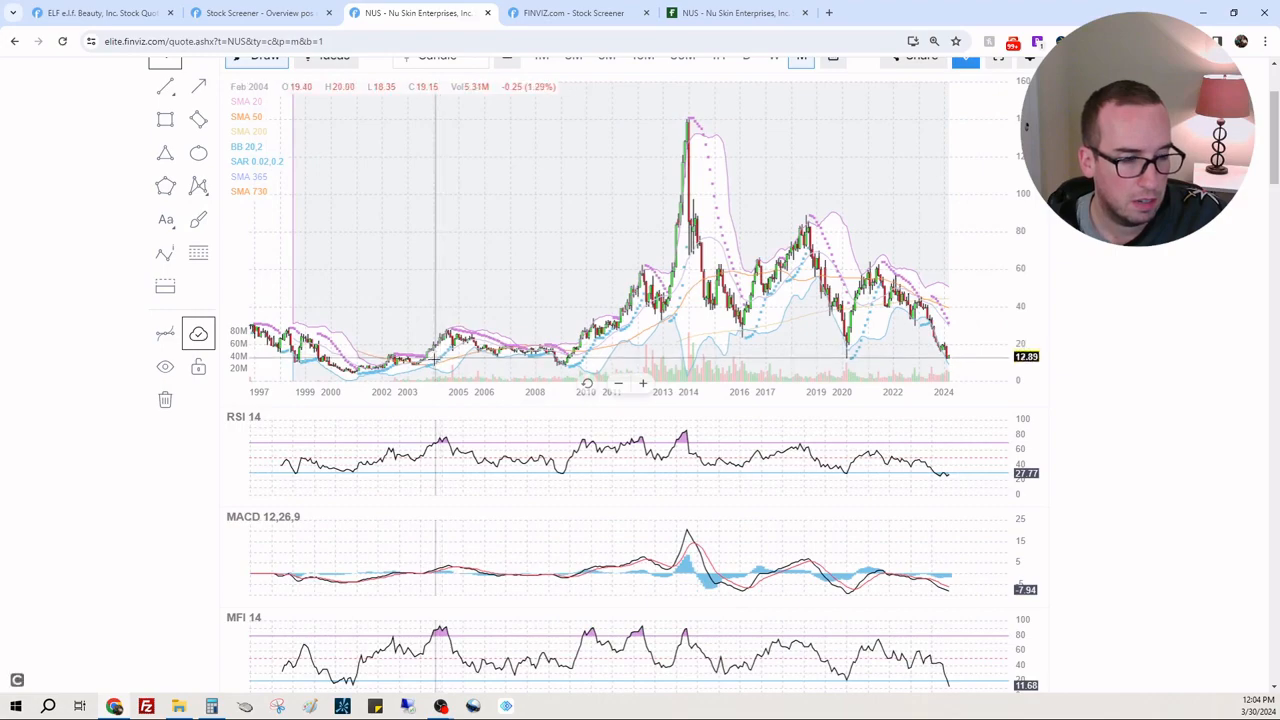
mouse_move(430, 372)
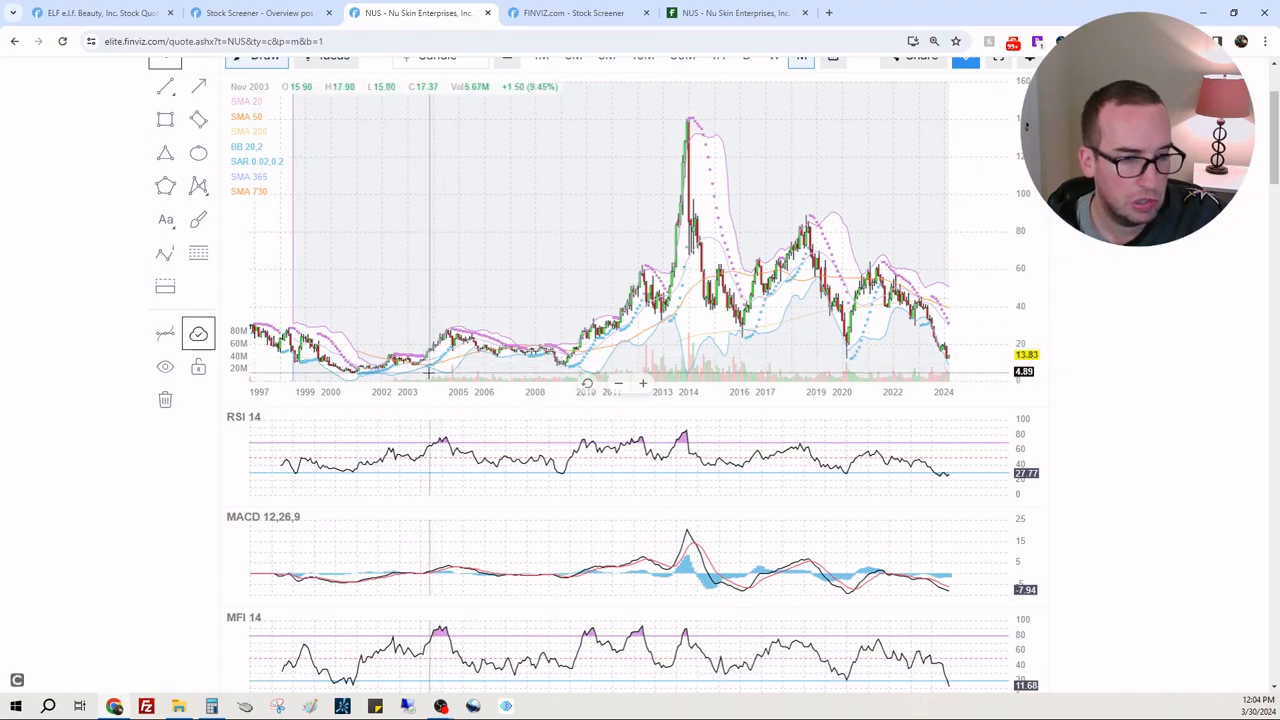
Step: Look over NUS's indicator panels, fundamentals table and analyst rating history below the chart
scroll("down", 3)
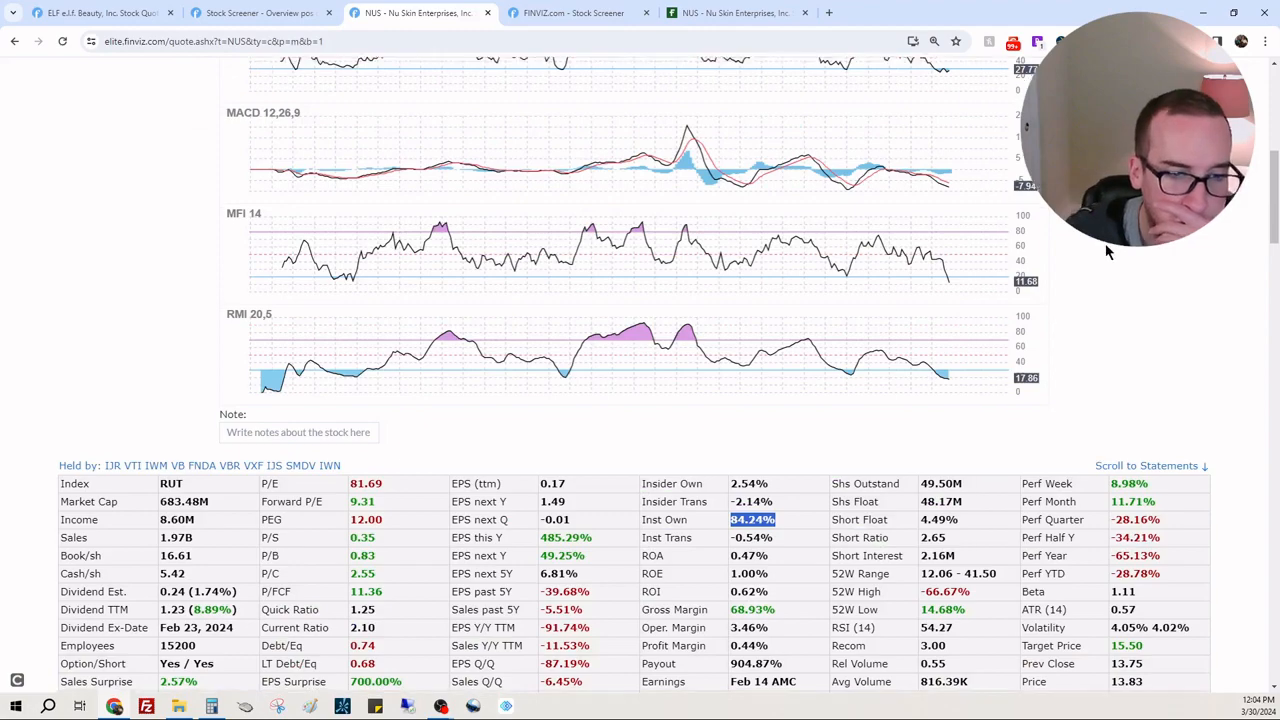
scroll("down", 3)
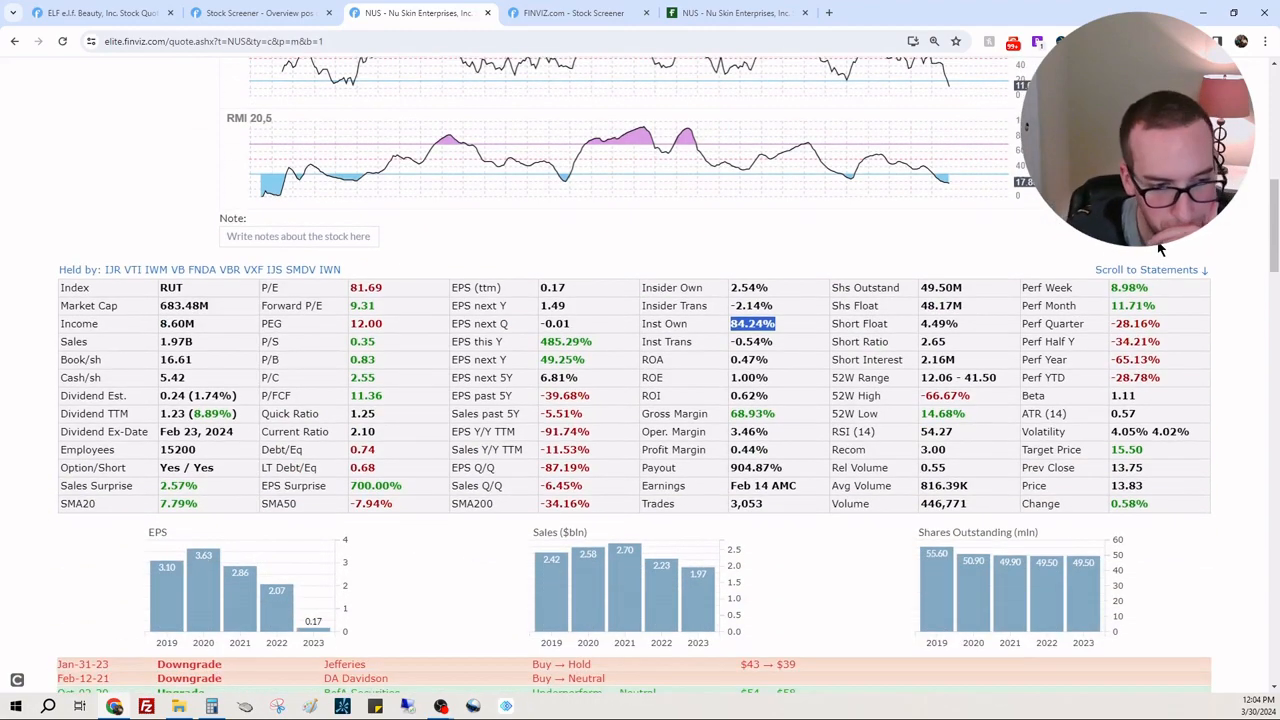
scroll("down", 3)
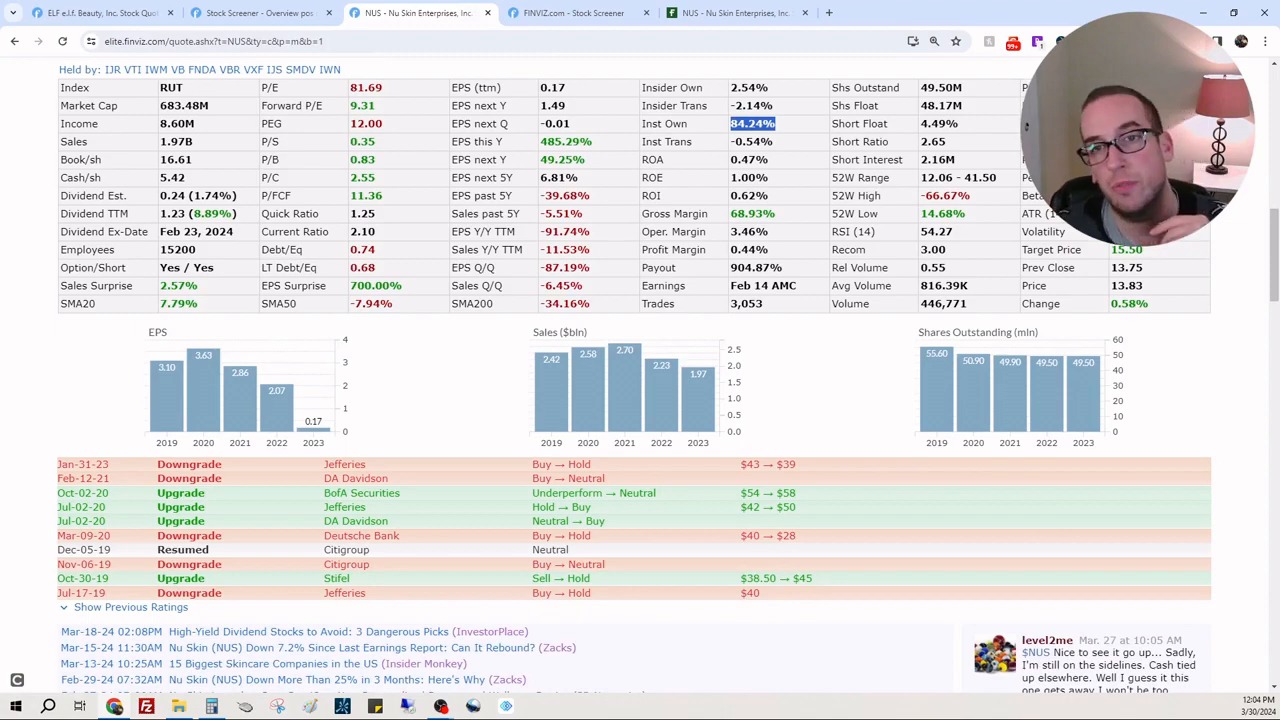
scroll("down", 3)
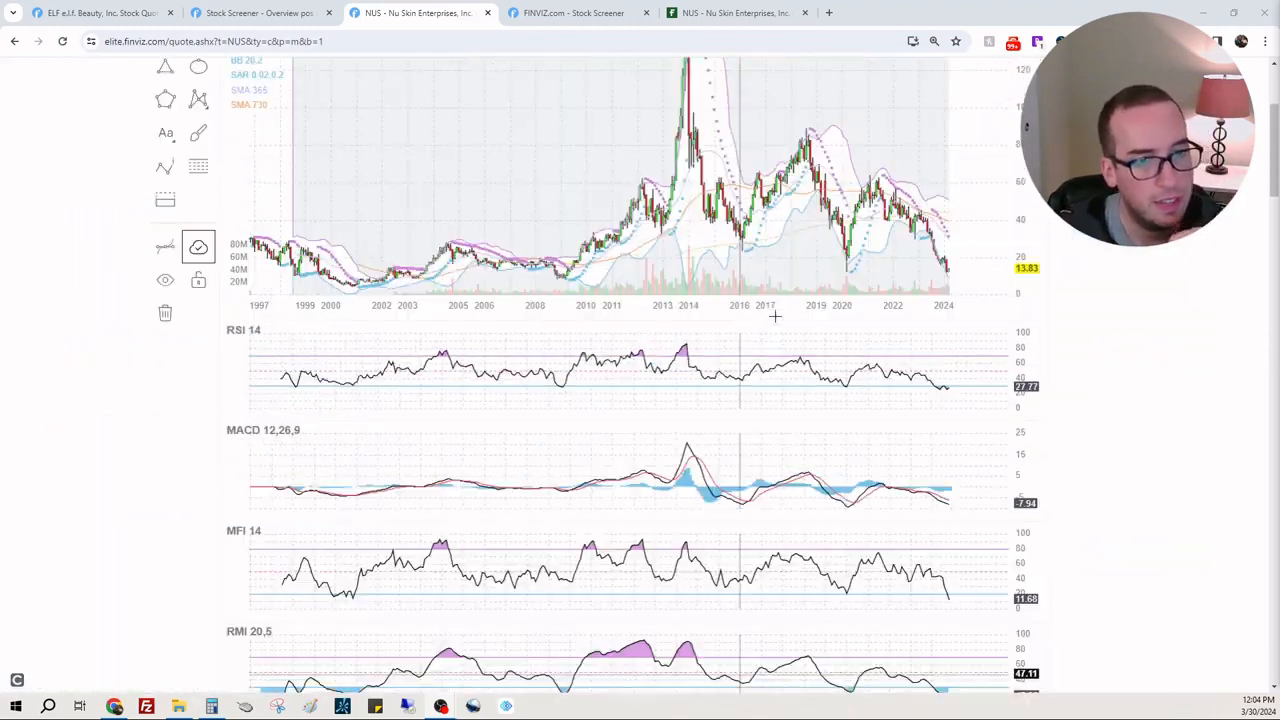
scroll("up", 3)
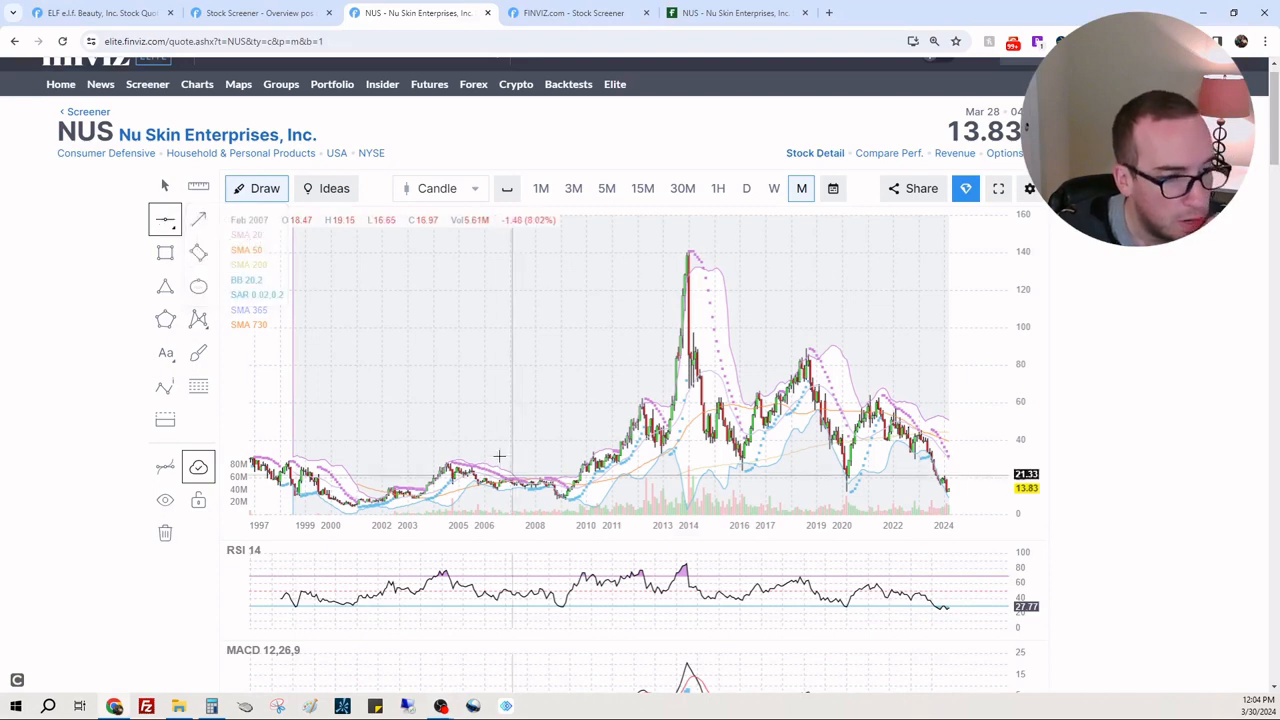
mouse_move(490, 496)
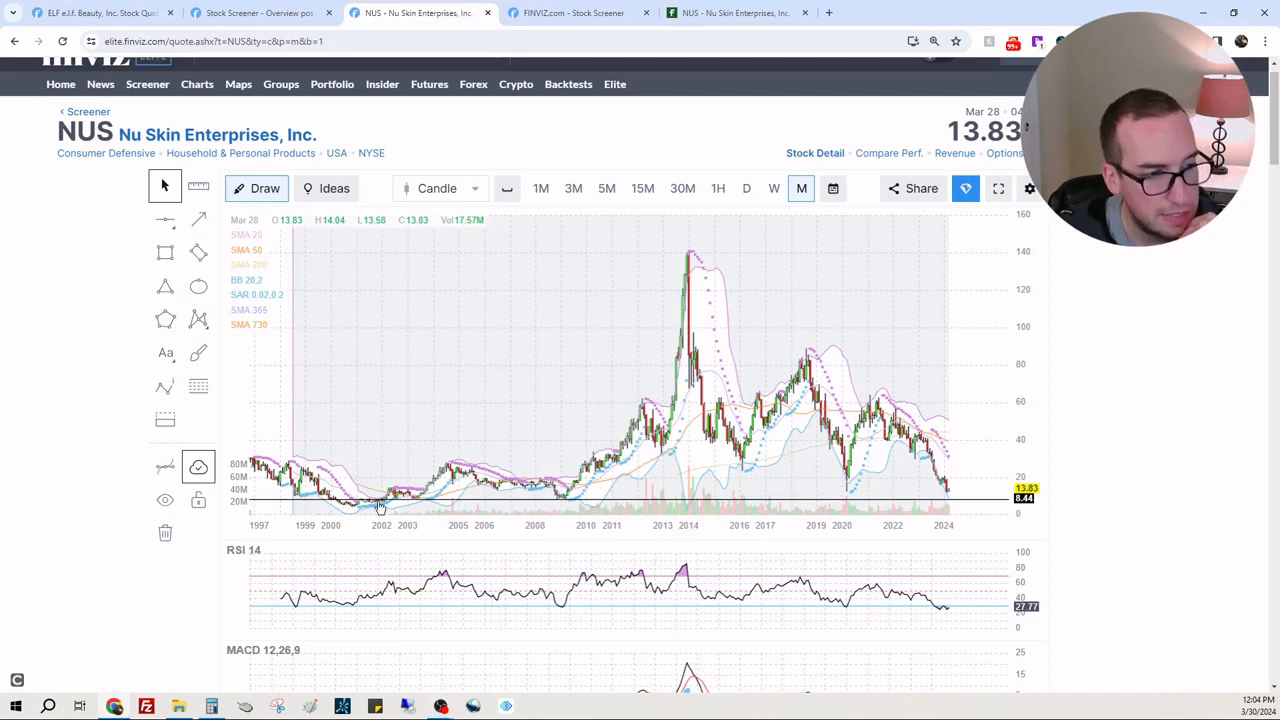
mouse_move(434, 508)
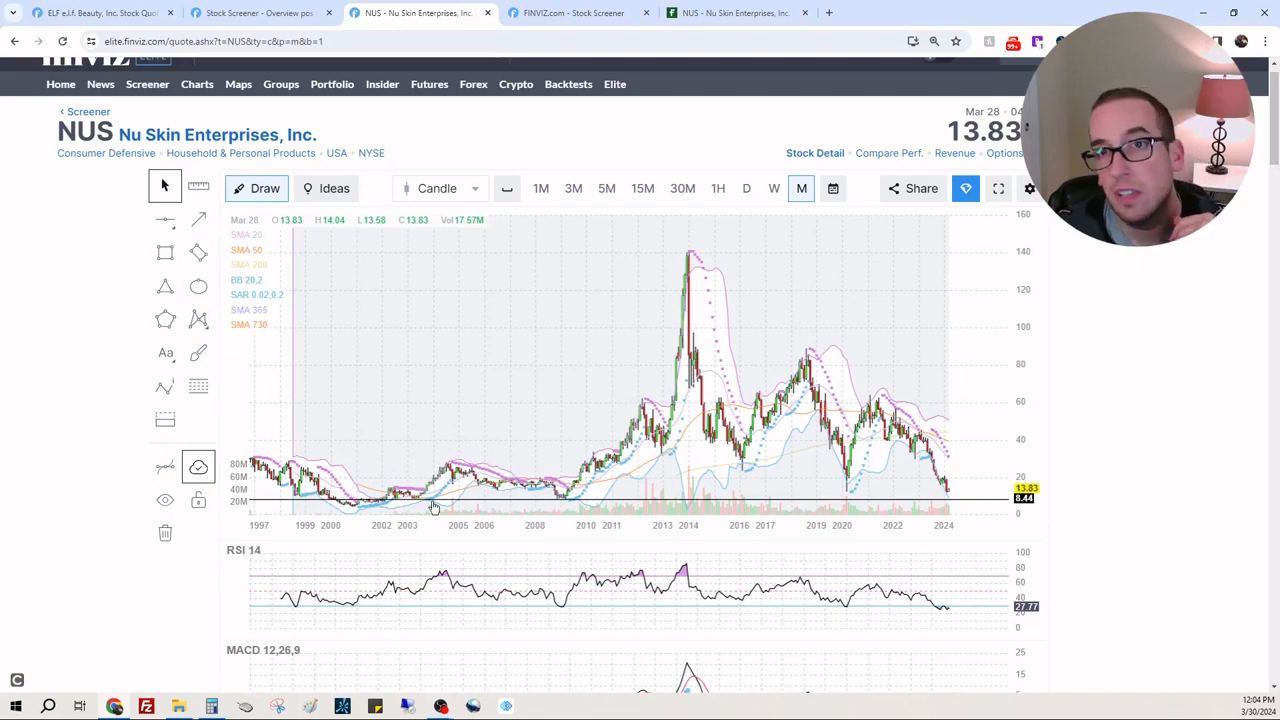
mouse_move(552, 508)
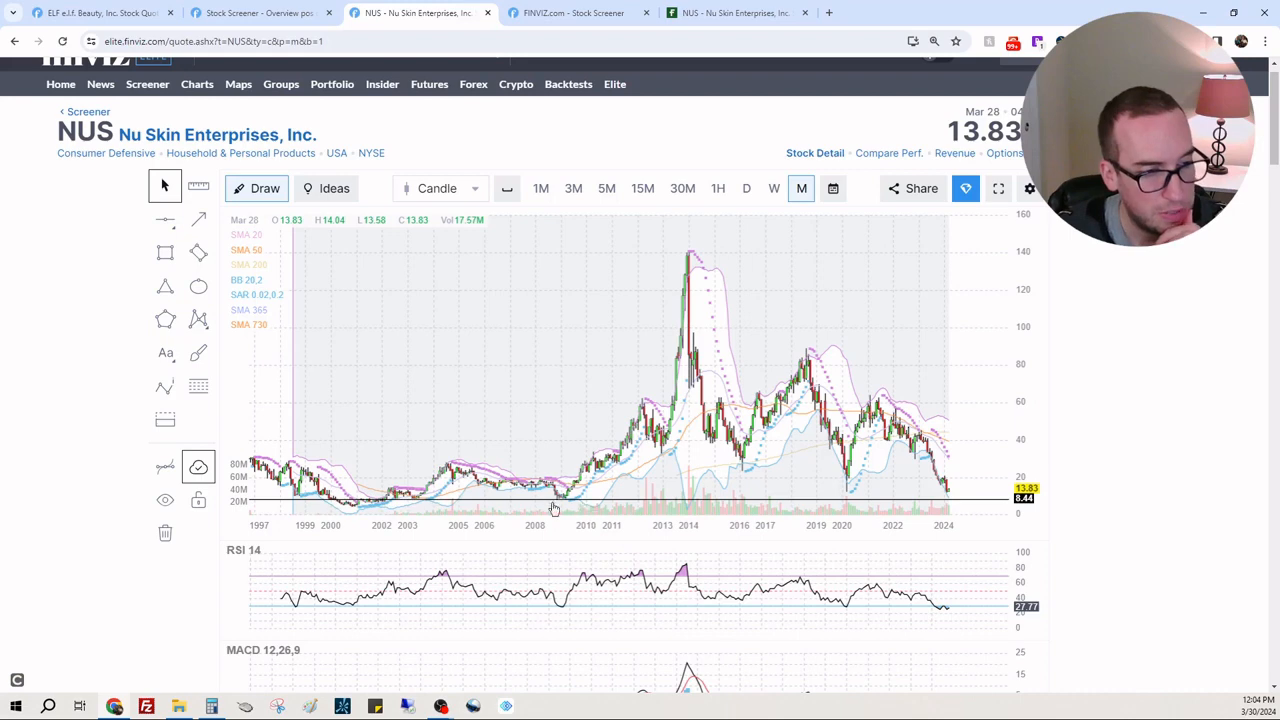
mouse_move(848, 490)
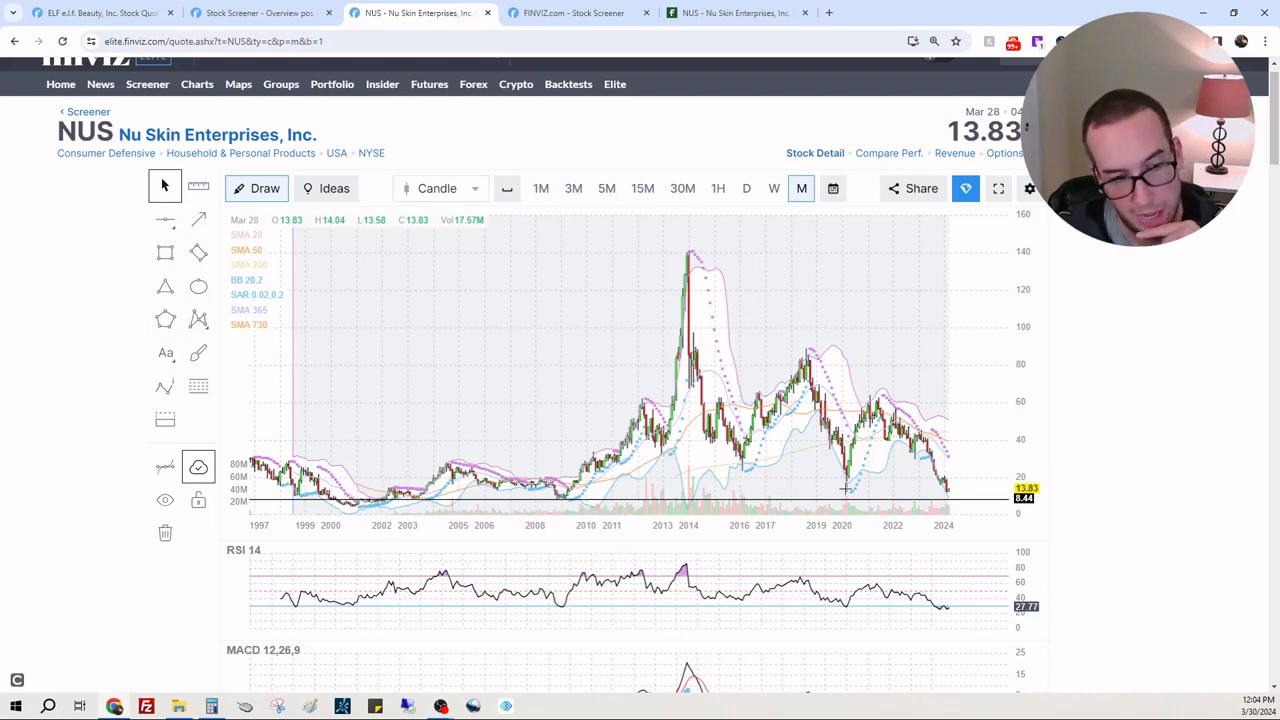
mouse_move(872, 472)
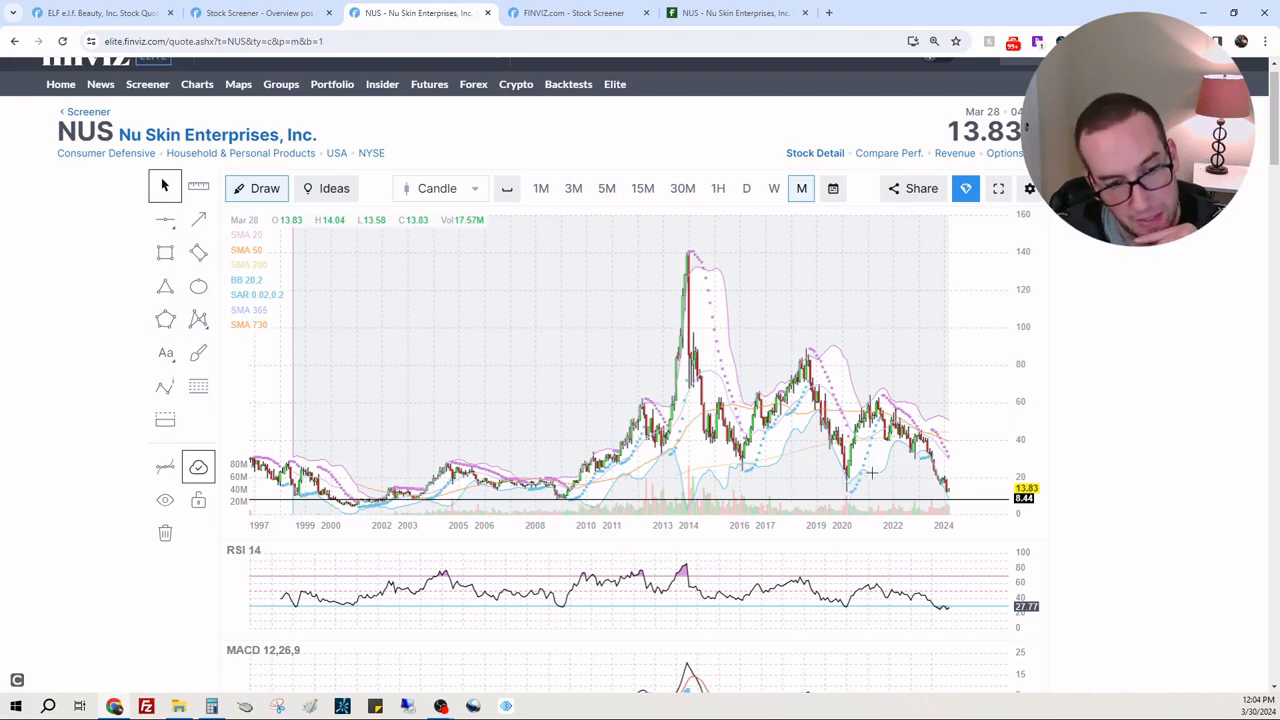
mouse_move(976, 490)
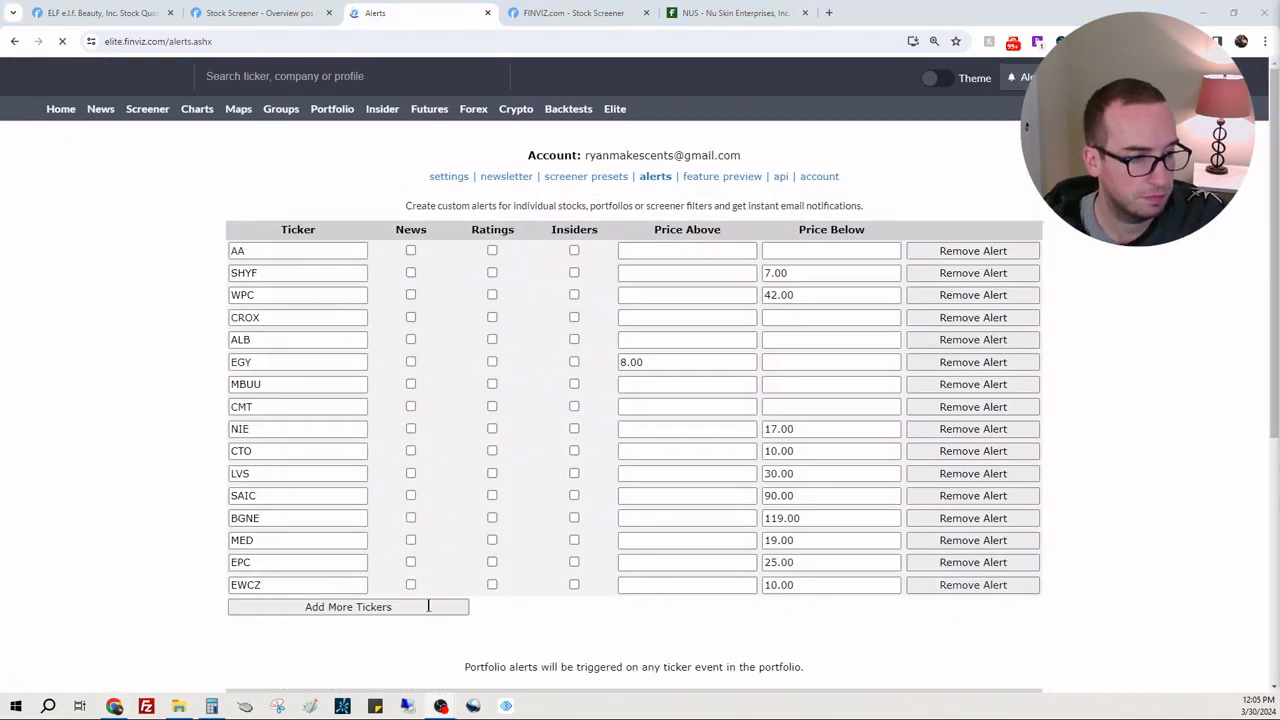
Step: Add a NUS row to the price alerts with a price-below level of 9
left_click(348, 606)
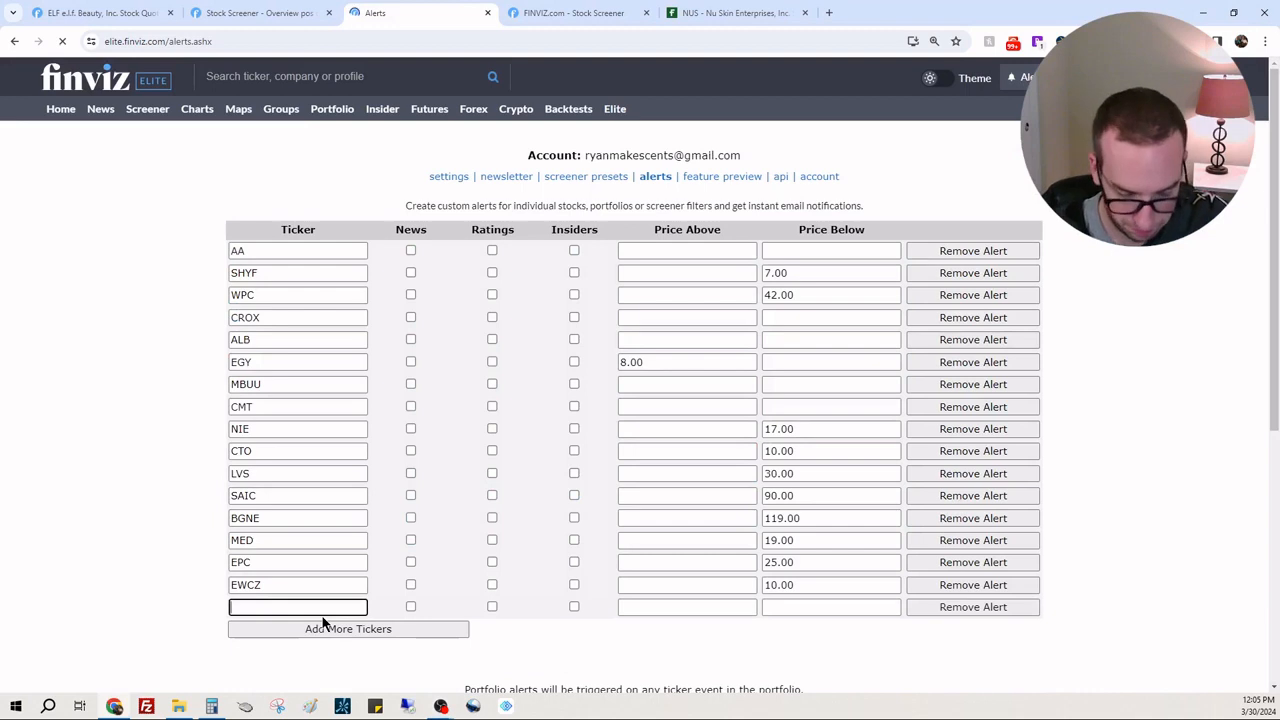
type("NUS")
left_click(830, 606)
type("9")
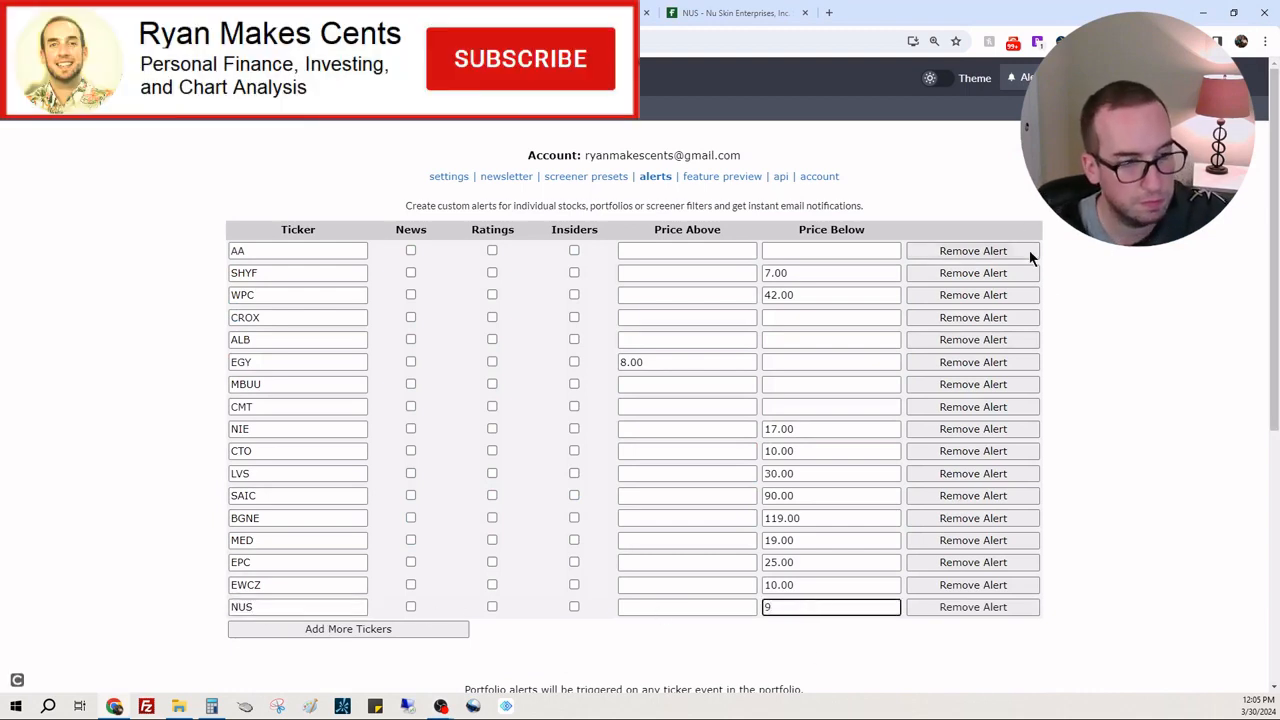
scroll("down", 3)
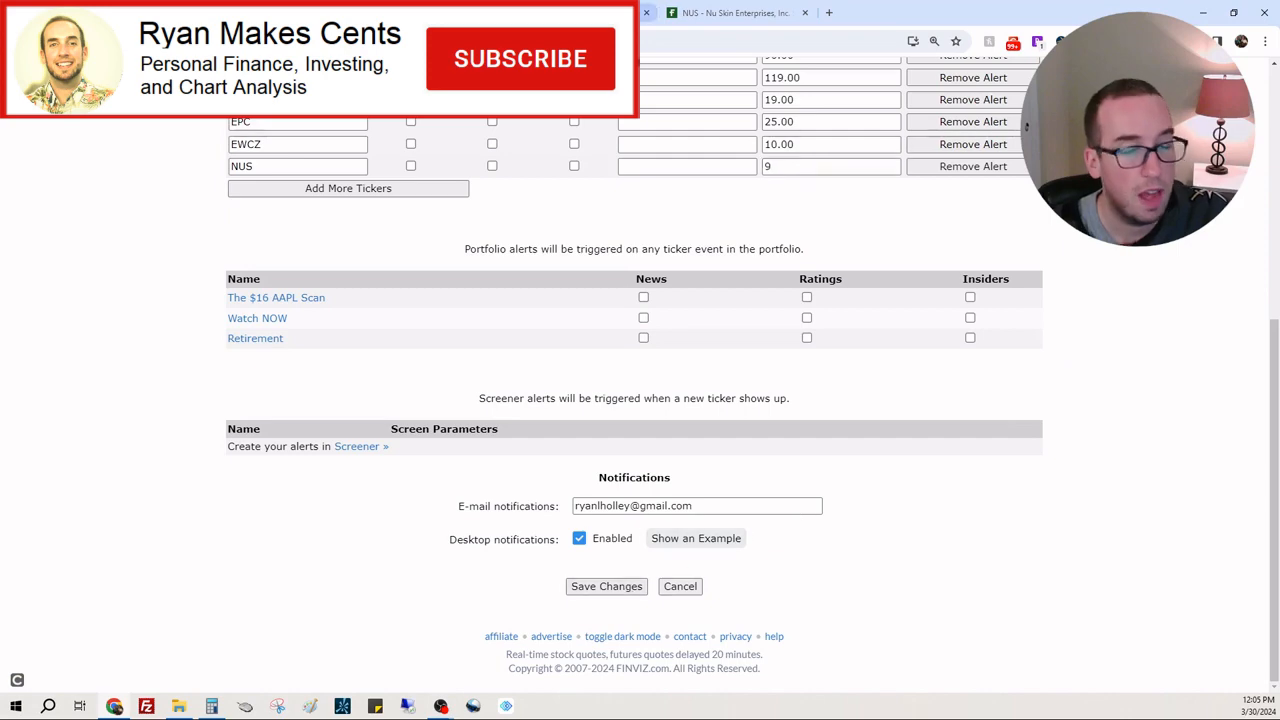